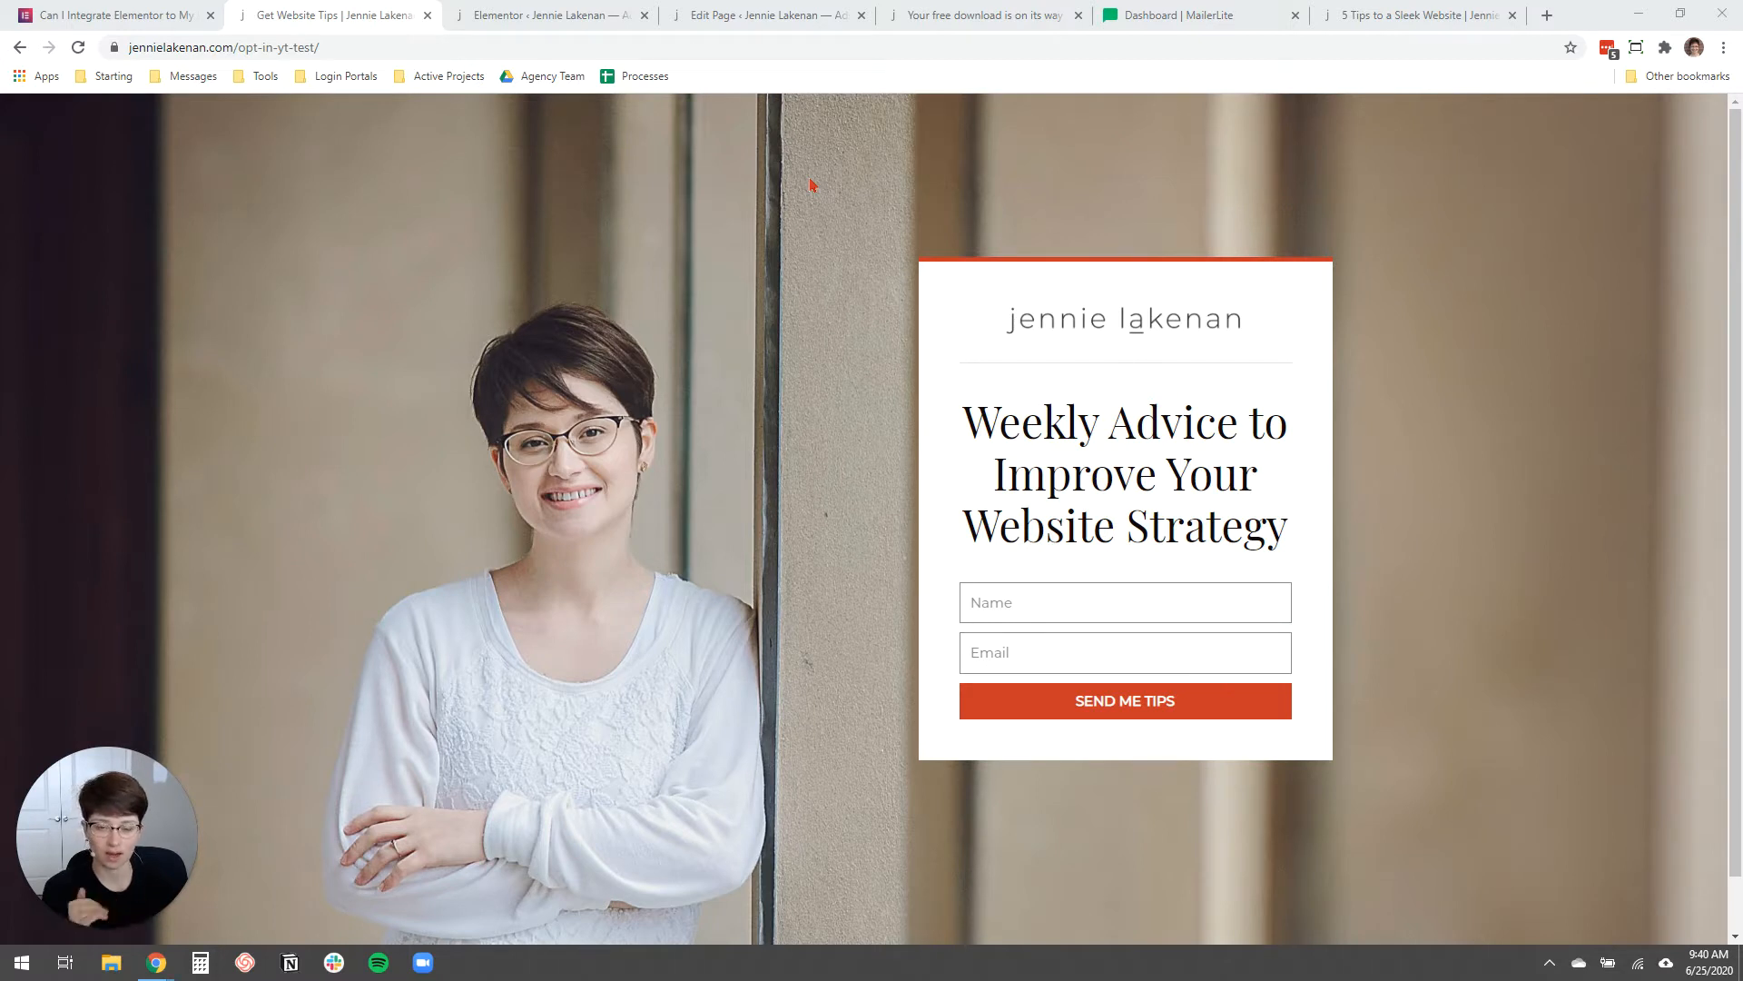
pyautogui.moveTo(783, 338)
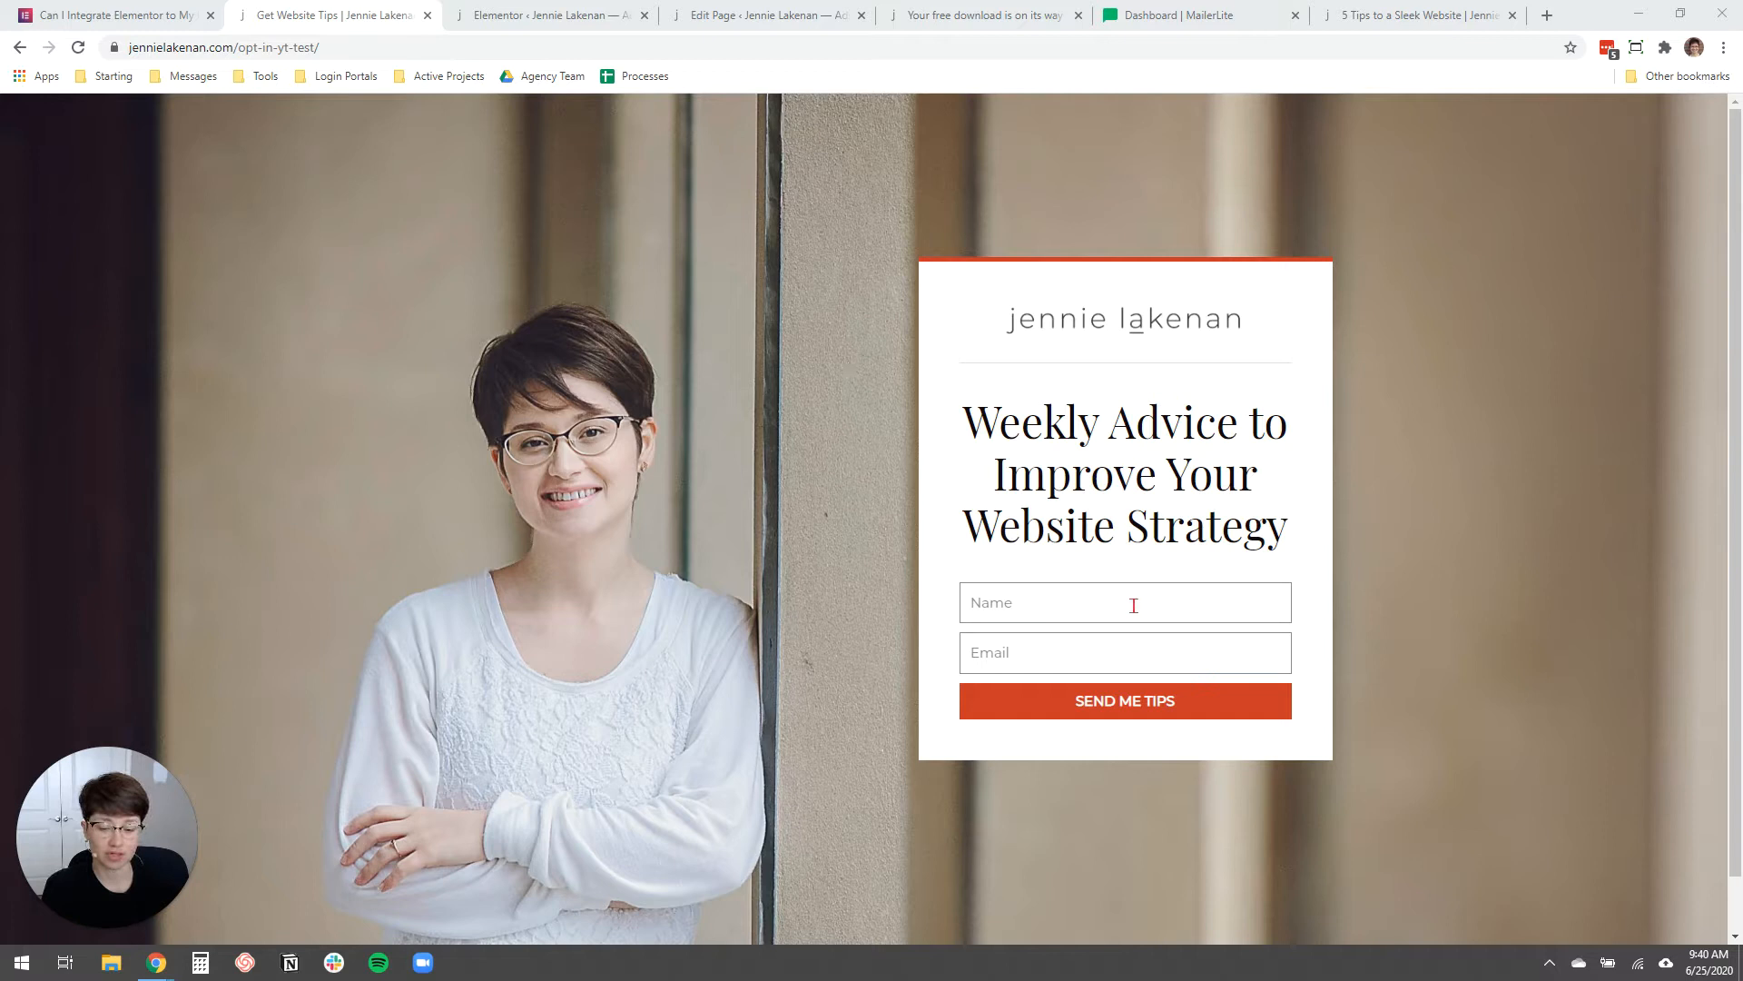
pyautogui.moveTo(1124, 723)
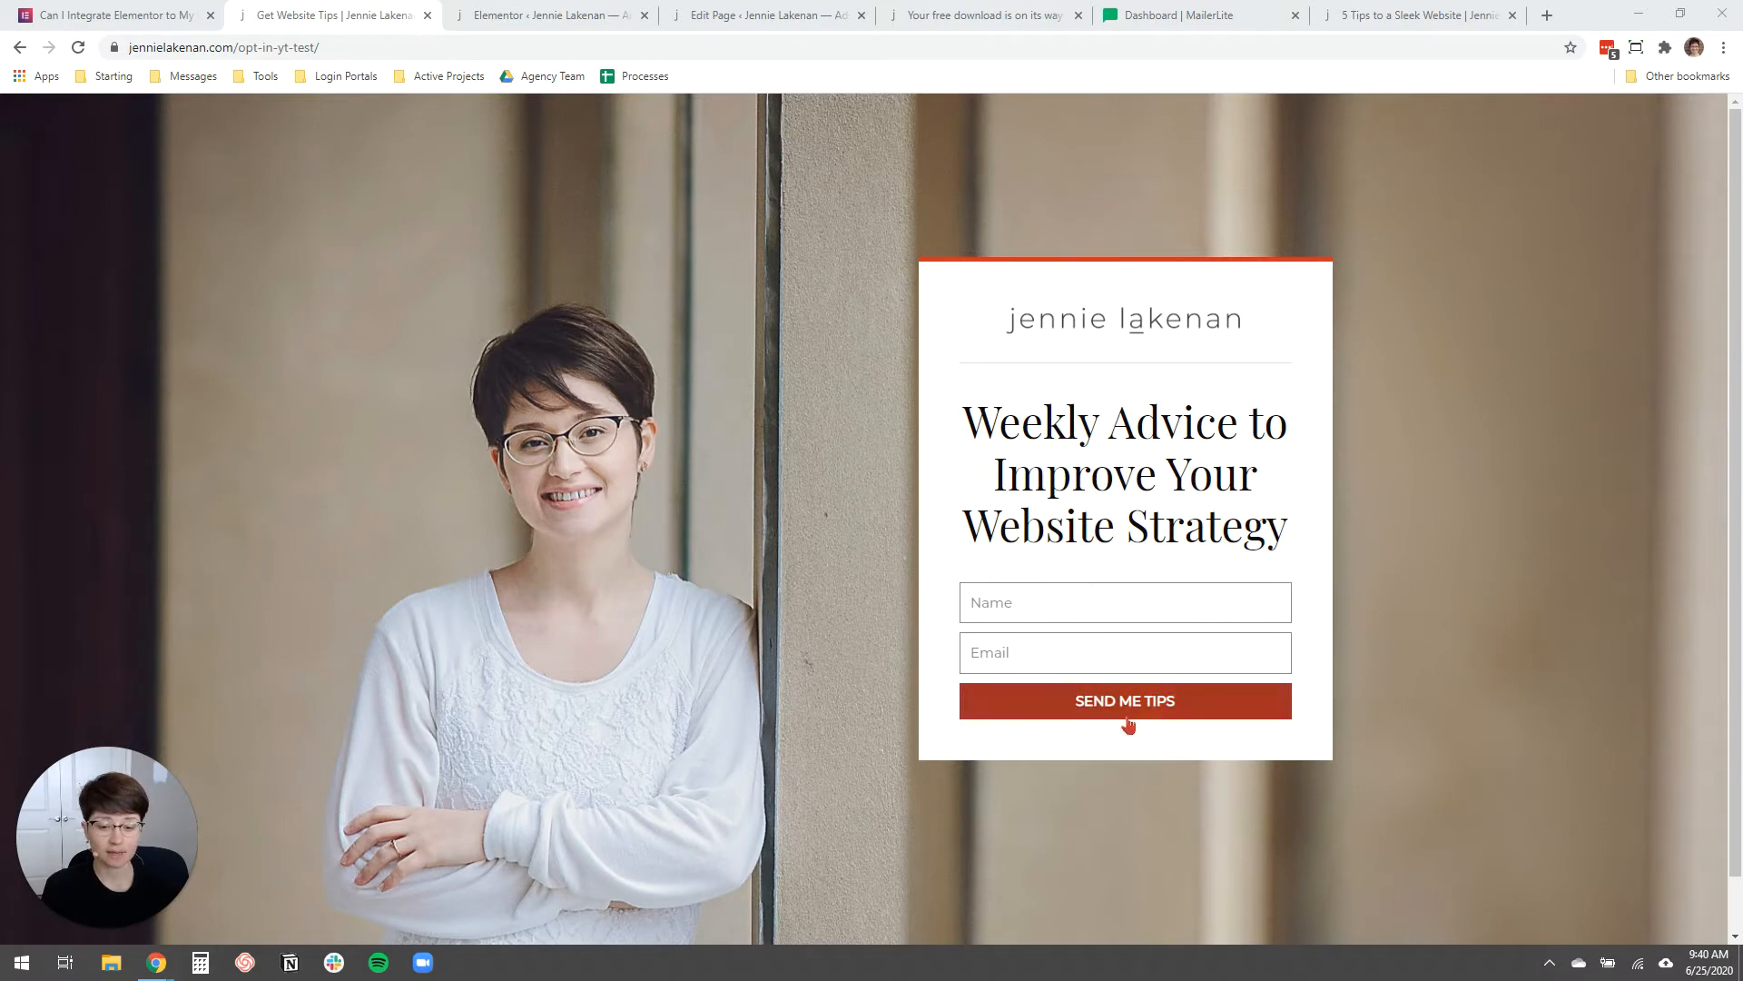
# Test the empty sign-up form's validation, then review the Elementor Docs integrations article.
pyautogui.click(1124, 700)
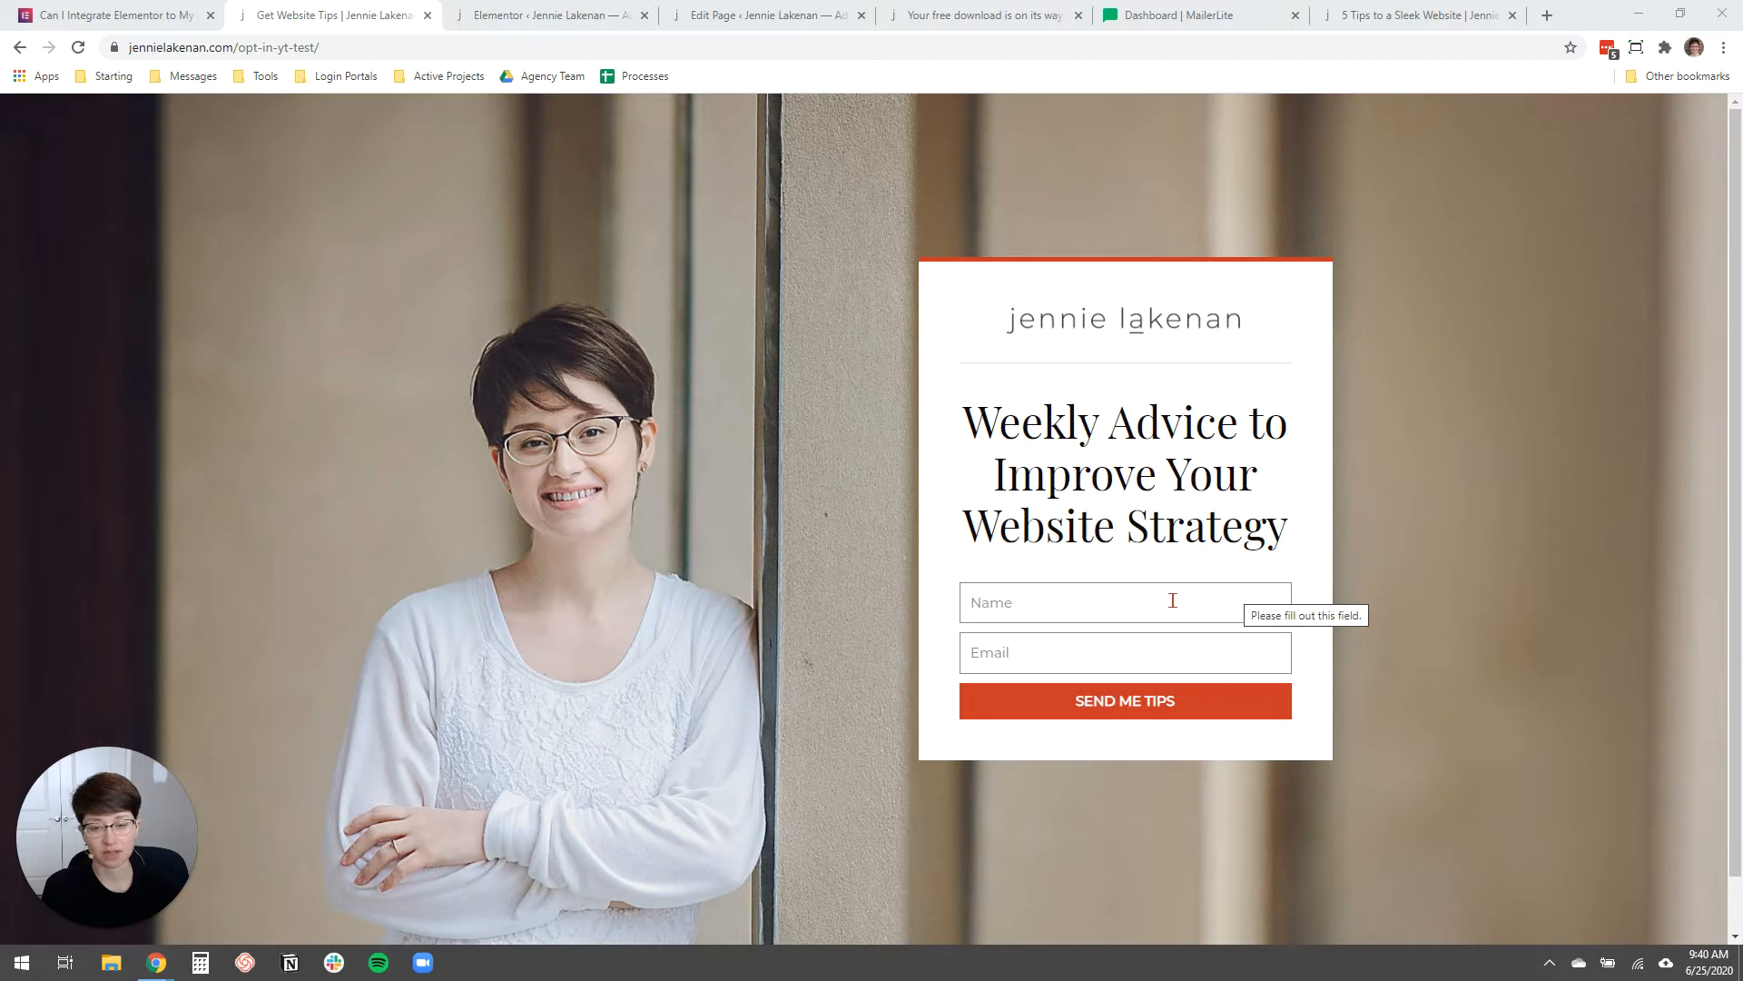
pyautogui.moveTo(941, 574)
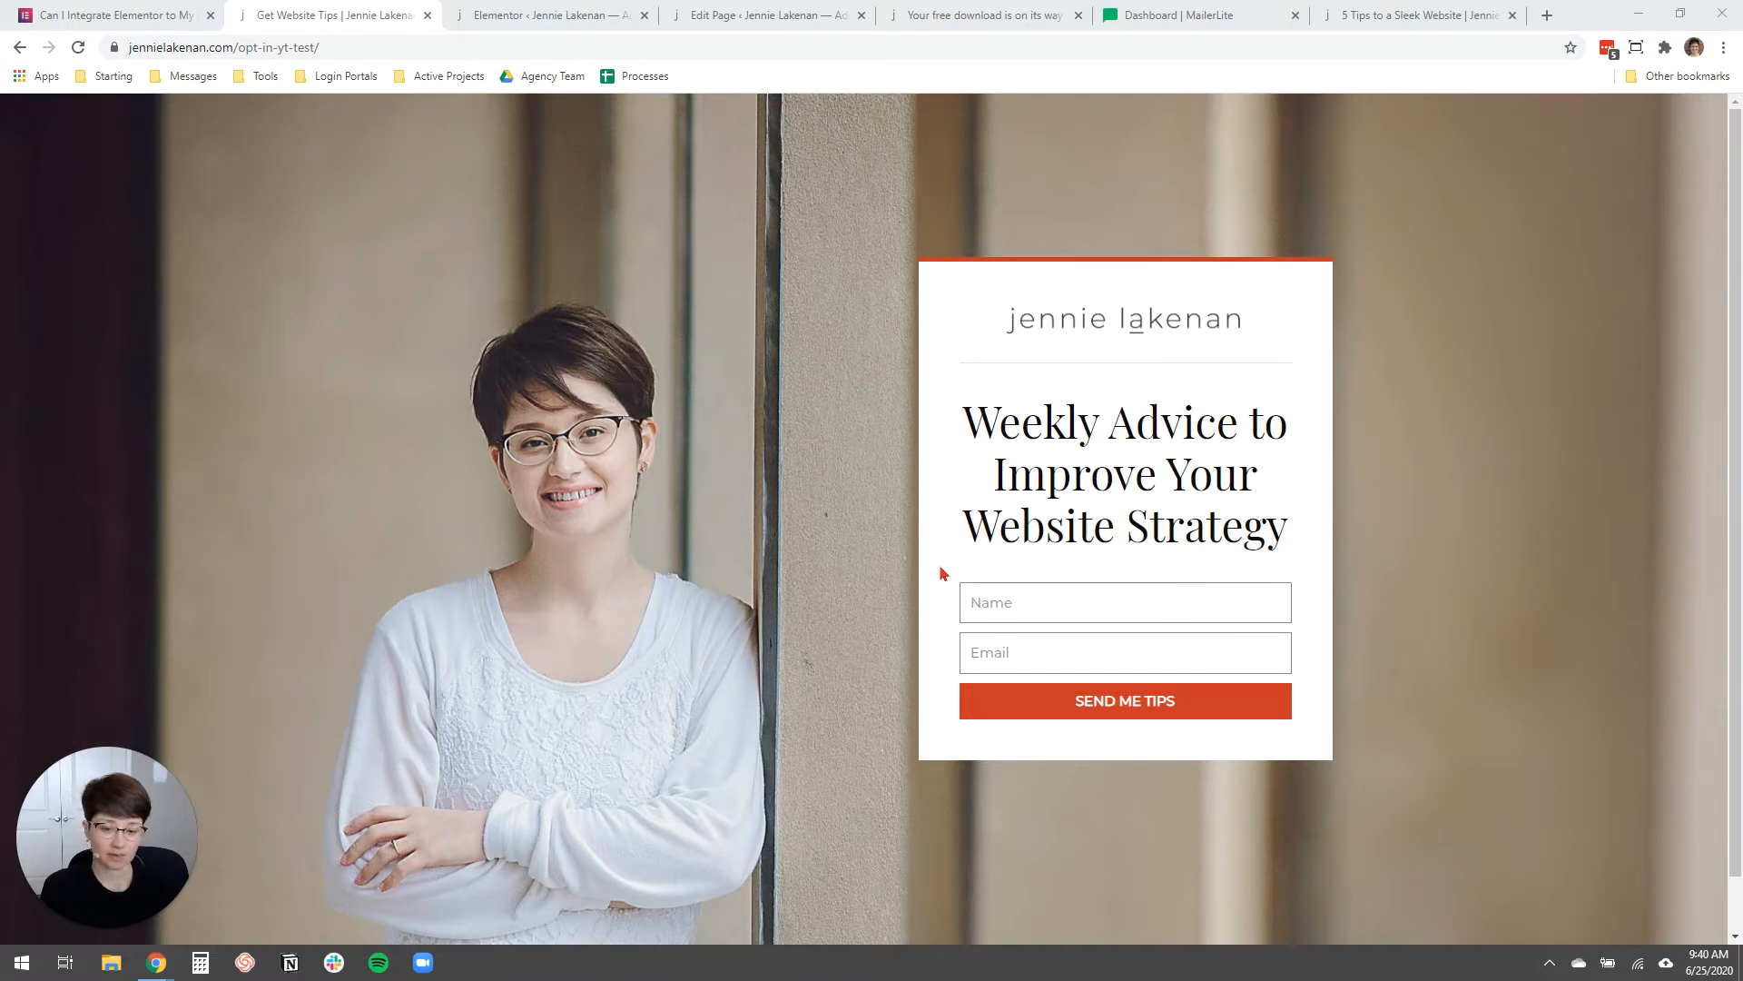
pyautogui.moveTo(1223, 541)
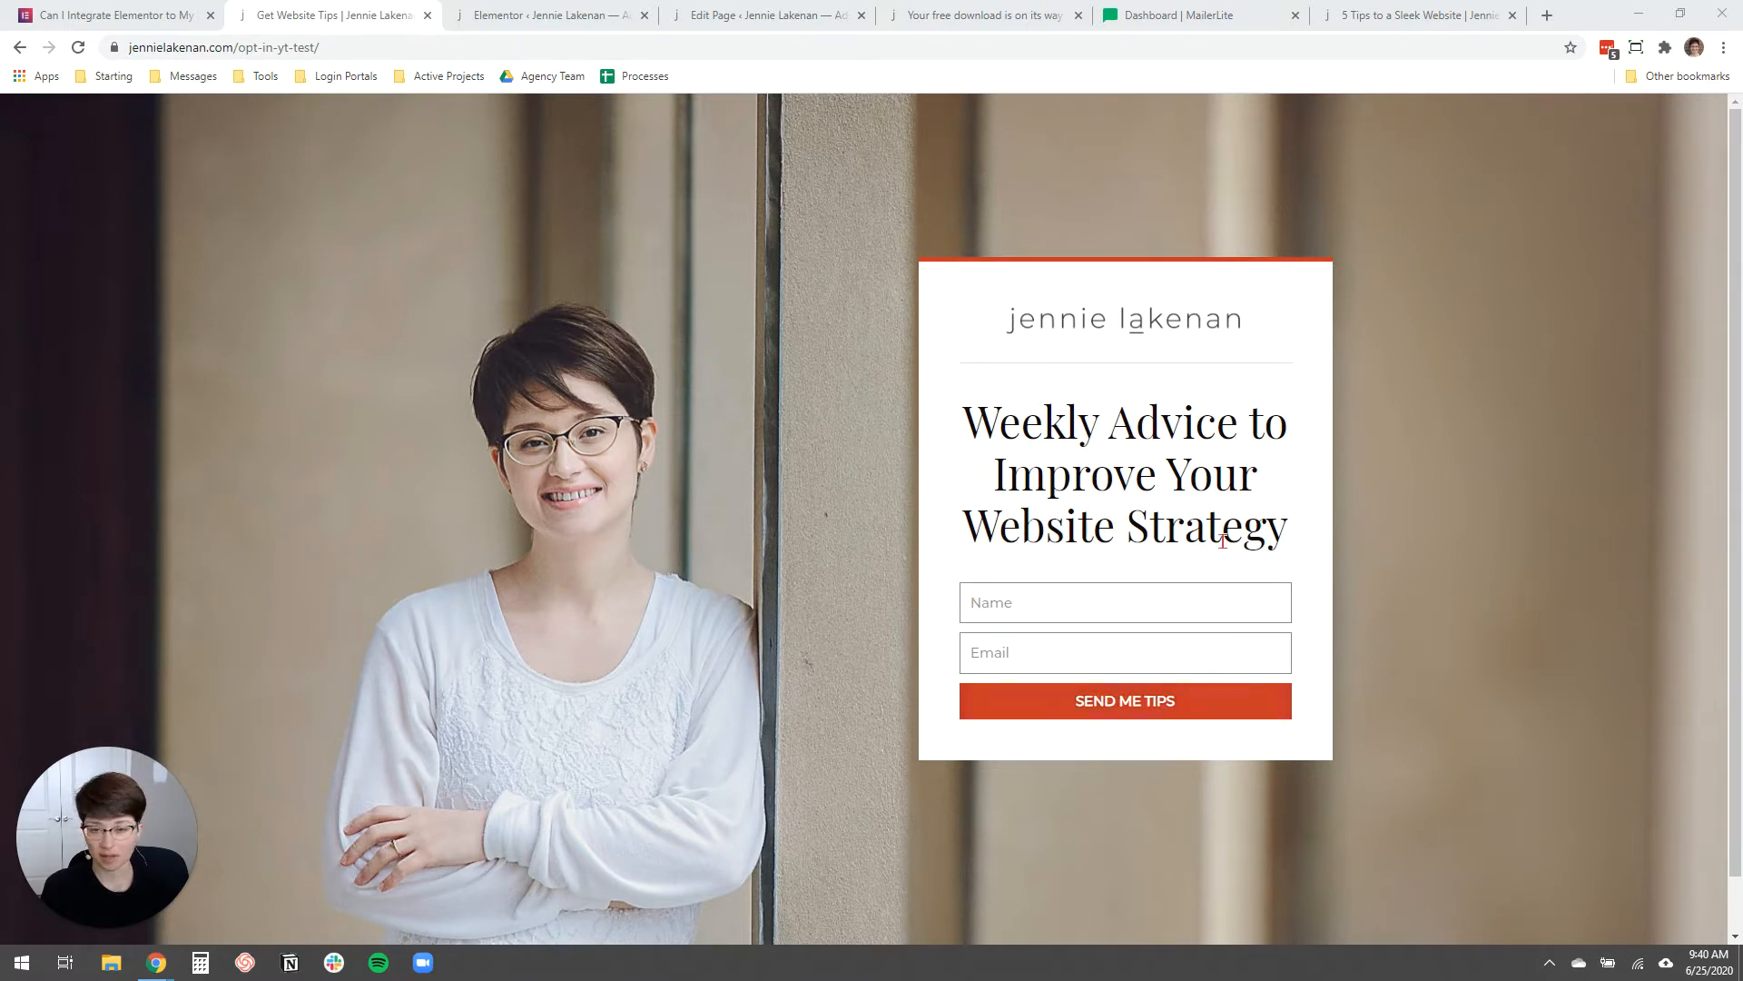
pyautogui.moveTo(845, 556)
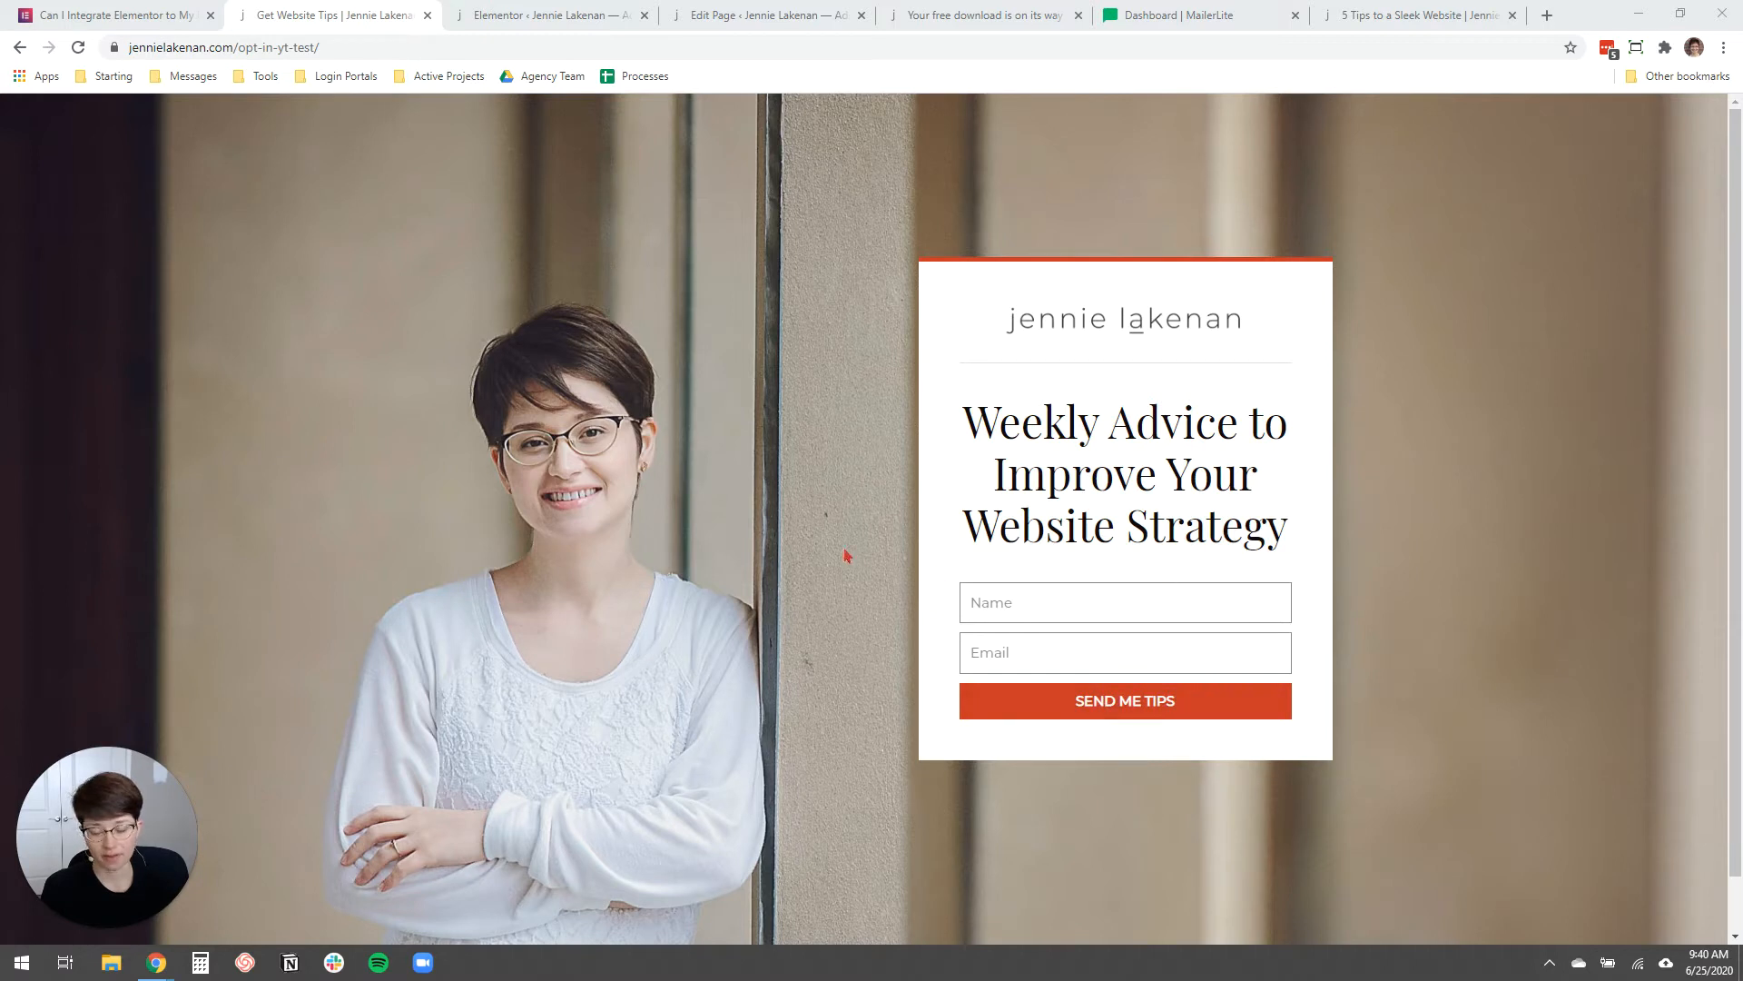
pyautogui.moveTo(1223, 517)
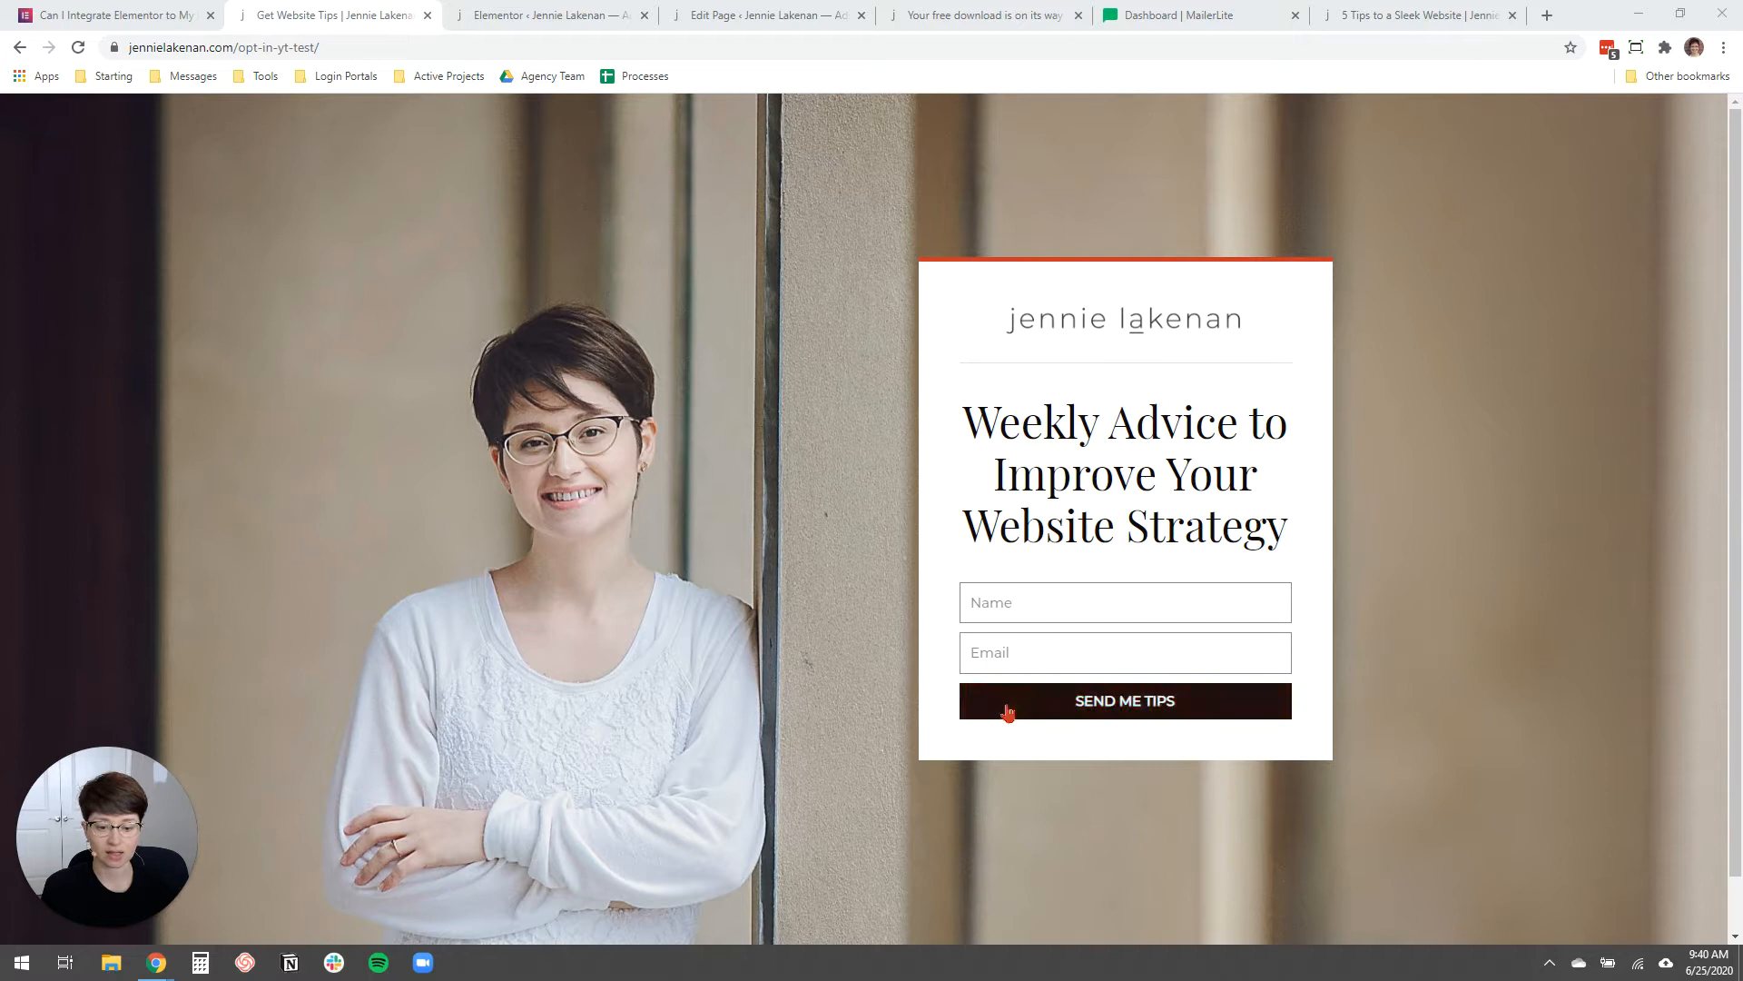
pyautogui.click(1124, 700)
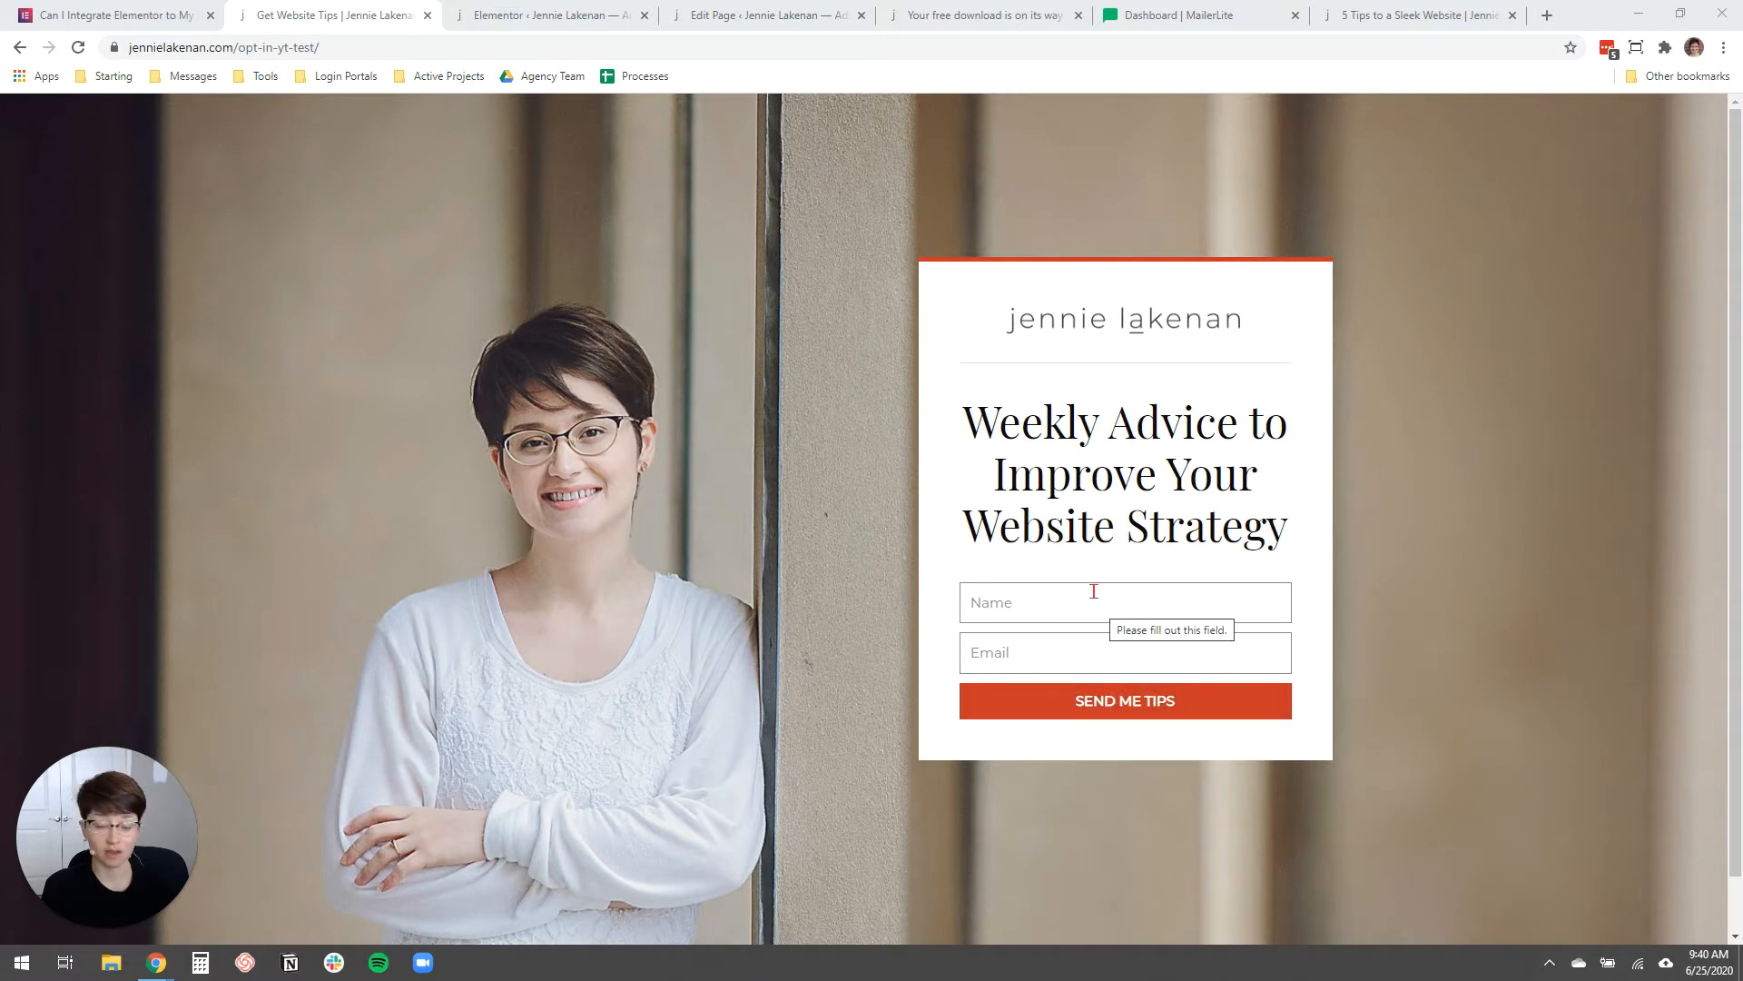
pyautogui.moveTo(964, 480)
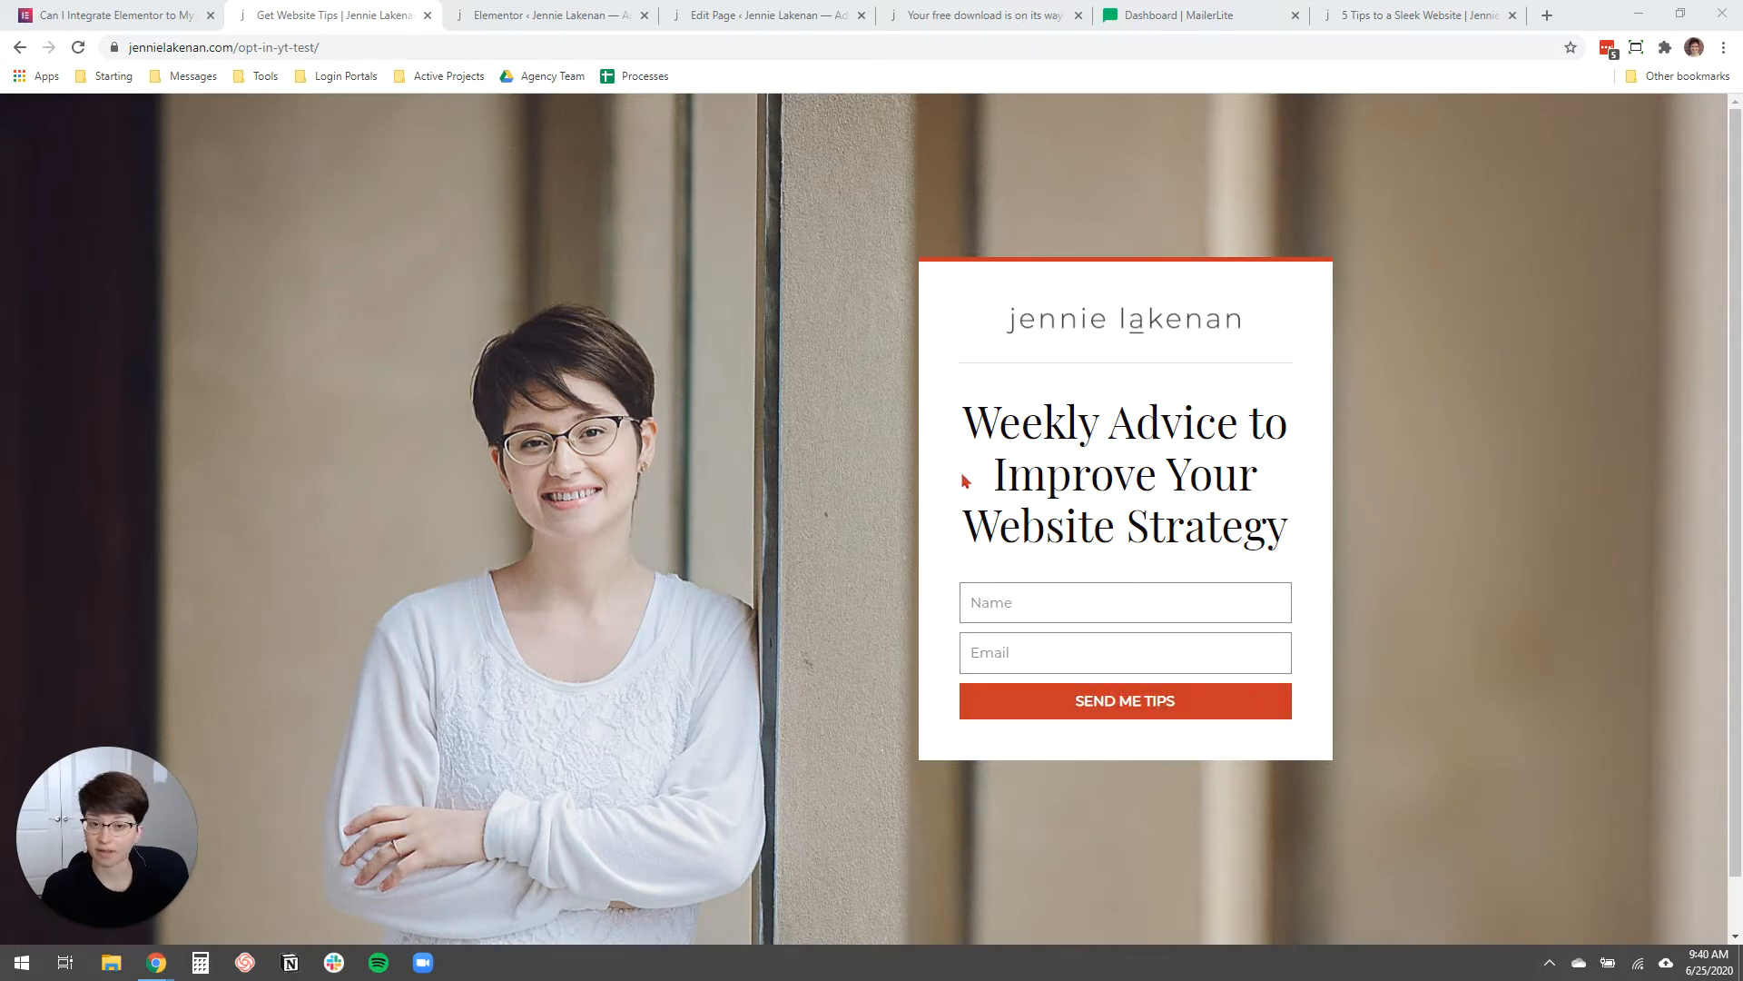
pyautogui.moveTo(584, 263)
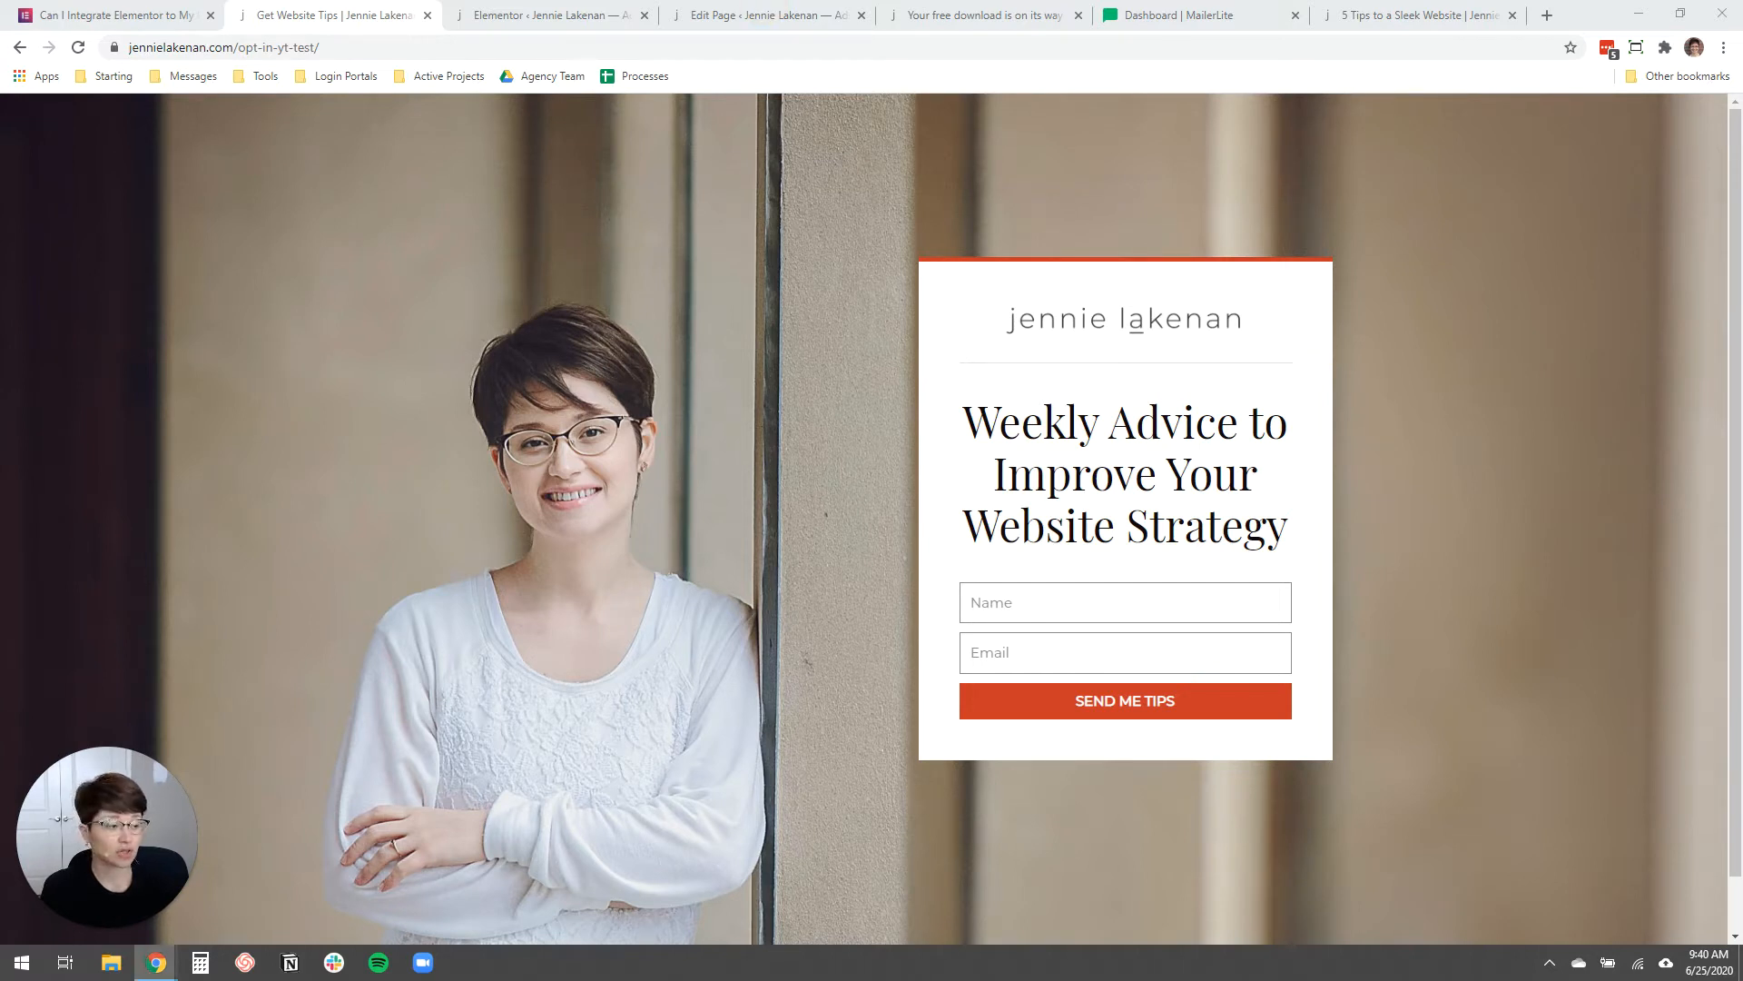
pyautogui.moveTo(801, 373)
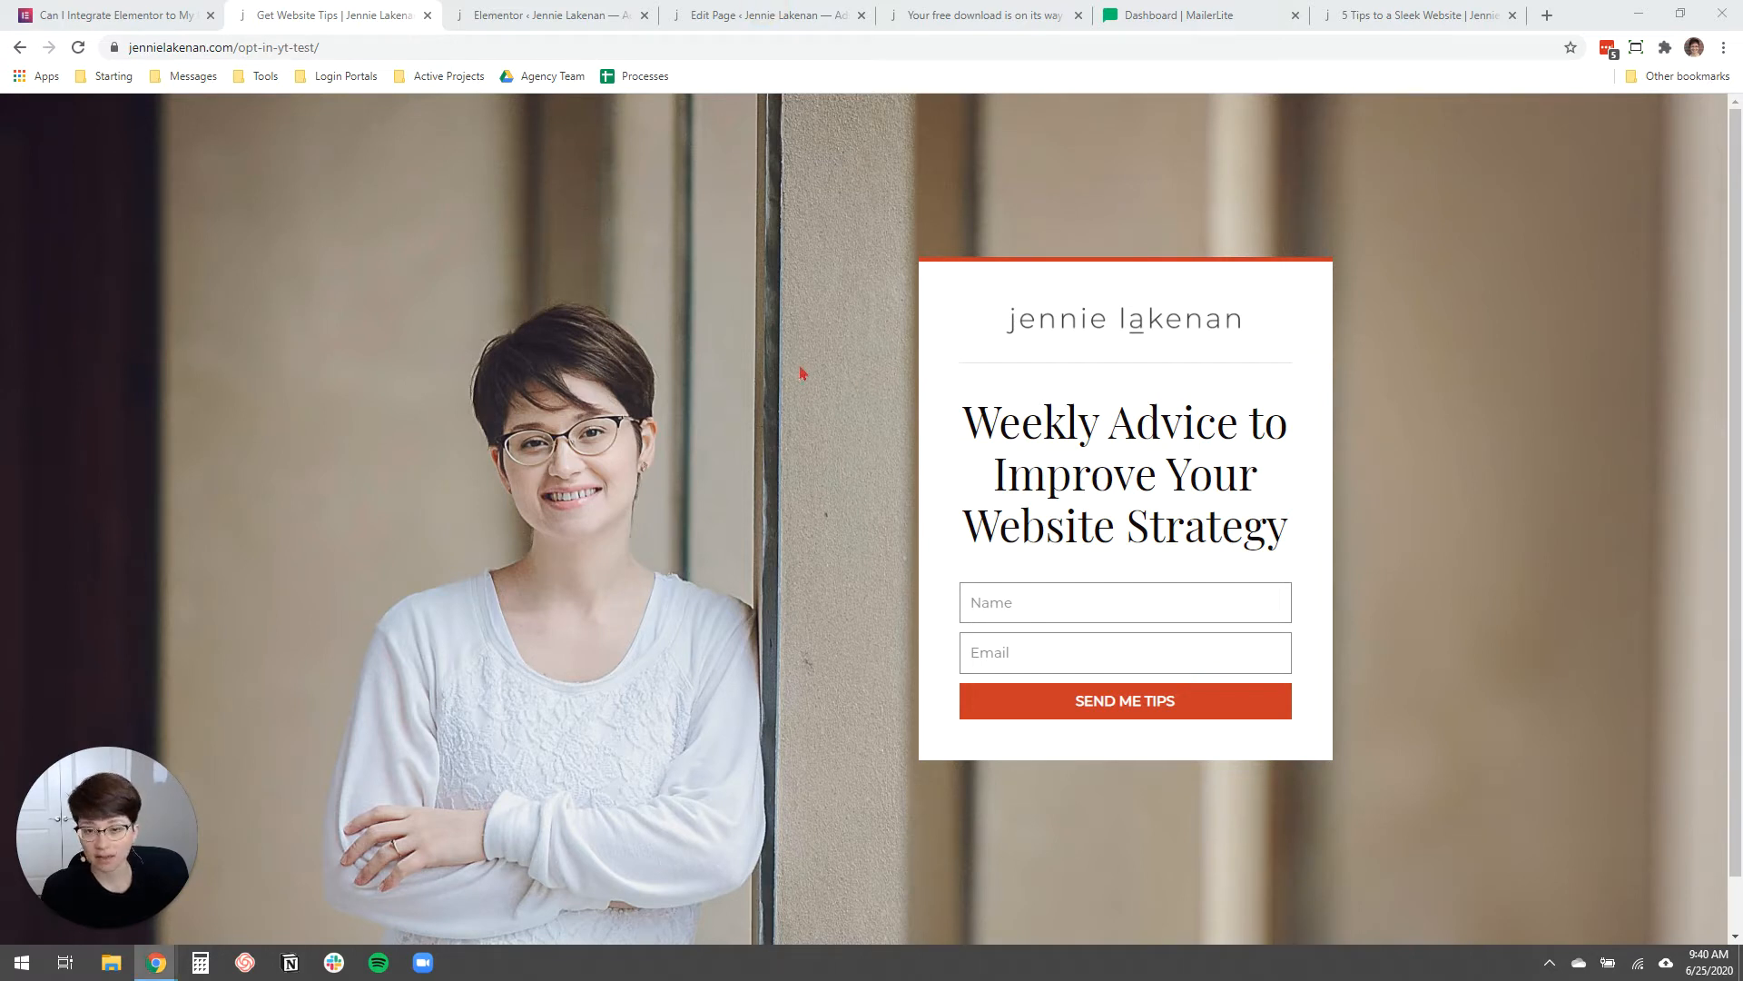
pyautogui.moveTo(806, 356)
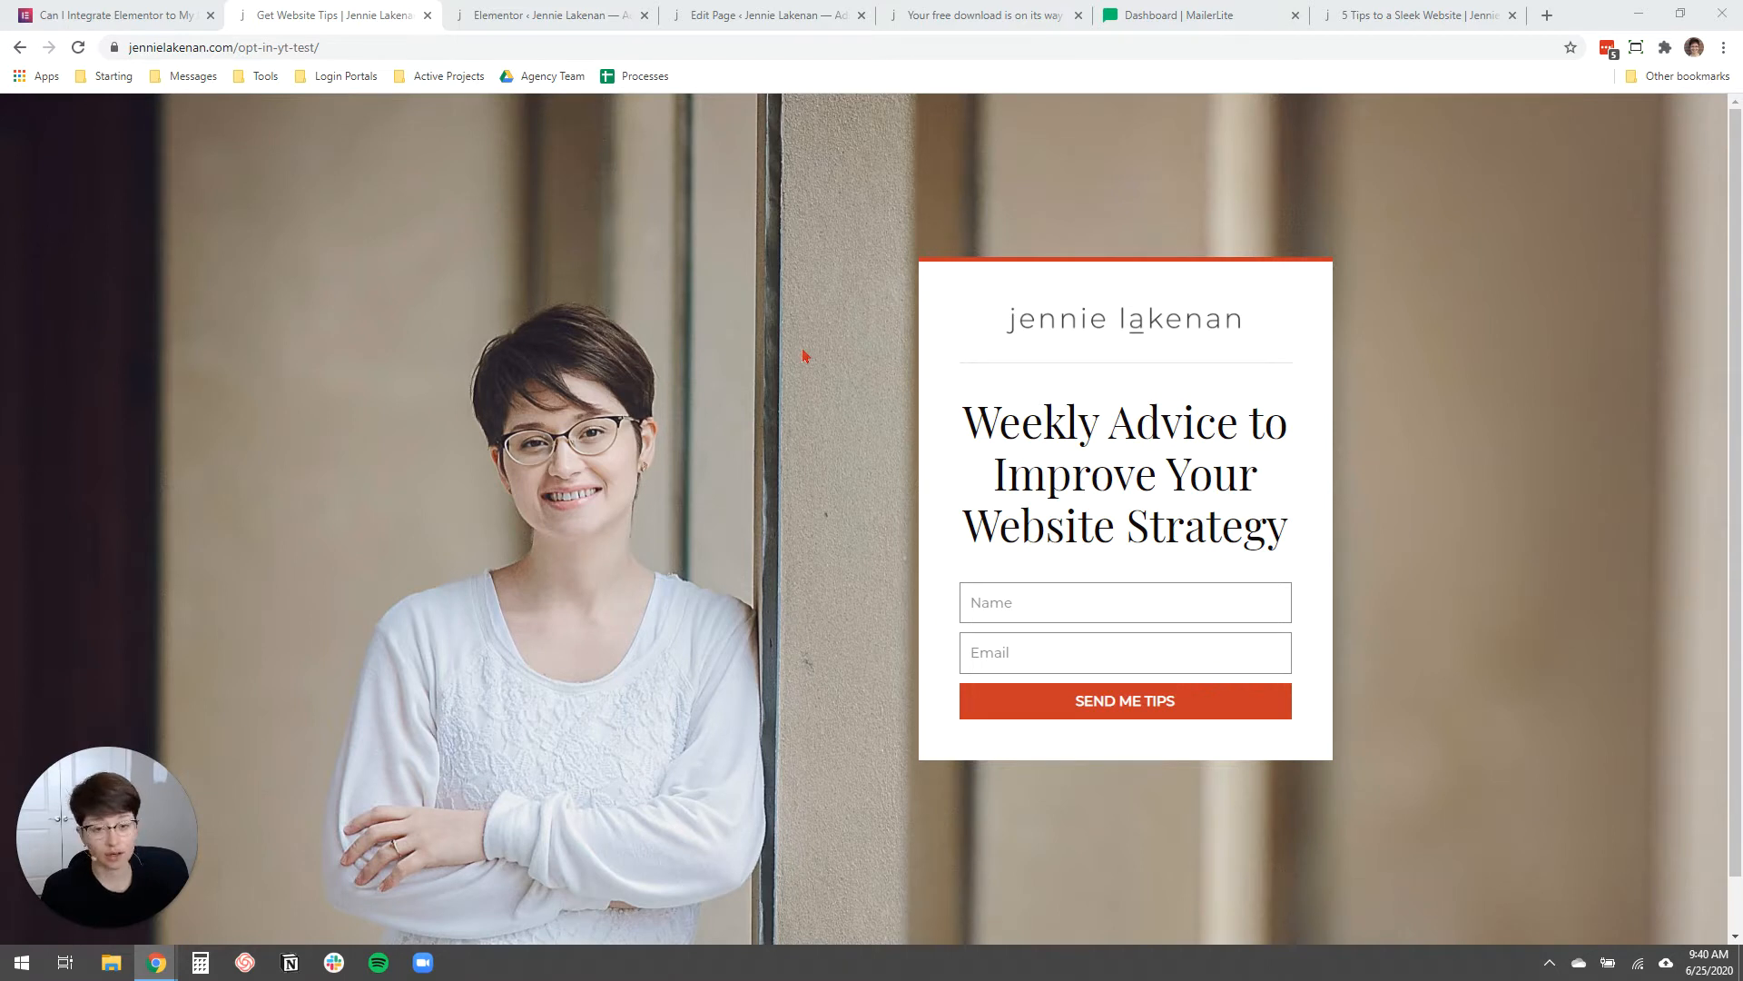
pyautogui.moveTo(684, 337)
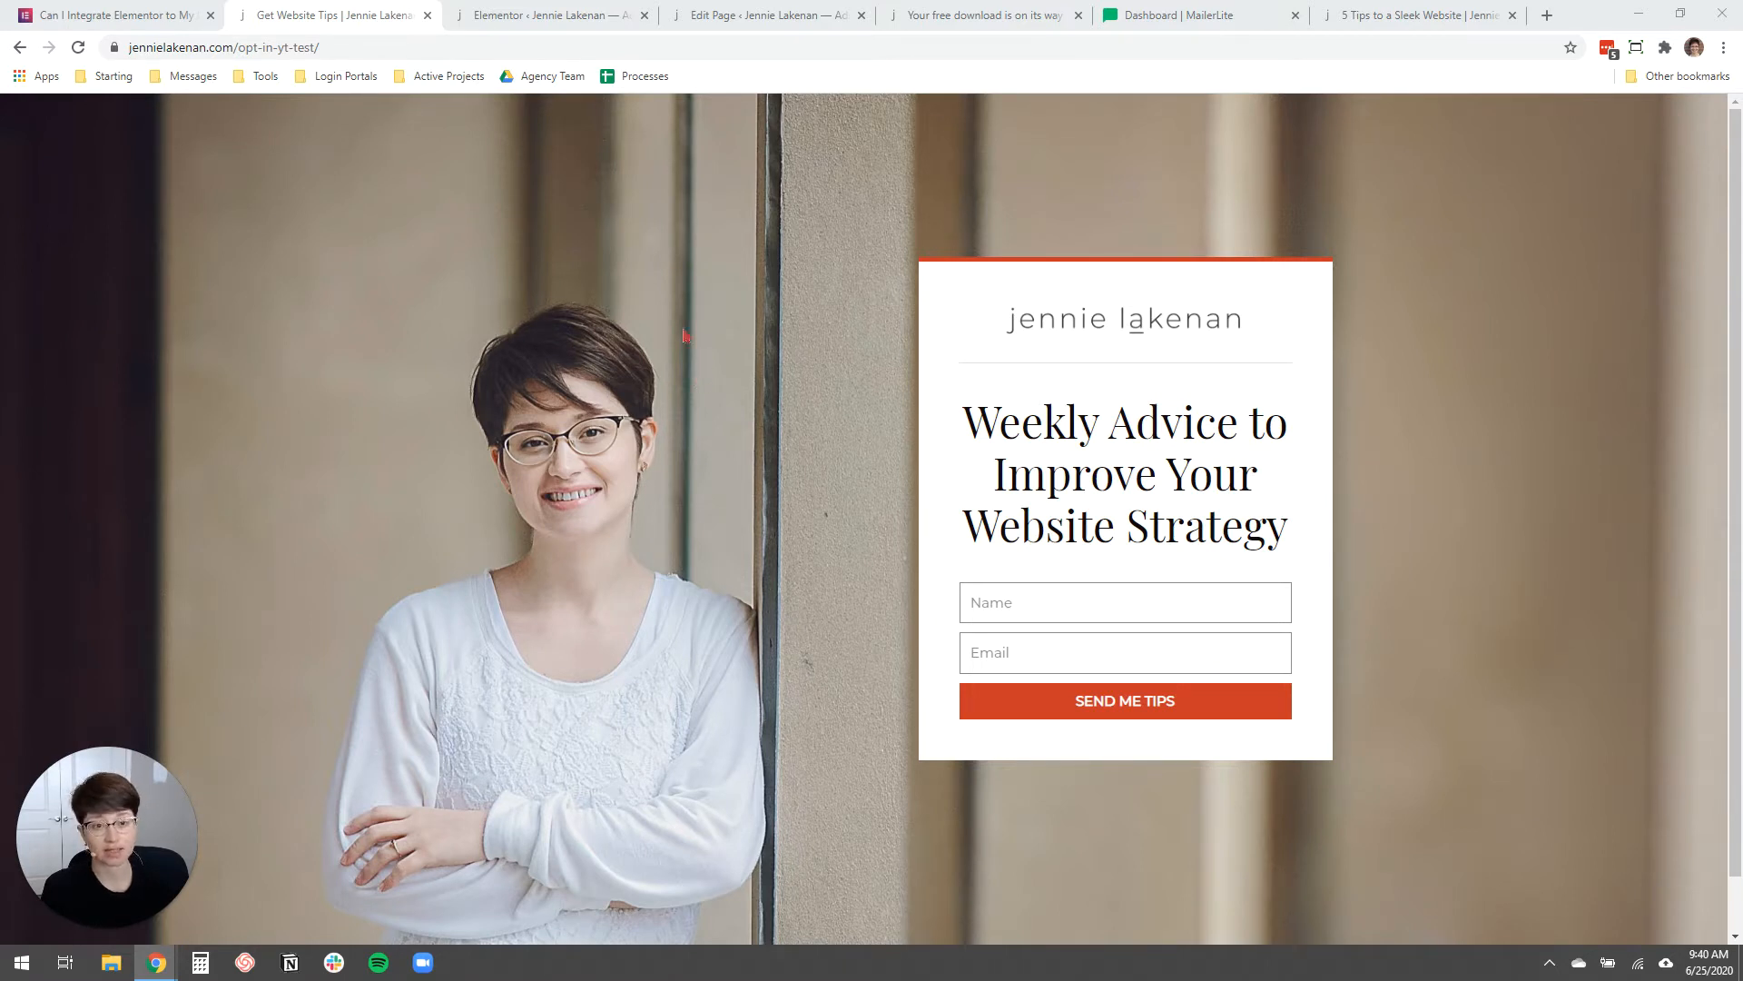
pyautogui.moveTo(642, 313)
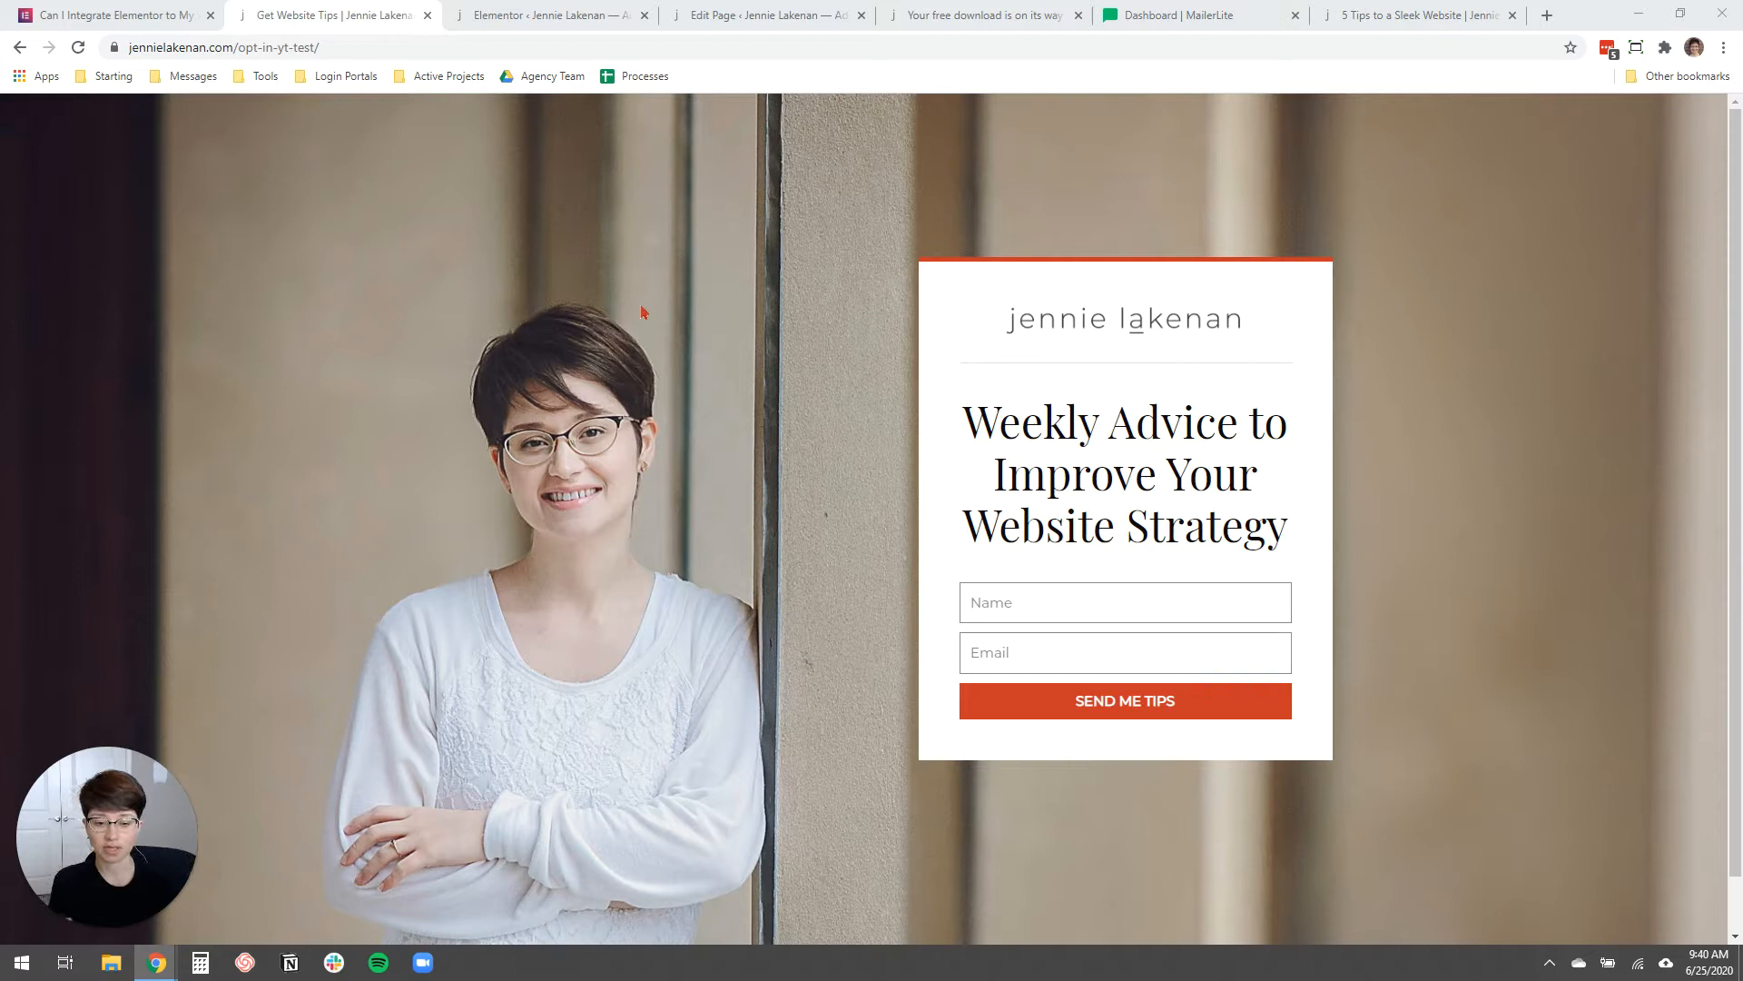
pyautogui.moveTo(642, 333)
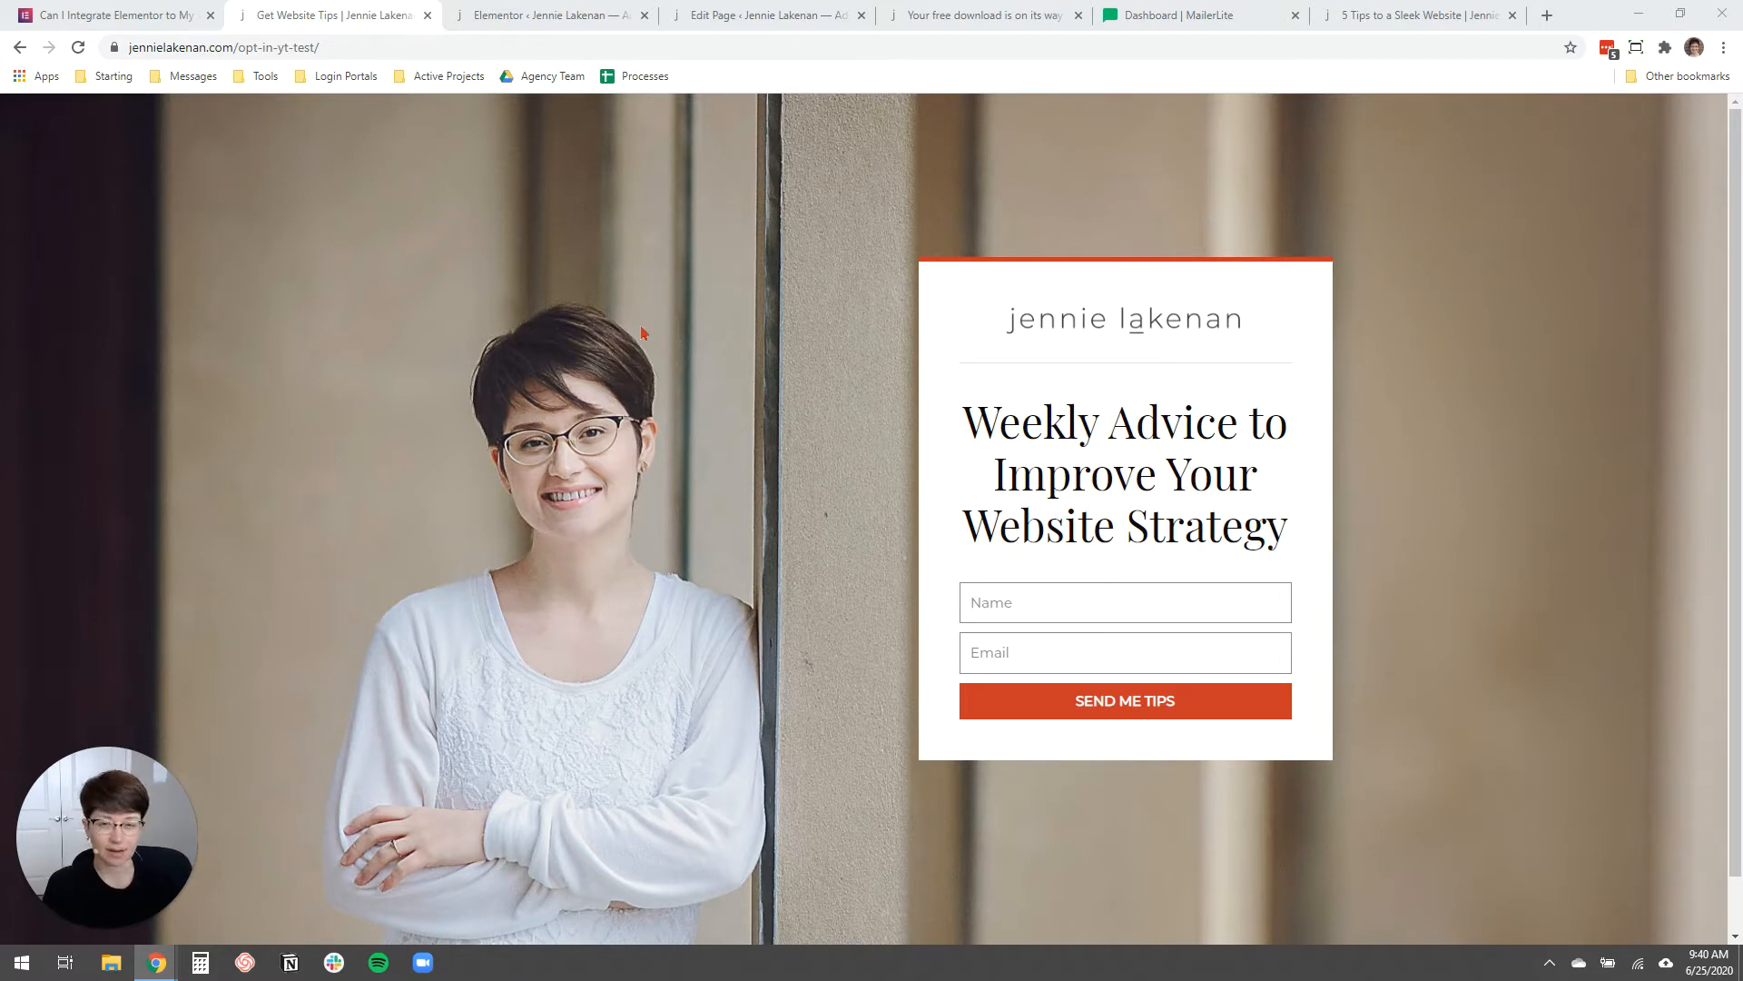
pyautogui.moveTo(634, 278)
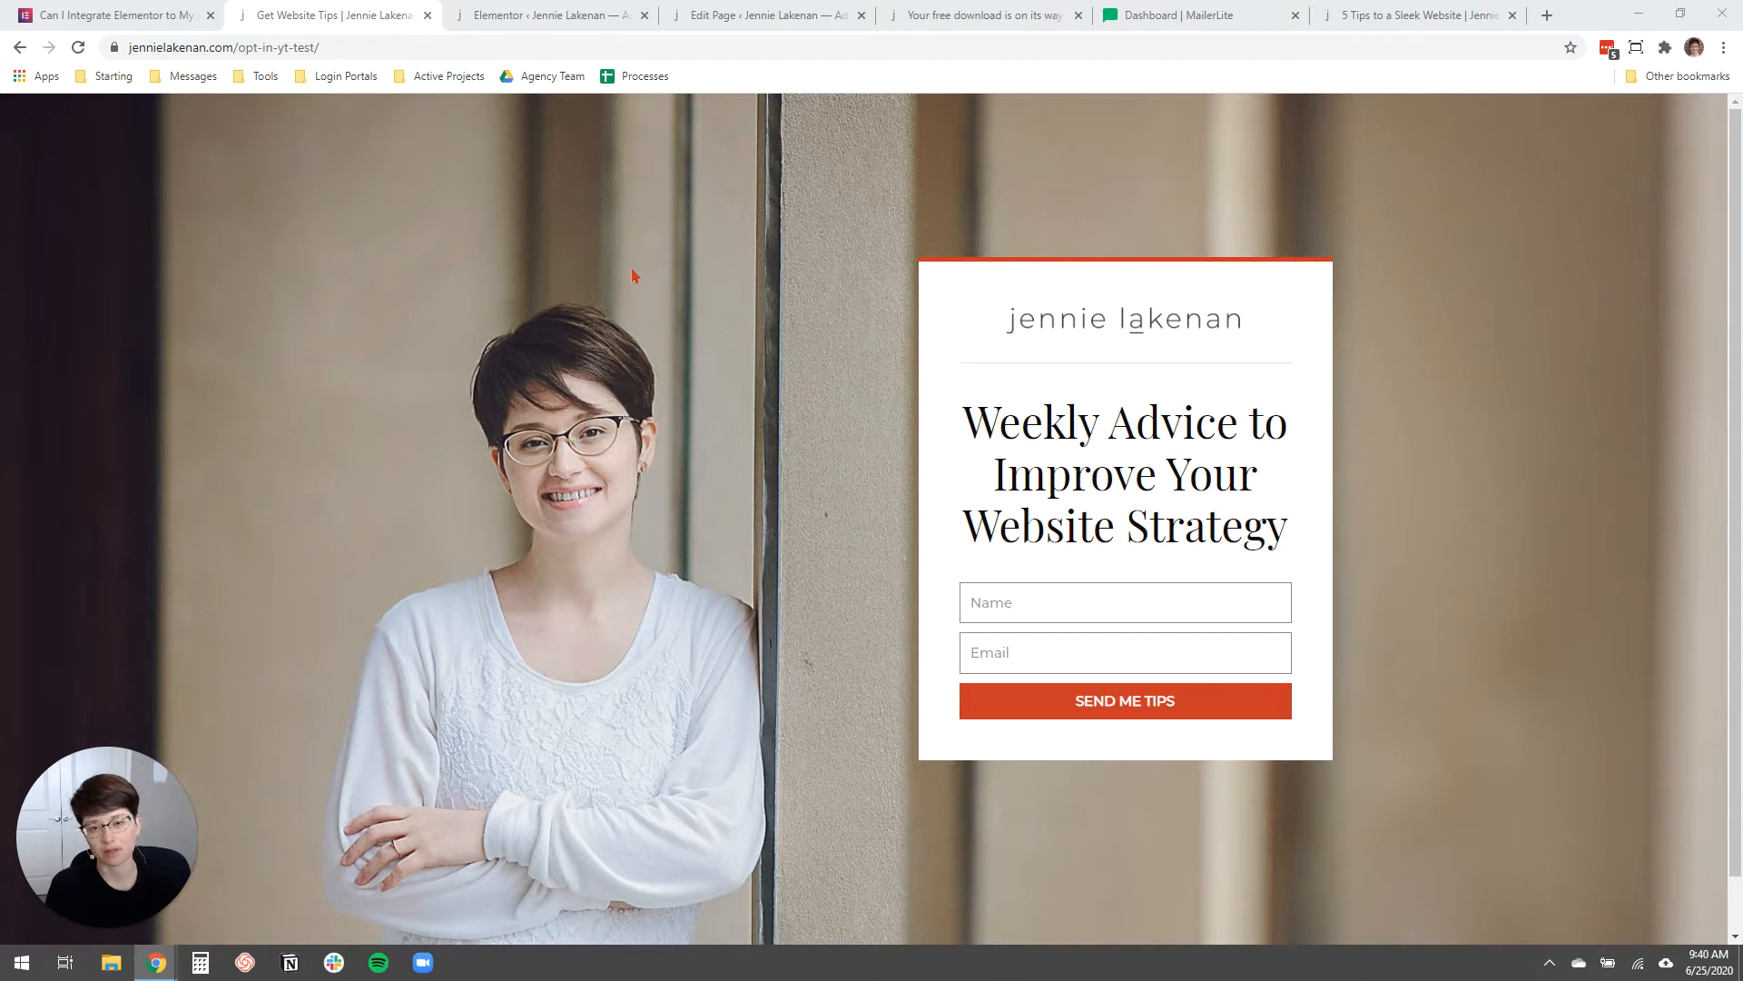
pyautogui.moveTo(629, 284)
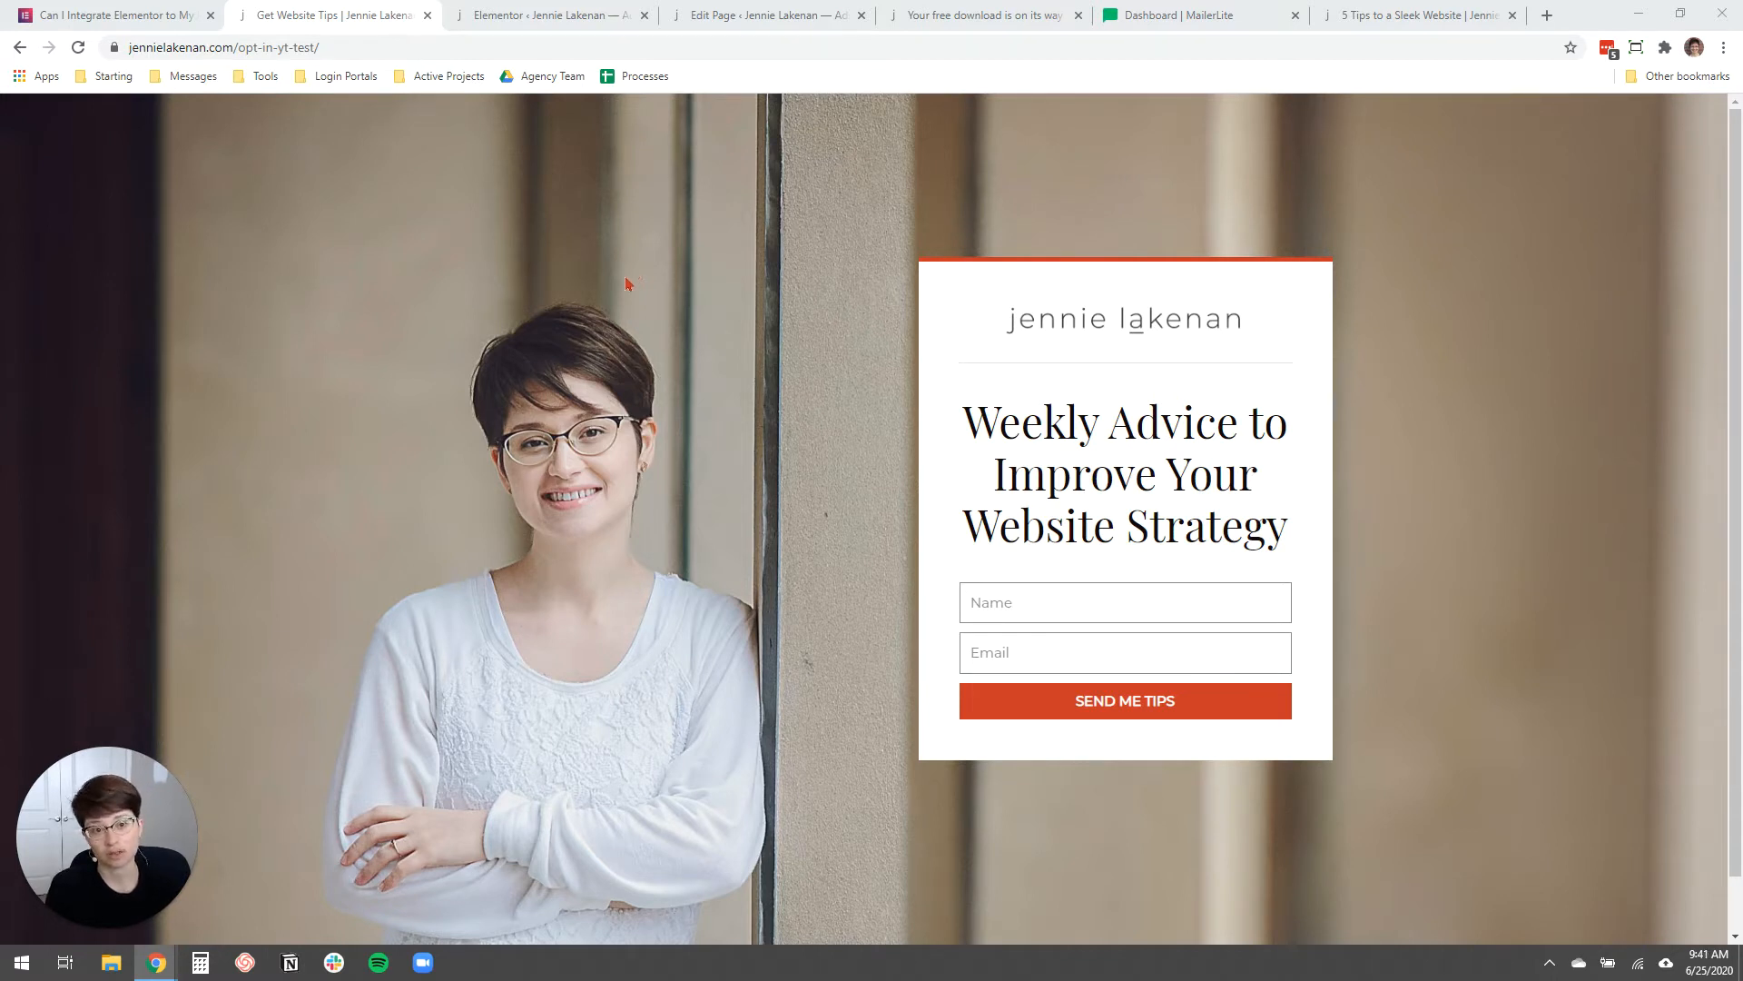
pyautogui.moveTo(370, 146)
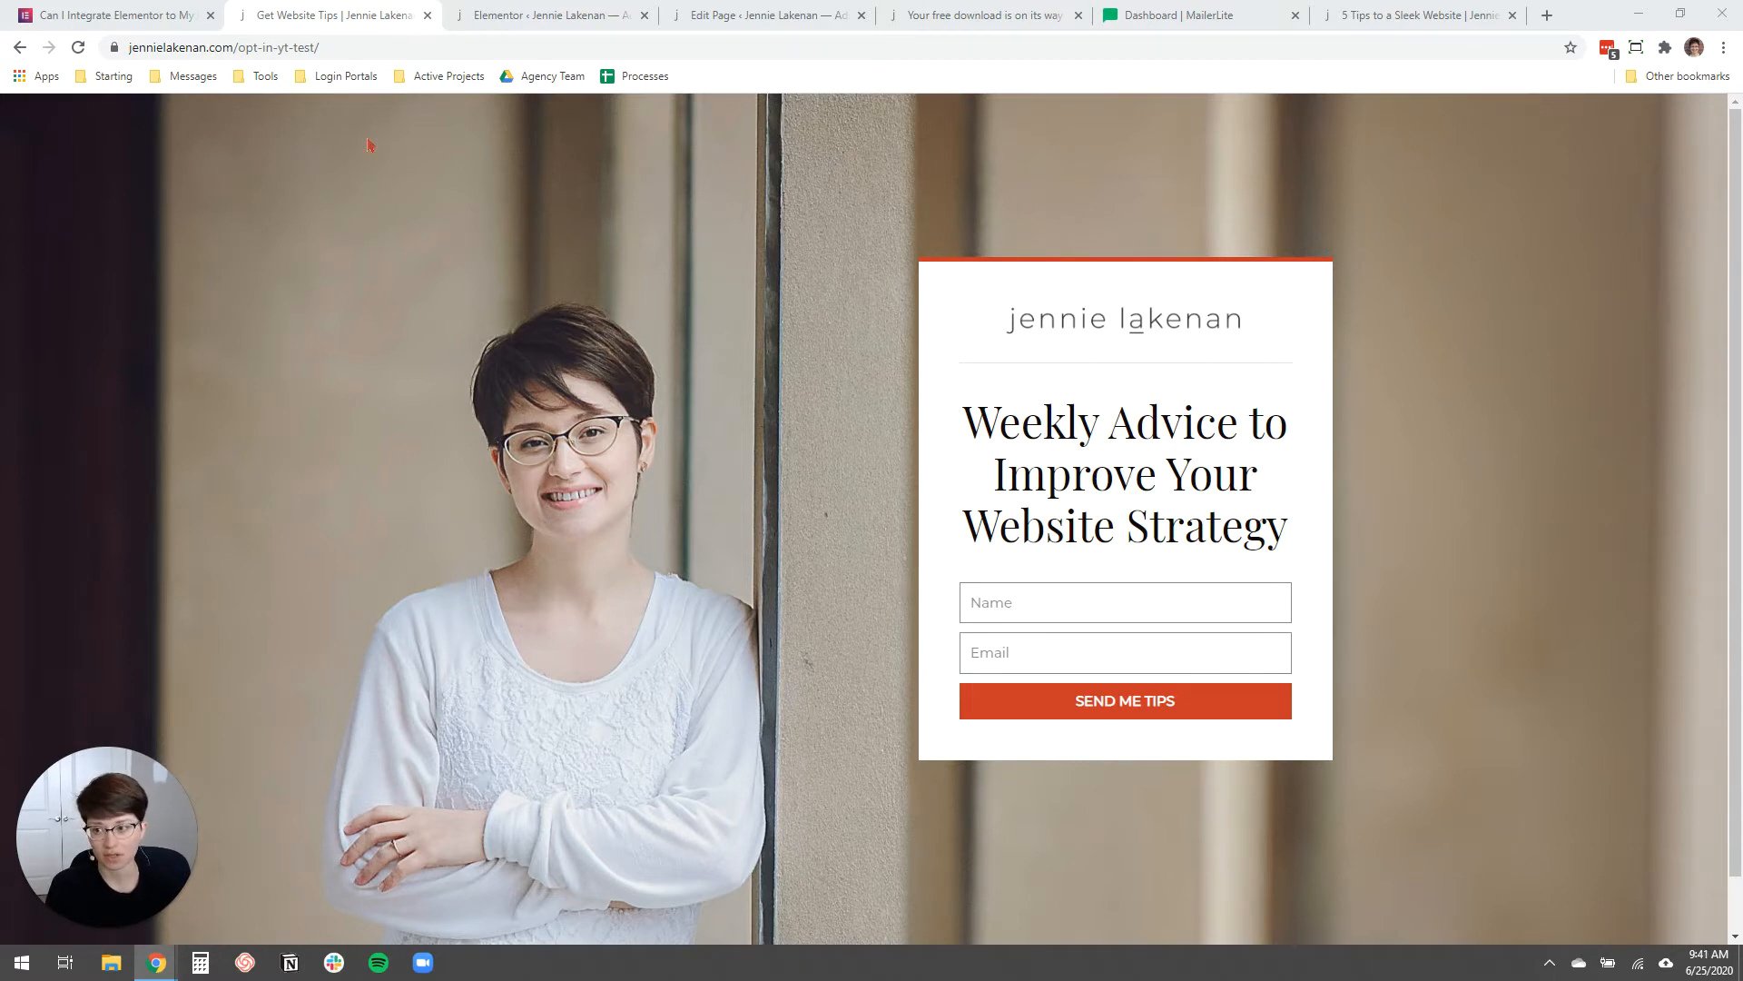
pyautogui.click(110, 15)
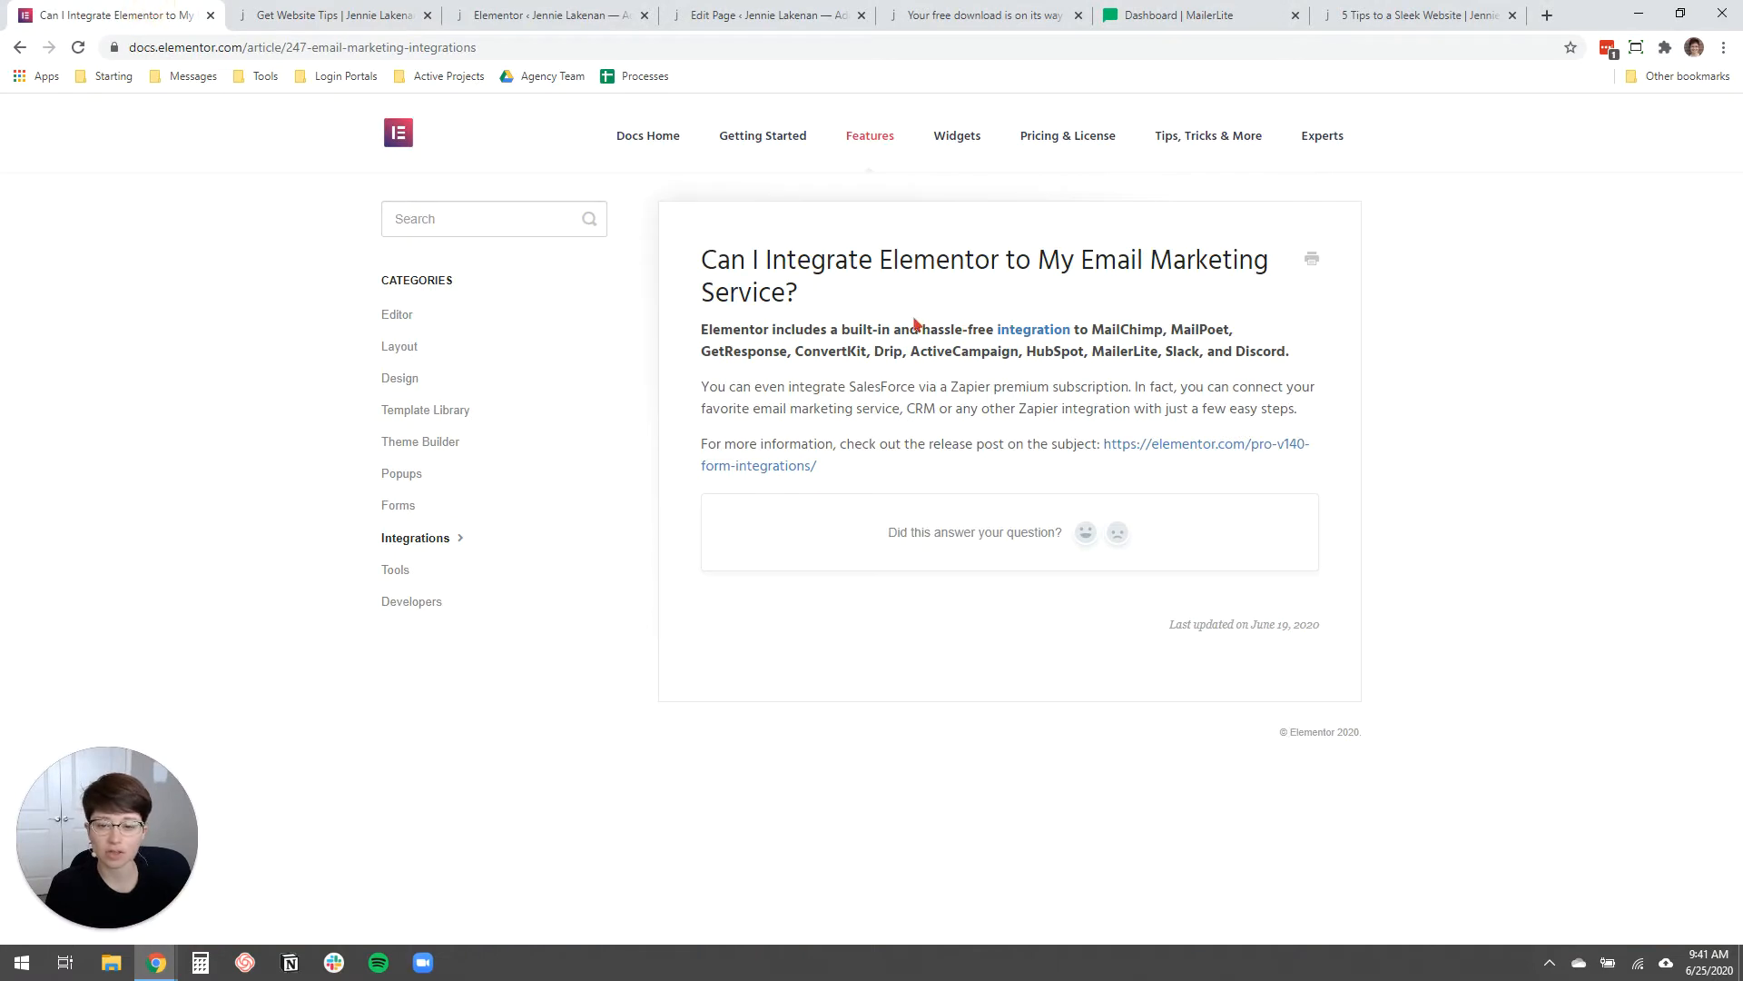
pyautogui.moveTo(1143, 339)
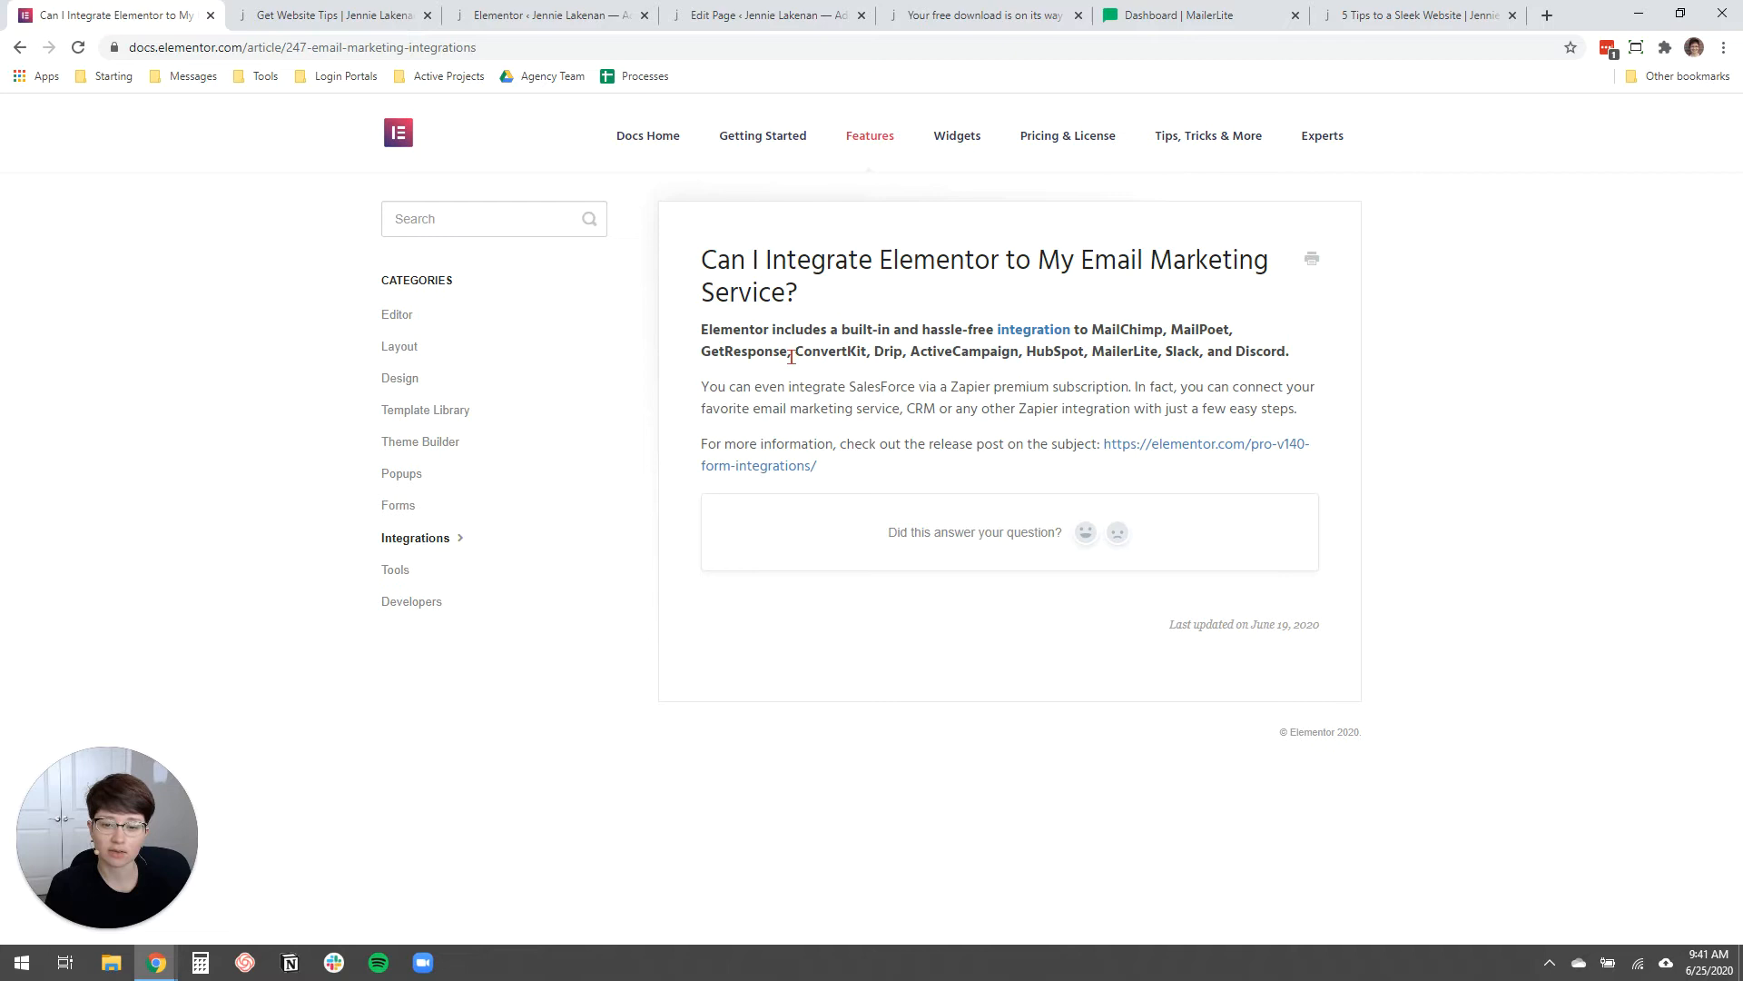
pyautogui.moveTo(977, 355)
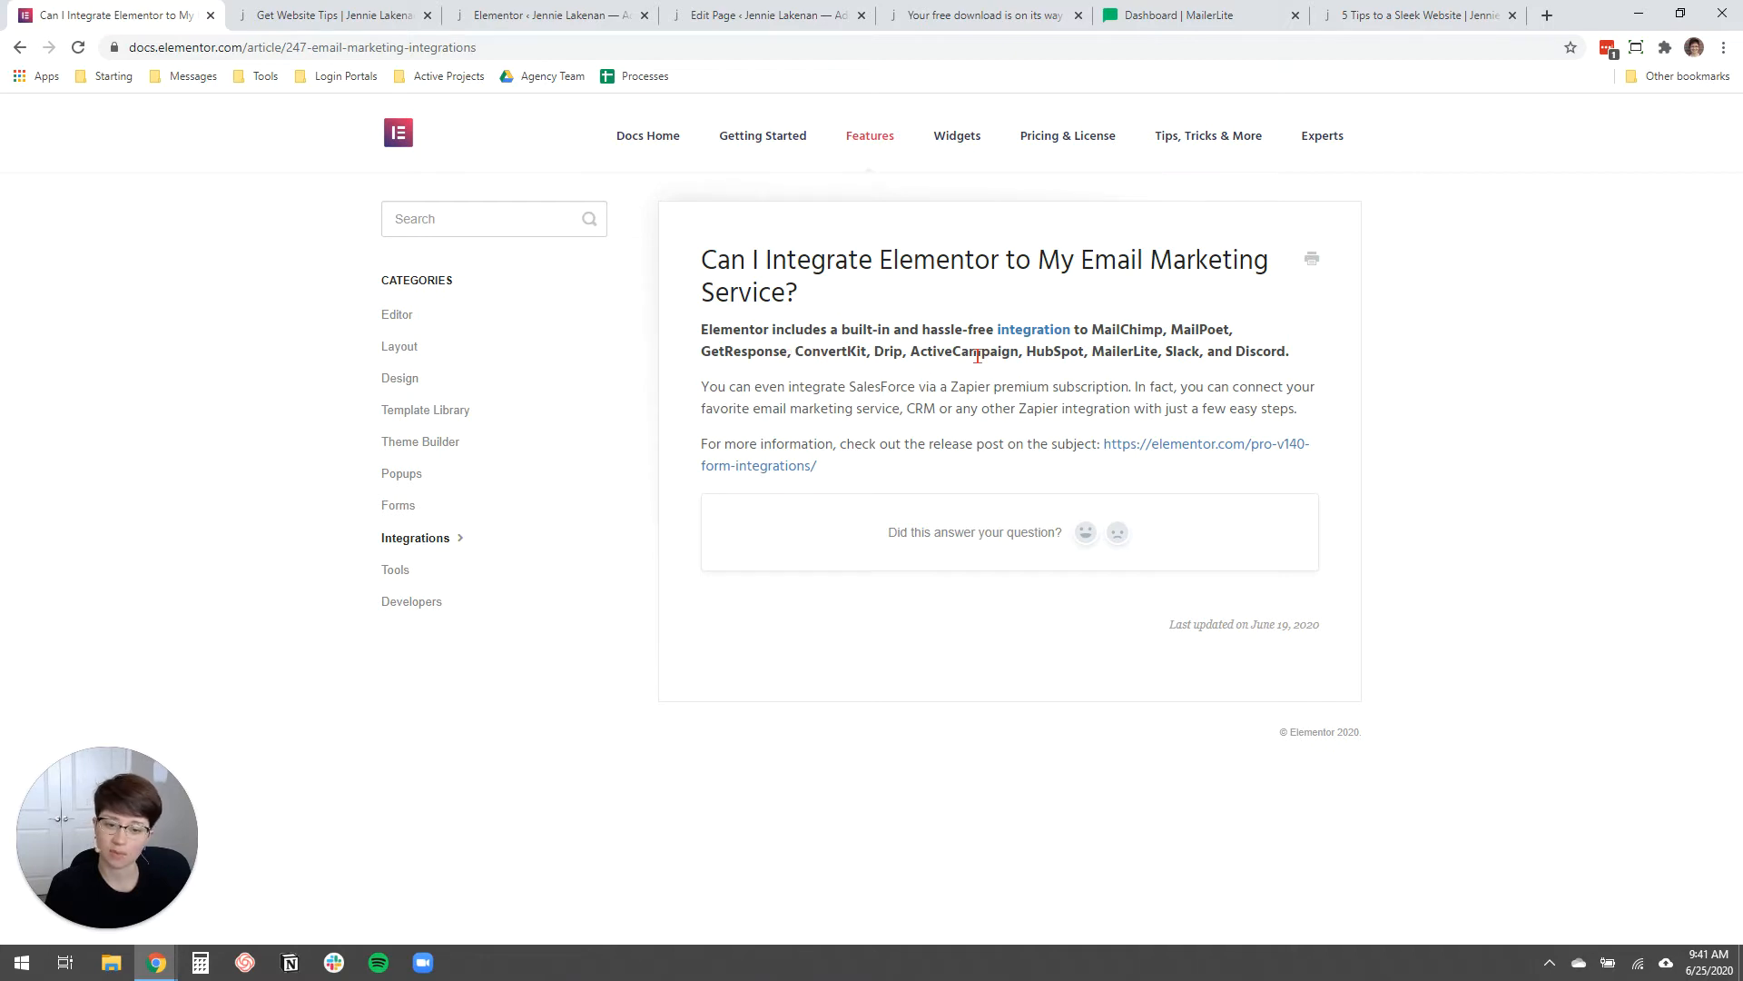
pyautogui.moveTo(1262, 348)
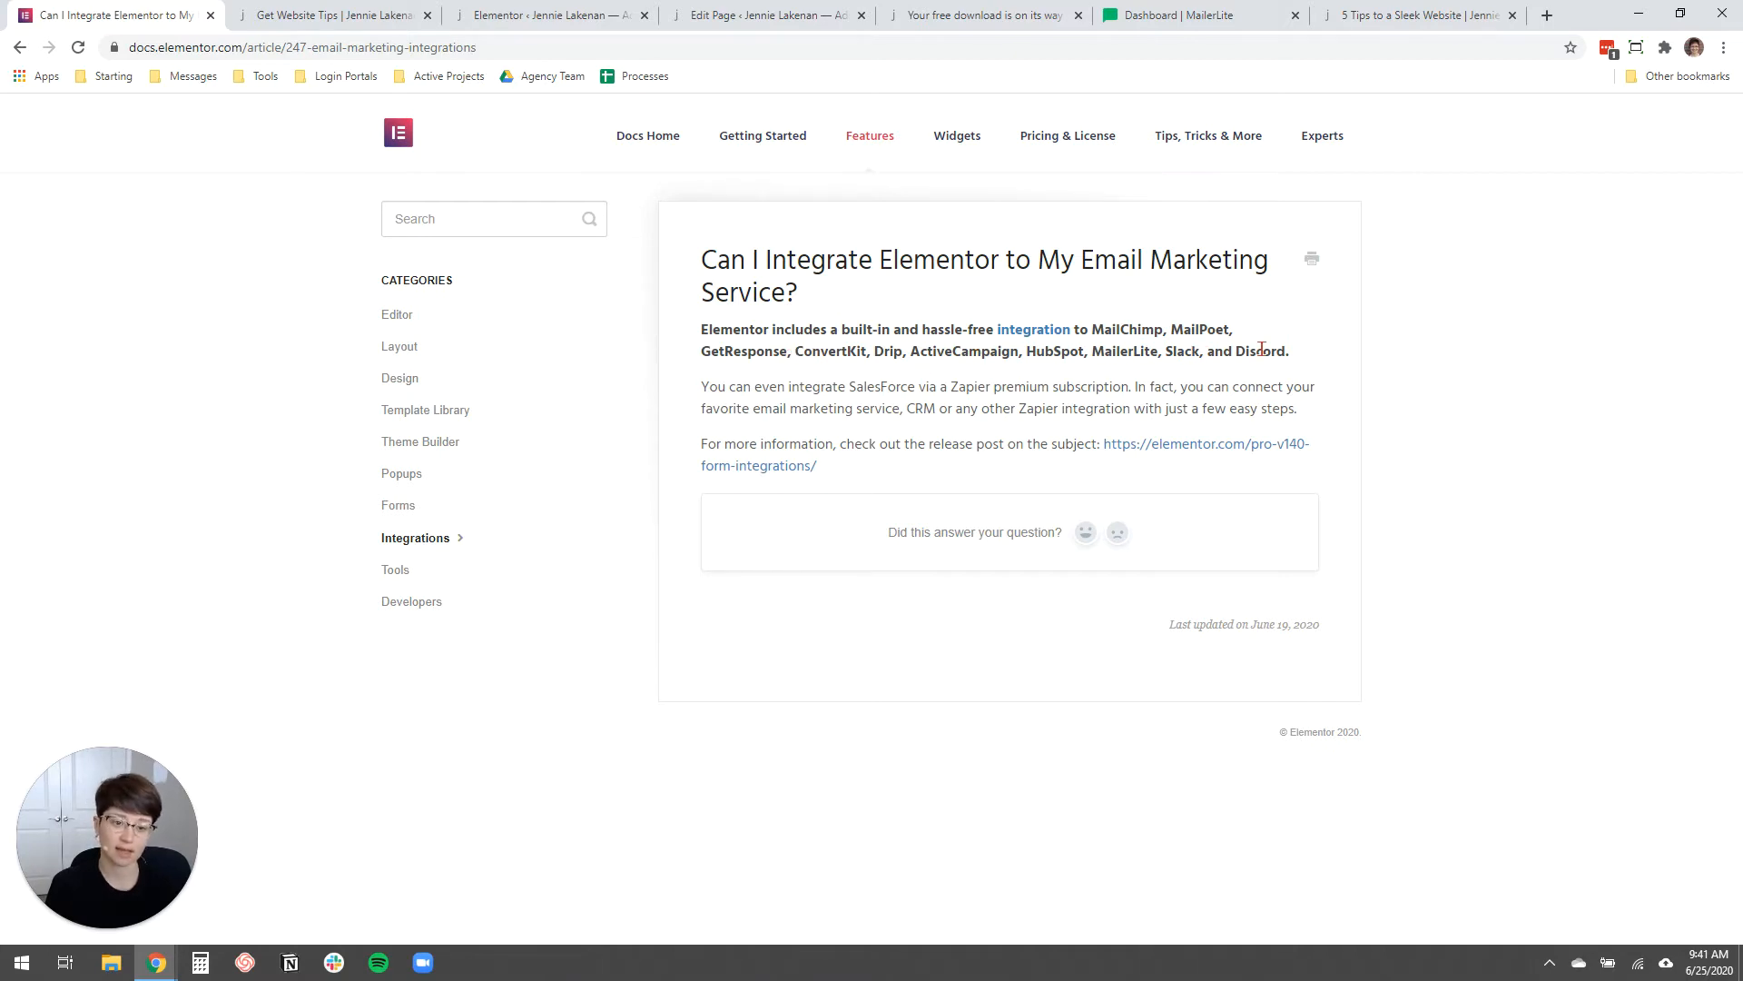
pyautogui.moveTo(1301, 367)
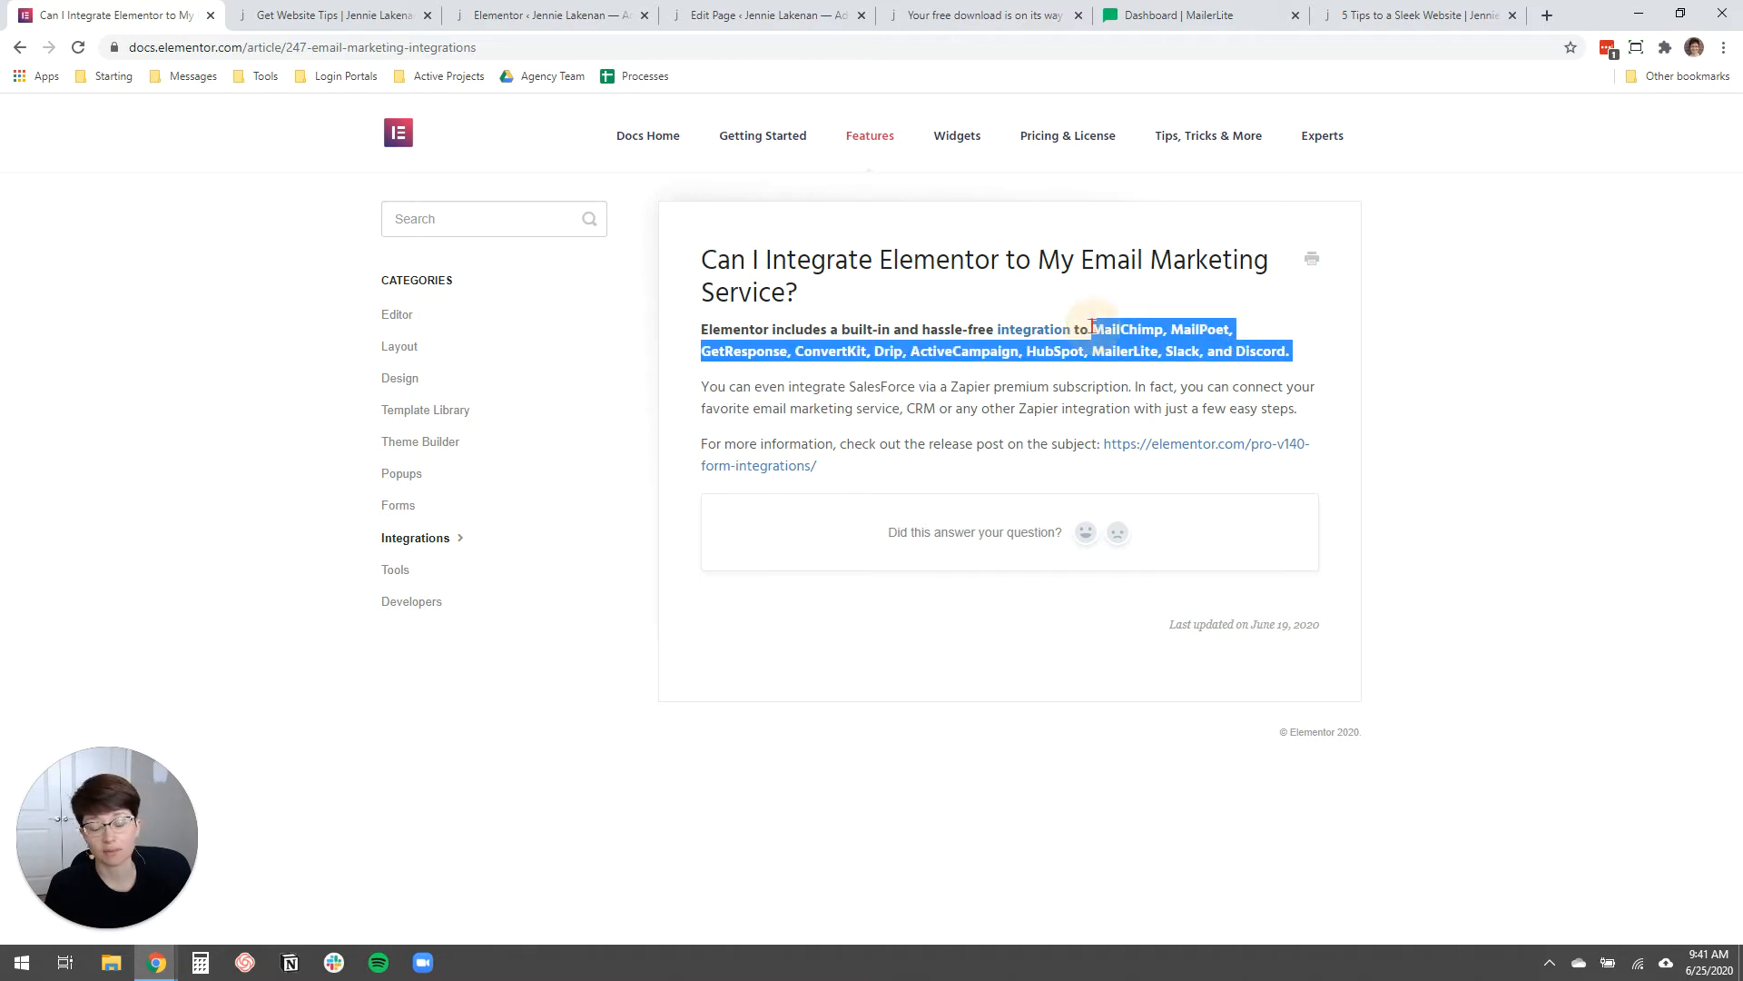
pyautogui.click(1317, 351)
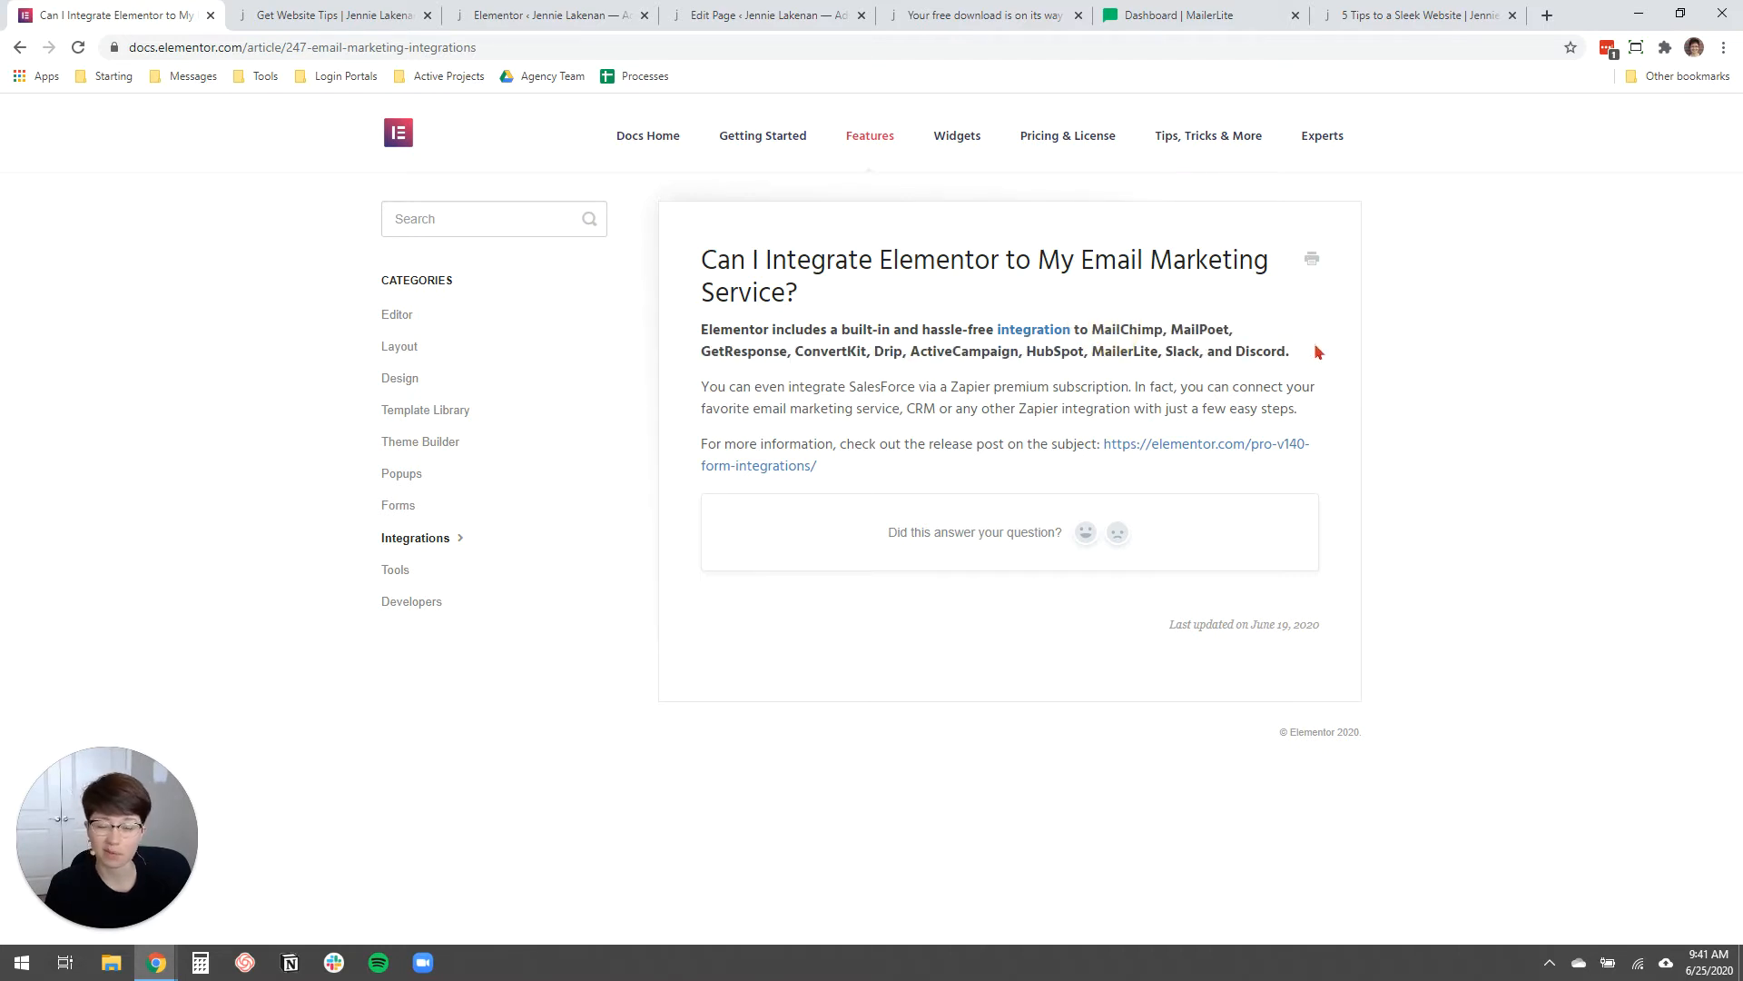
pyautogui.moveTo(1341, 353)
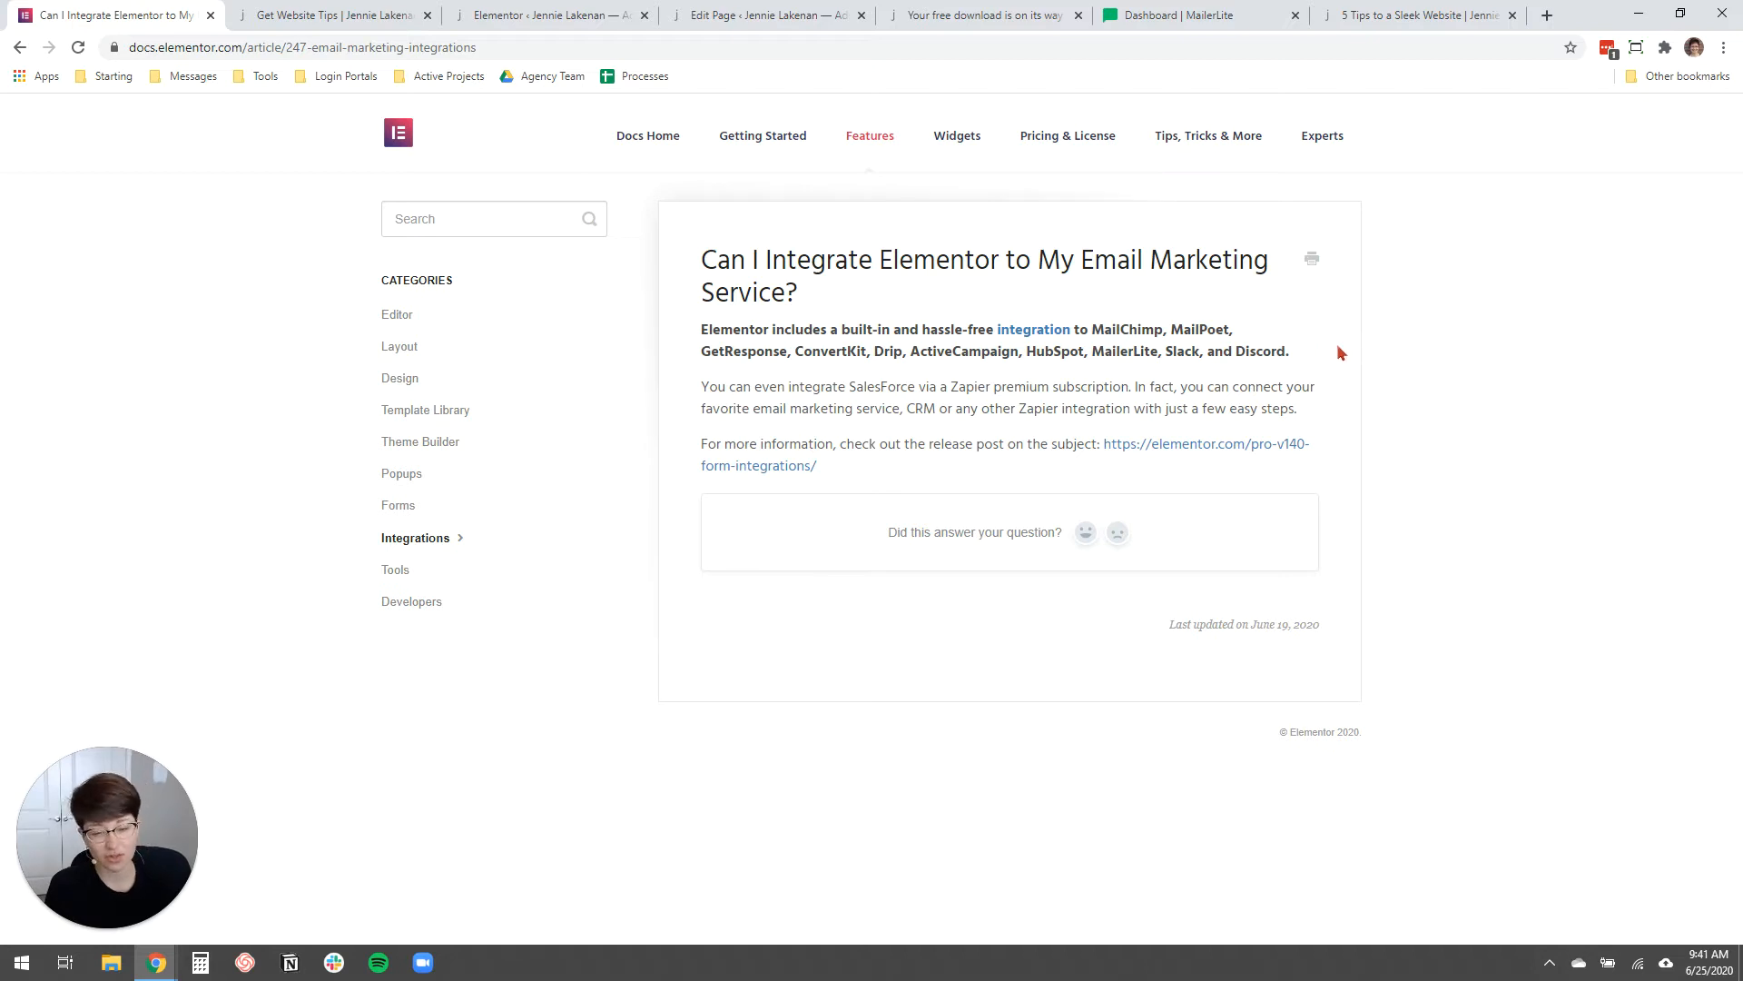
pyautogui.moveTo(1157, 376)
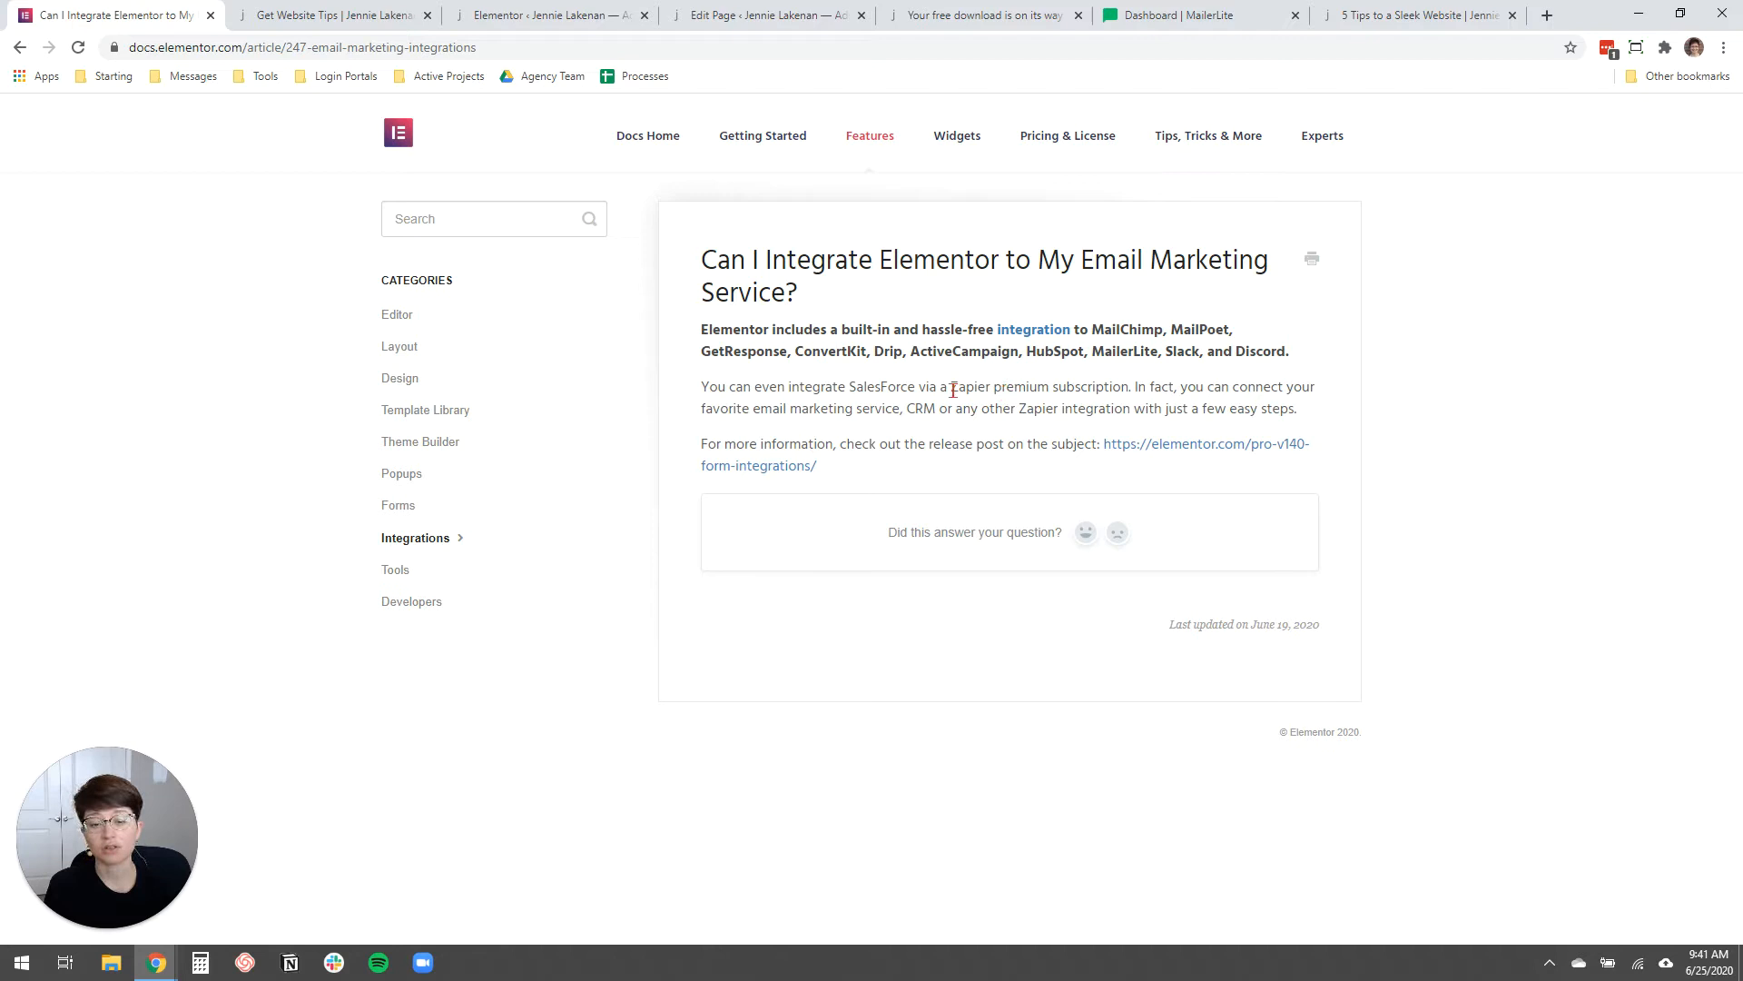
pyautogui.doubleClick(963, 385)
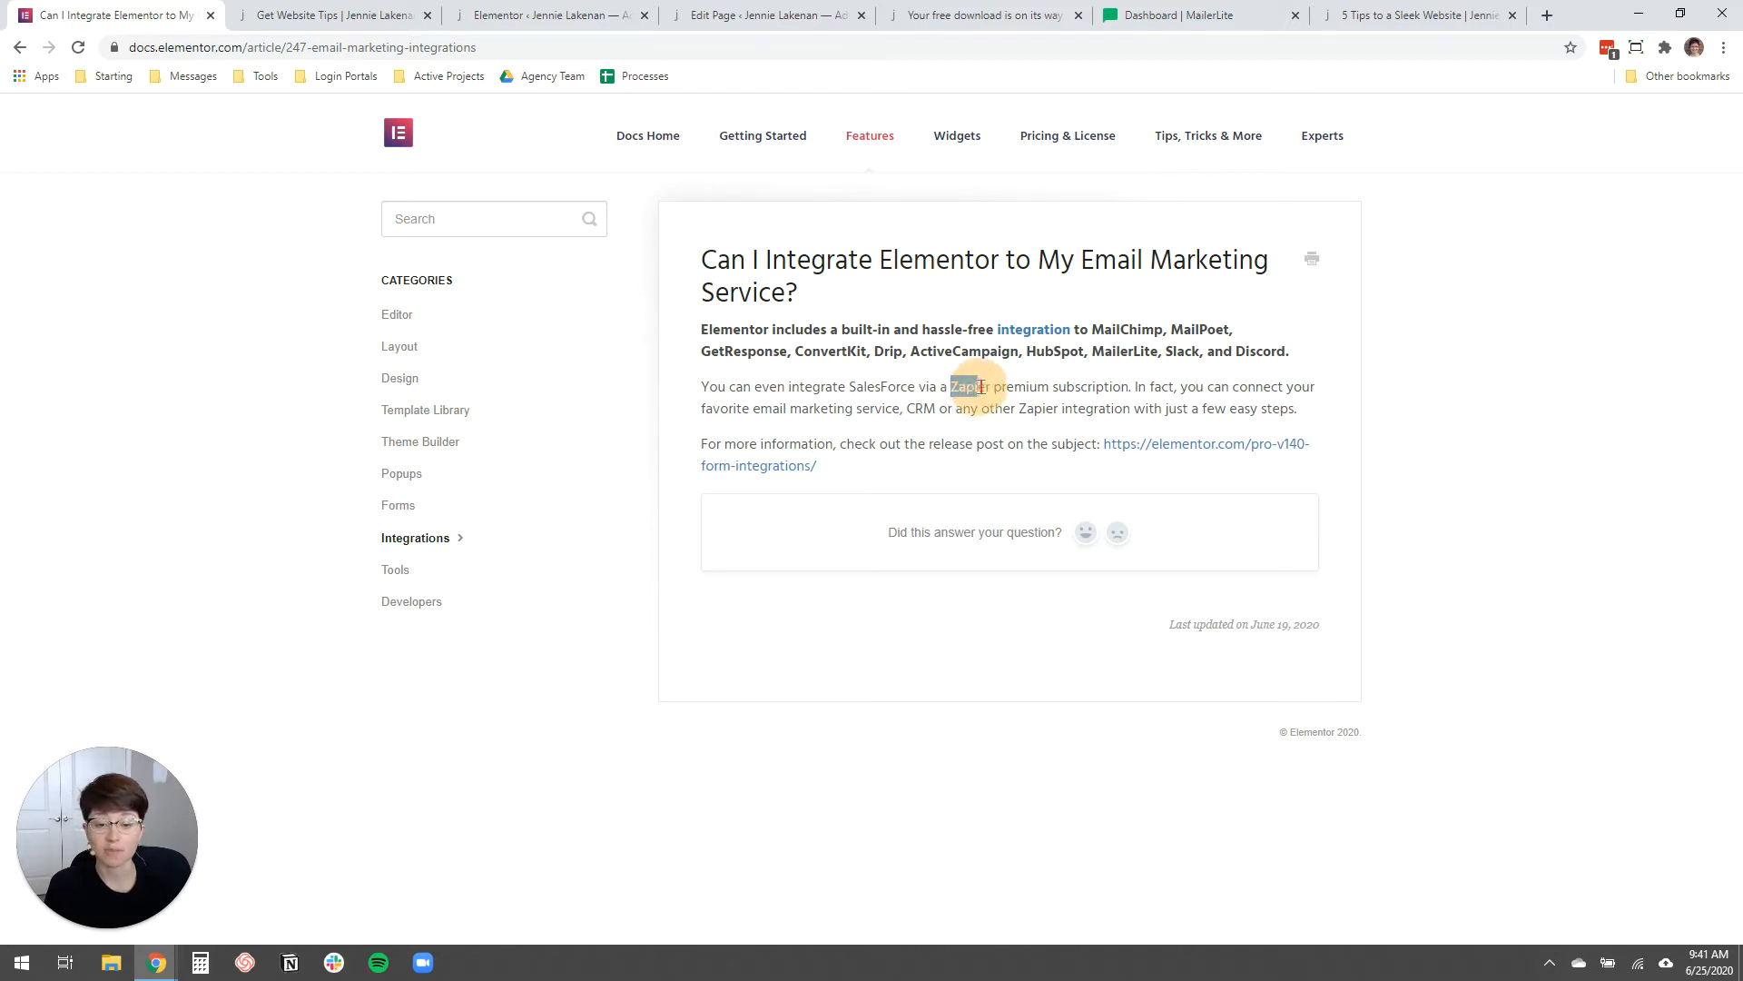
pyautogui.doubleClick(968, 386)
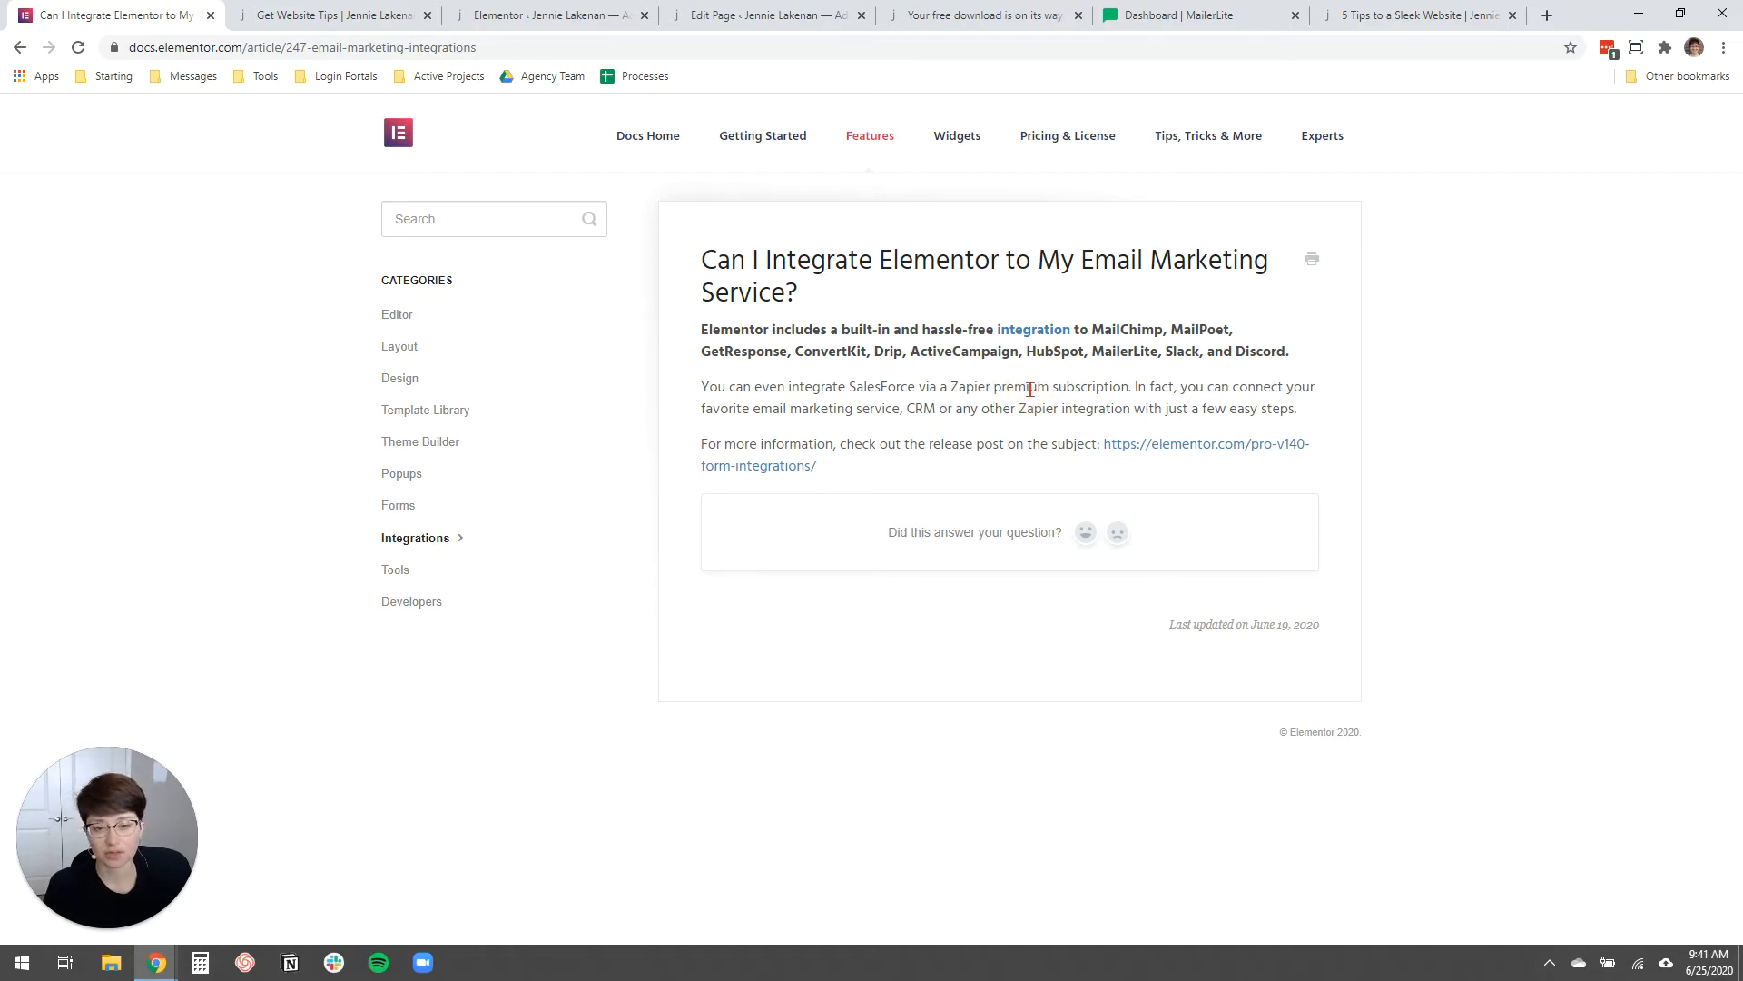
pyautogui.moveTo(773, 319)
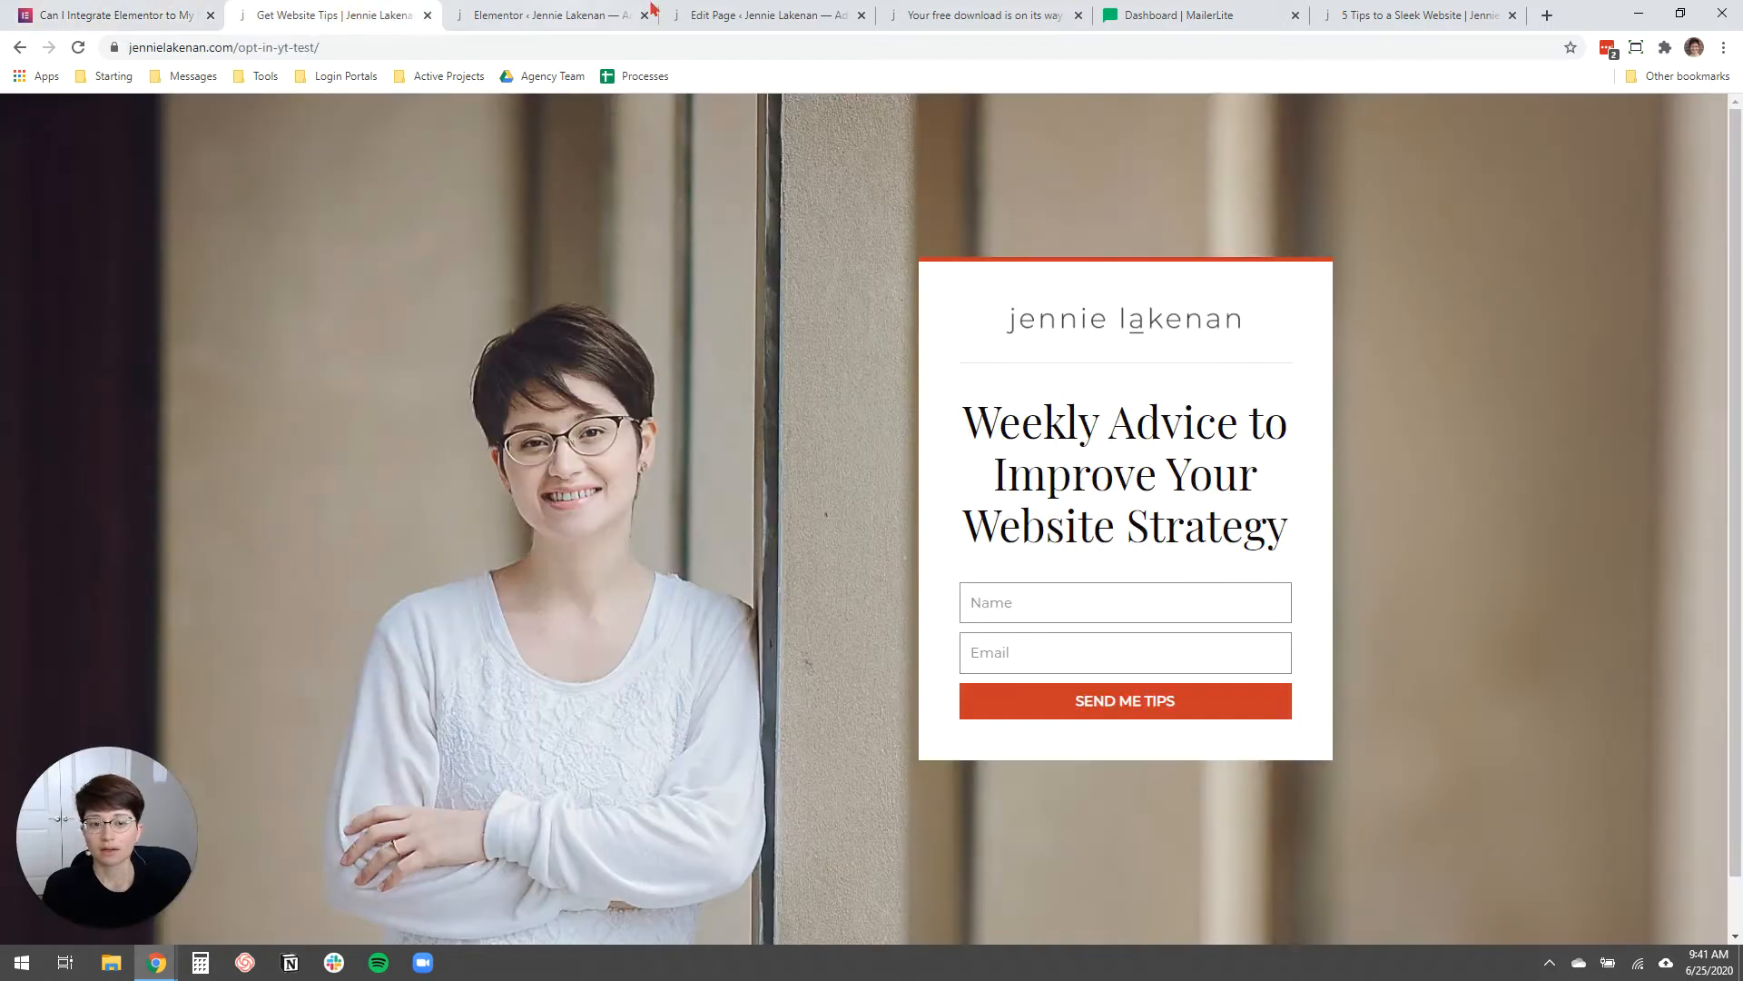
# Copy the MailerLite Developer API key from the account's Integrations page.
pyautogui.click(1168, 15)
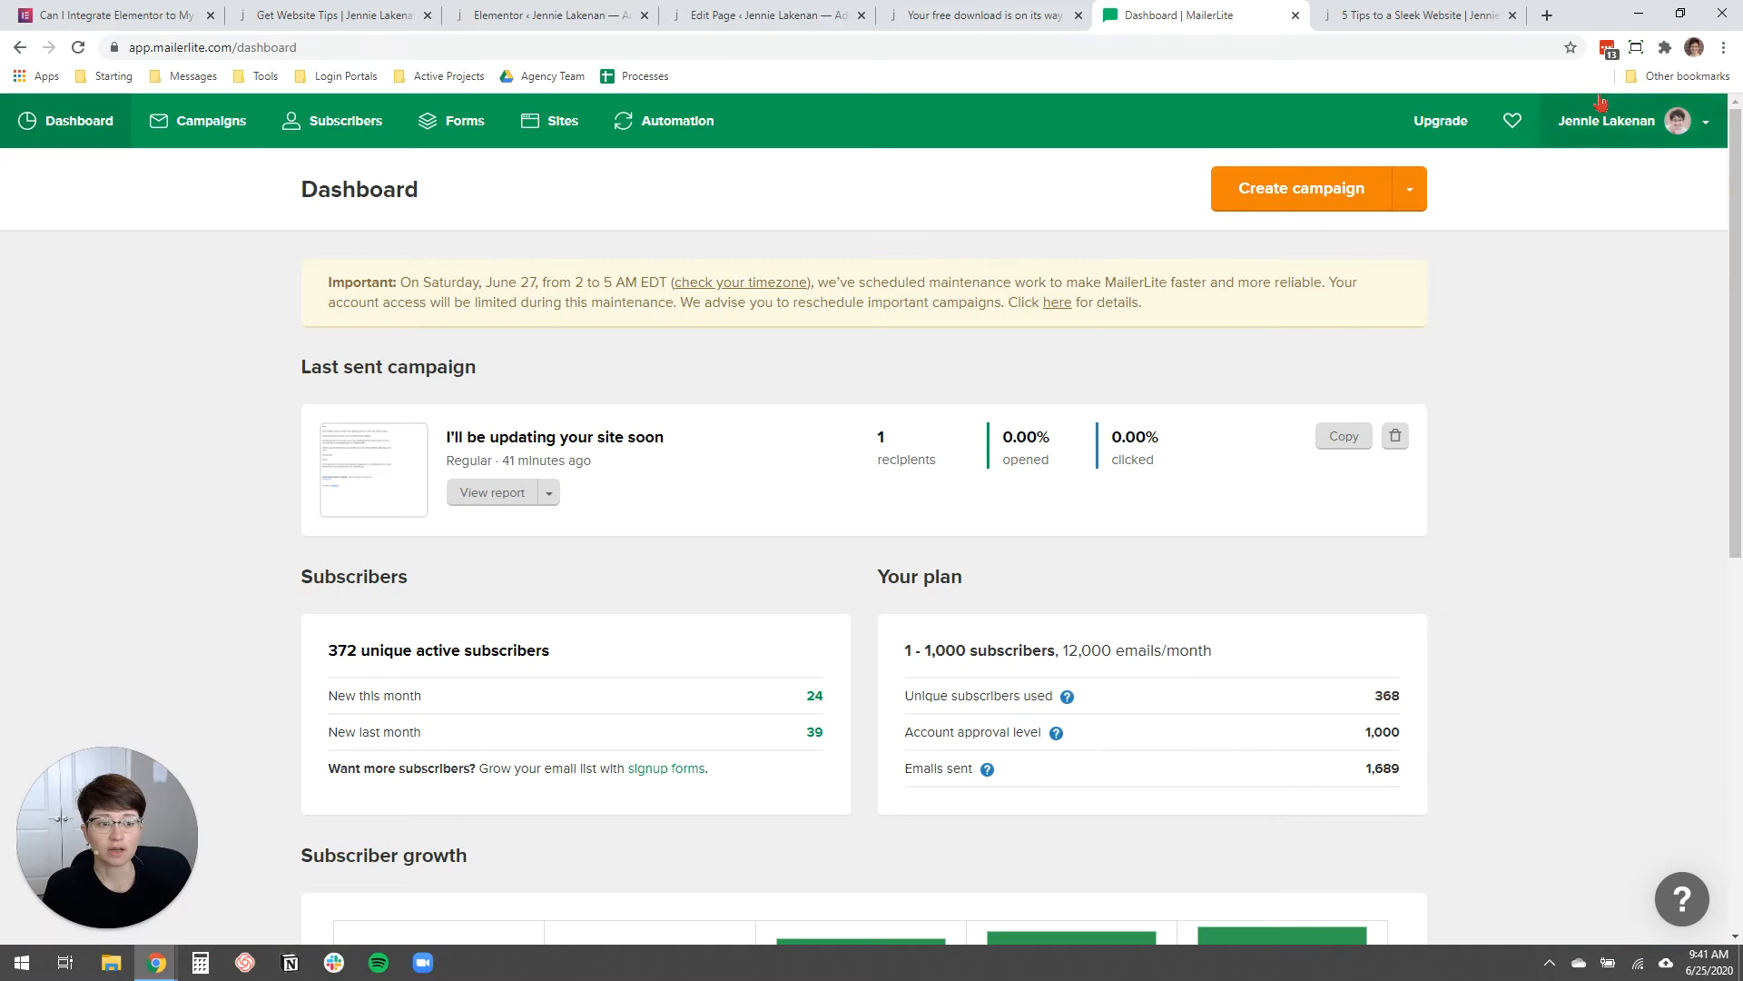
pyautogui.click(1690, 120)
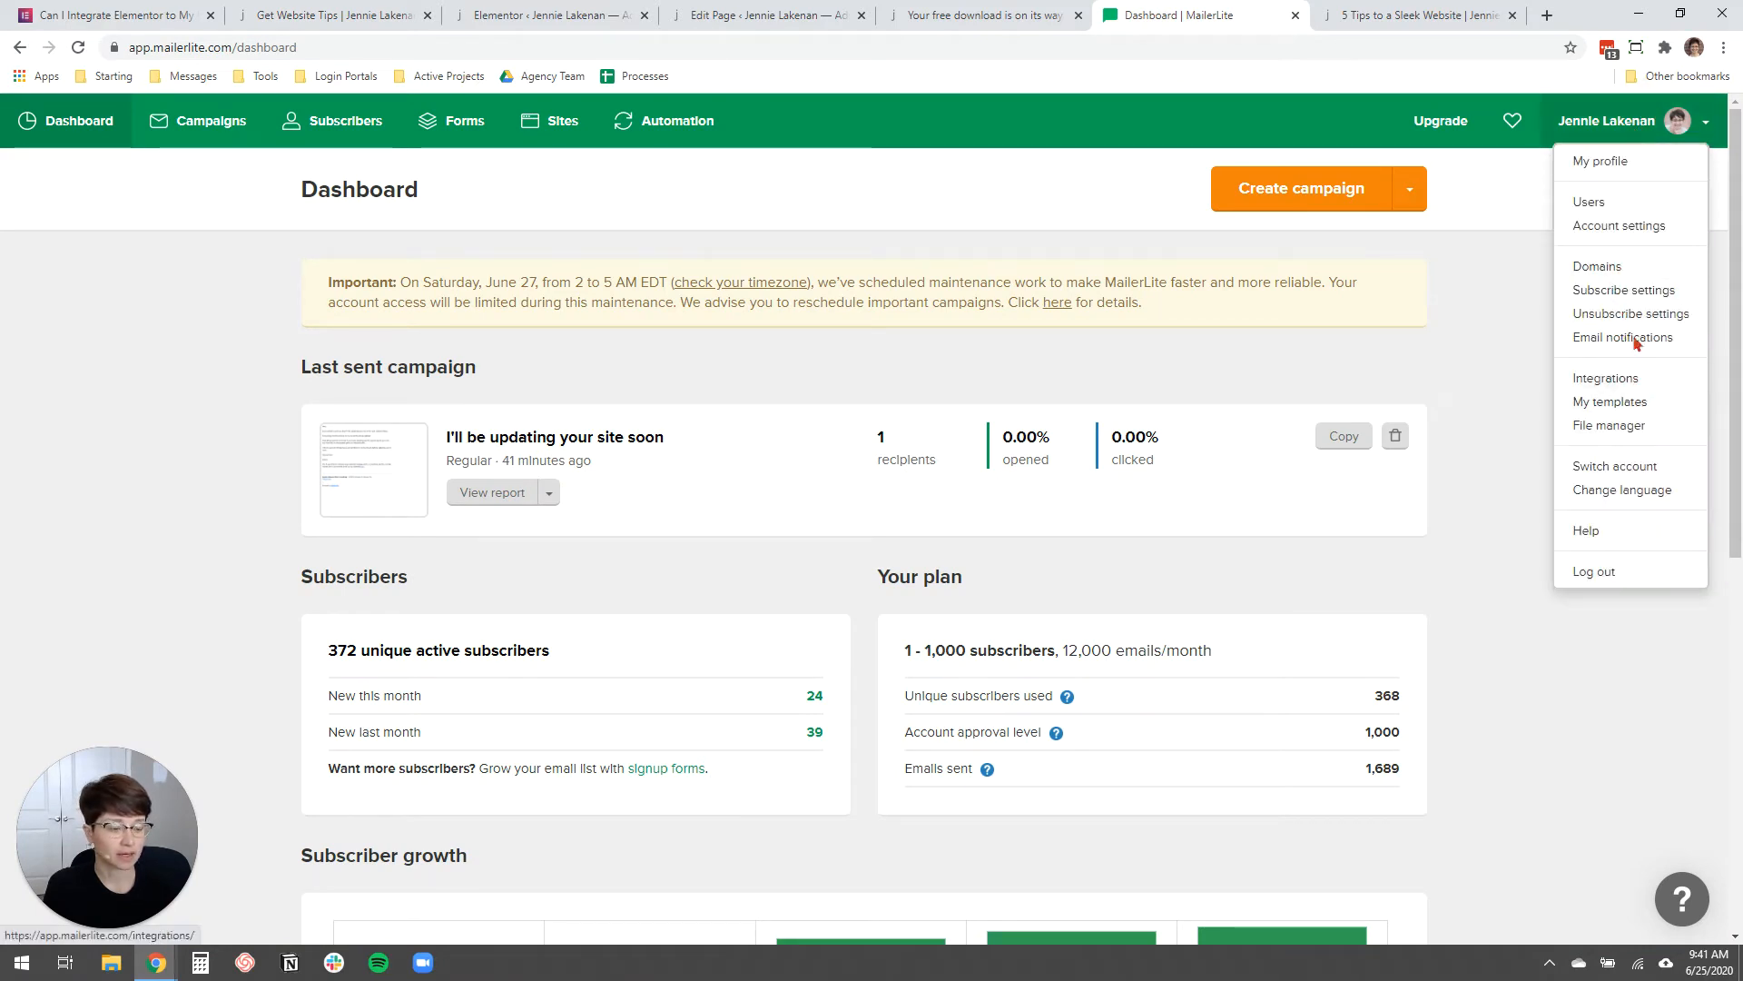
pyautogui.moveTo(1601, 162)
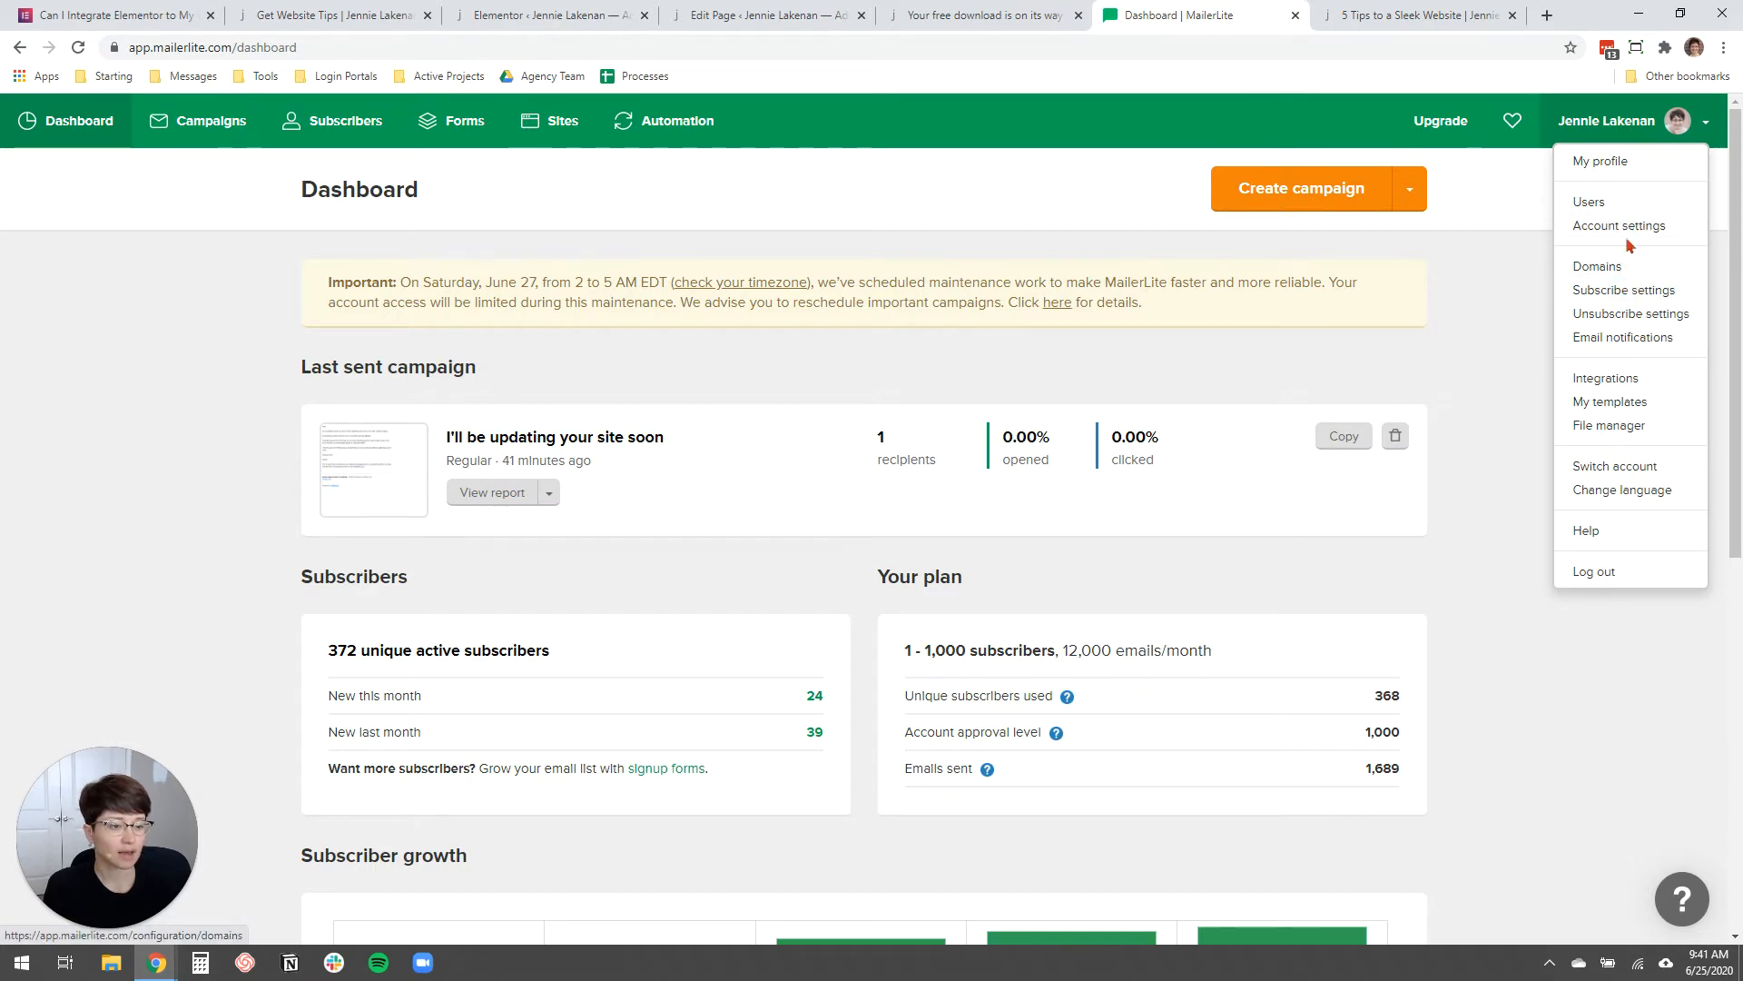
pyautogui.moveTo(1646, 377)
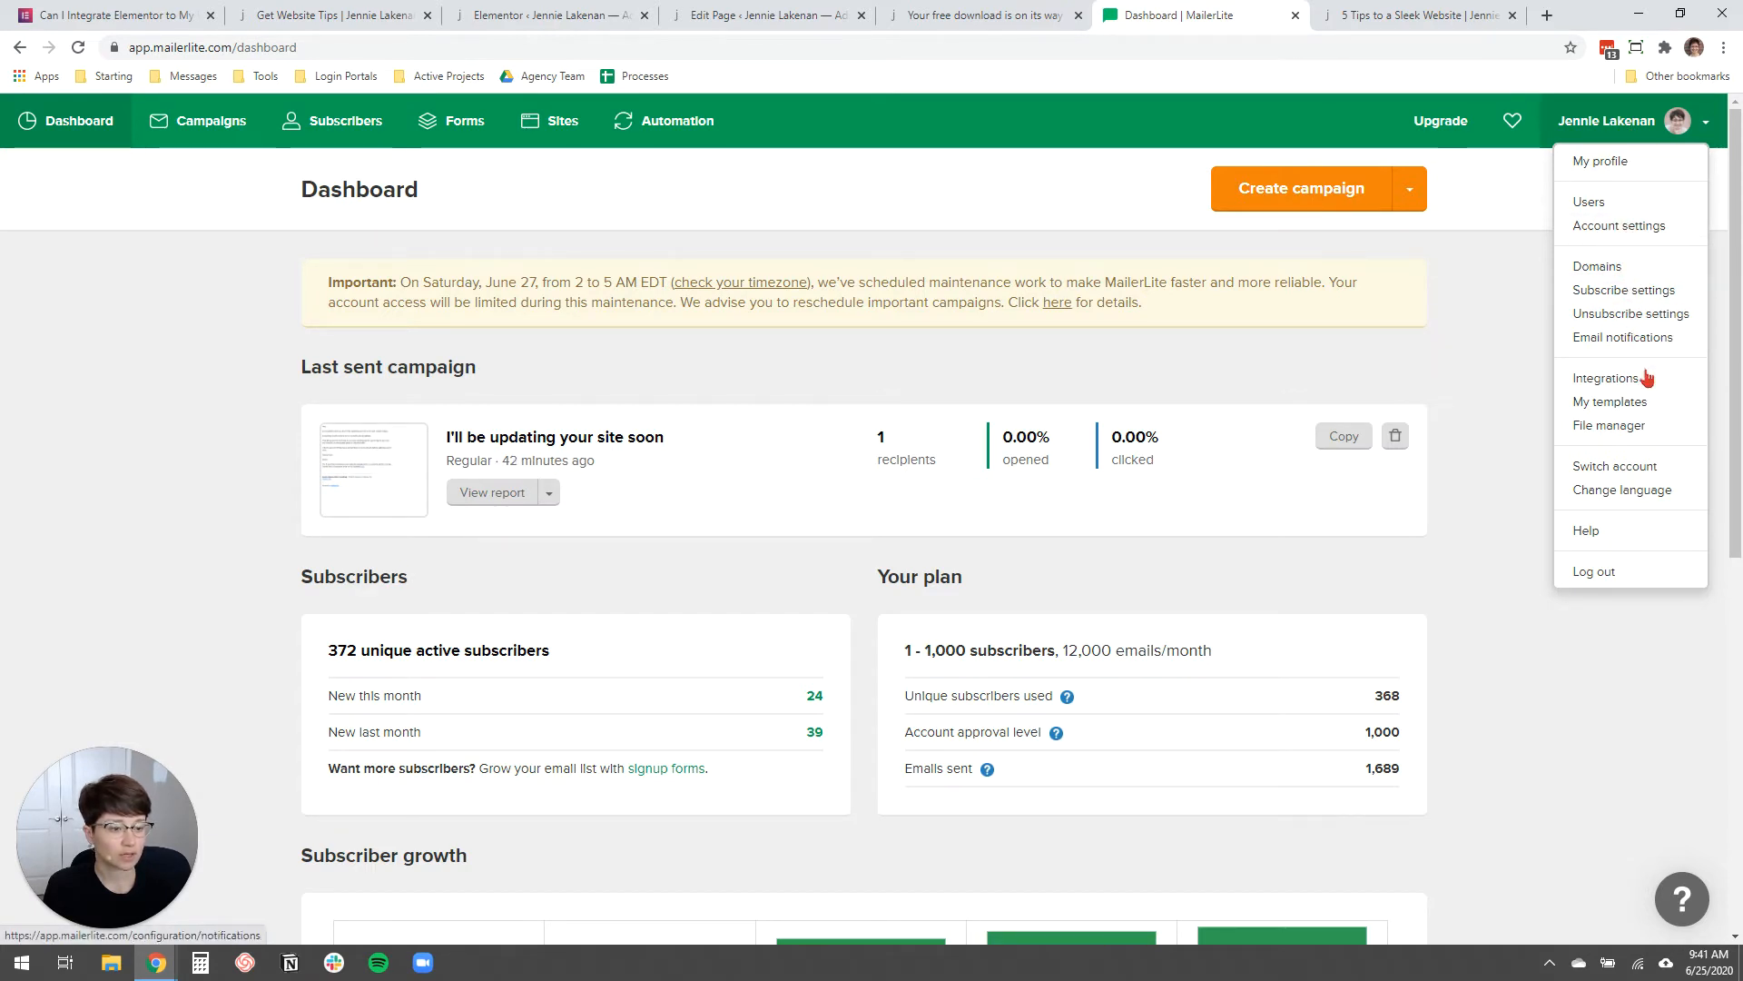
pyautogui.click(1605, 377)
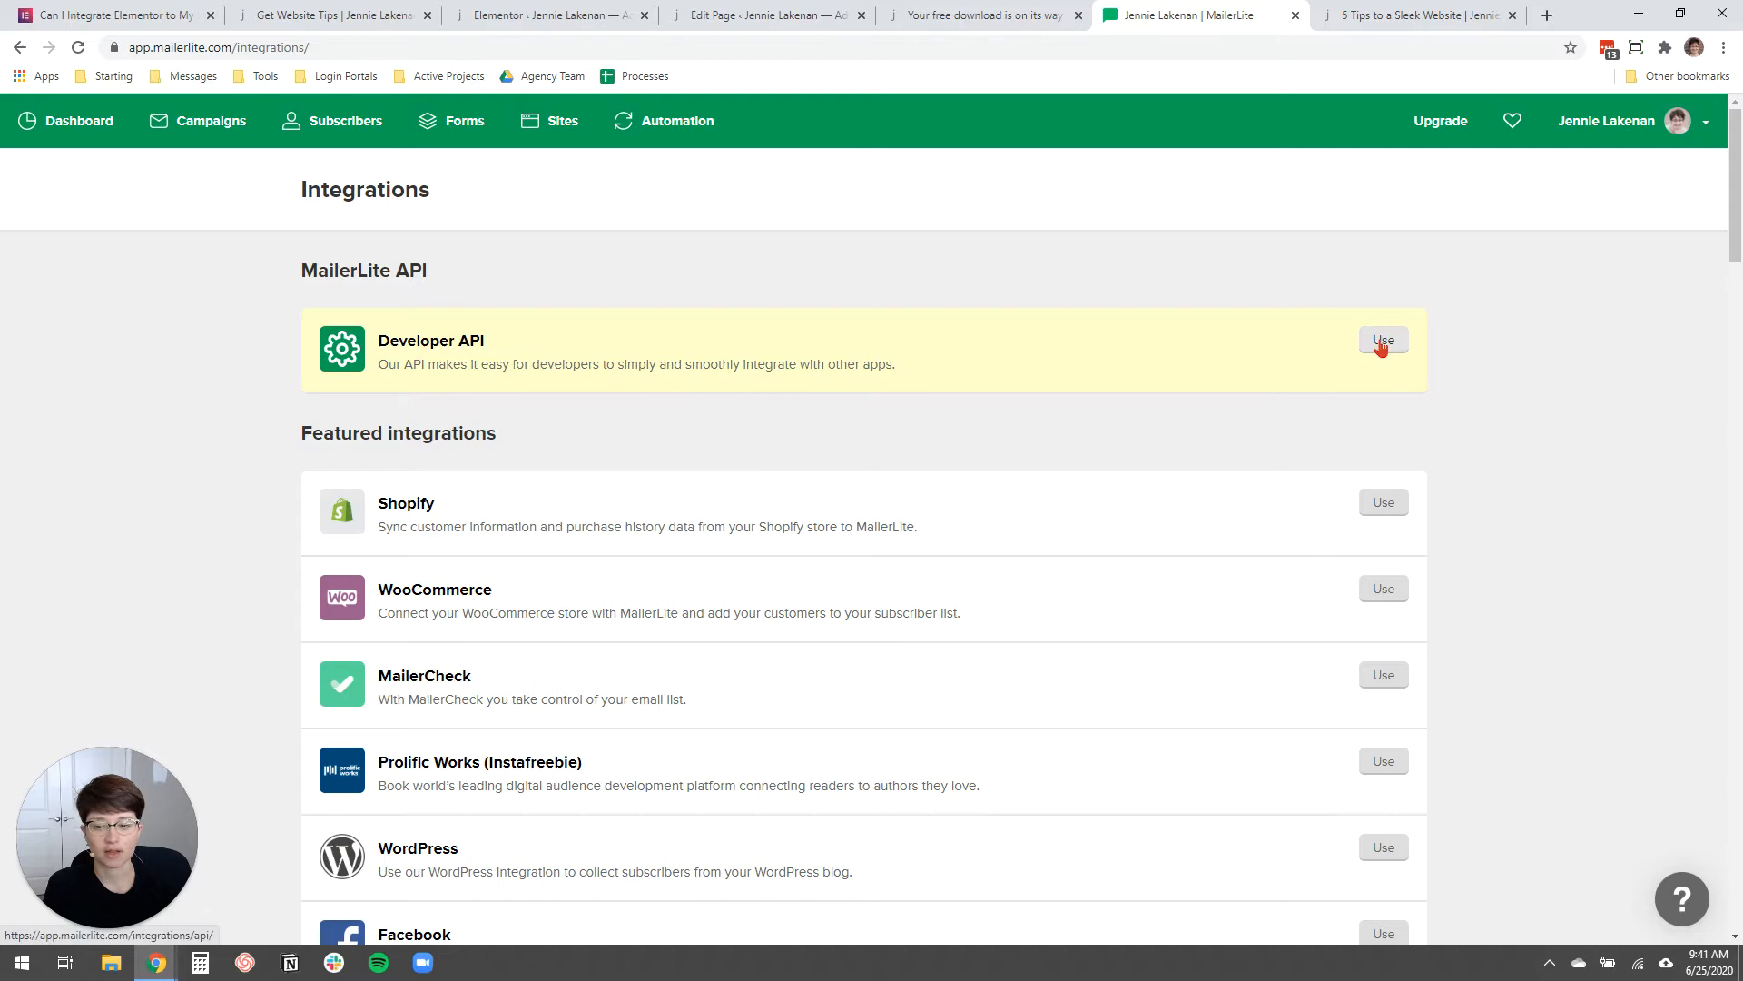
pyautogui.click(1383, 341)
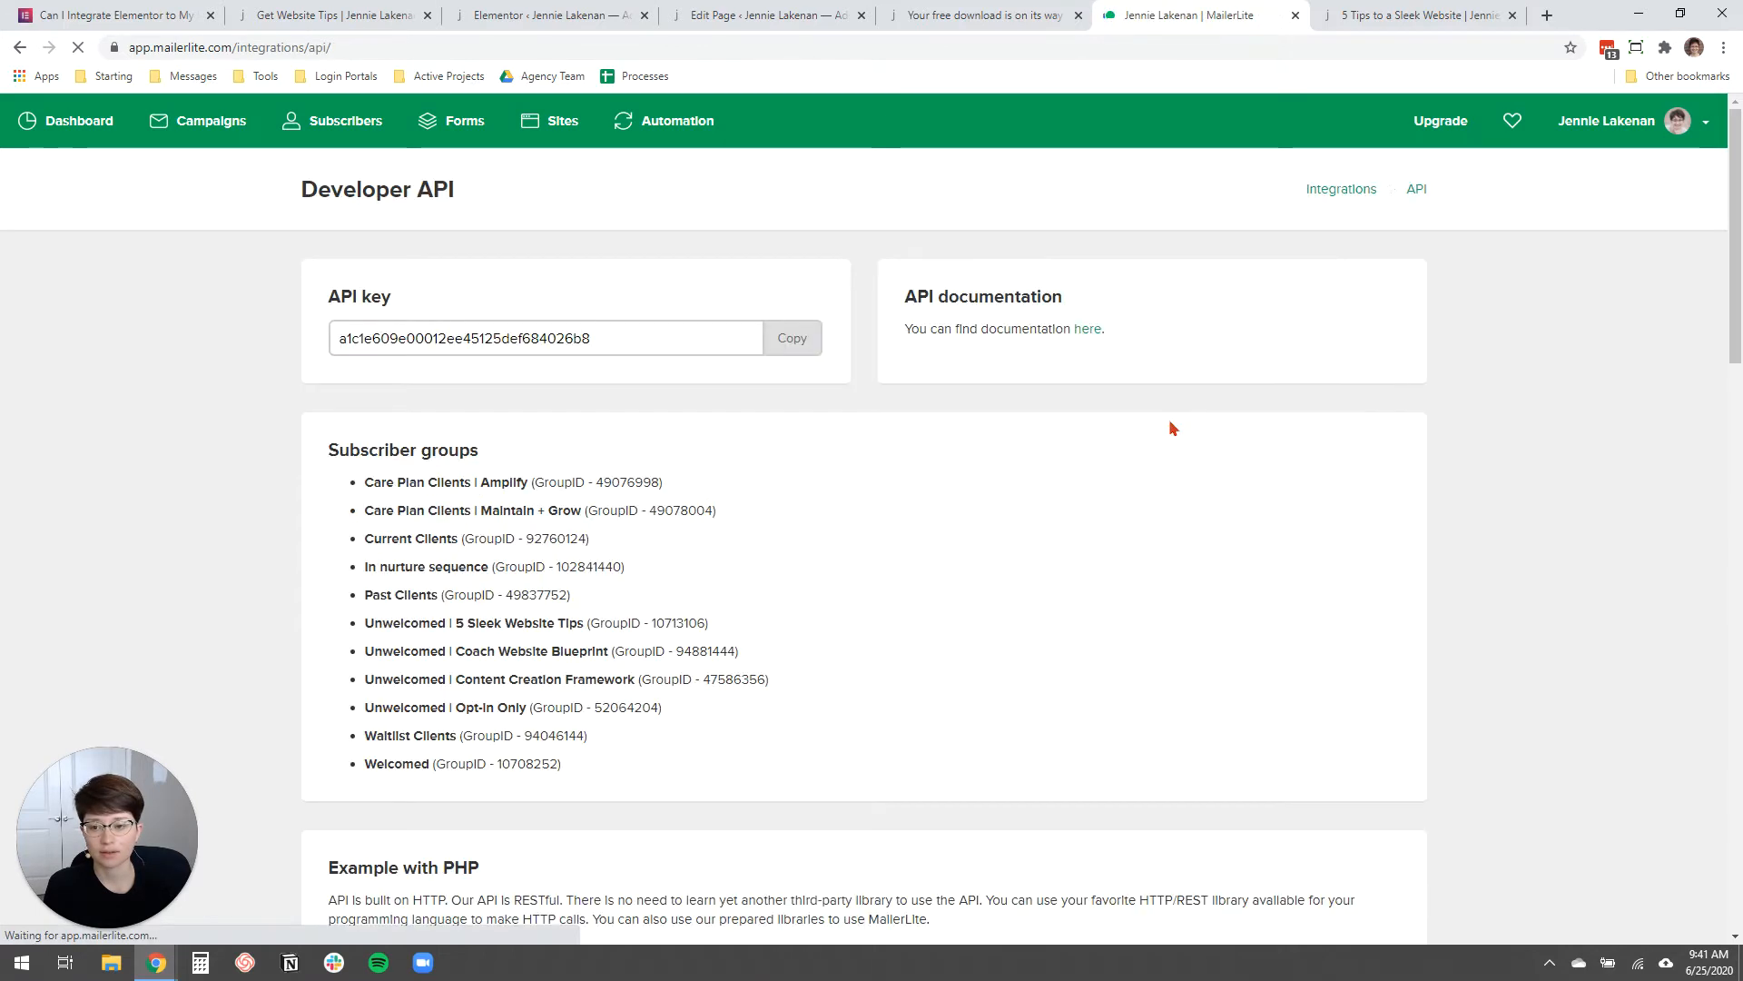
pyautogui.click(791, 337)
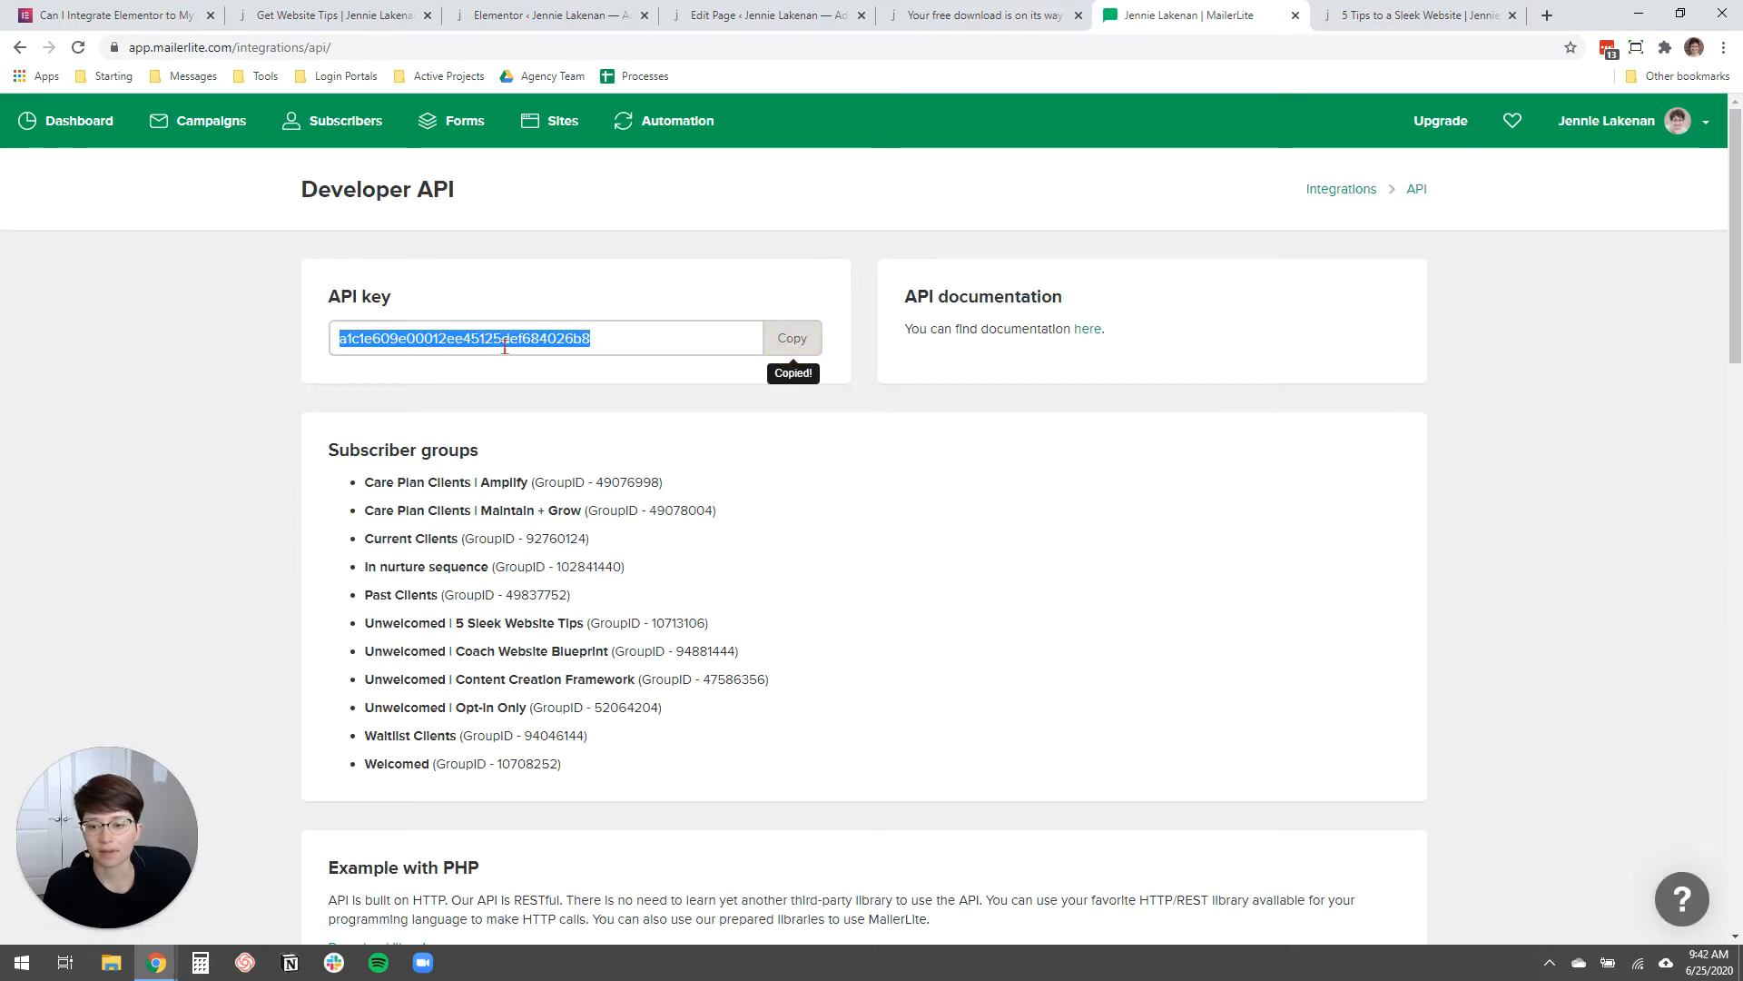
pyautogui.moveTo(549, 14)
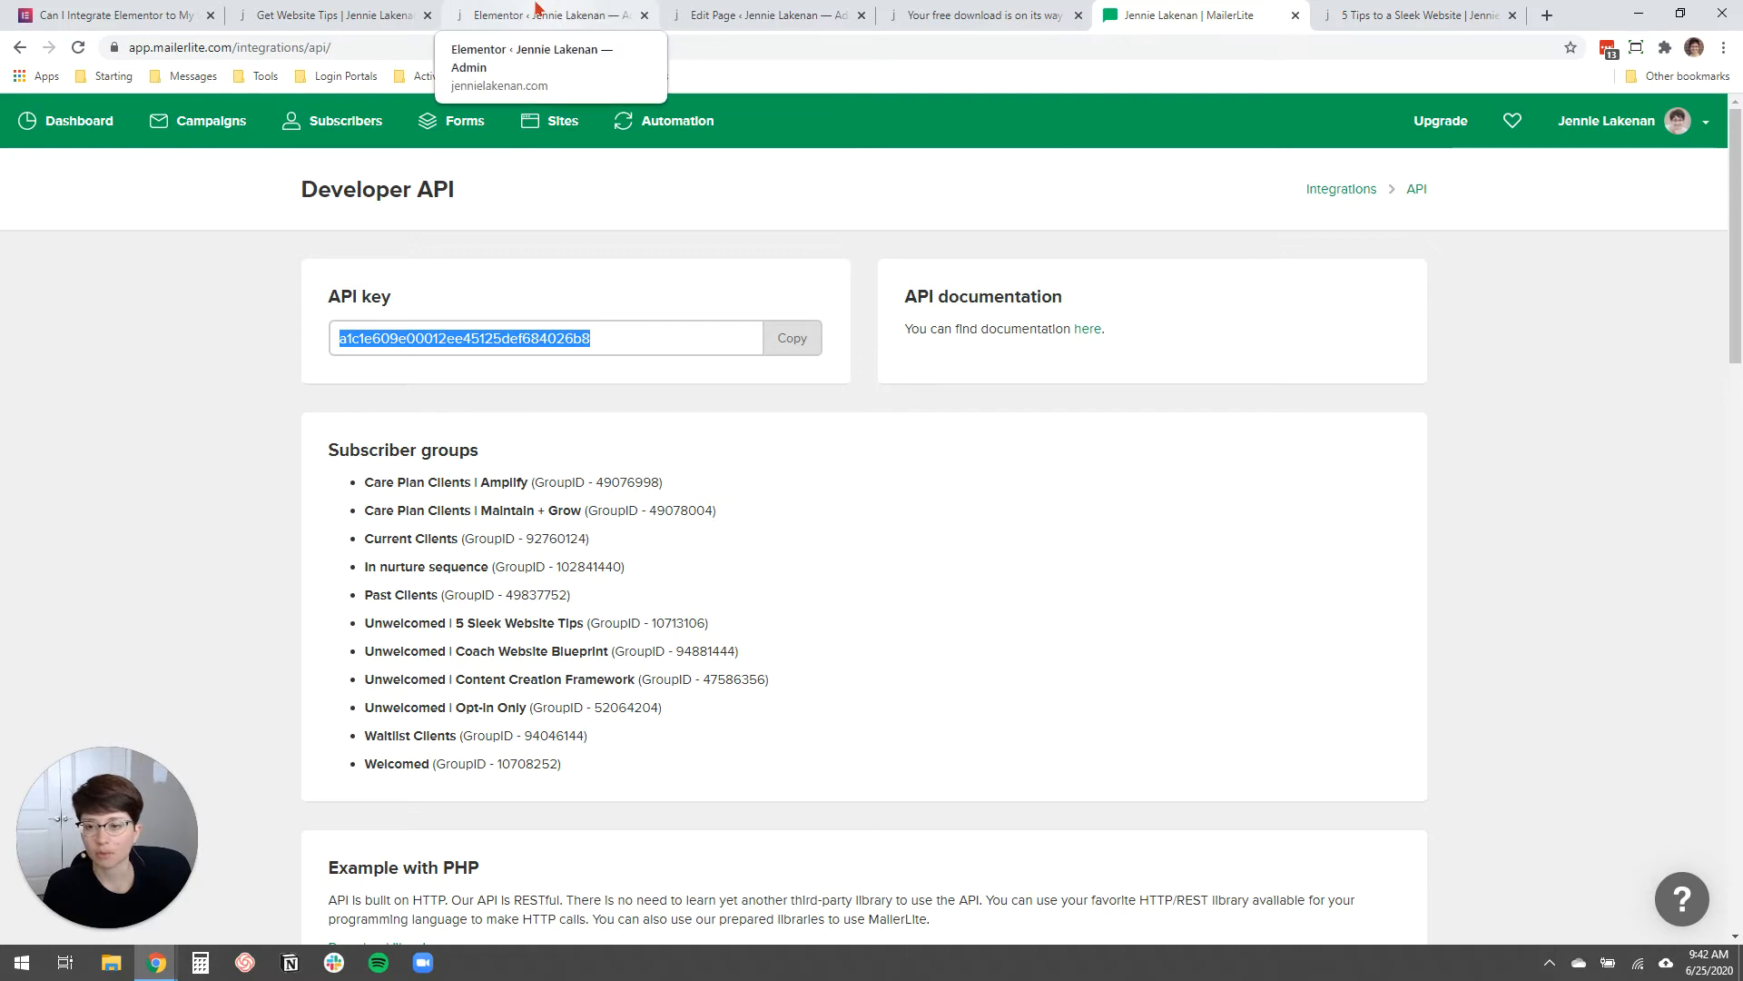
# Paste the MailerLite API key into Elementor's Integrations settings and validate it.
pyautogui.click(550, 15)
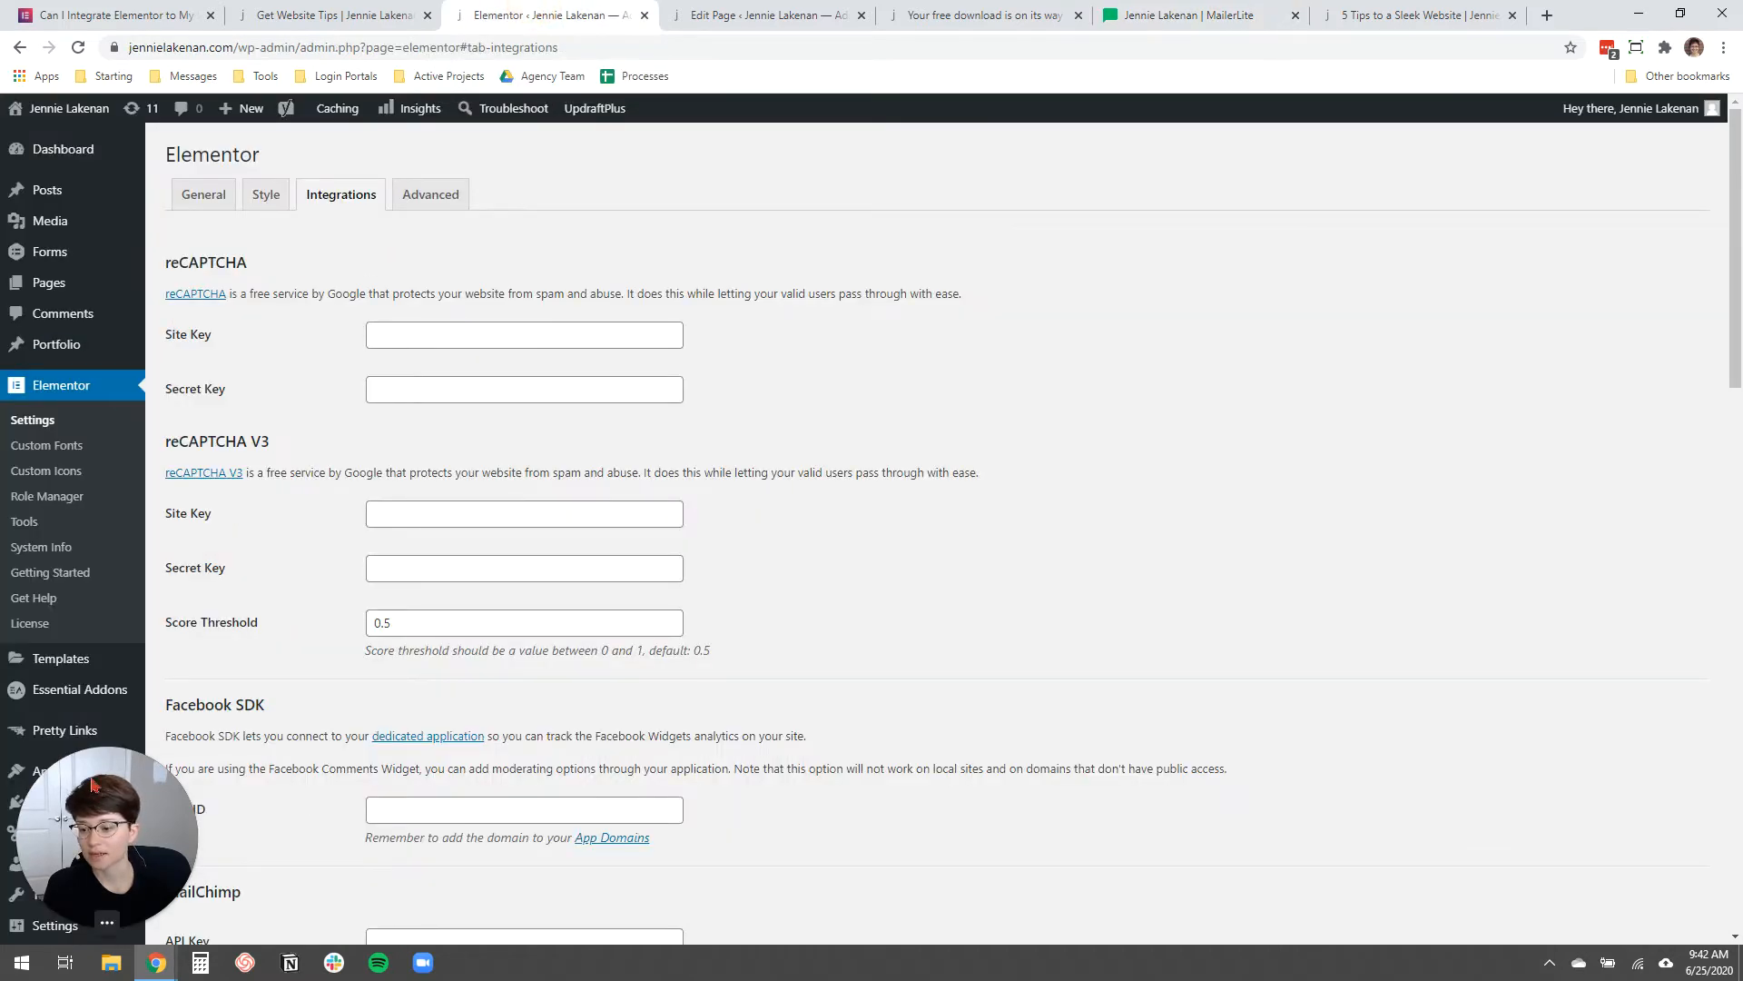
pyautogui.moveTo(61, 385)
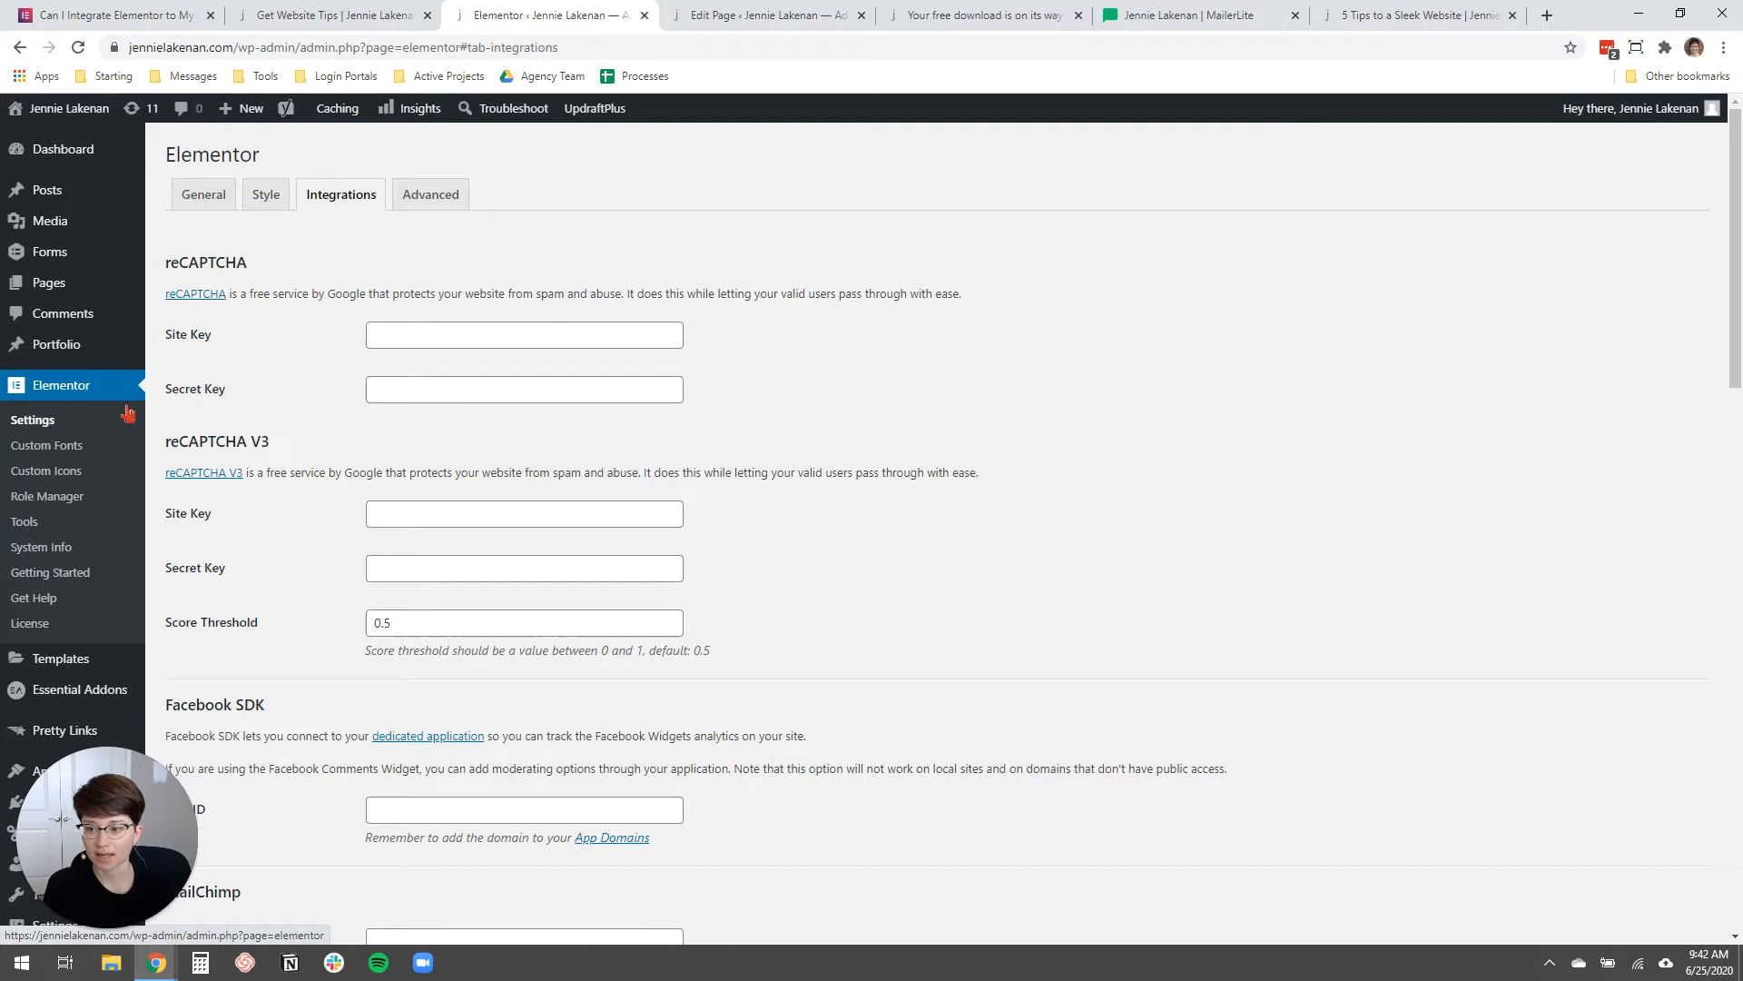
pyautogui.moveTo(337, 222)
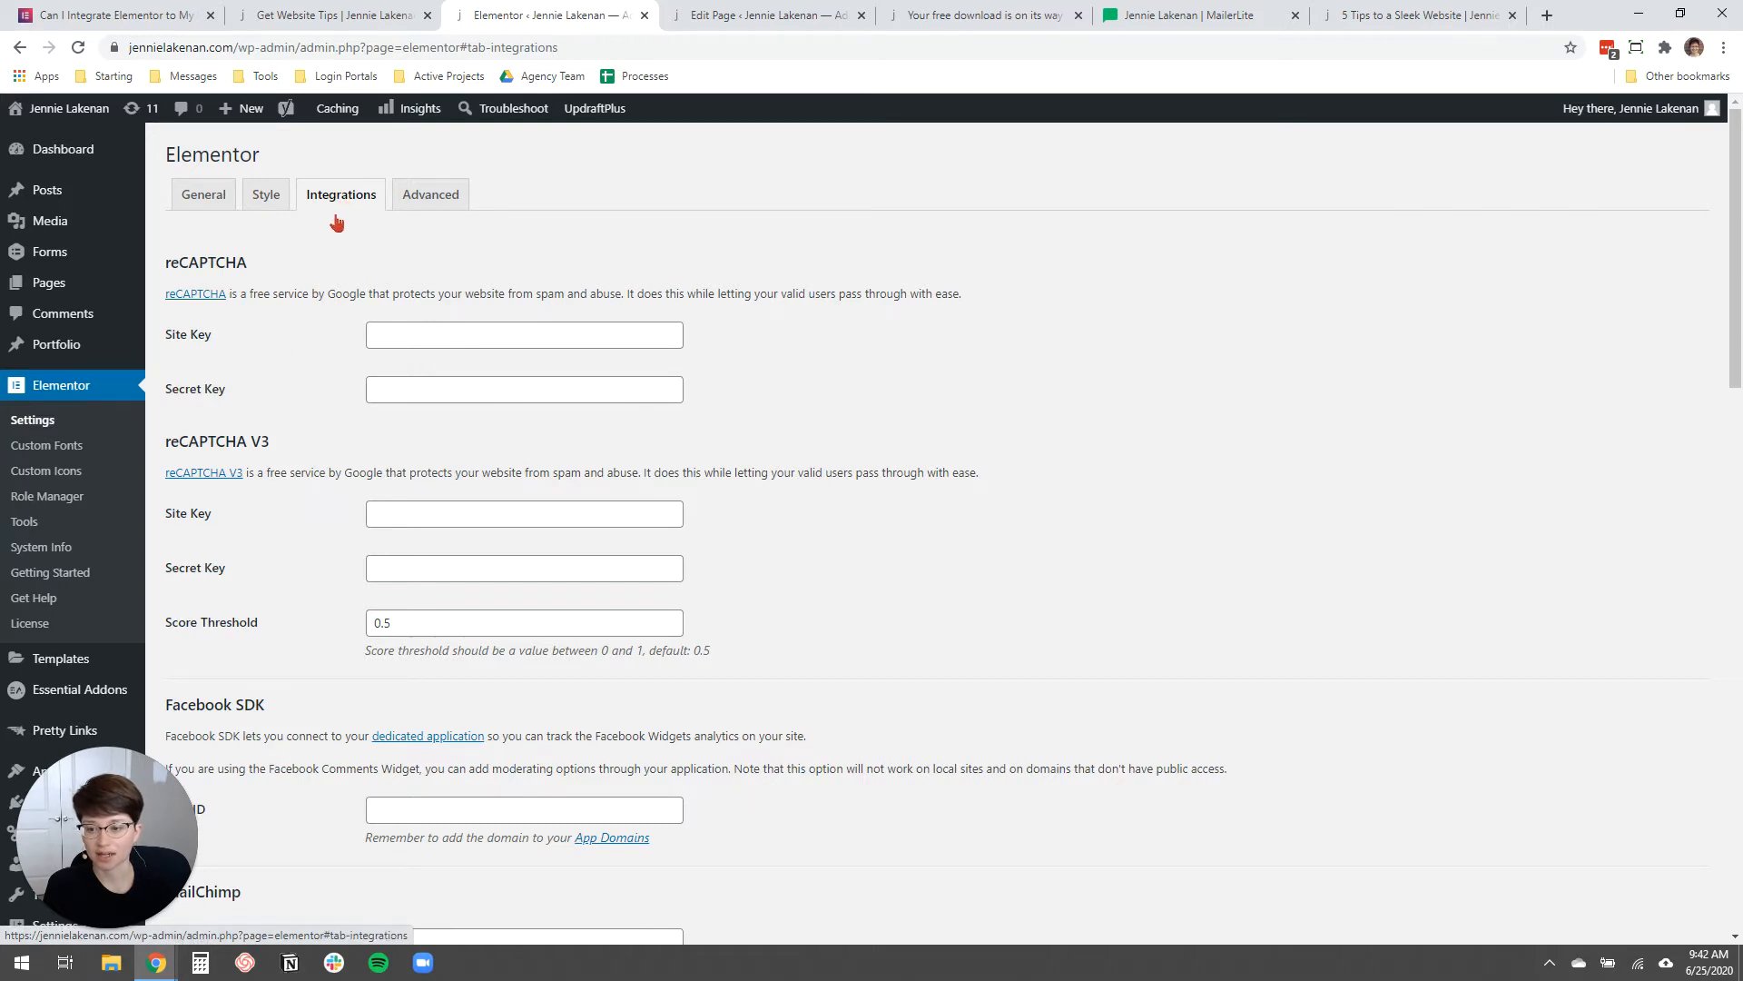
pyautogui.scroll(-3)
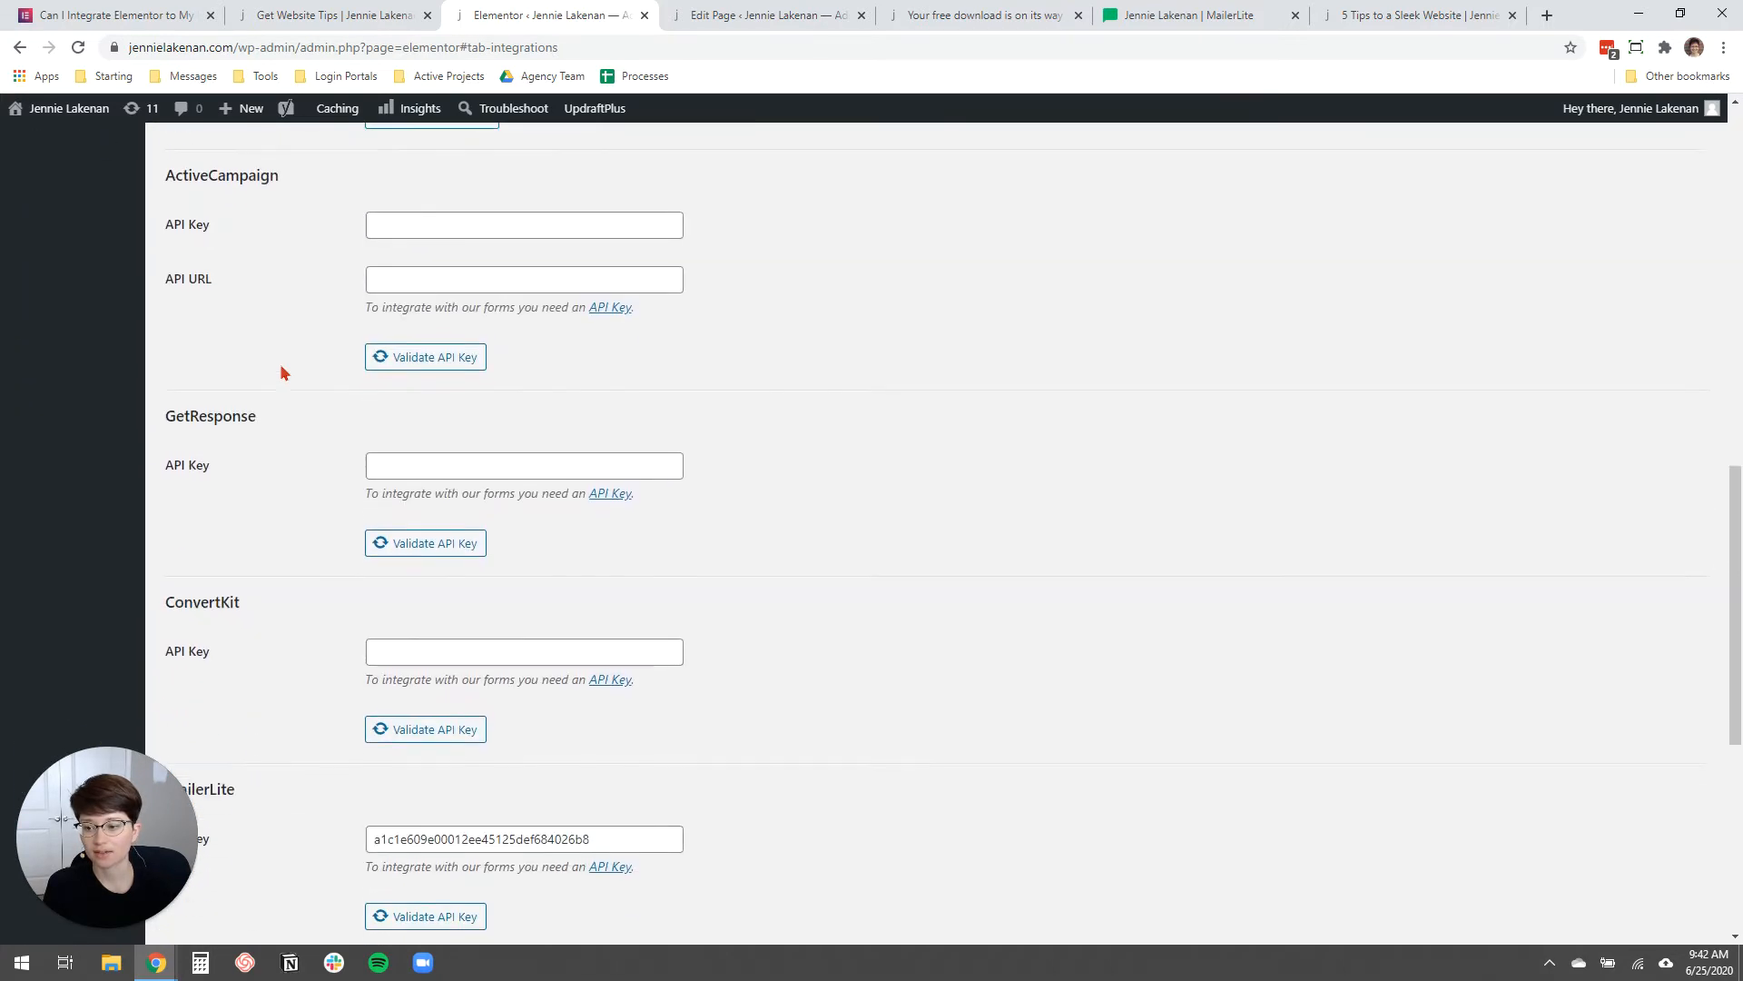
pyautogui.scroll(-3)
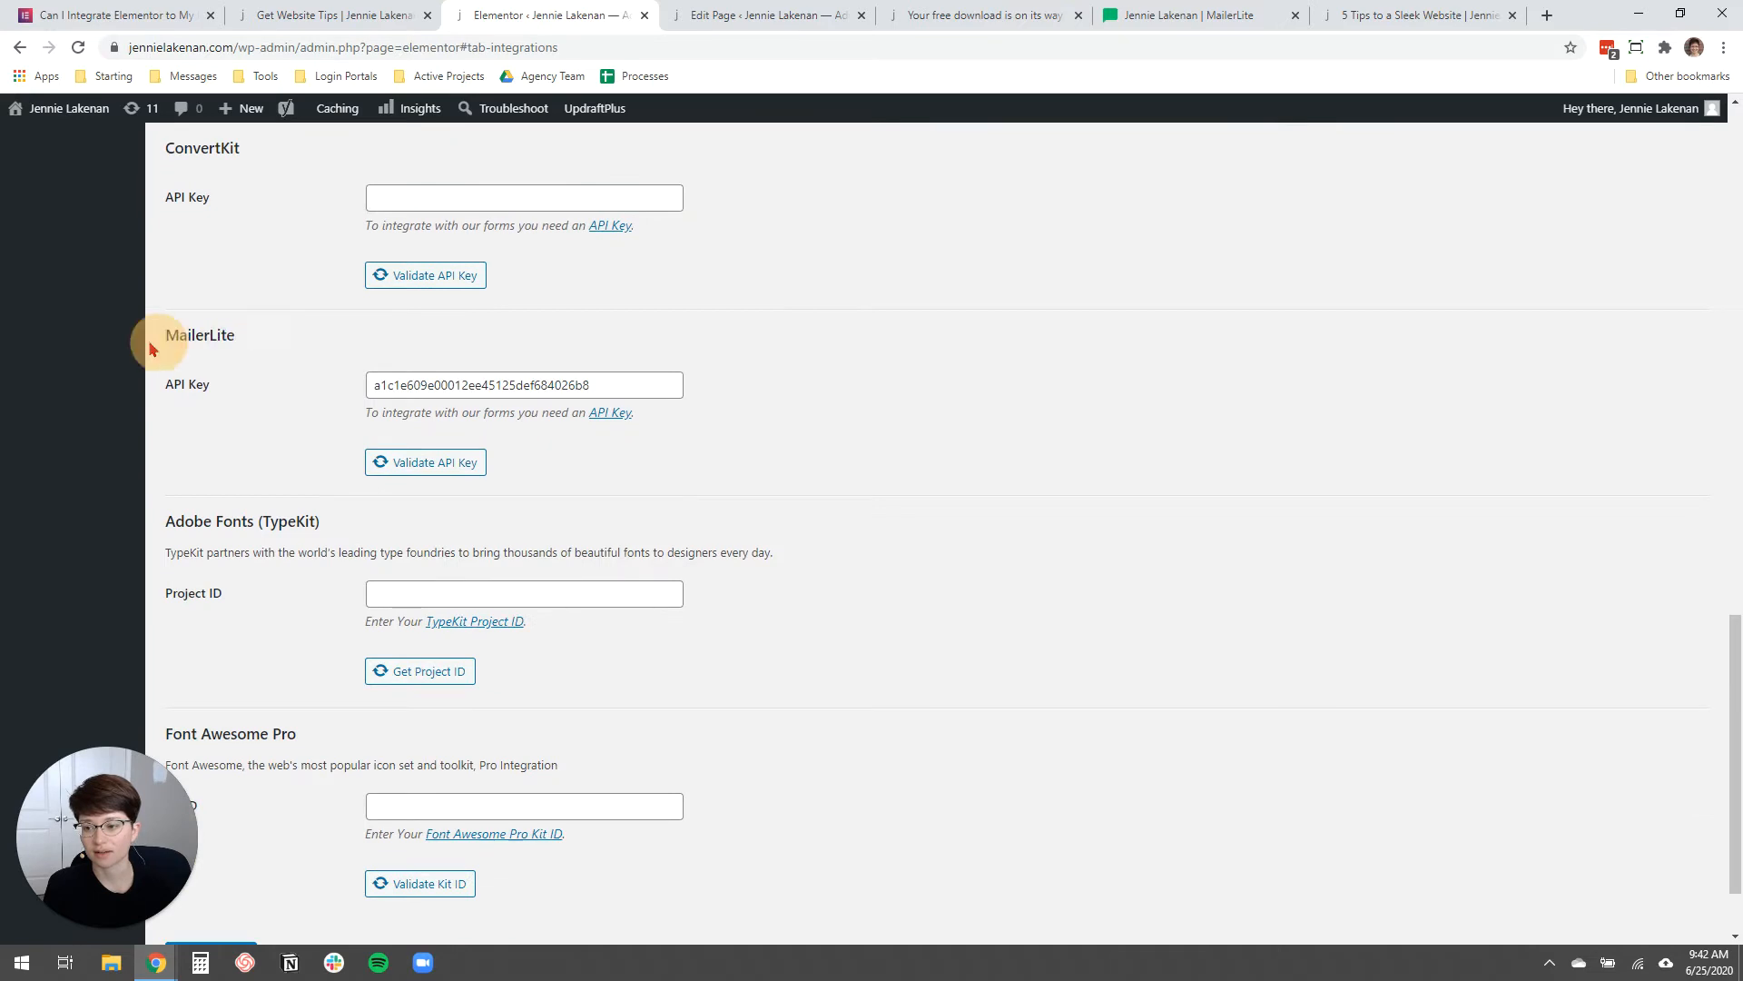
pyautogui.doubleClick(200, 335)
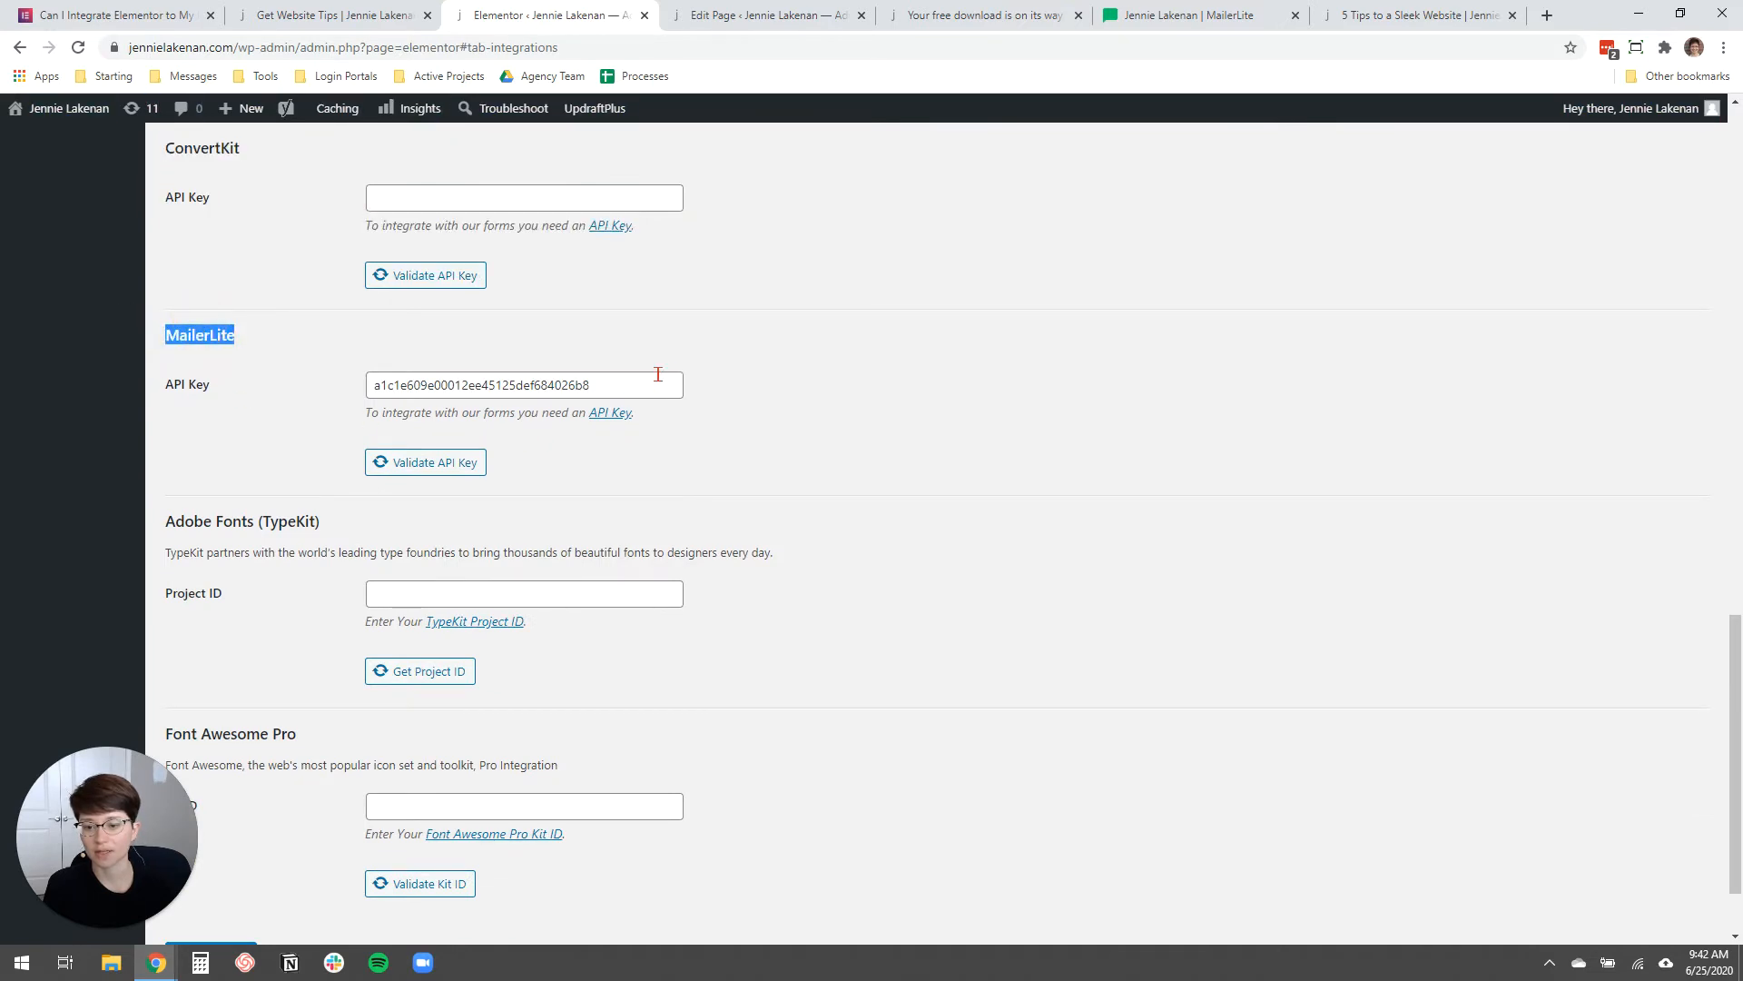
pyautogui.tripleClick(524, 385)
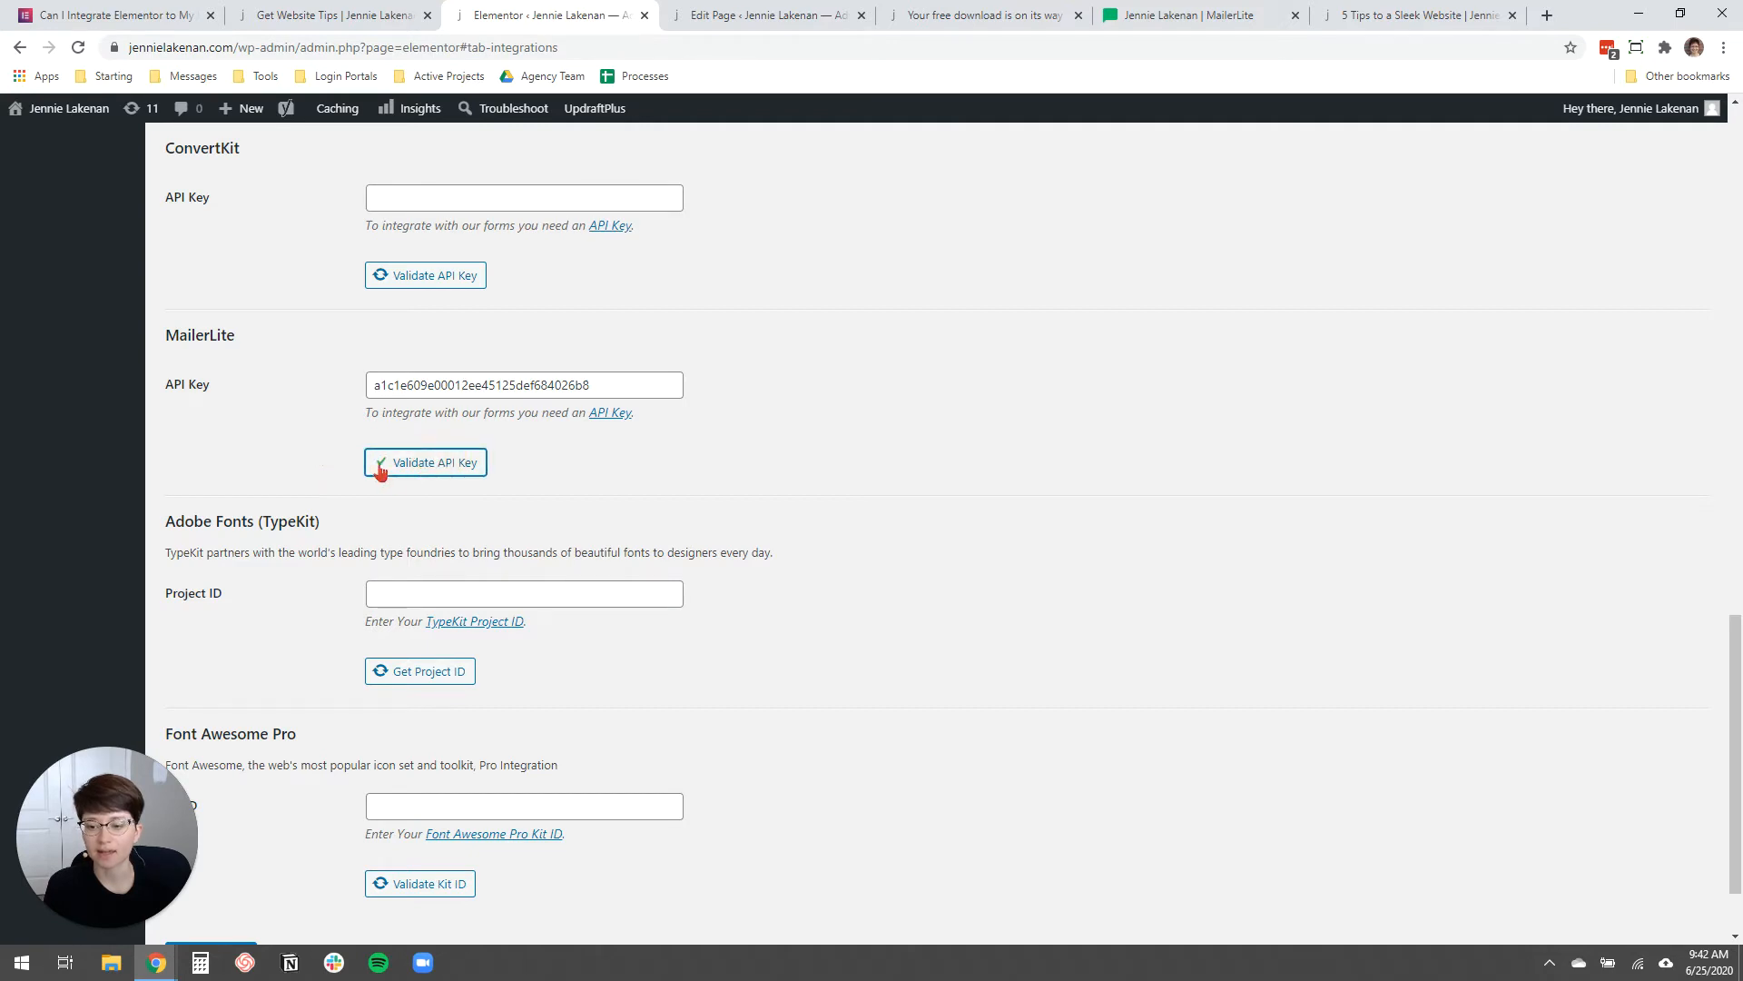
pyautogui.scroll(-3)
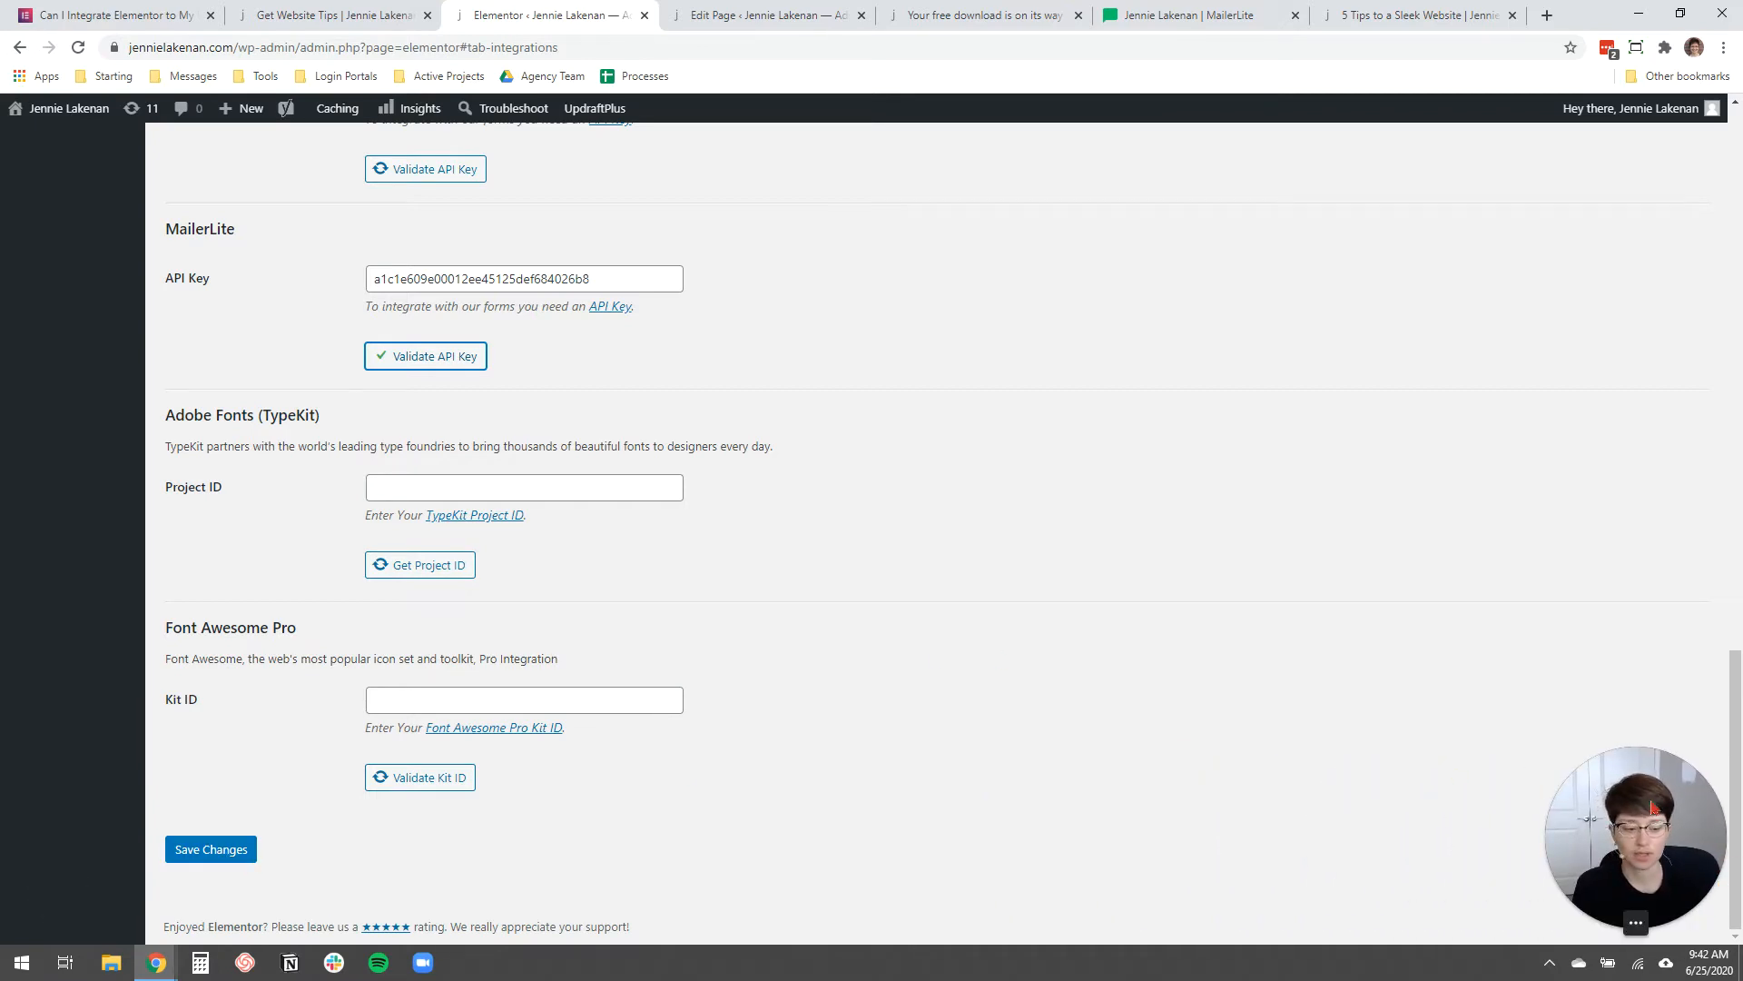
pyautogui.scroll(3)
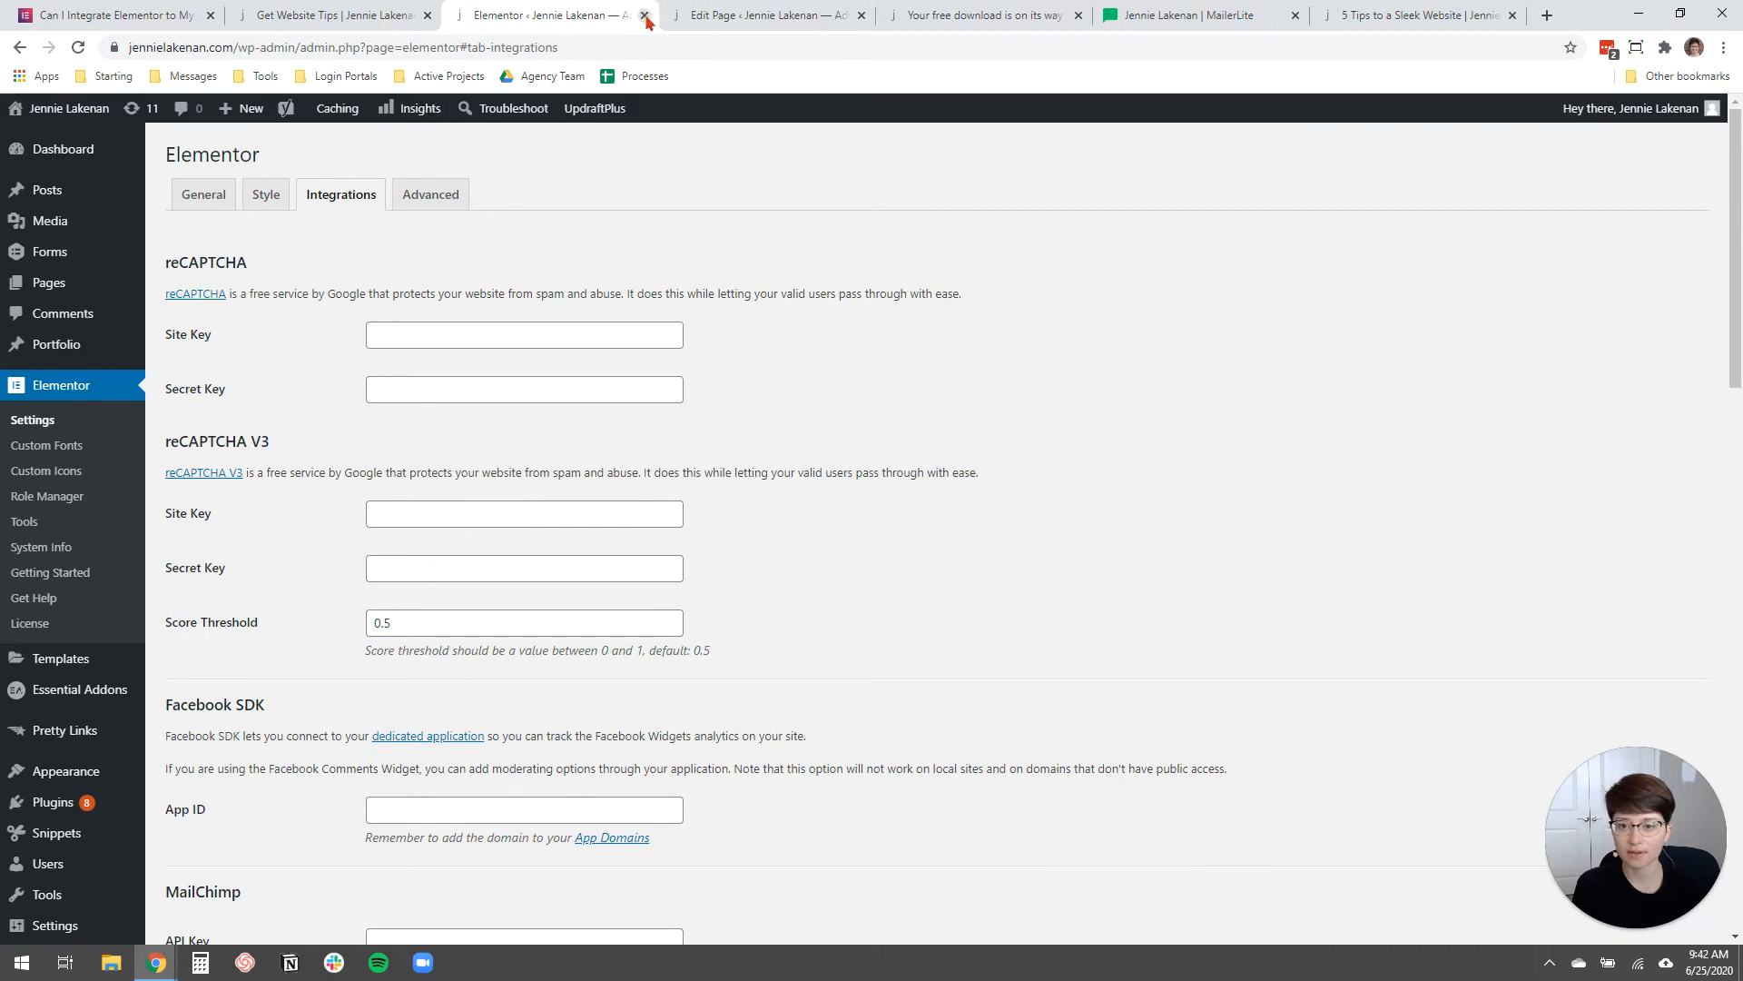
# Close the settings and live-page tabs and open '[Opt-in] YT Test' from All Pages.
pyautogui.click(643, 15)
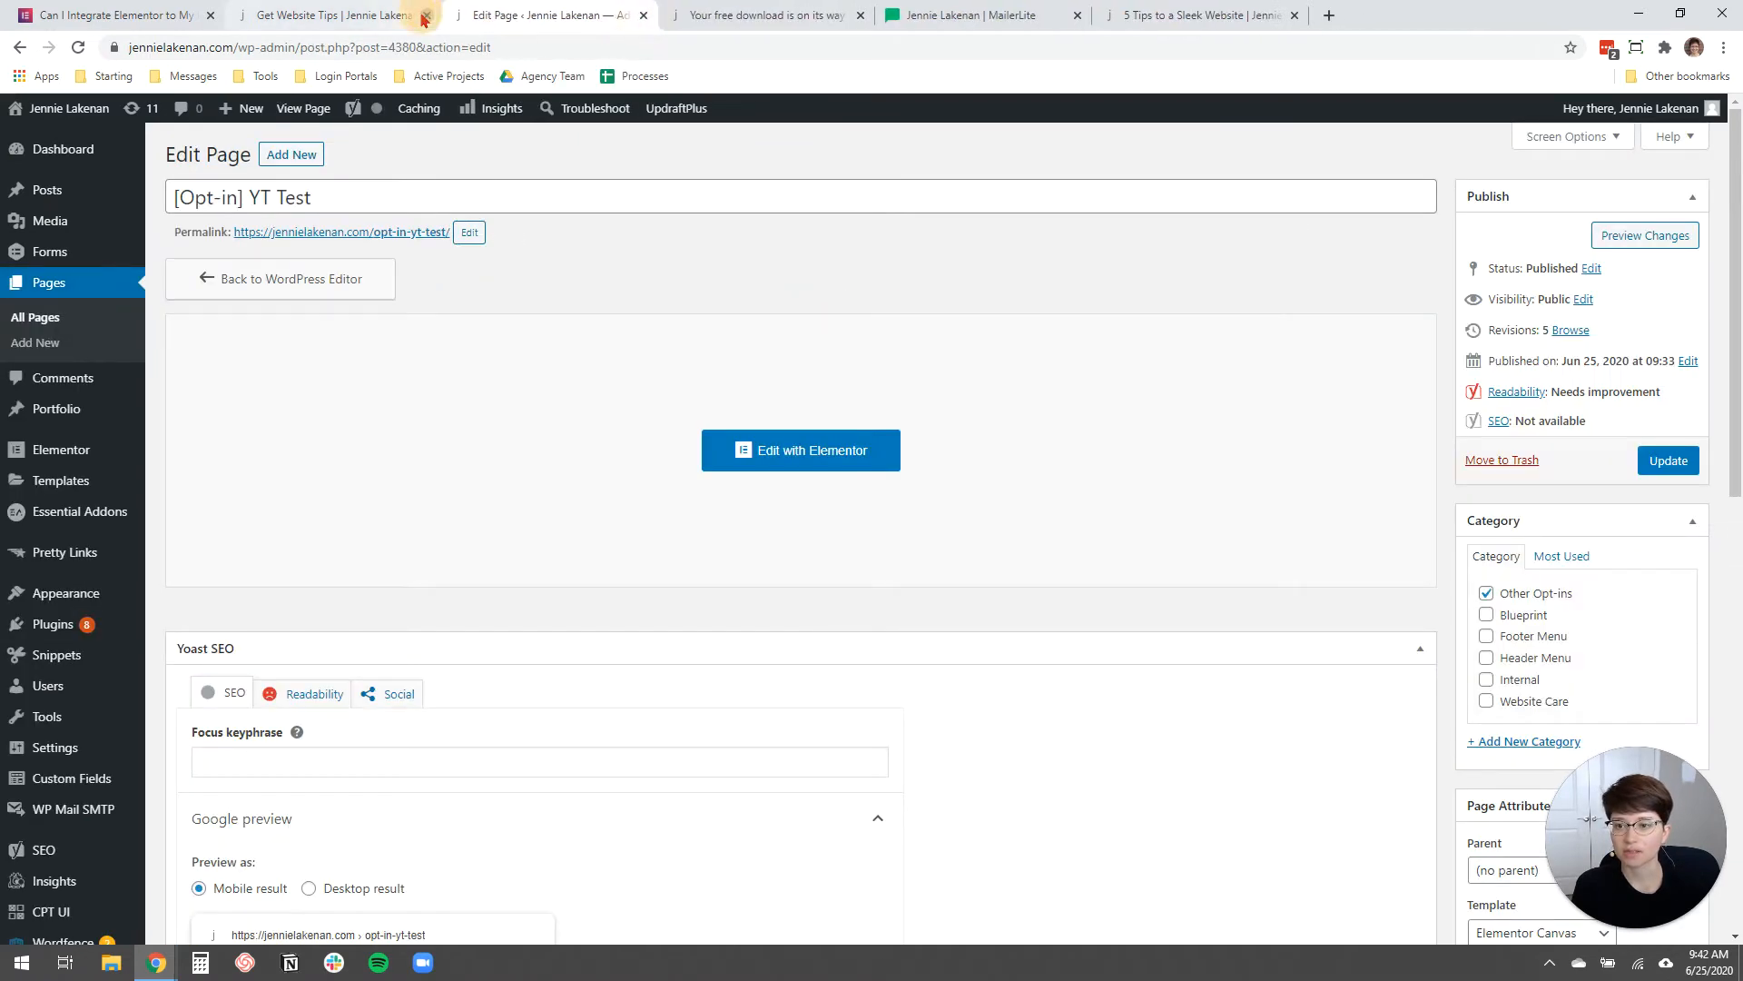
pyautogui.click(424, 15)
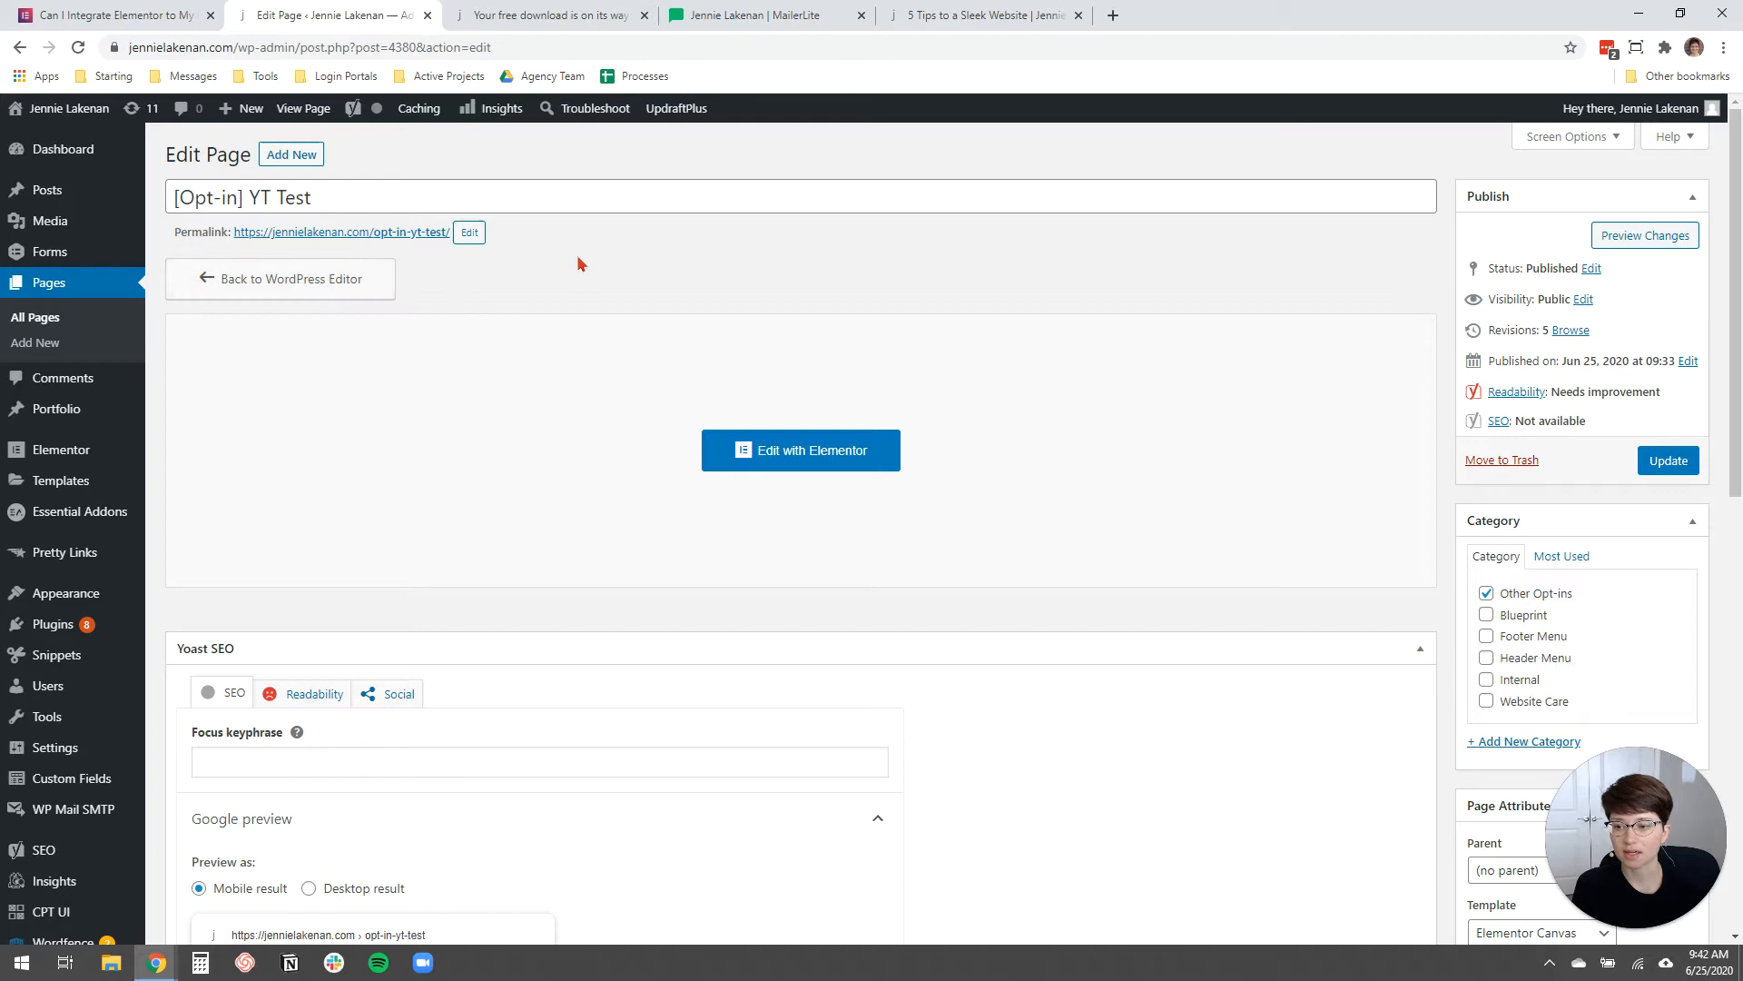
pyautogui.moveTo(34, 323)
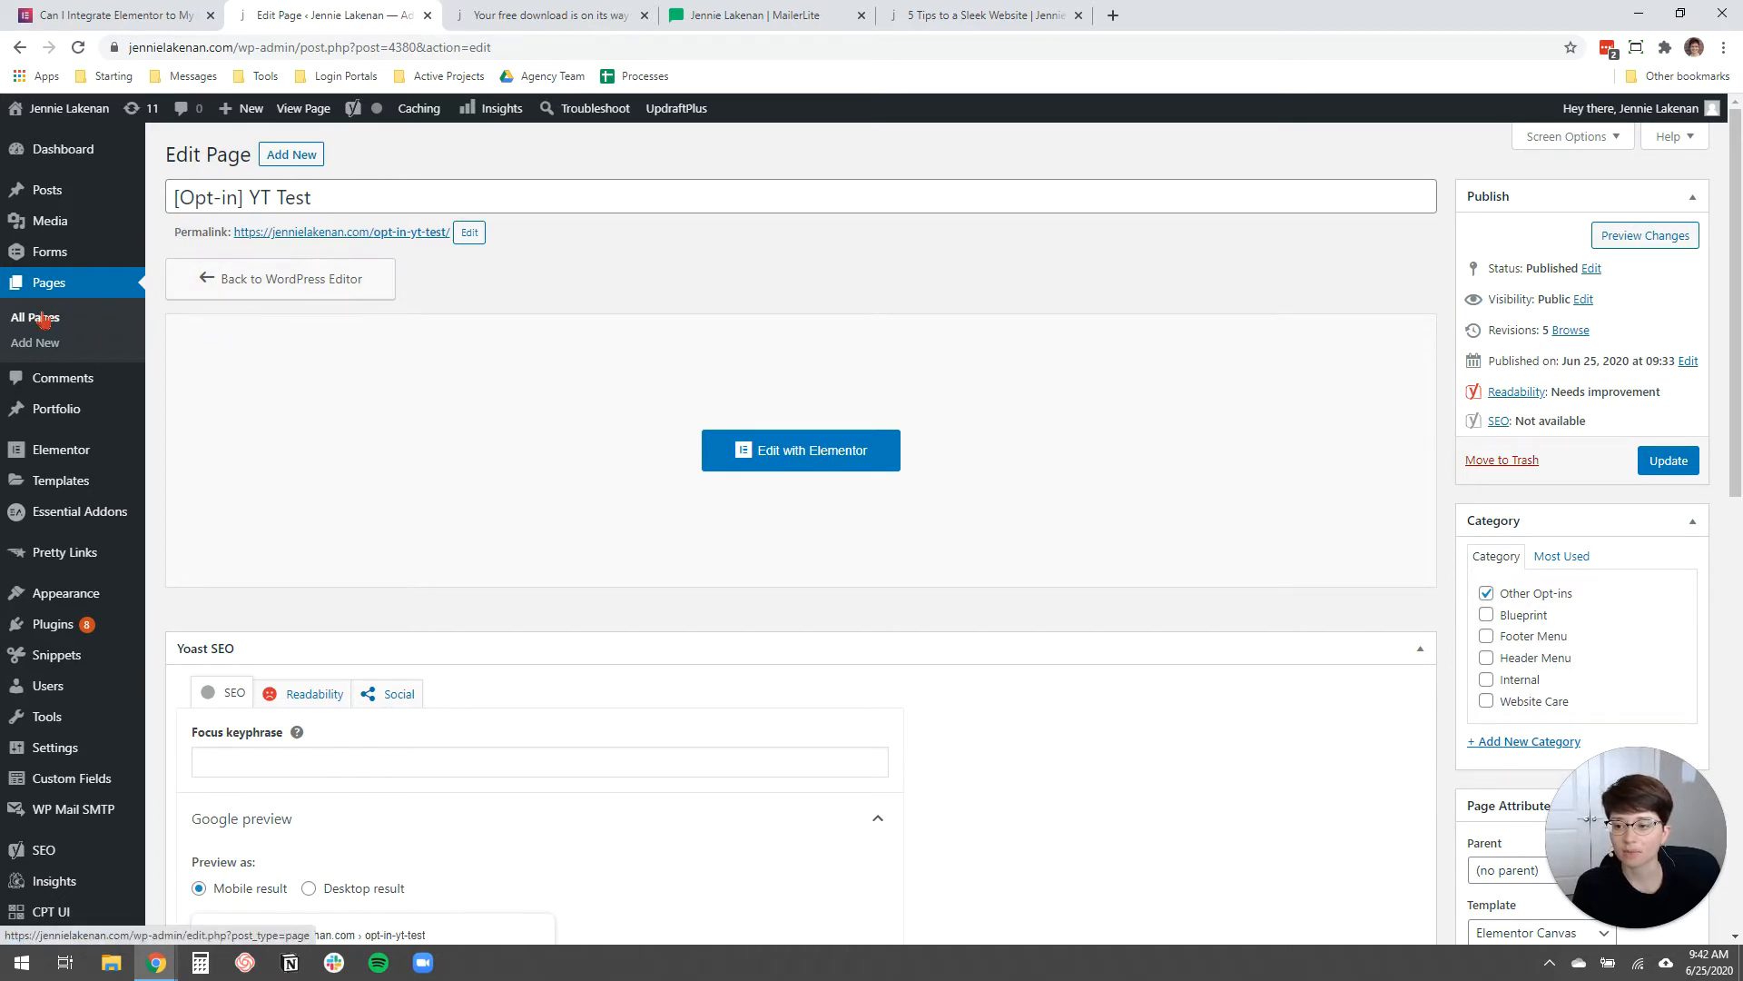
pyautogui.click(34, 317)
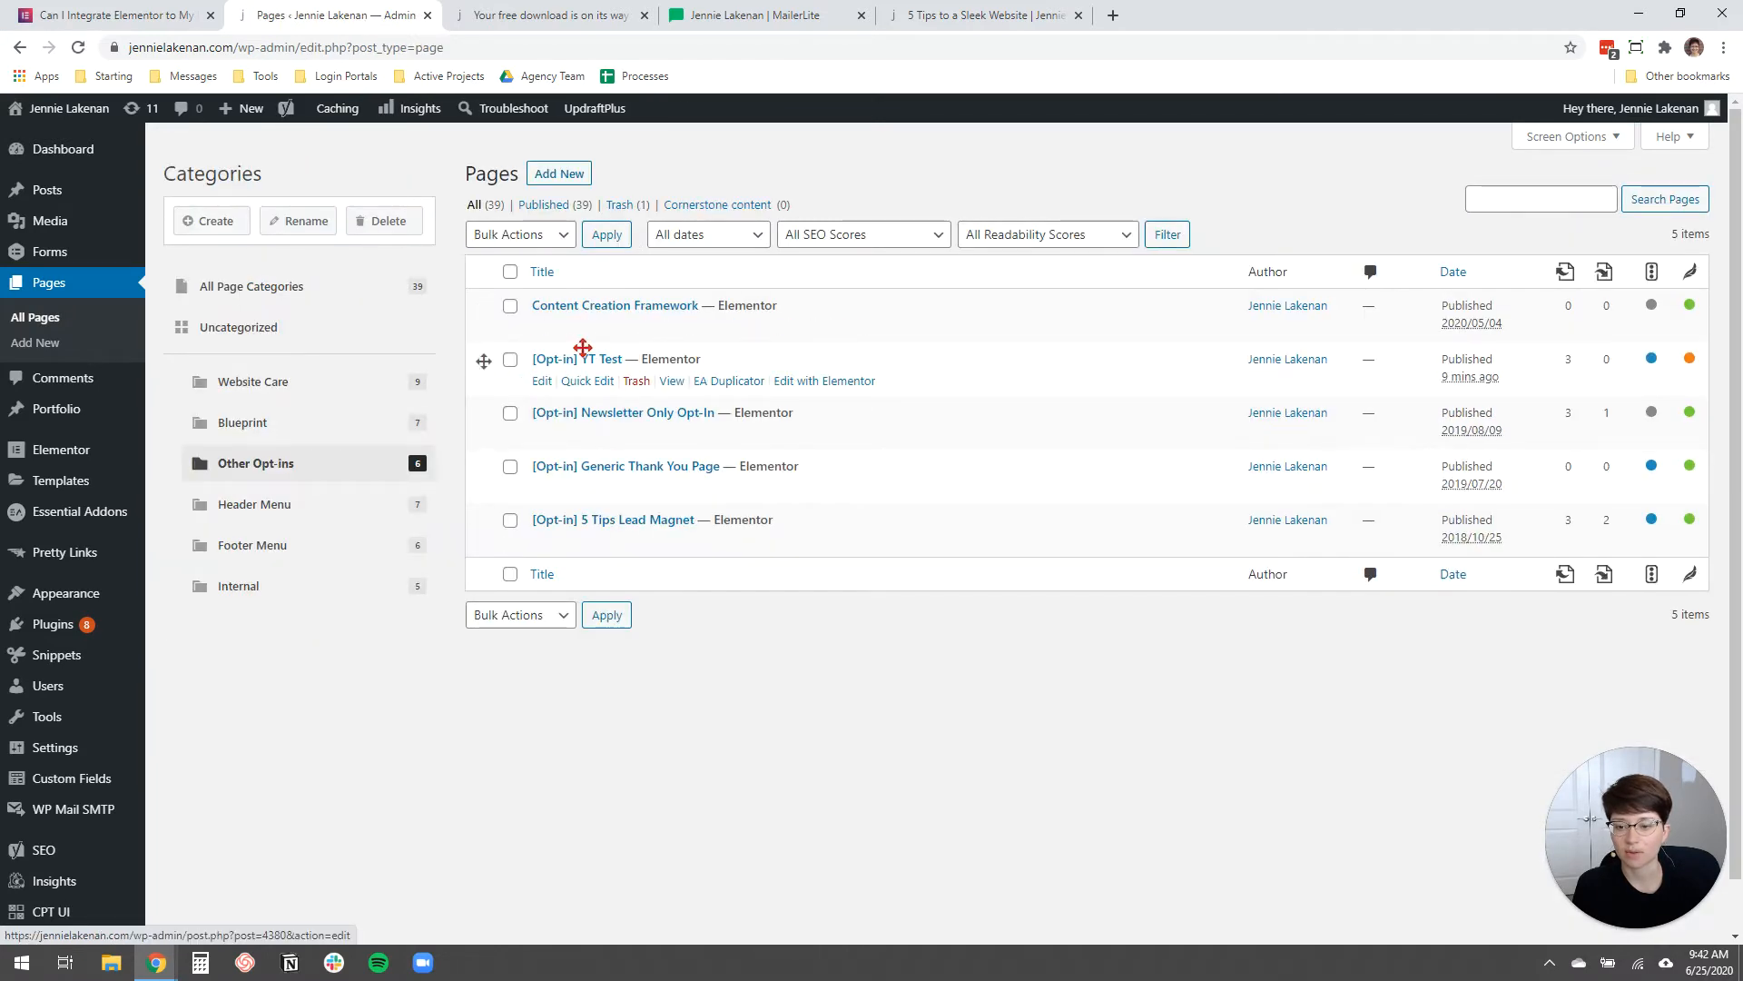
pyautogui.moveTo(575, 364)
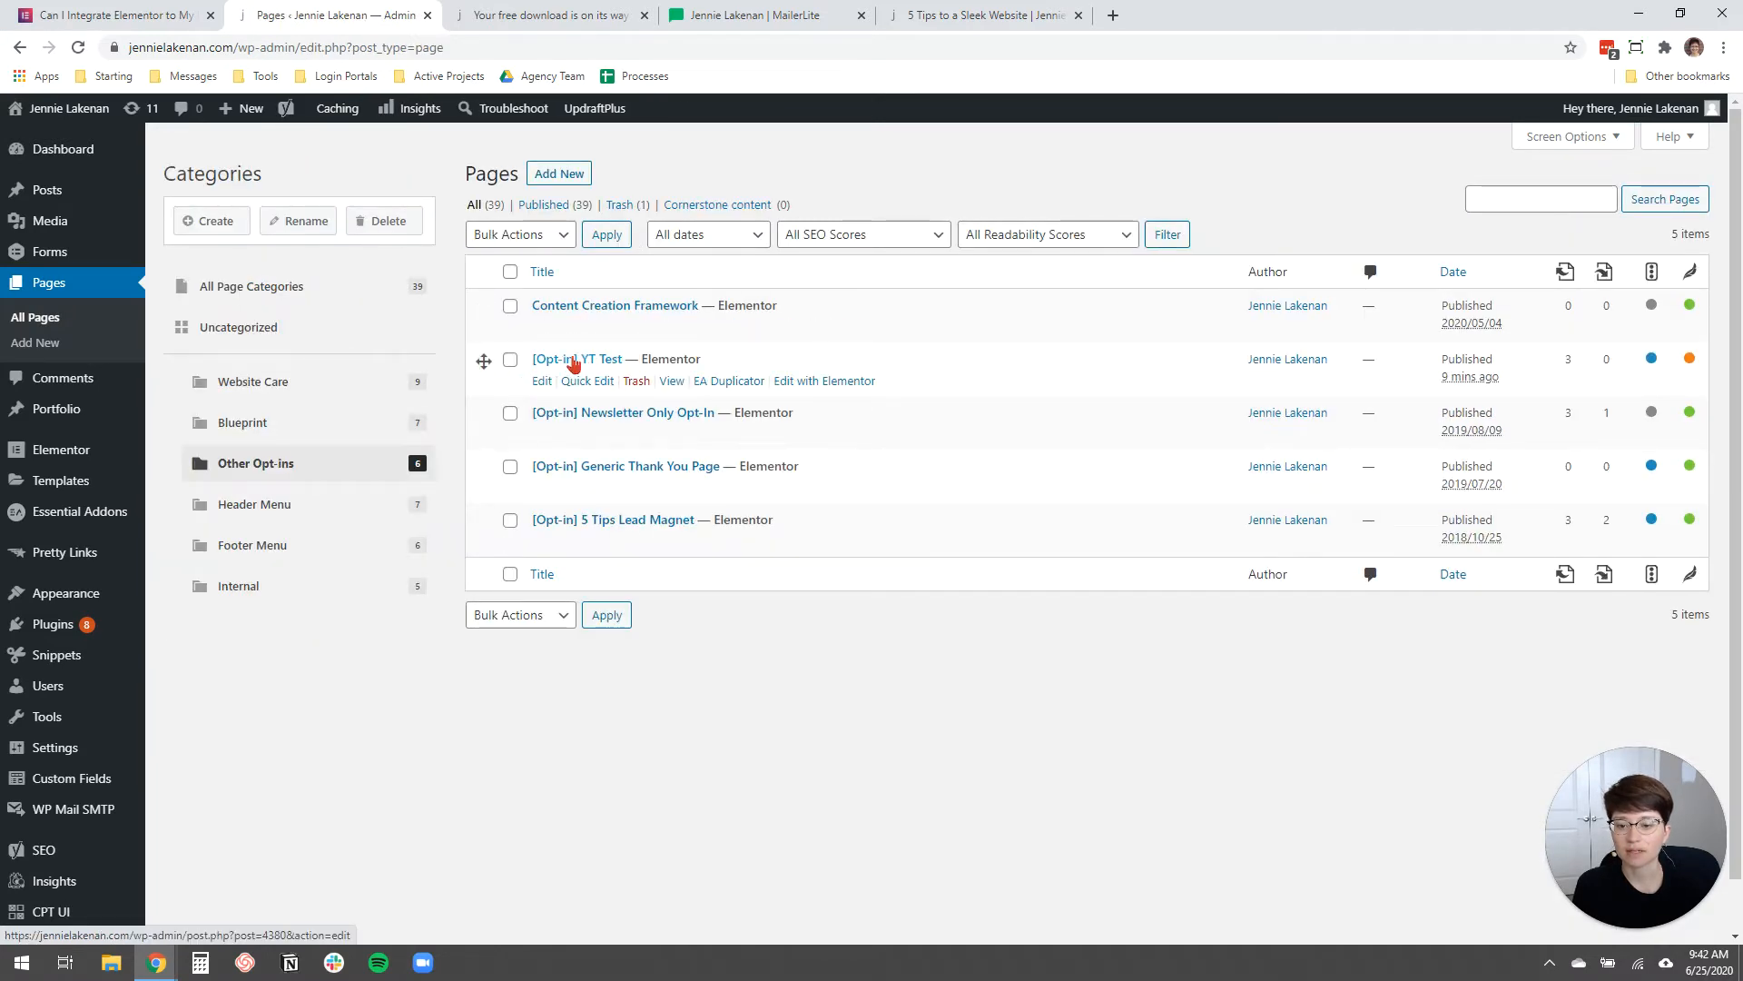
pyautogui.click(576, 357)
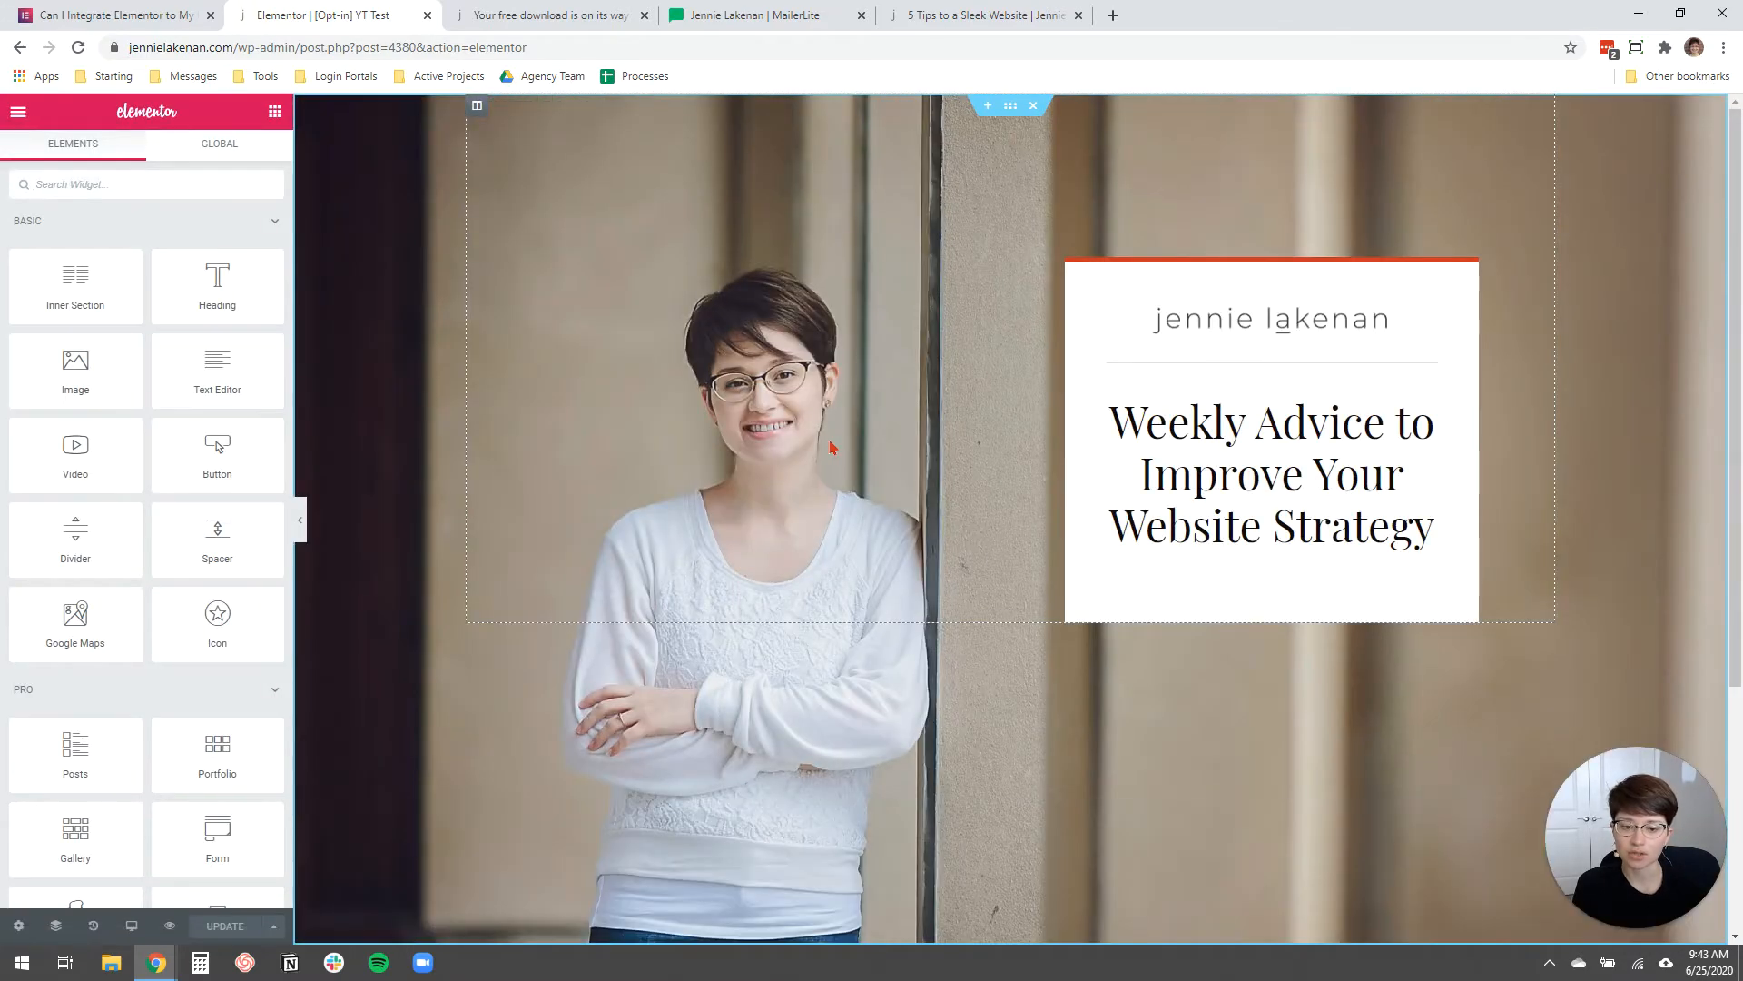
# Search the Elementor widget panel for 'form' to find the Form widget.
pyautogui.click(1271, 472)
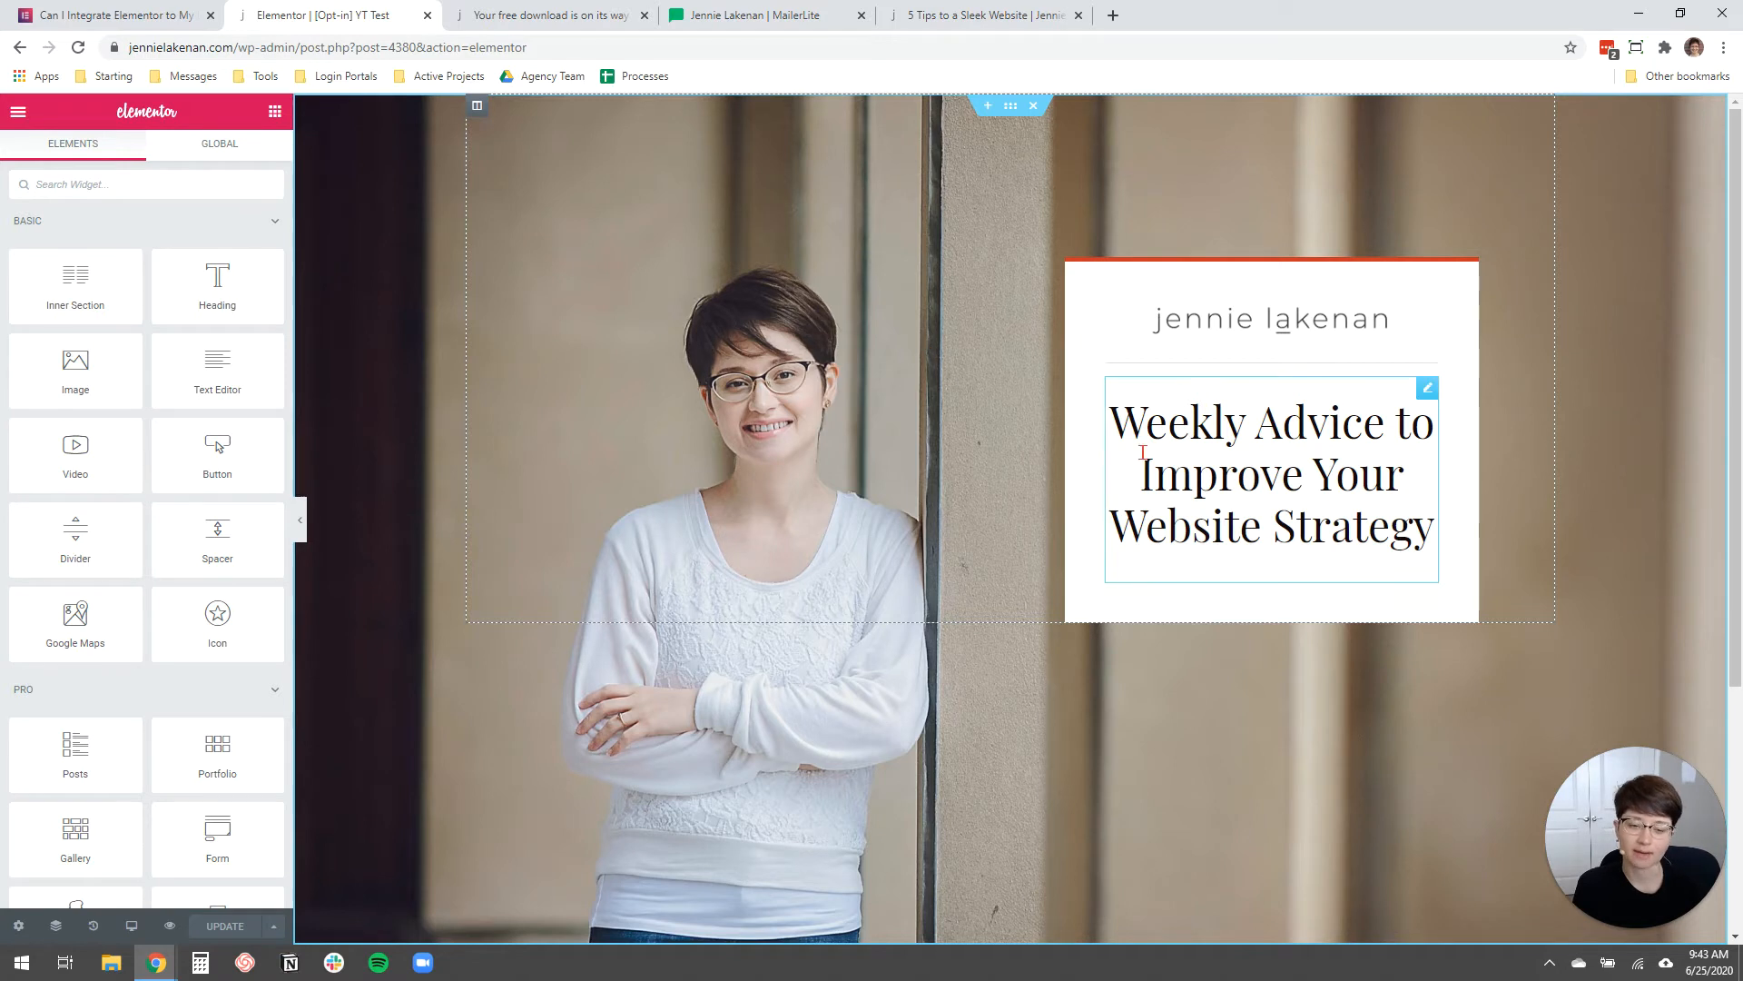
pyautogui.click(954, 434)
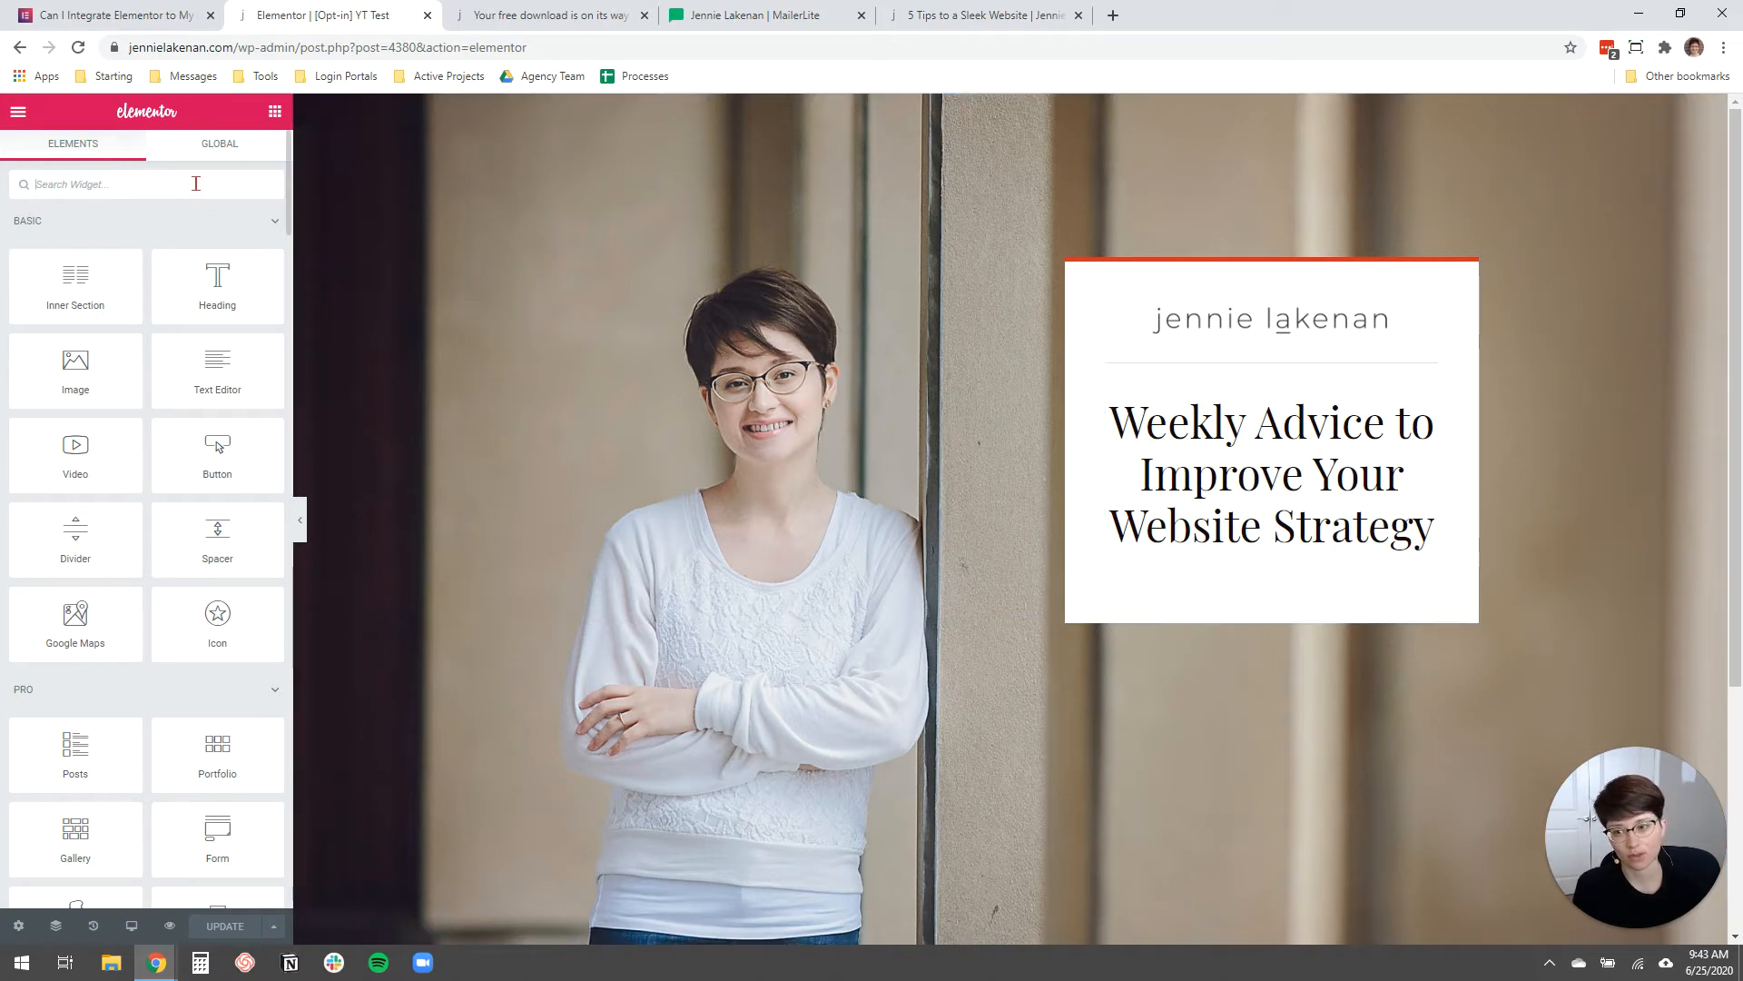
pyautogui.moveTo(110, 208)
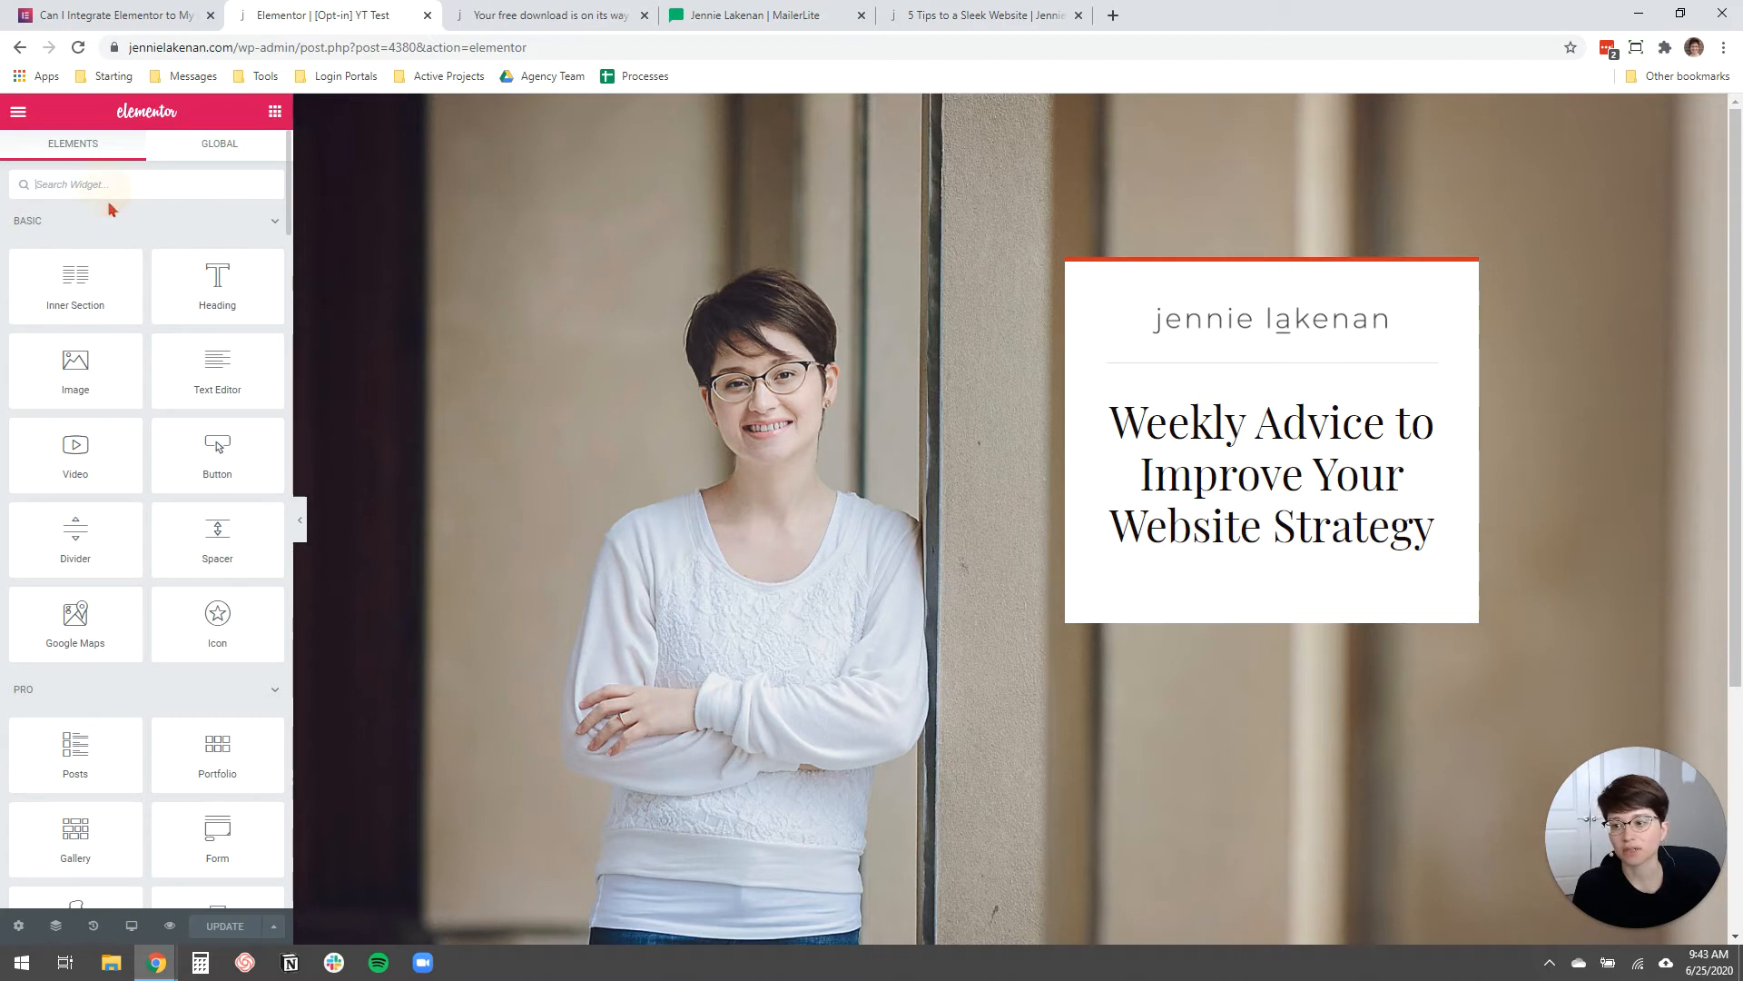
pyautogui.click(111, 184)
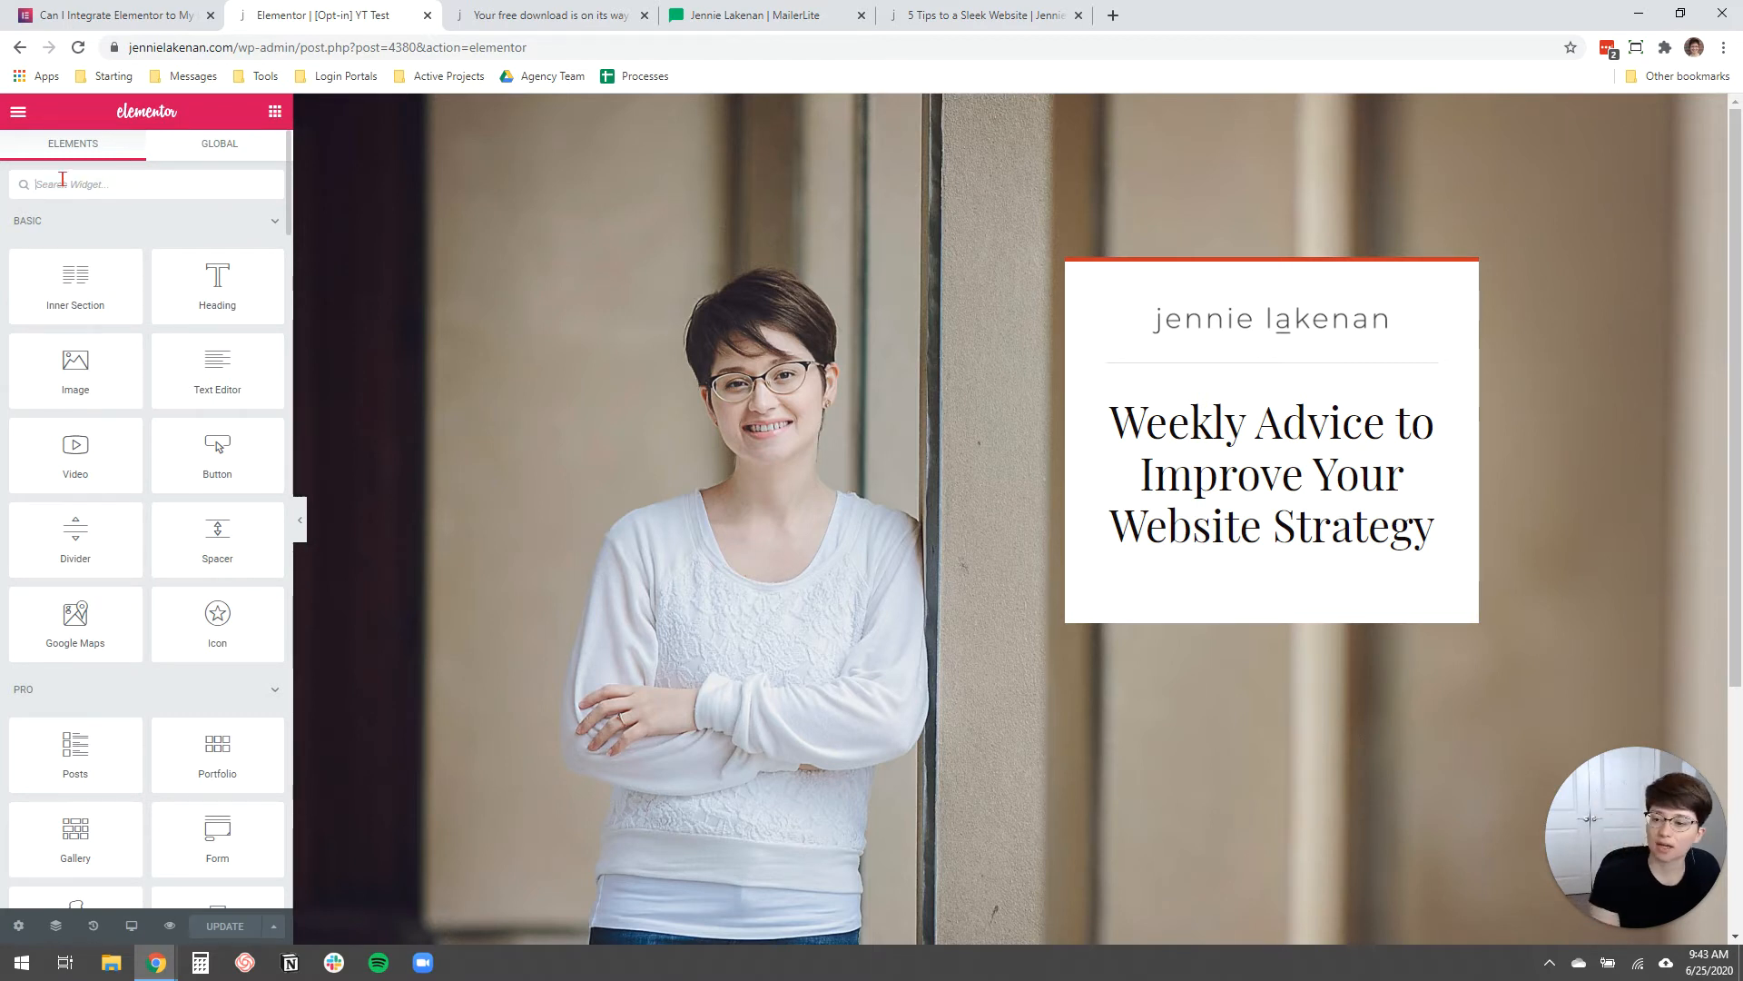
pyautogui.write('form')
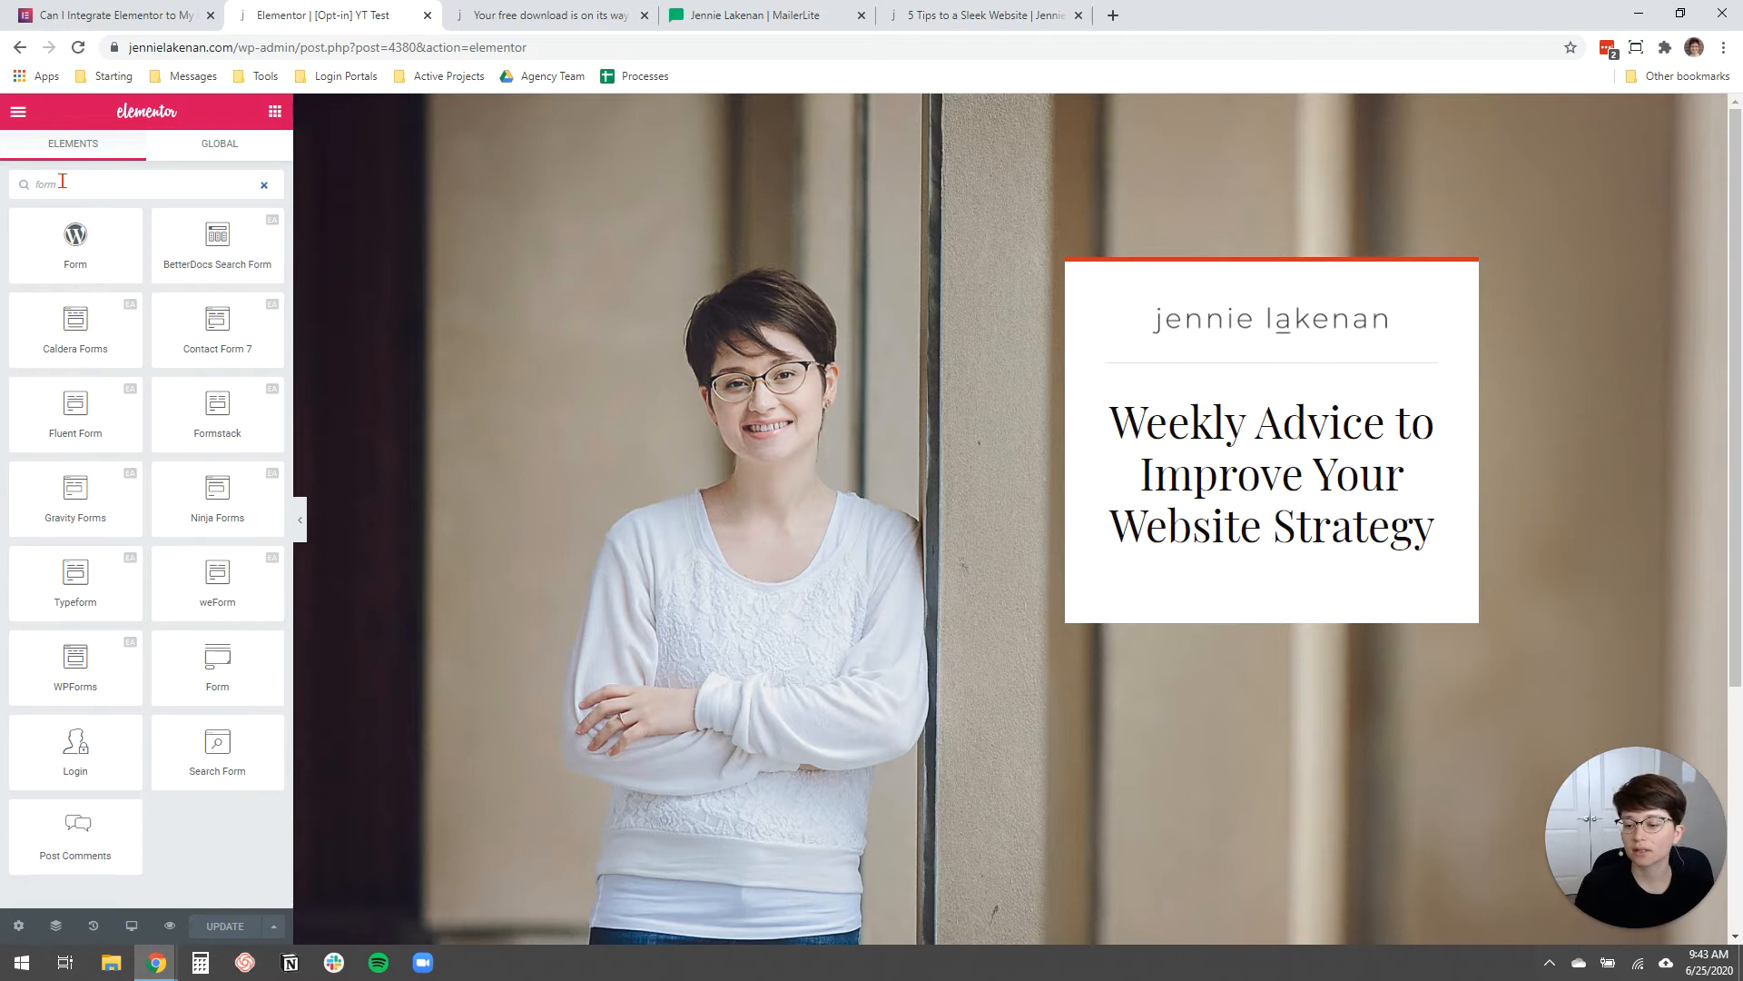
pyautogui.moveTo(183, 583)
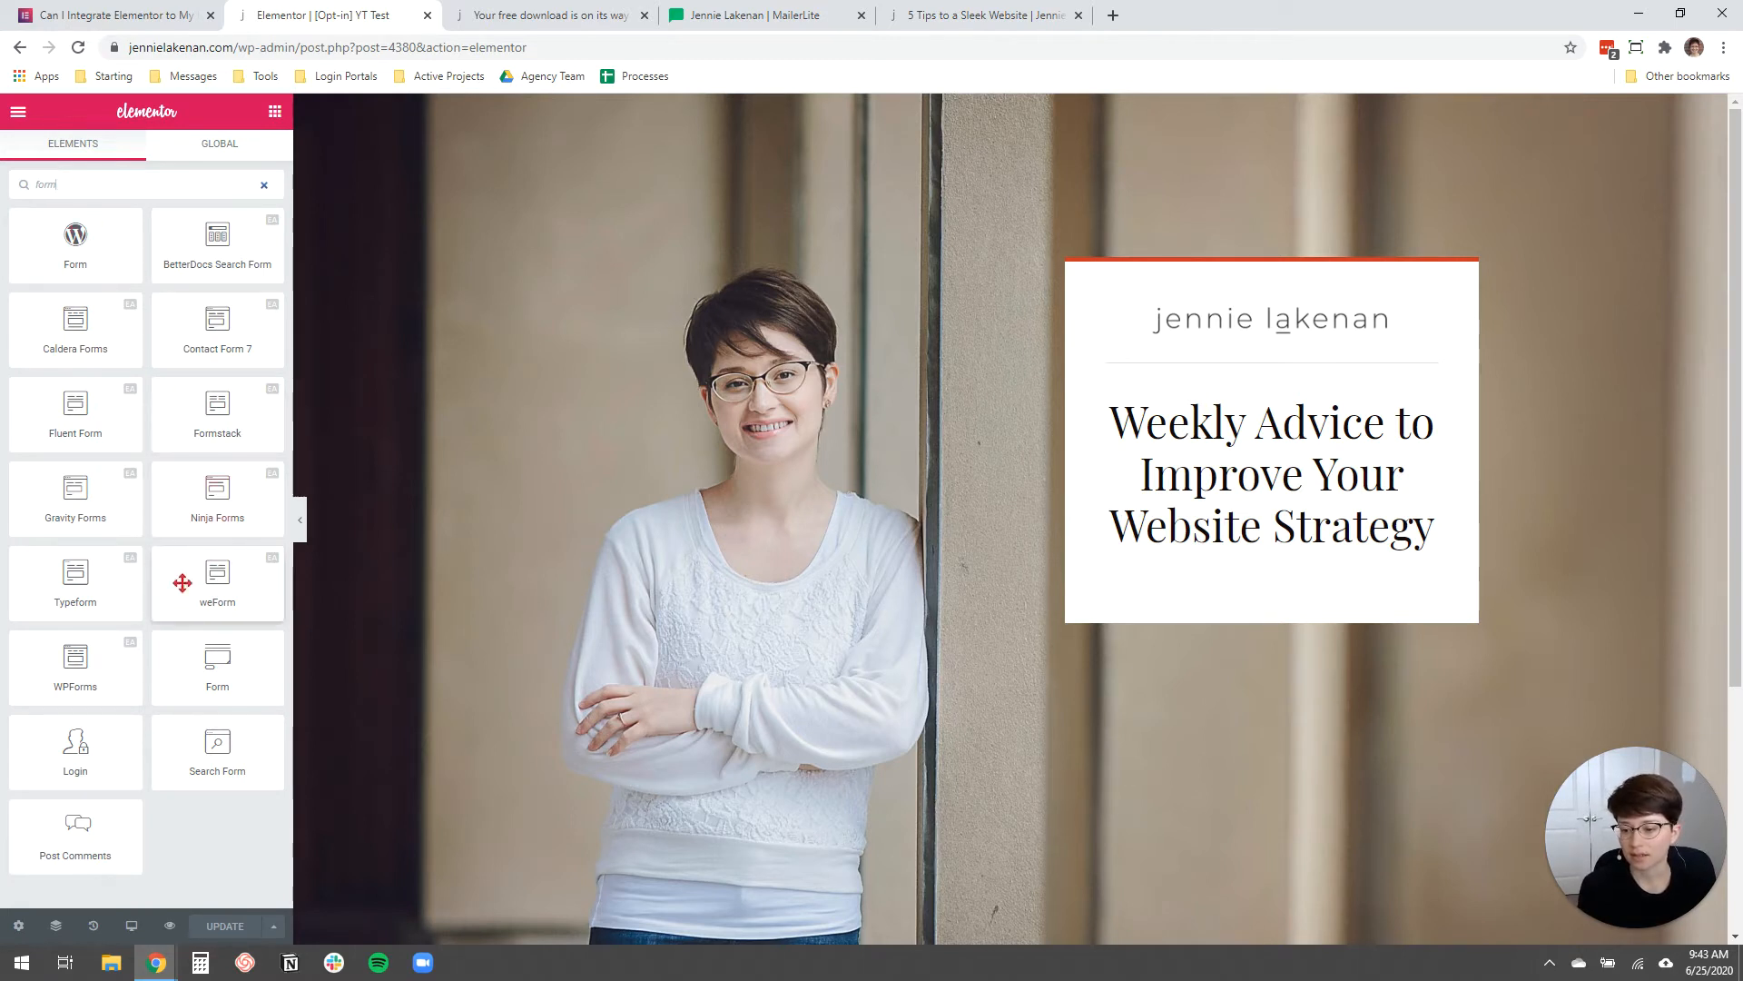
pyautogui.moveTo(217, 662)
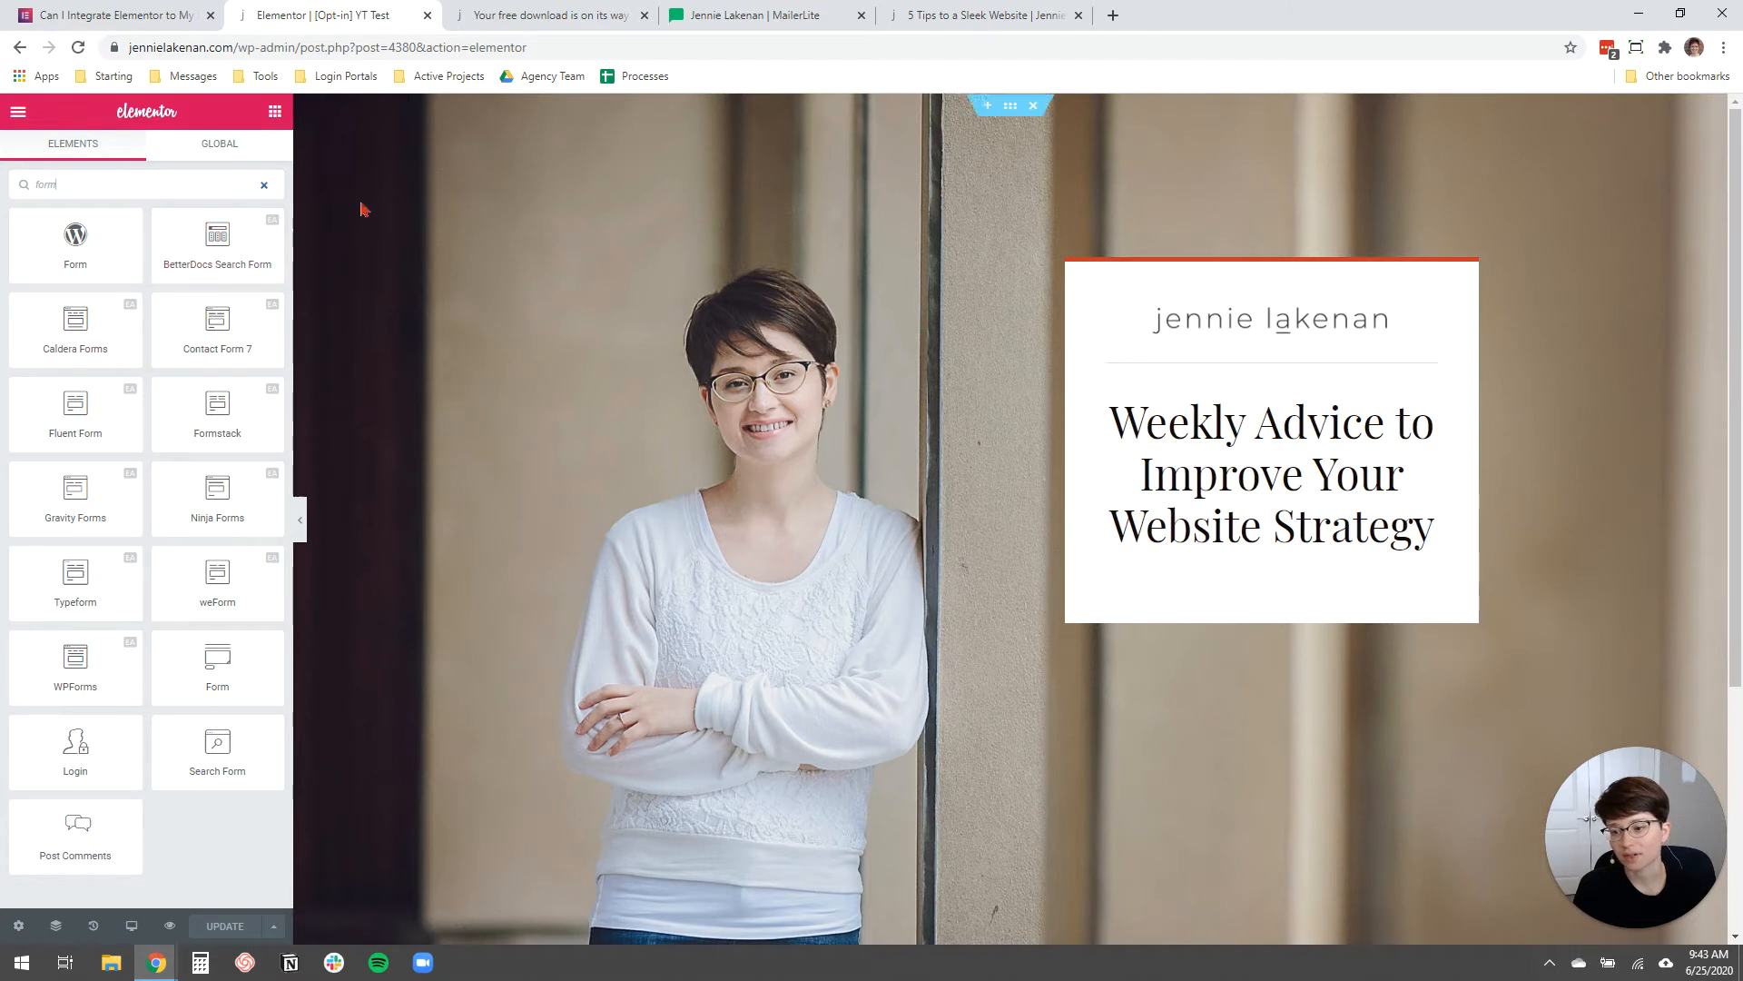
pyautogui.moveTo(212, 264)
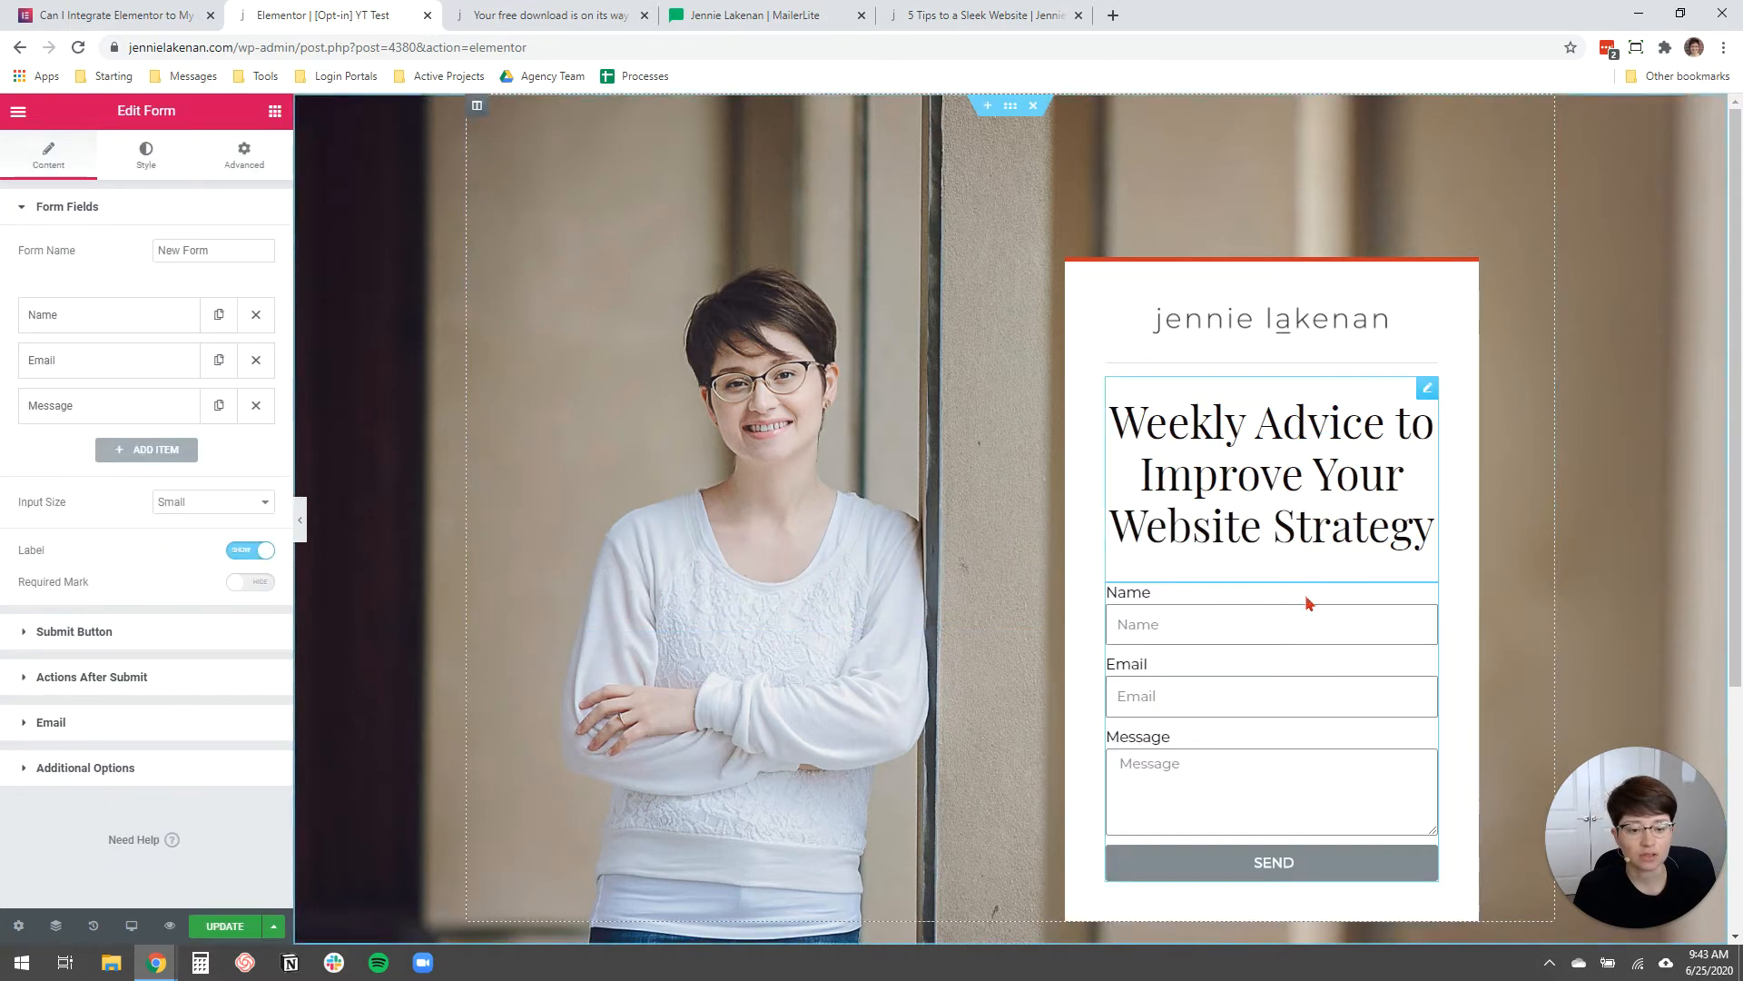
# Rename the form to 'Newsletter Opt-in' and delete its Message field.
pyautogui.scroll(-3)
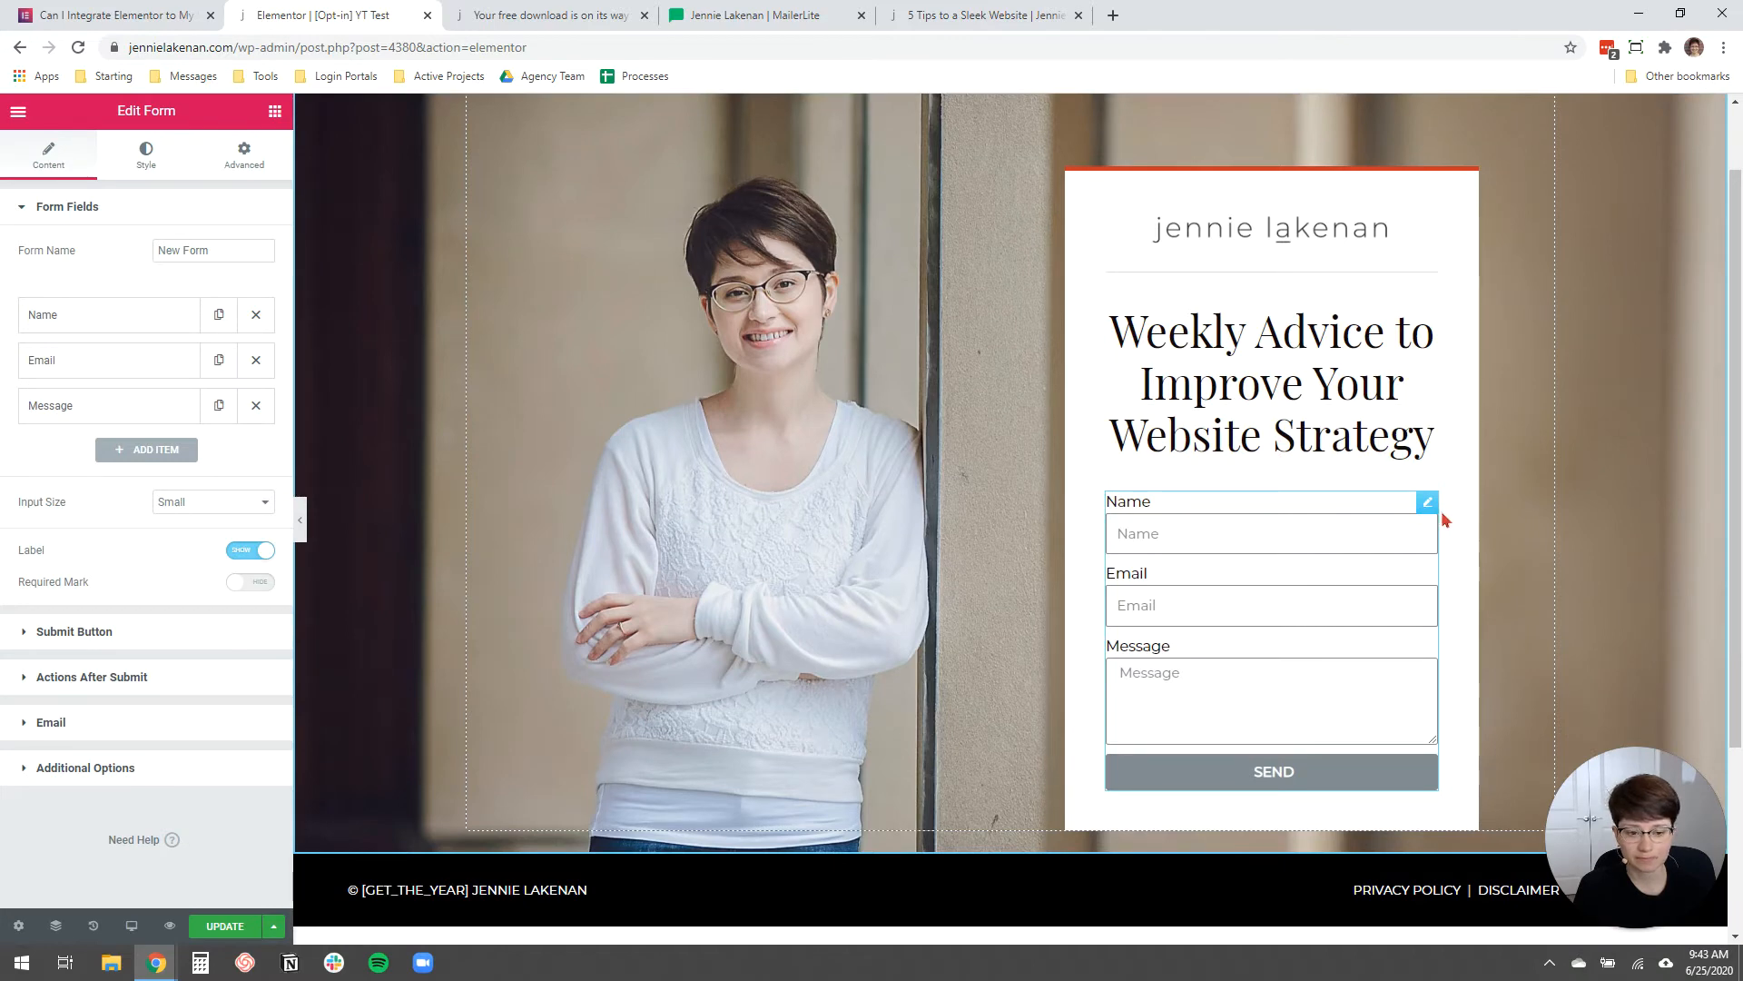
pyautogui.moveTo(128, 137)
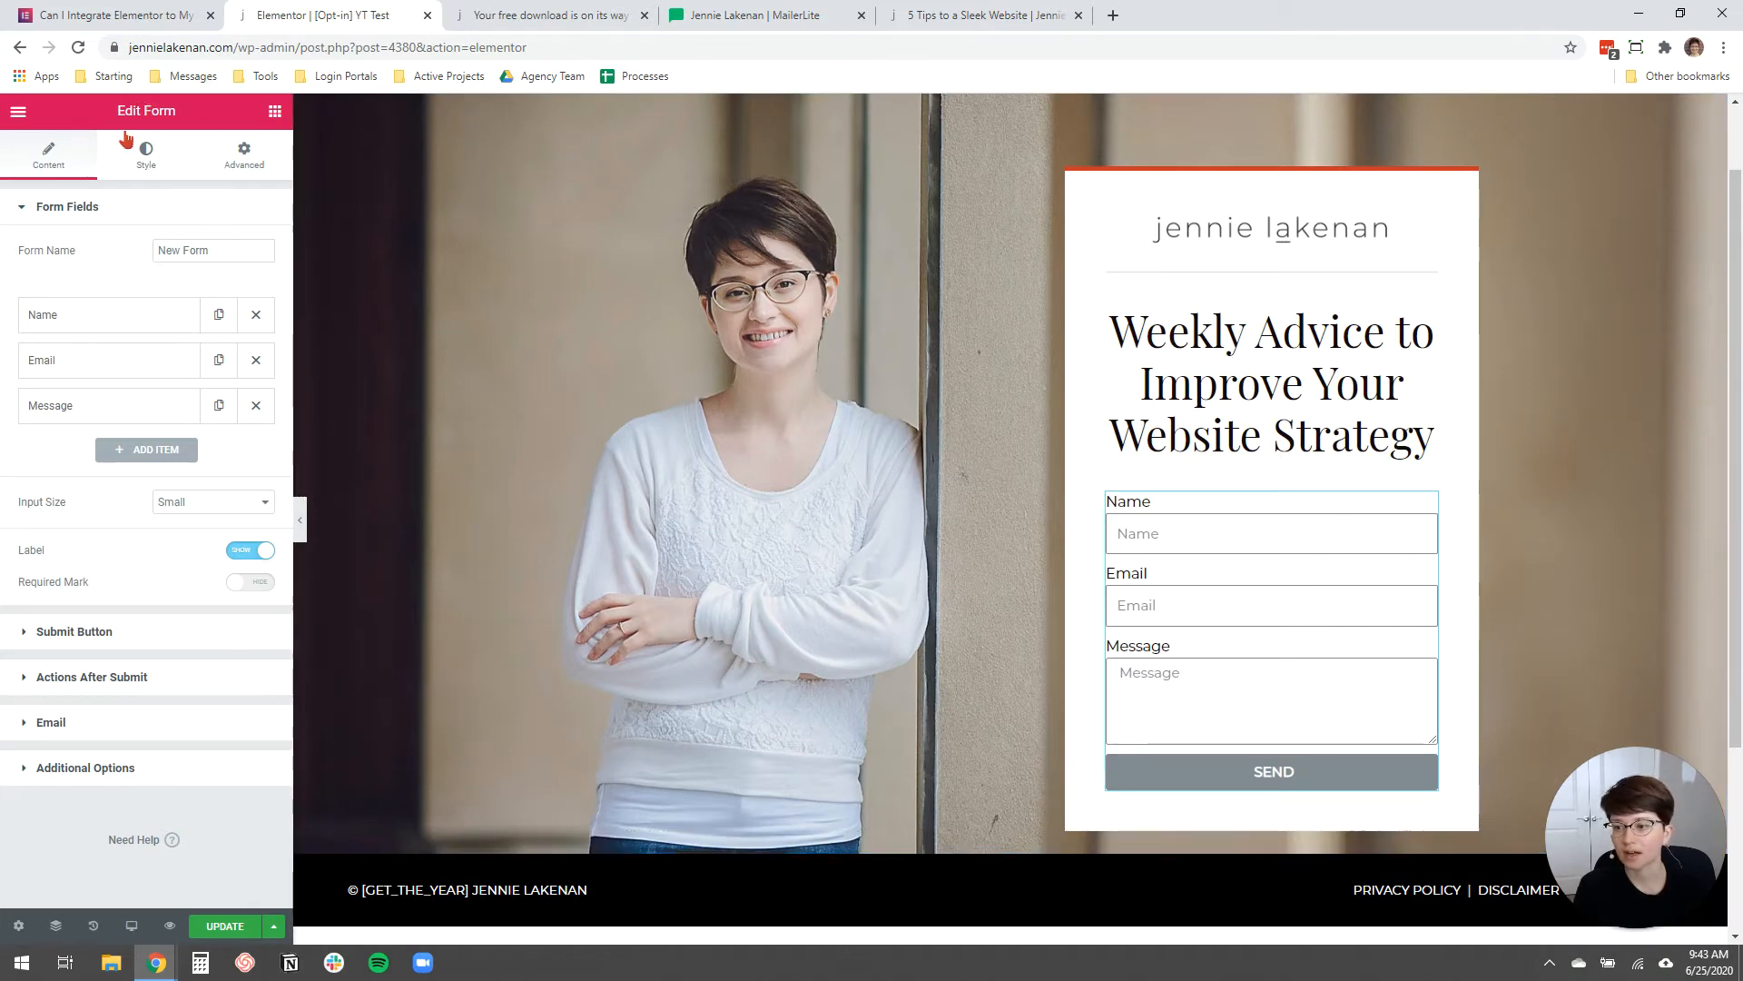
pyautogui.moveTo(248, 279)
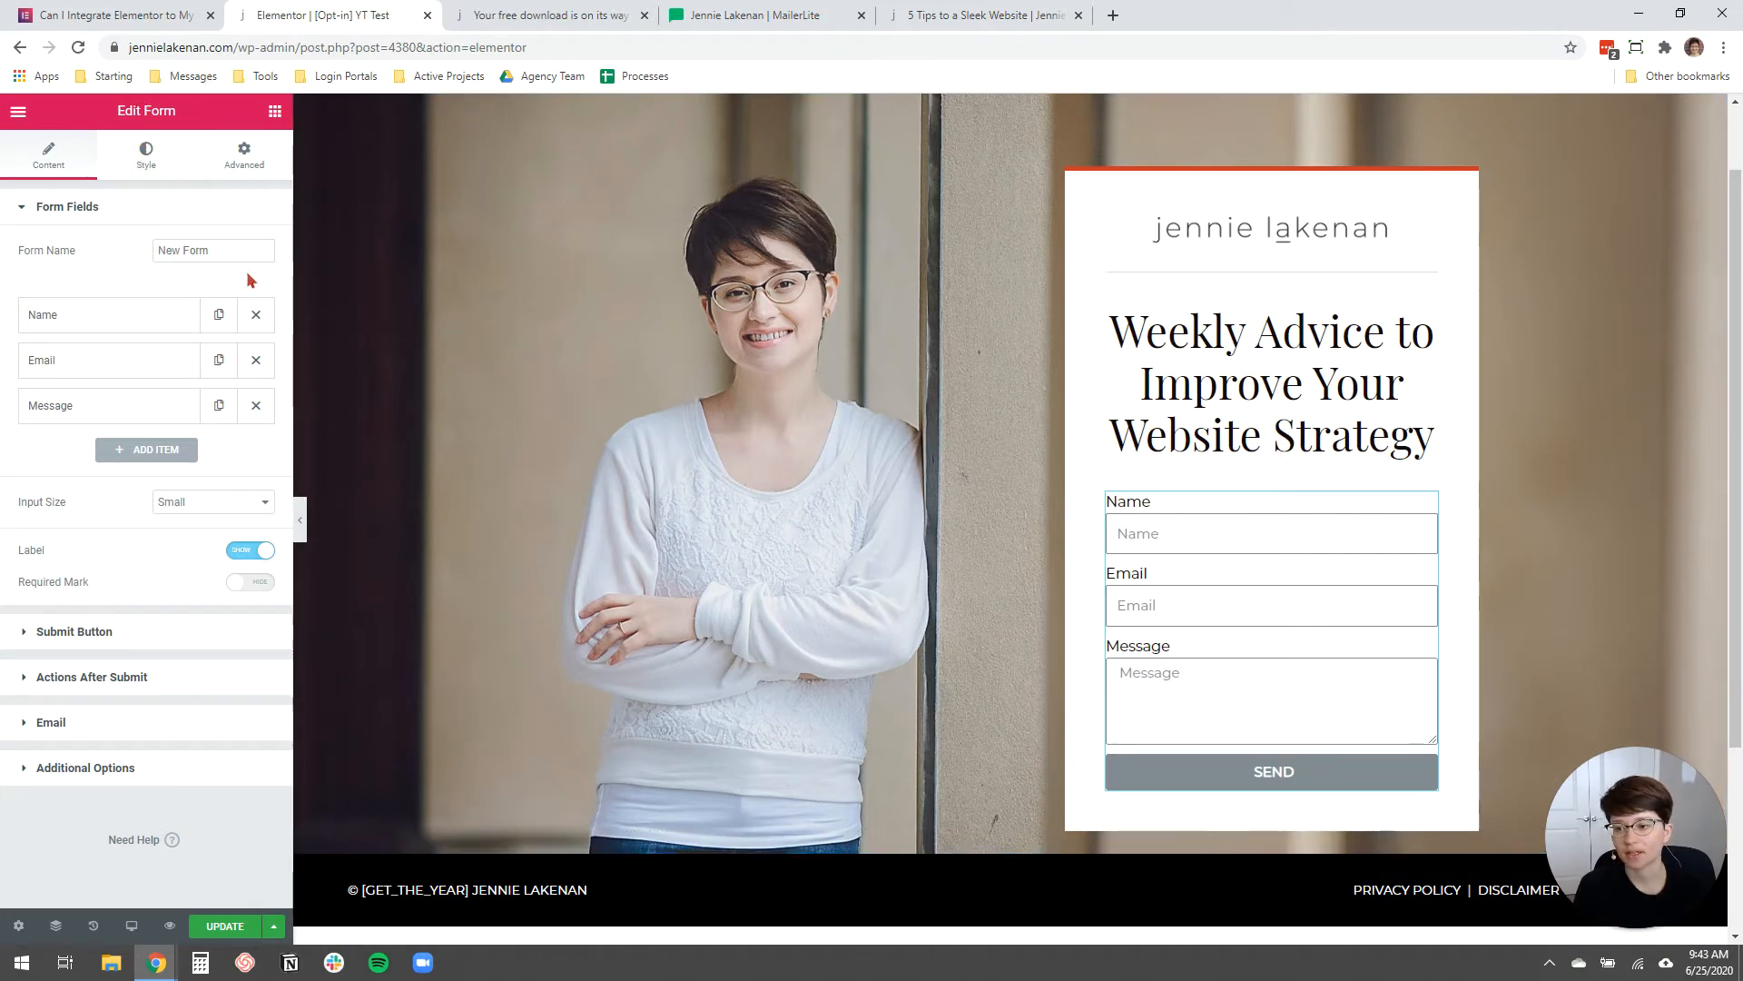
pyautogui.tripleClick(213, 250)
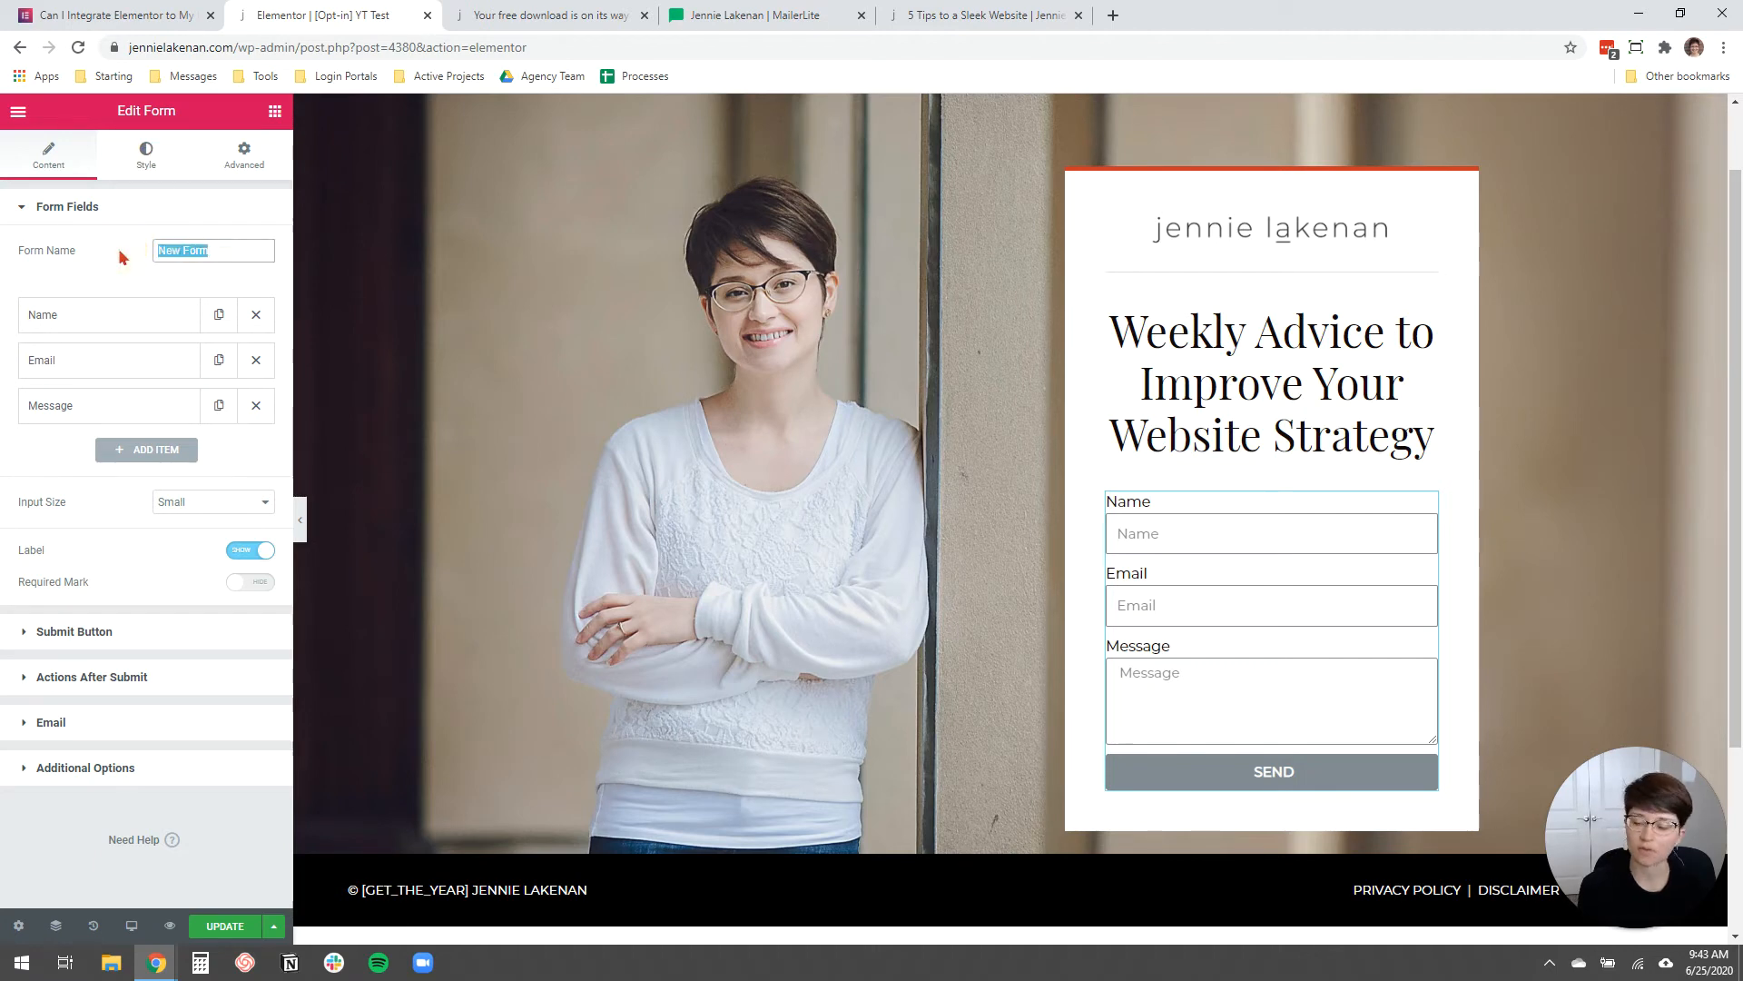
pyautogui.write('Newsletter')
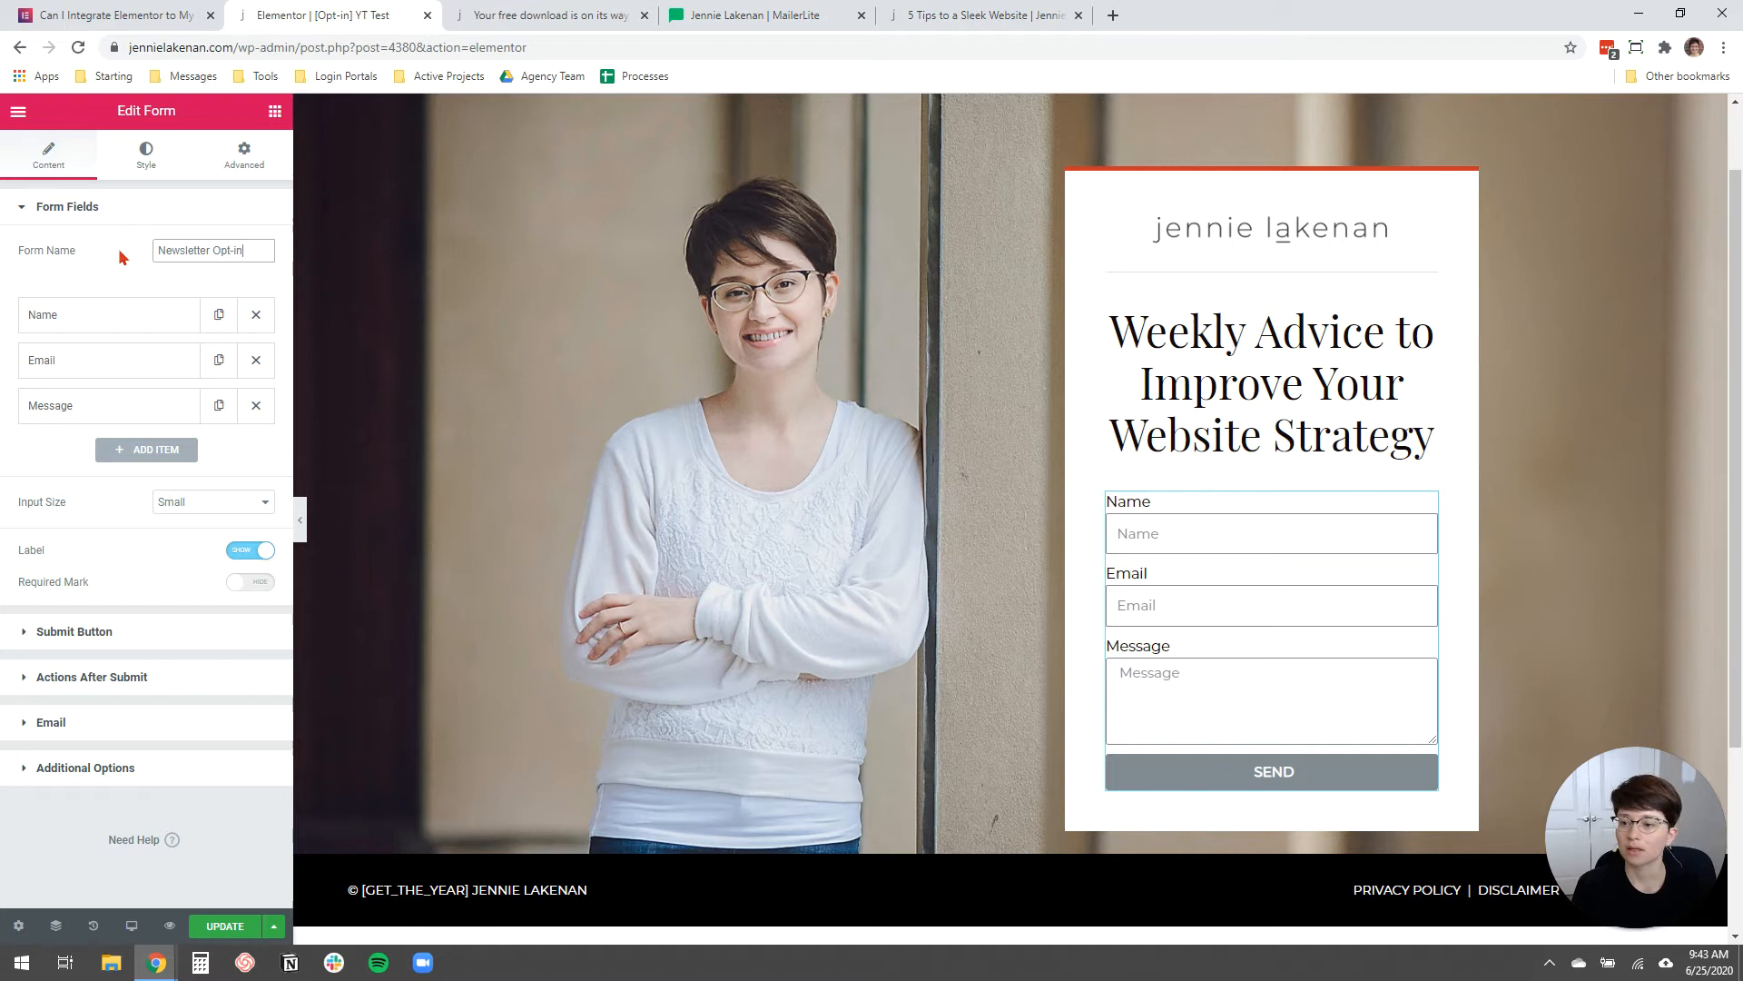
pyautogui.moveTo(257, 408)
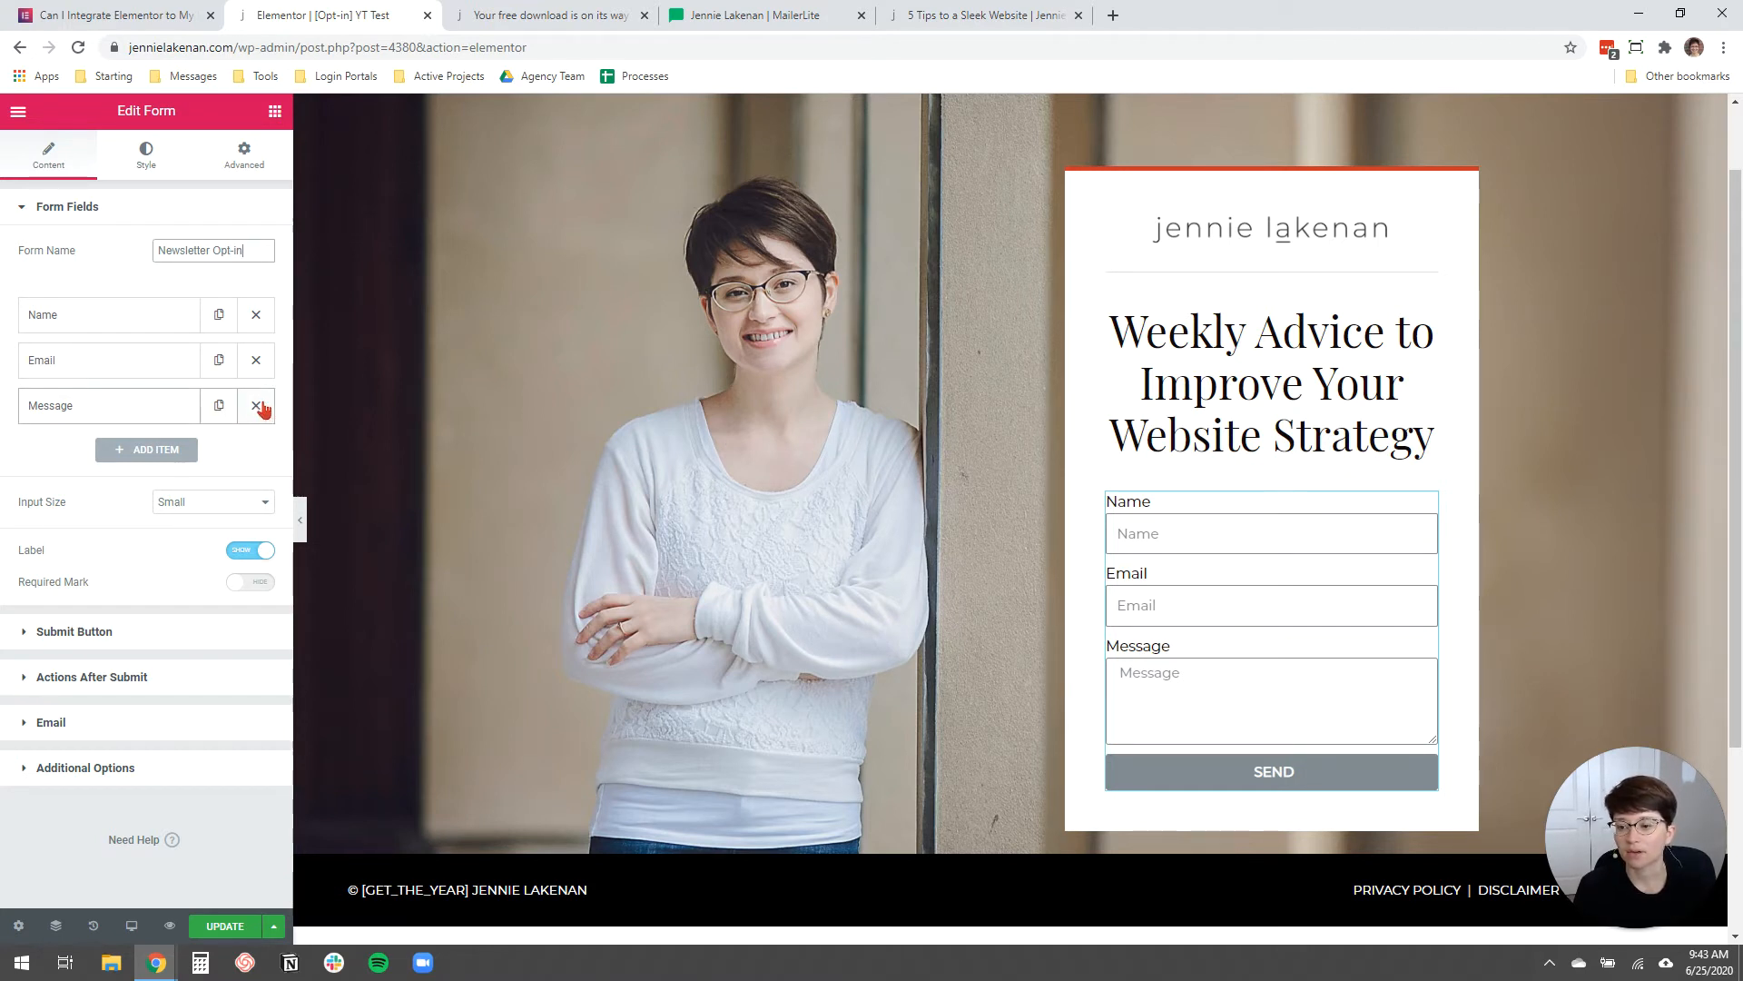
pyautogui.click(254, 405)
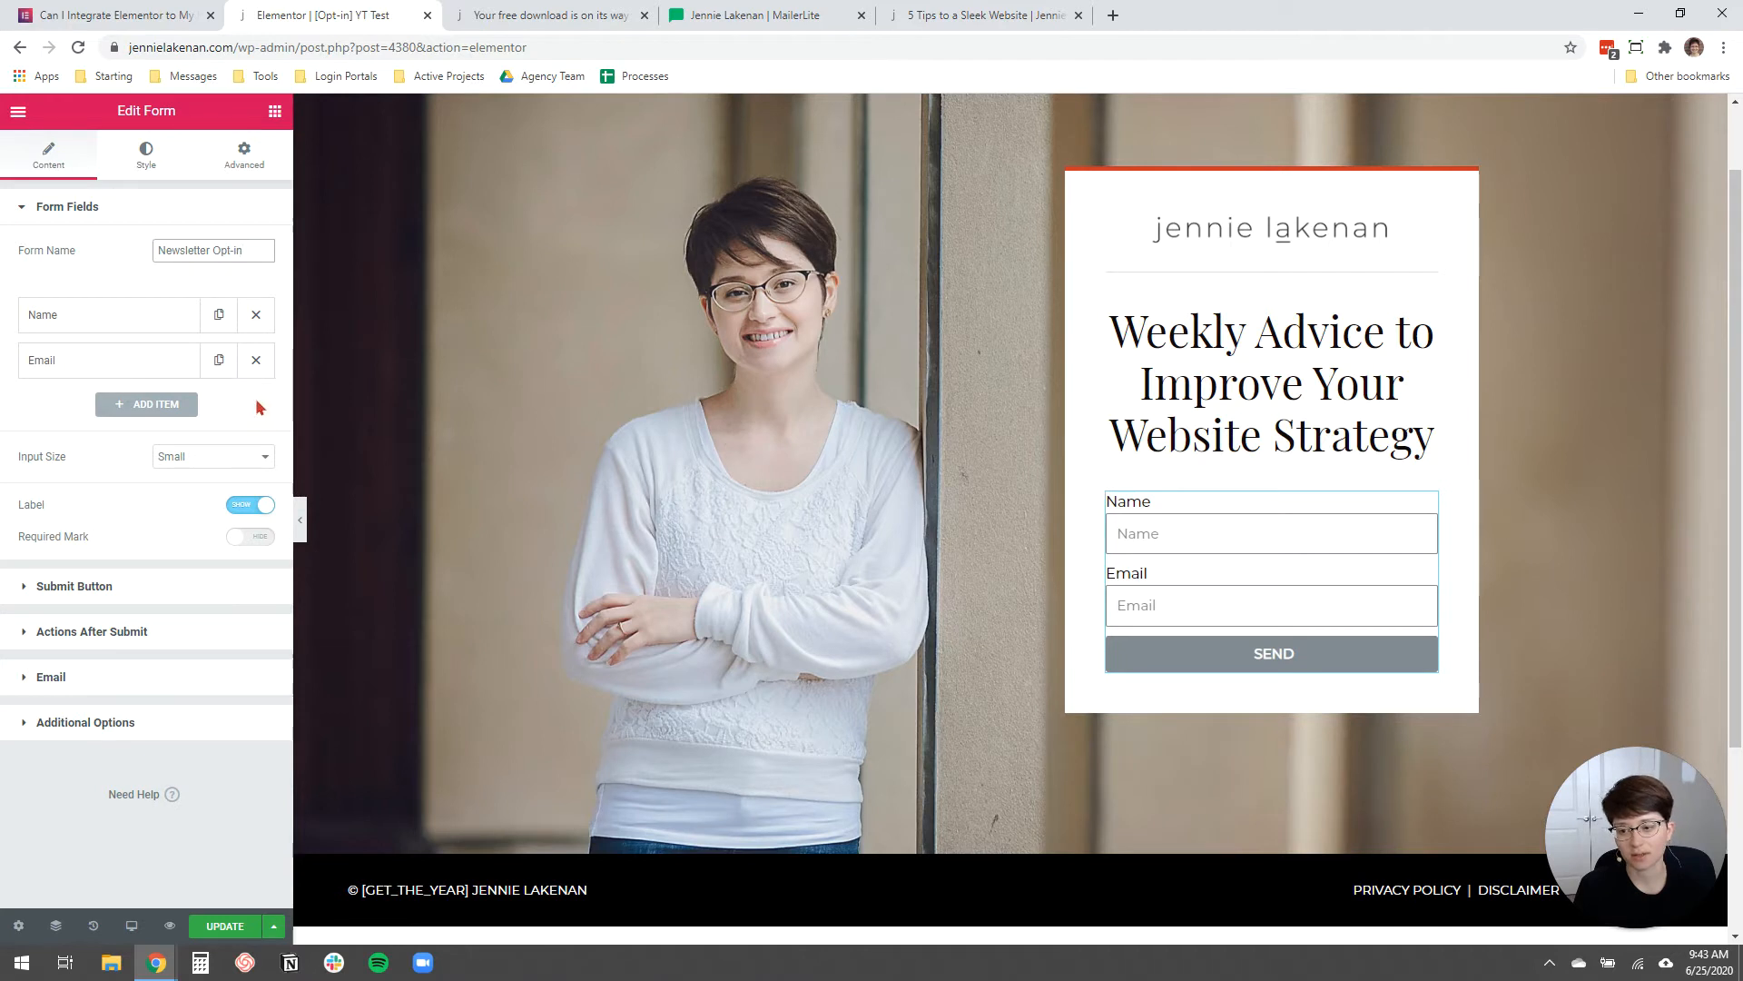
pyautogui.moveTo(110, 398)
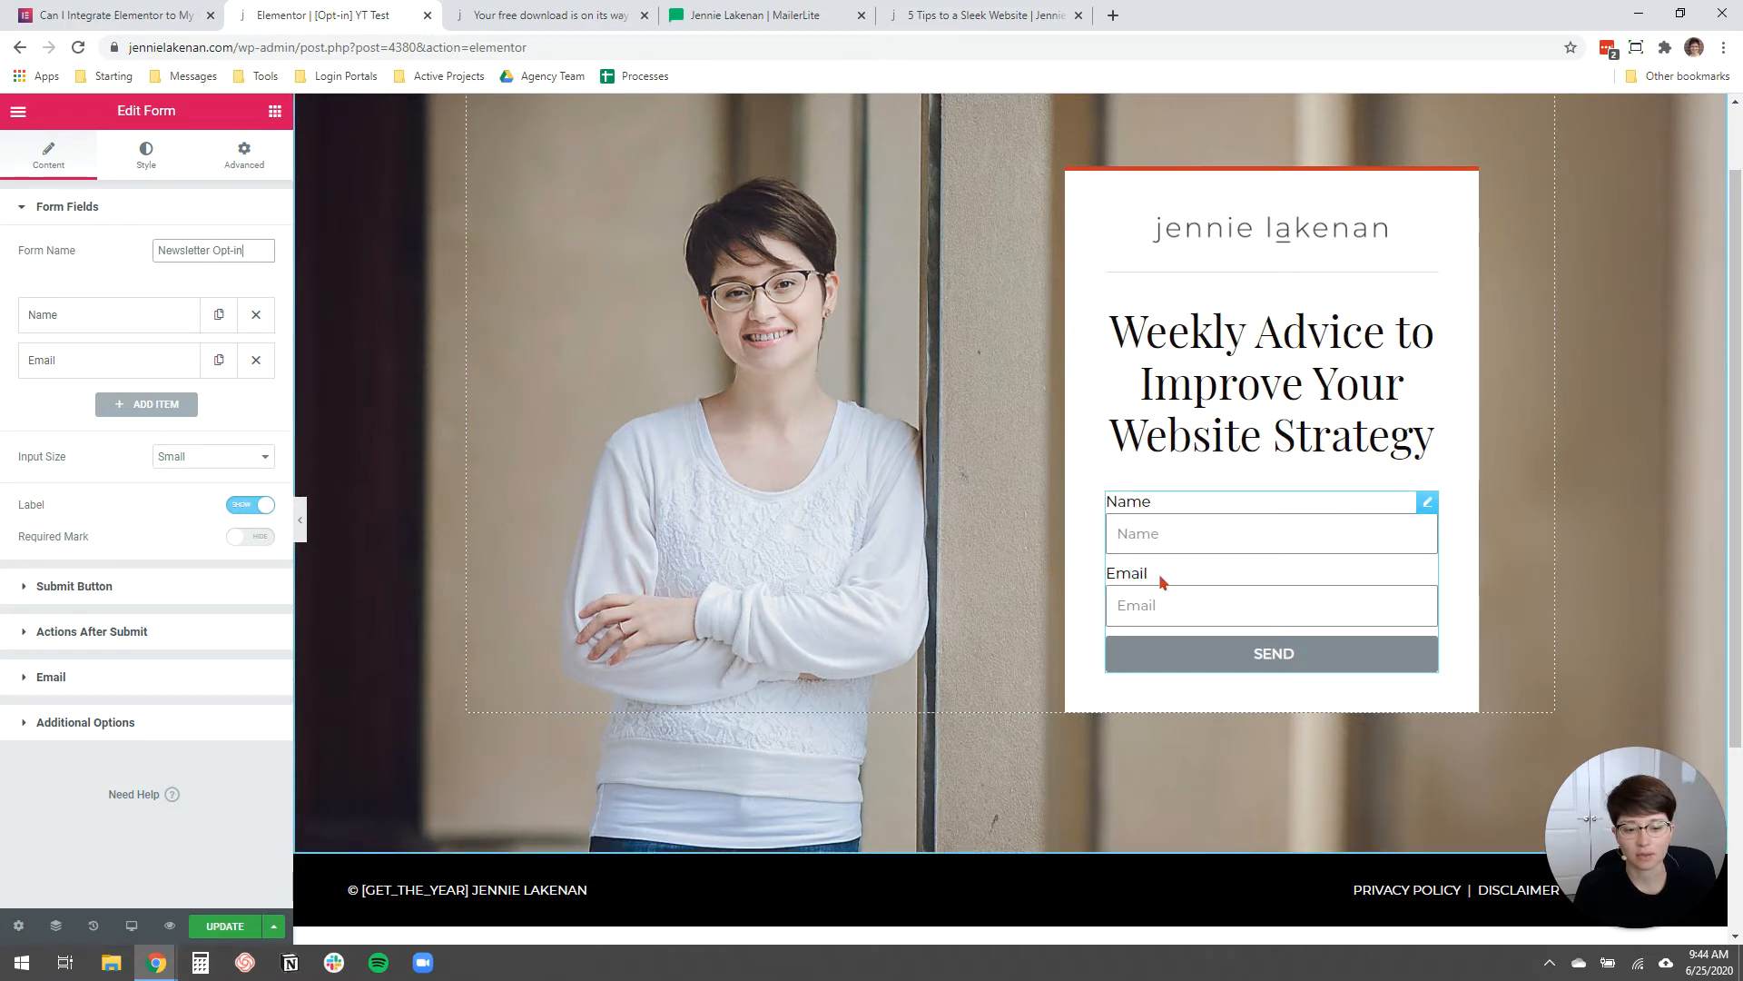
# Set form field labels to Hide, briefly checking Submit Button and Name field settings.
pyautogui.click(251, 505)
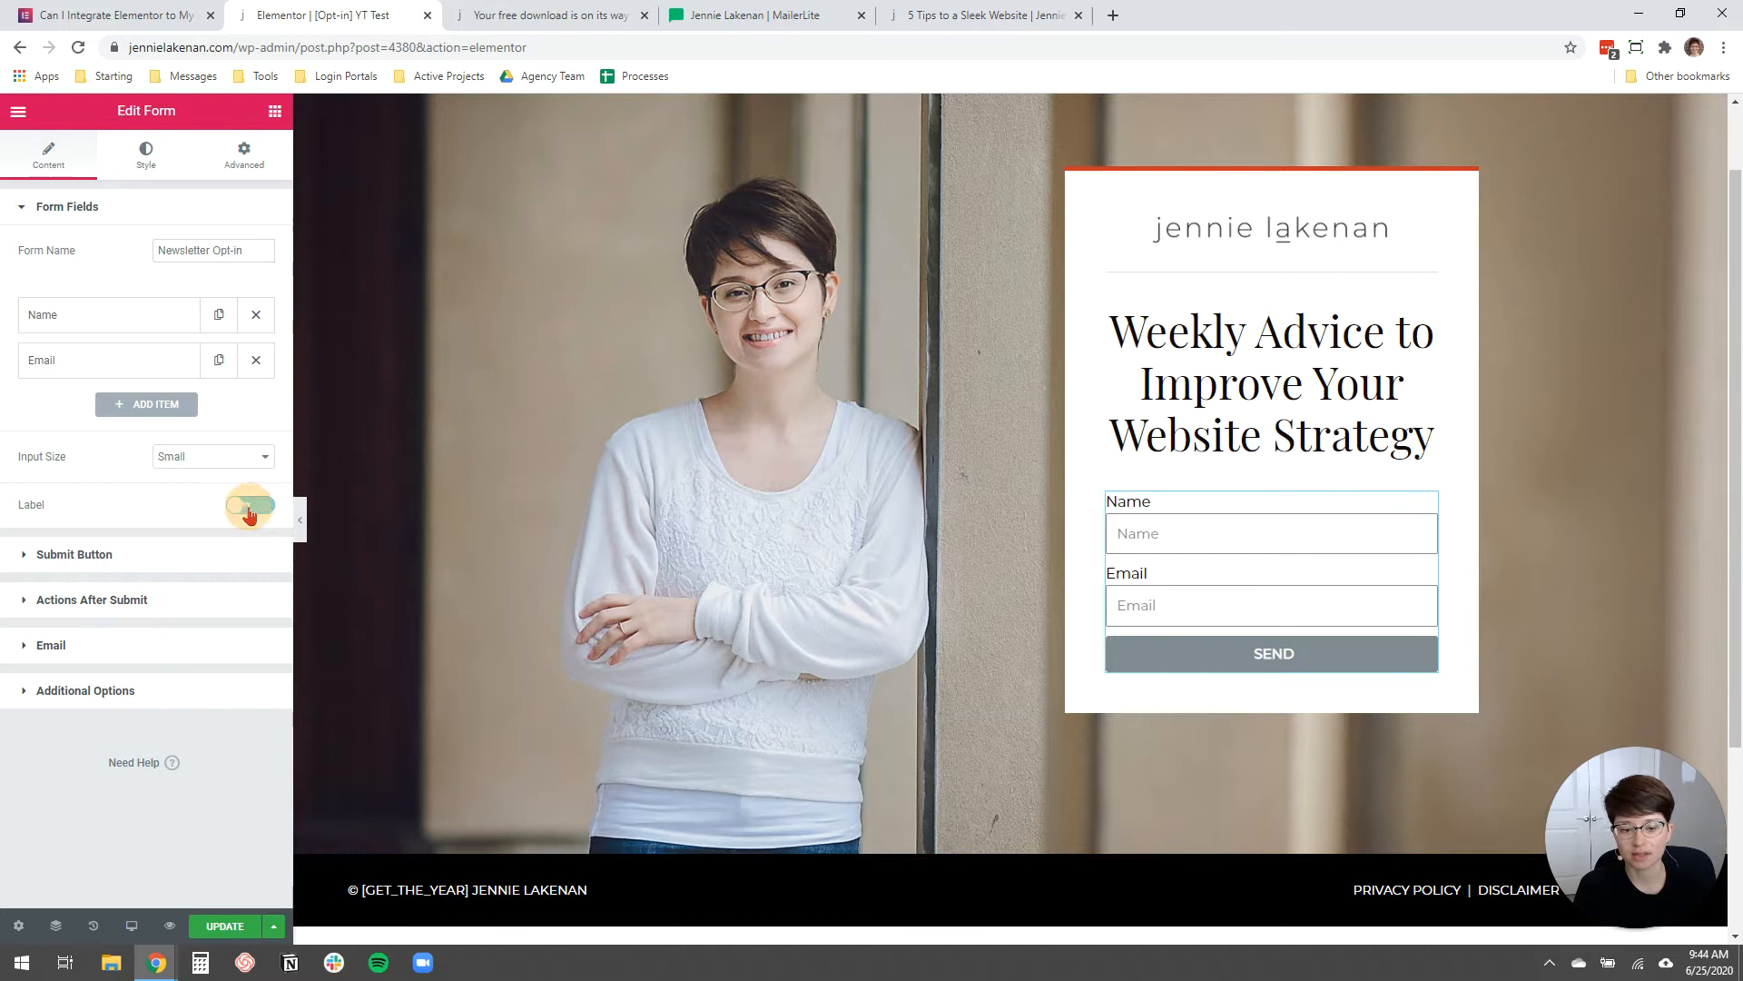
pyautogui.click(251, 504)
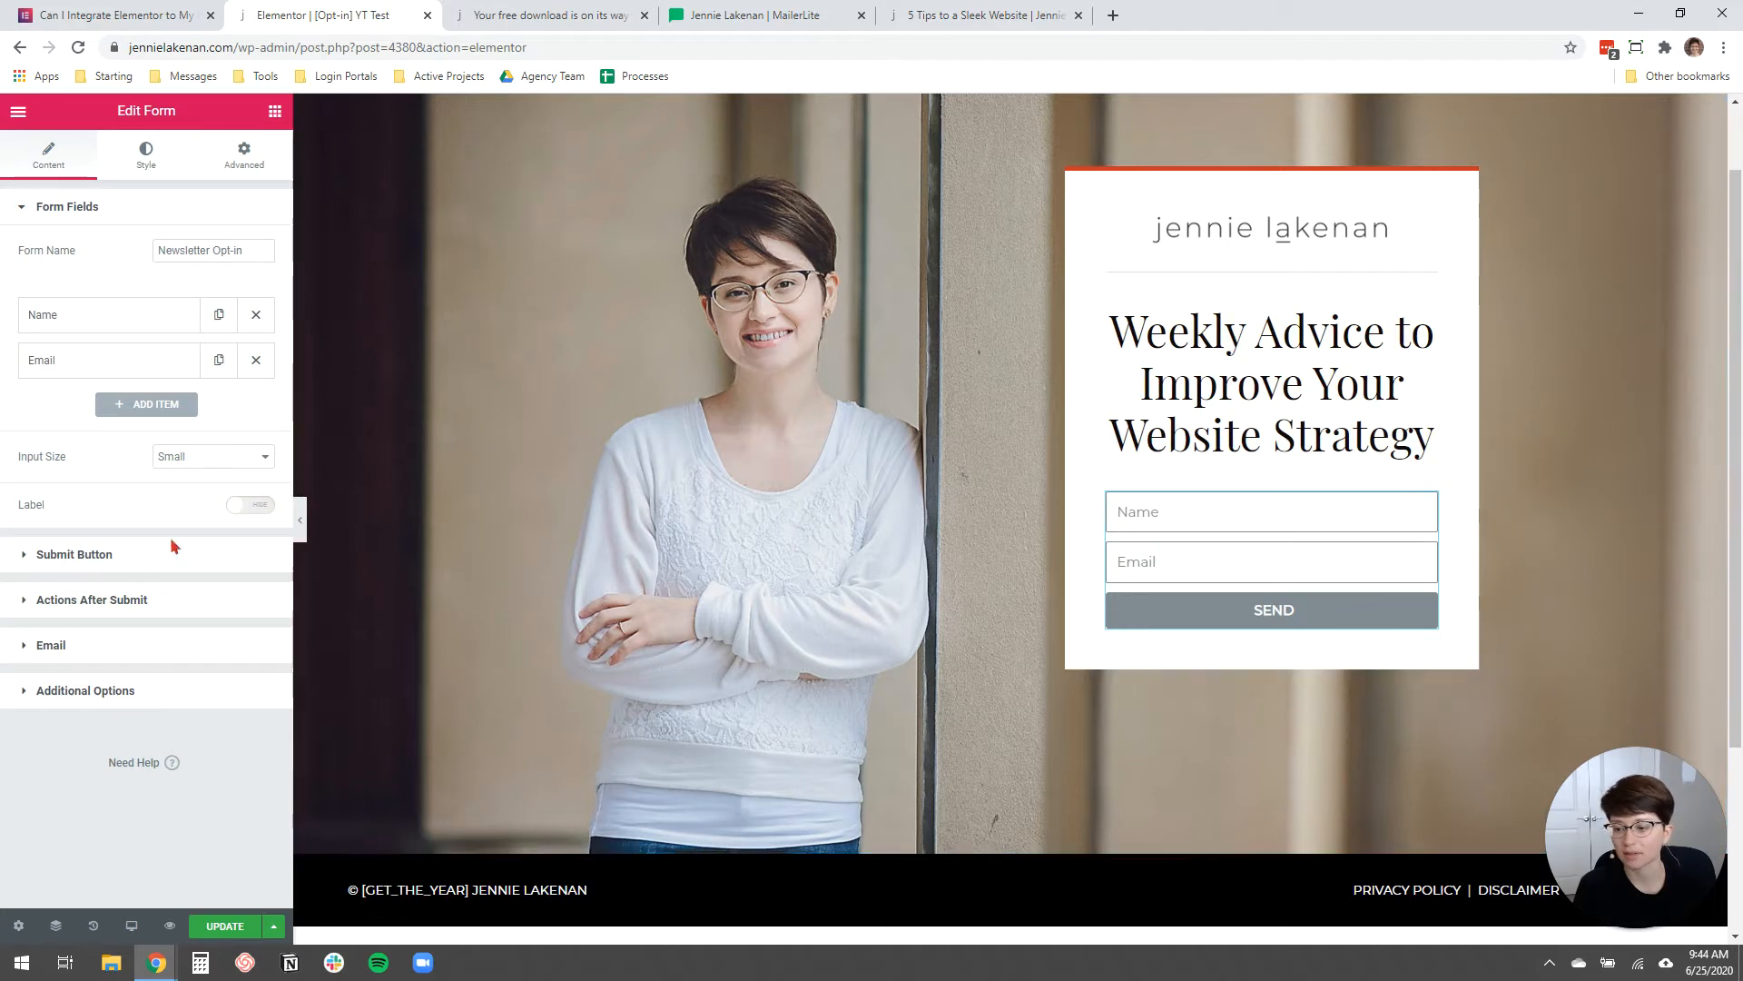
pyautogui.moveTo(117, 554)
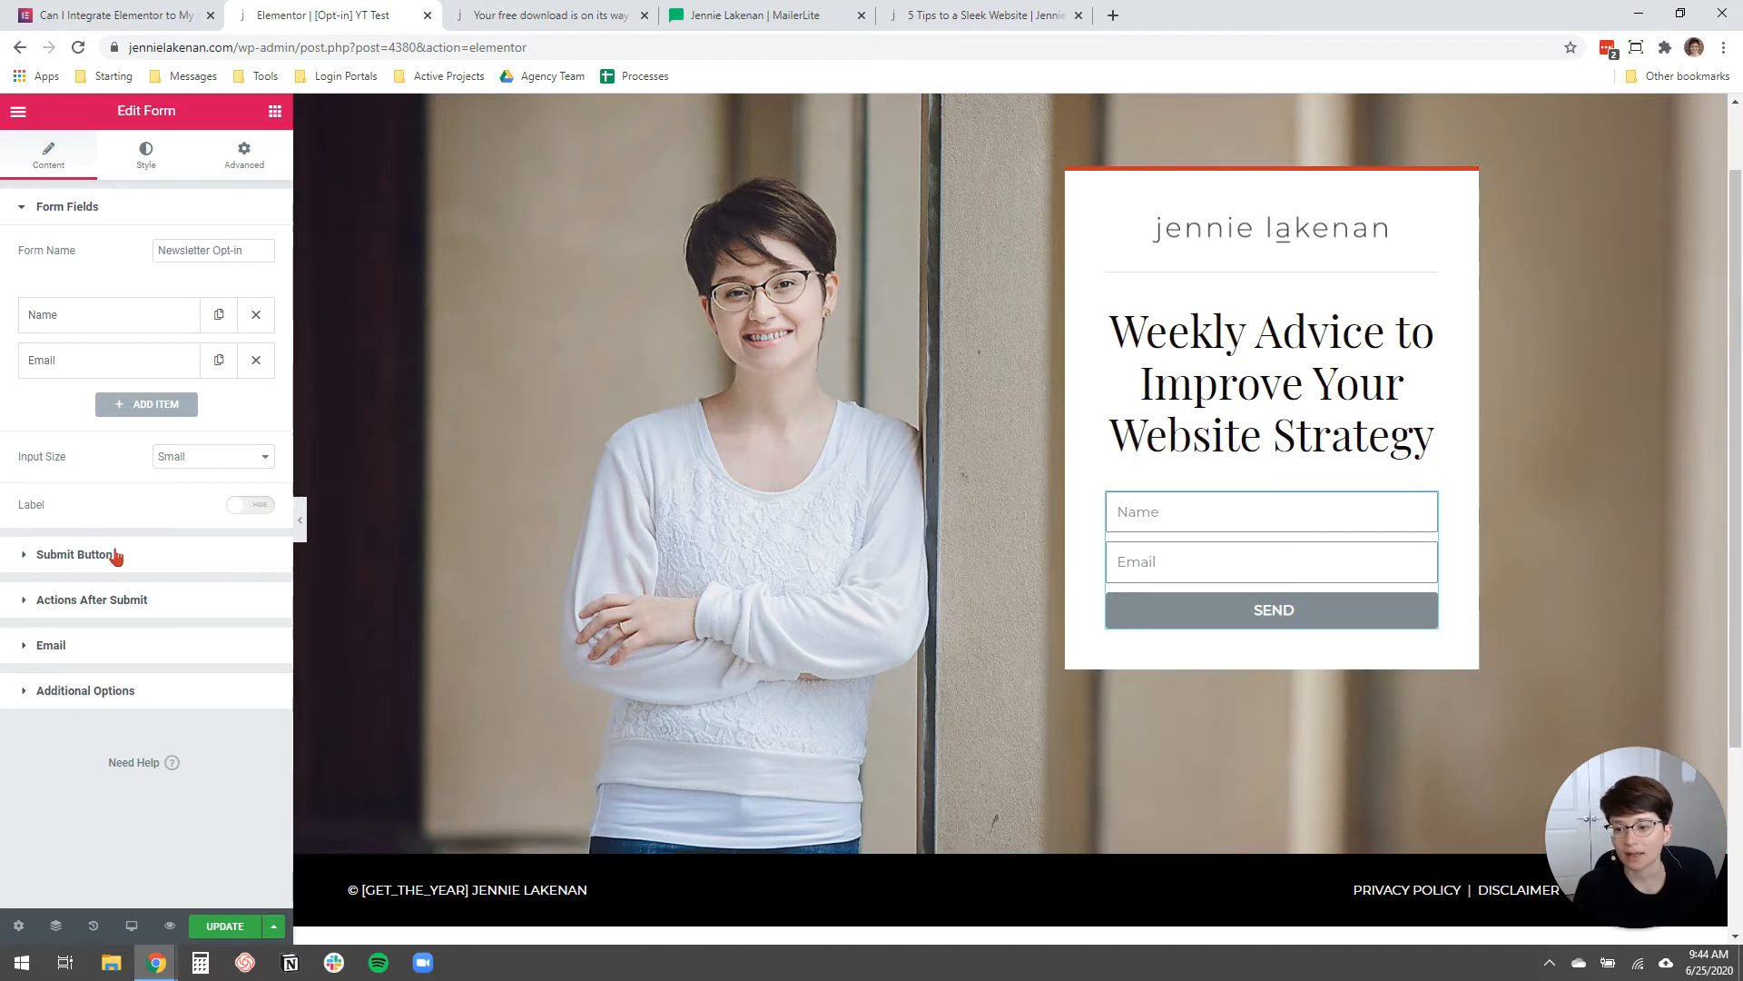
pyautogui.click(73, 555)
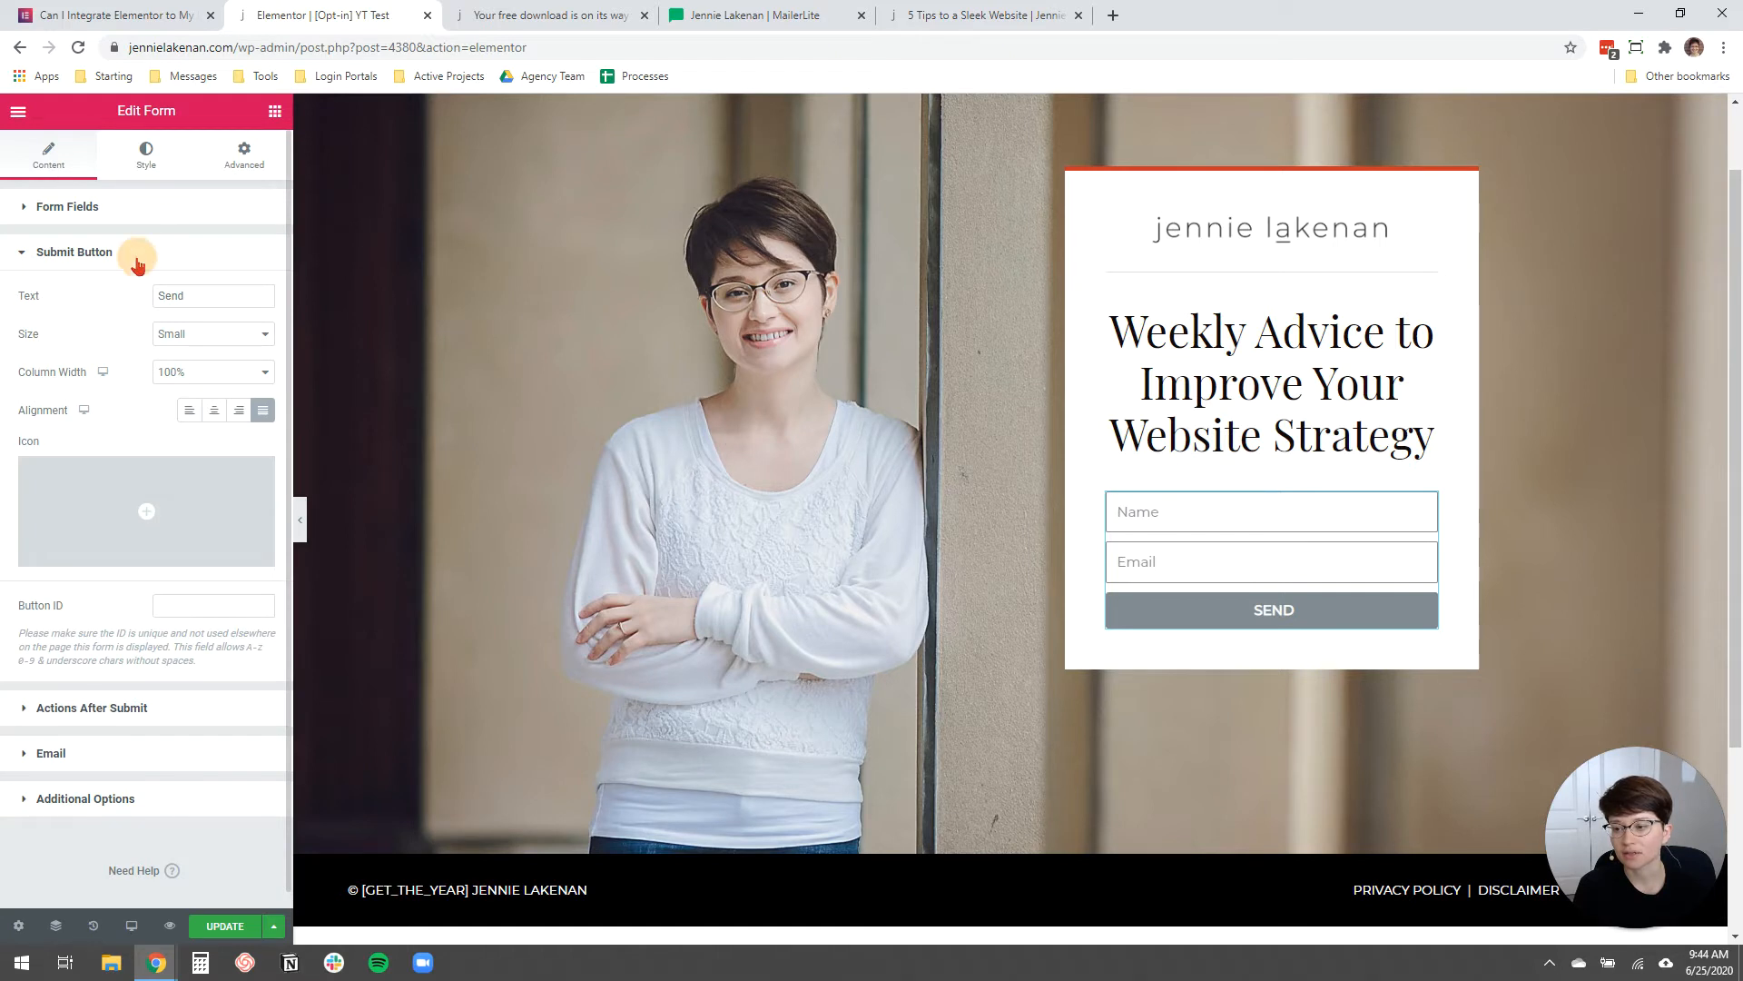
pyautogui.click(66, 206)
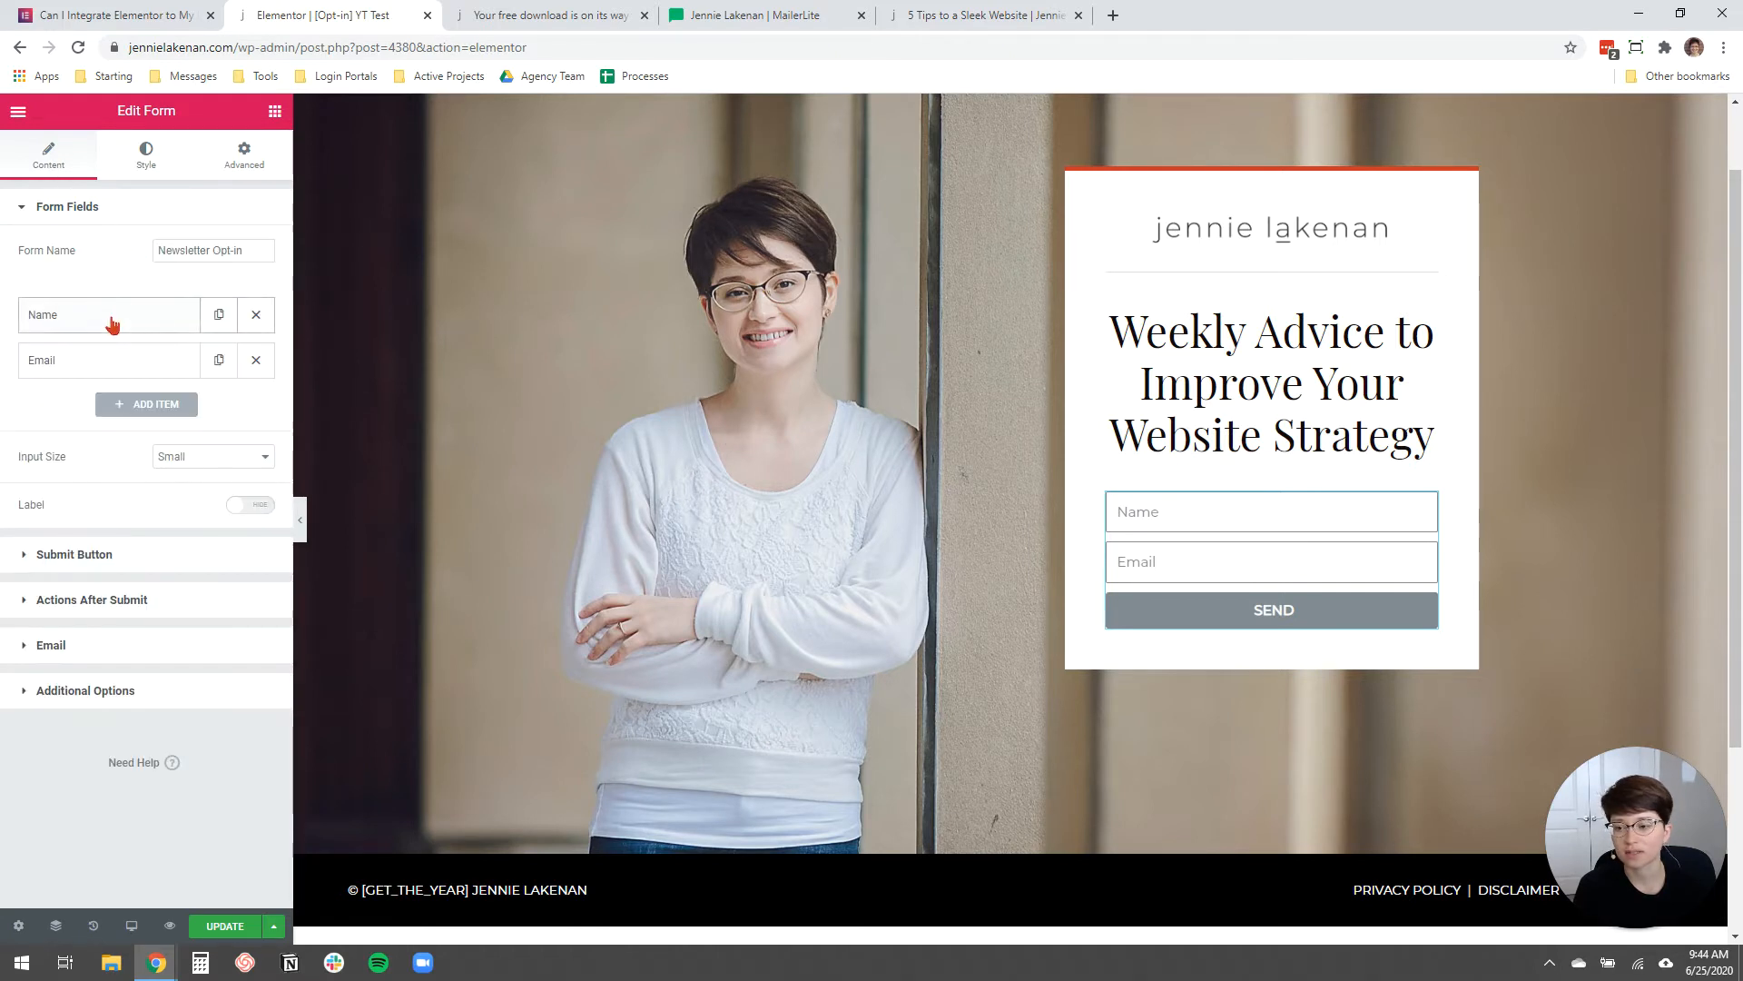
pyautogui.click(108, 313)
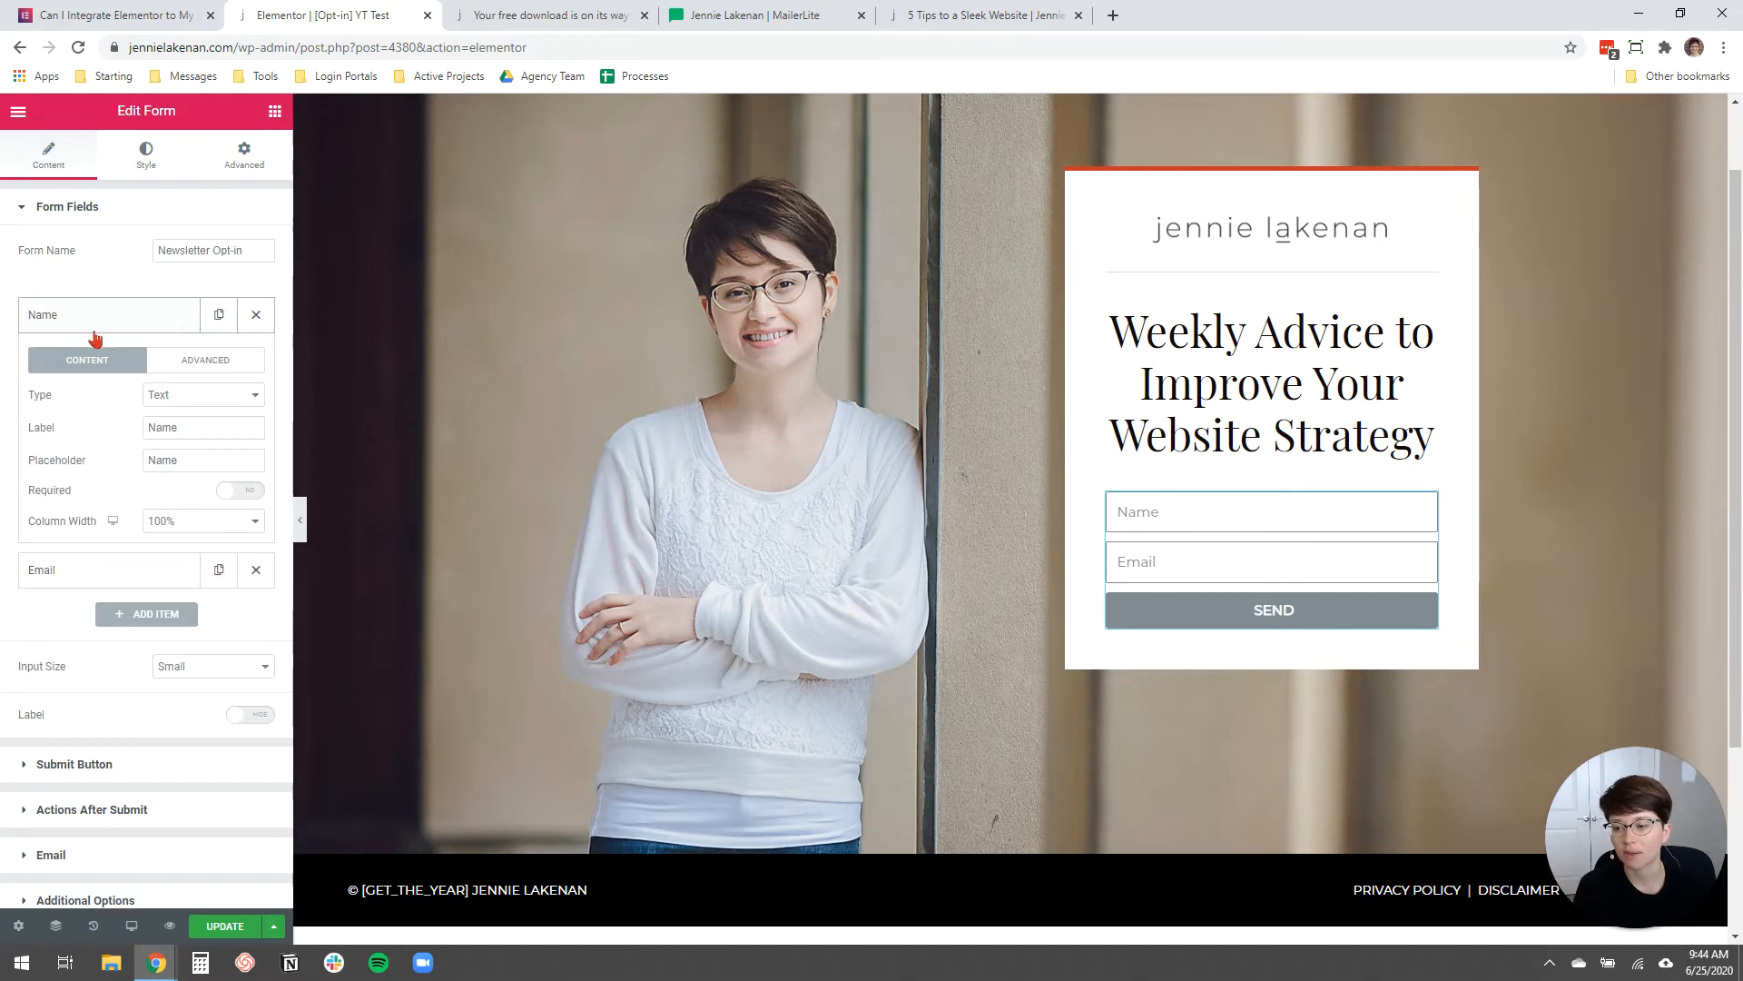
pyautogui.click(239, 491)
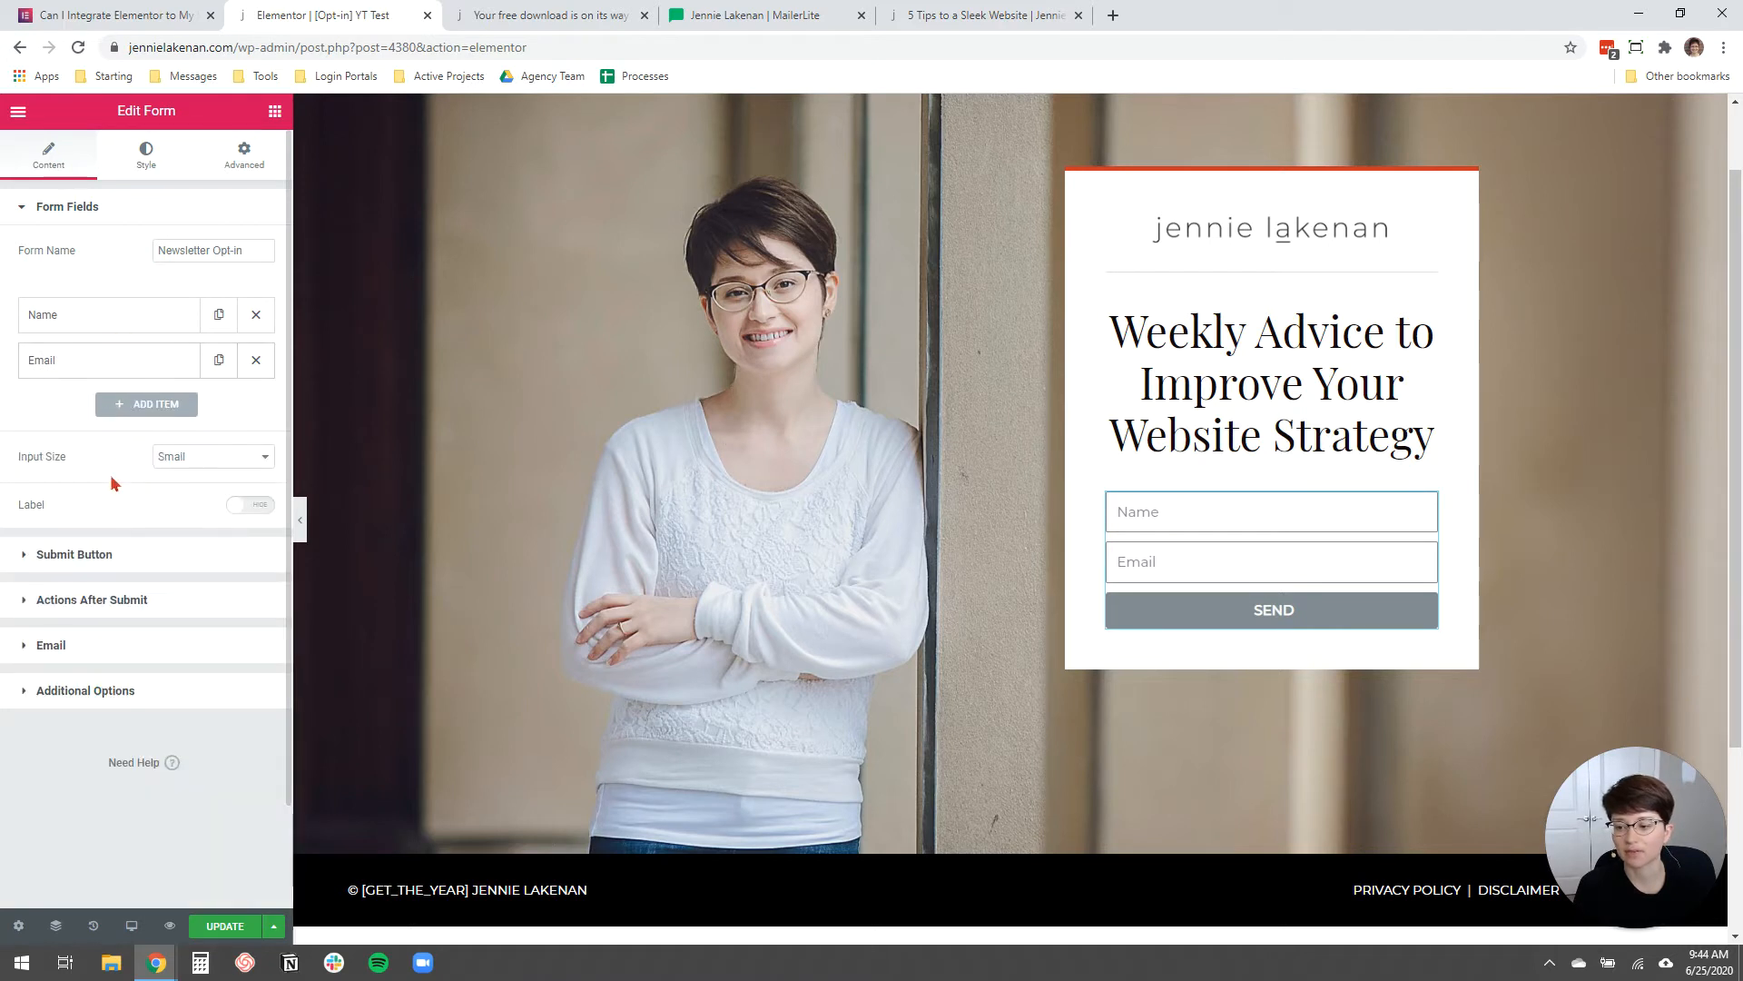
# Change the submit button text from 'Send' to 'SEND ME THE TIPS'.
pyautogui.click(75, 554)
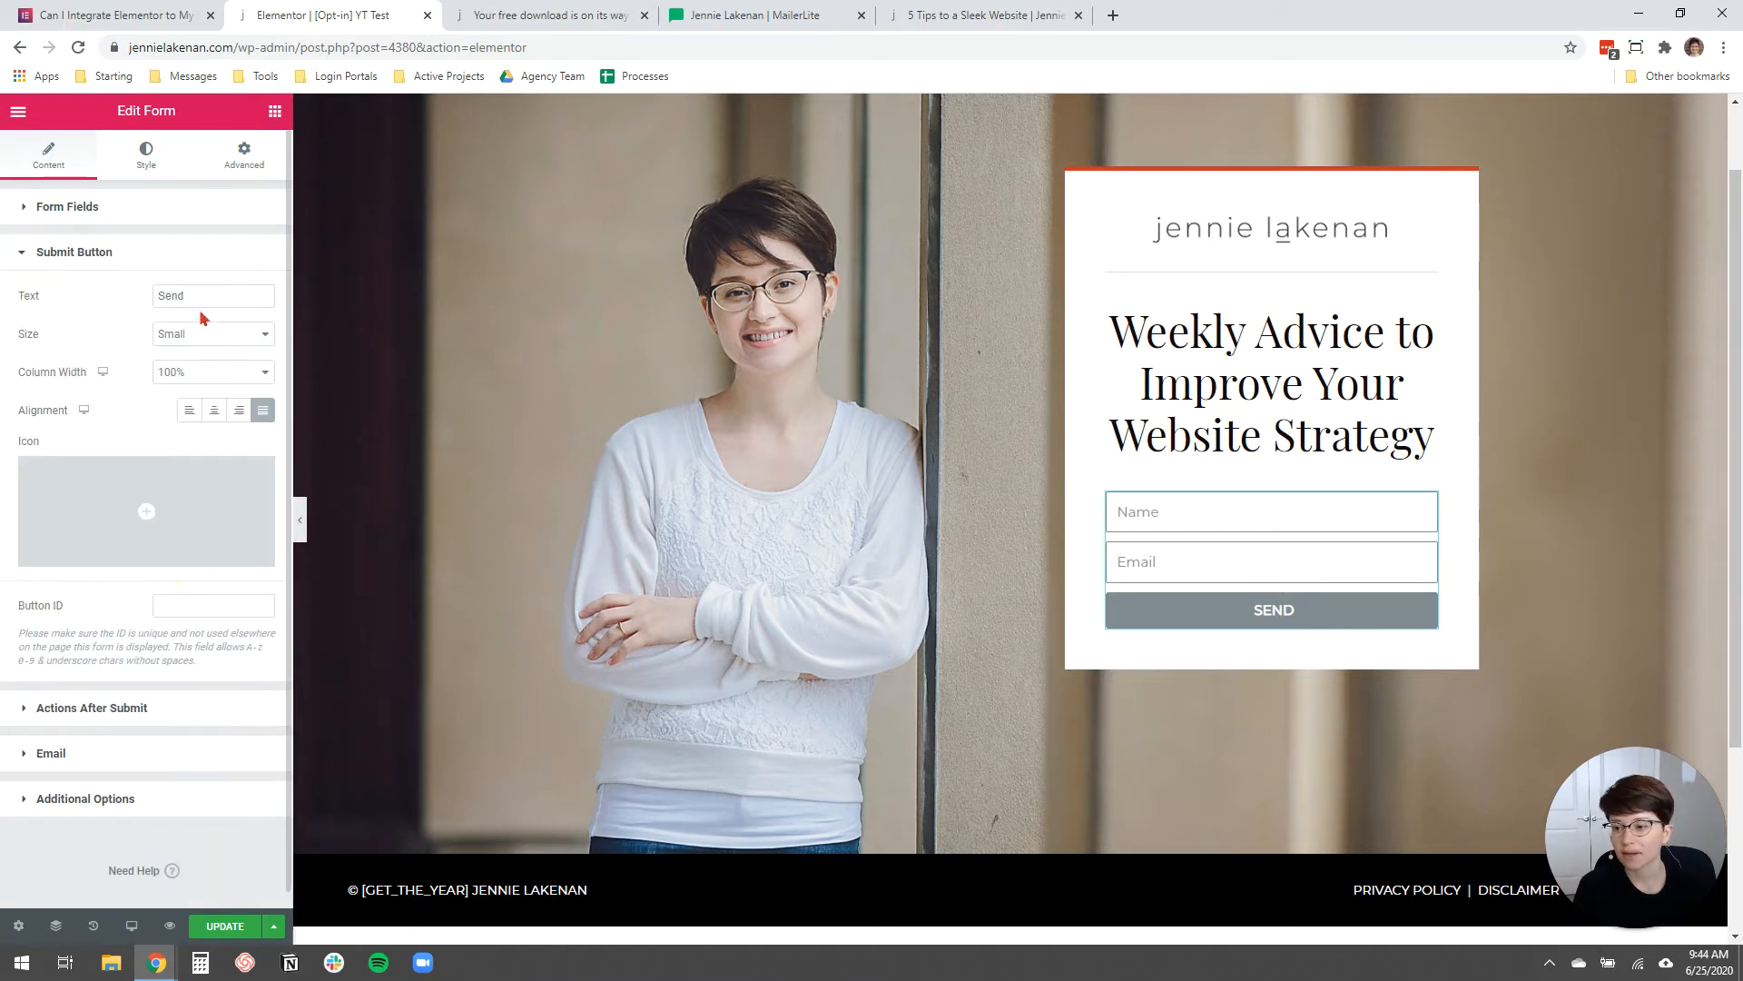
pyautogui.tripleClick(212, 296)
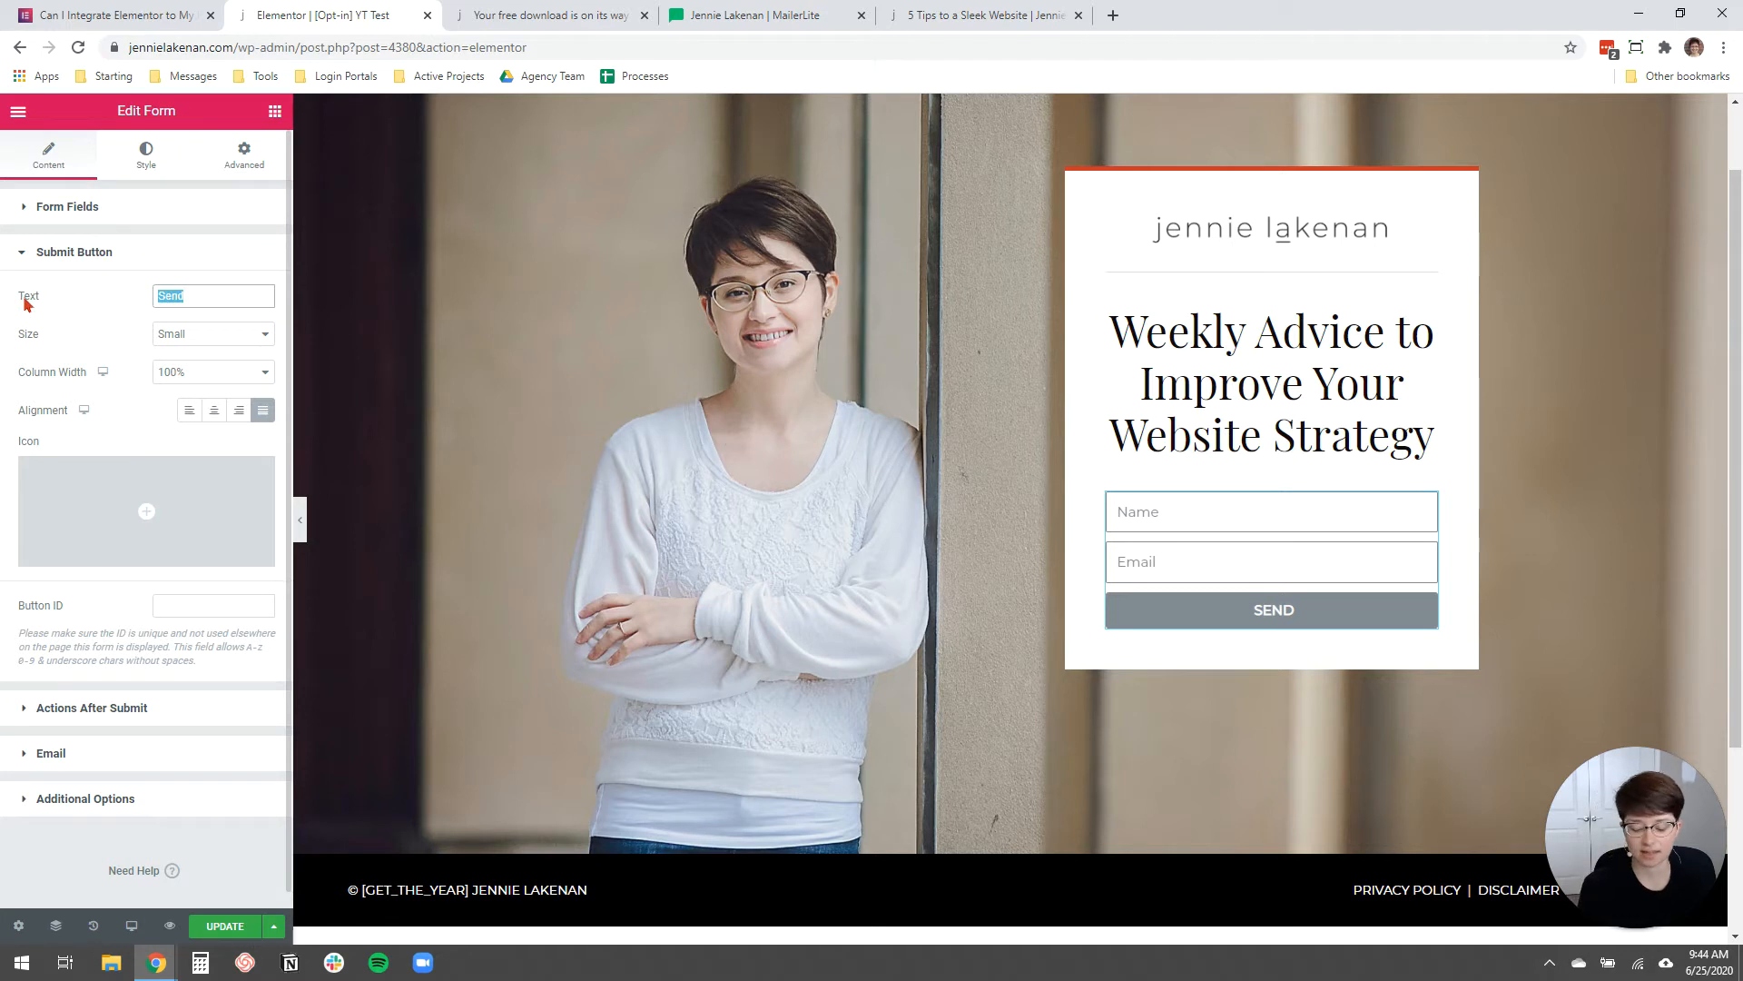
pyautogui.write('SEND ME THE TIPS')
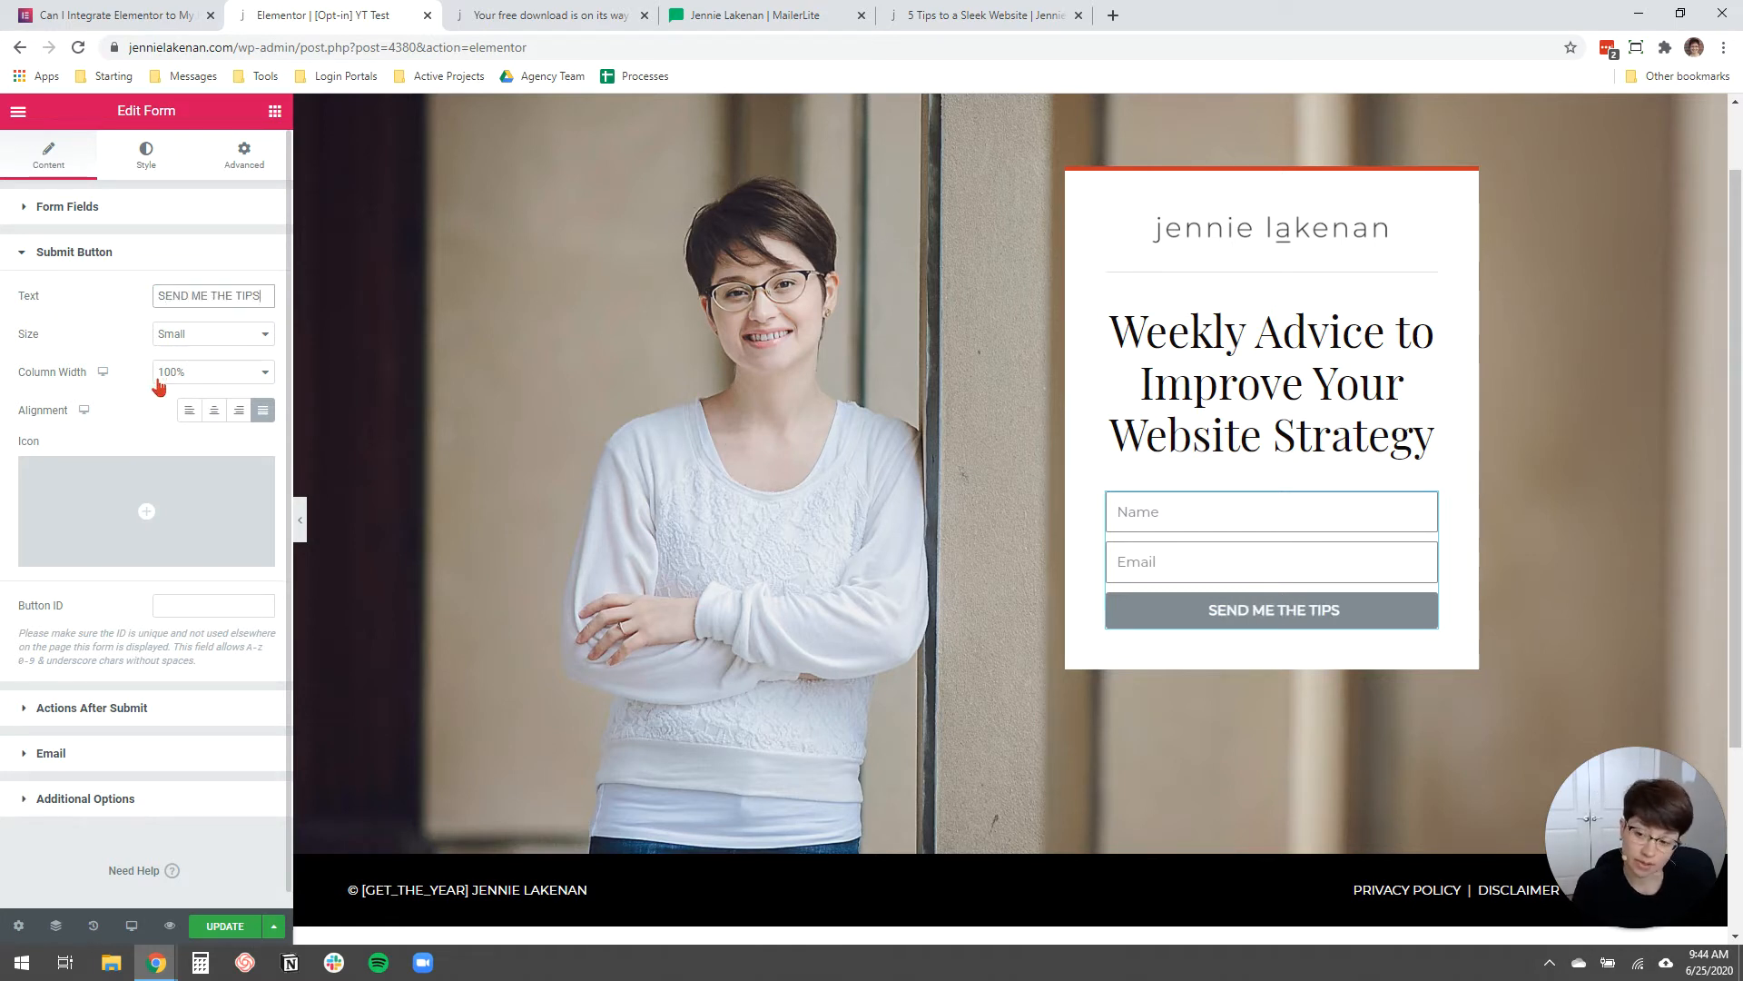
pyautogui.click(91, 707)
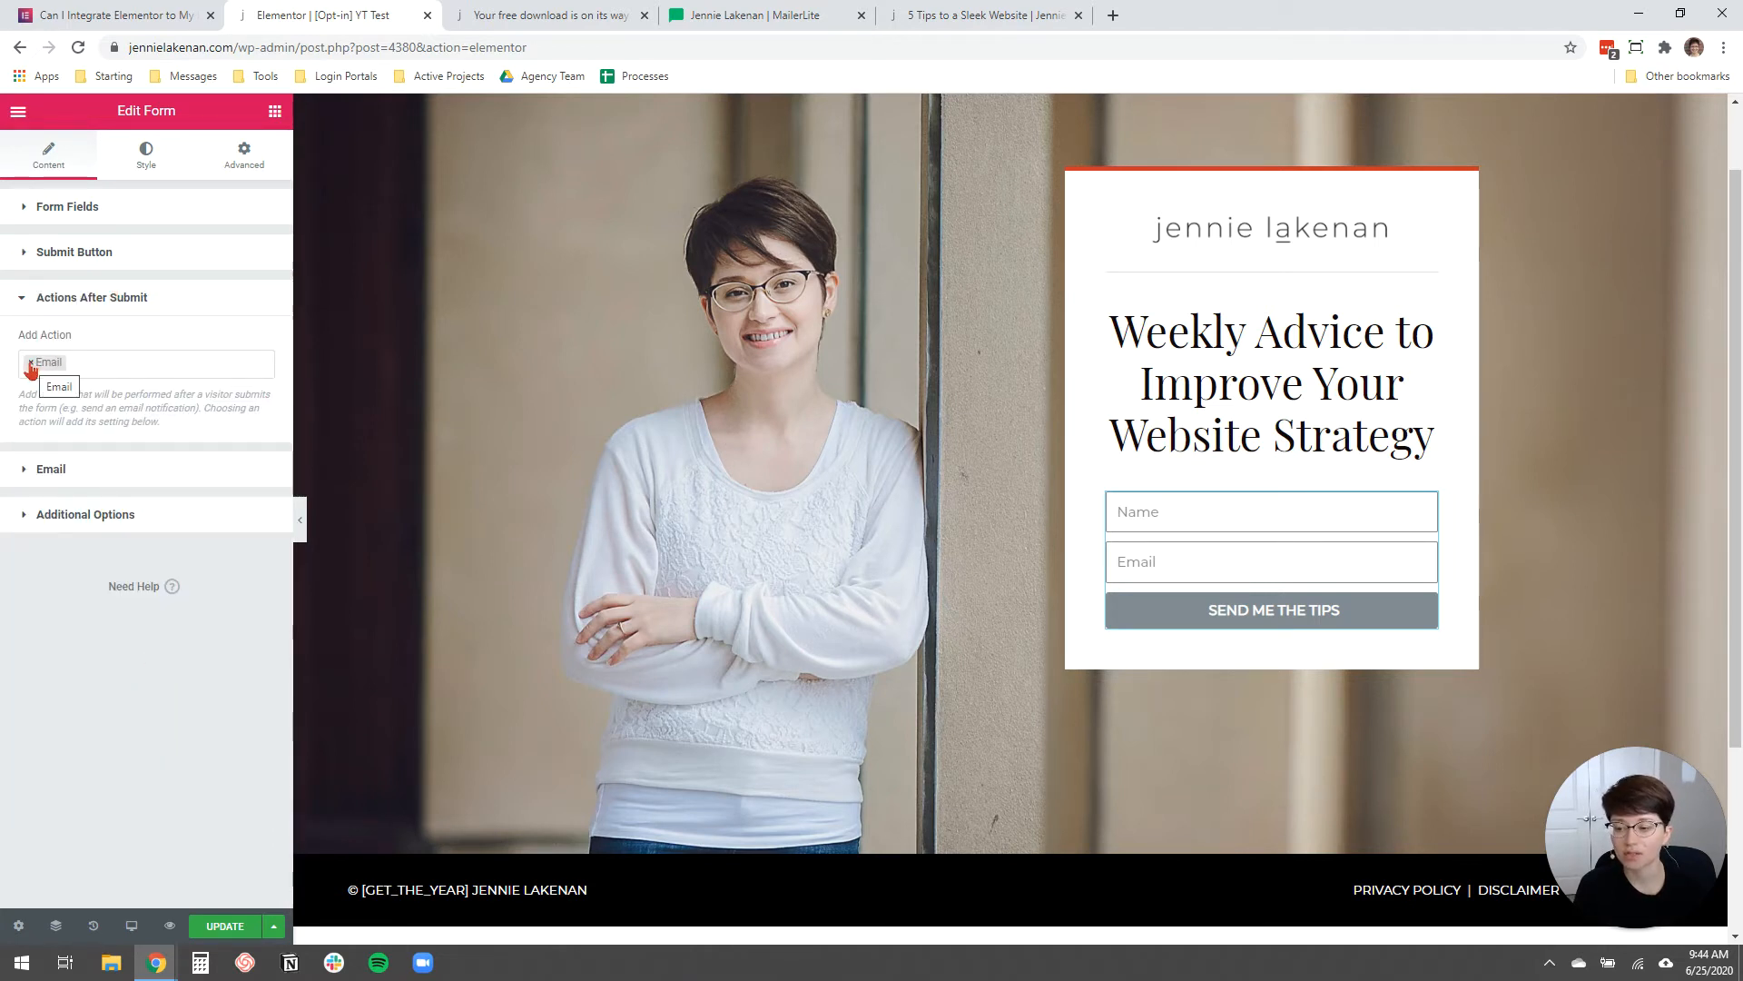
# Replace the default Email after-submit action with MailerLite and Redirect.
pyautogui.click(142, 362)
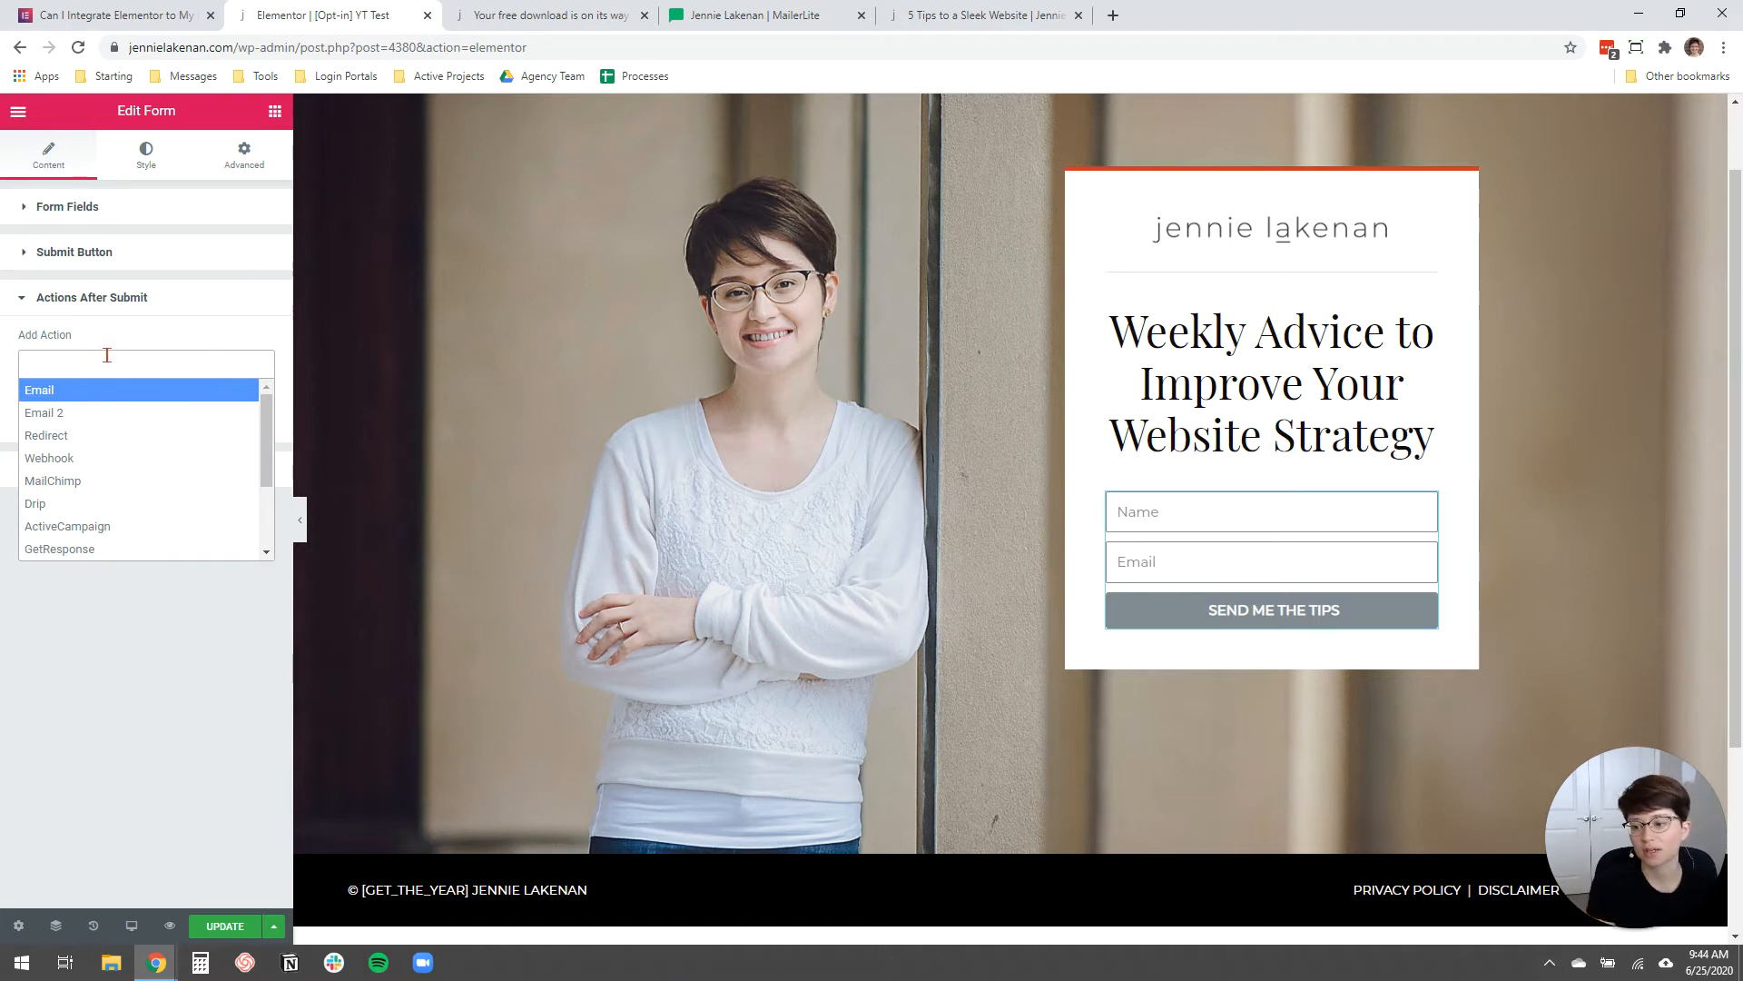
pyautogui.write('mail')
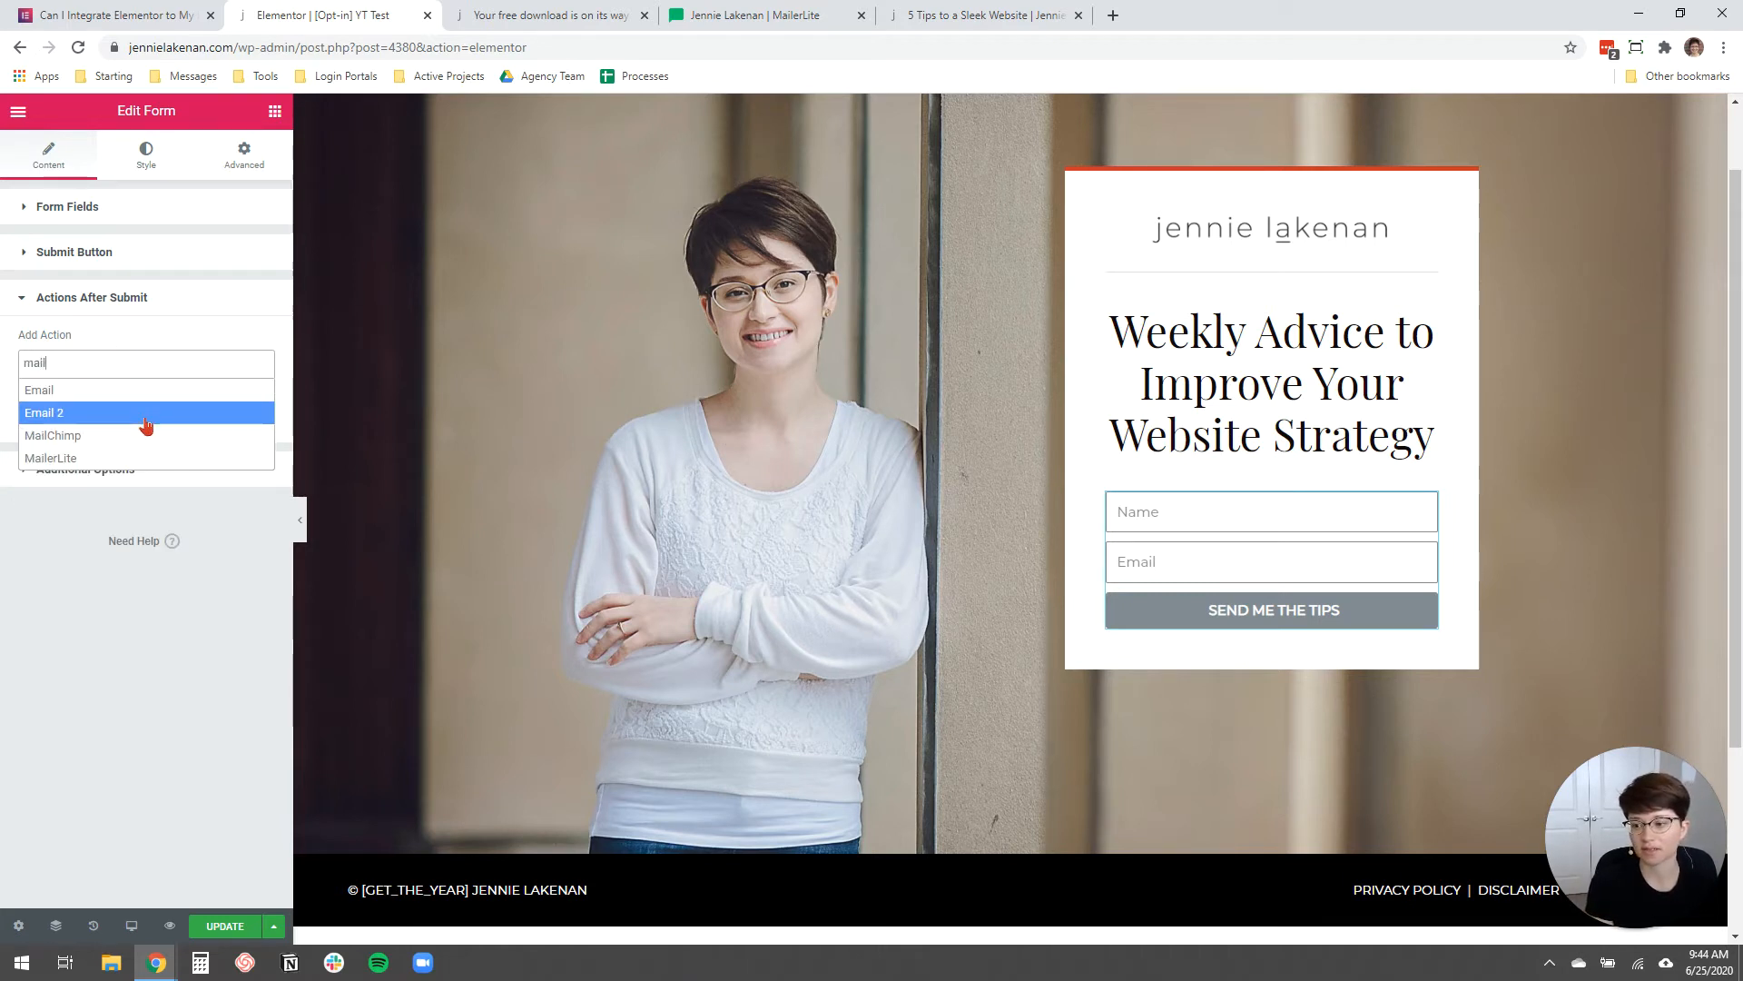
pyautogui.click(50, 457)
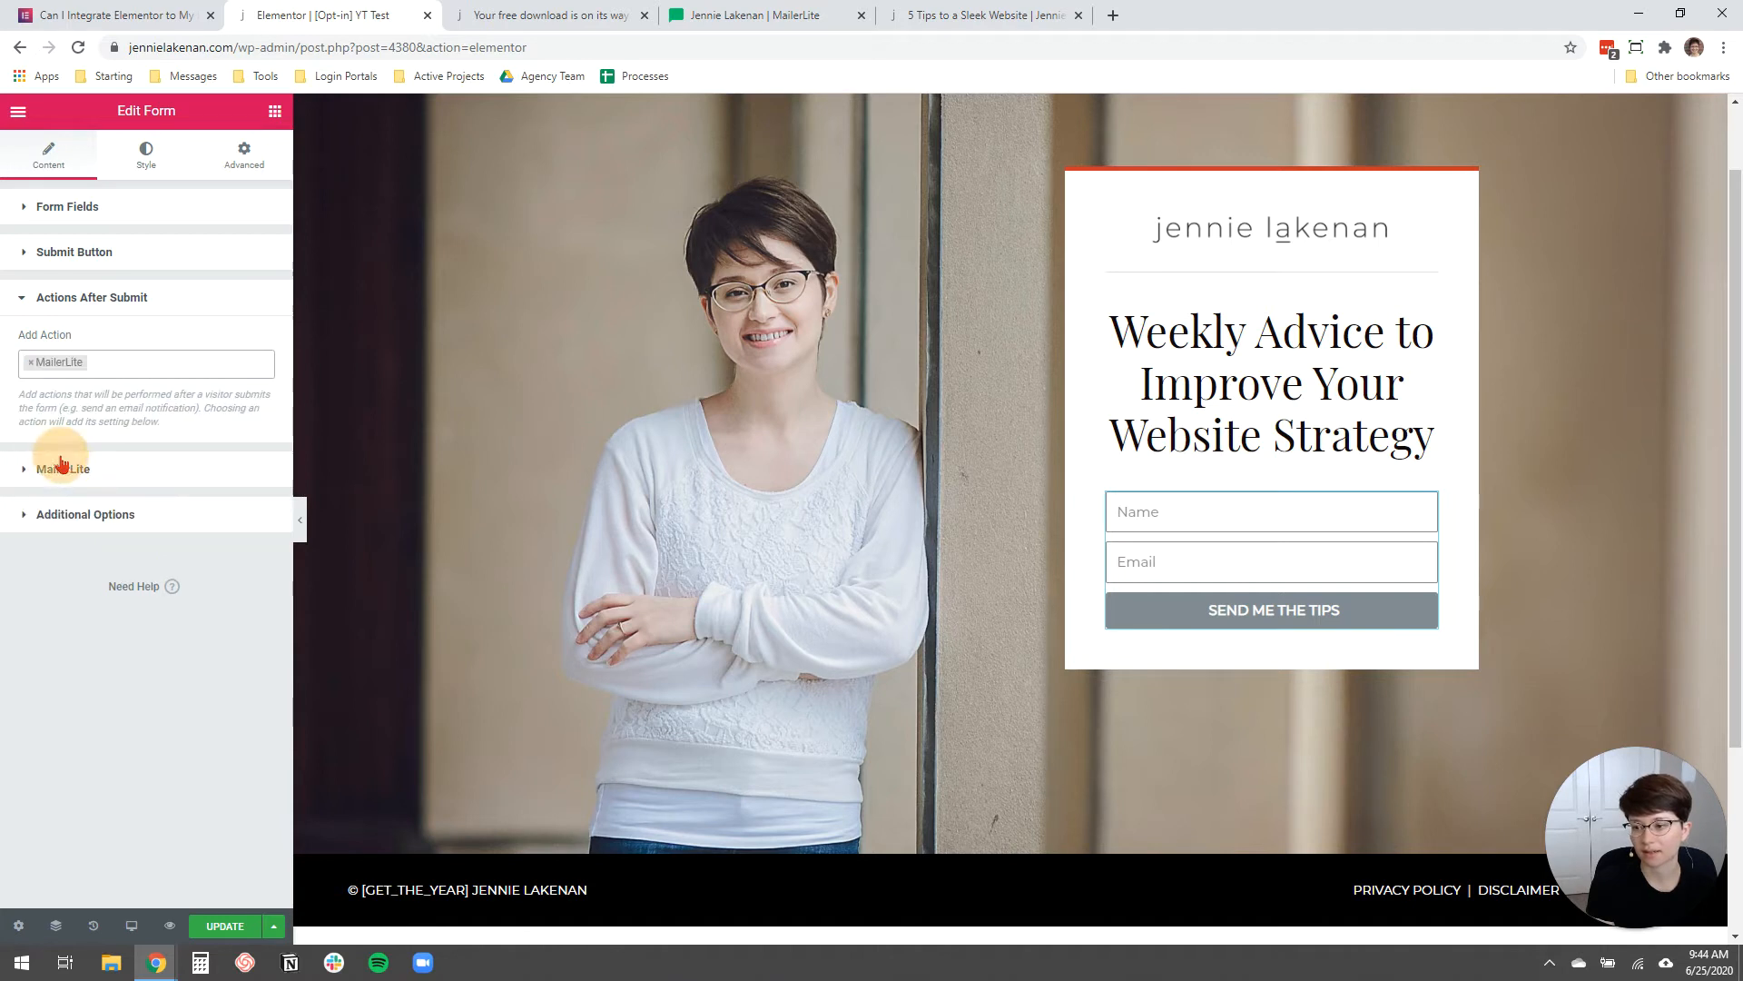
pyautogui.click(145, 362)
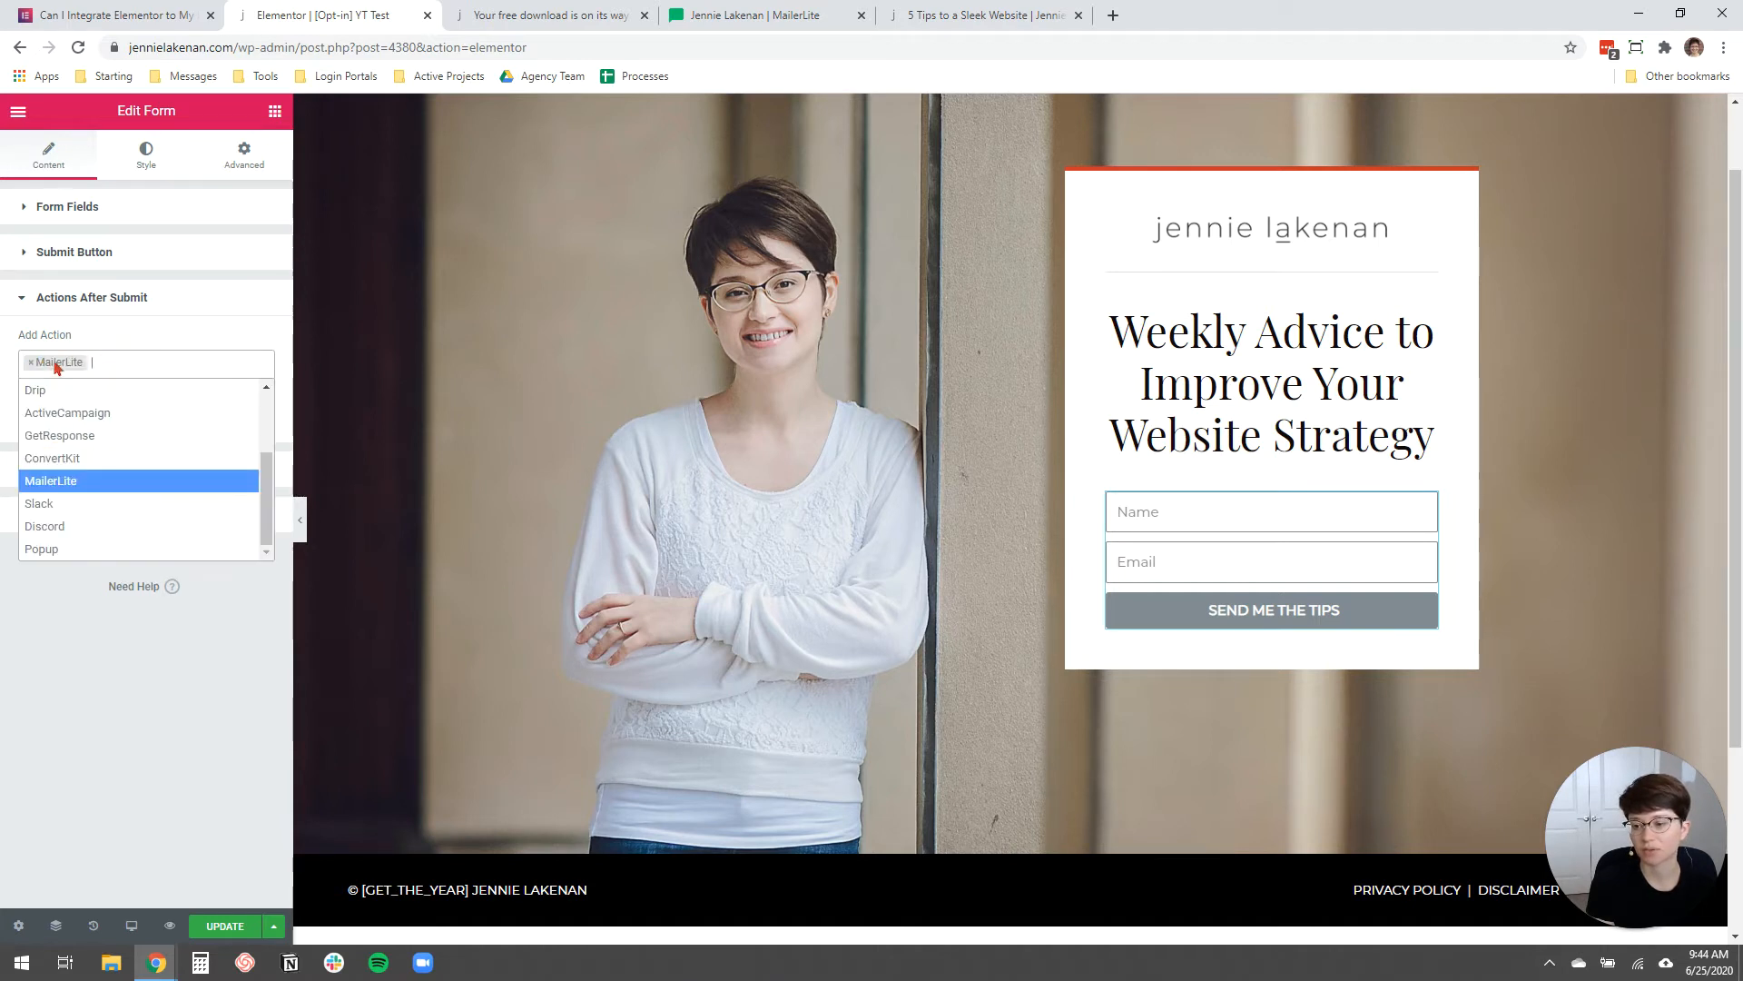
pyautogui.write('rect')
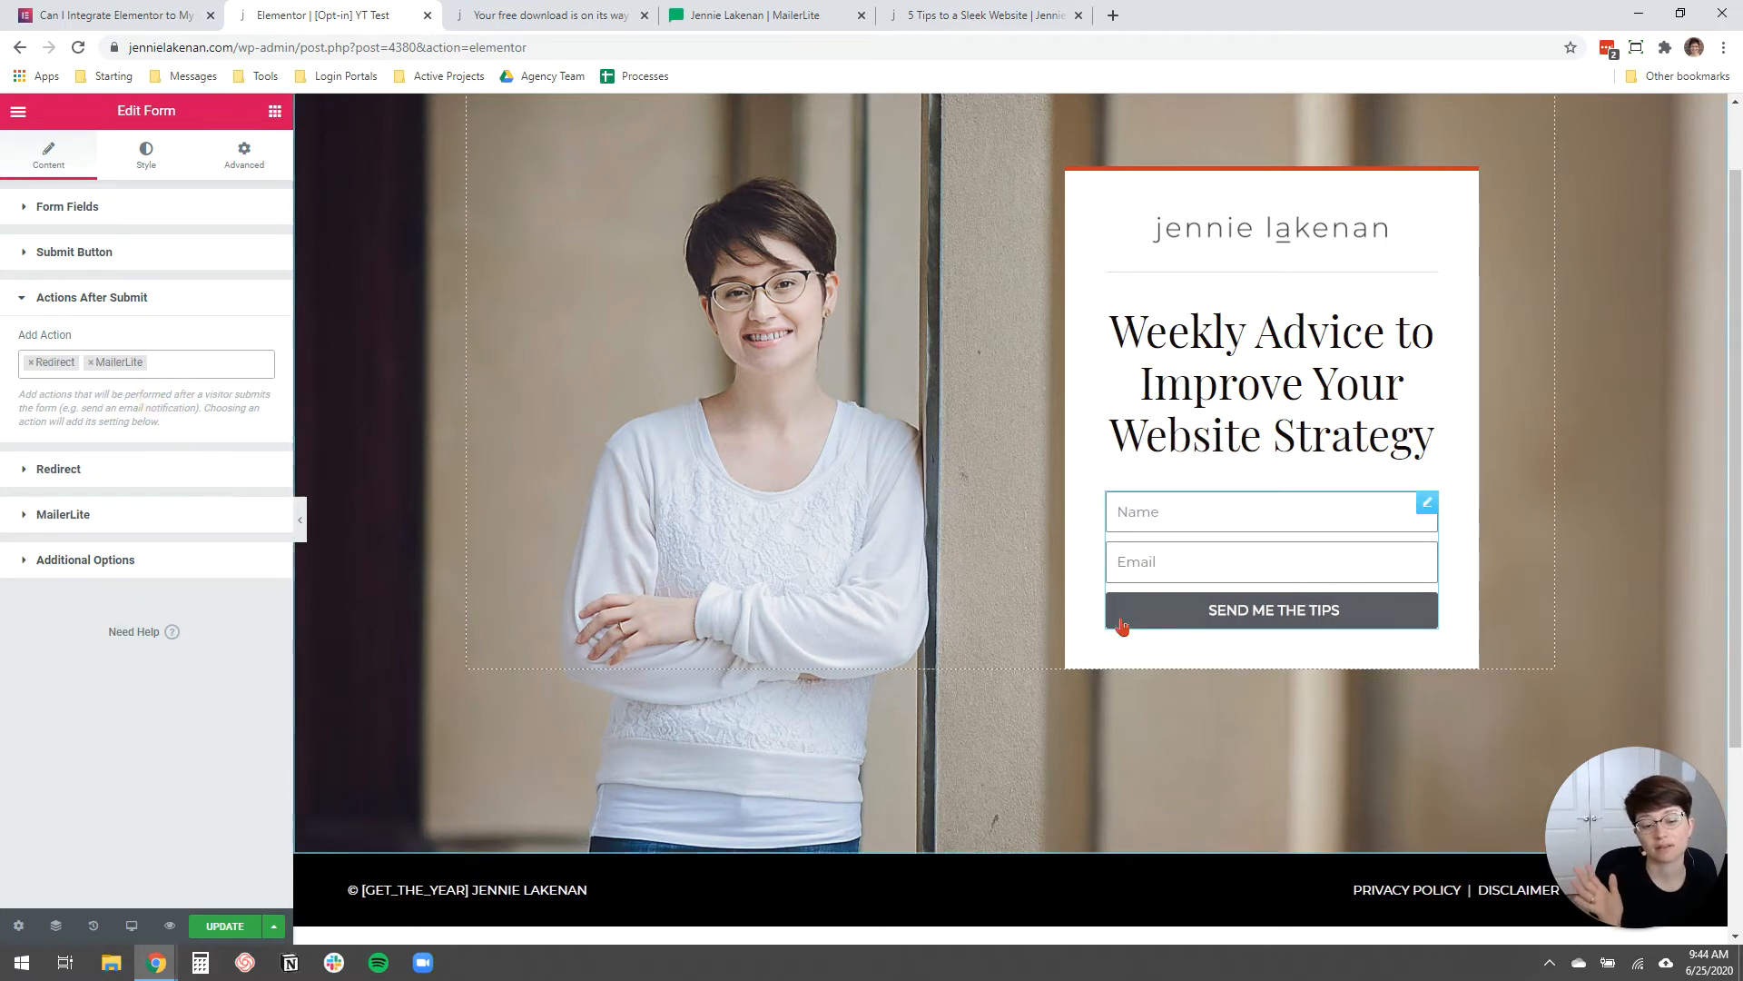
pyautogui.moveTo(764, 527)
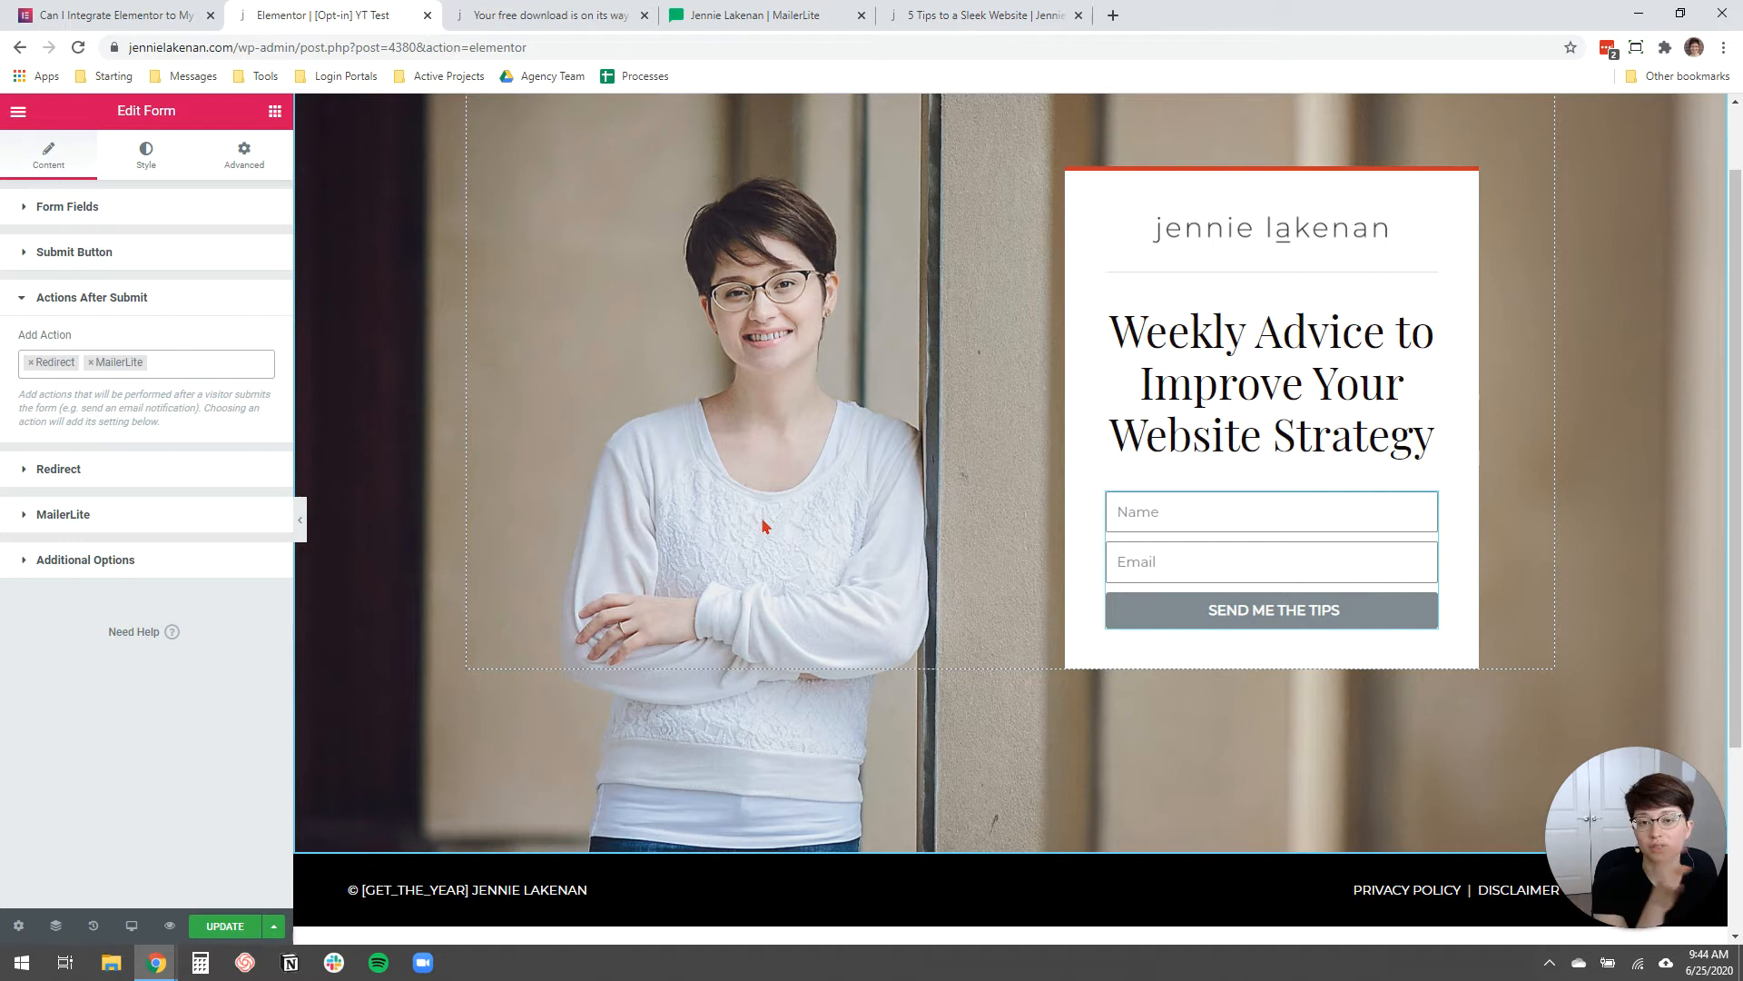
pyautogui.moveTo(729, 590)
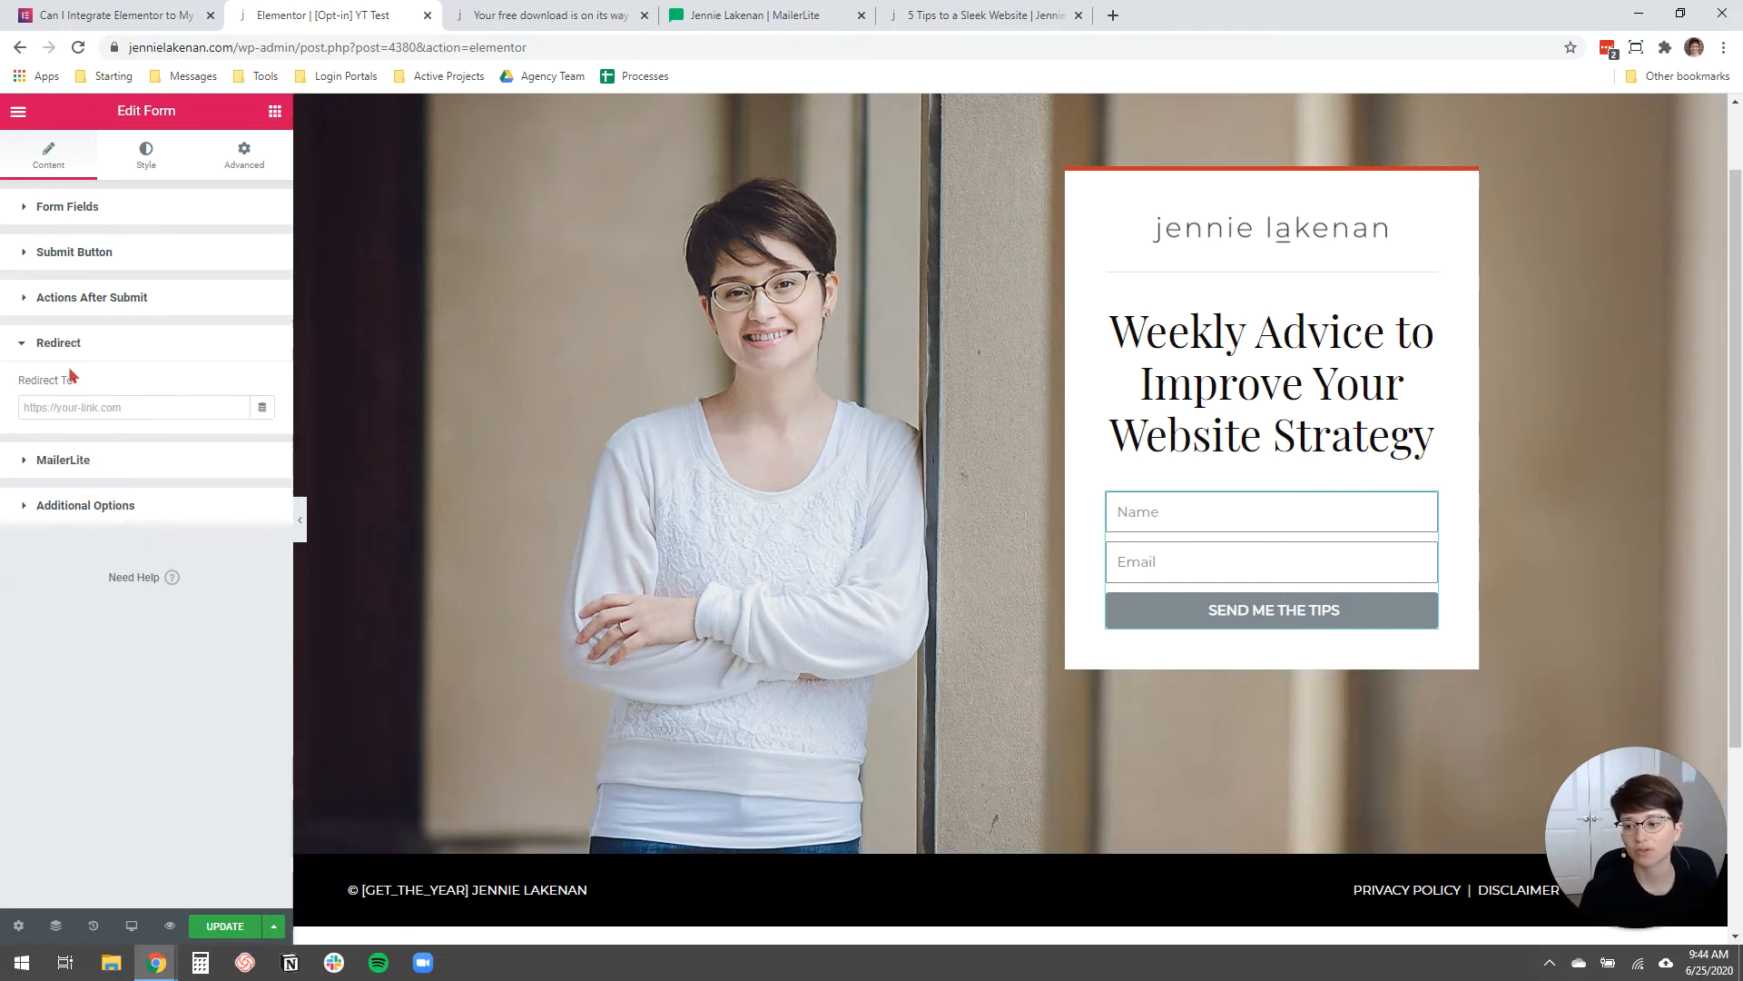
pyautogui.click(93, 297)
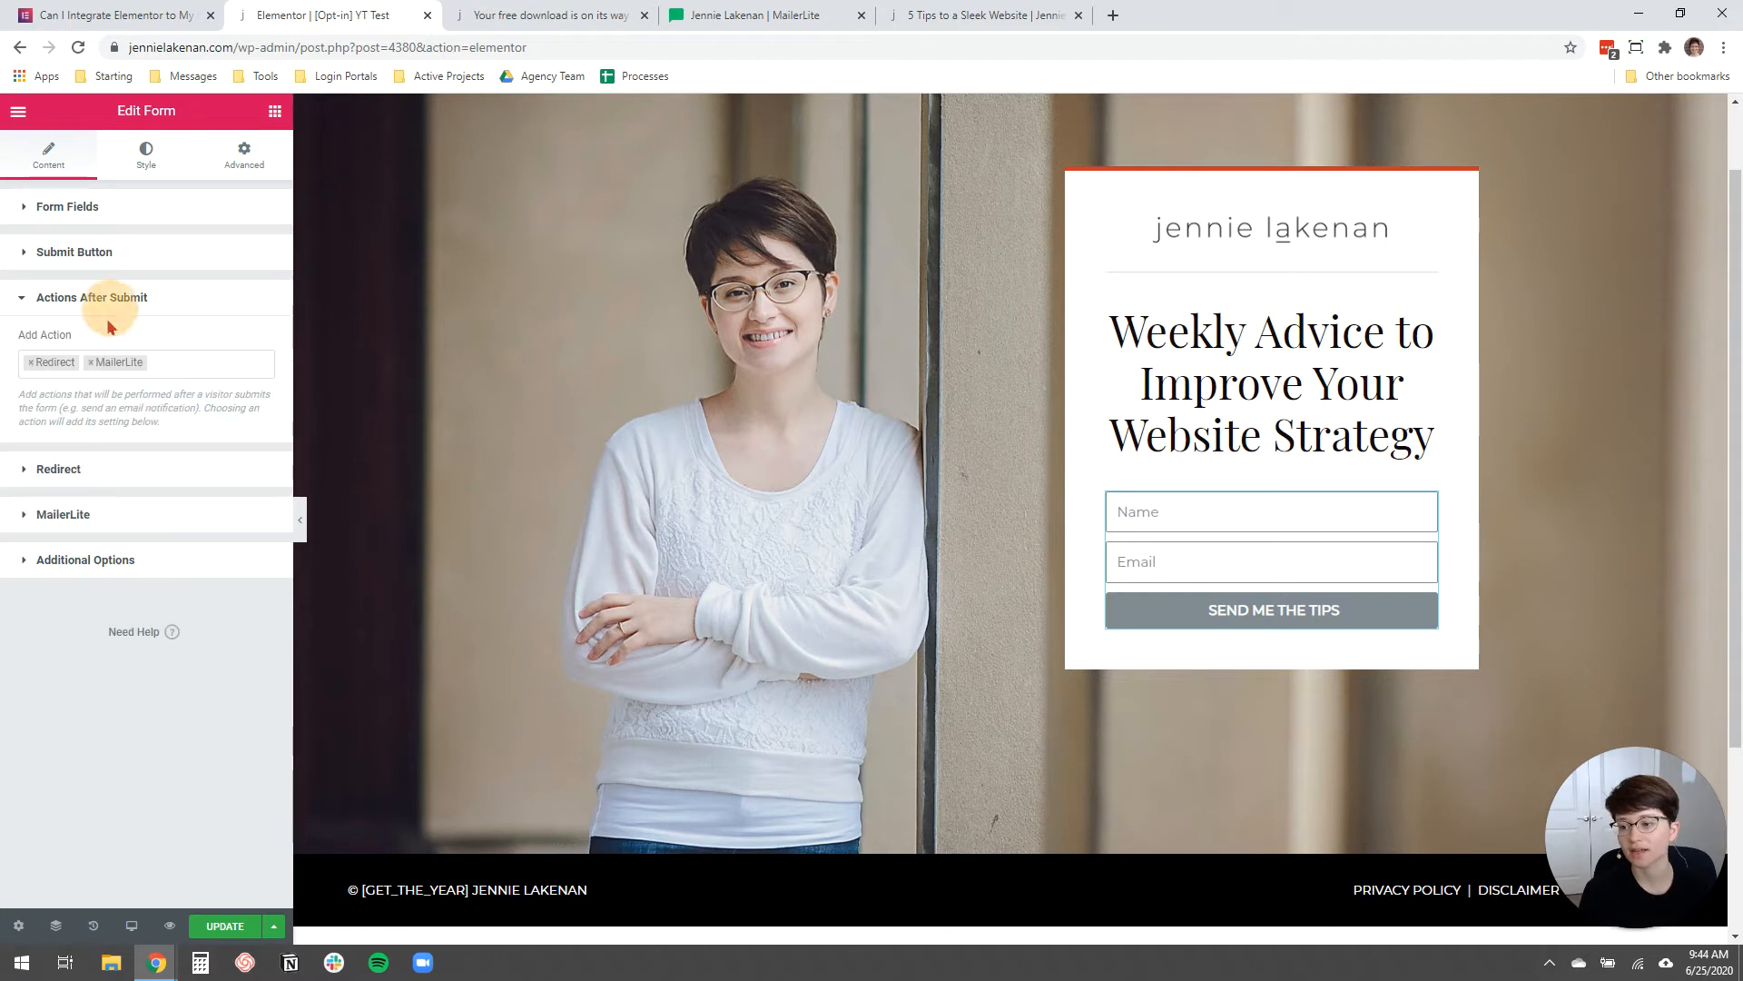
pyautogui.moveTo(98, 423)
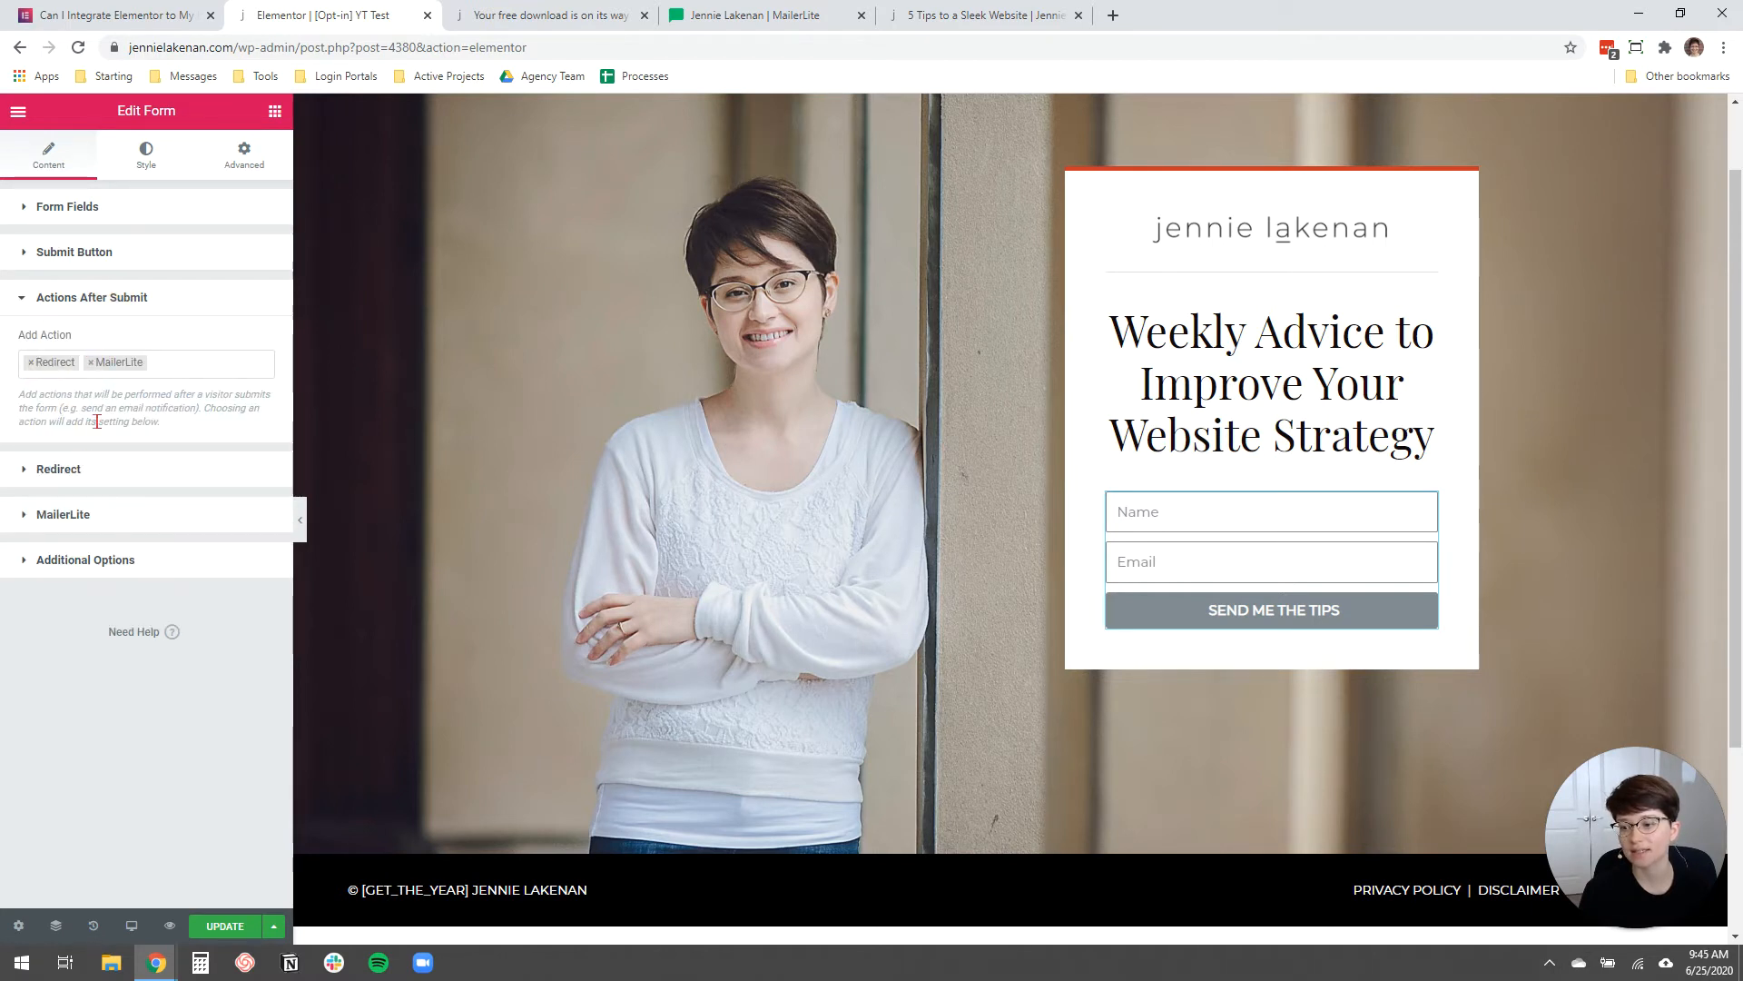
pyautogui.moveTo(143, 530)
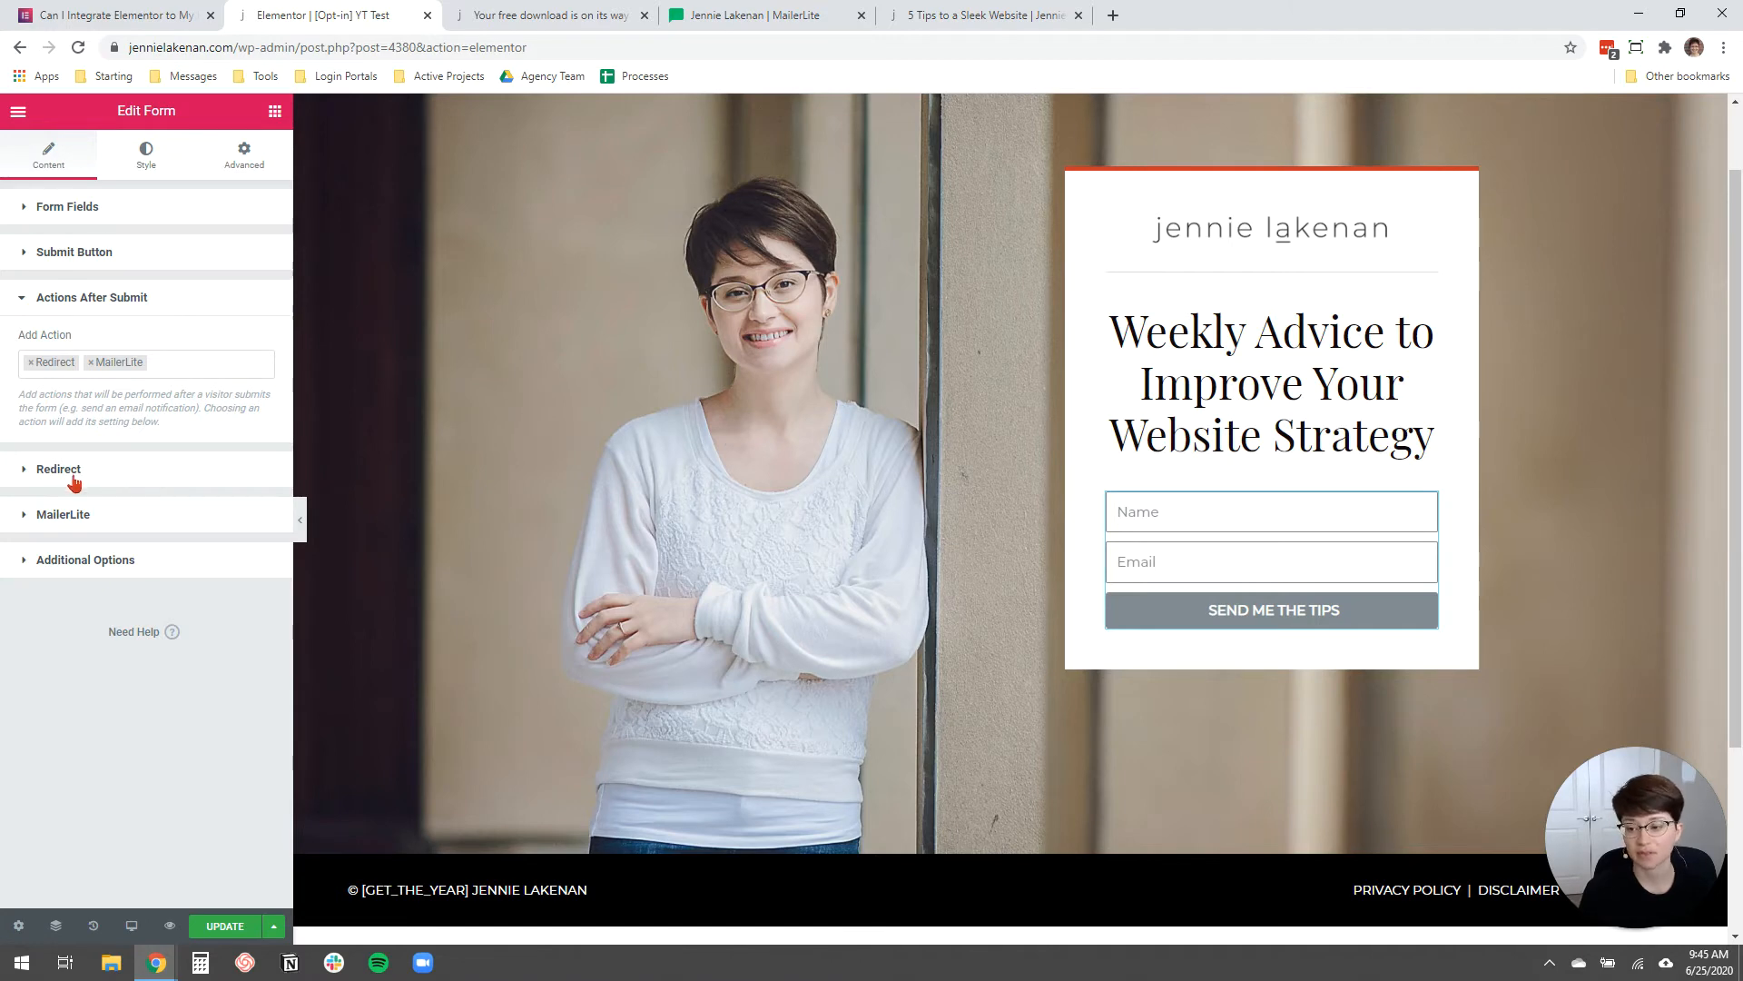
pyautogui.click(58, 468)
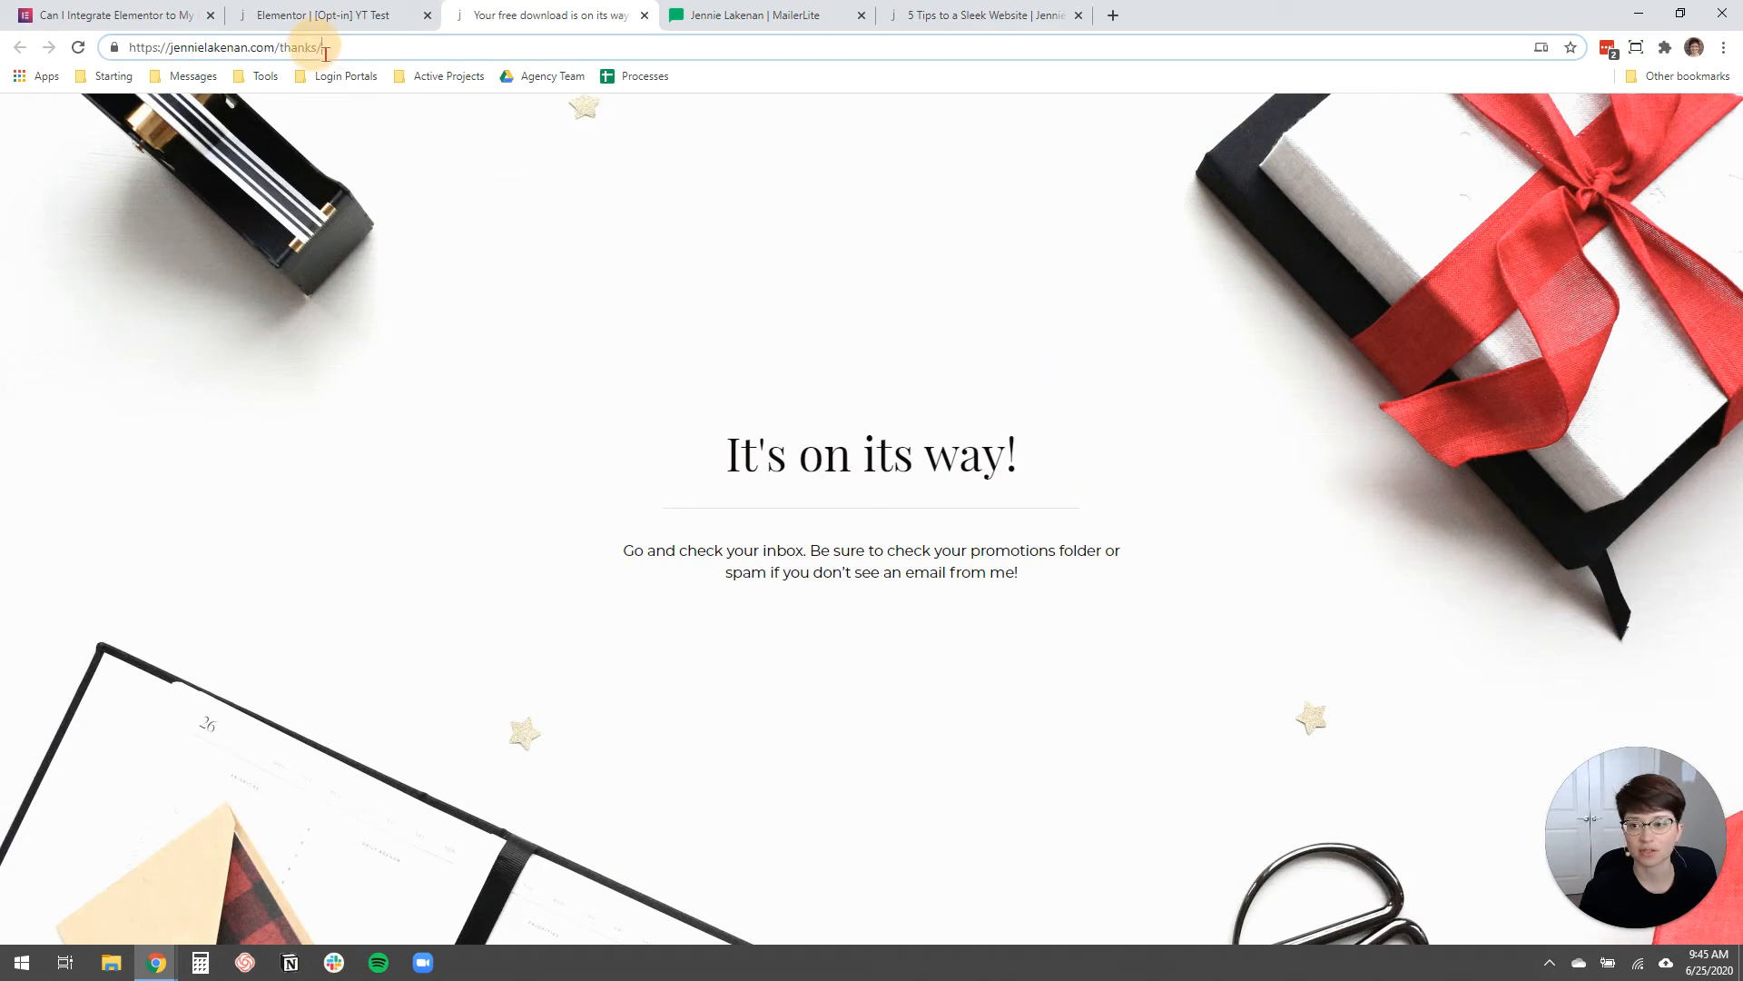
pyautogui.click(323, 15)
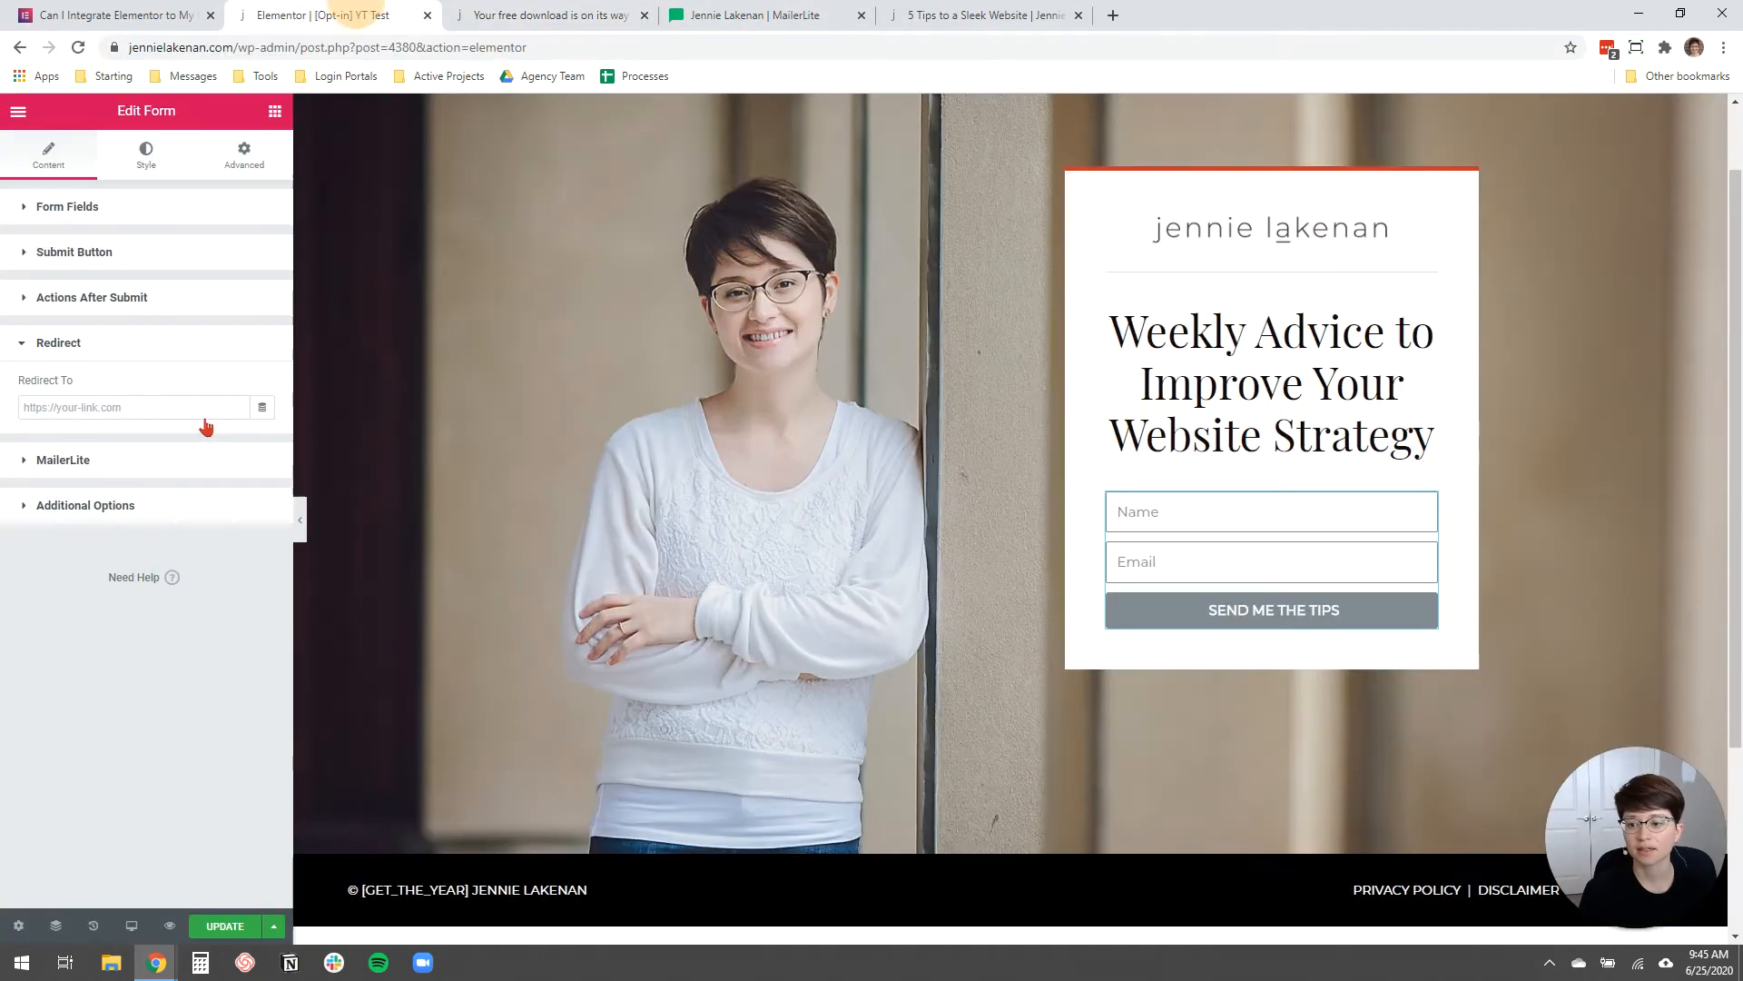
pyautogui.write('https://jennielakenan.com/thanks/')
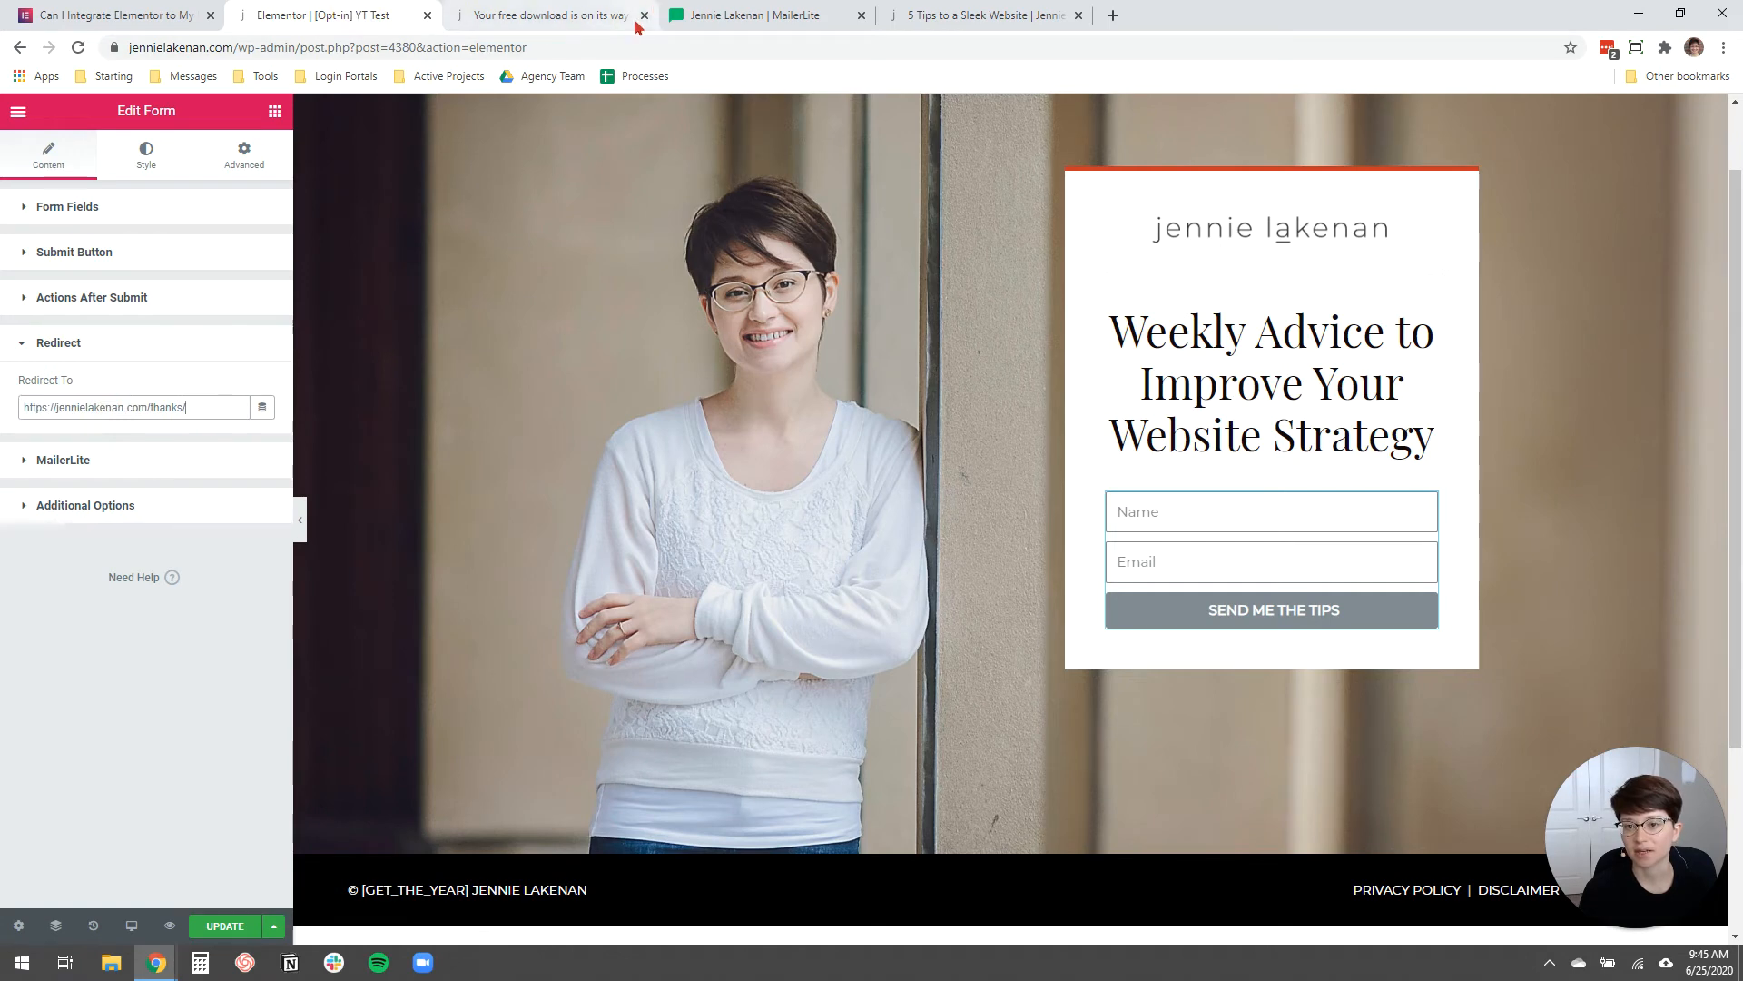
pyautogui.click(643, 15)
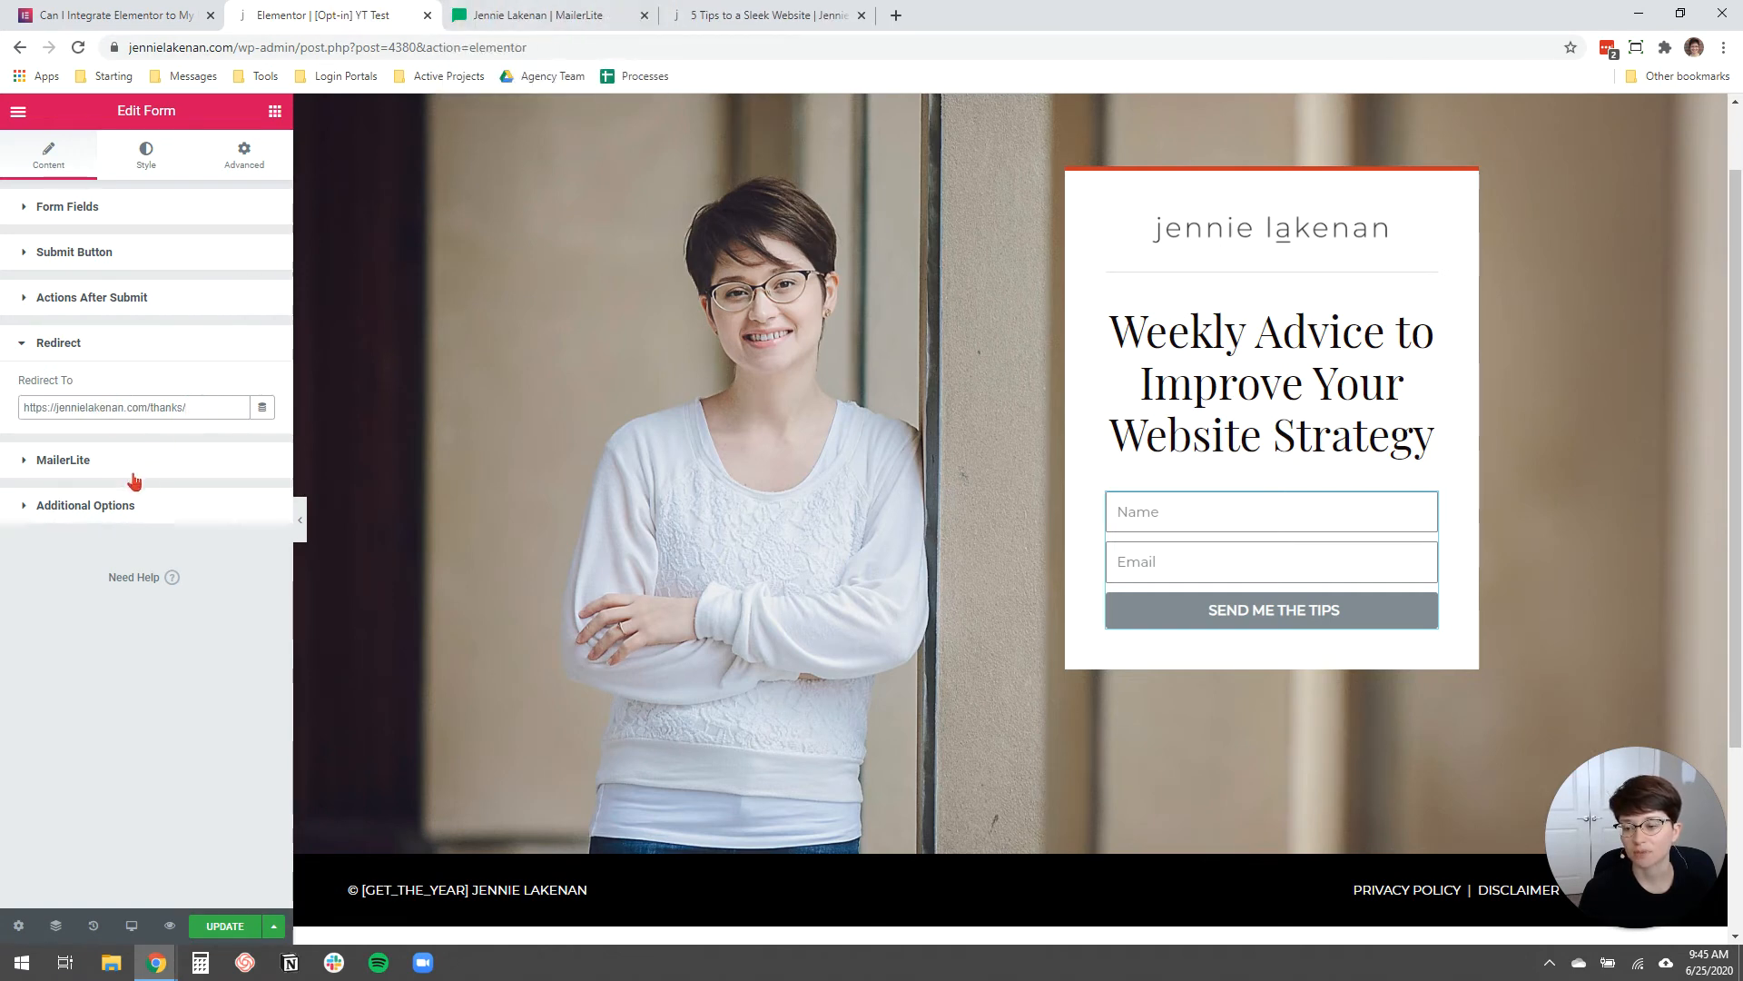
pyautogui.click(63, 459)
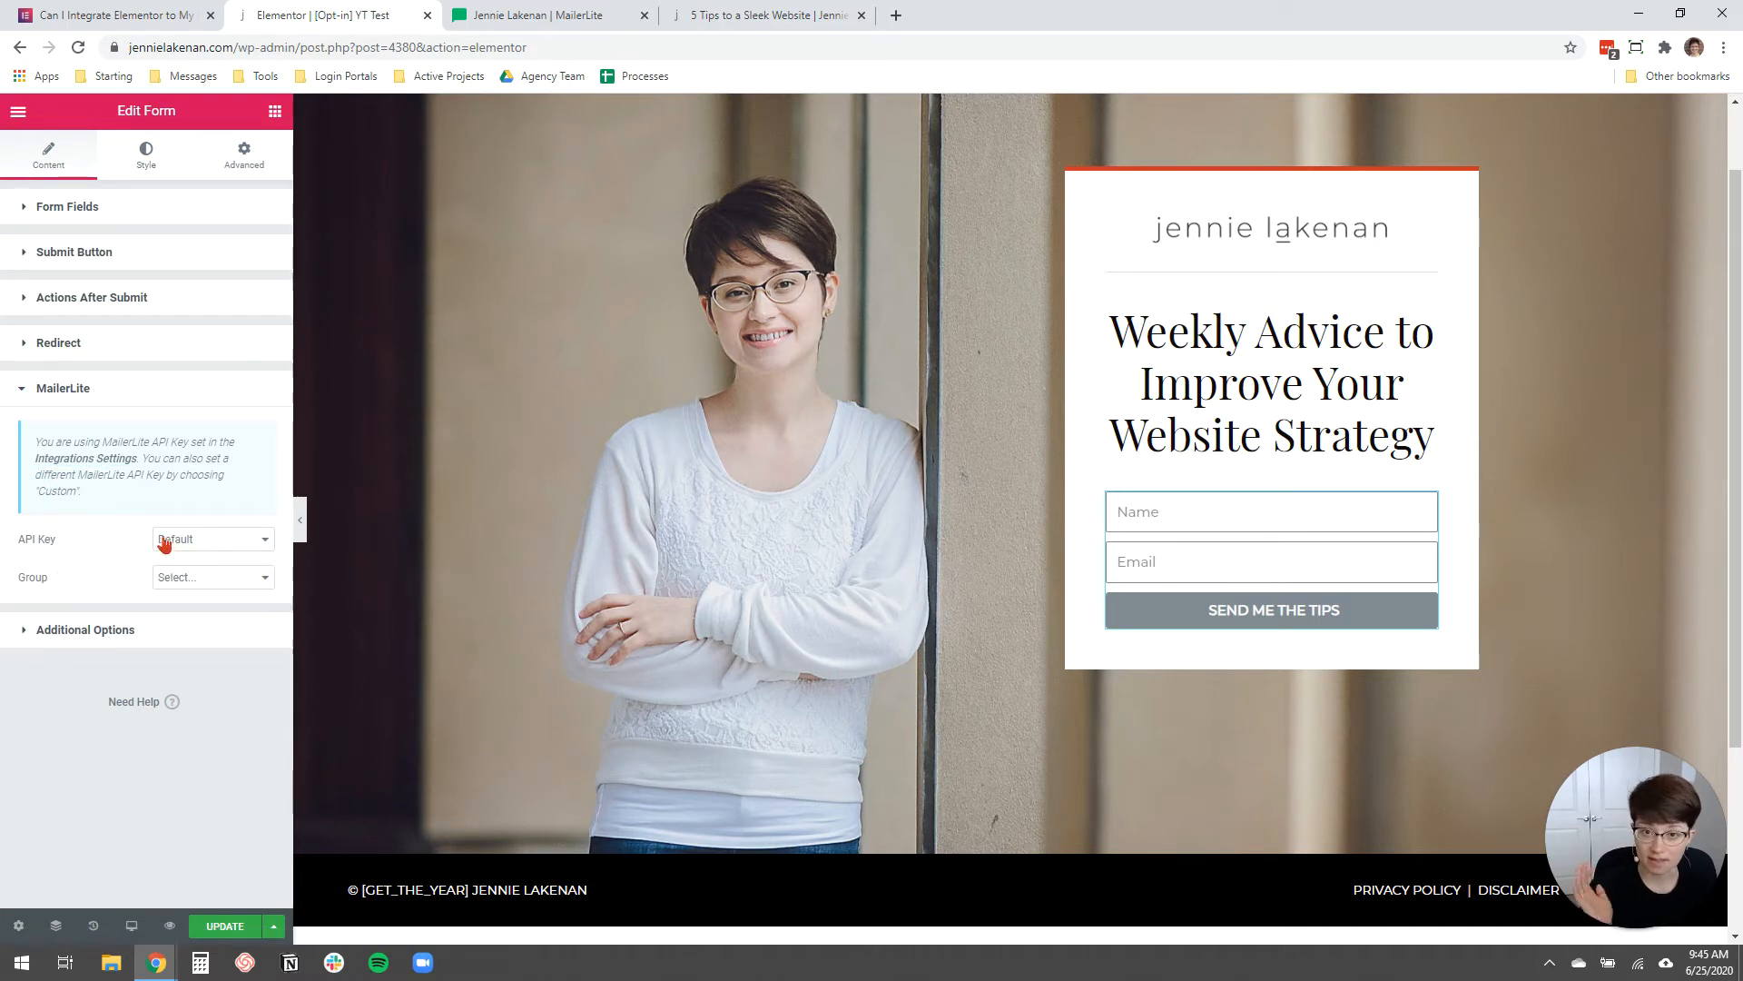
pyautogui.moveTo(187, 570)
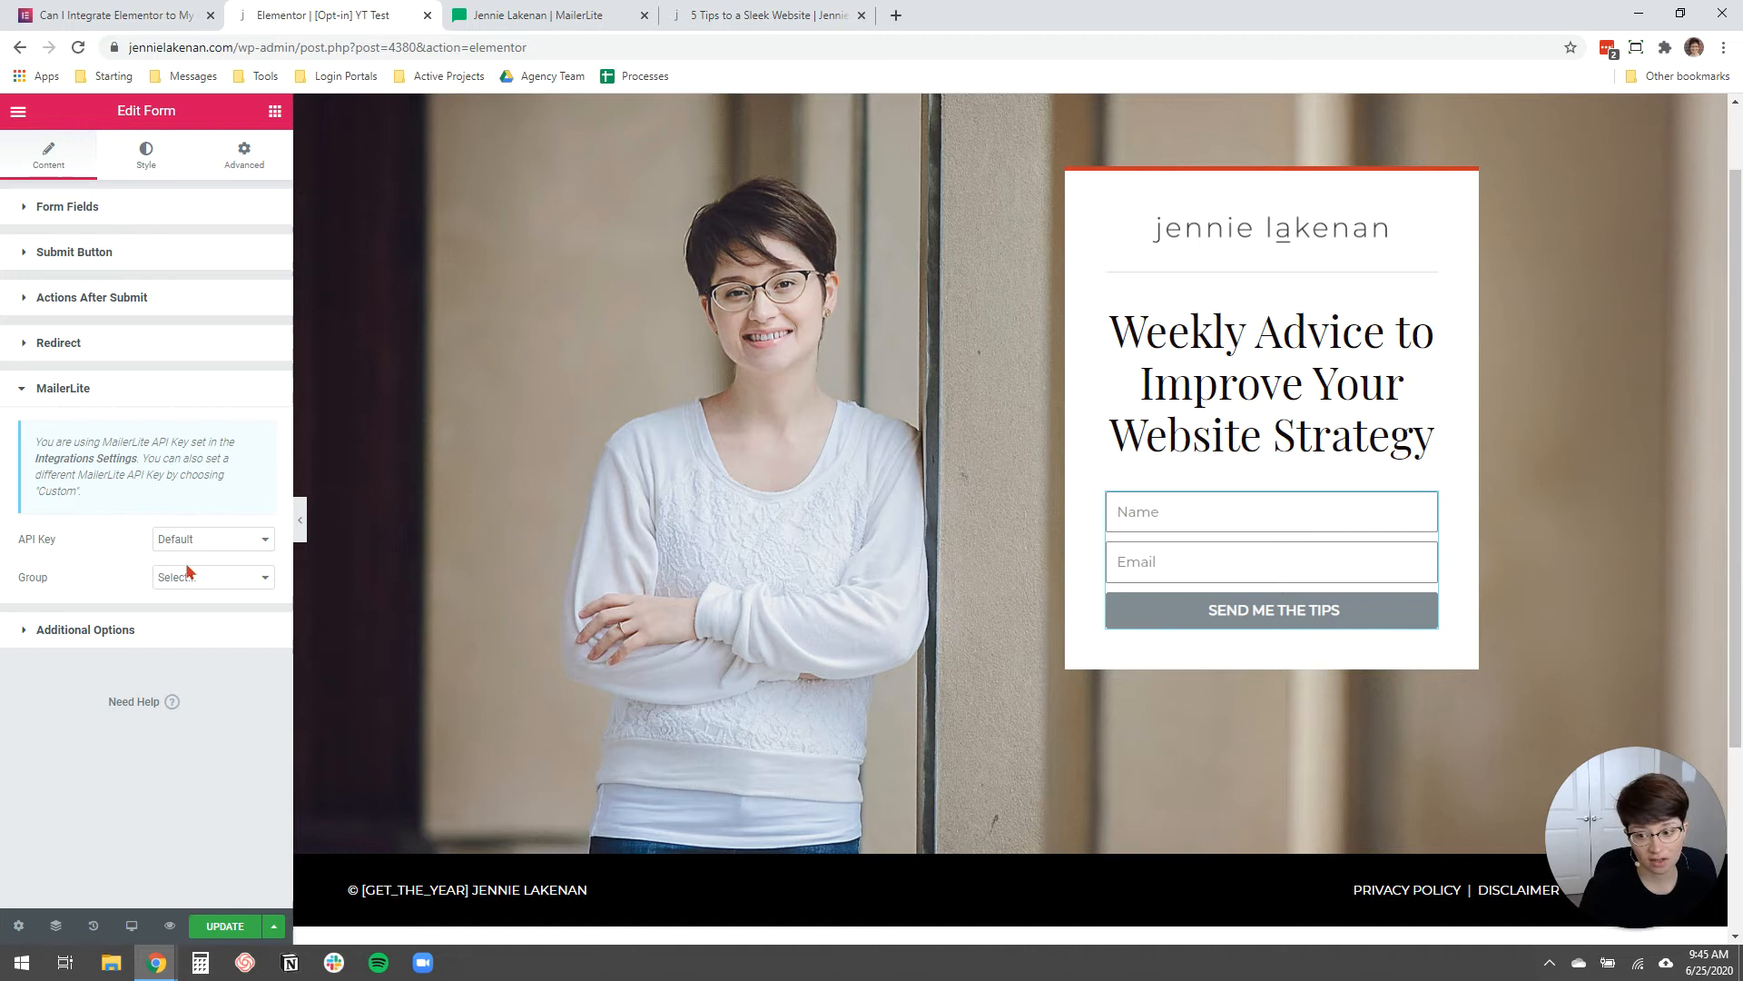
pyautogui.moveTo(173, 553)
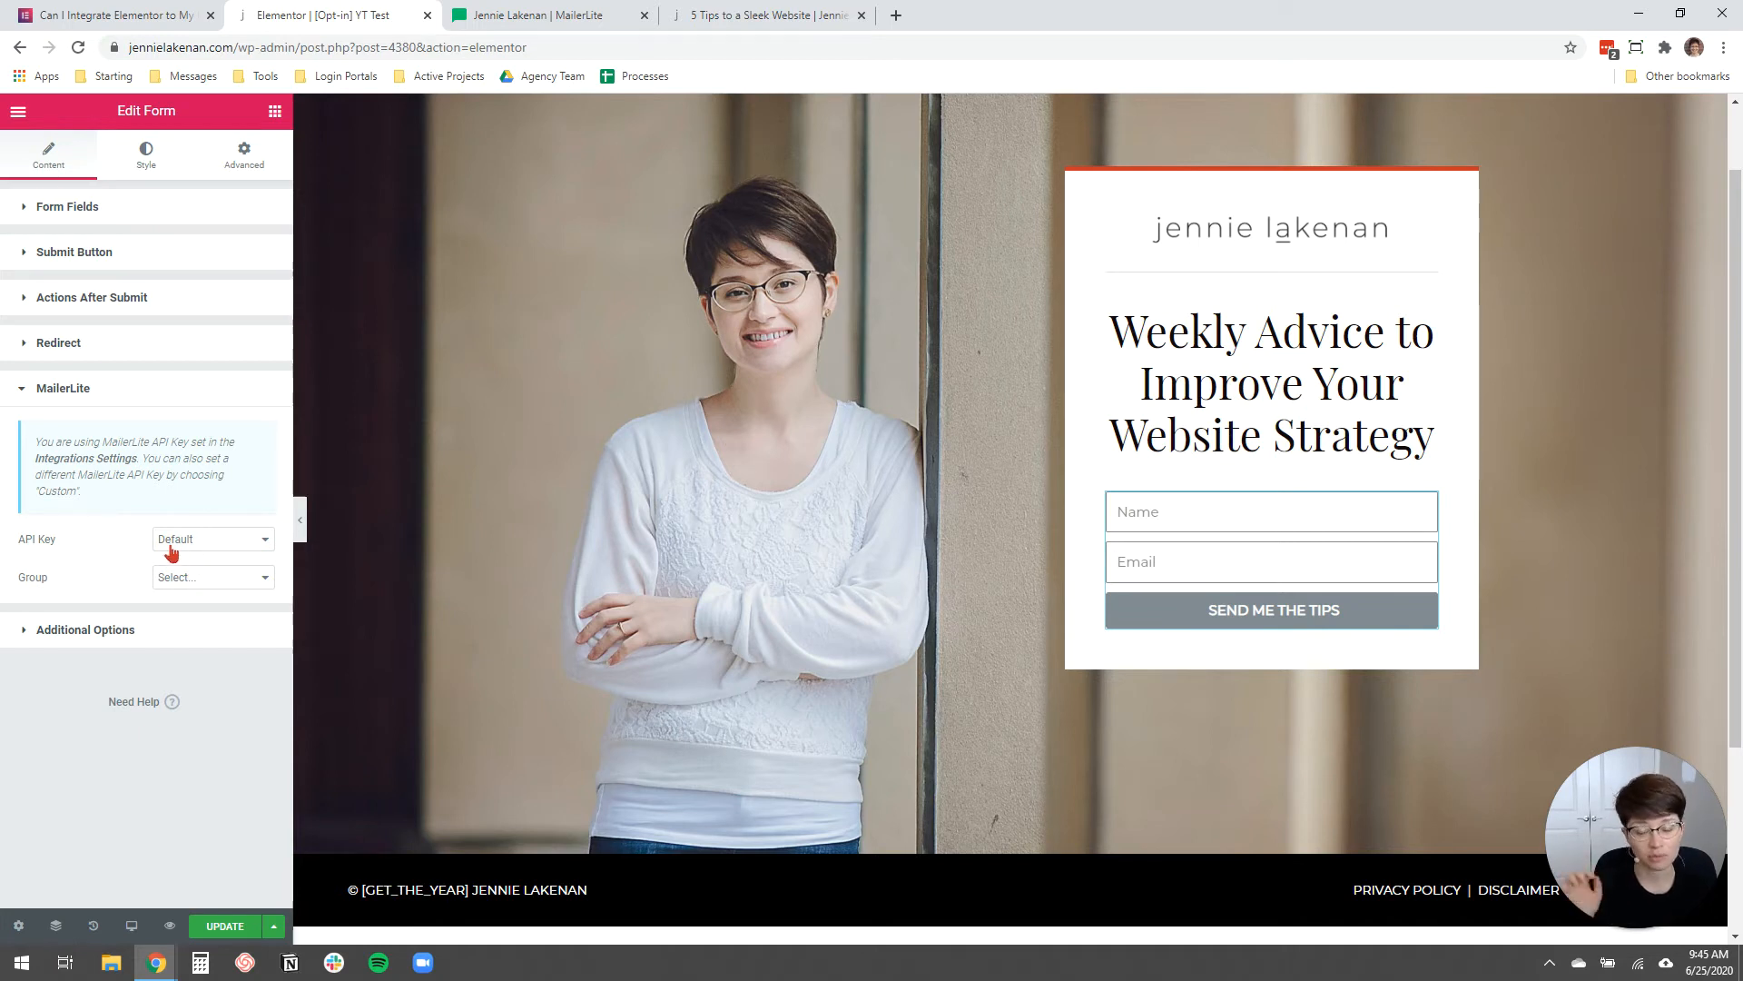
pyautogui.moveTo(127, 614)
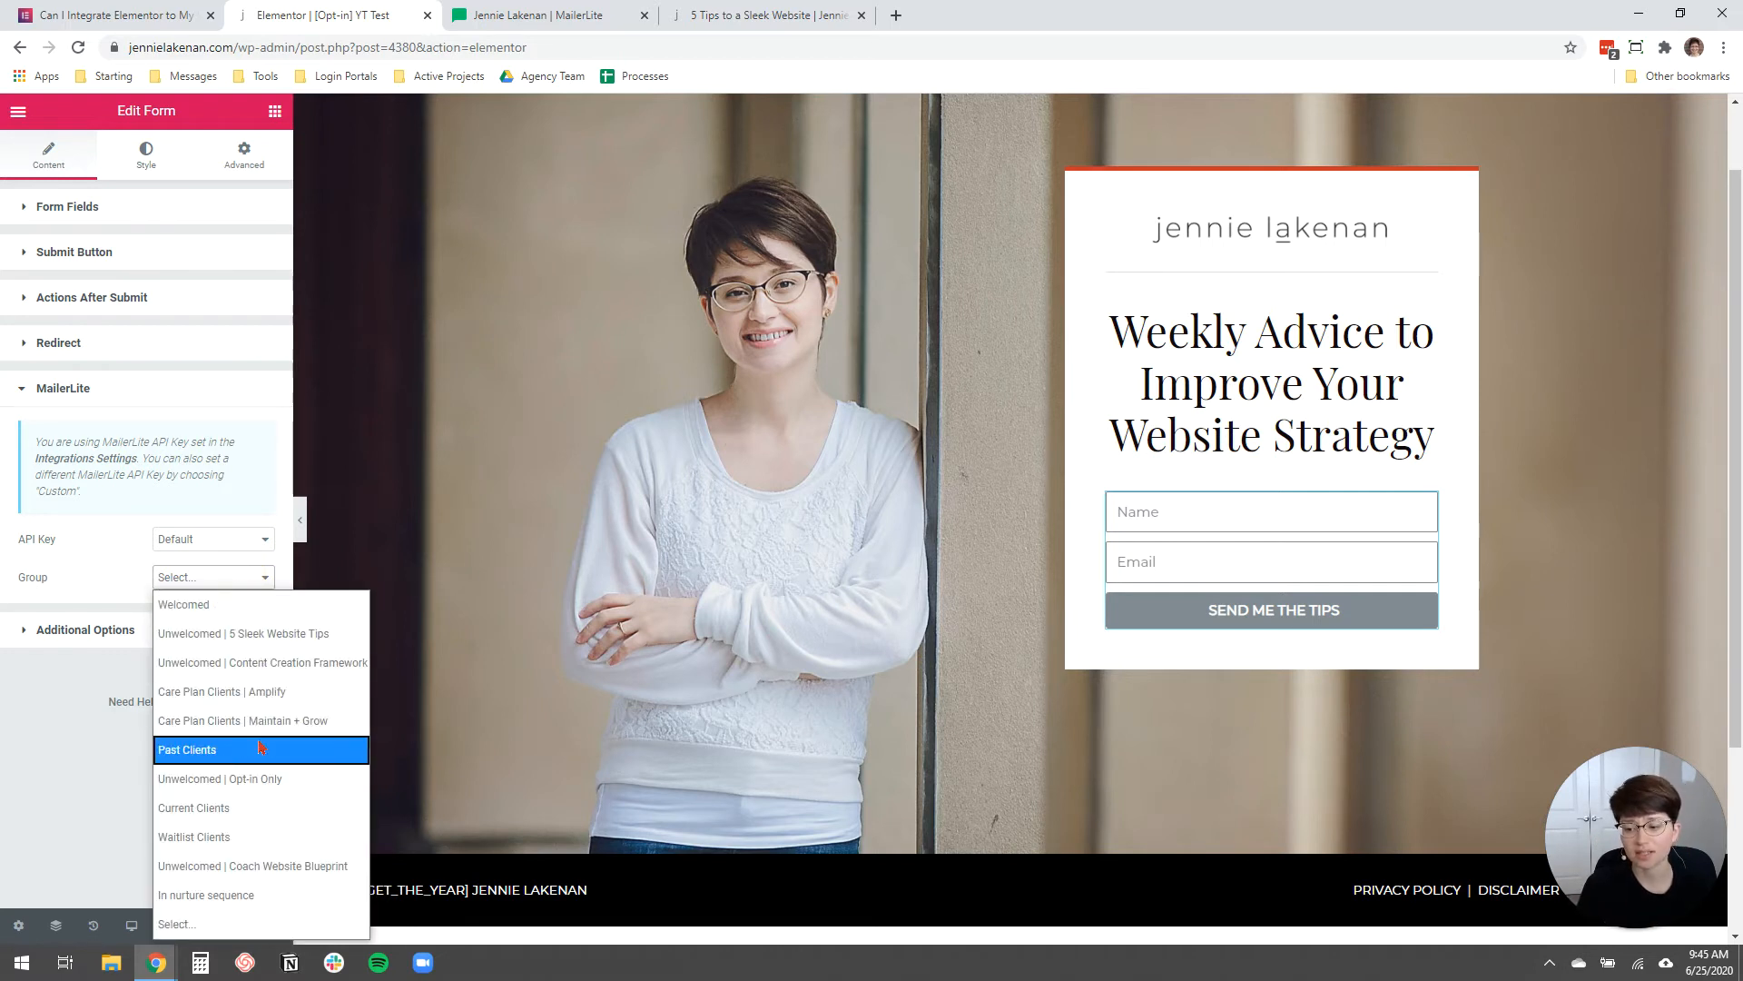
pyautogui.moveTo(261, 778)
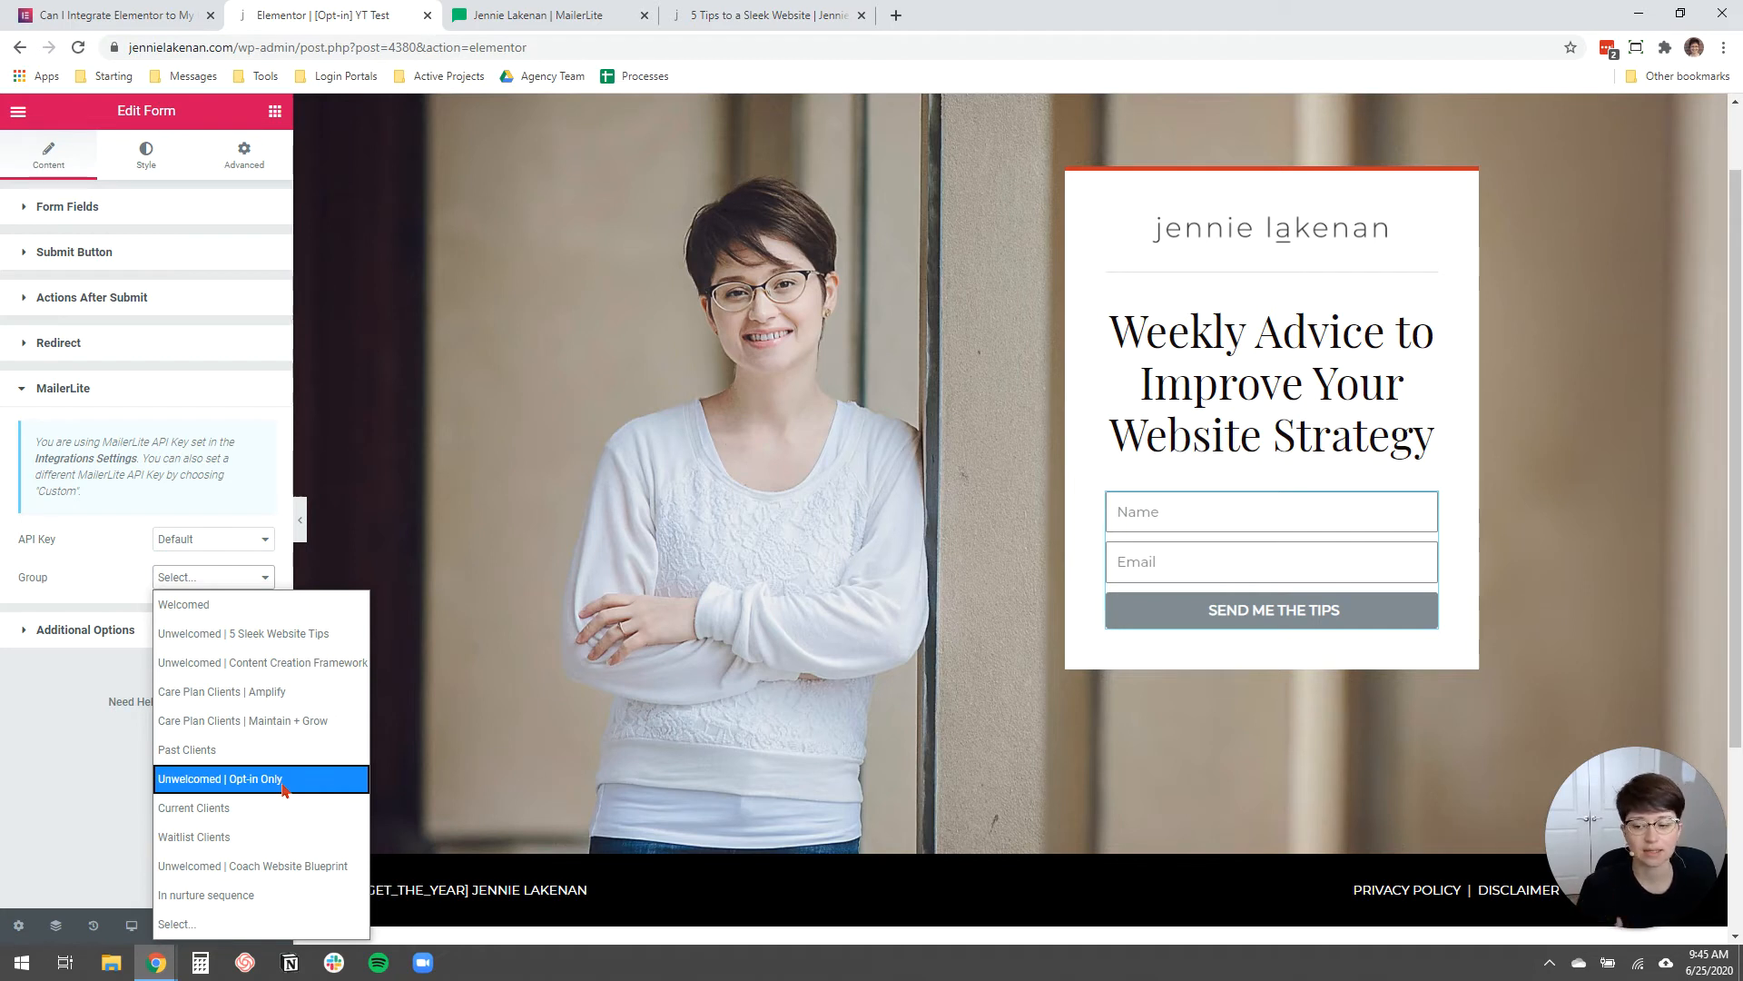
pyautogui.moveTo(260, 720)
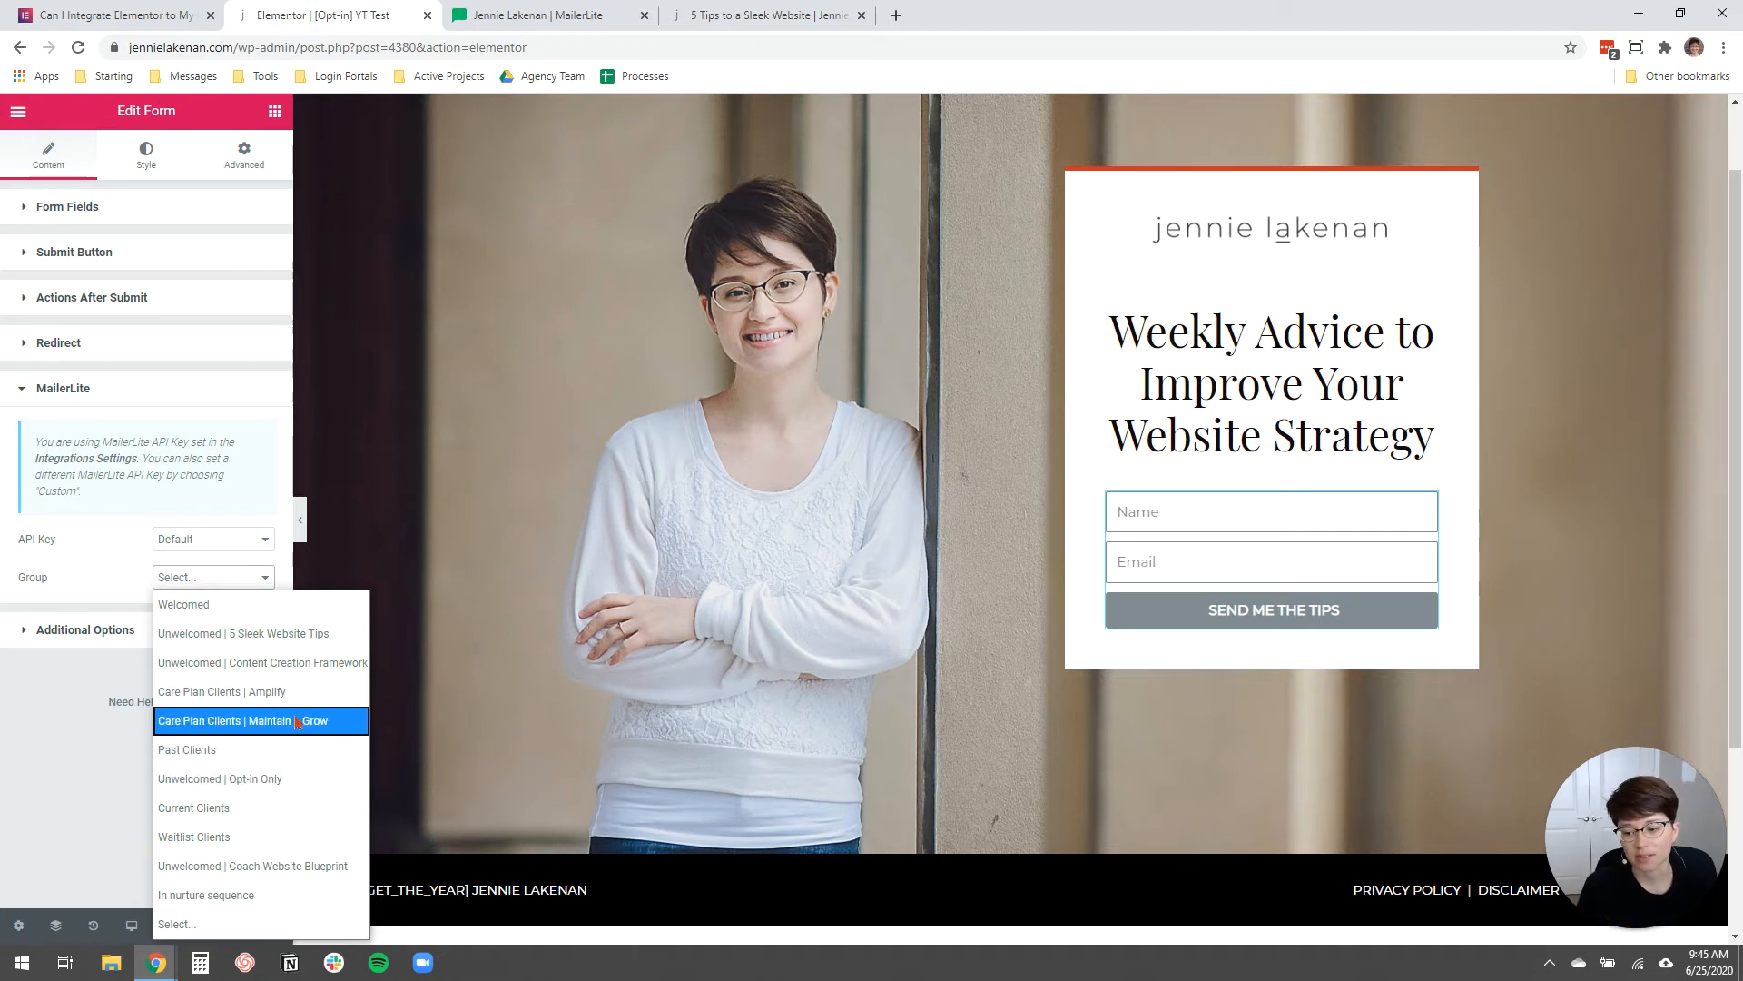
pyautogui.moveTo(262, 778)
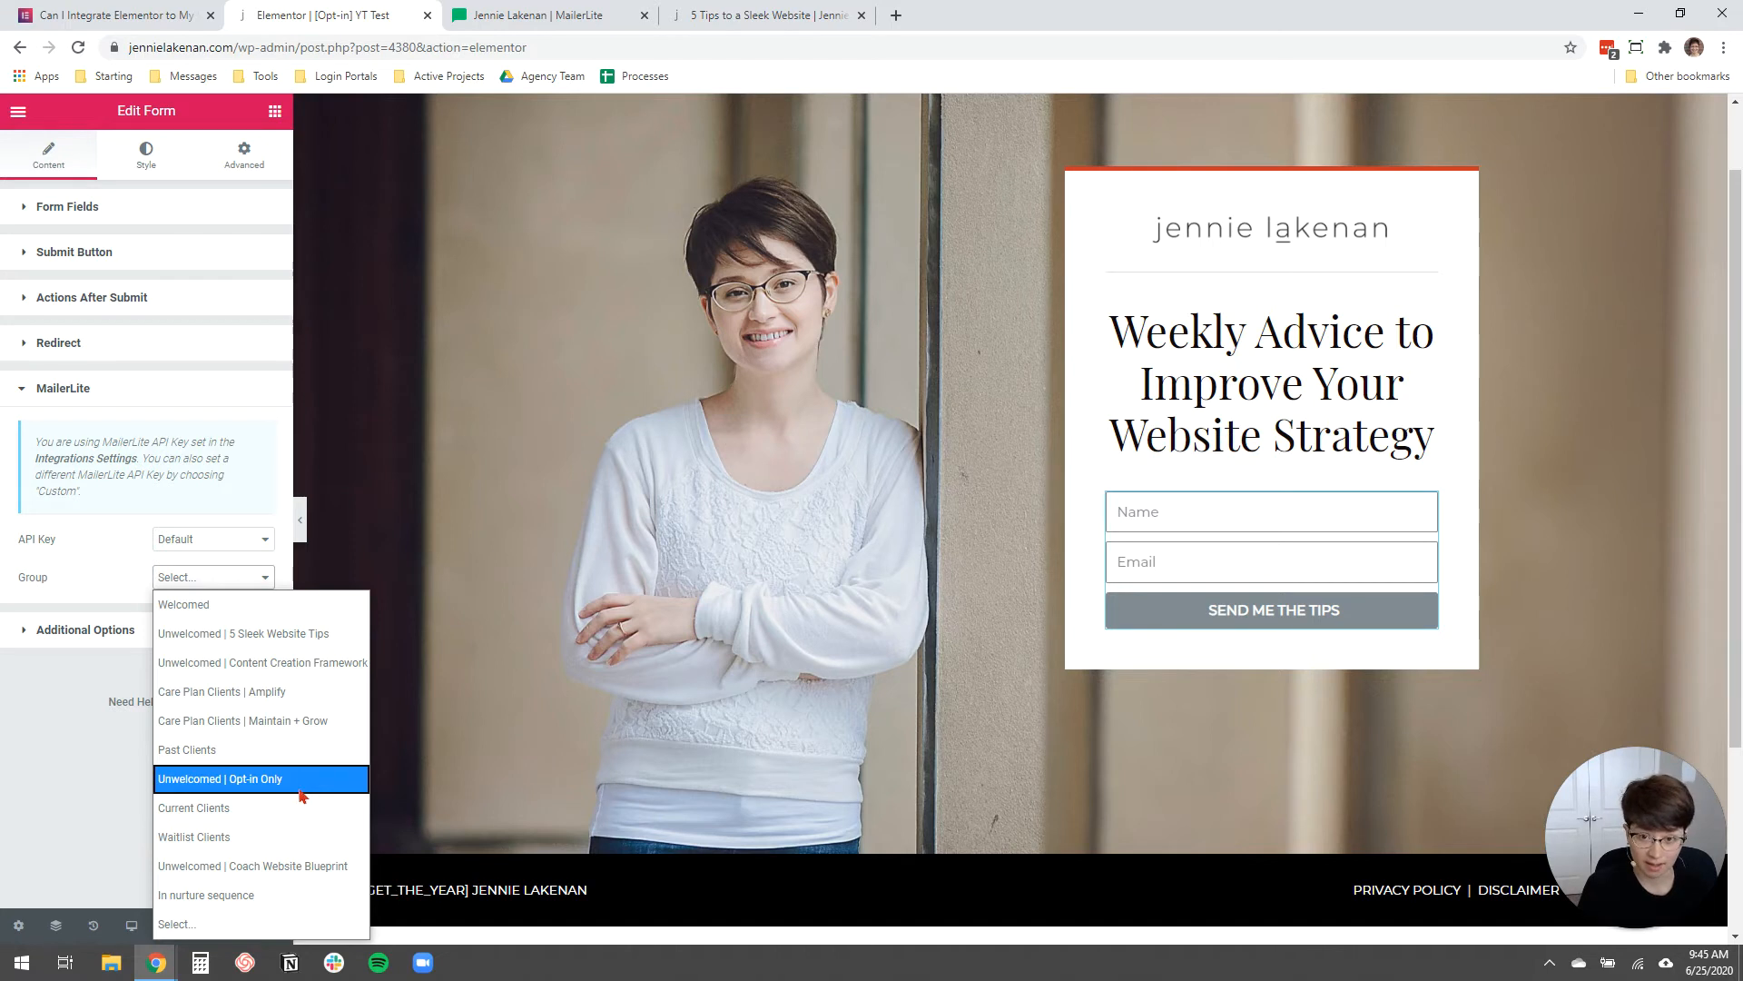
pyautogui.moveTo(260, 748)
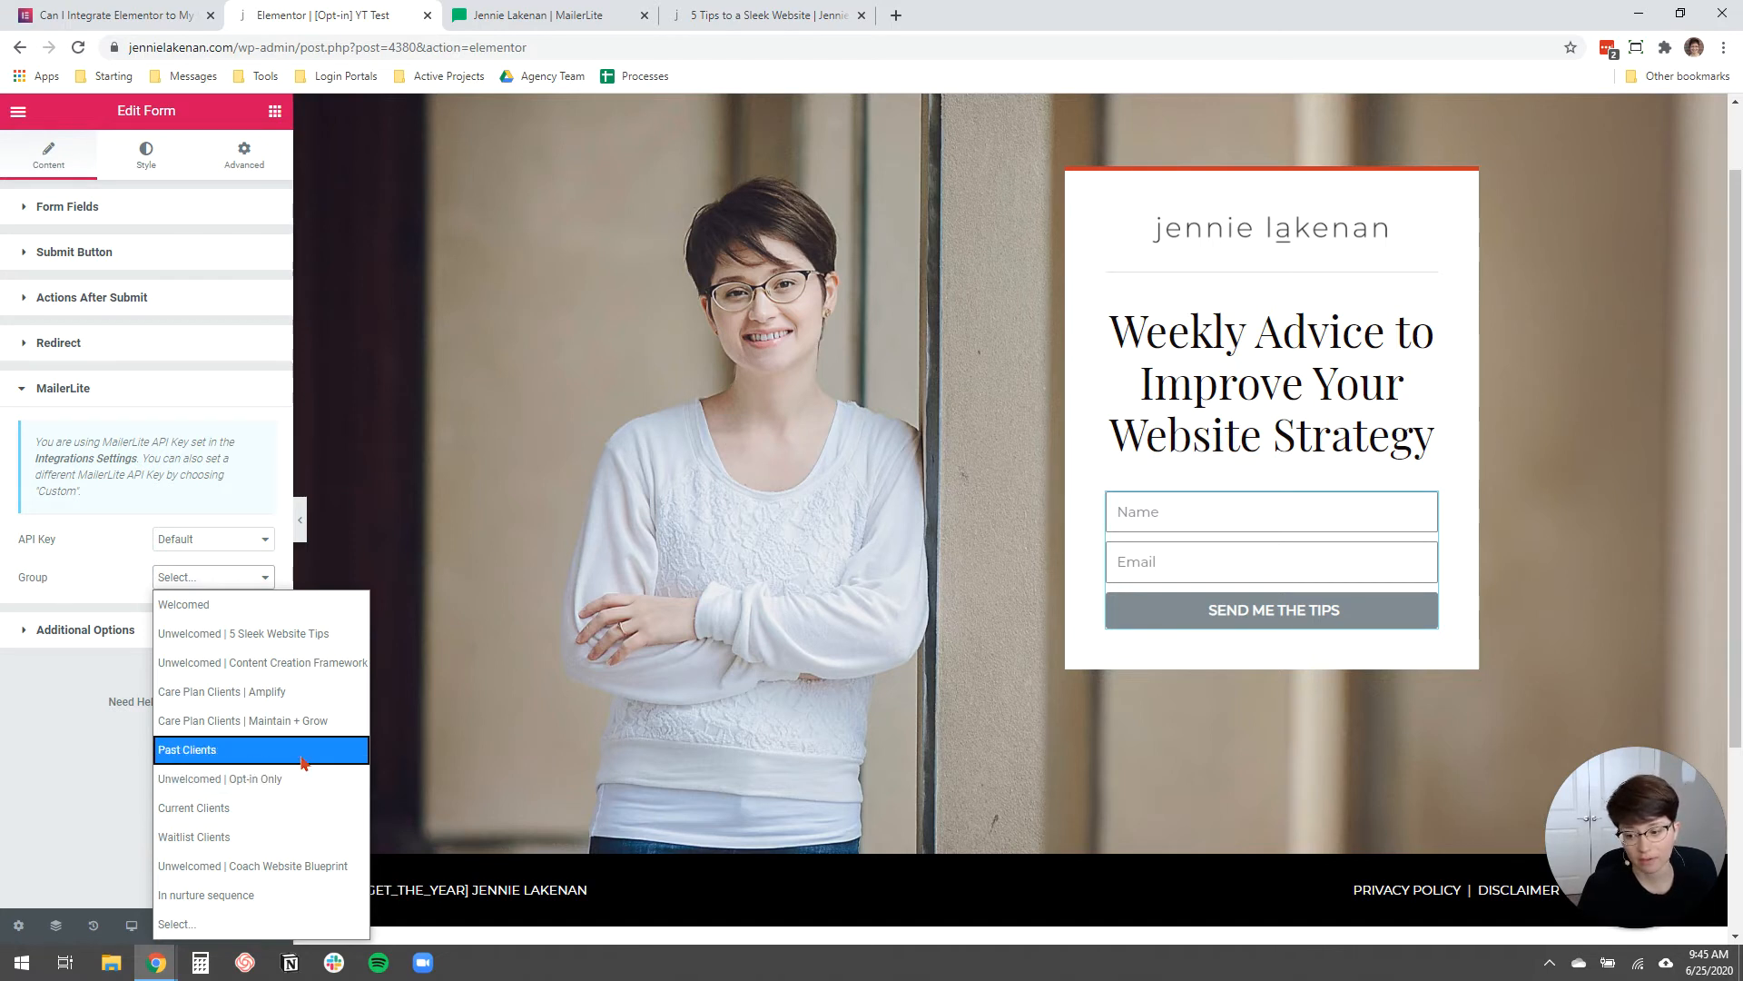
pyautogui.moveTo(260, 779)
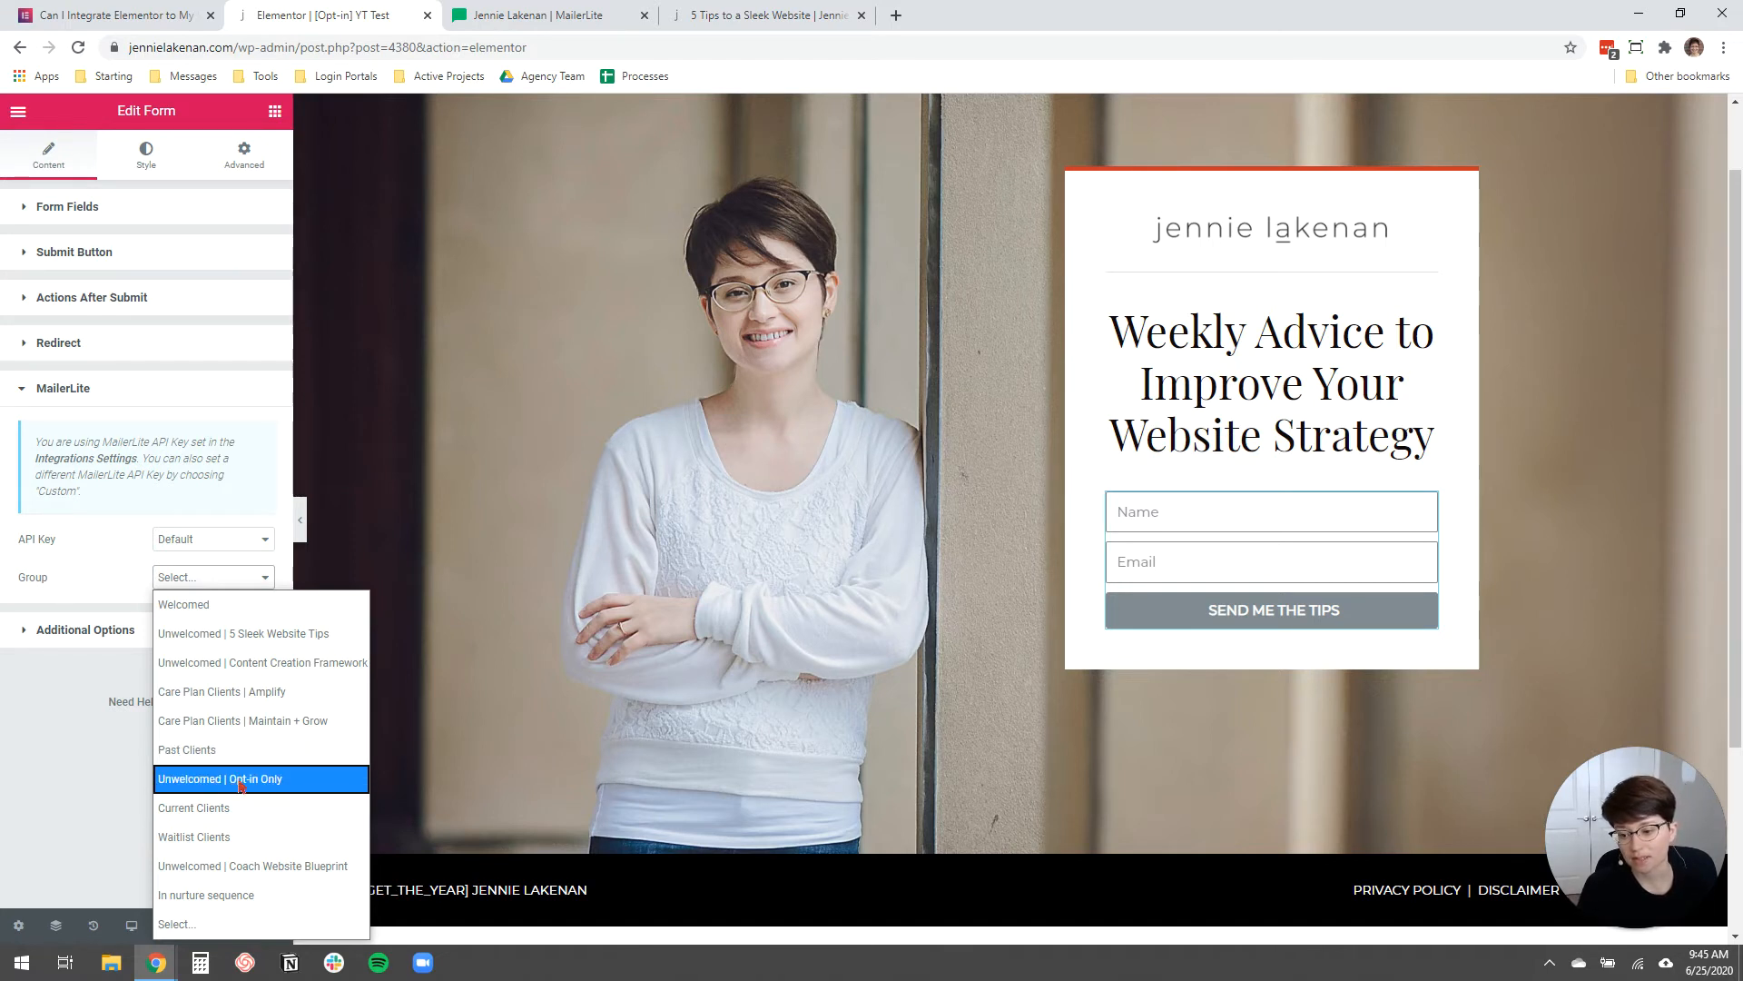
# Choose 'Unwelcomed | Opt-in Only' as the MailerLite subscriber group.
pyautogui.click(219, 778)
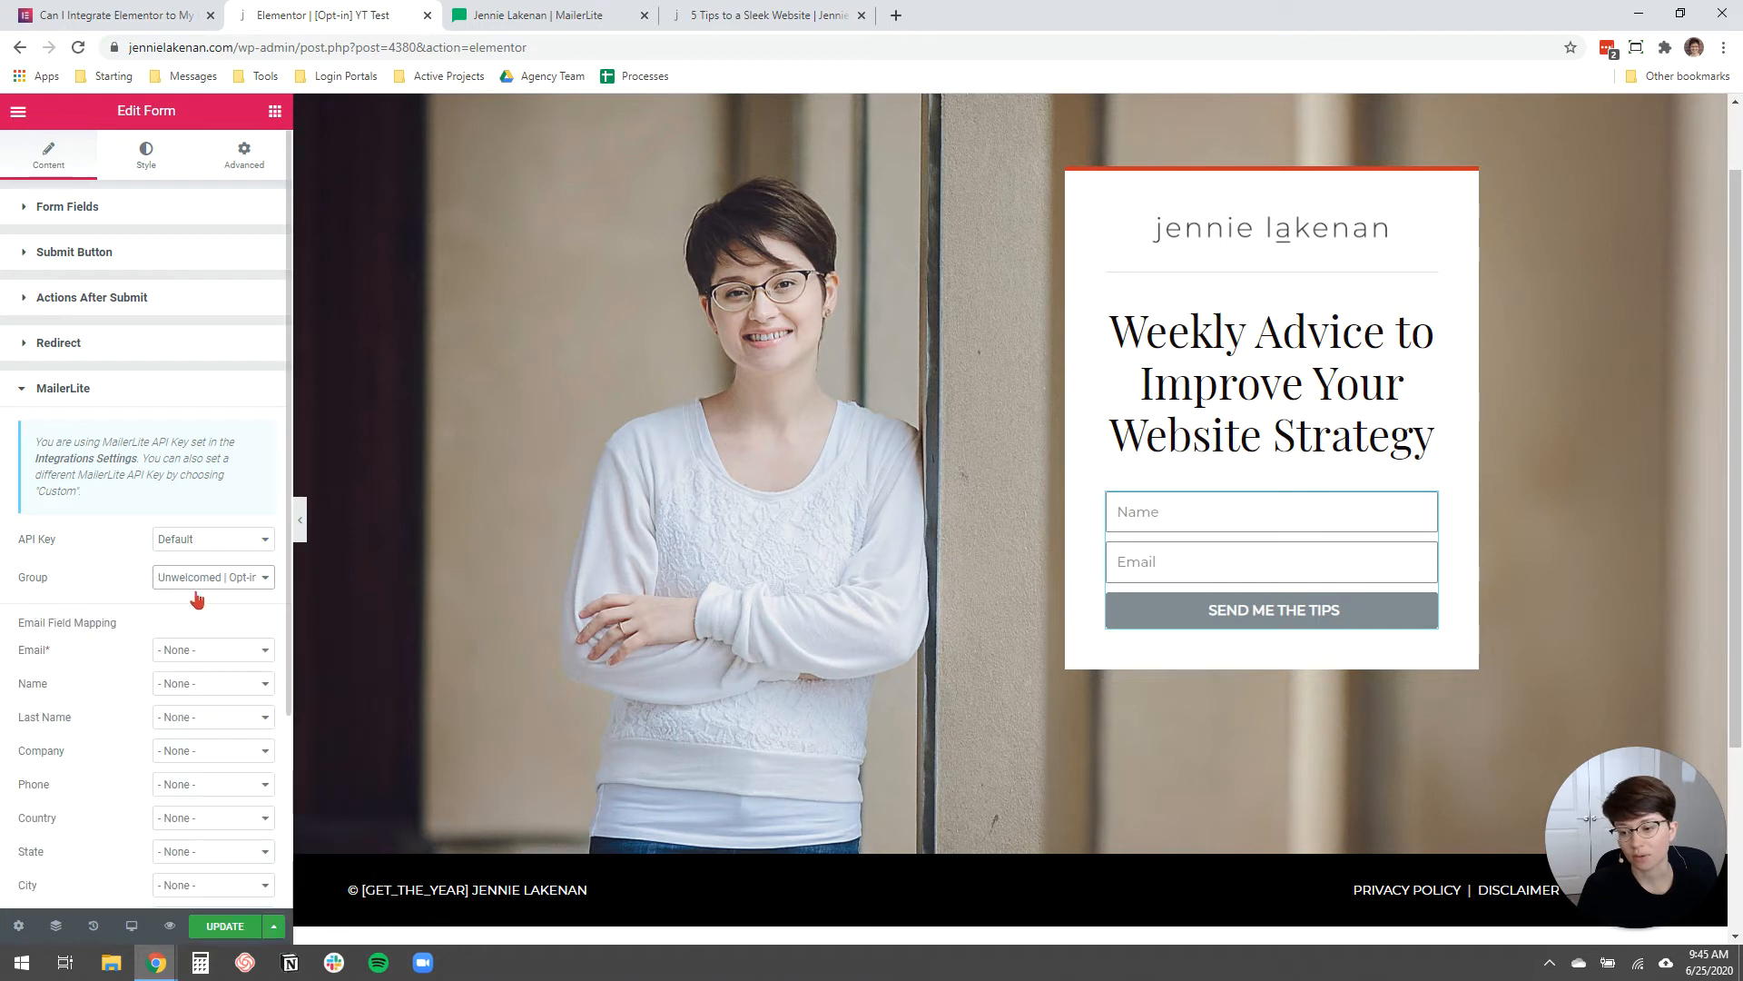
pyautogui.scroll(-3)
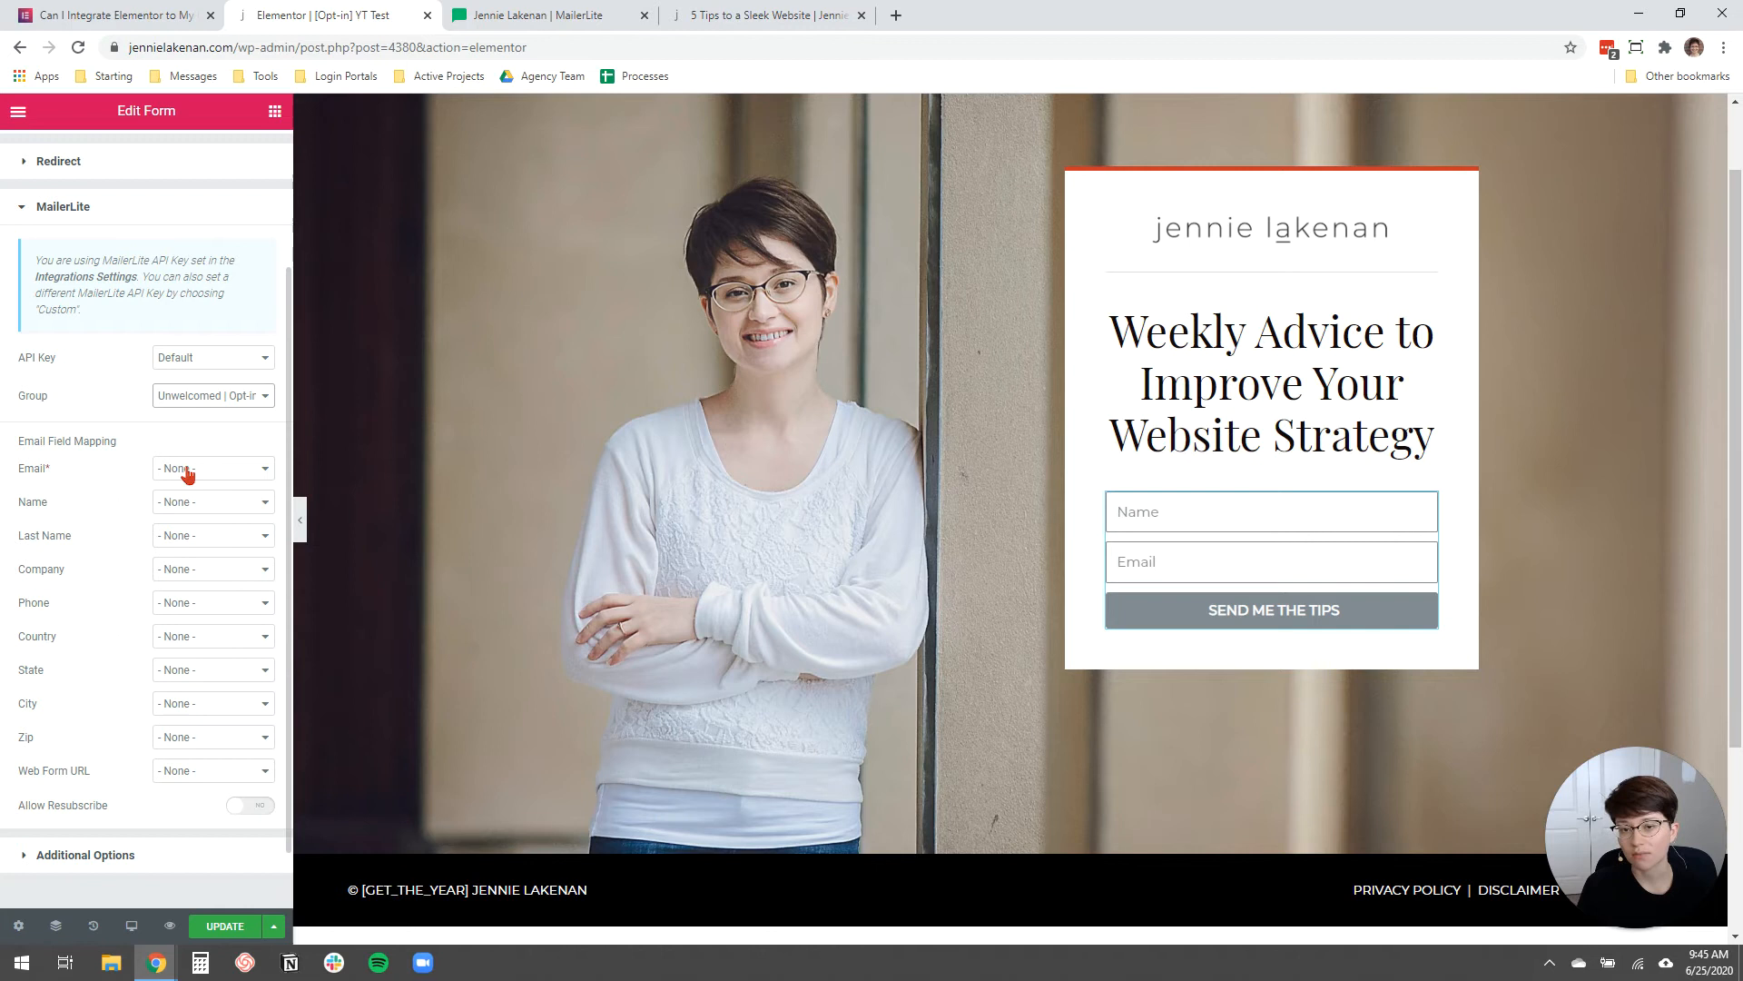
pyautogui.moveTo(31, 470)
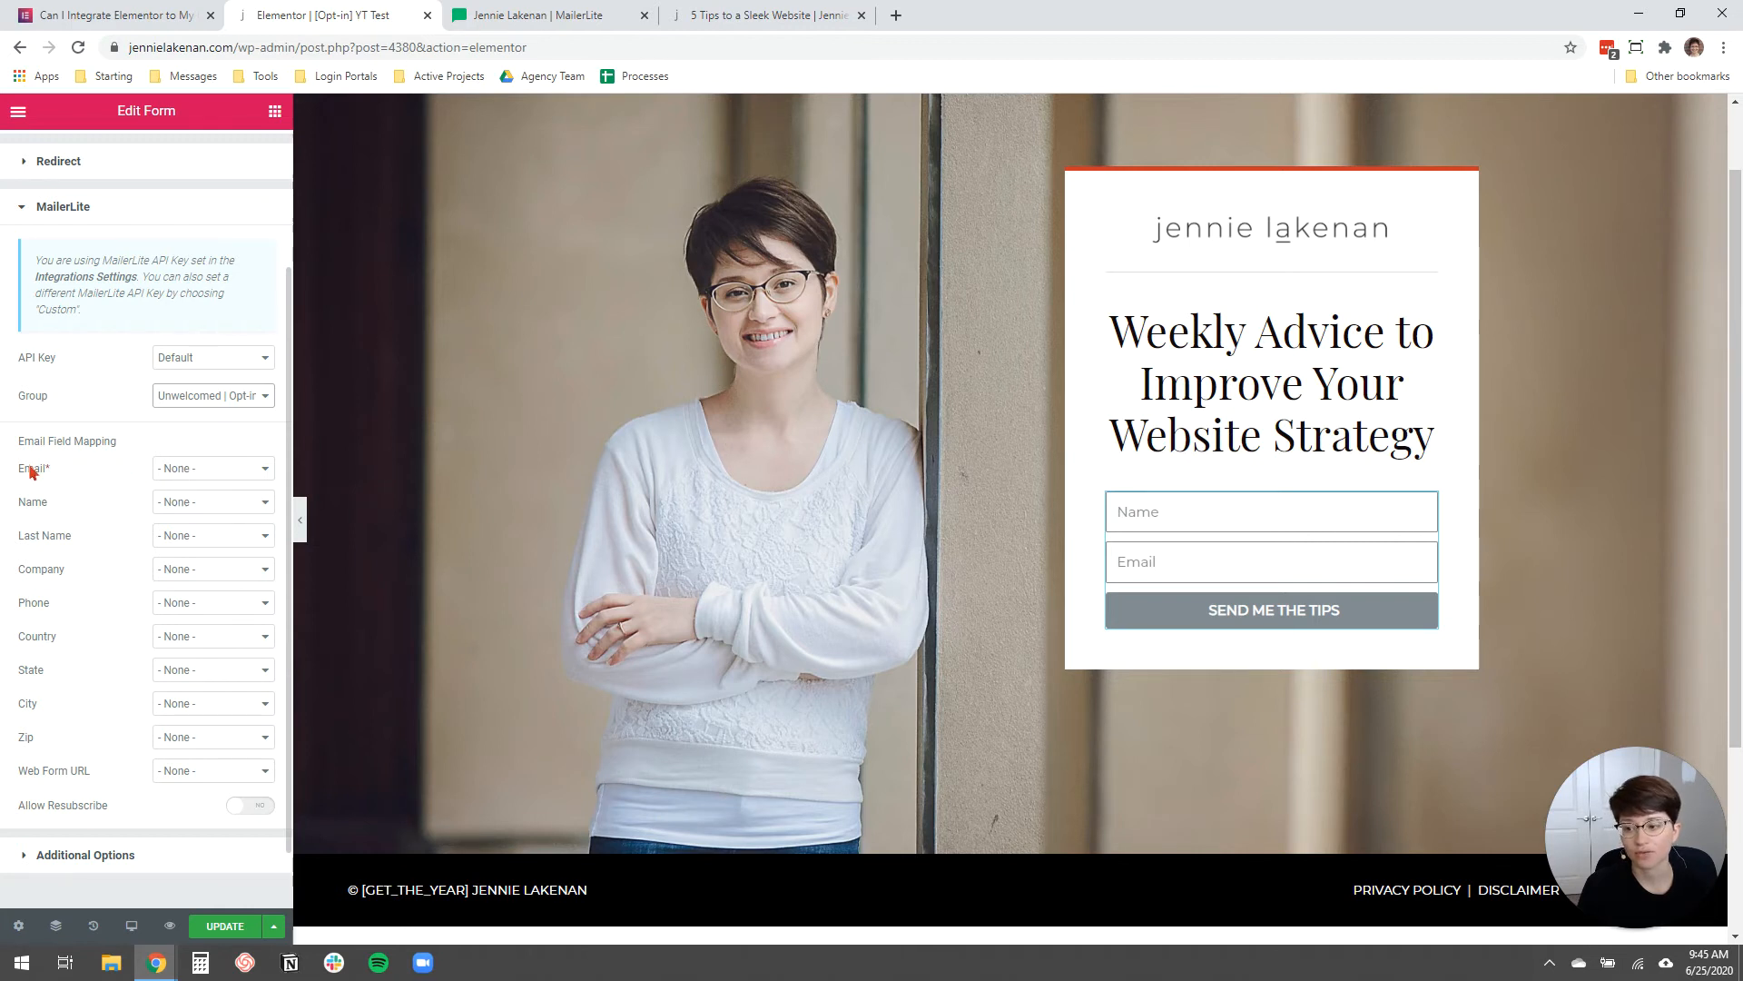
# Link MailerLite Email and Name to the form's Email and Name fields, then update the page.
pyautogui.click(212, 466)
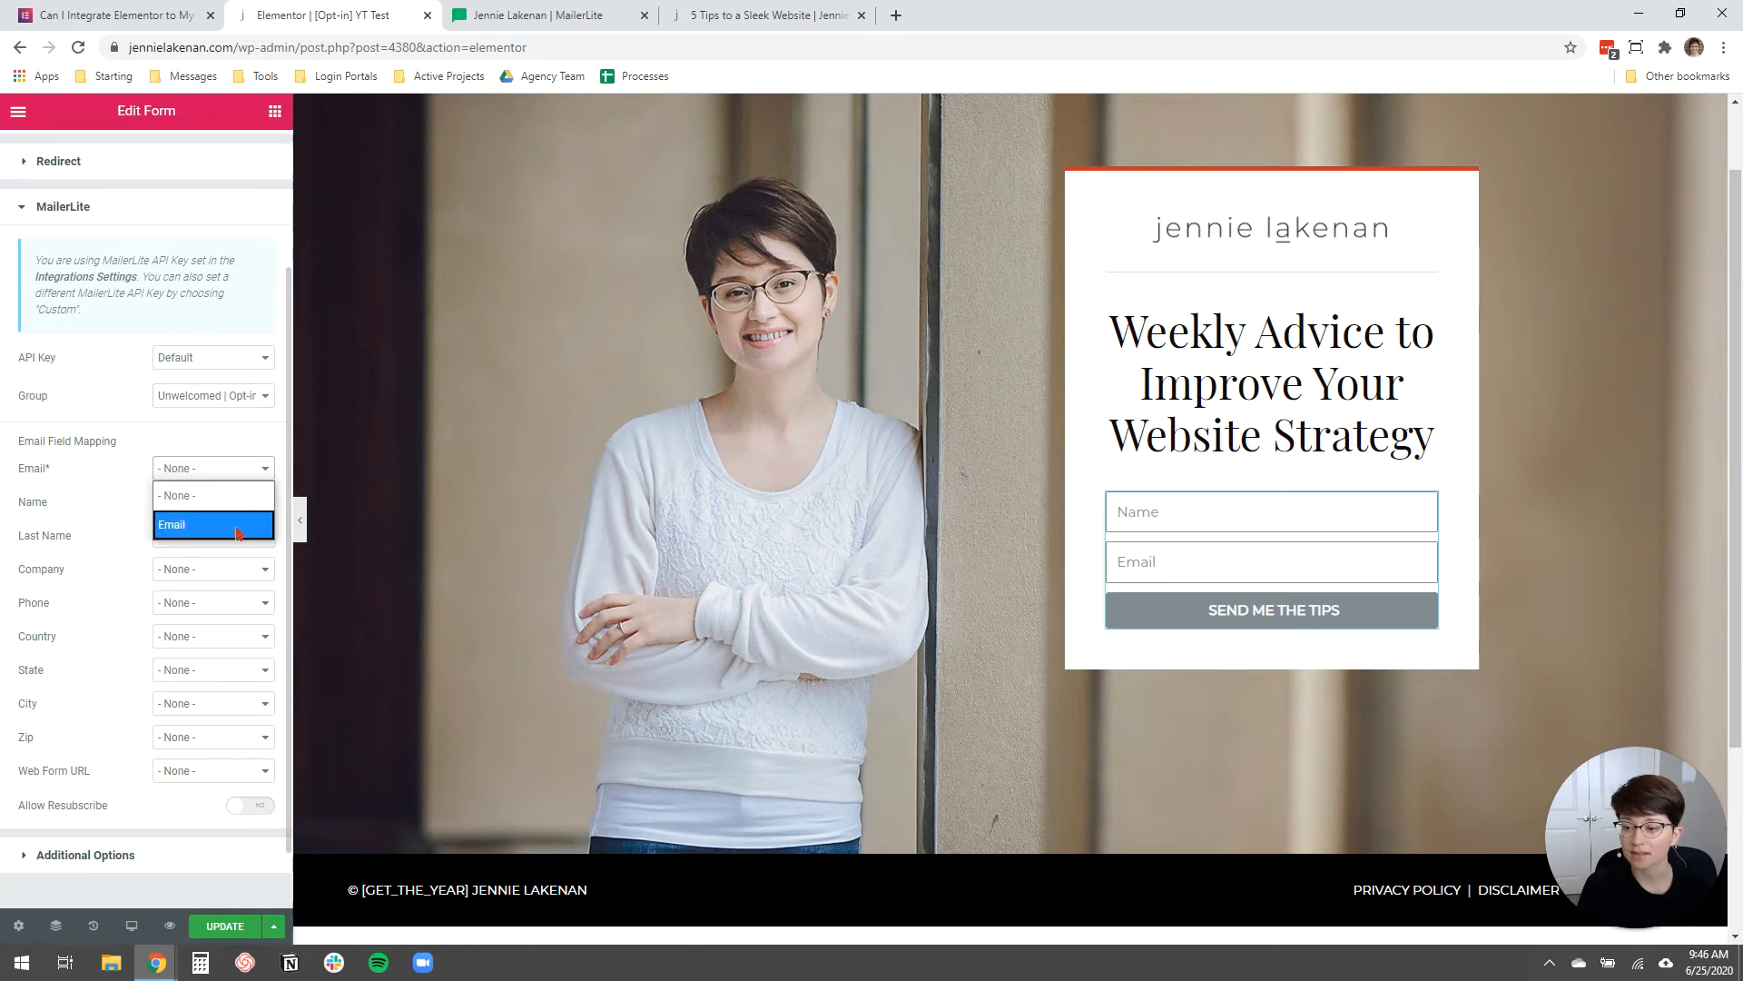
pyautogui.click(172, 524)
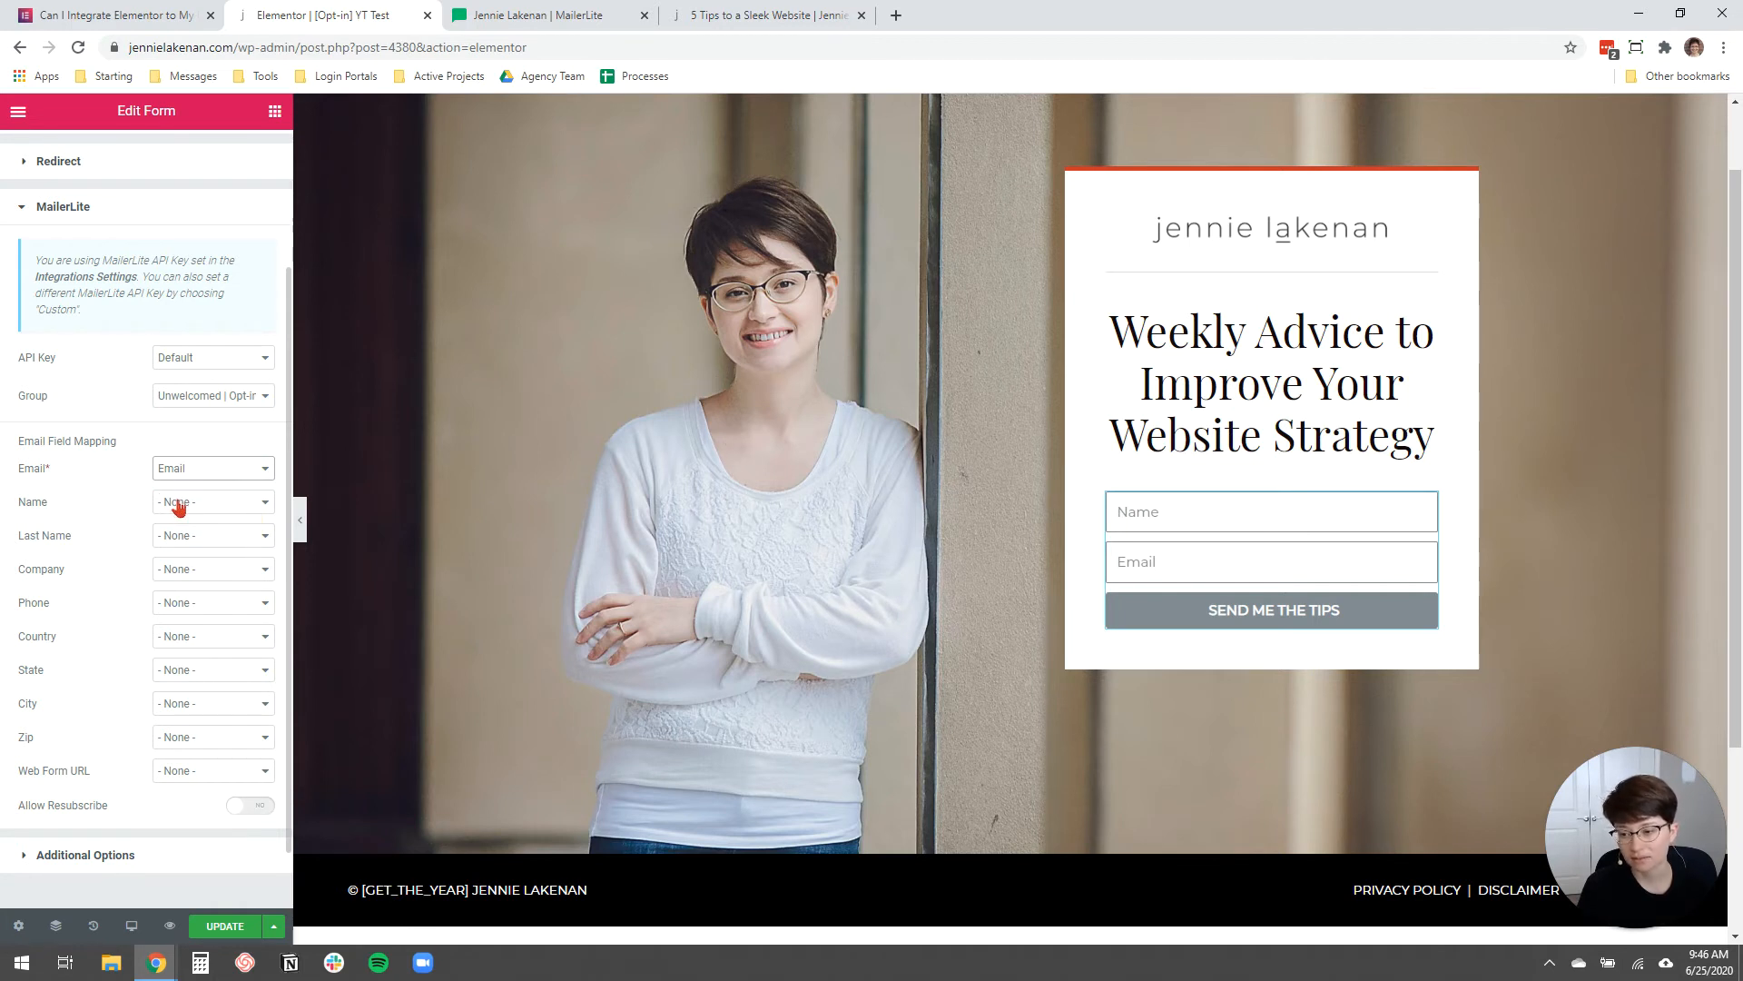
pyautogui.moveTo(119, 450)
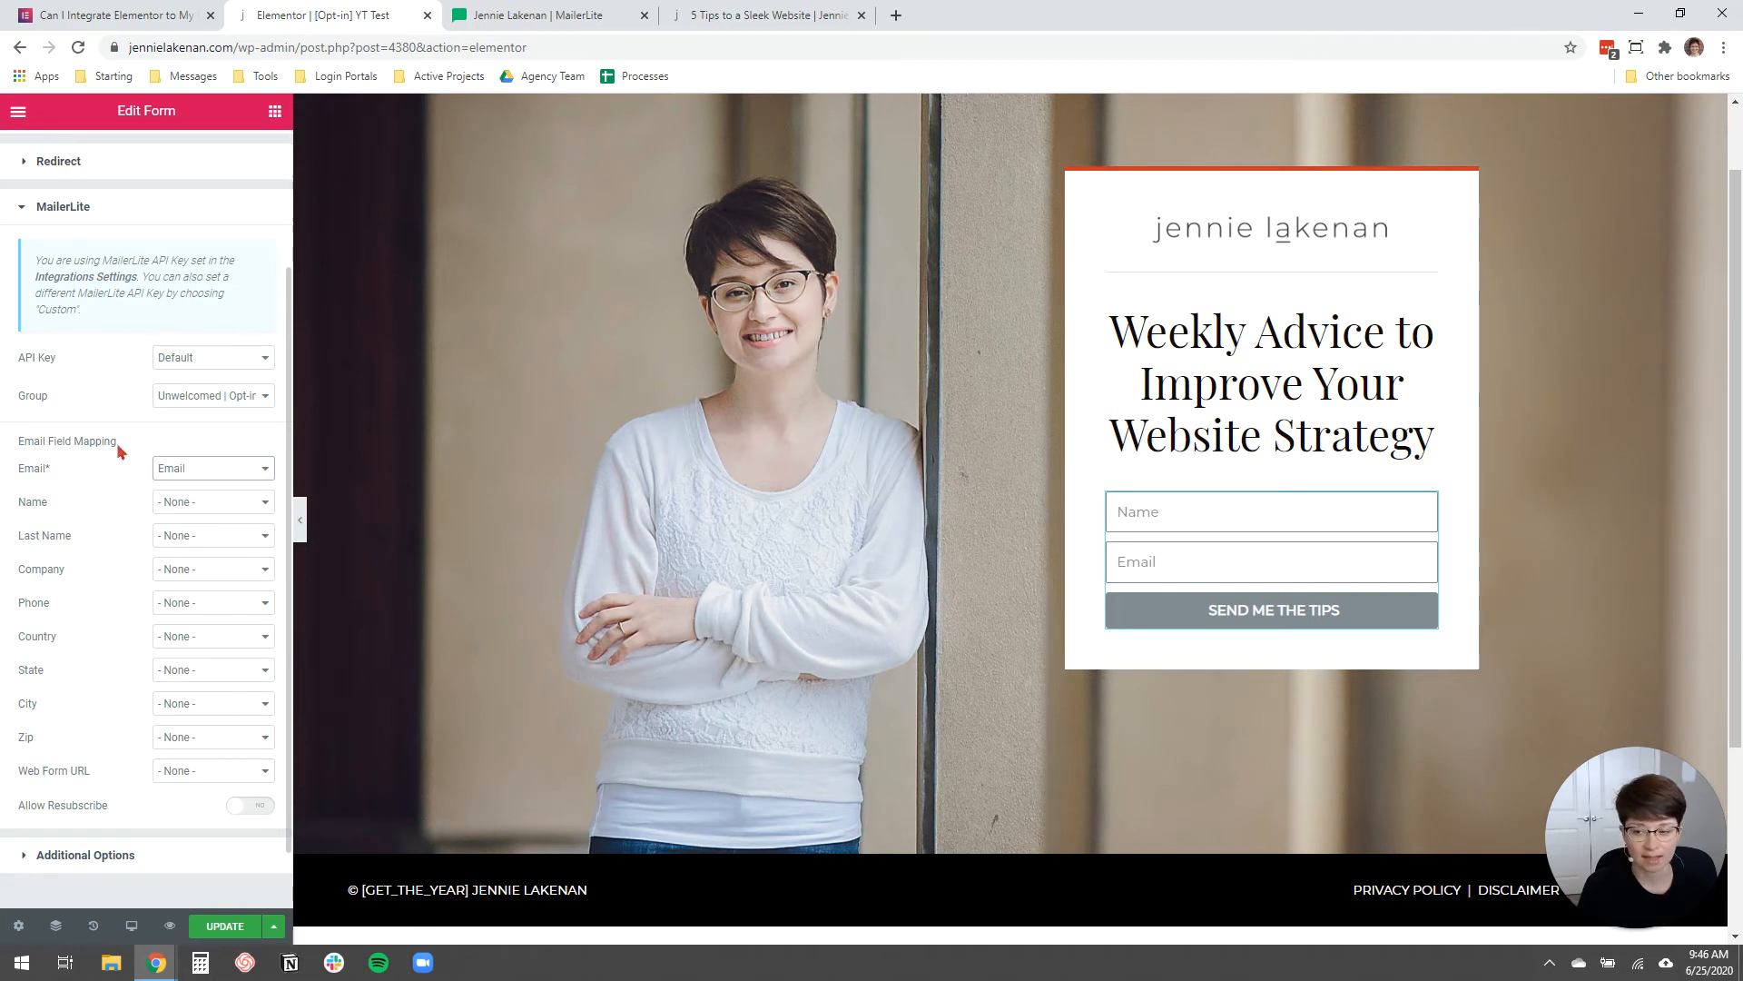
pyautogui.moveTo(198, 507)
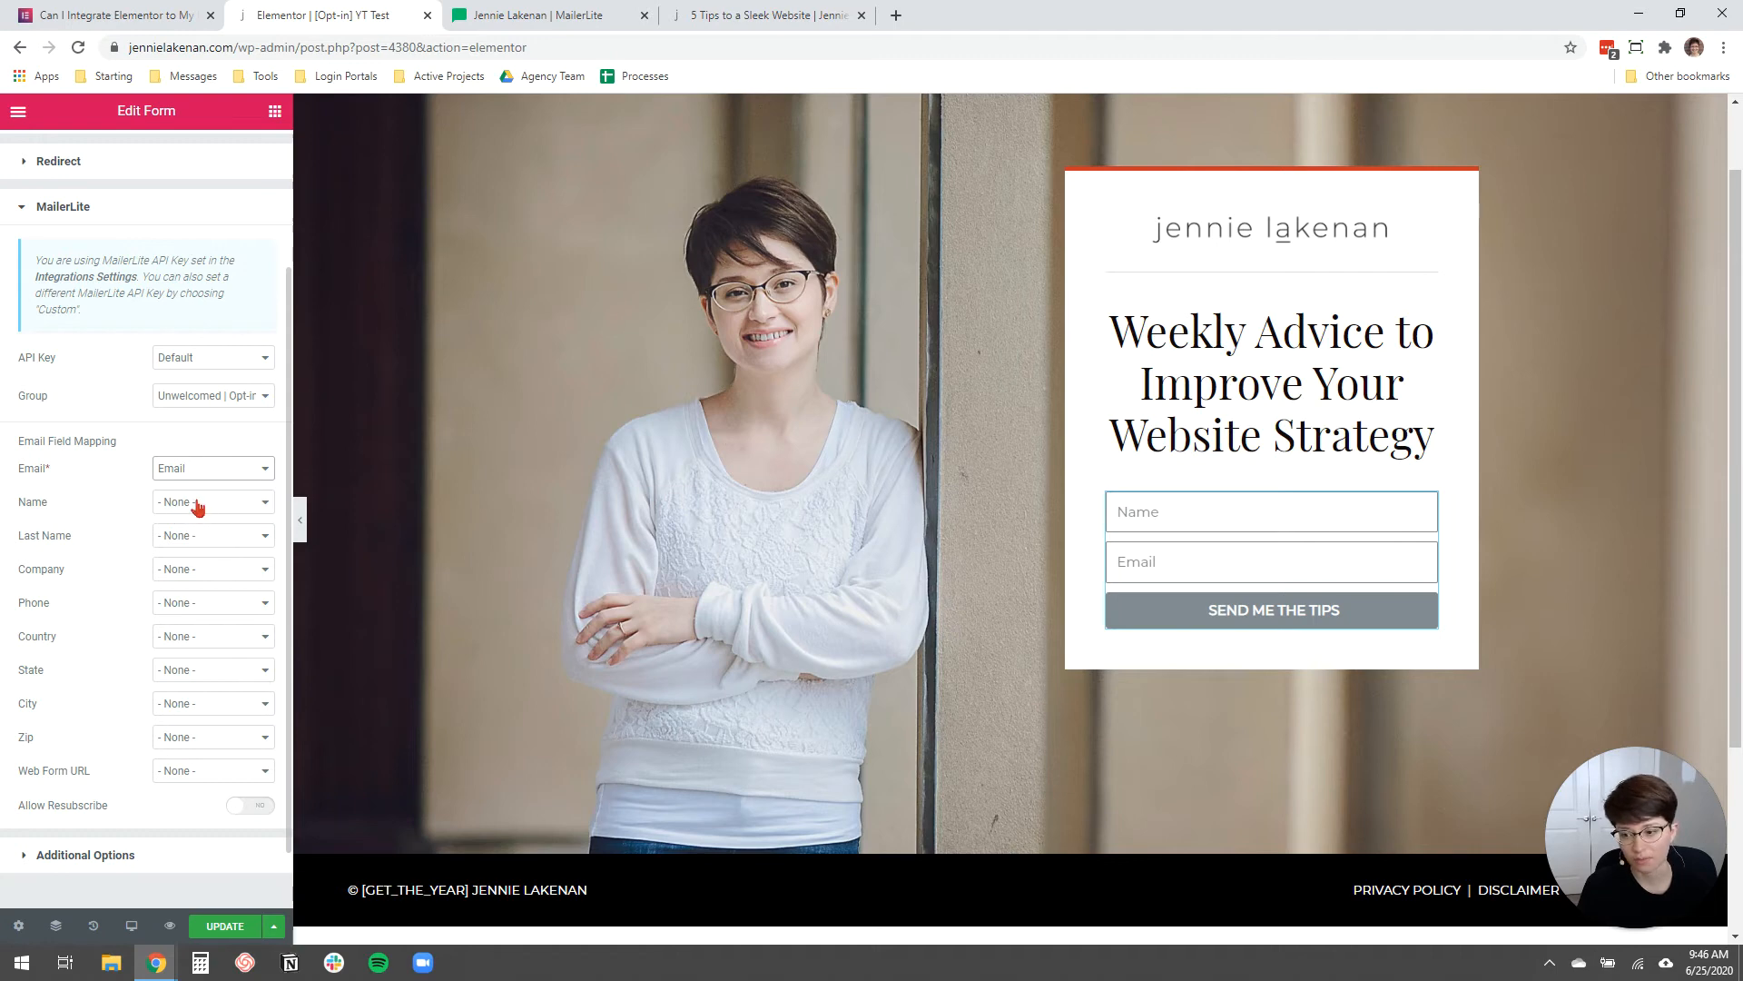
pyautogui.click(211, 501)
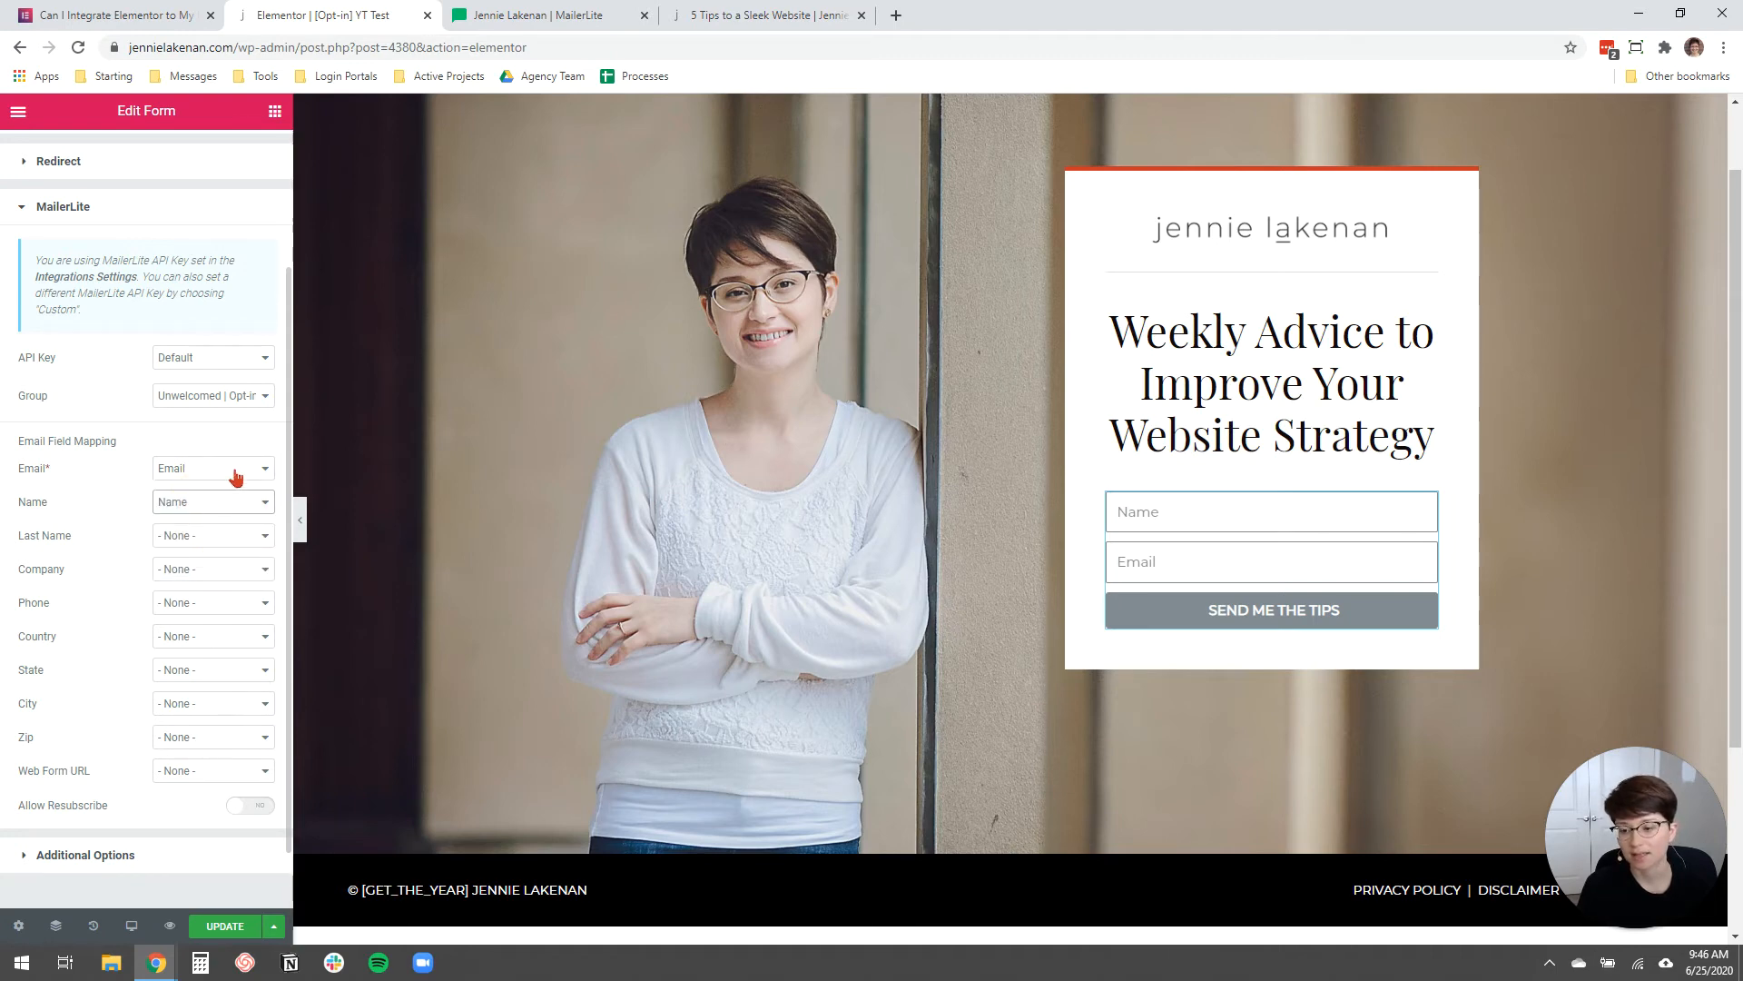
pyautogui.scroll(-3)
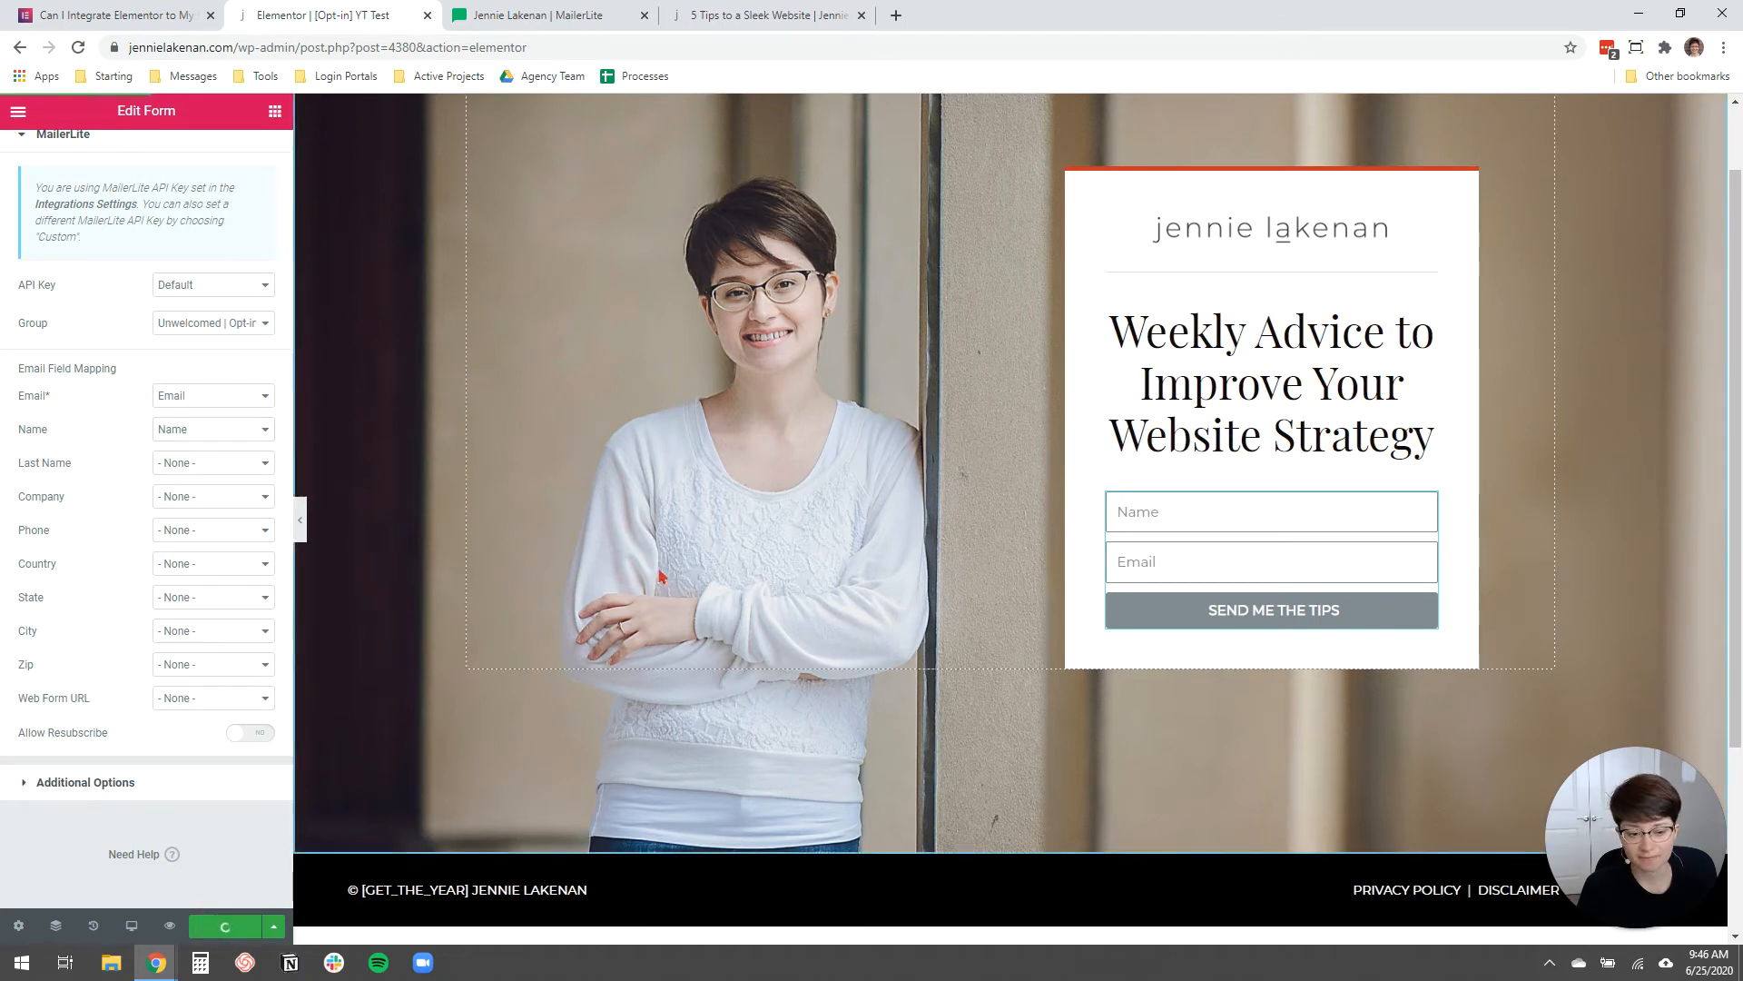
pyautogui.click(64, 133)
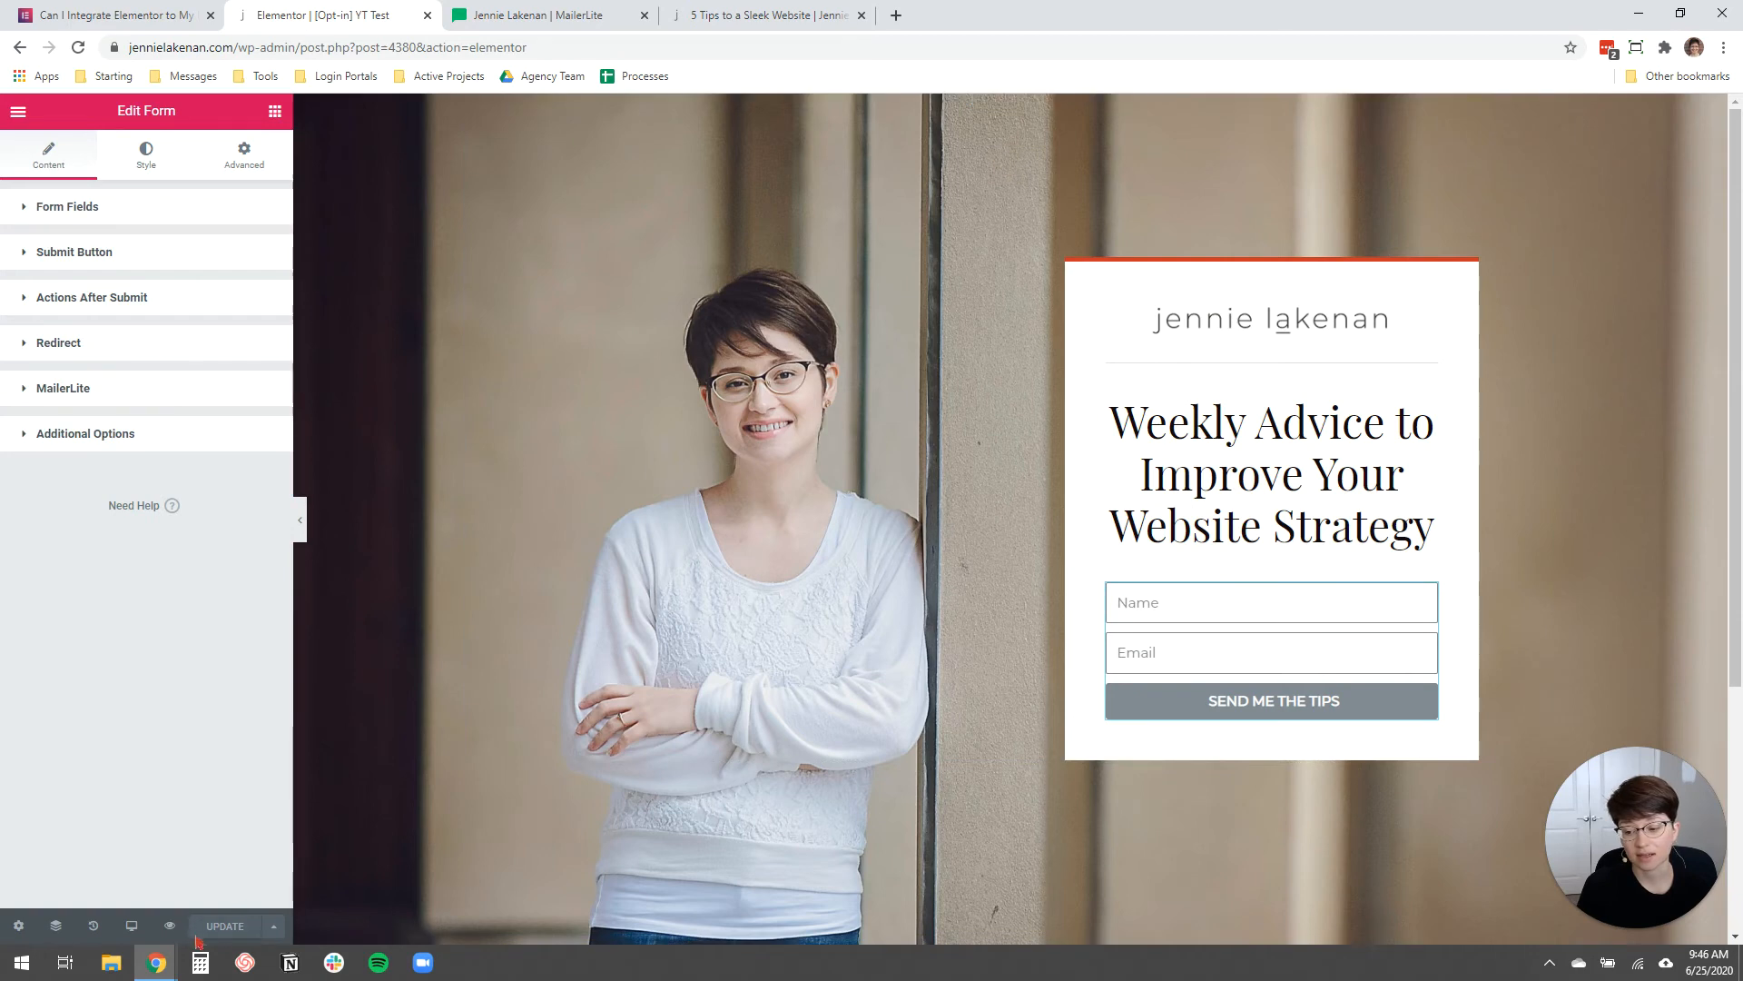
pyautogui.moveTo(170, 925)
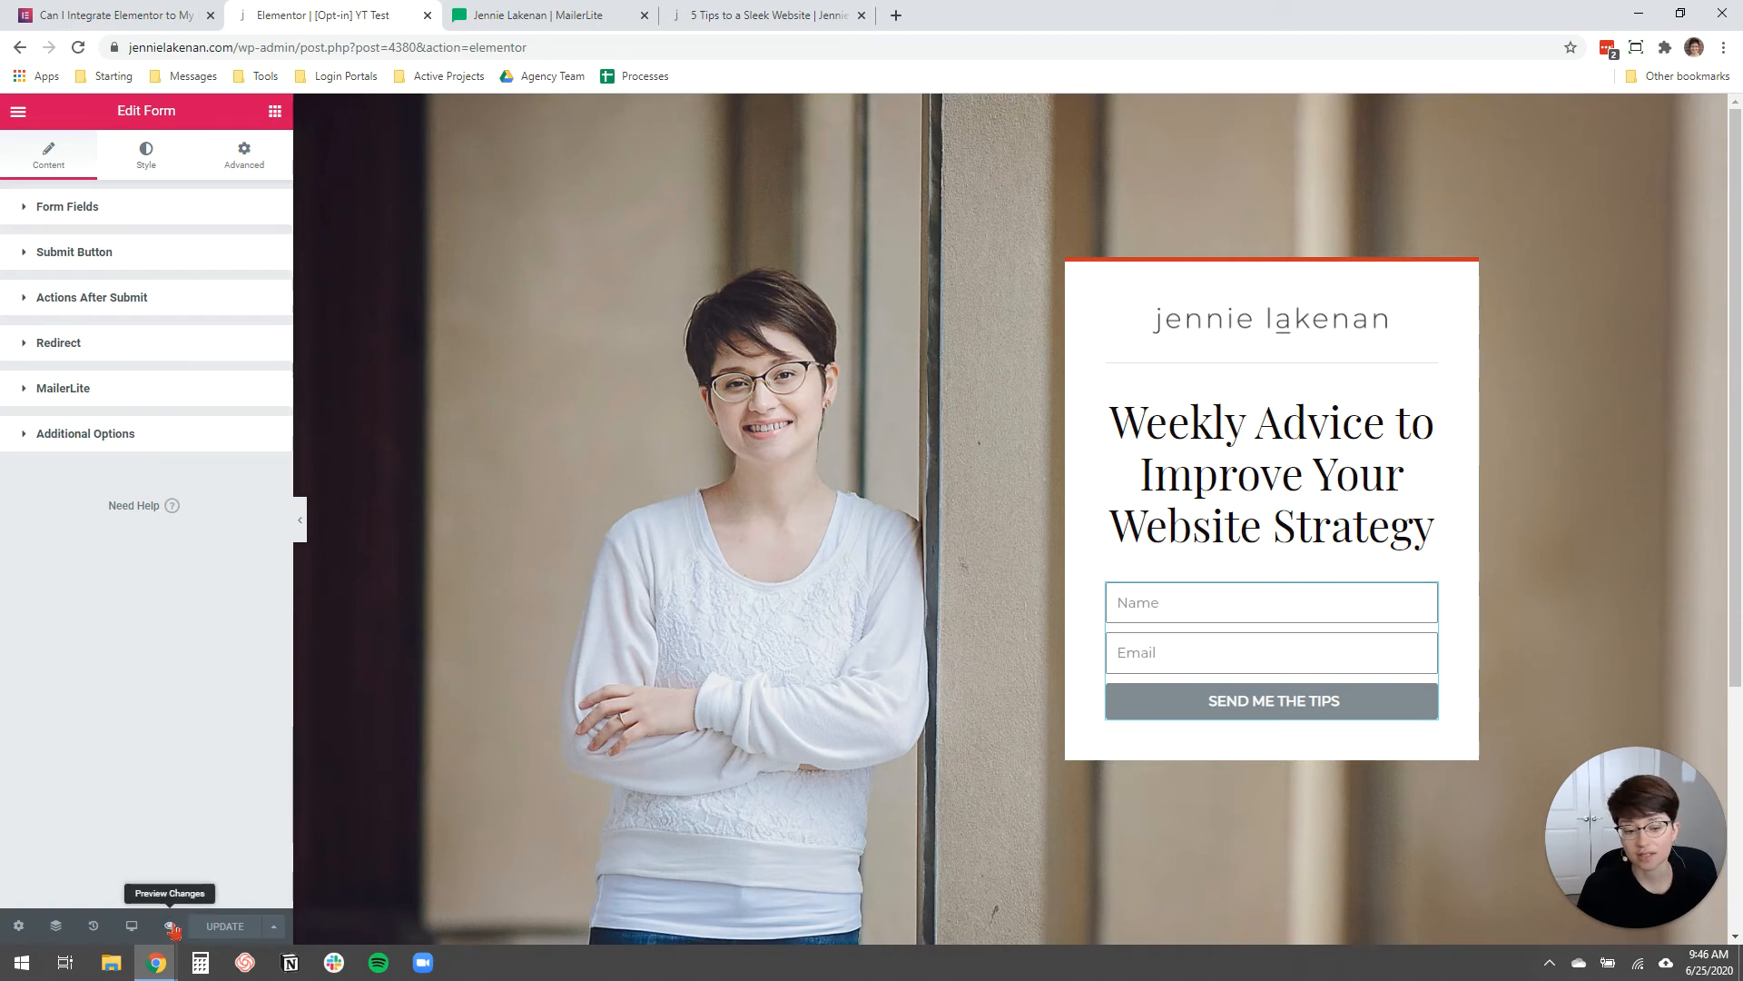
# Preview the updated page, try submitting the empty opt-in form, then open the form's settings.
pyautogui.click(1271, 700)
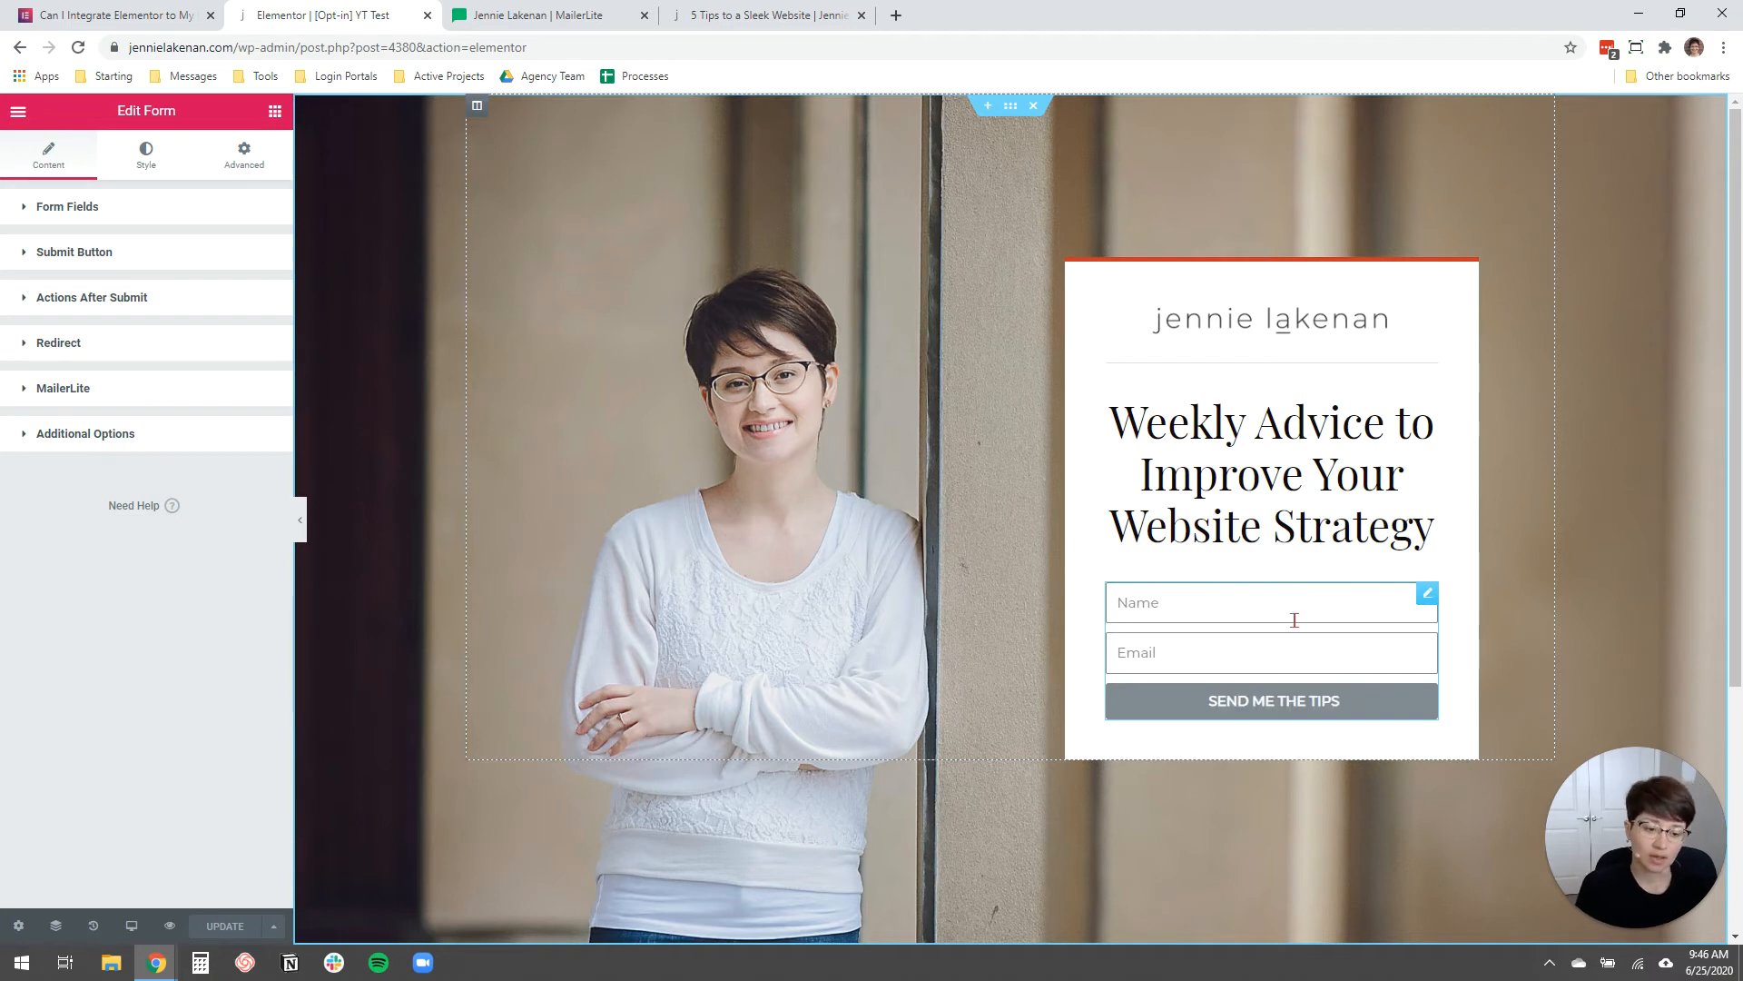
pyautogui.click(1271, 700)
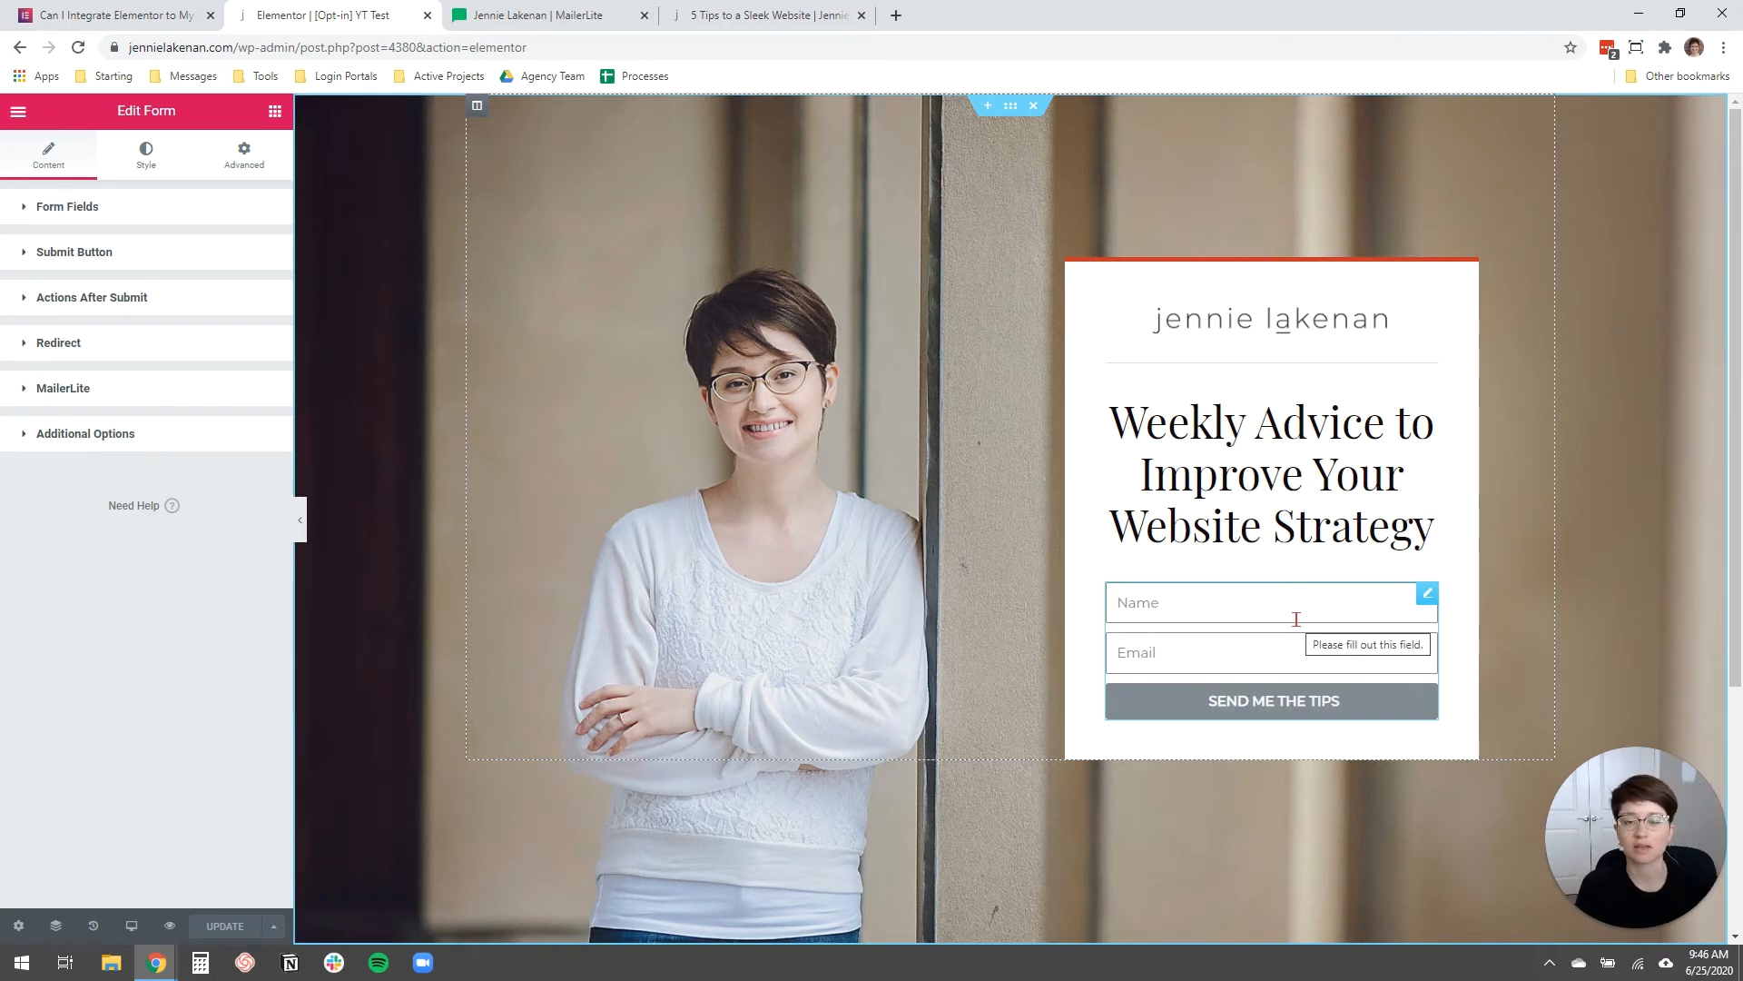
pyautogui.click(1271, 472)
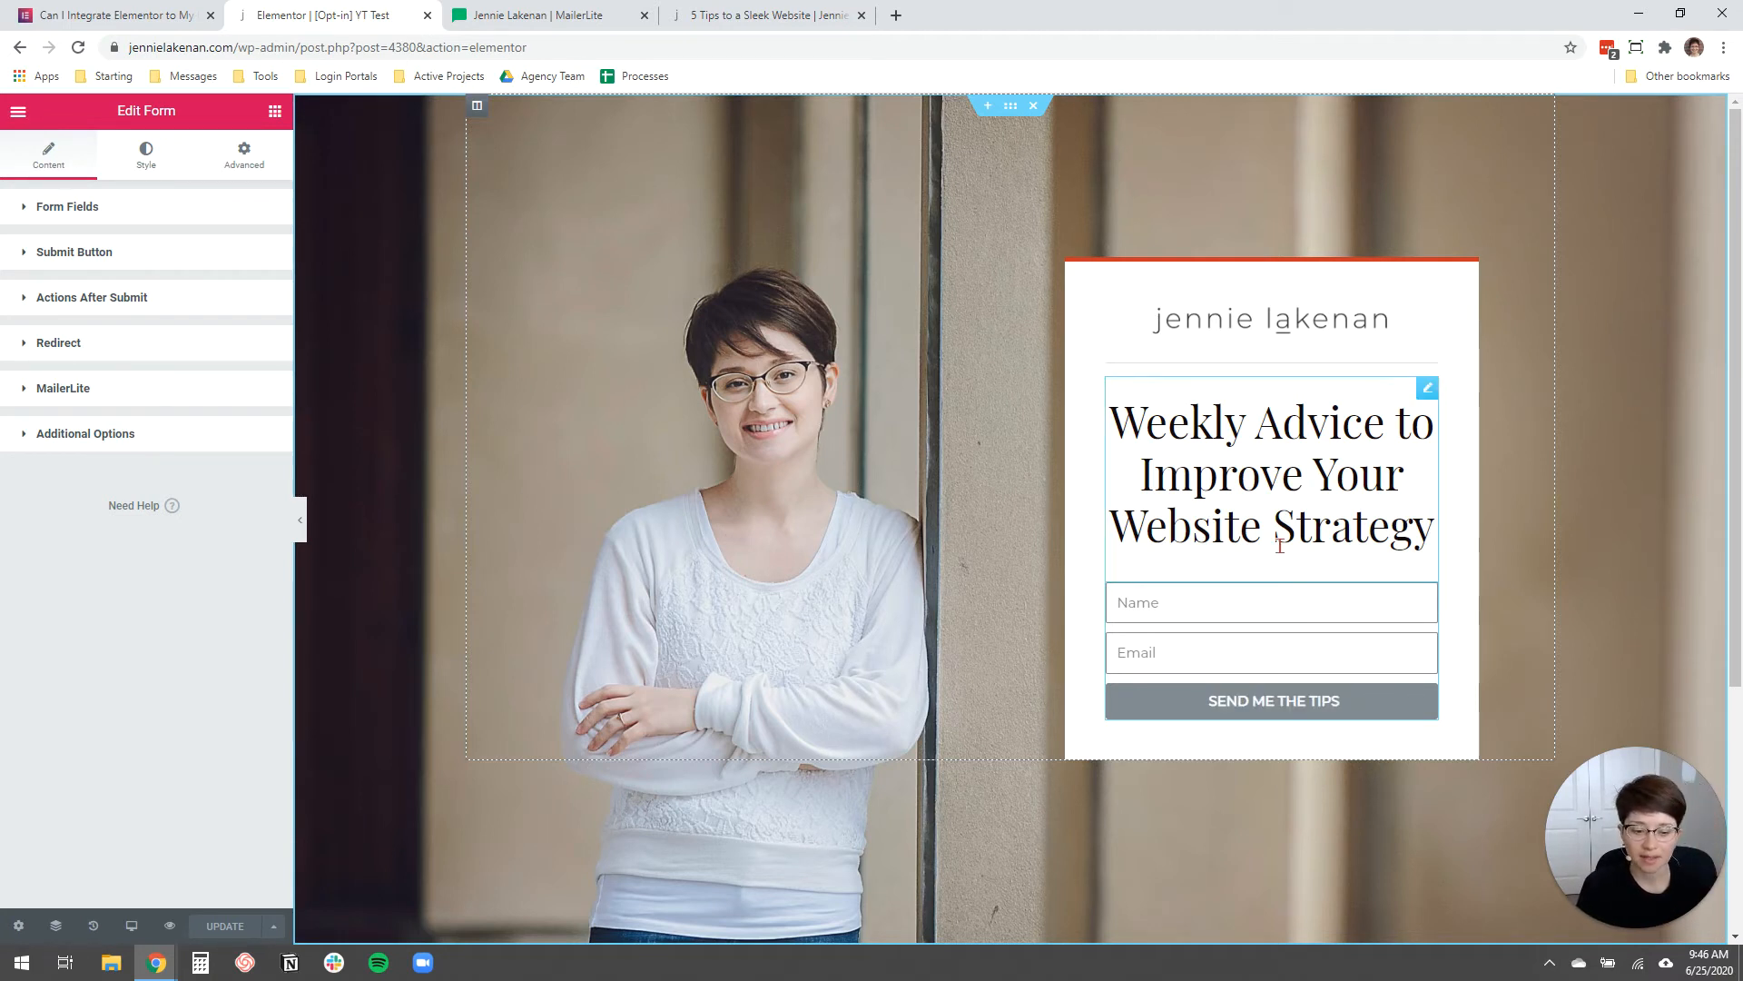
pyautogui.moveTo(1427, 594)
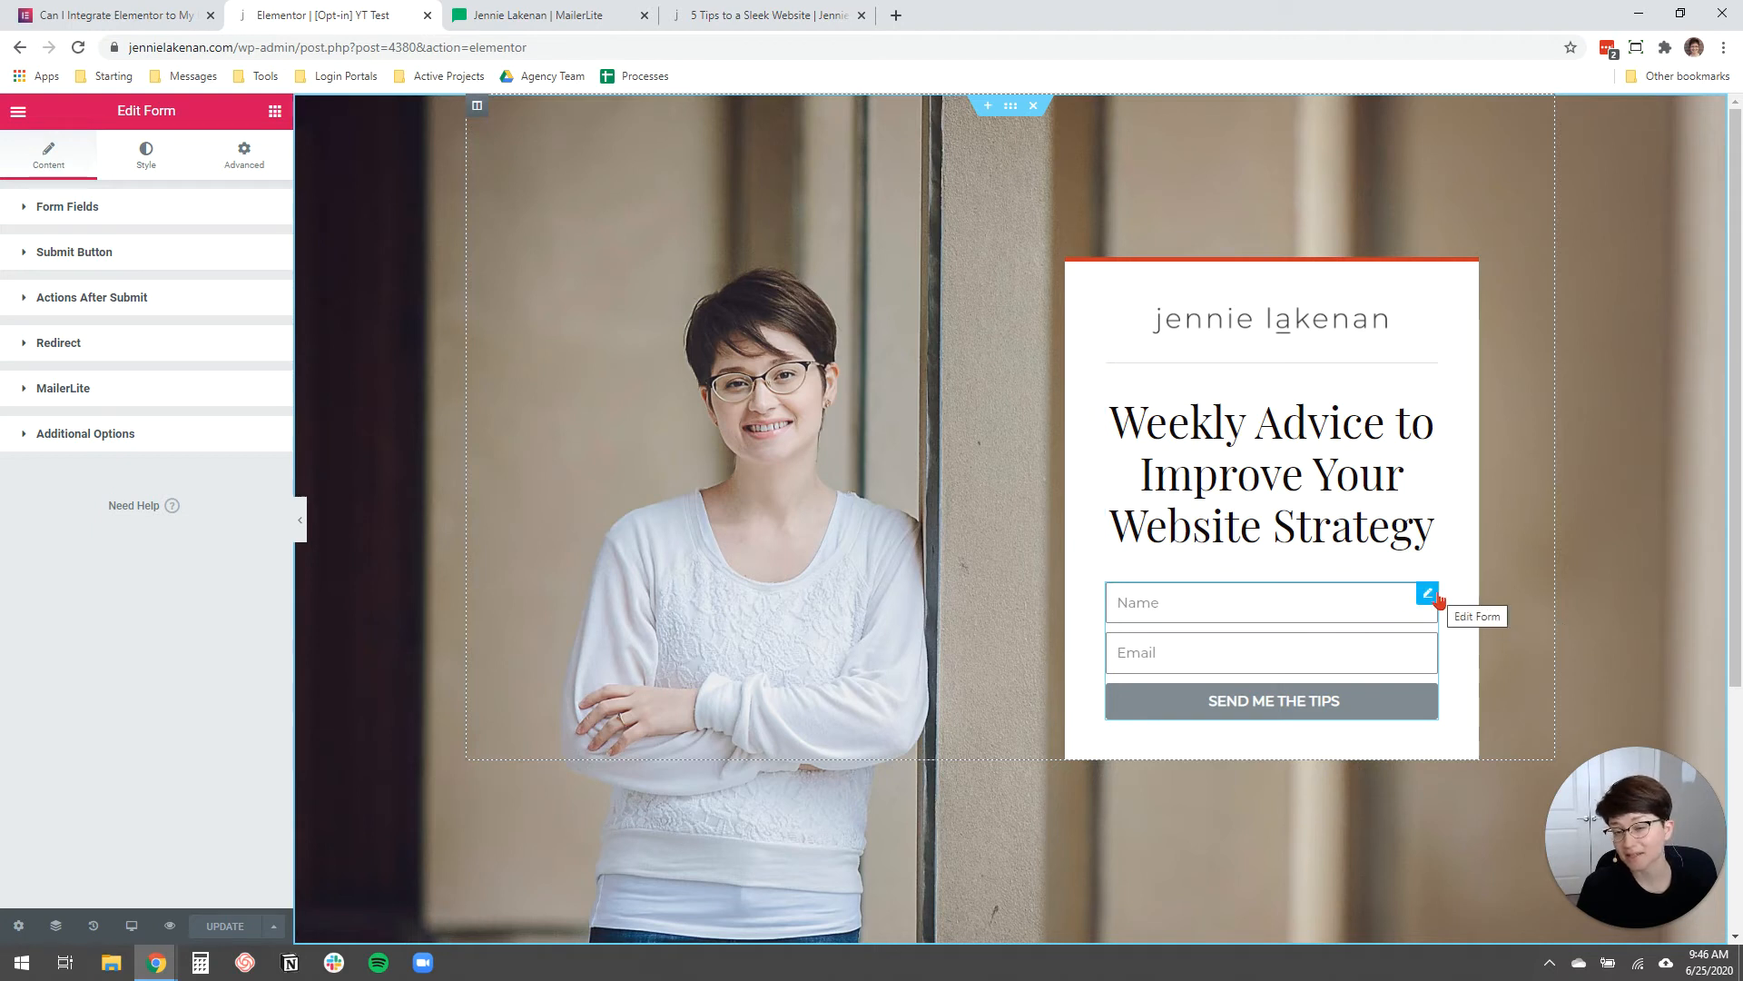
pyautogui.moveTo(514, 369)
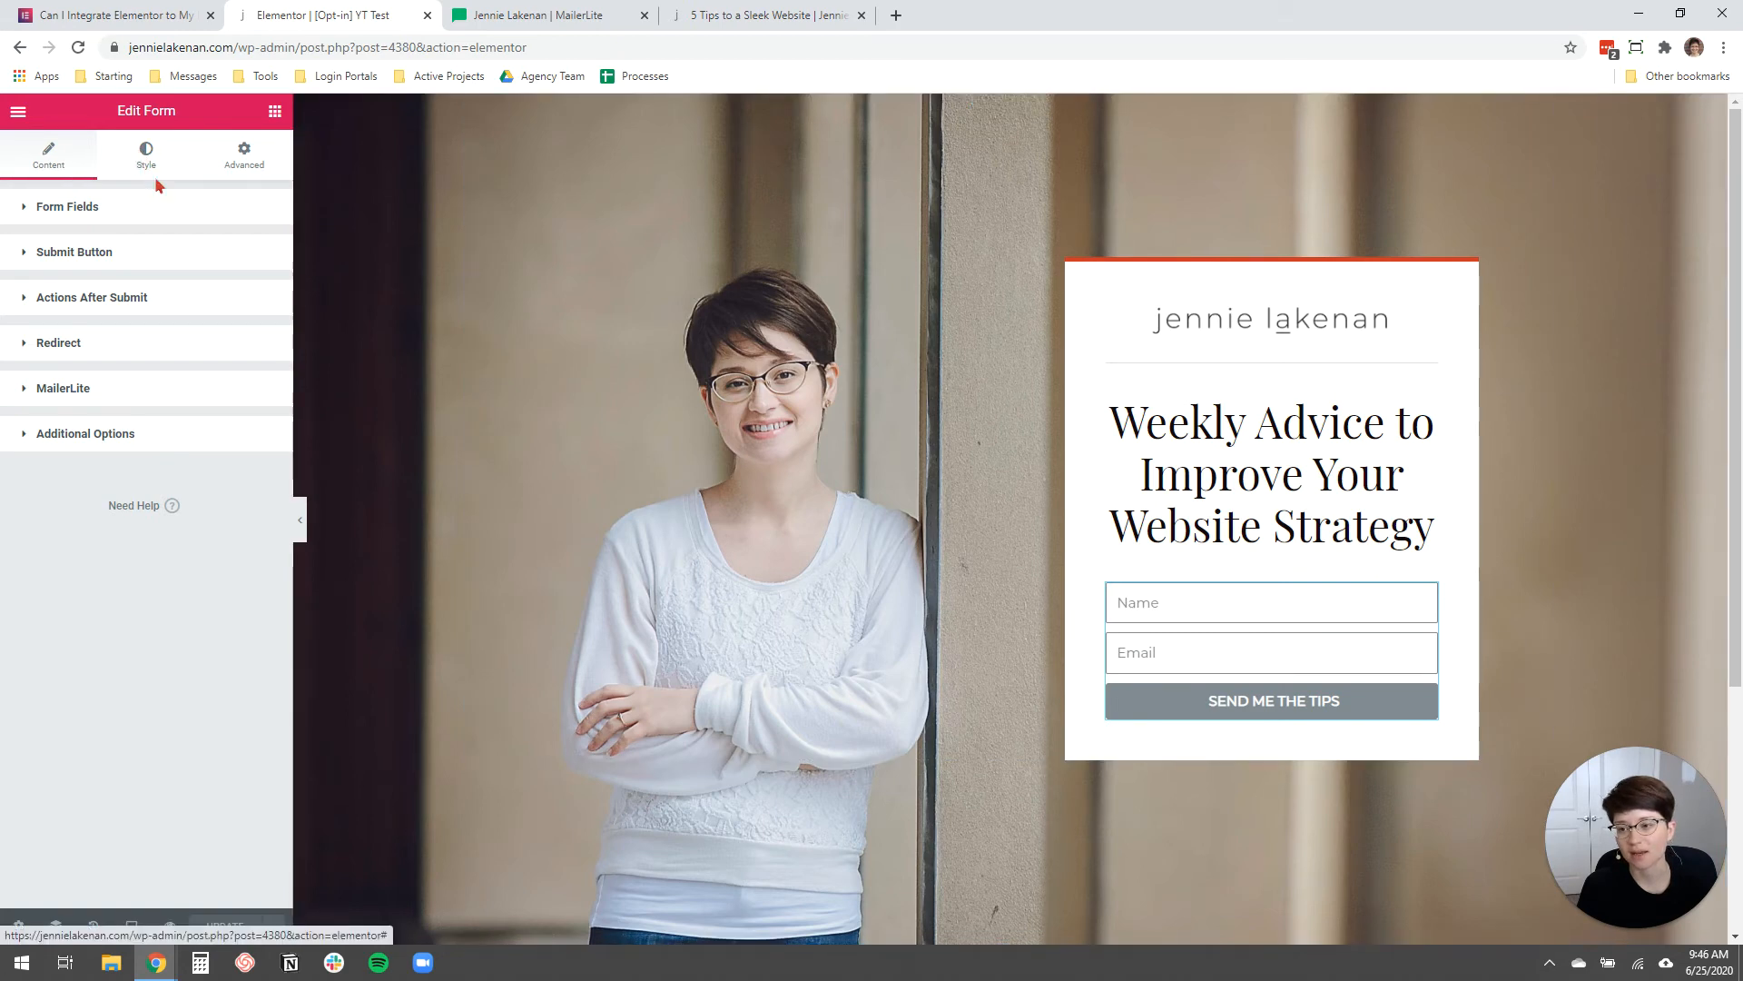
# Show the form's Style settings and expand the Button styling section.
pyautogui.click(145, 153)
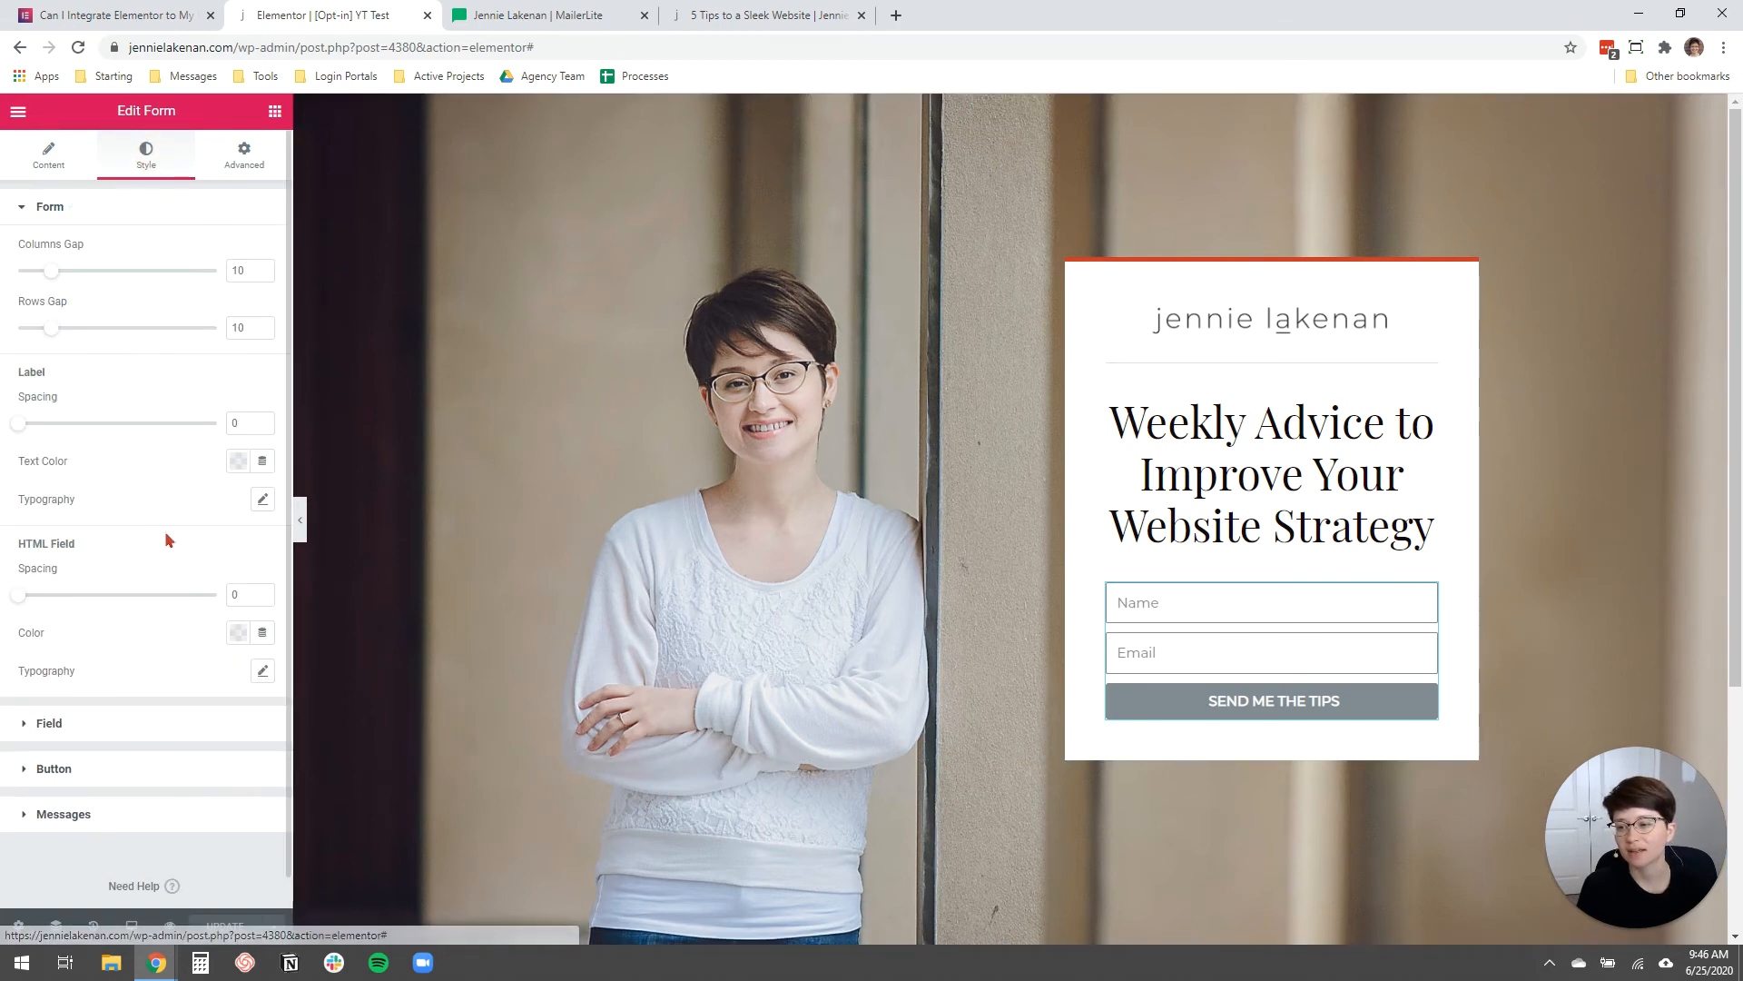
pyautogui.scroll(-3)
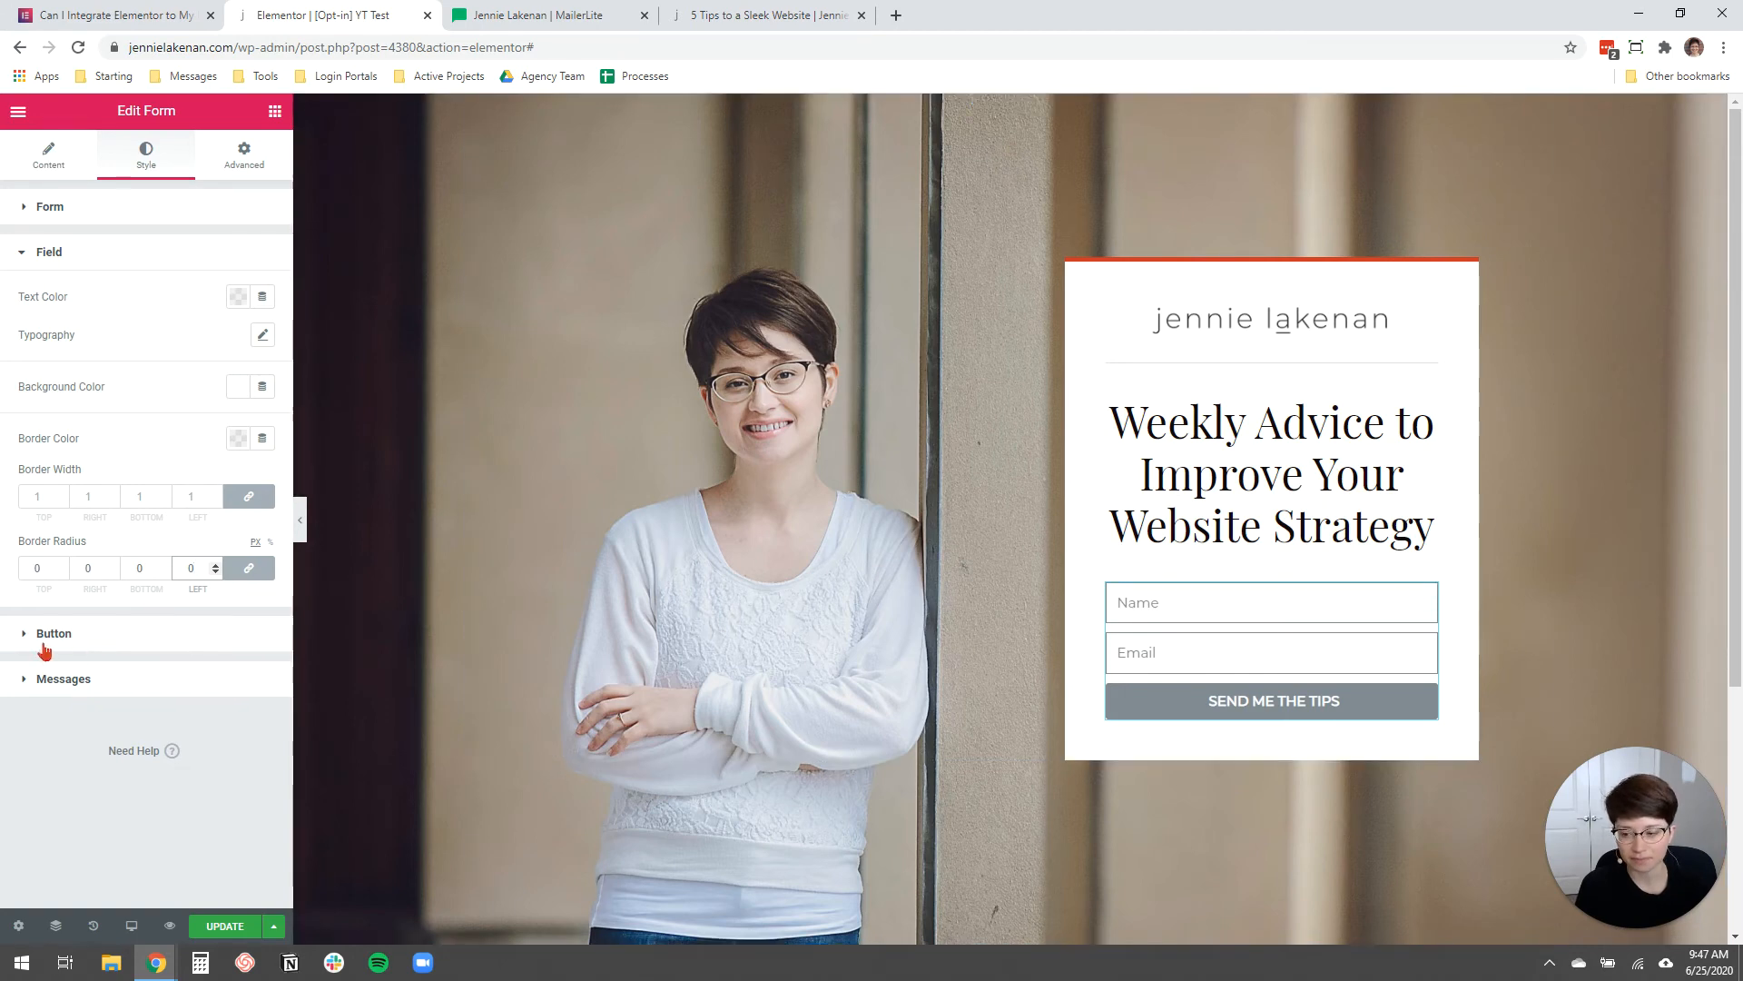
pyautogui.click(53, 633)
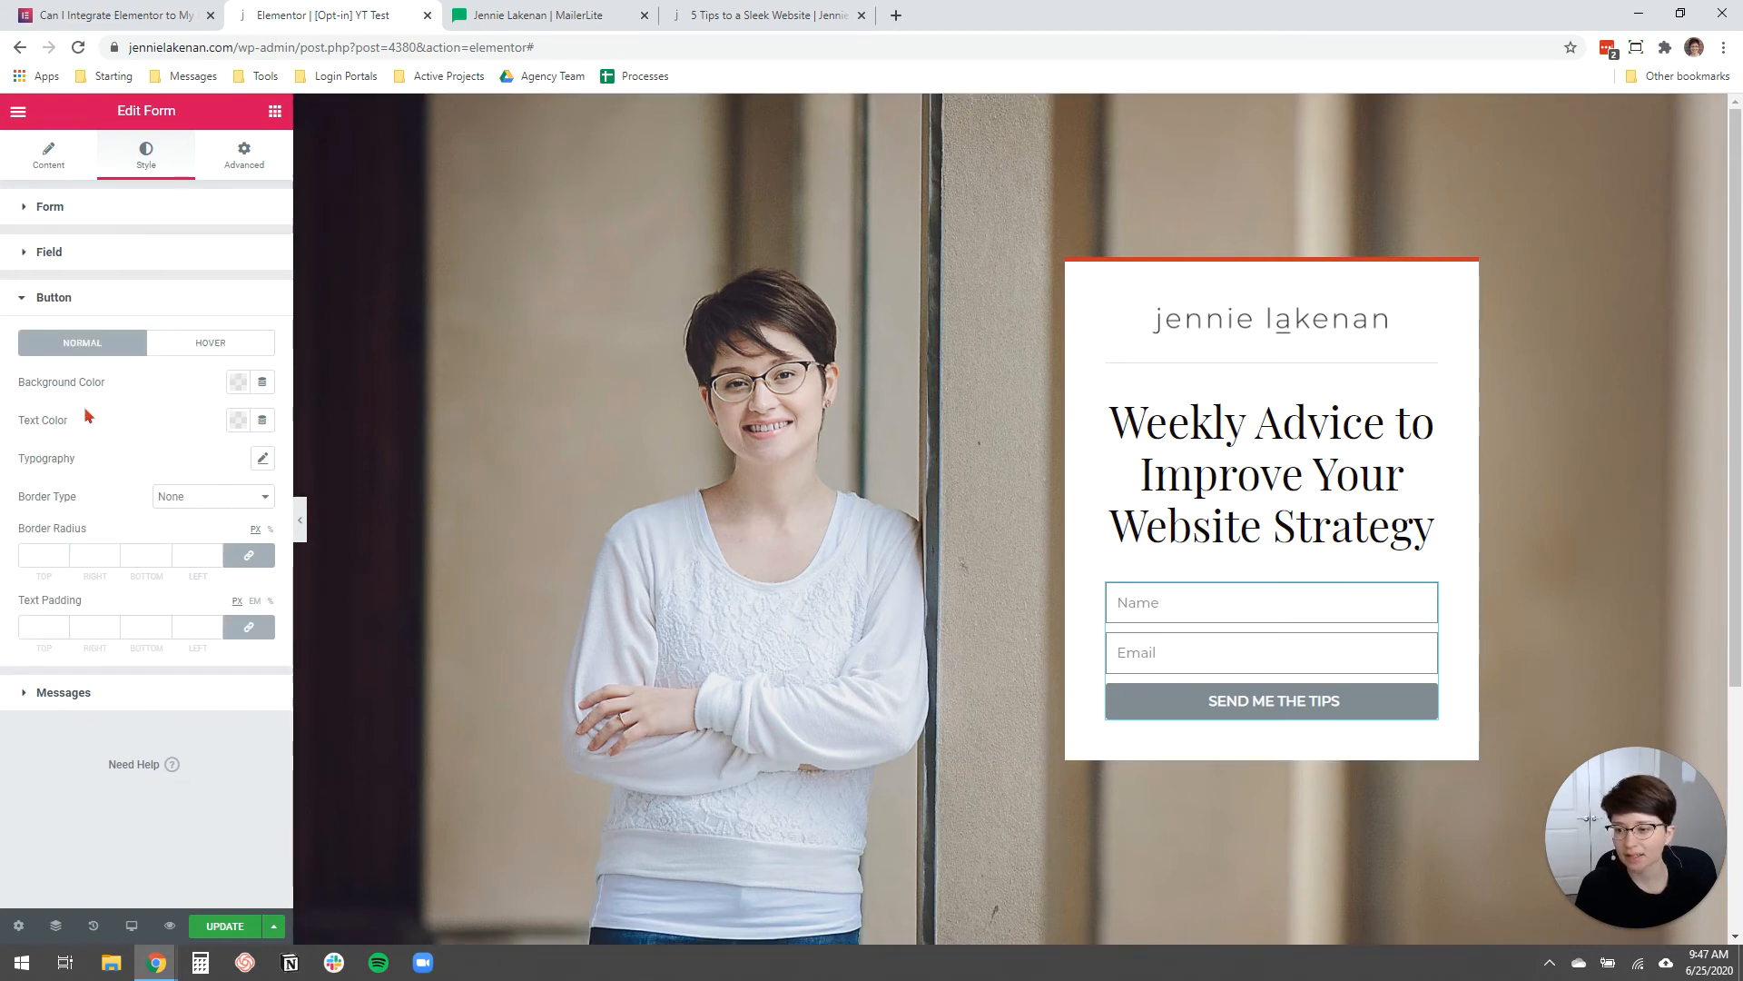
# Give the submit button a red background and 0 border radius.
pyautogui.click(238, 381)
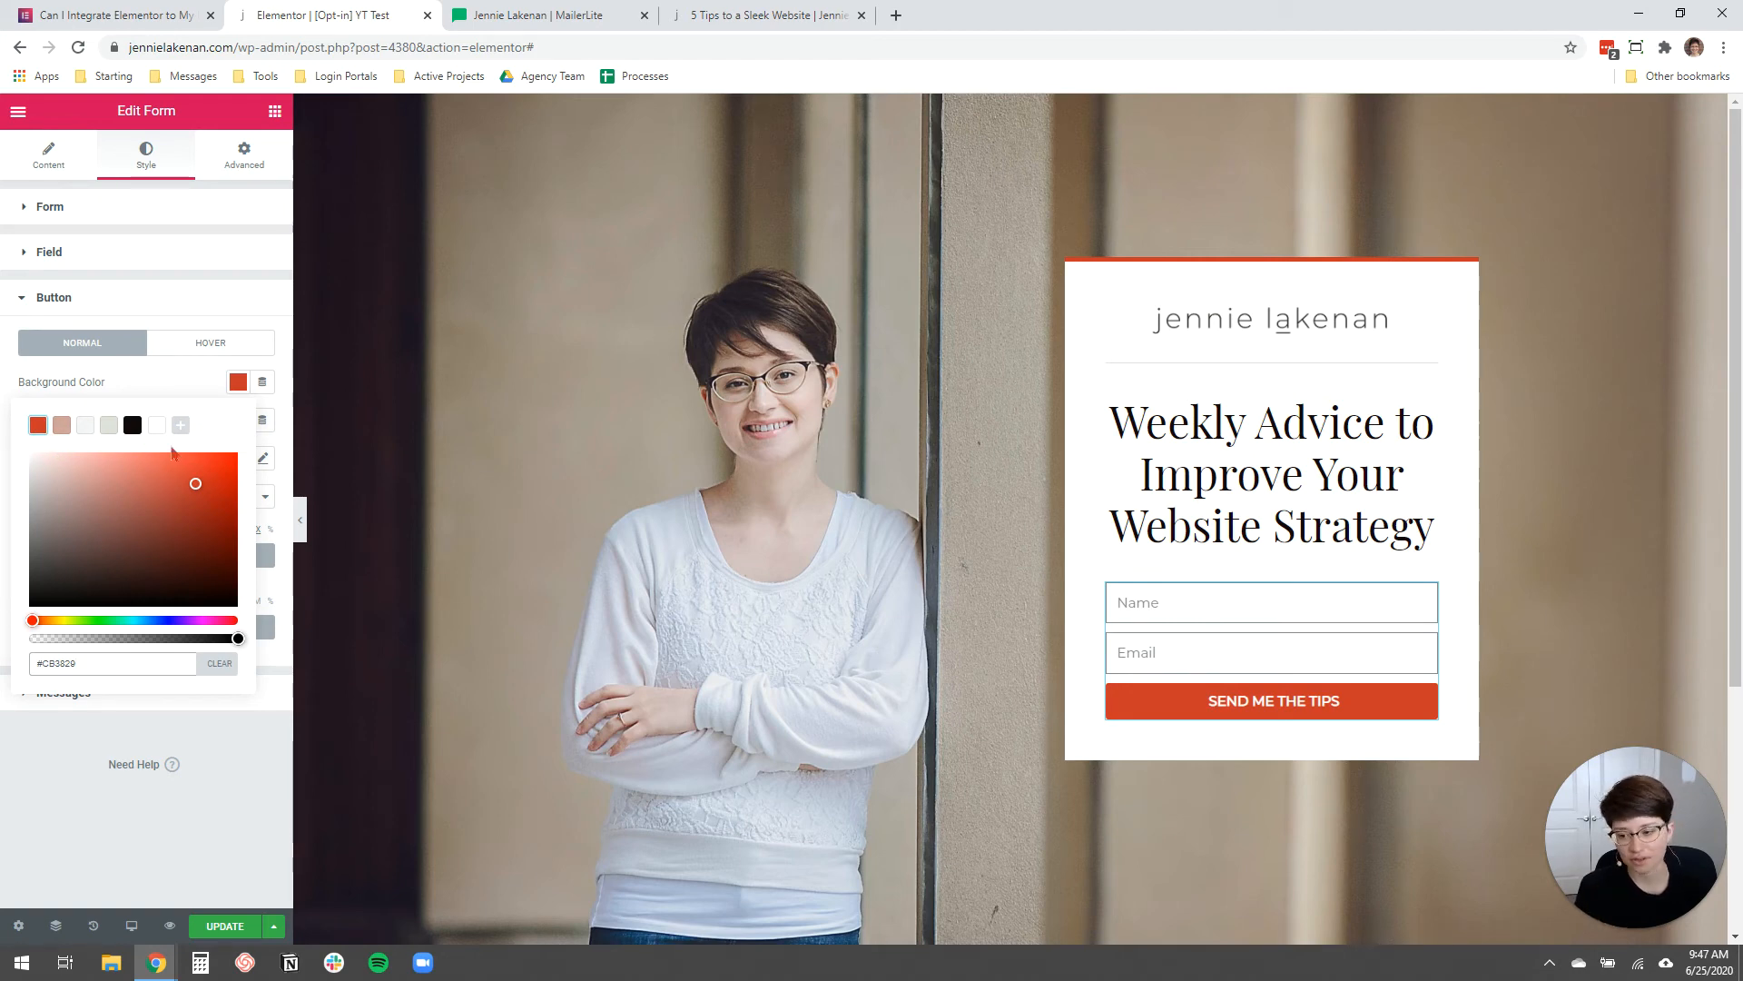
pyautogui.moveTo(89, 687)
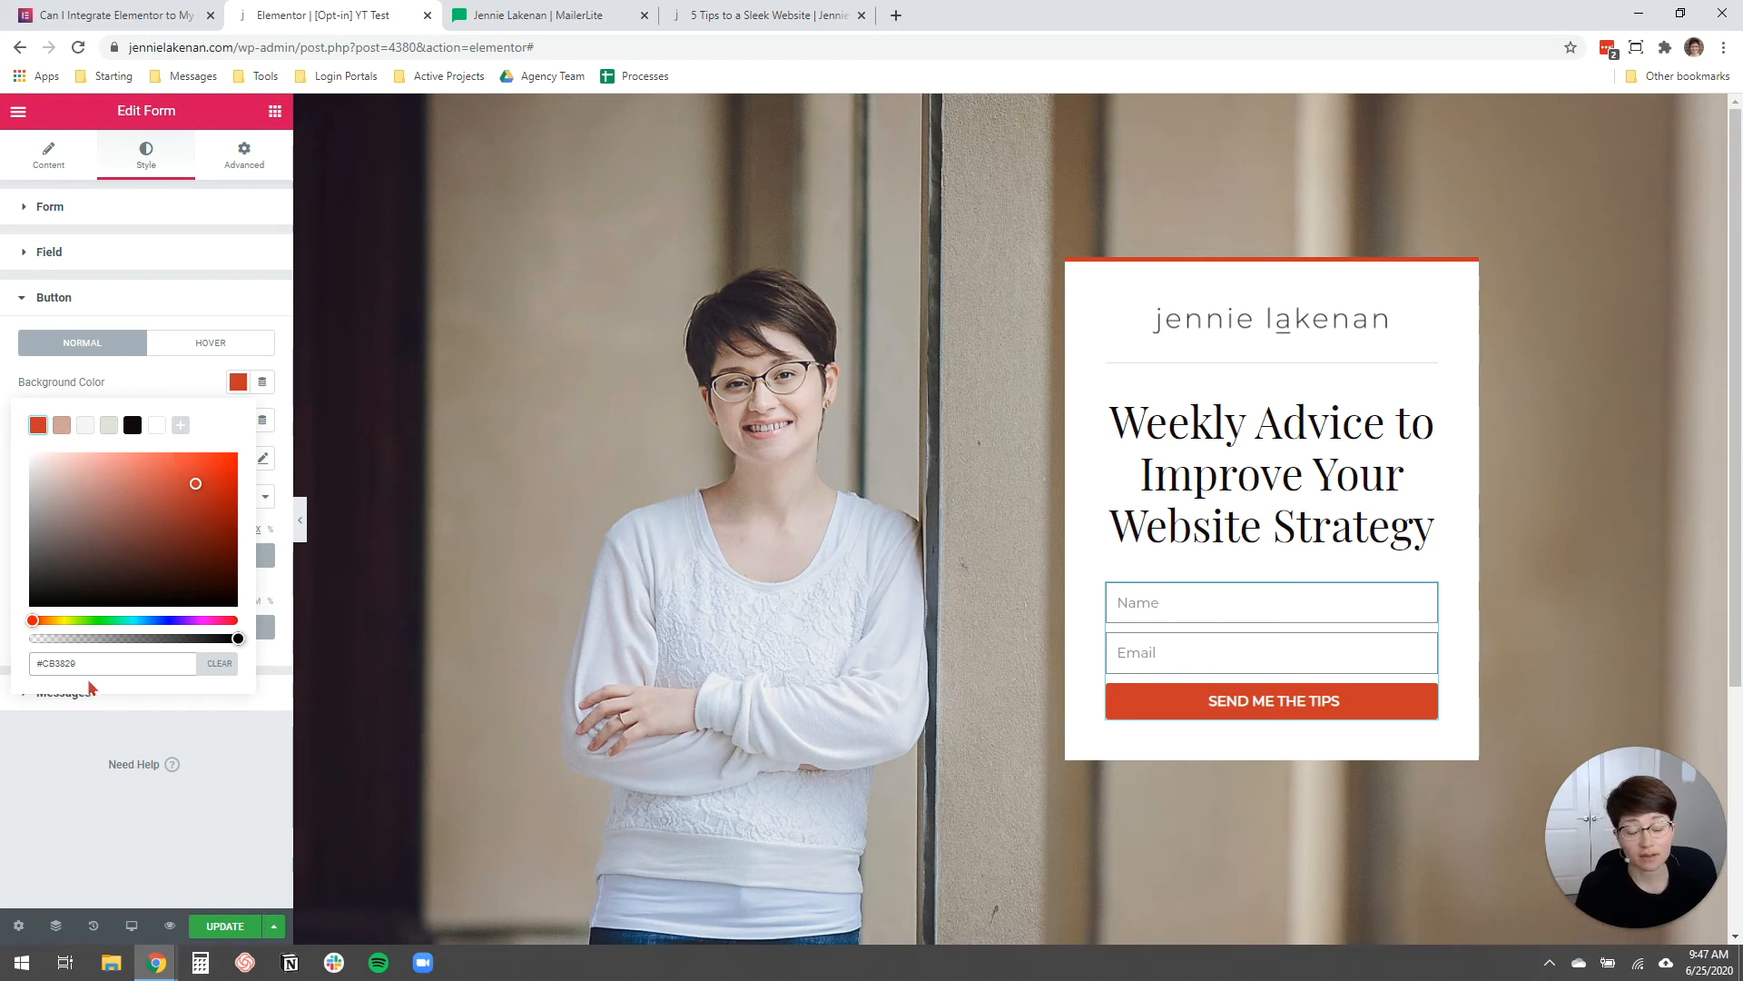
pyautogui.click(111, 663)
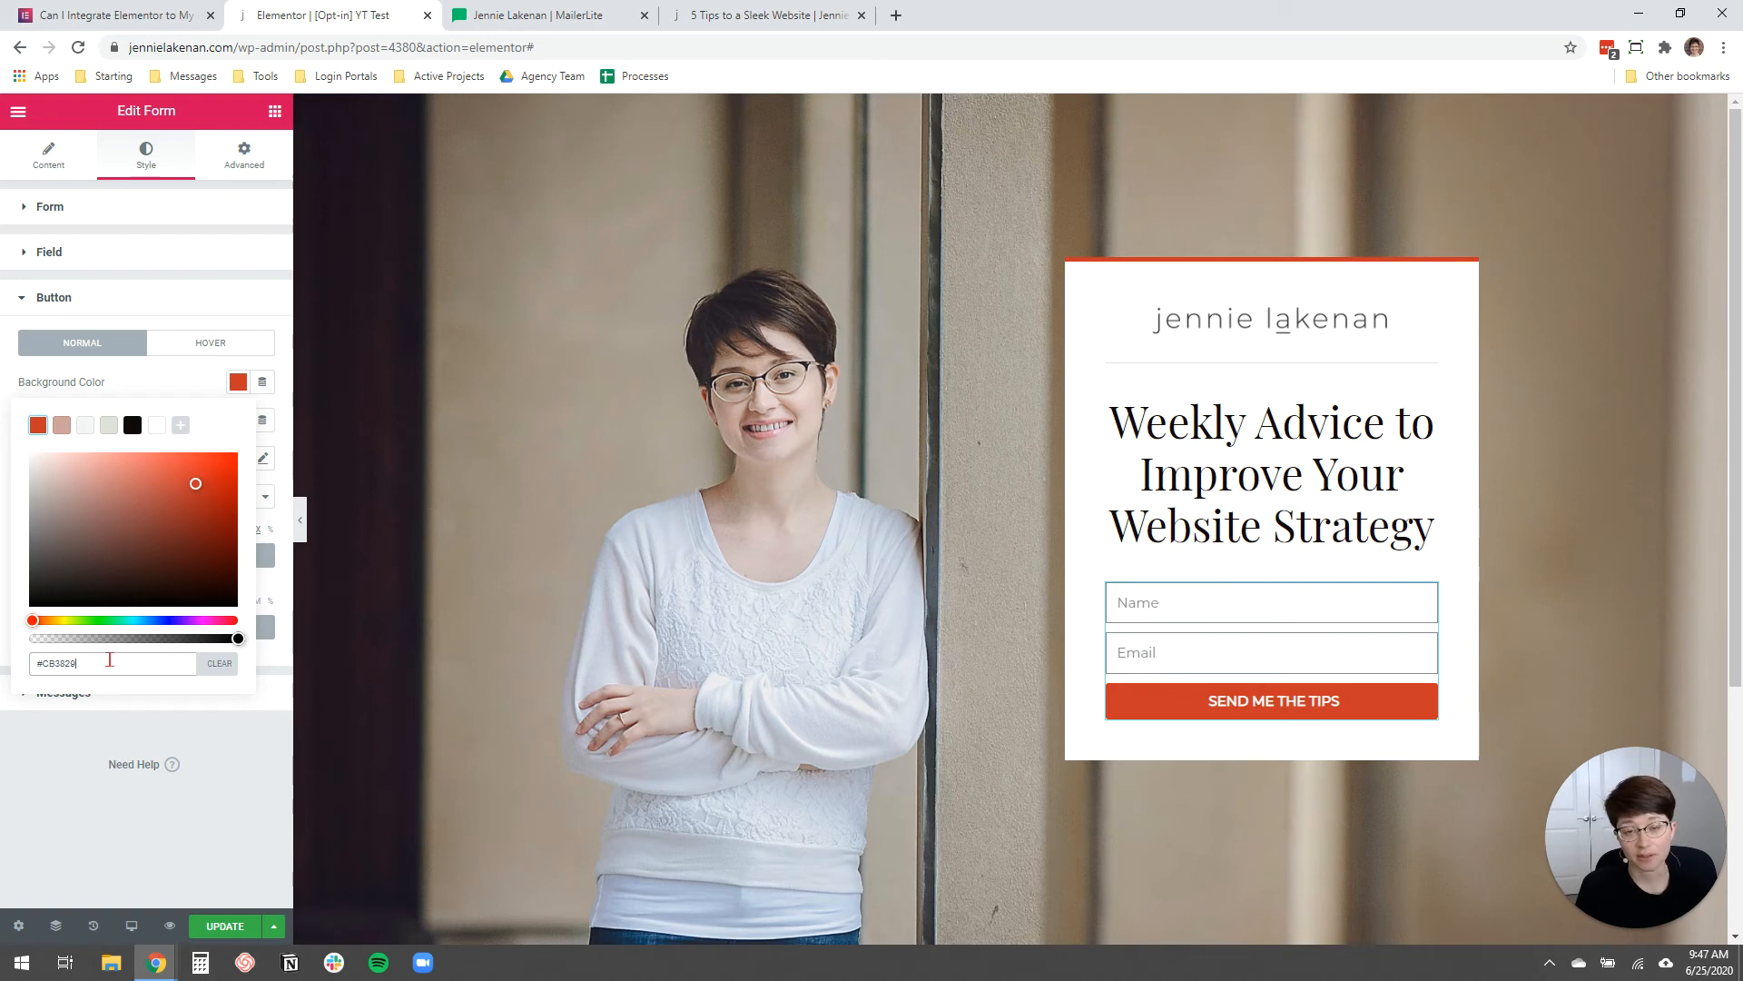
pyautogui.tripleClick(110, 662)
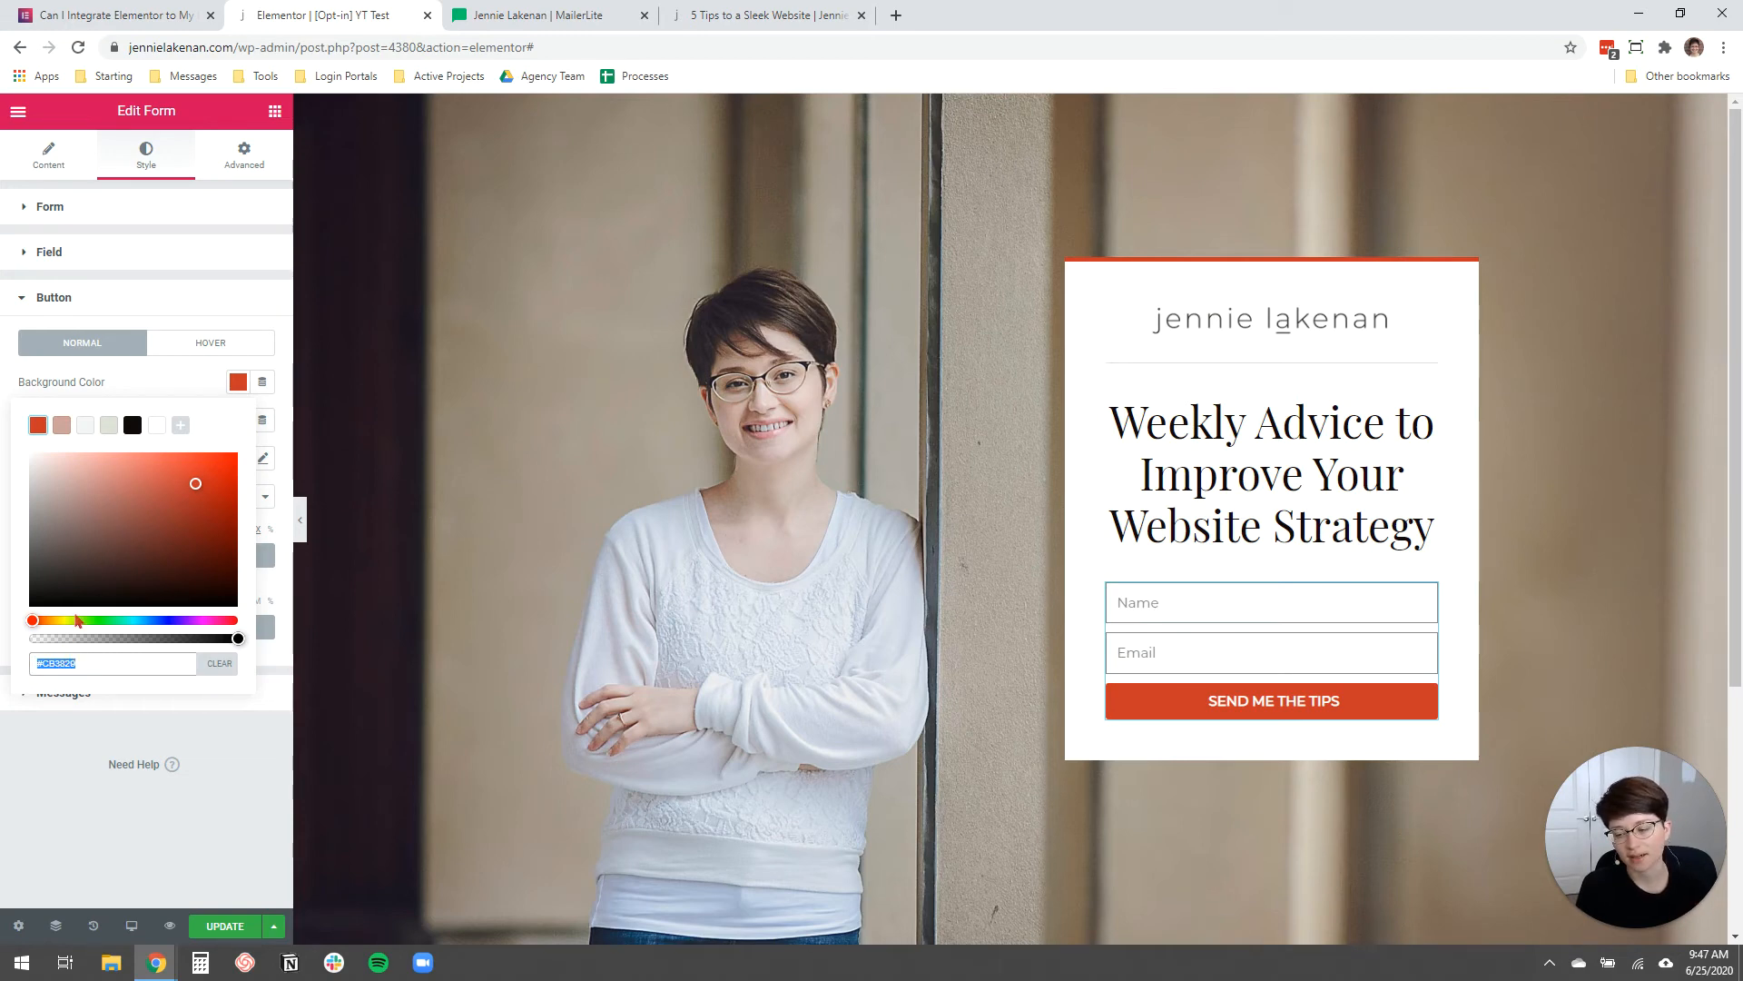
pyautogui.click(136, 407)
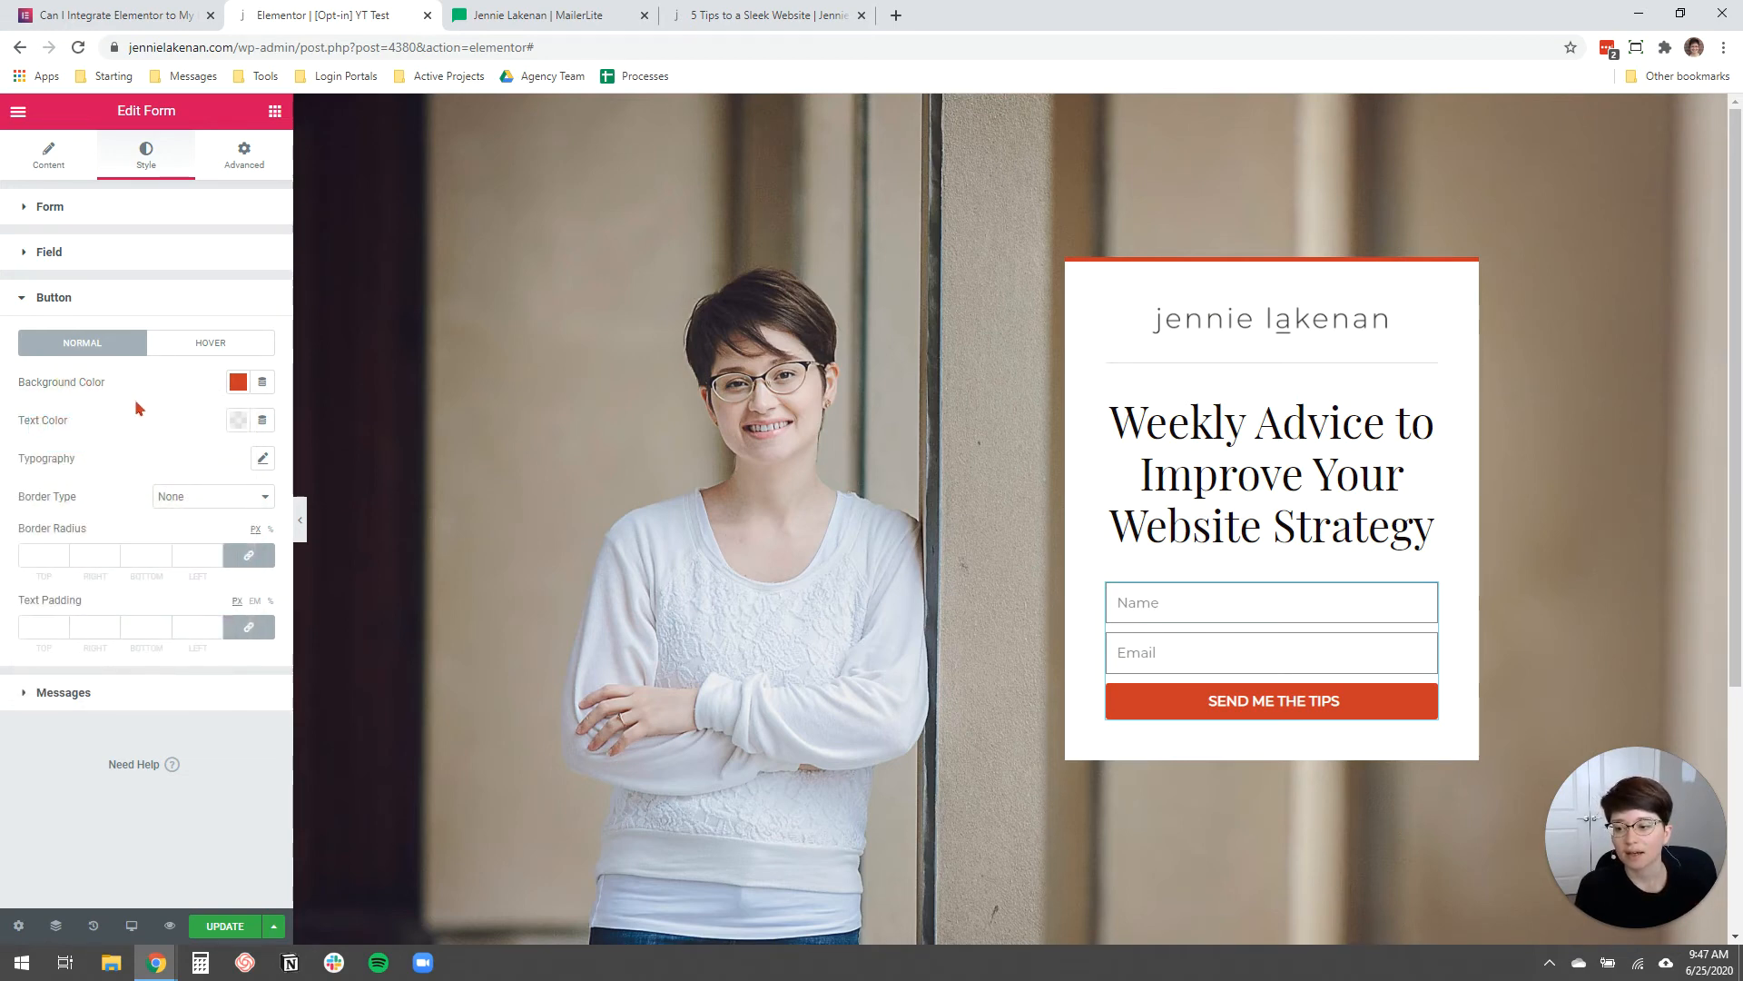
pyautogui.click(197, 554)
pyautogui.write('0')
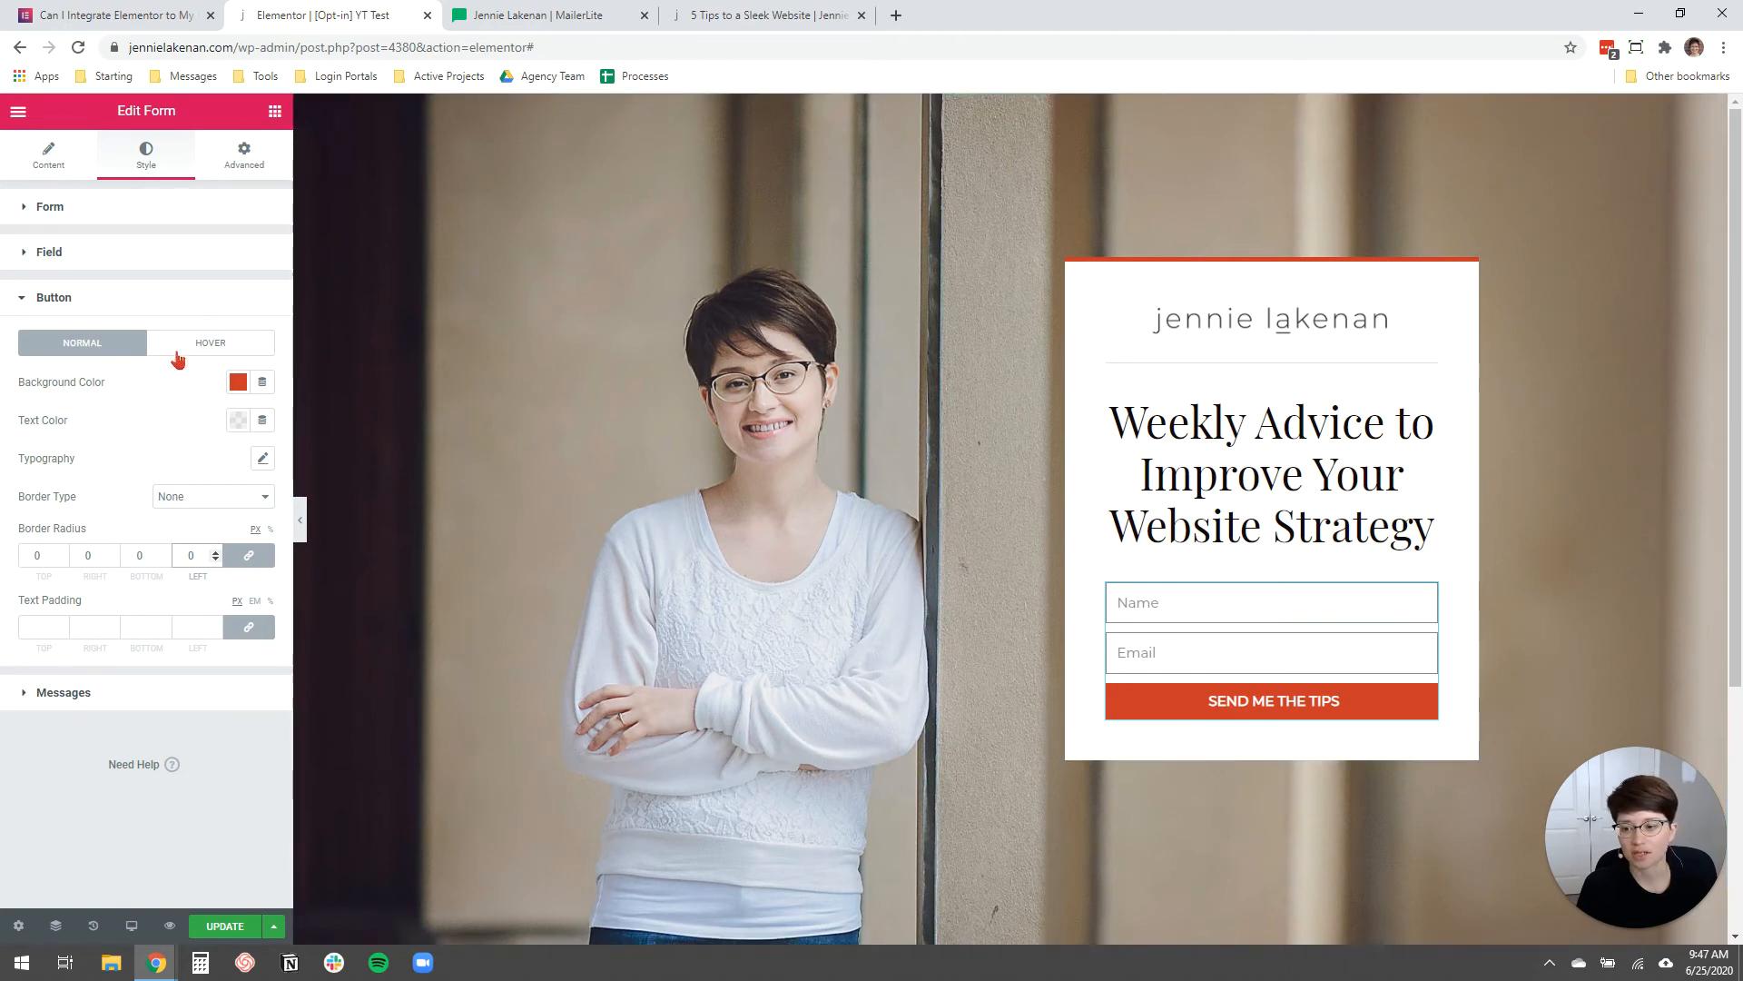
pyautogui.click(210, 343)
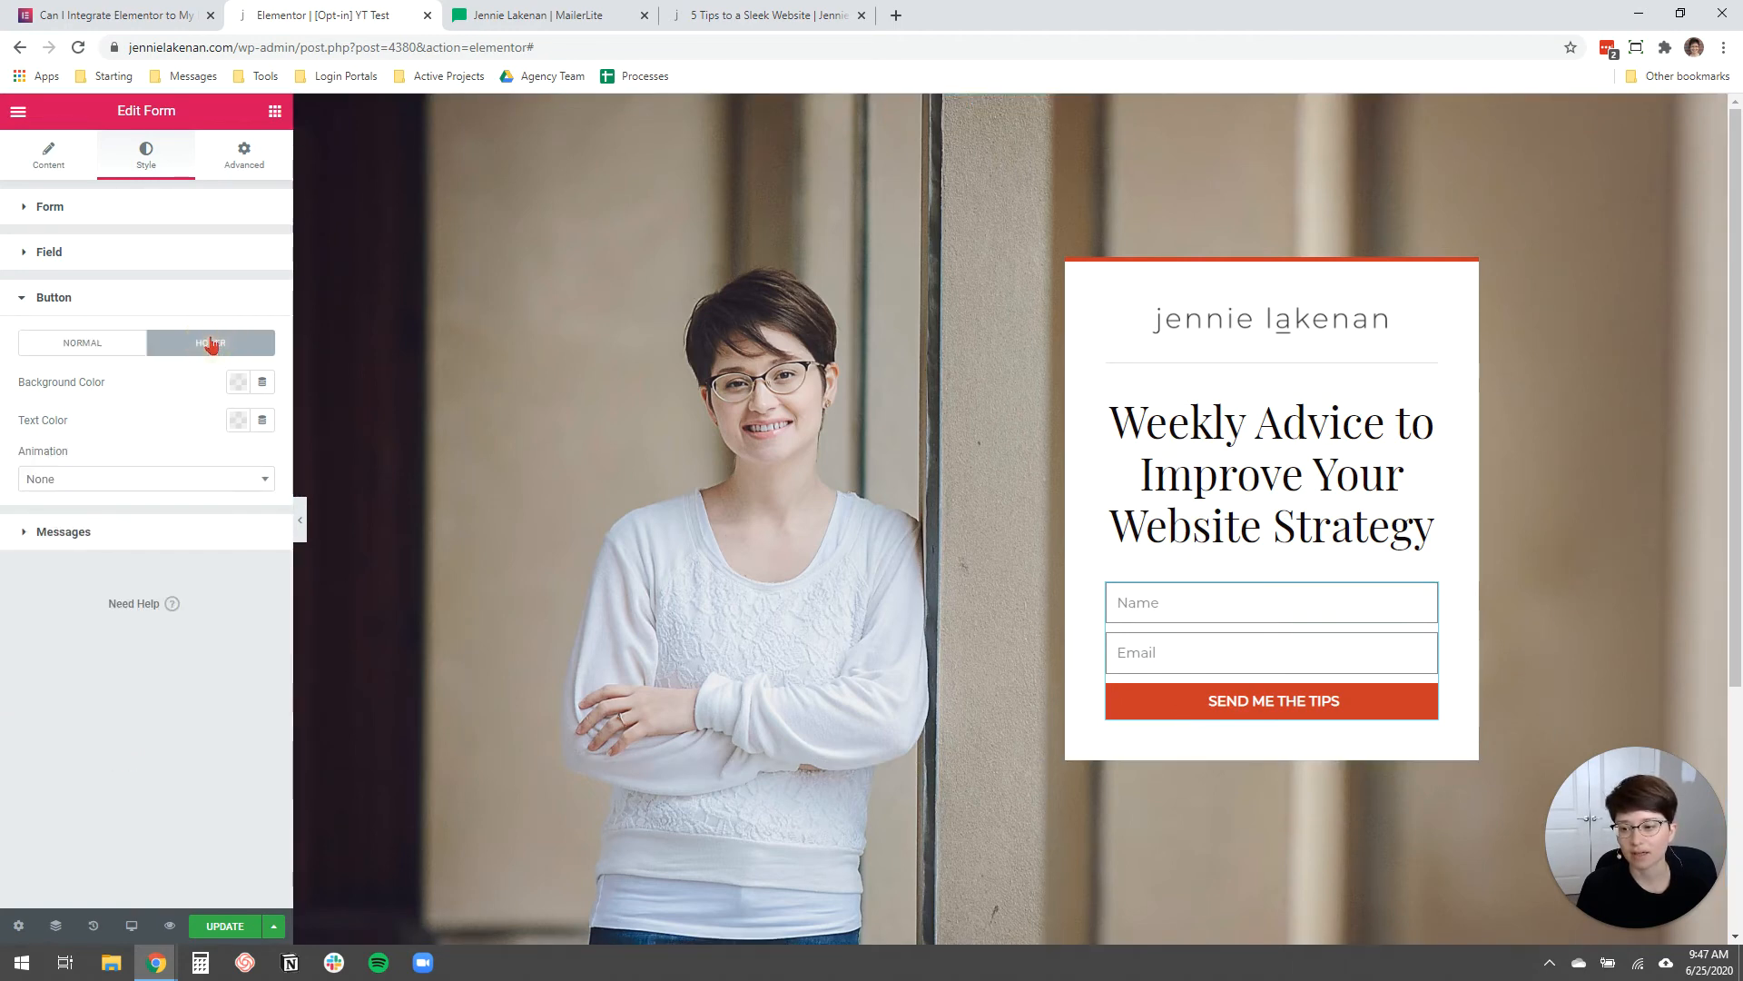
# Set the button's hover background colour to black and update the page.
pyautogui.click(238, 382)
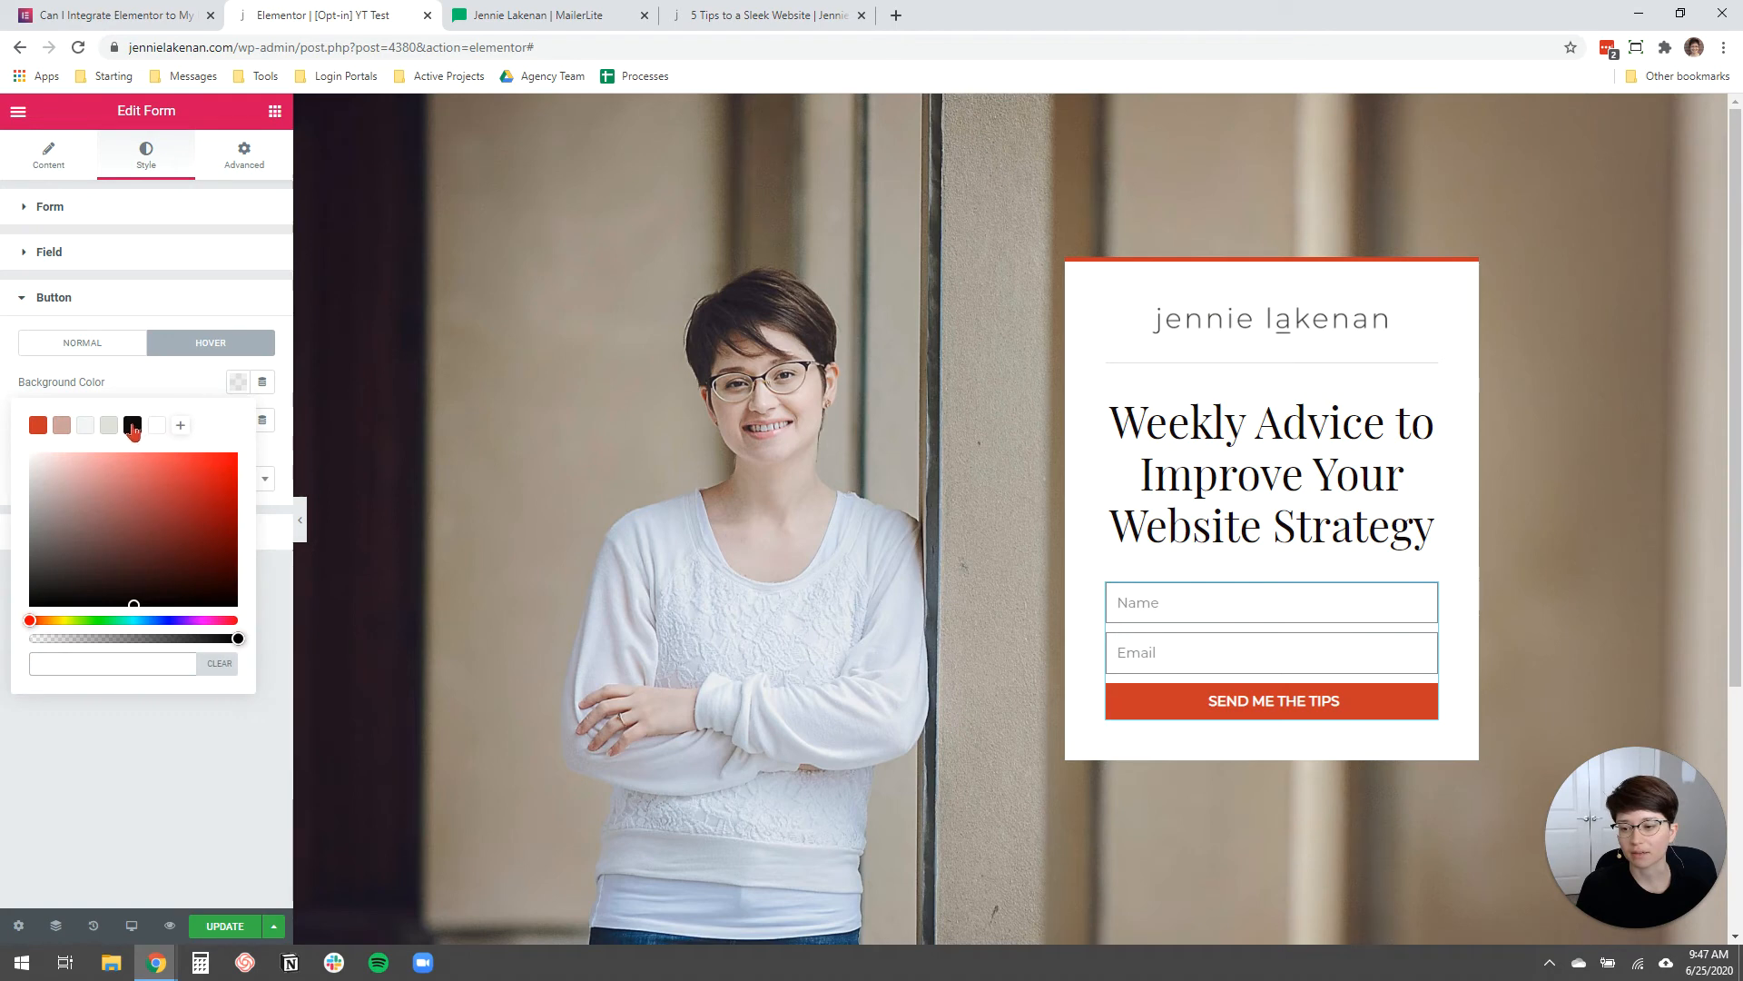
pyautogui.click(133, 426)
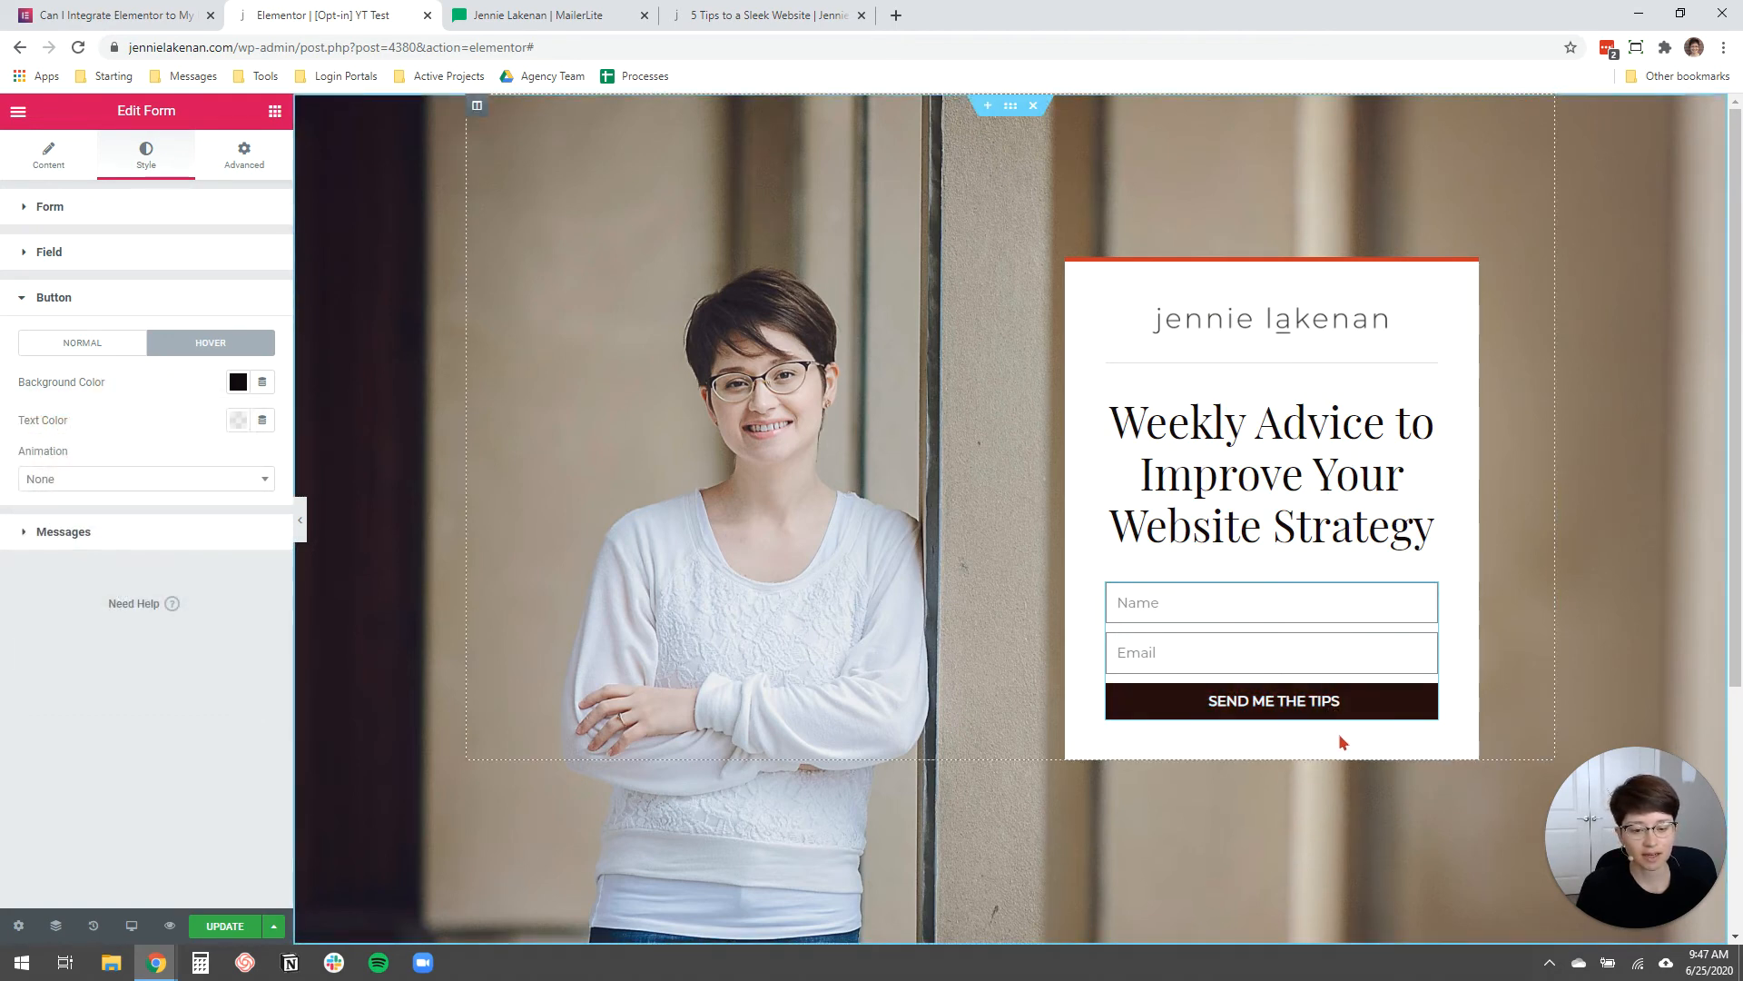
pyautogui.click(81, 342)
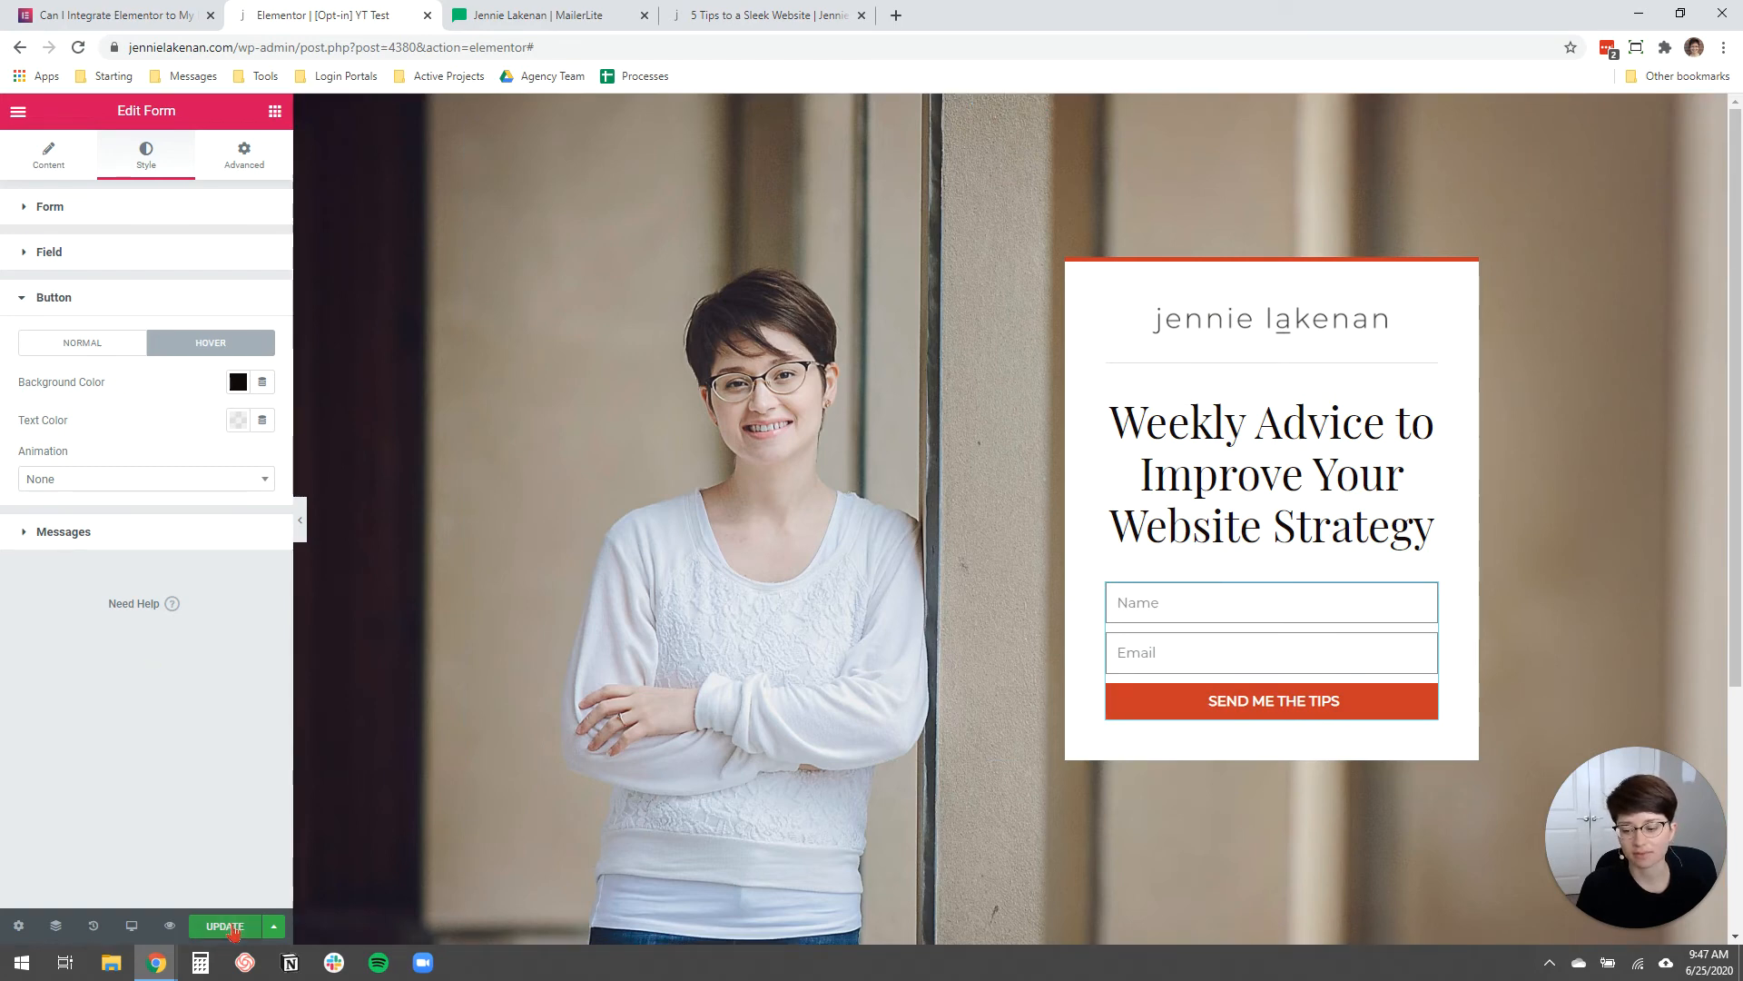
pyautogui.click(223, 926)
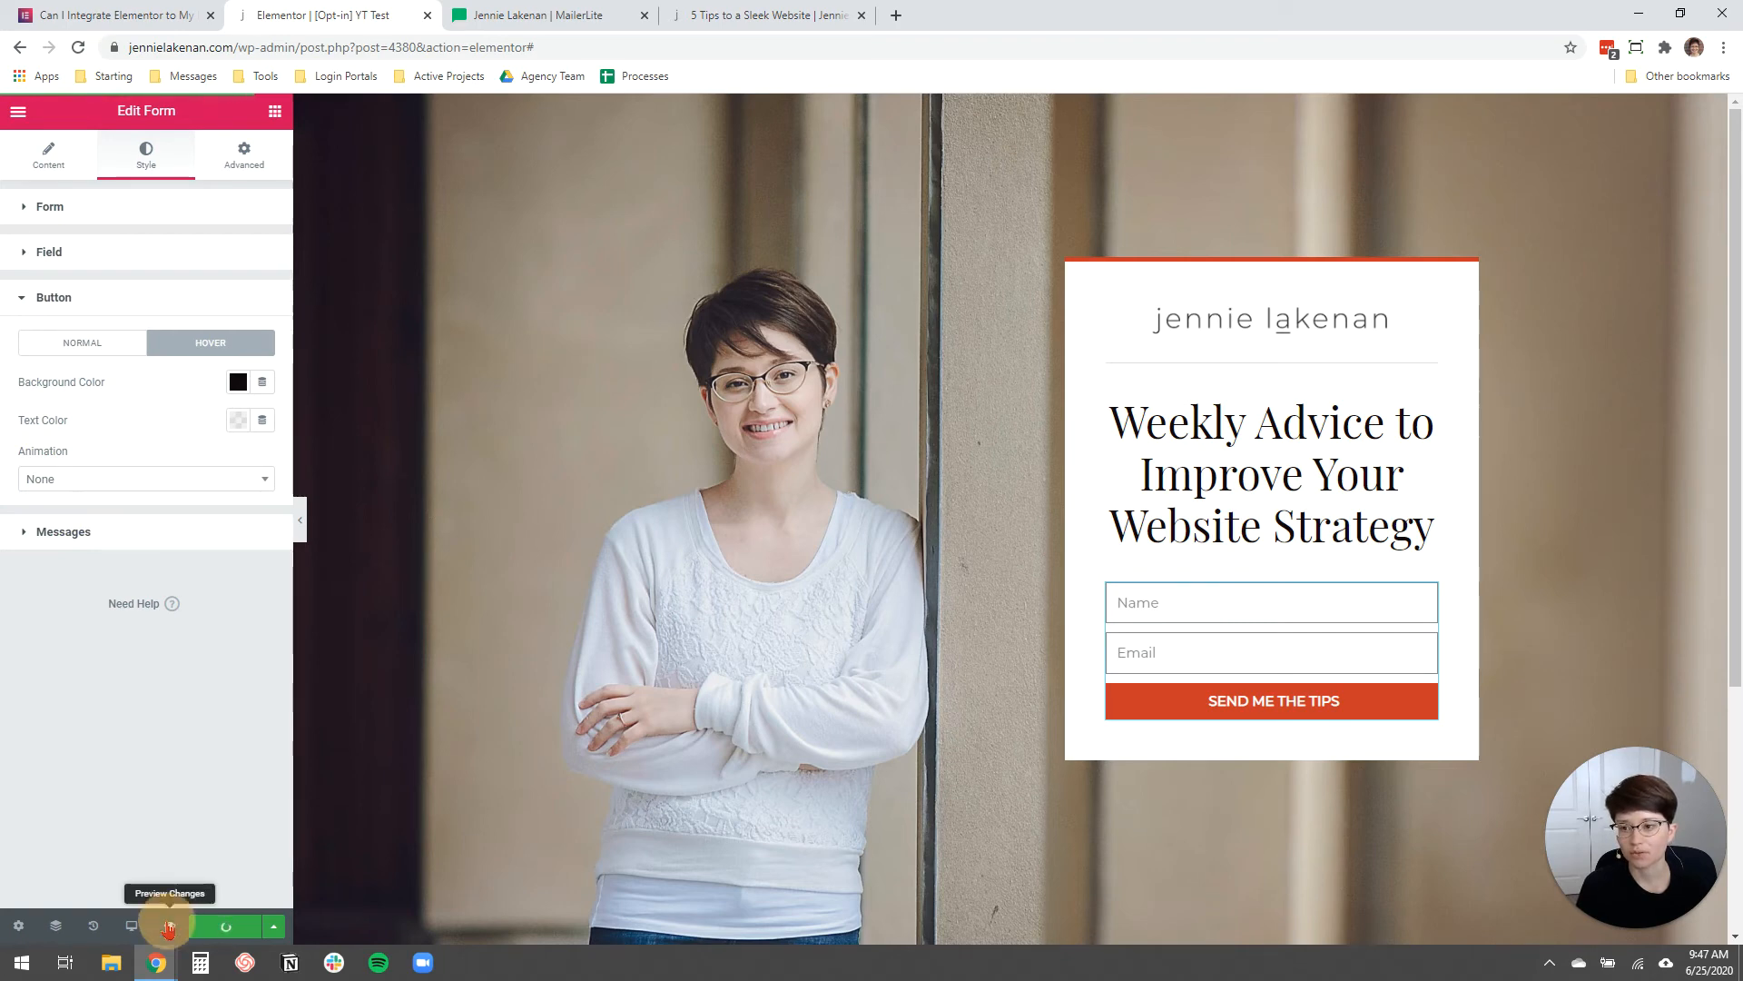
# Preview the page and submit an autofilled test signup, which returns a MailerLite 400 error.
pyautogui.click(168, 926)
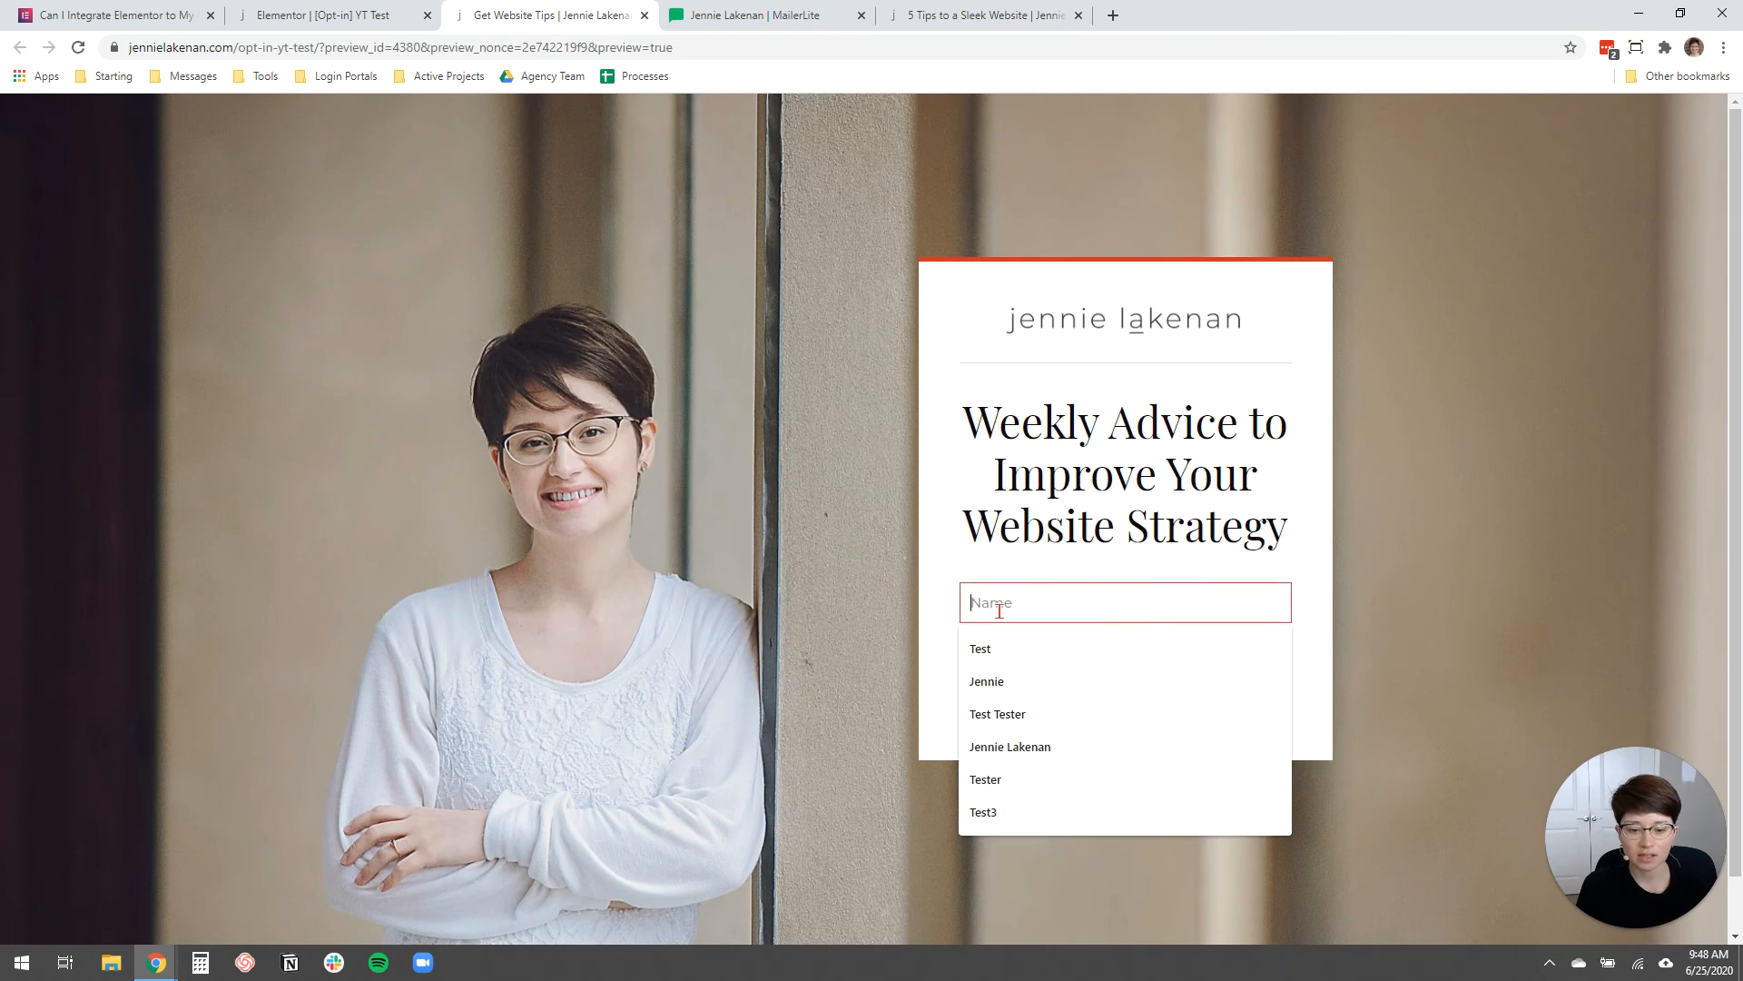
pyautogui.click(981, 648)
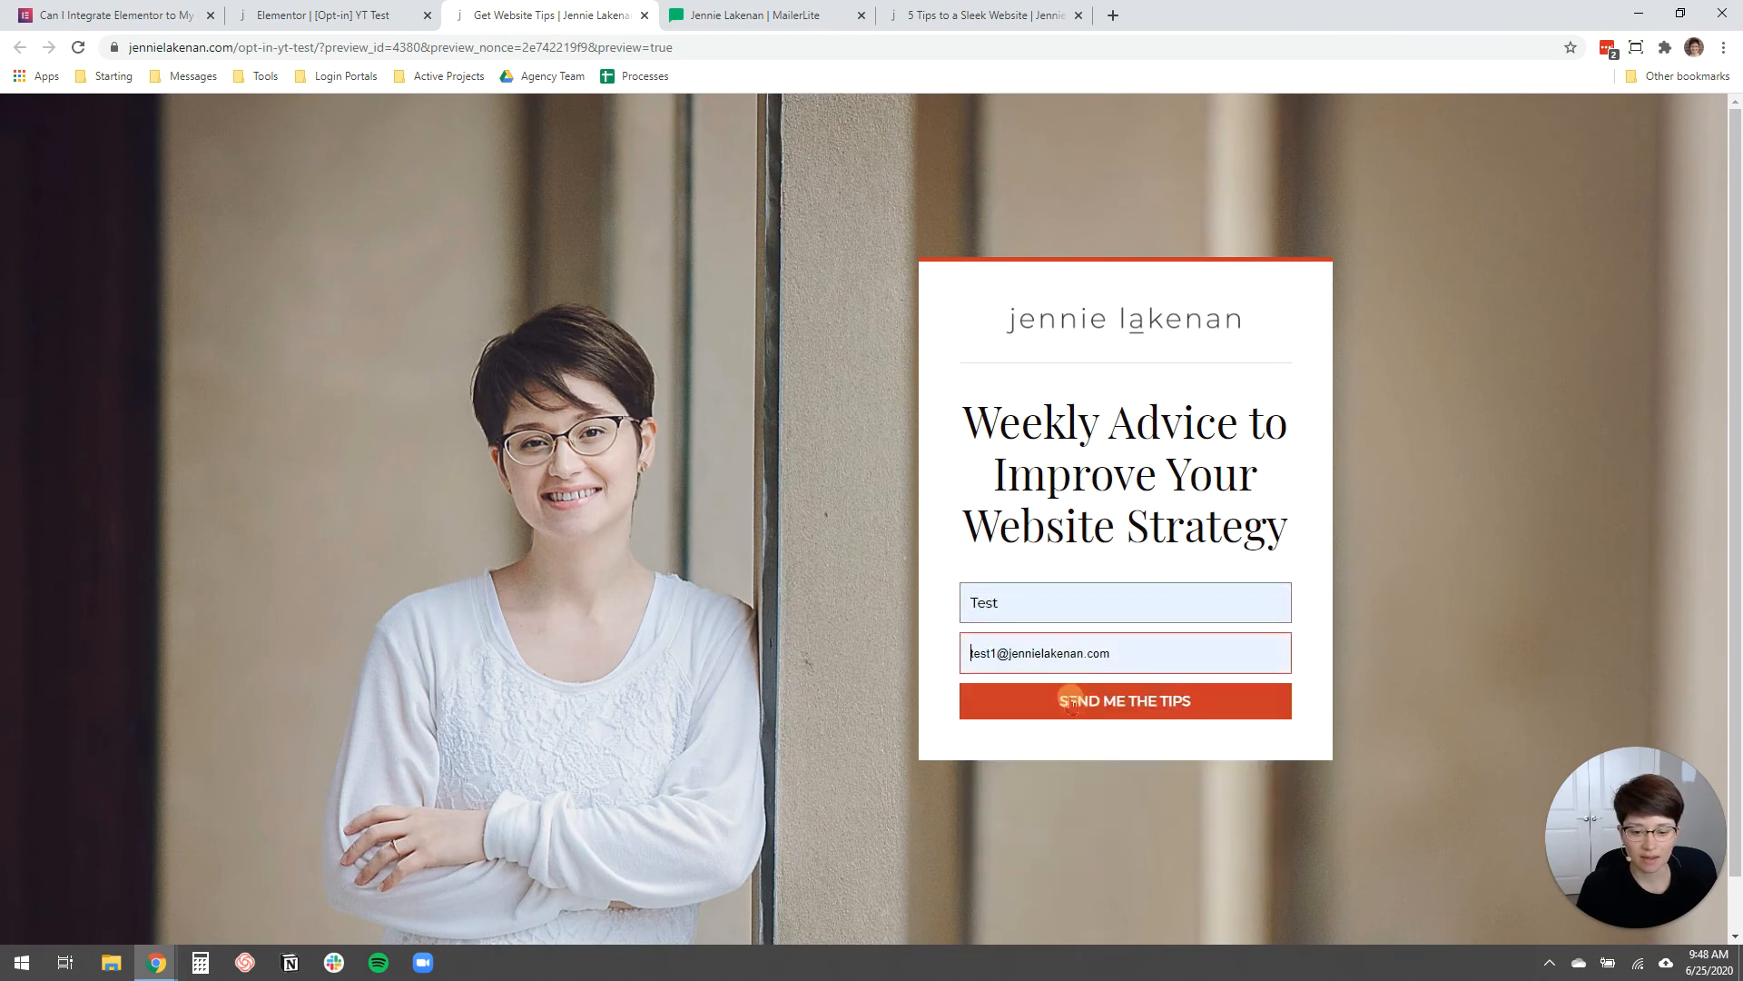
pyautogui.click(1124, 700)
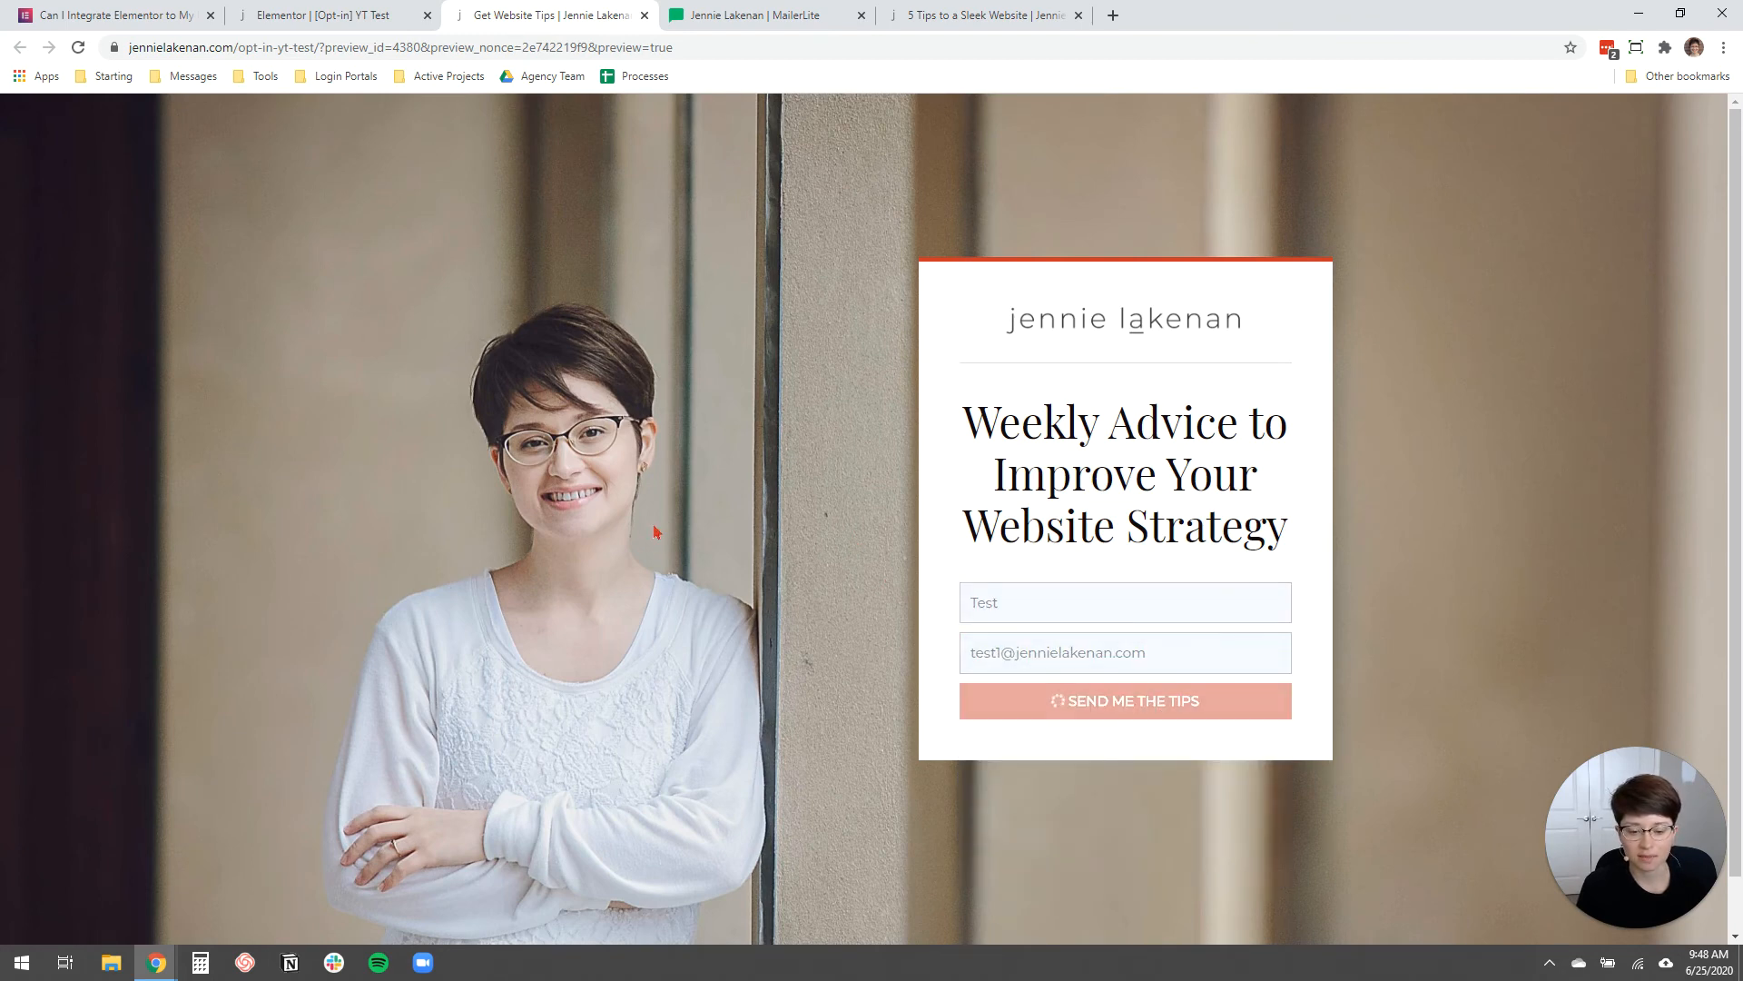
pyautogui.click(1124, 700)
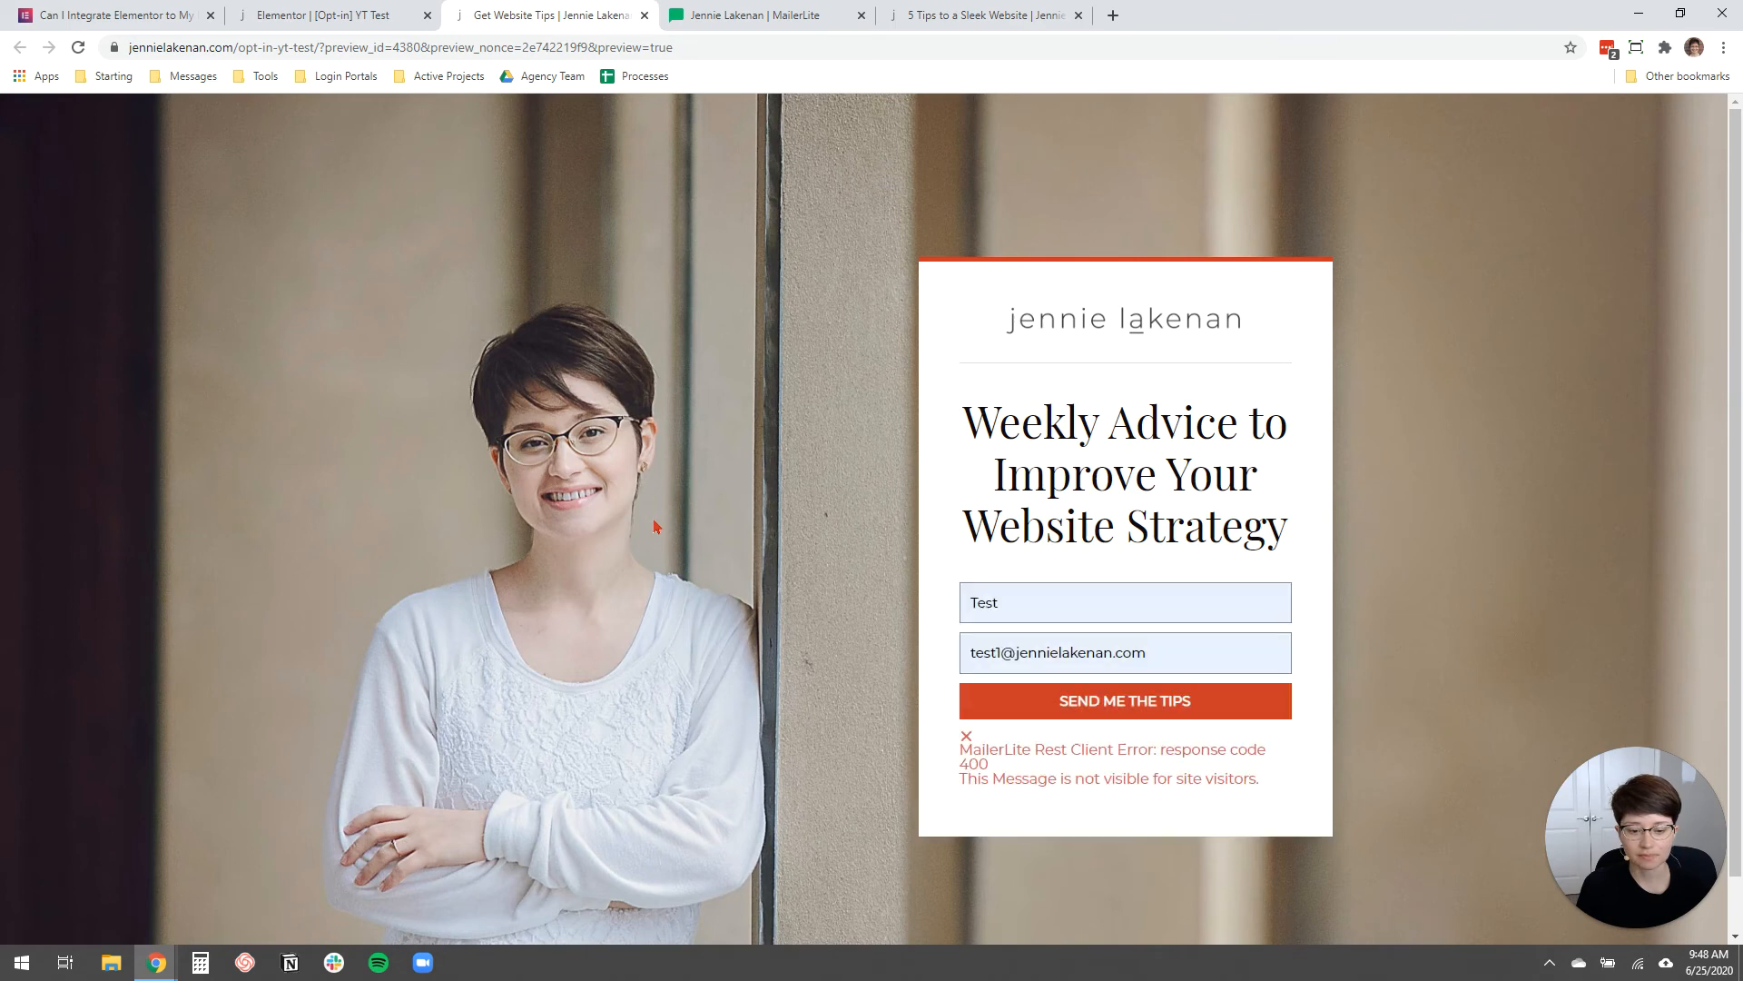
pyautogui.scroll(-3)
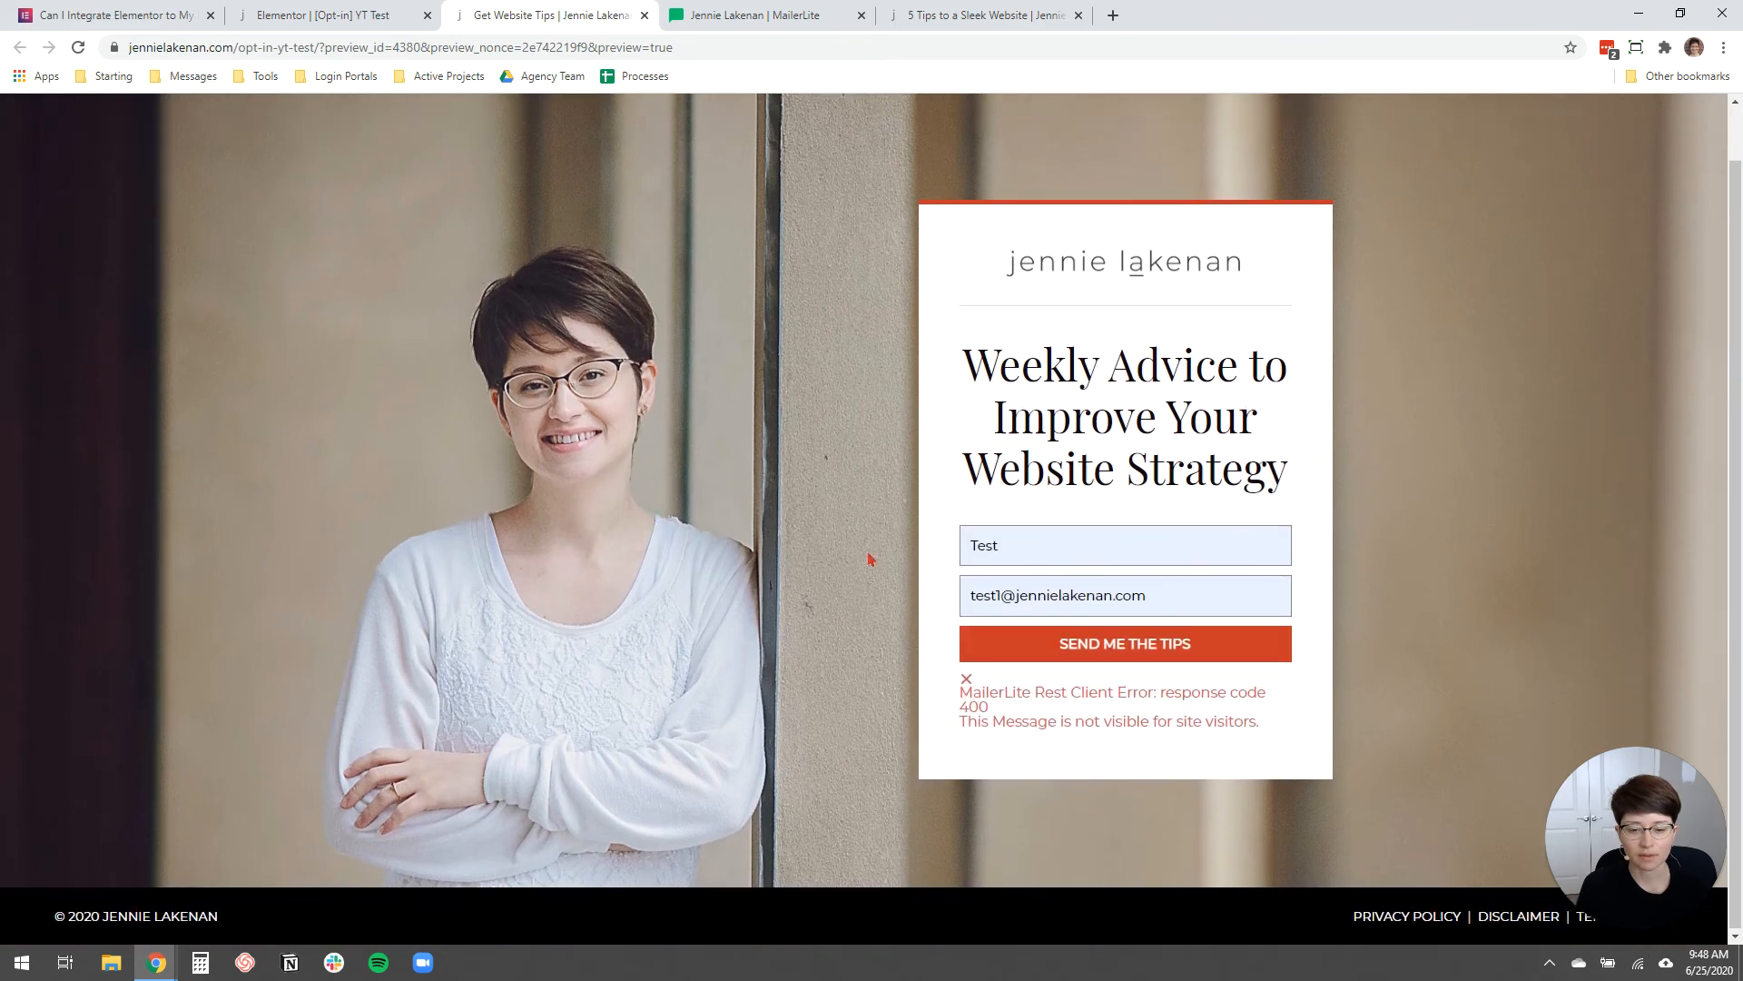
pyautogui.scroll(-3)
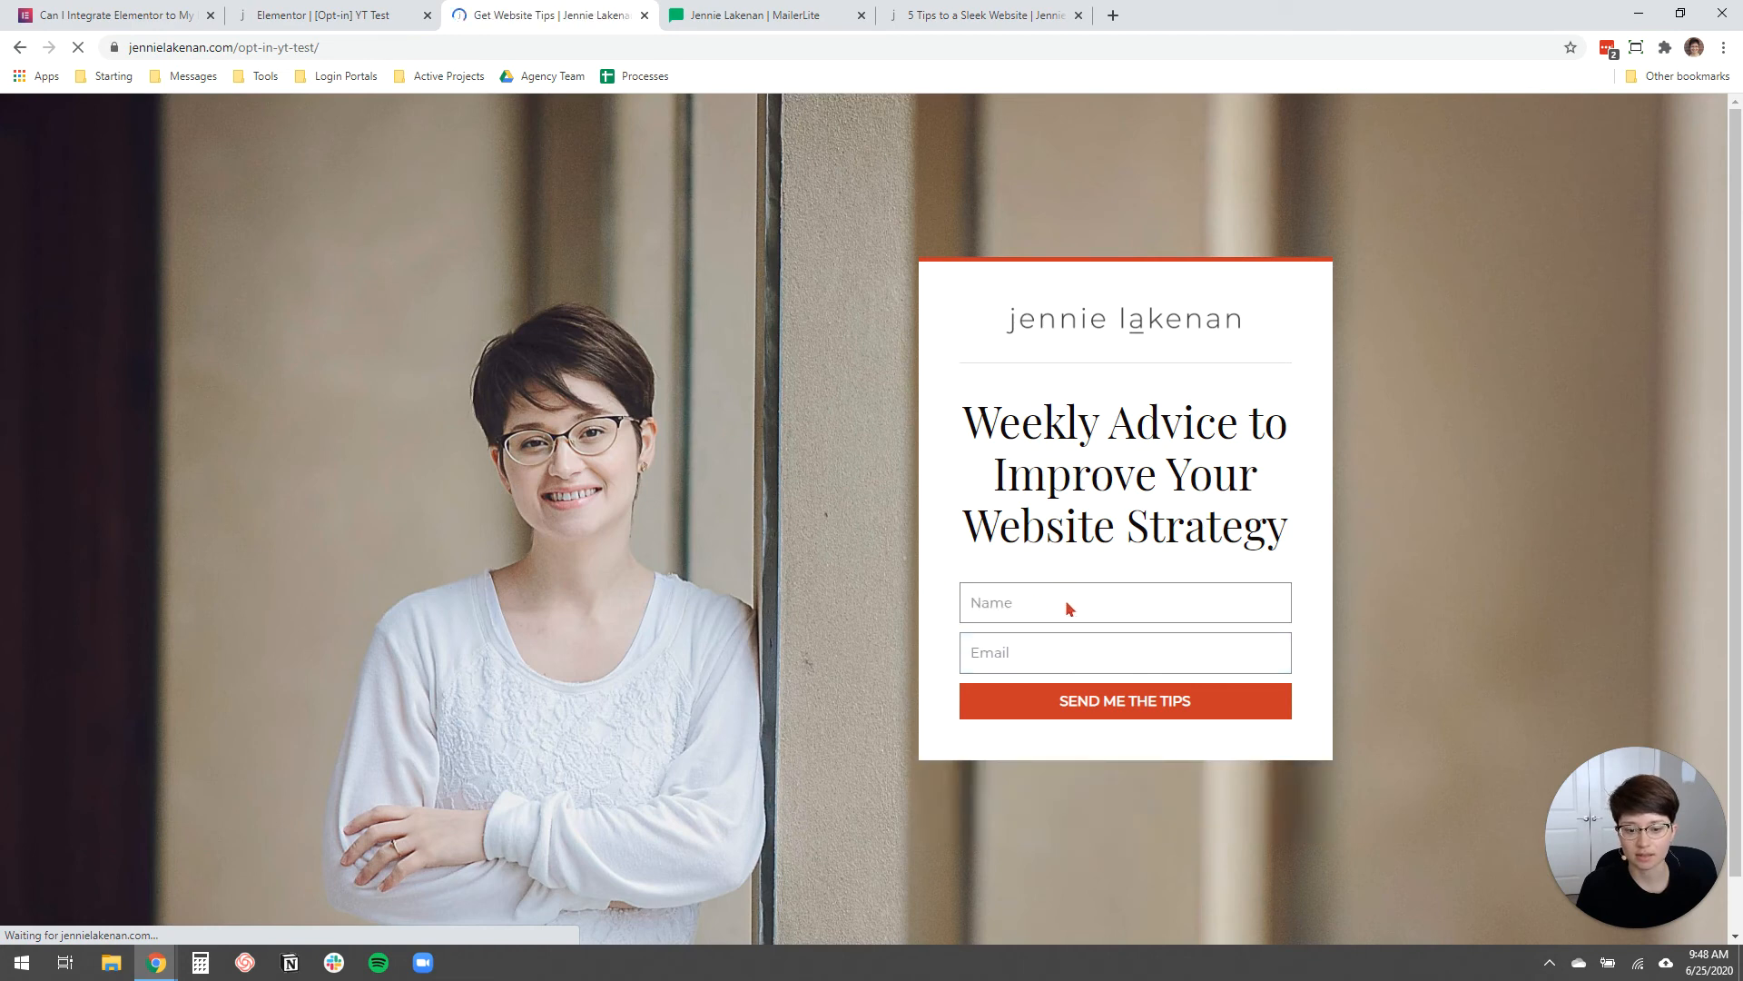
# Submit a 'Test' signup on the live page, confirm the /thanks/ redirect, and return to the editor.
pyautogui.write('Test')
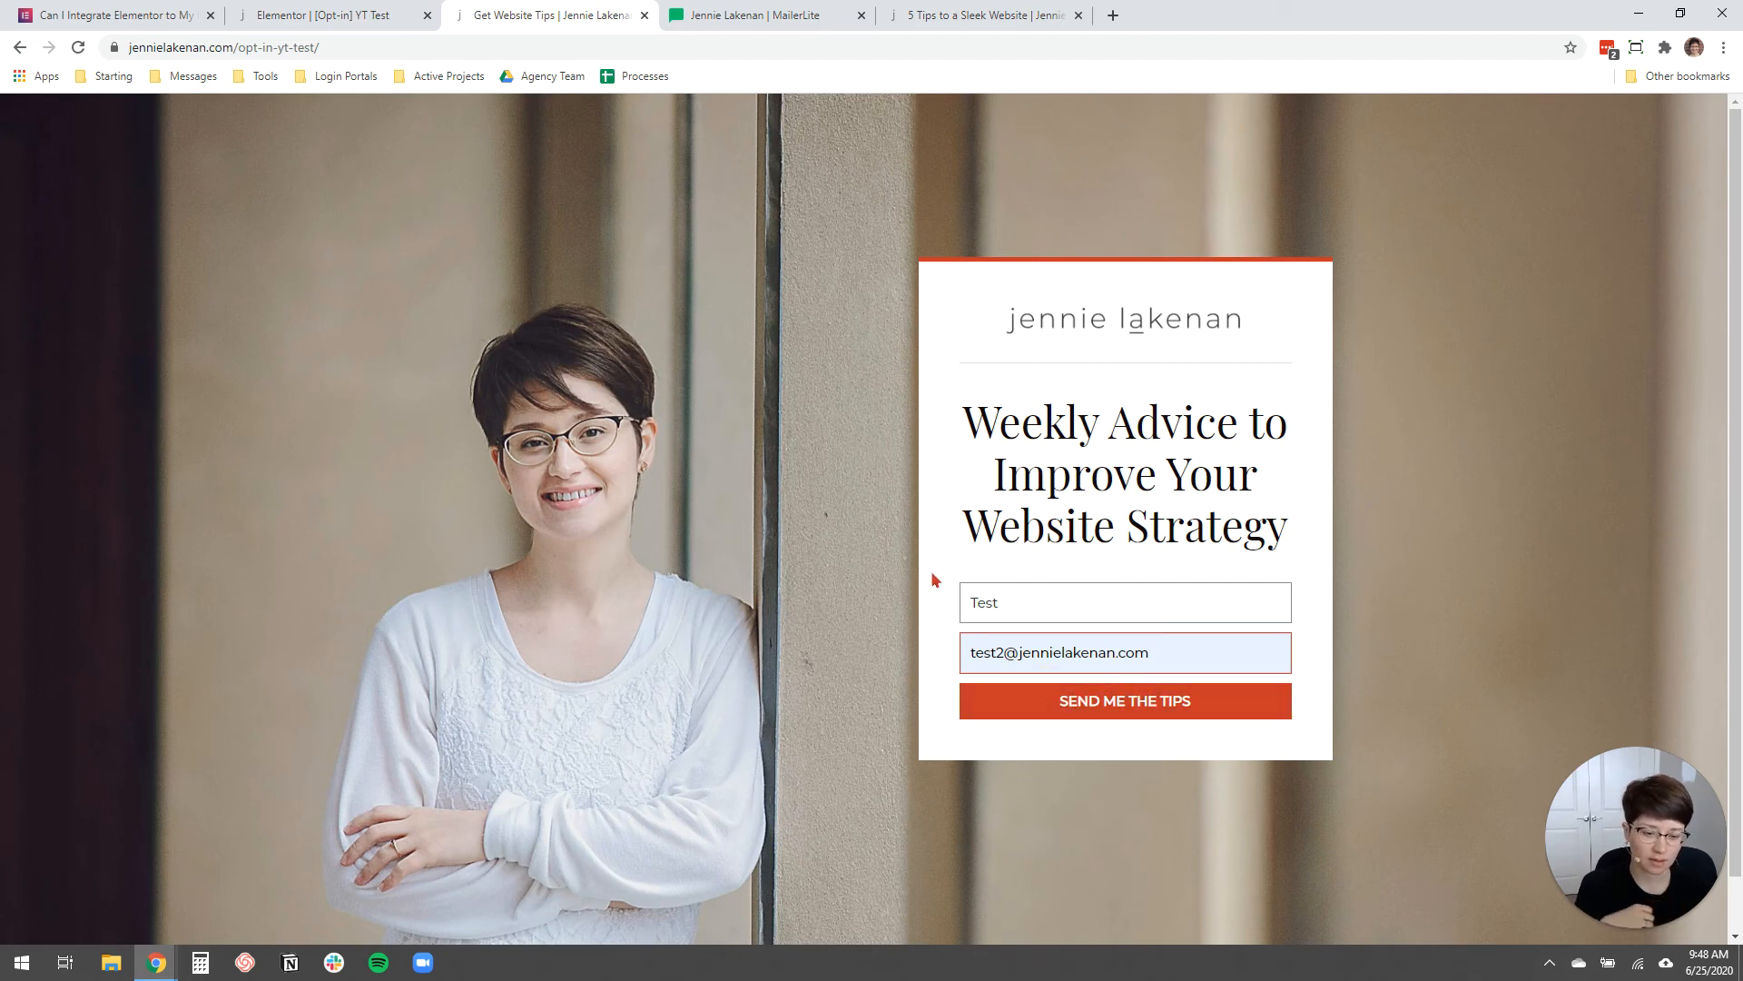
pyautogui.click(1123, 700)
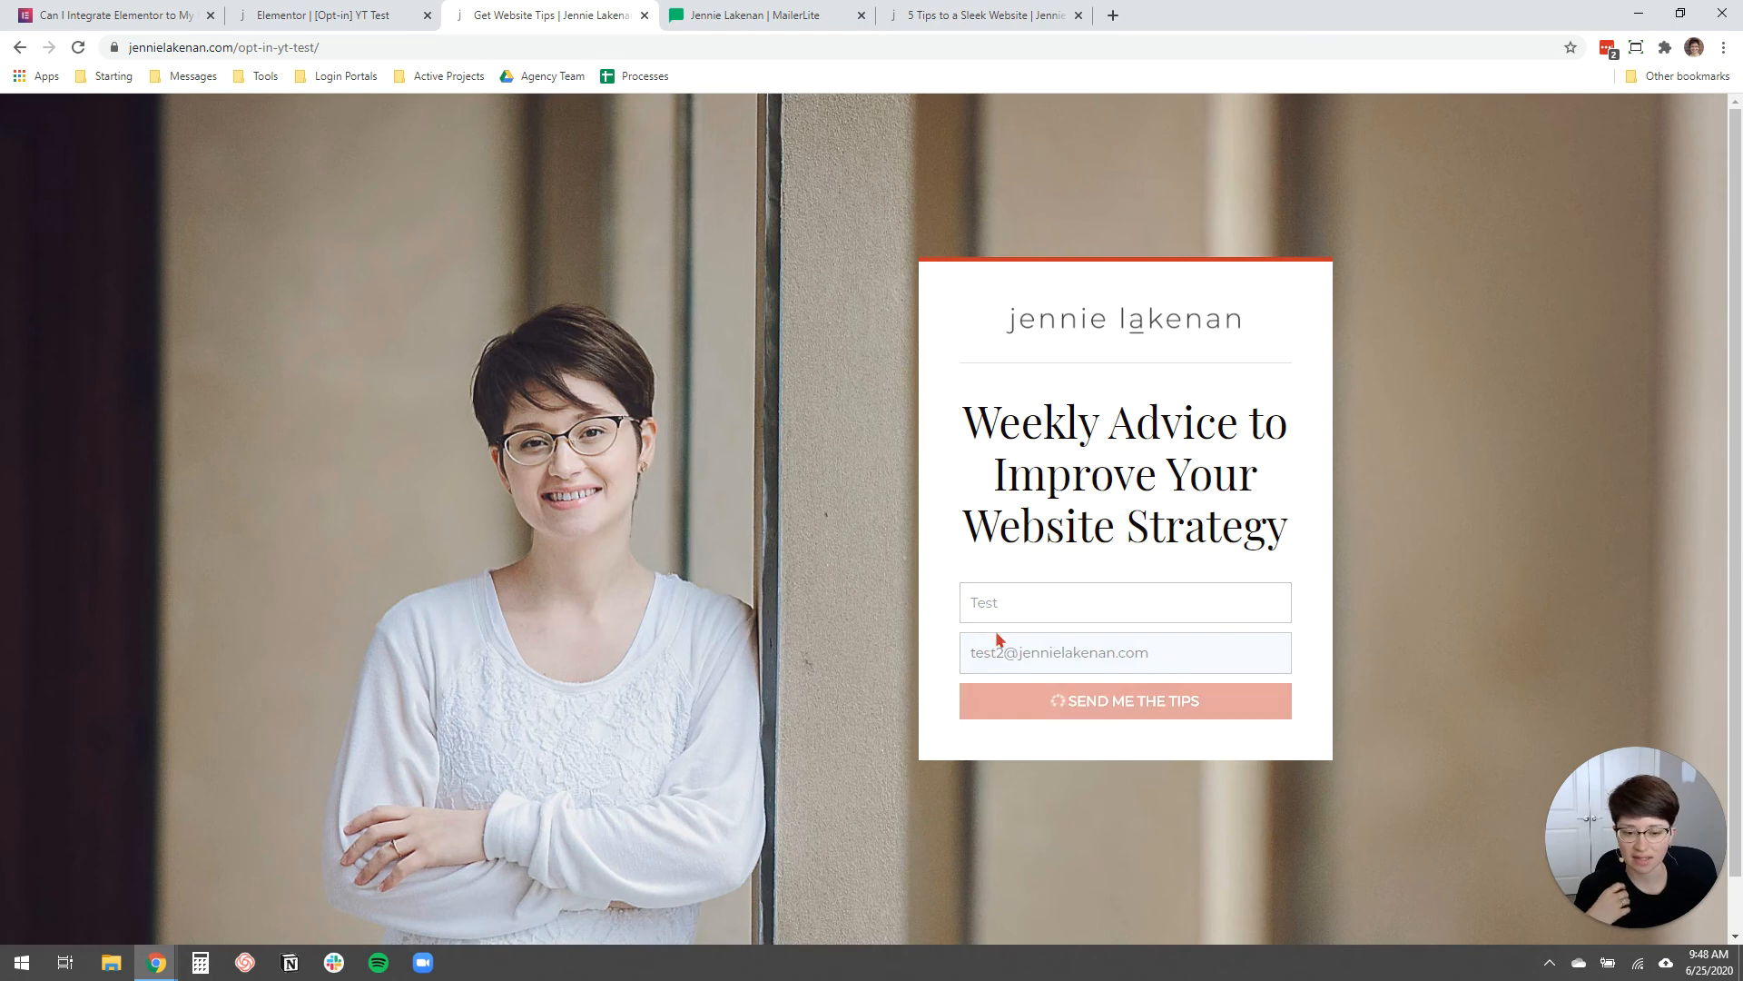
pyautogui.click(1124, 700)
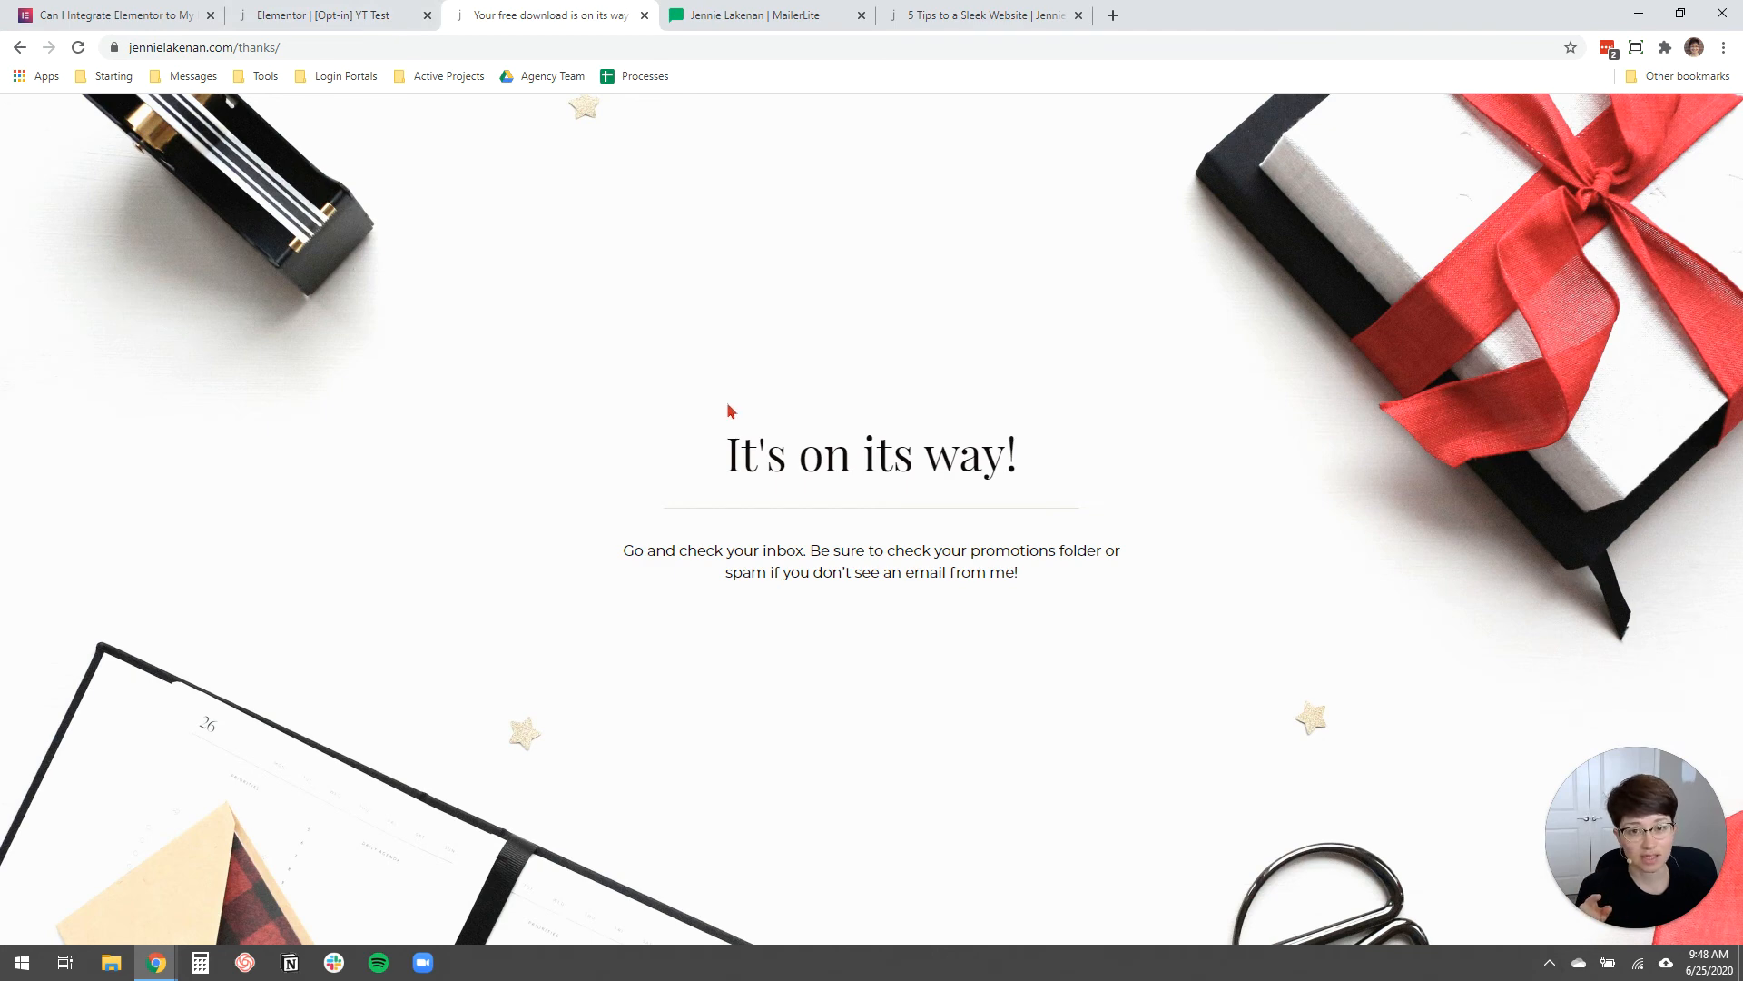
pyautogui.moveTo(720, 420)
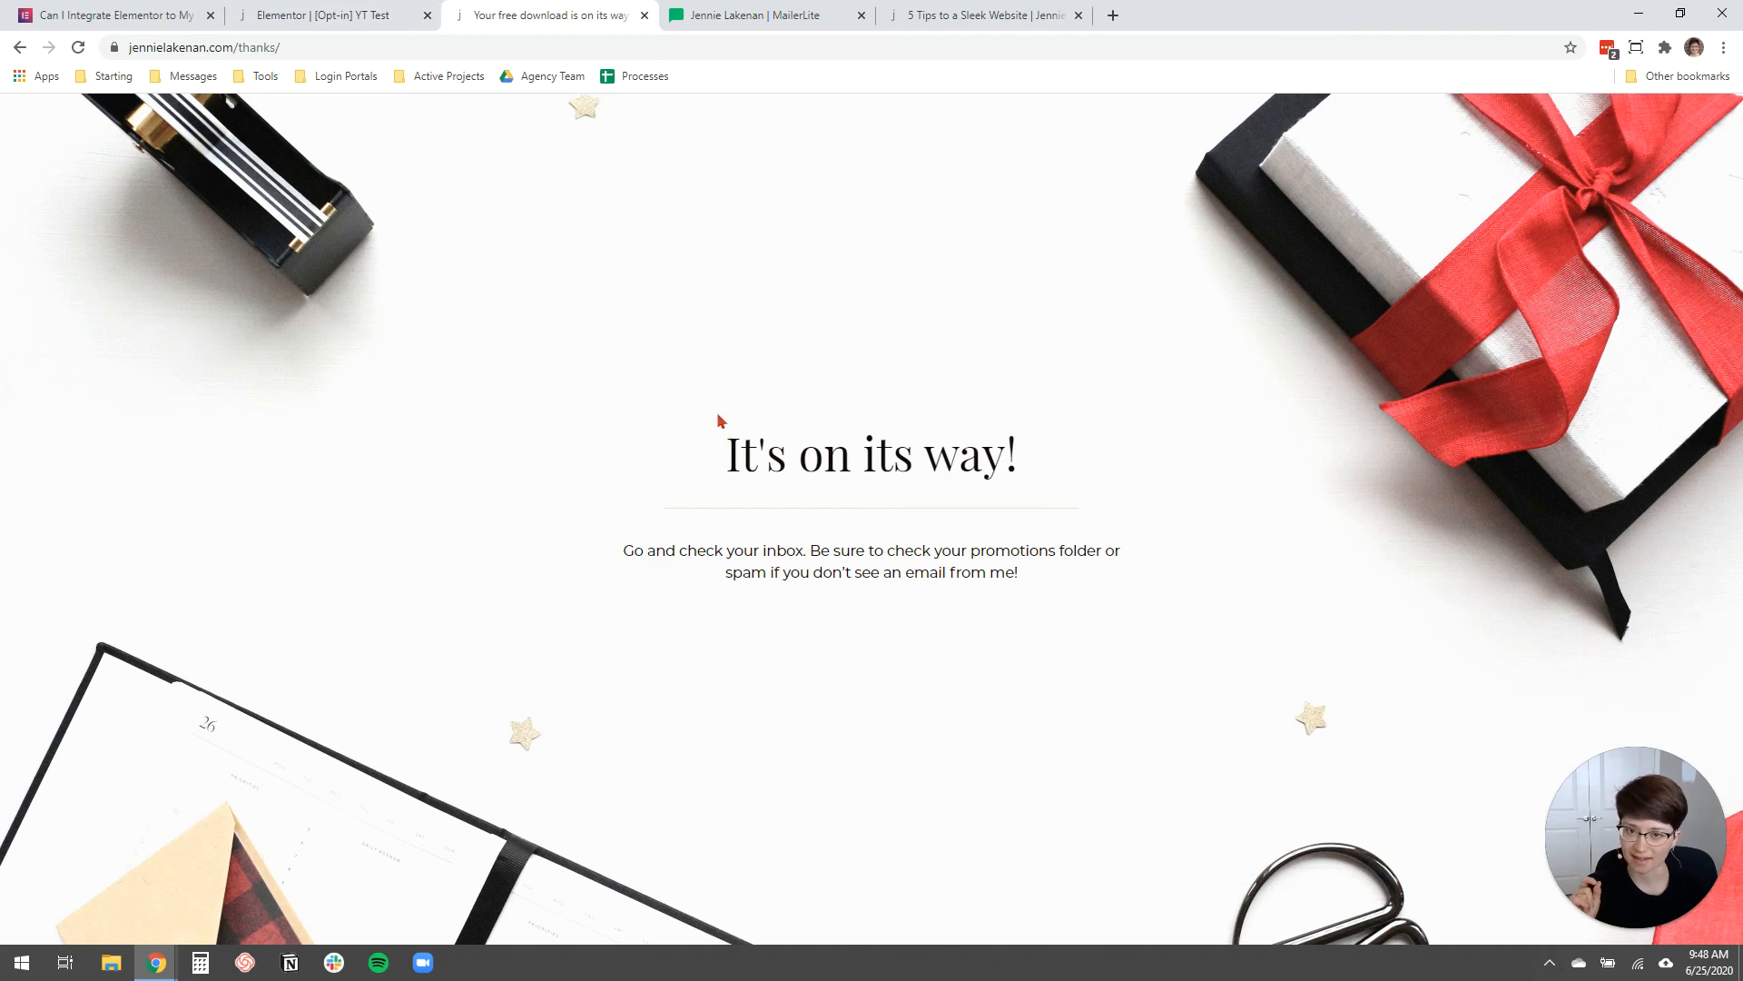
pyautogui.click(328, 14)
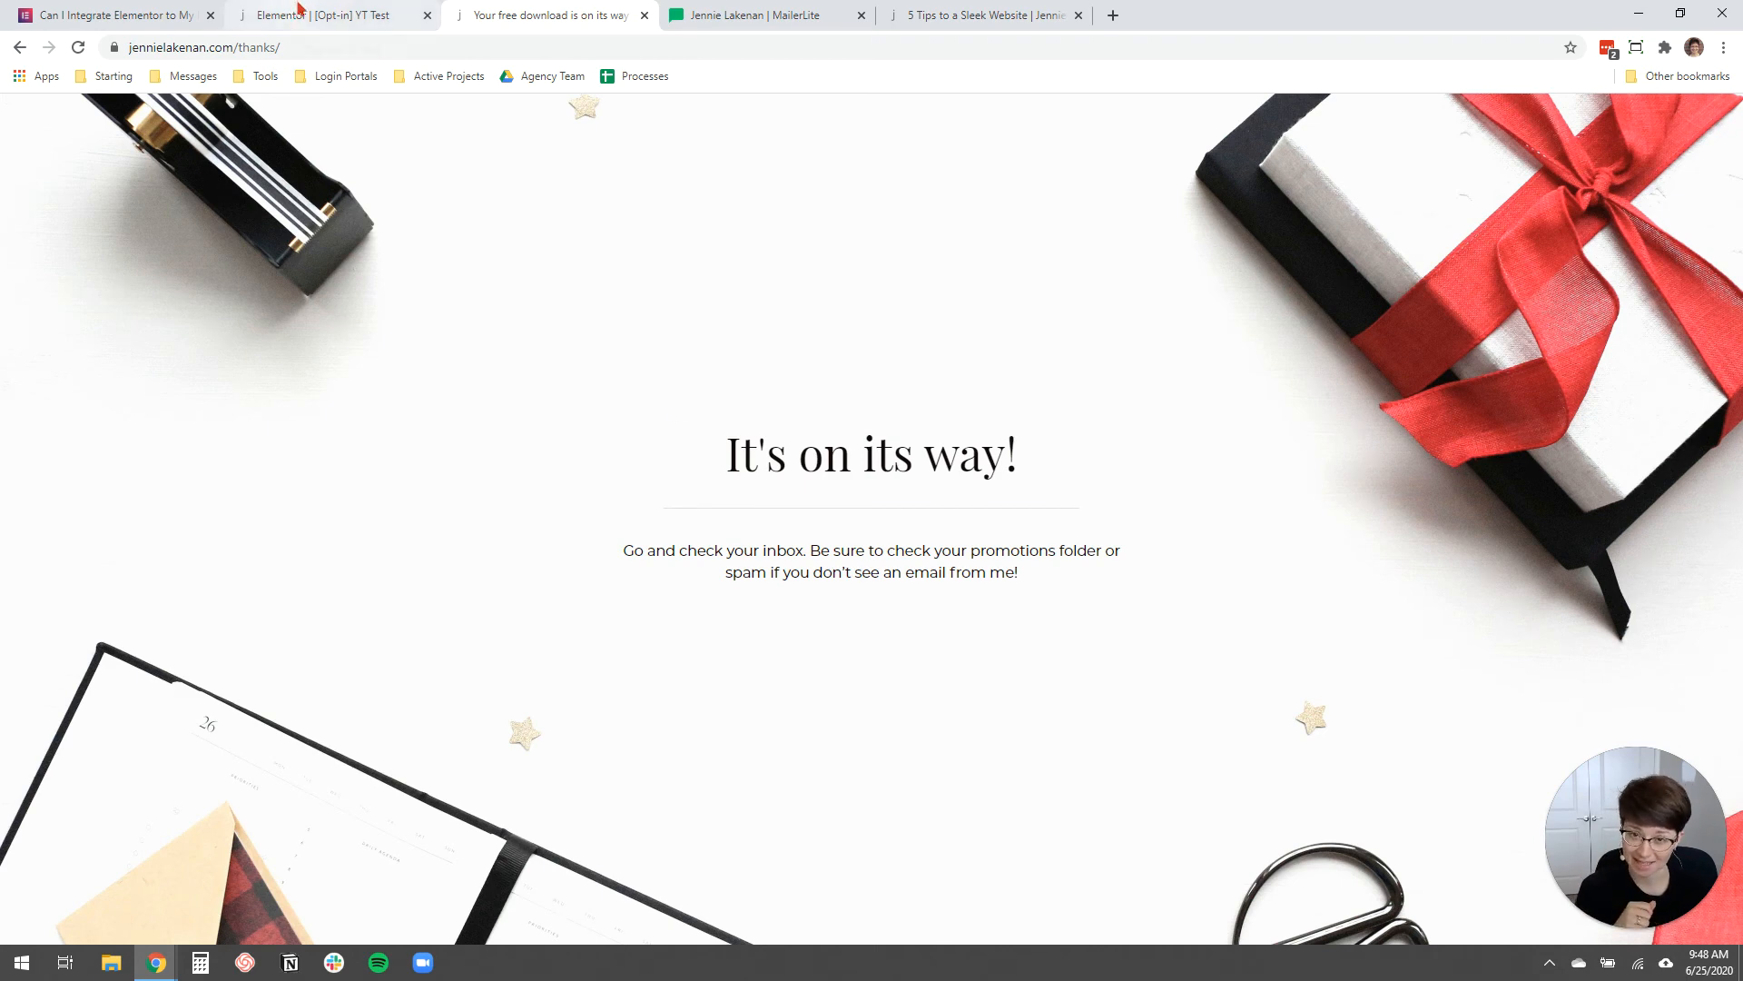
pyautogui.click(334, 14)
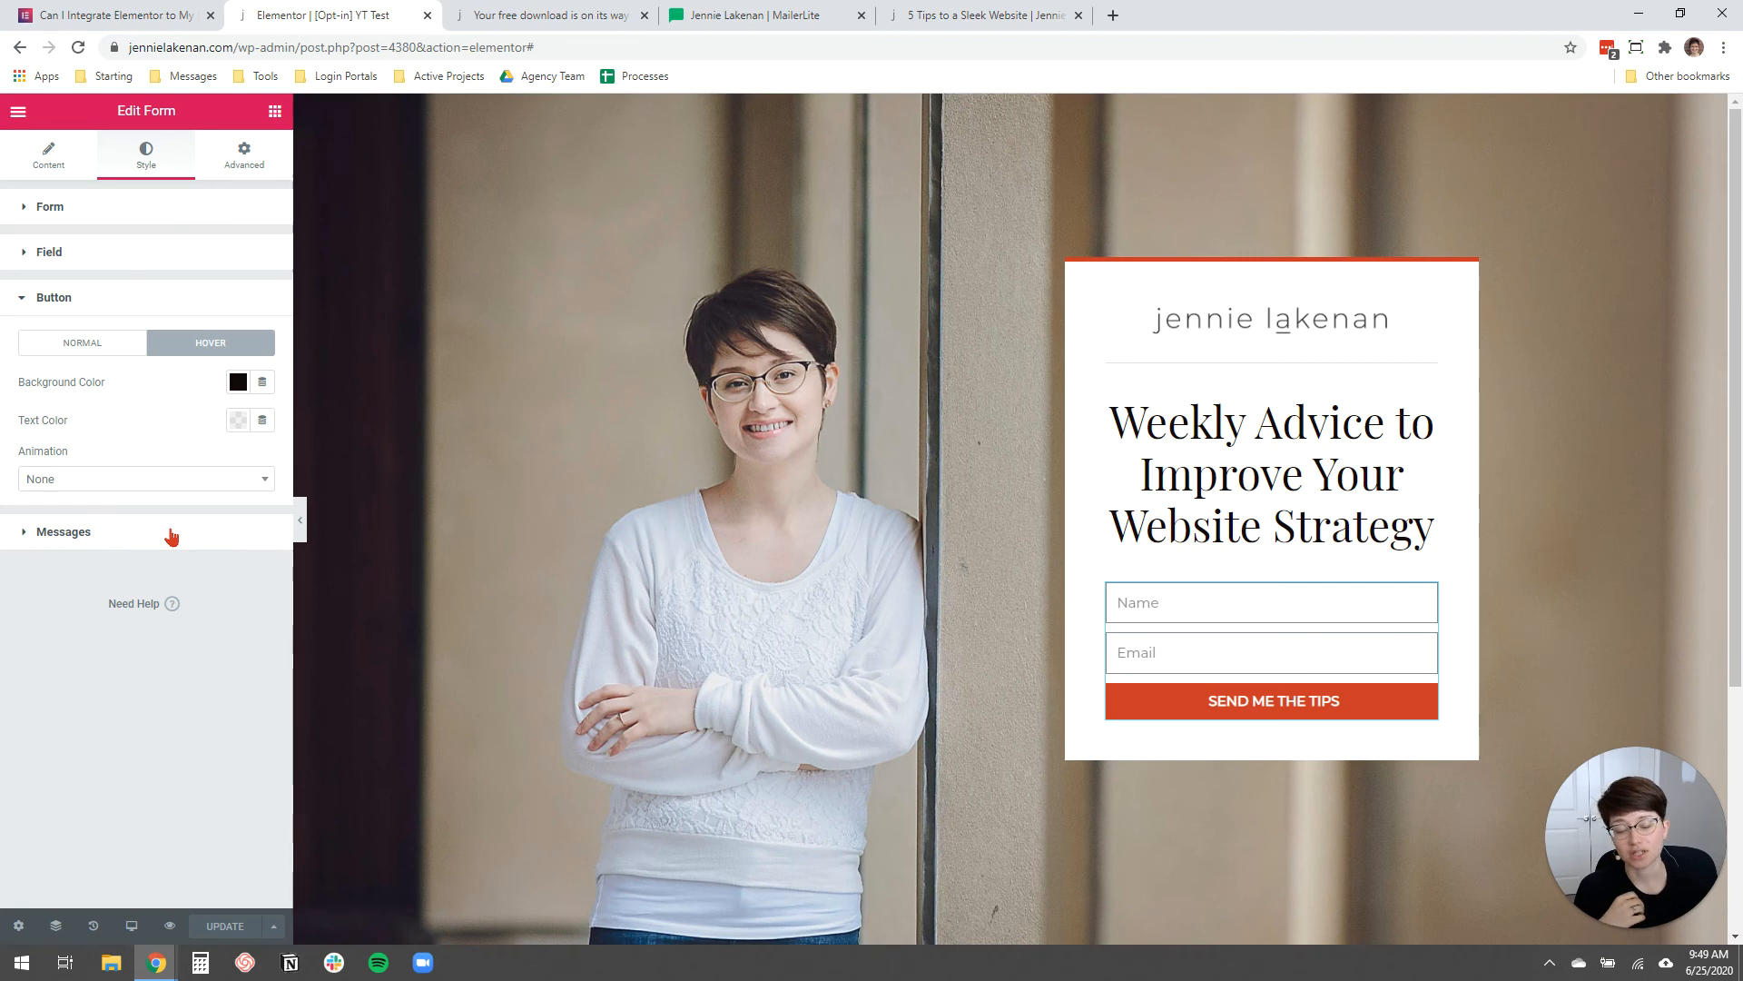
pyautogui.moveTo(144, 253)
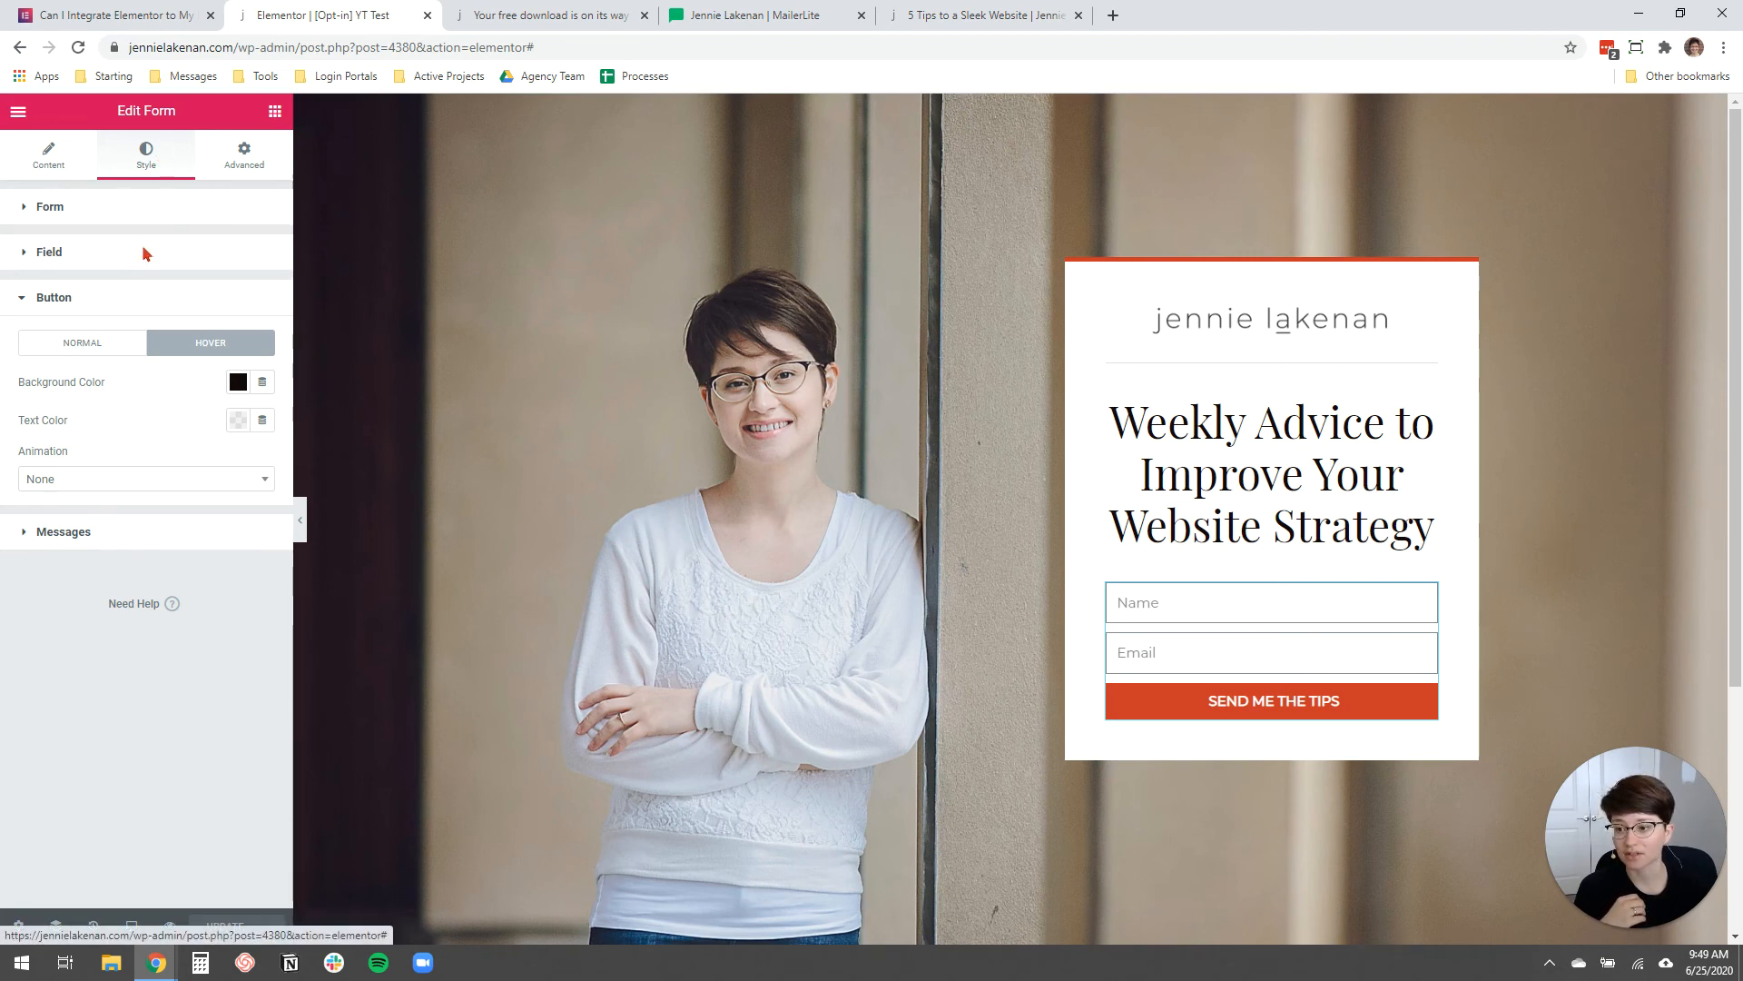
# Enable Custom Messages with success message 'Submitting...' and review the Messages styling options.
pyautogui.click(63, 530)
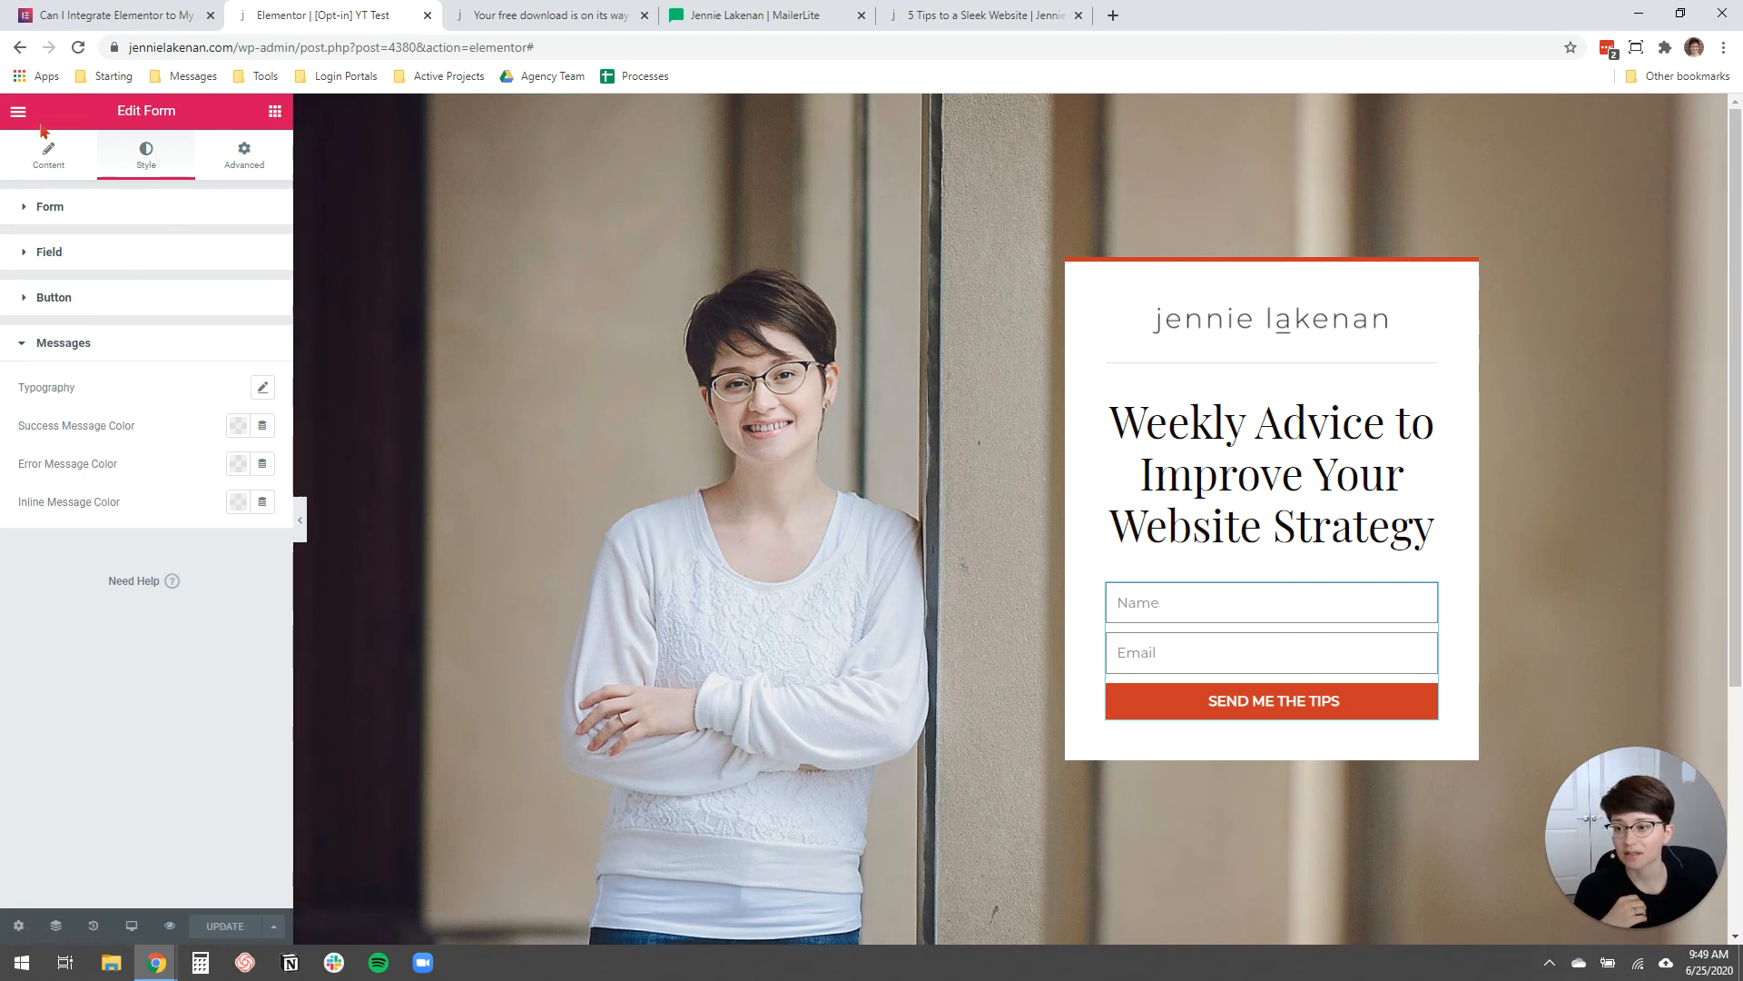
pyautogui.moveTo(50, 155)
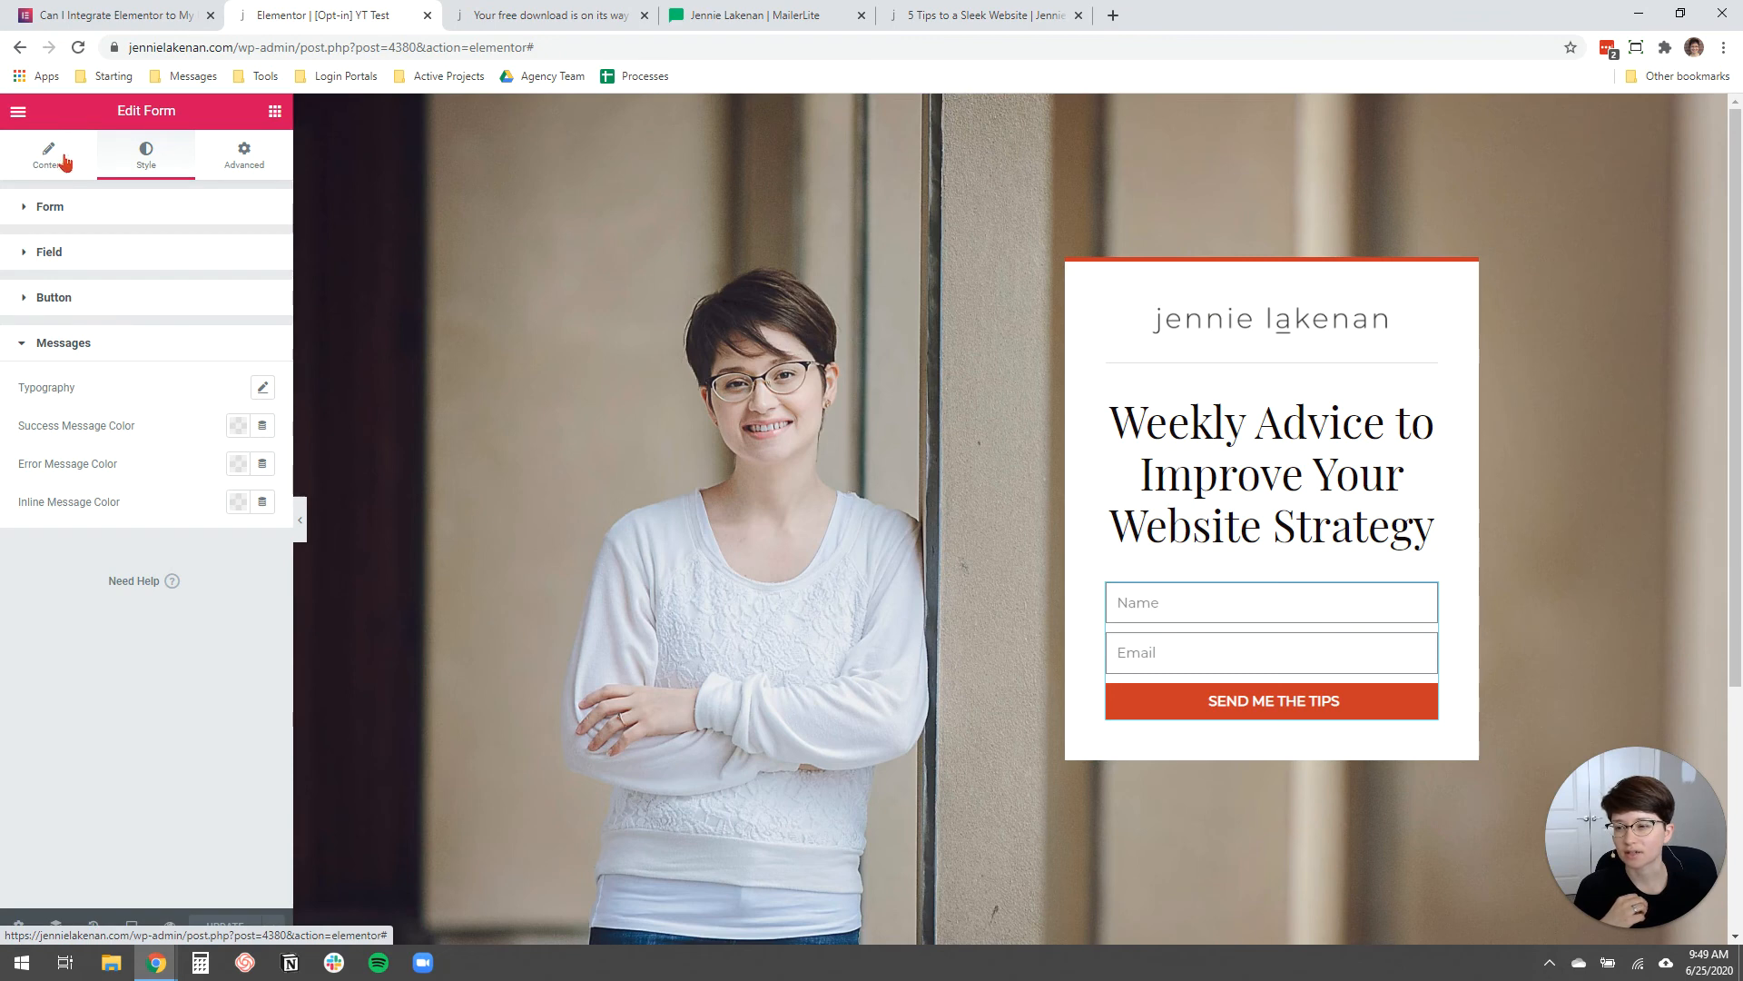
pyautogui.click(48, 155)
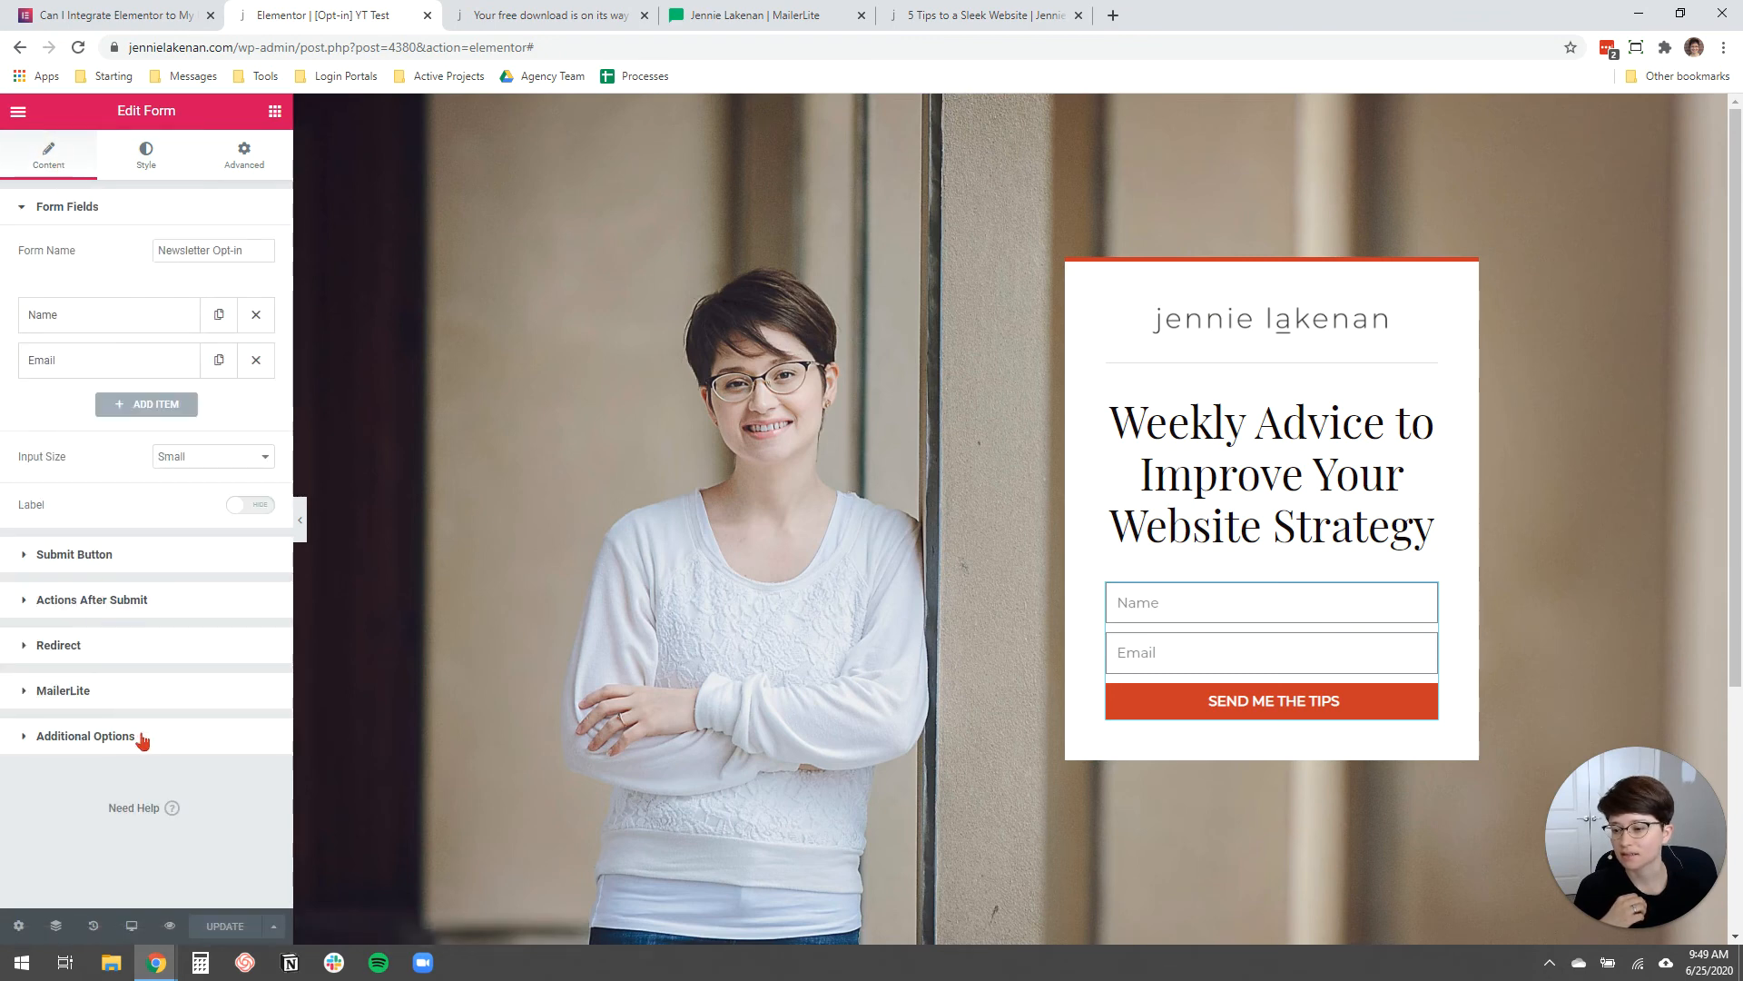
pyautogui.click(85, 734)
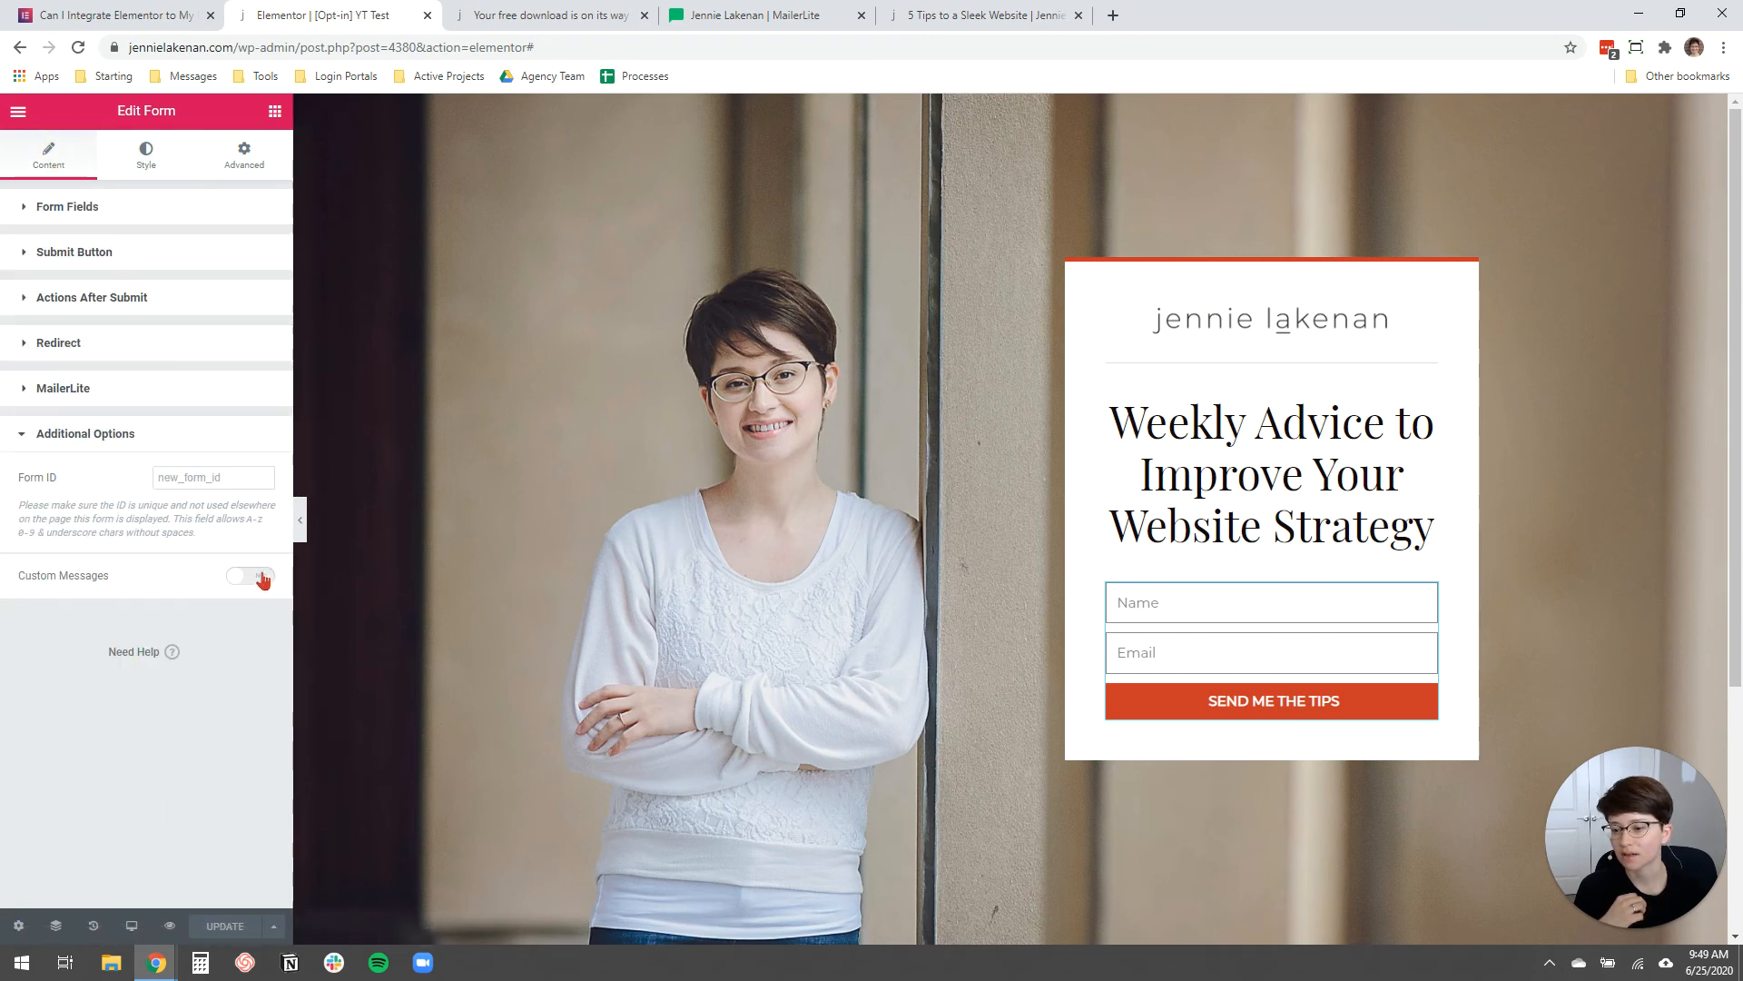
pyautogui.click(250, 575)
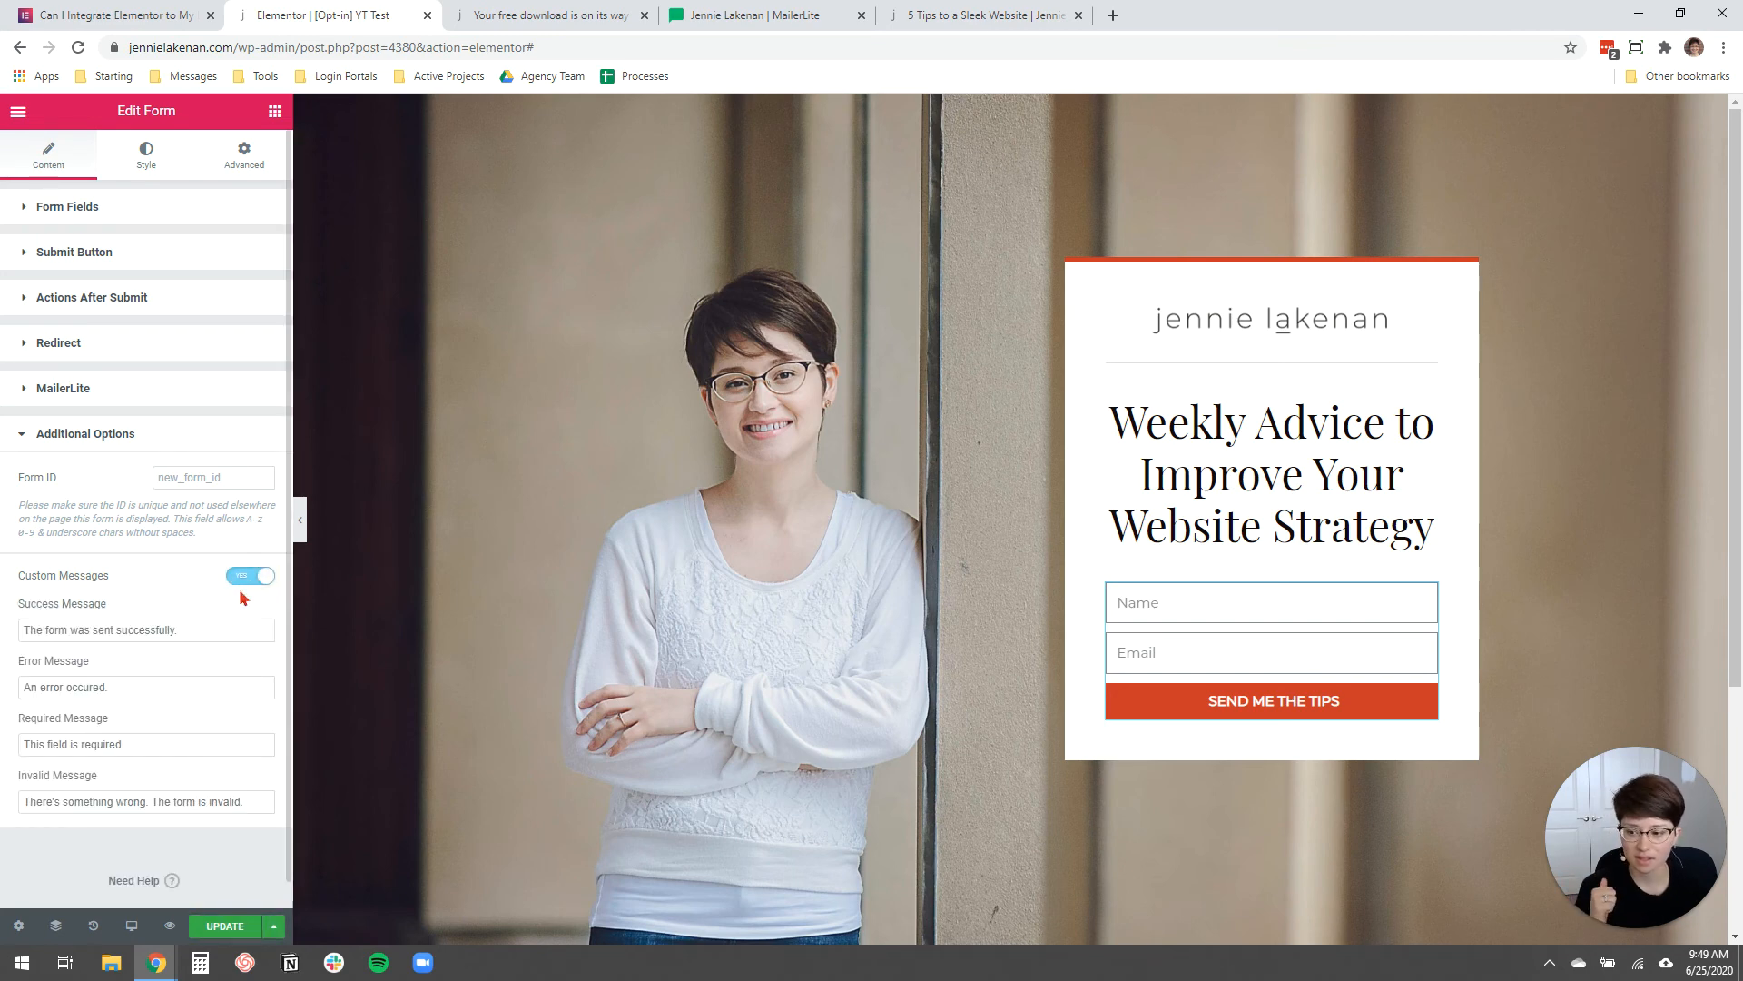
pyautogui.tripleClick(144, 629)
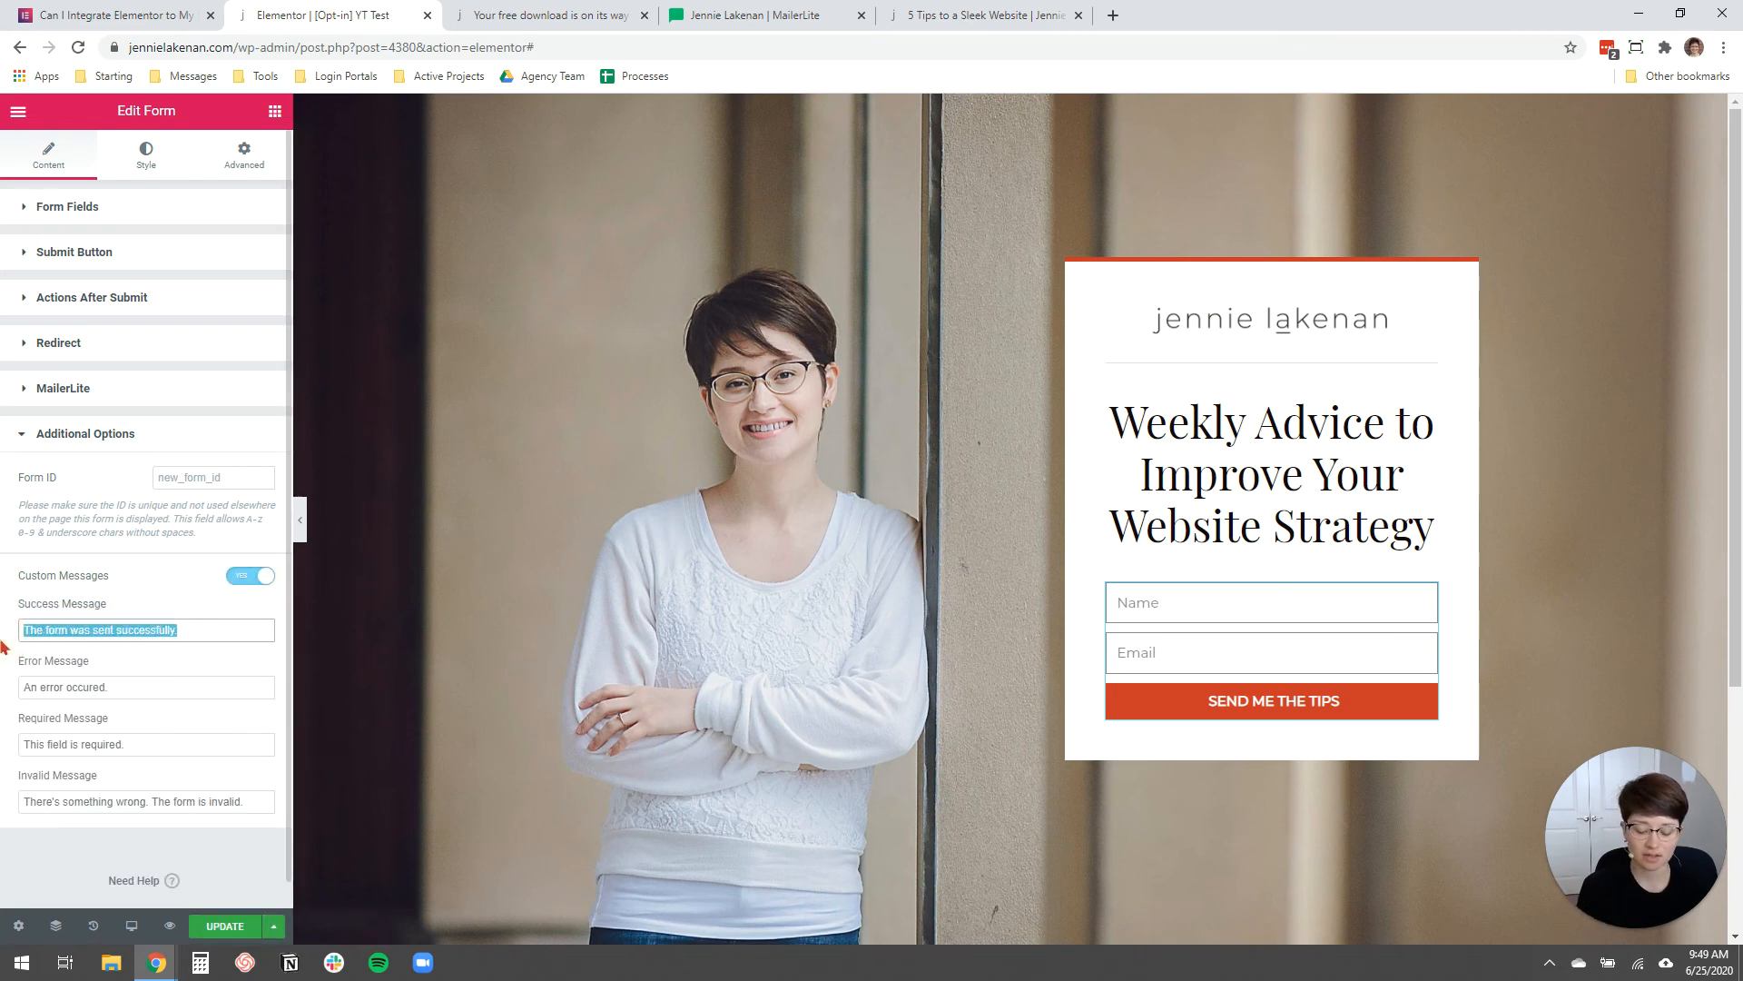
pyautogui.write('Redirecting..')
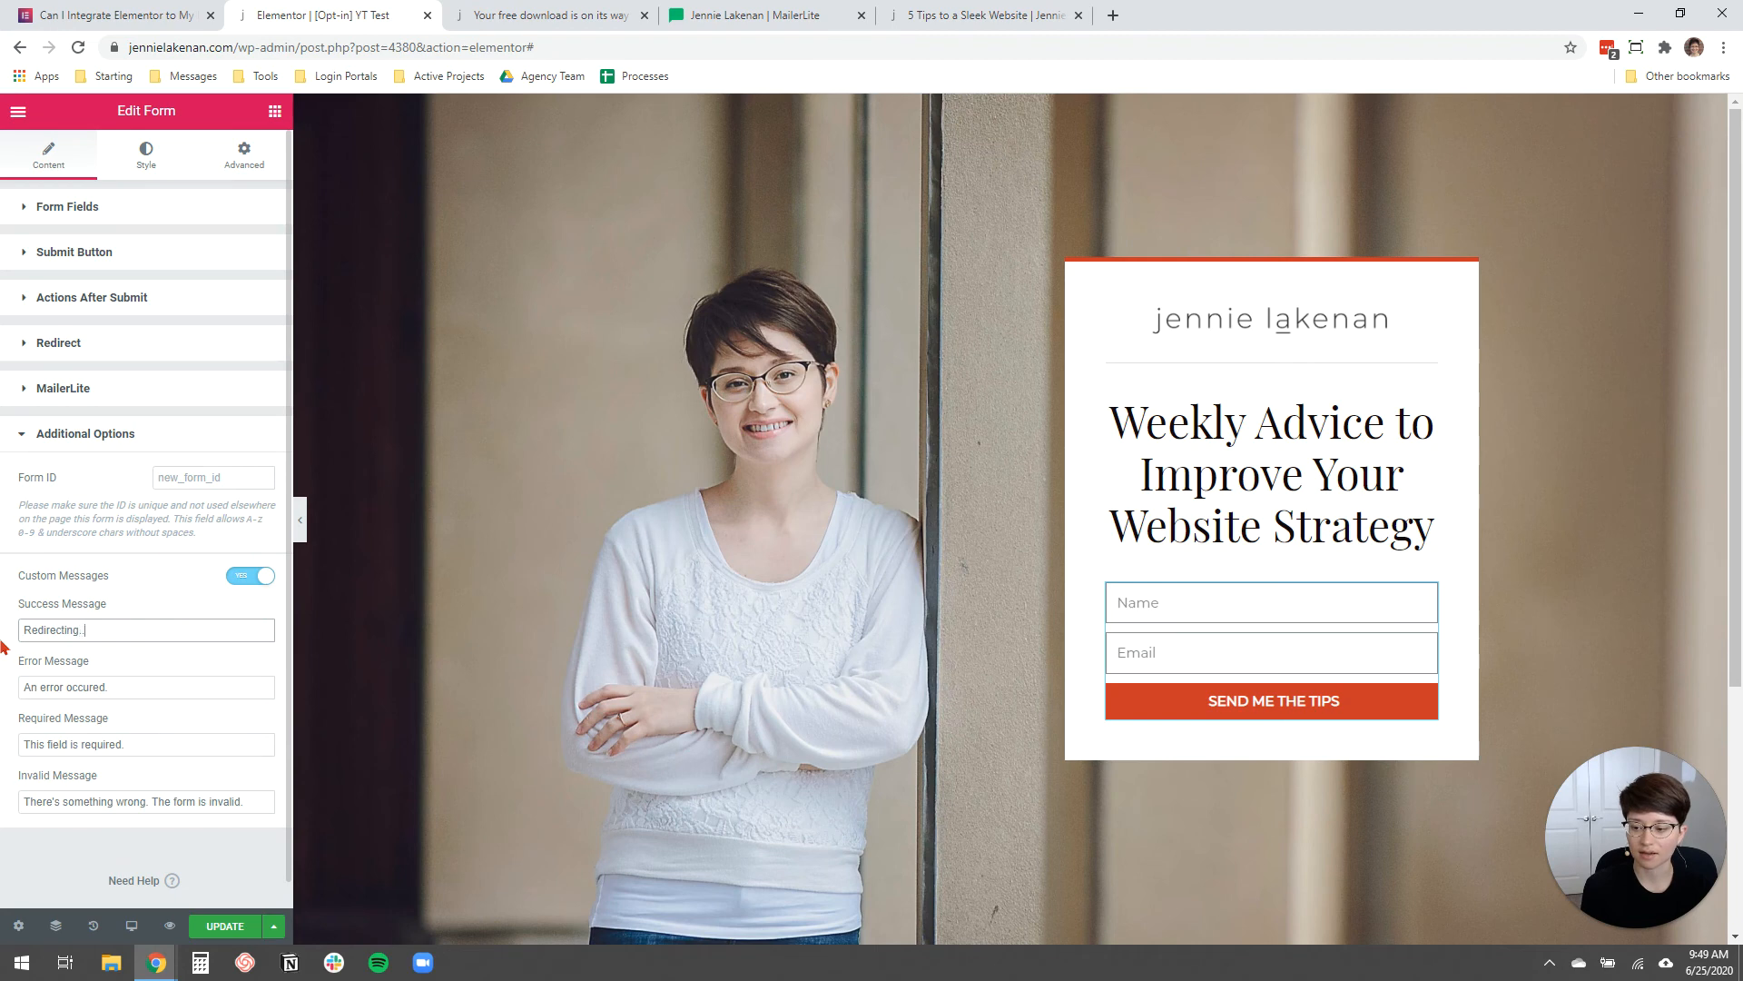
pyautogui.tripleClick(144, 629)
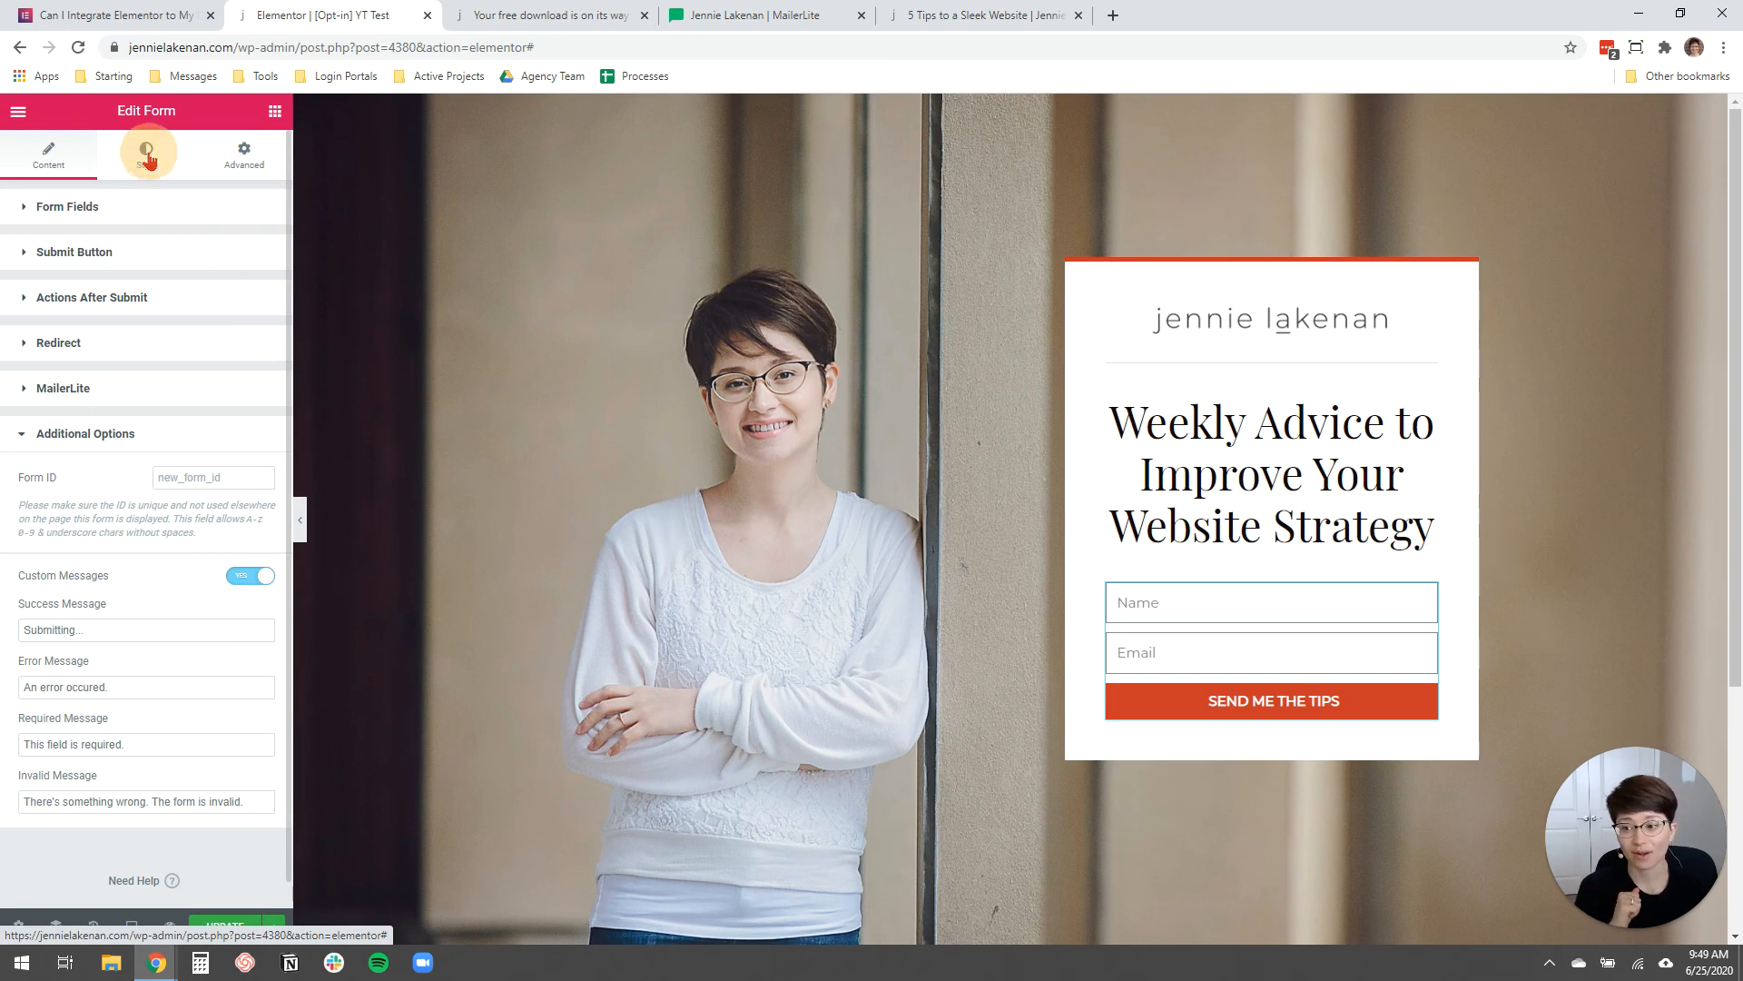
pyautogui.click(145, 153)
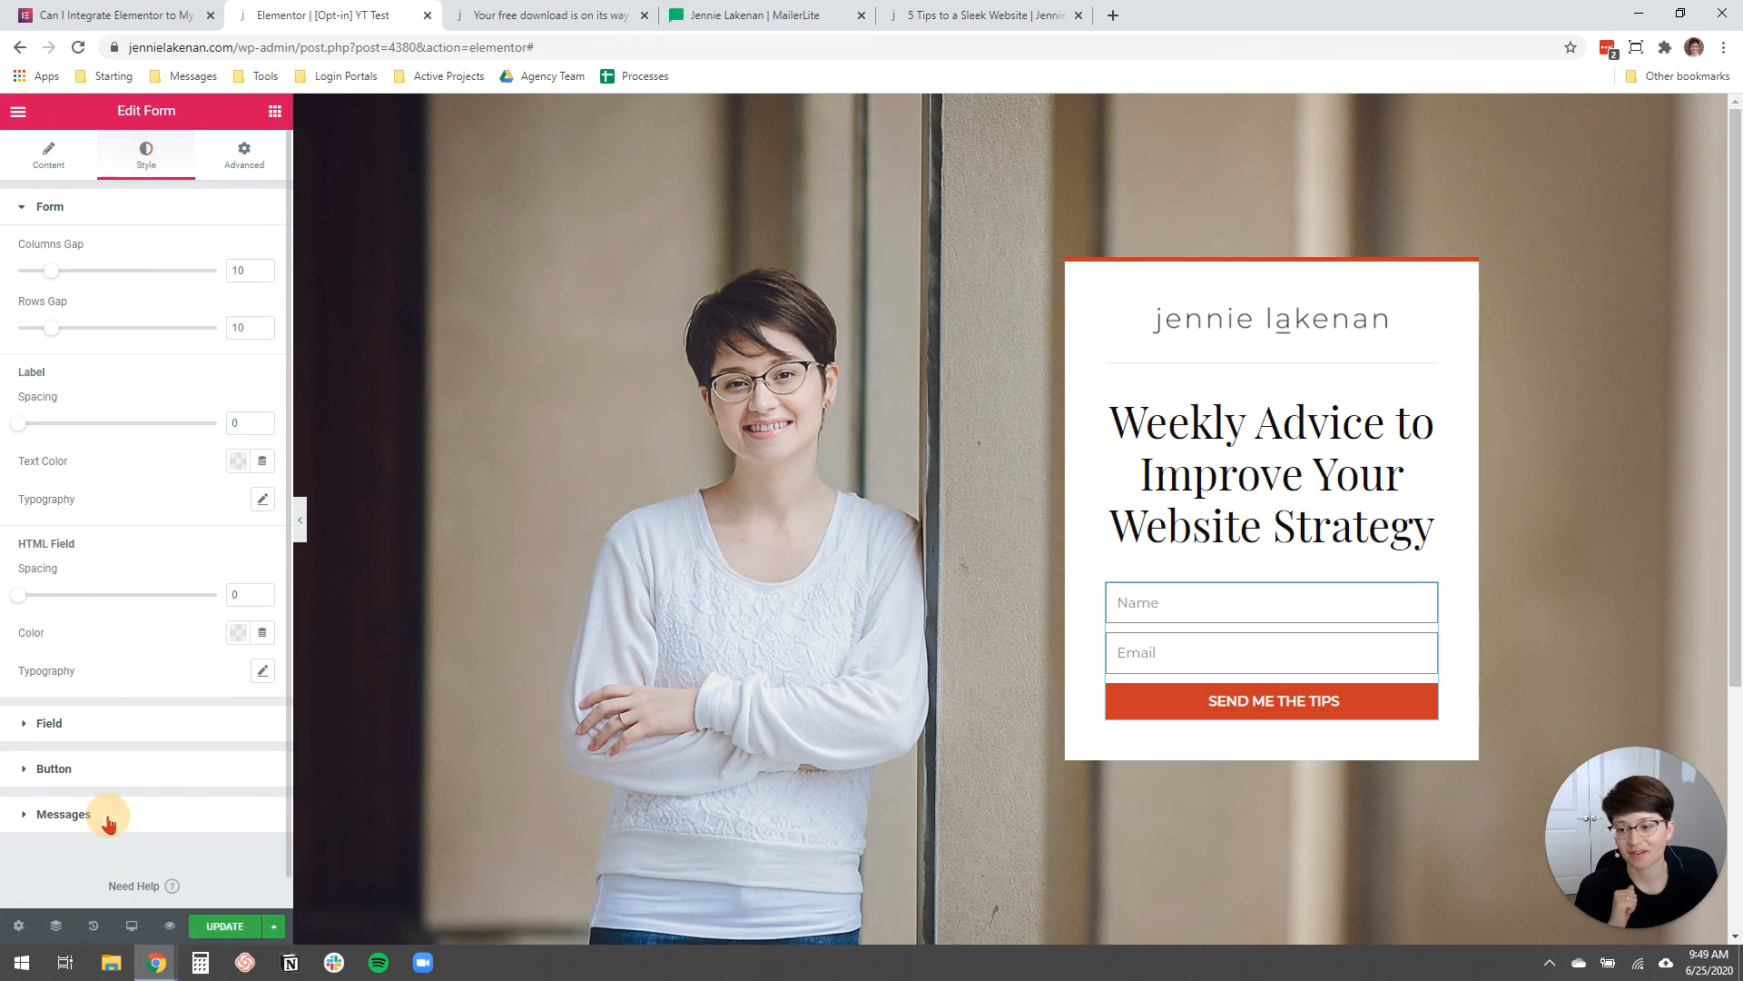
pyautogui.click(63, 813)
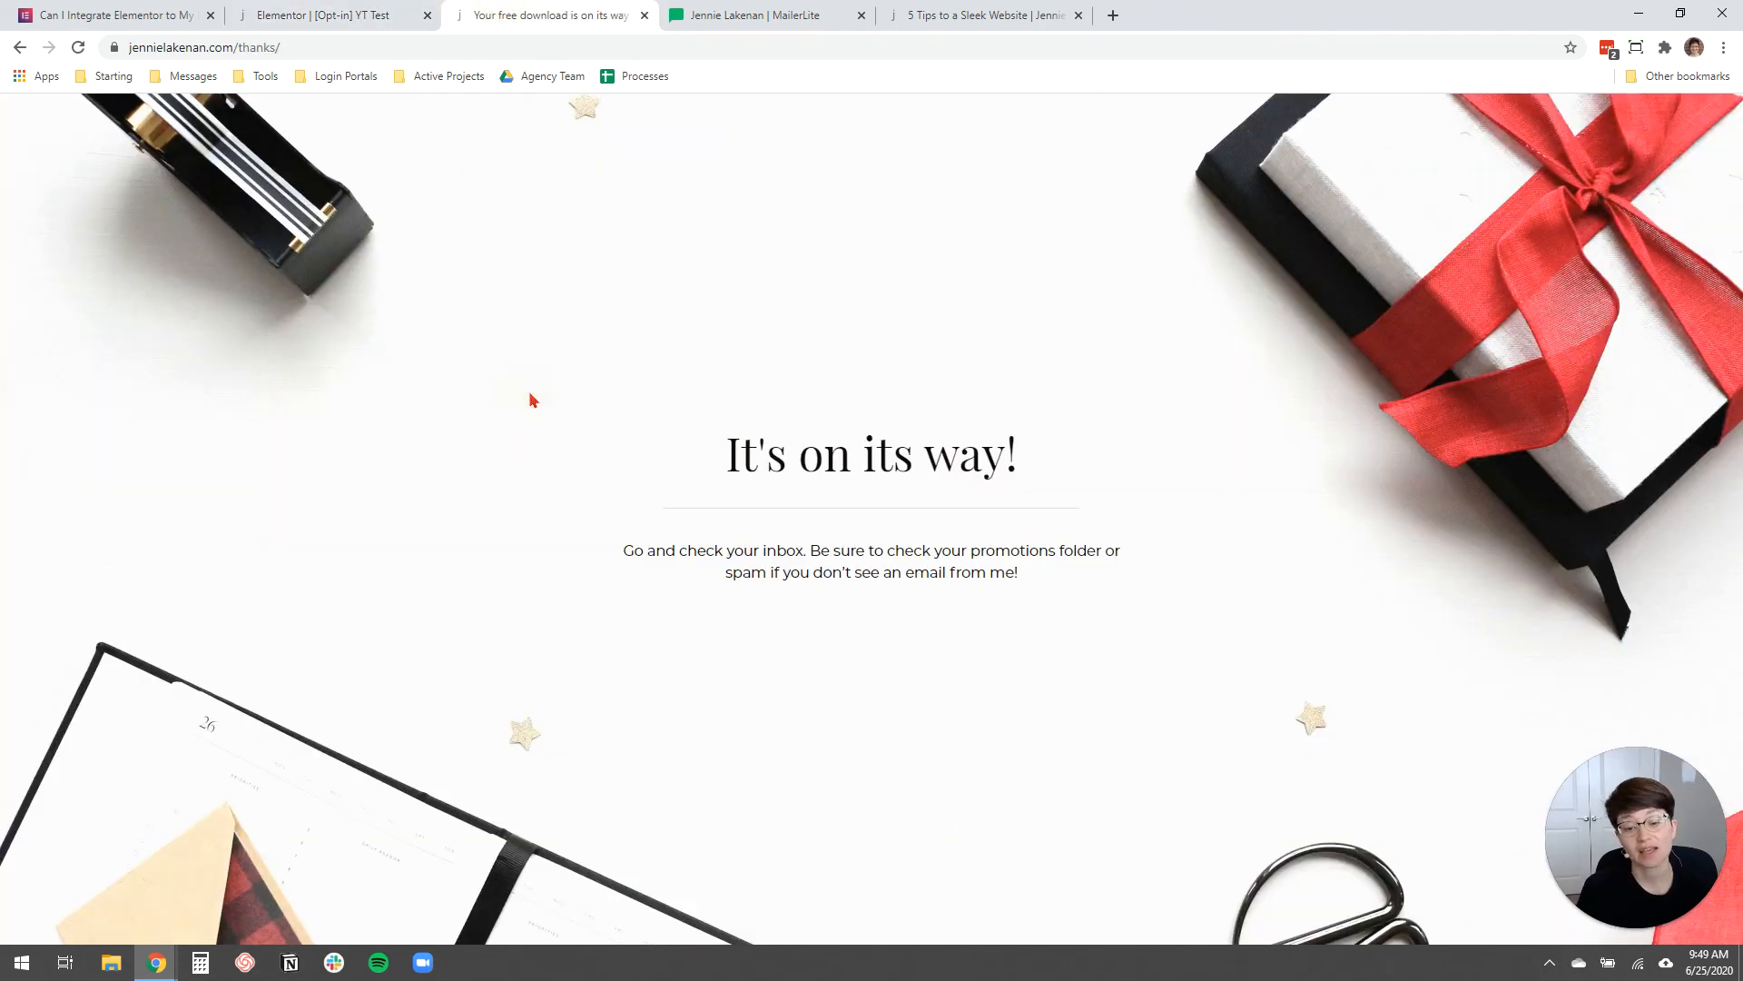
pyautogui.moveTo(703, 294)
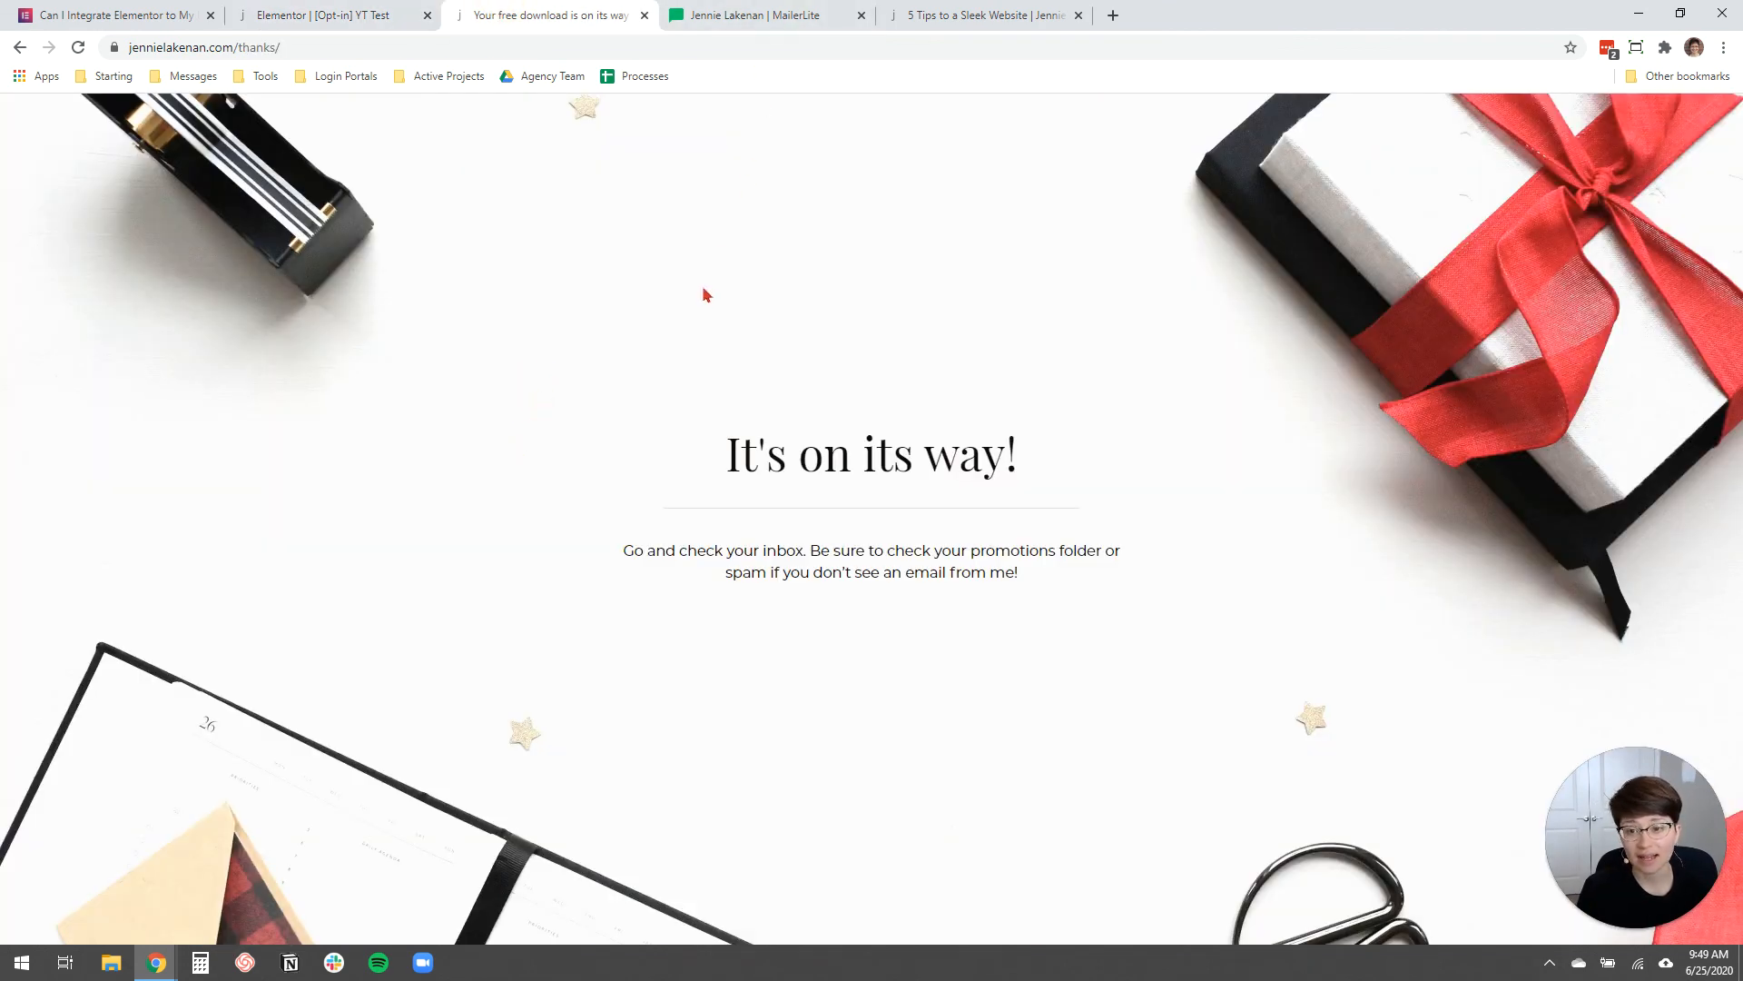
pyautogui.moveTo(600, 431)
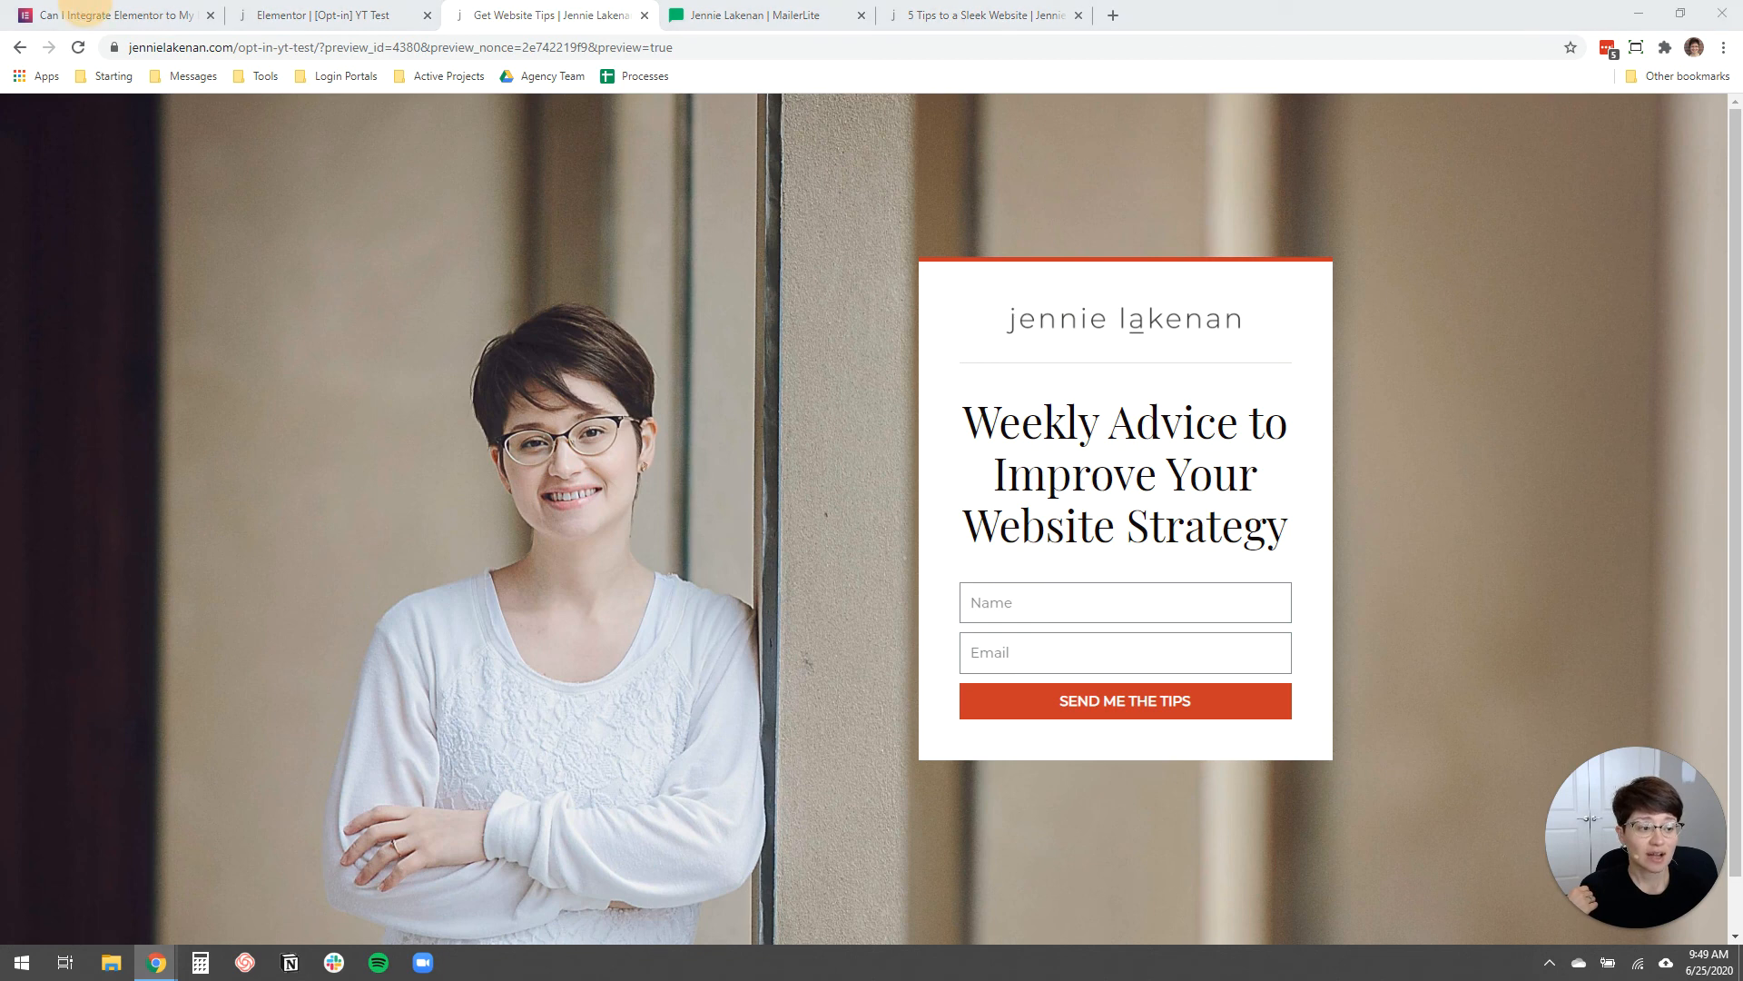
pyautogui.moveTo(1249, 467)
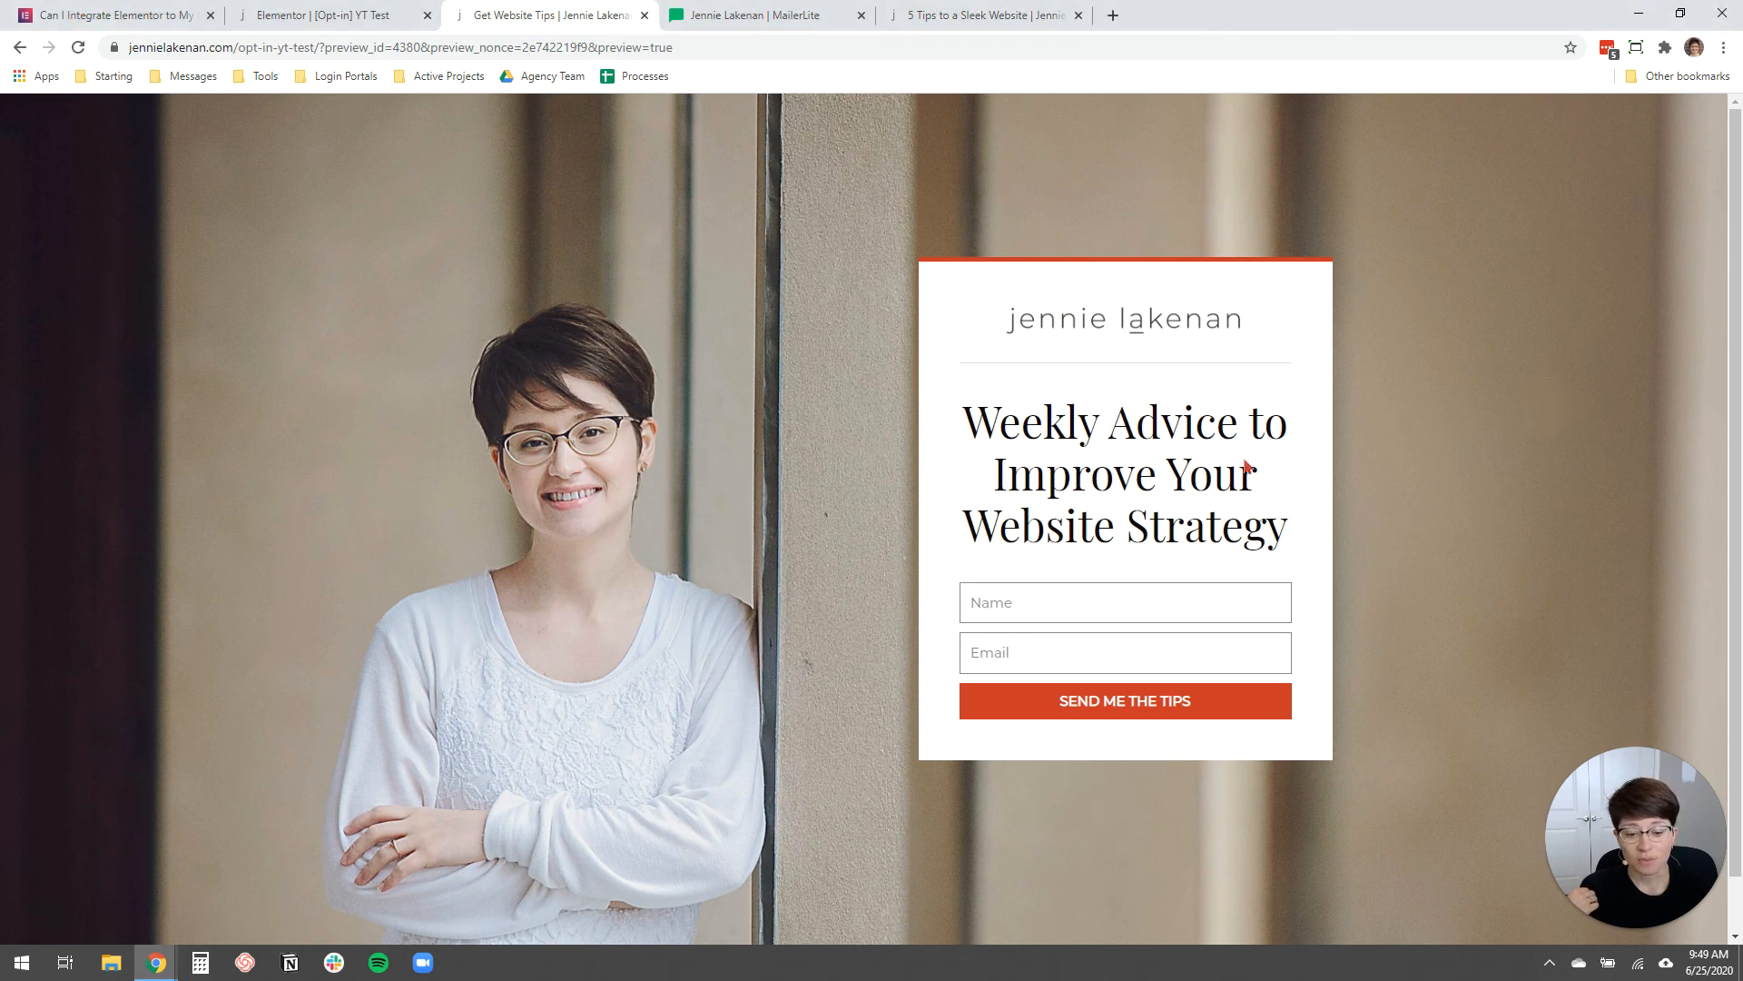
pyautogui.moveTo(566, 555)
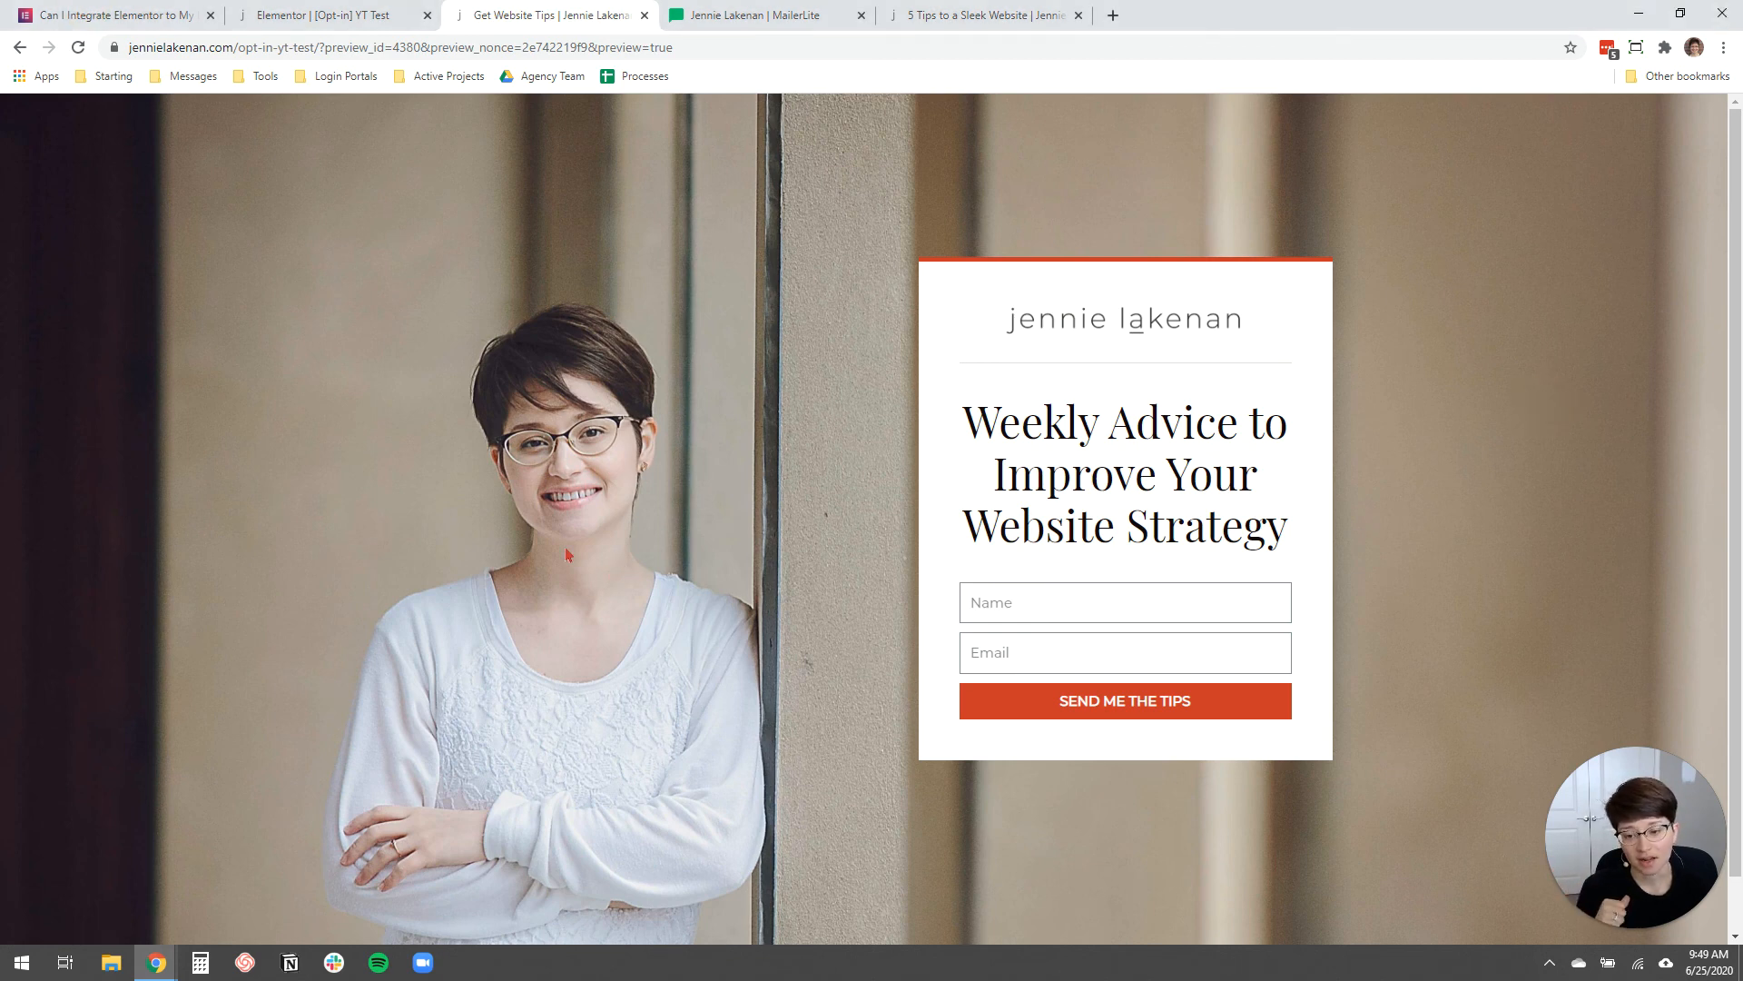
pyautogui.moveTo(655, 506)
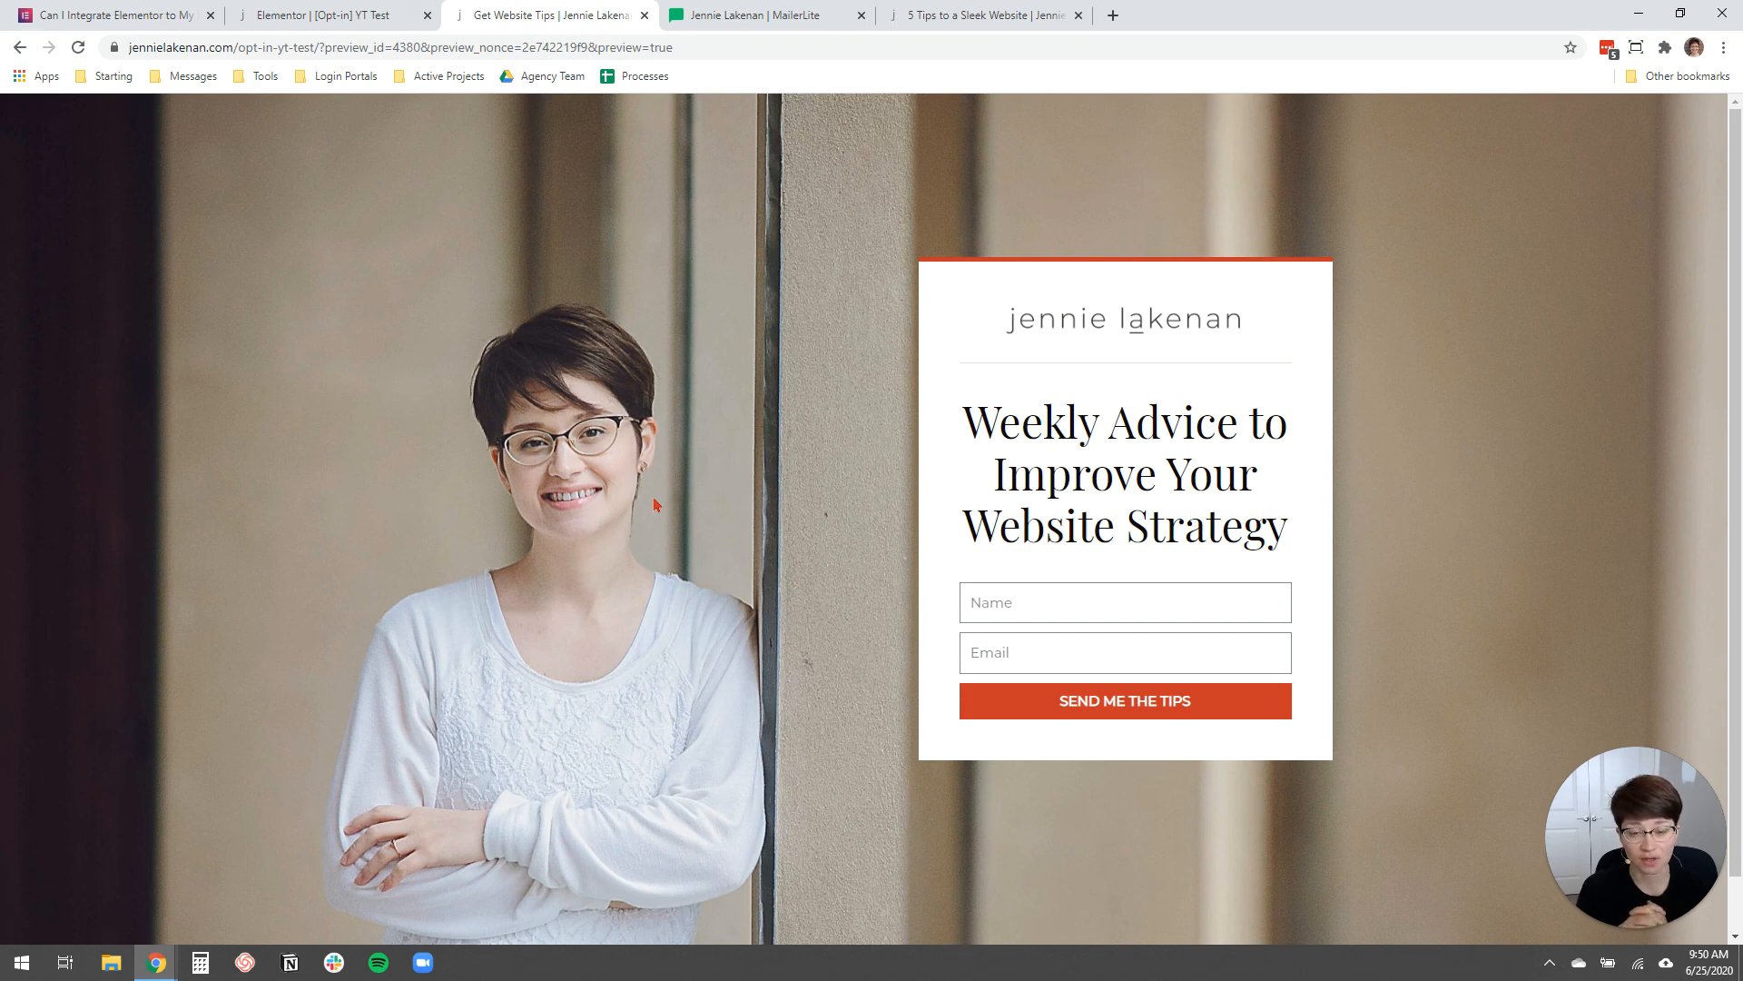
# Switch to the 5 Tips to a Sleek Website tab and scroll down to the free-guide section.
pyautogui.click(982, 14)
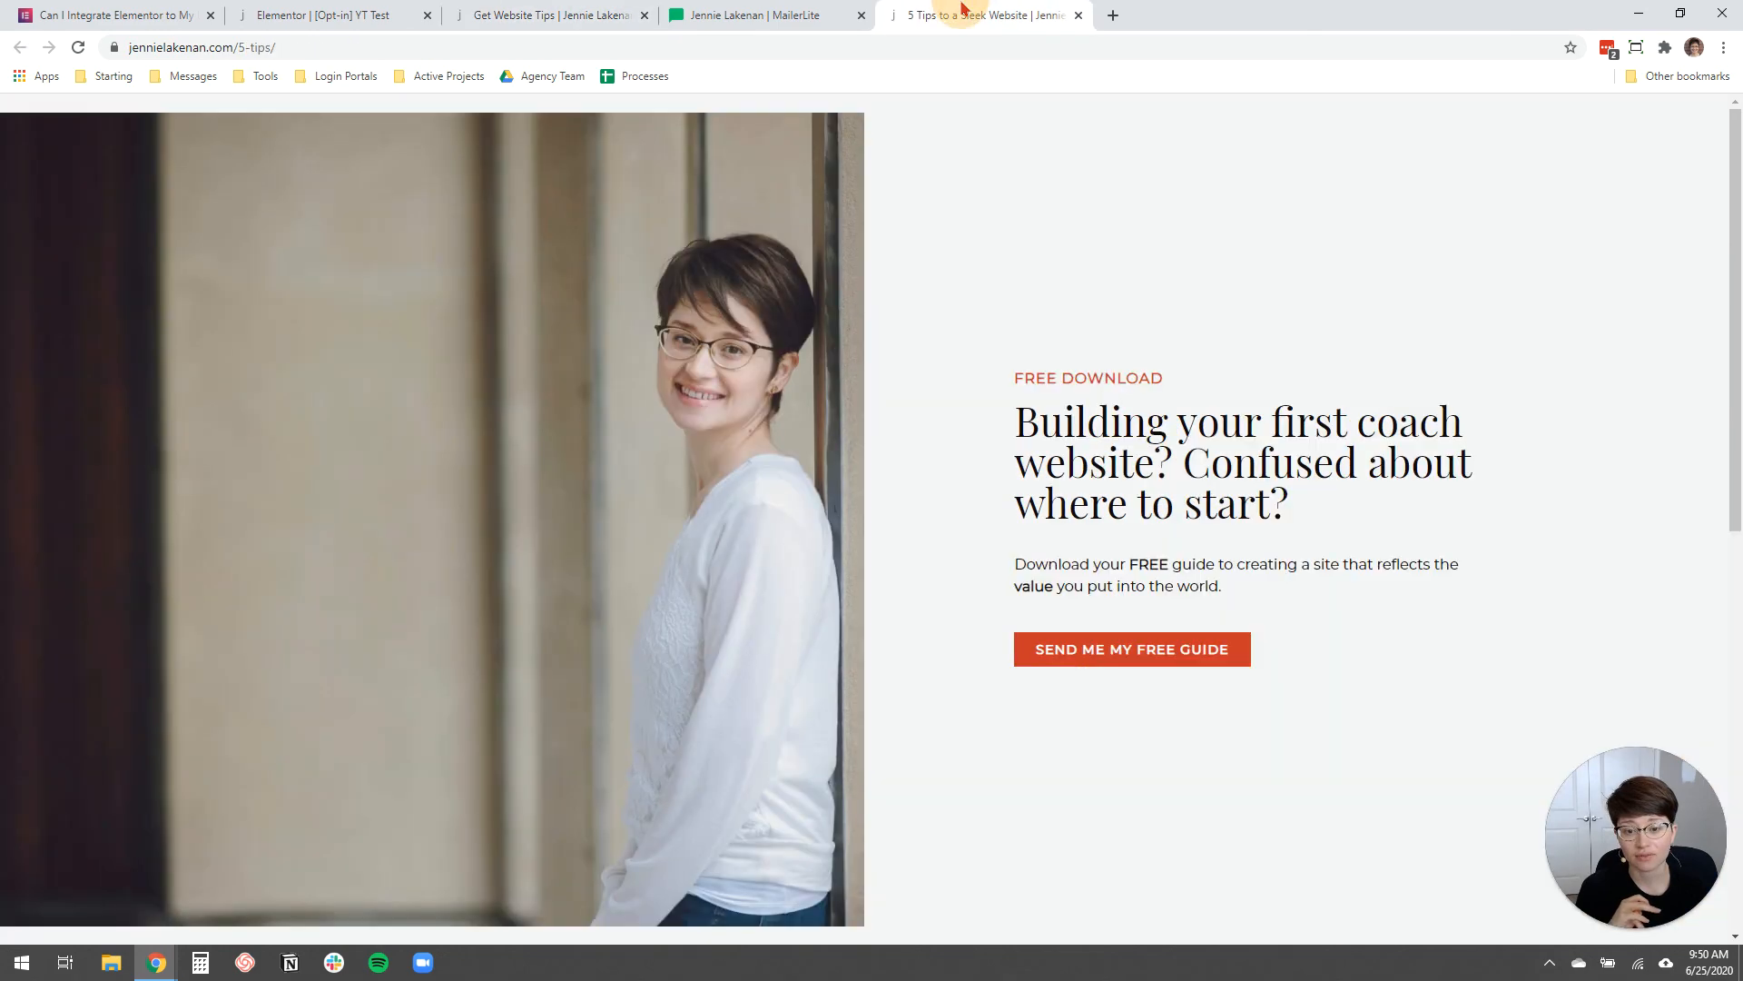
pyautogui.moveTo(931, 512)
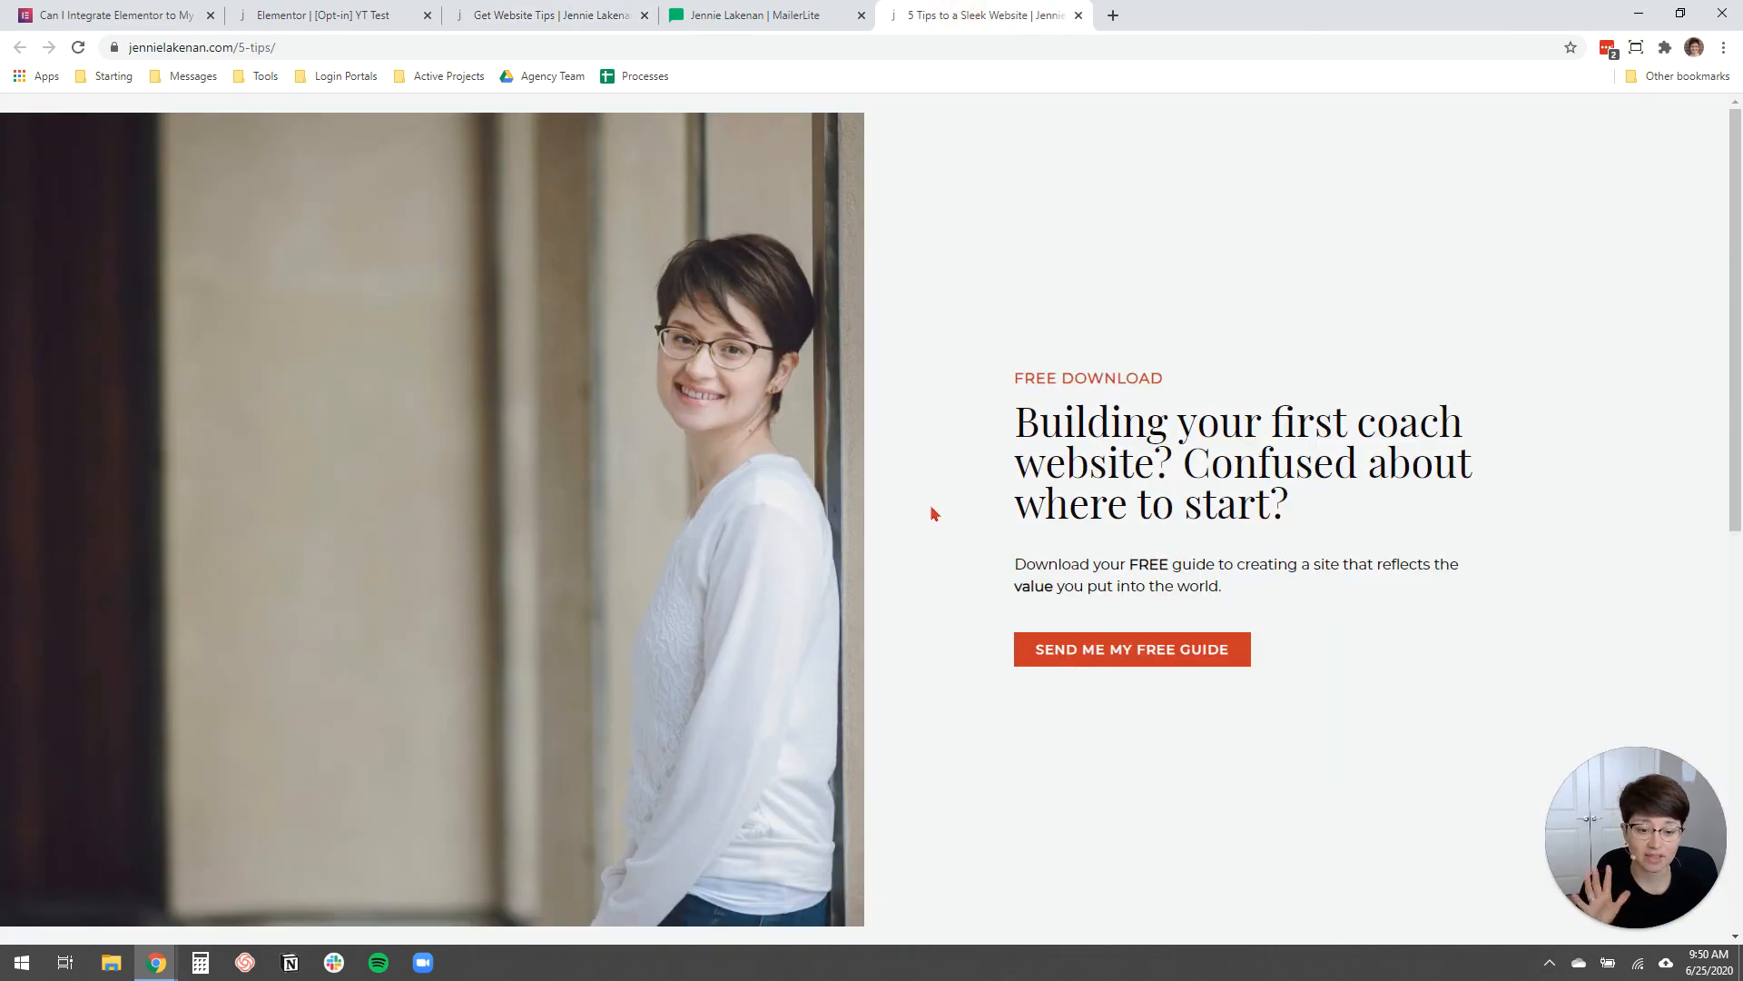
pyautogui.moveTo(901, 591)
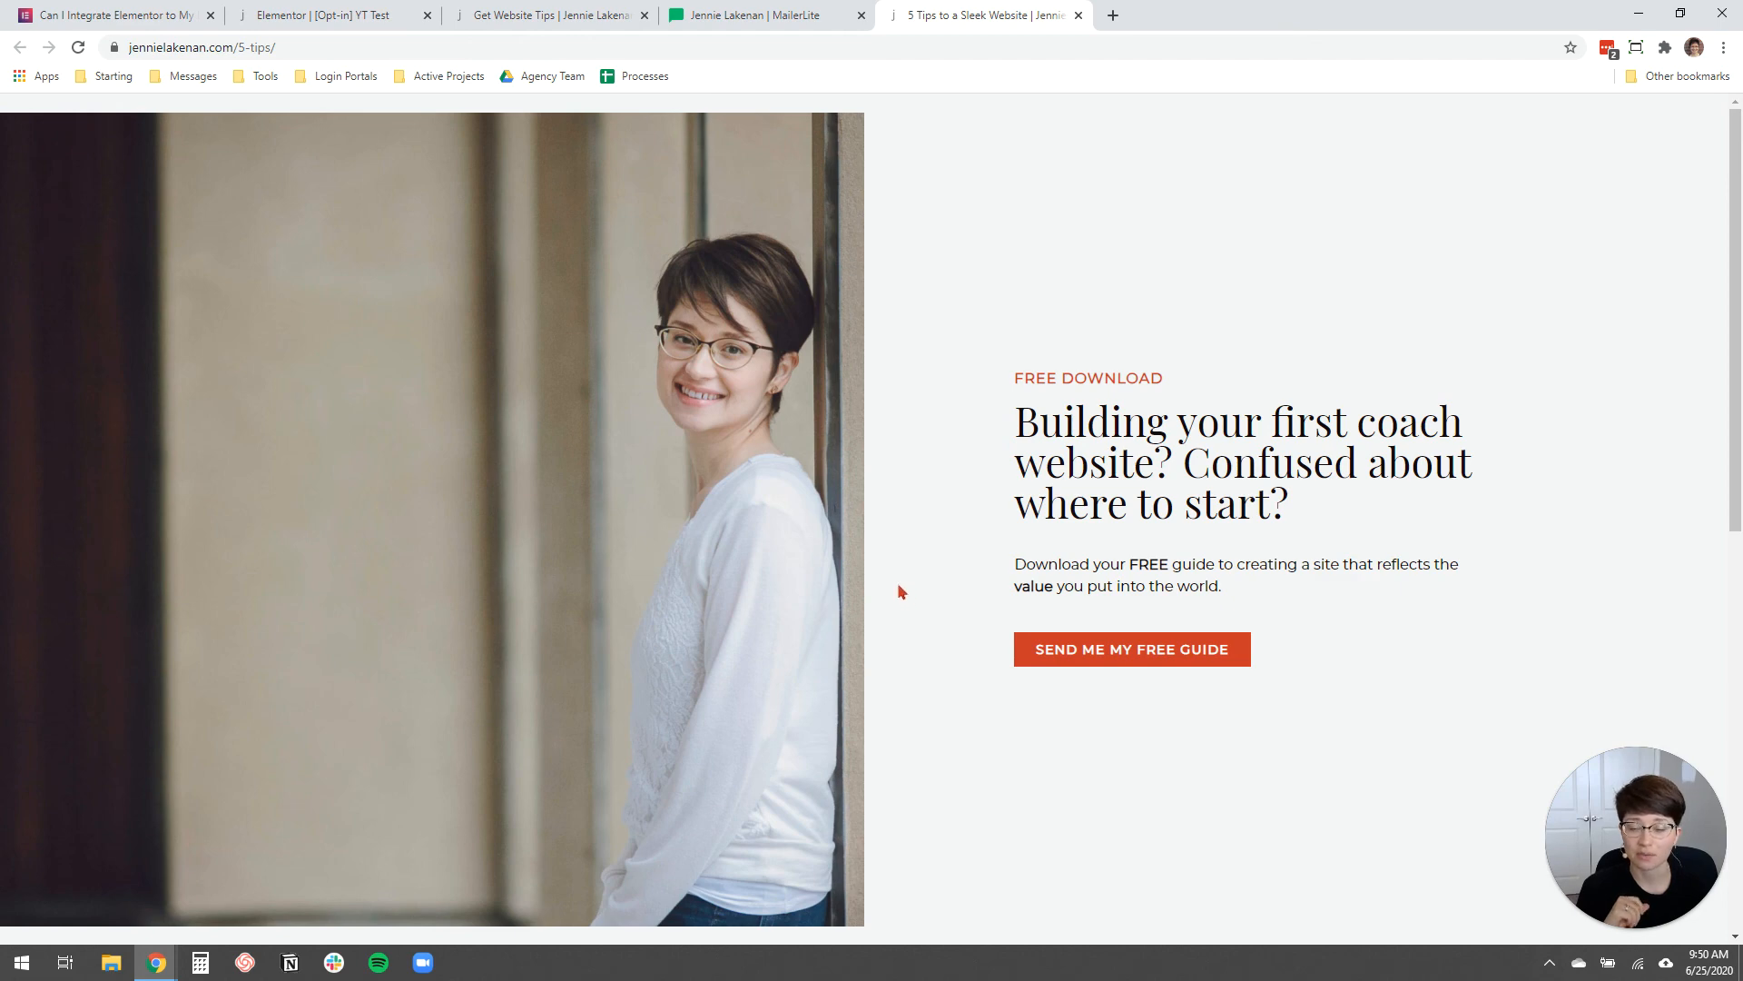
pyautogui.scroll(-3)
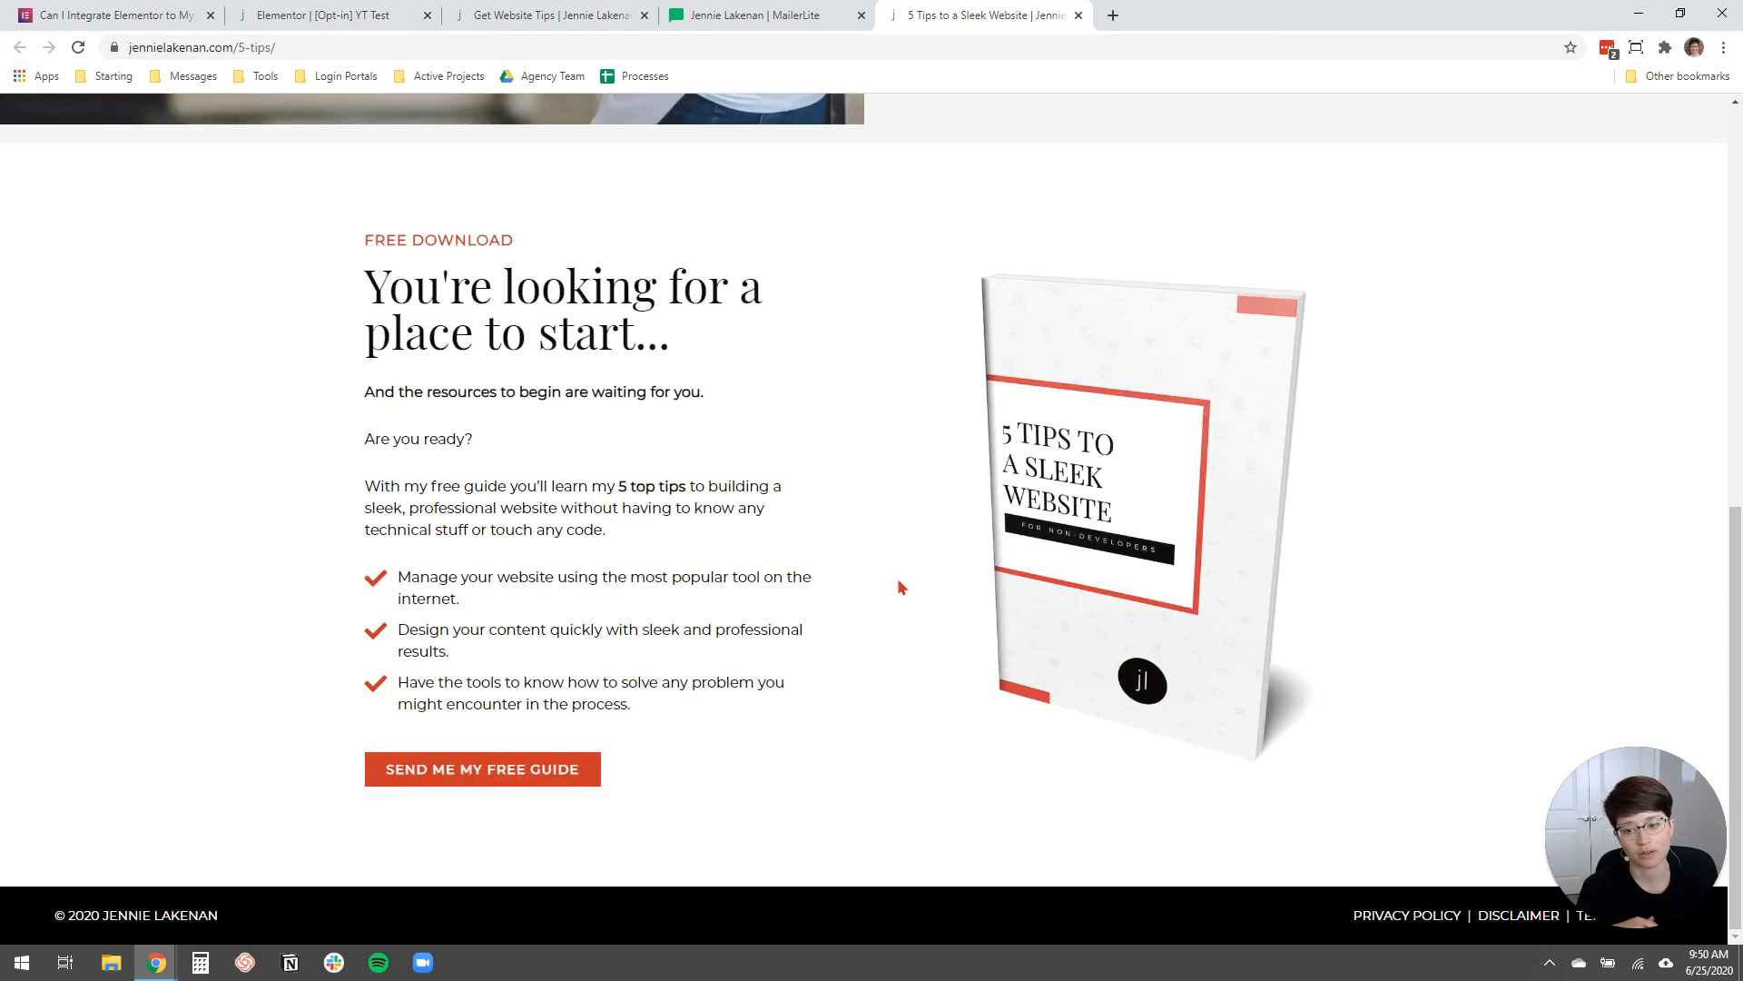
pyautogui.moveTo(852, 575)
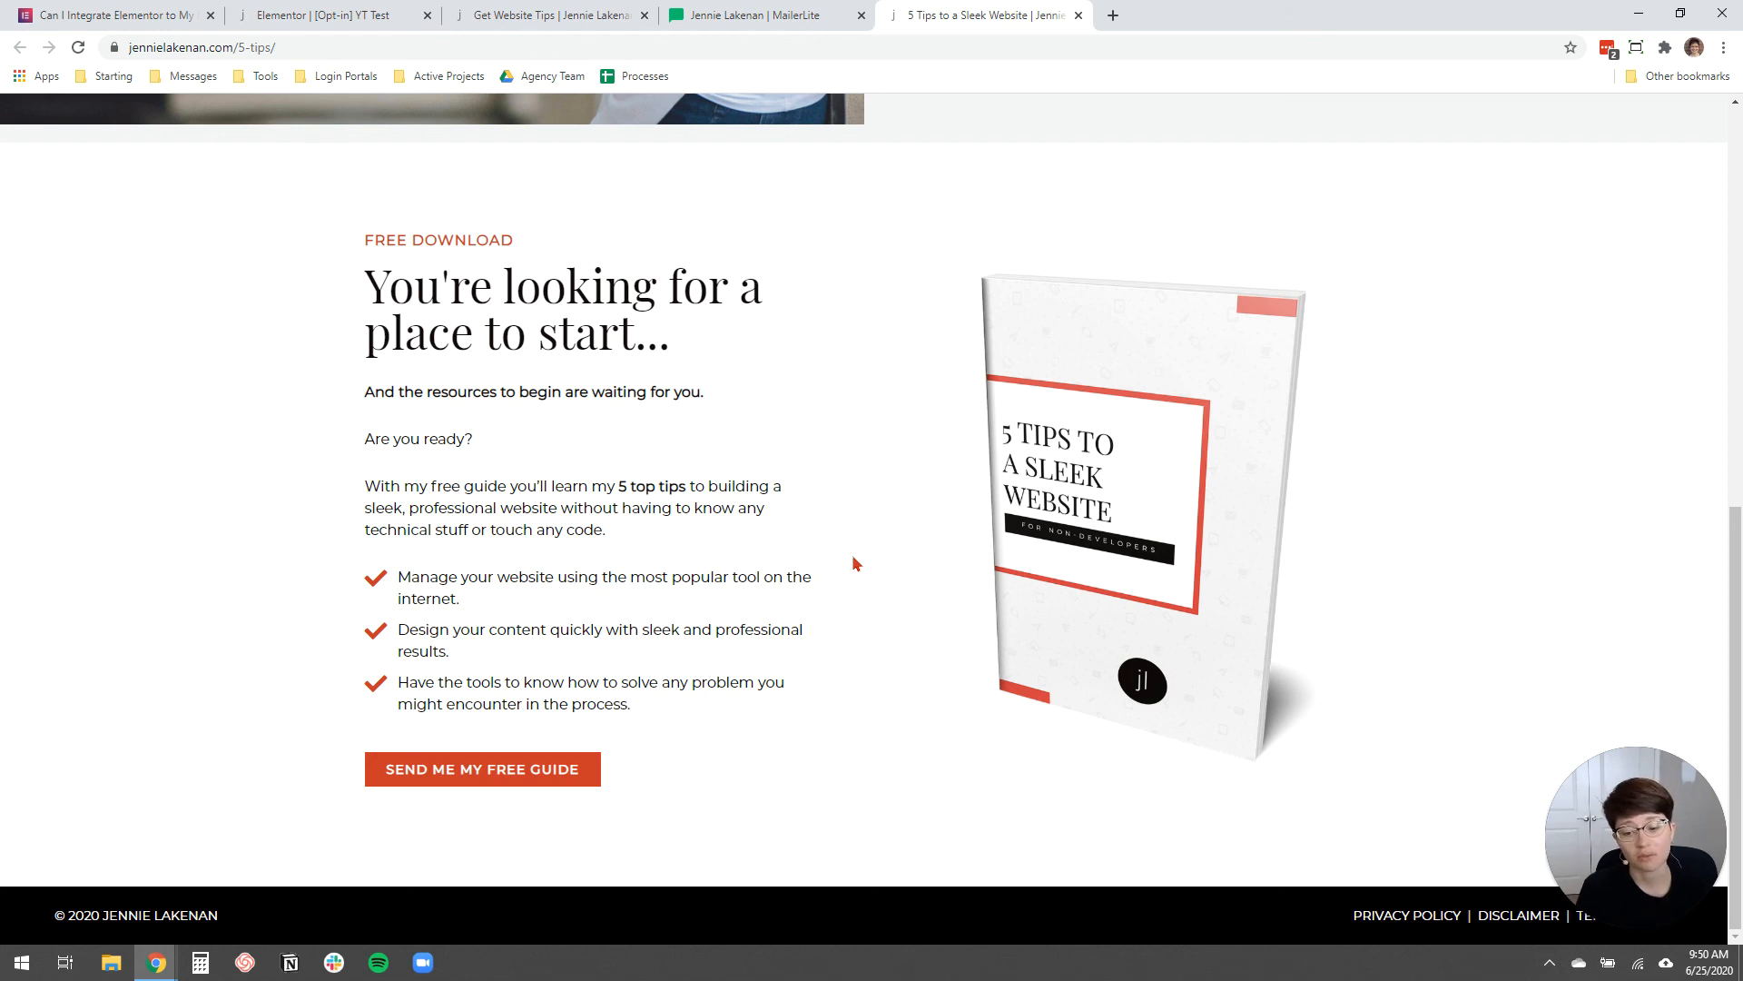
pyautogui.moveTo(841, 633)
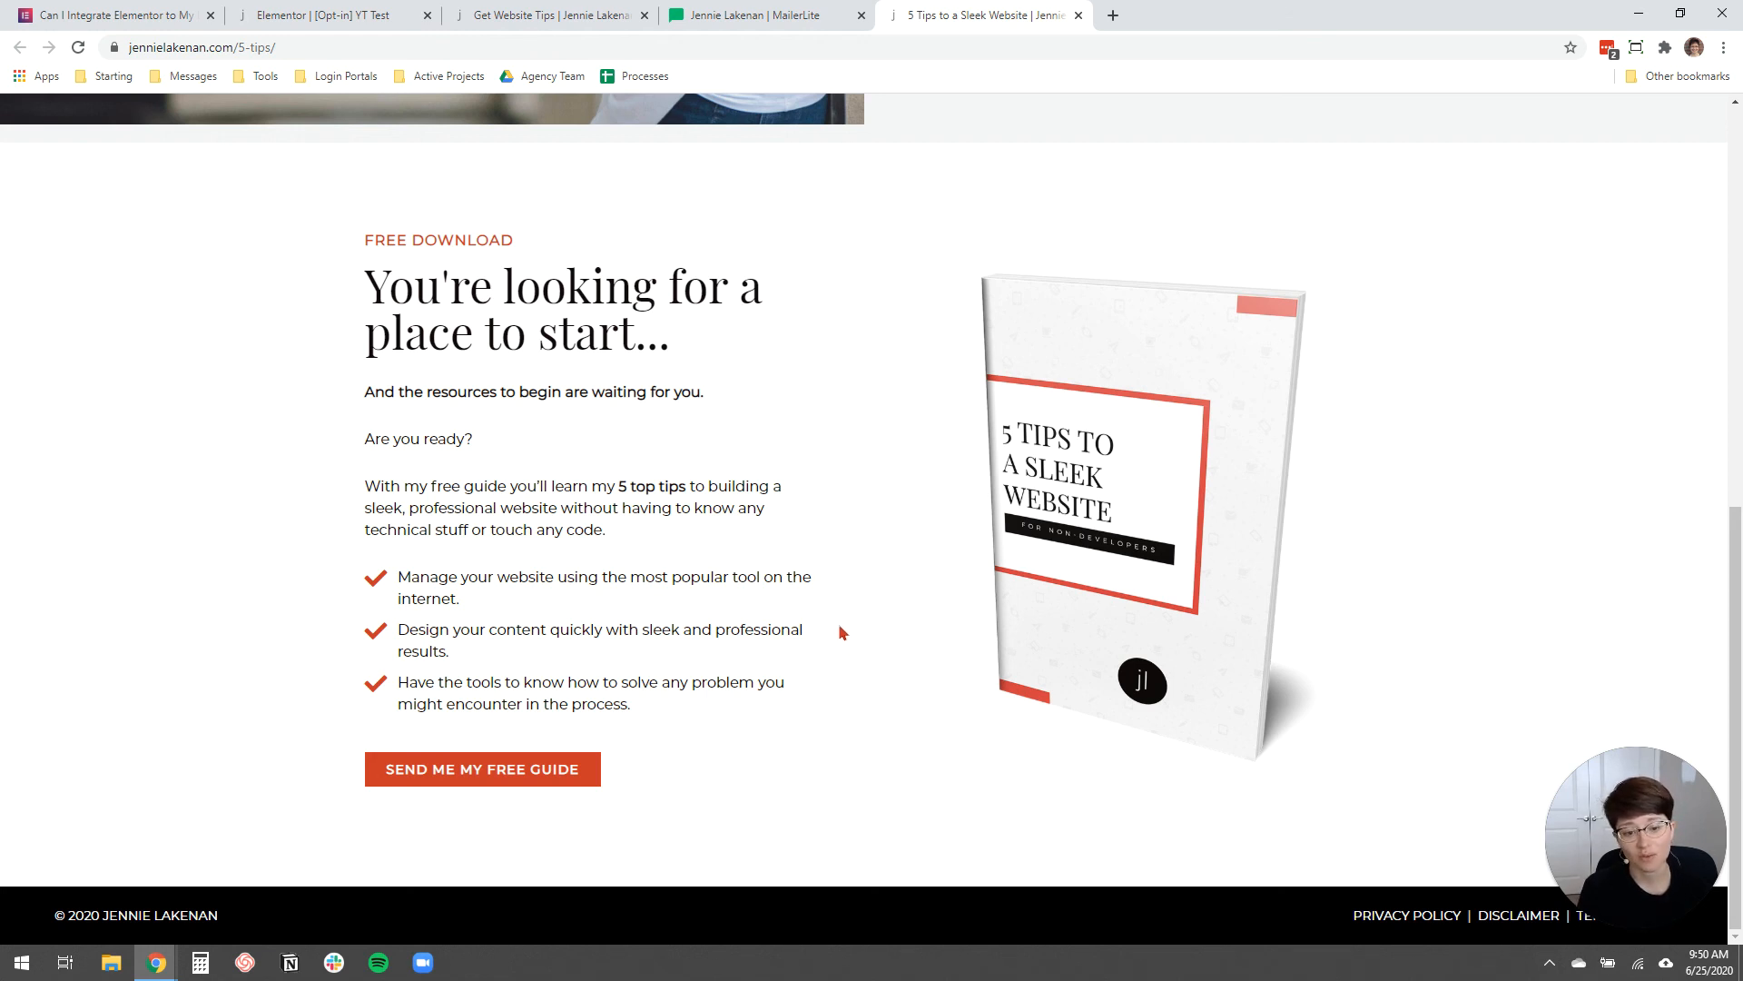
pyautogui.moveTo(836, 624)
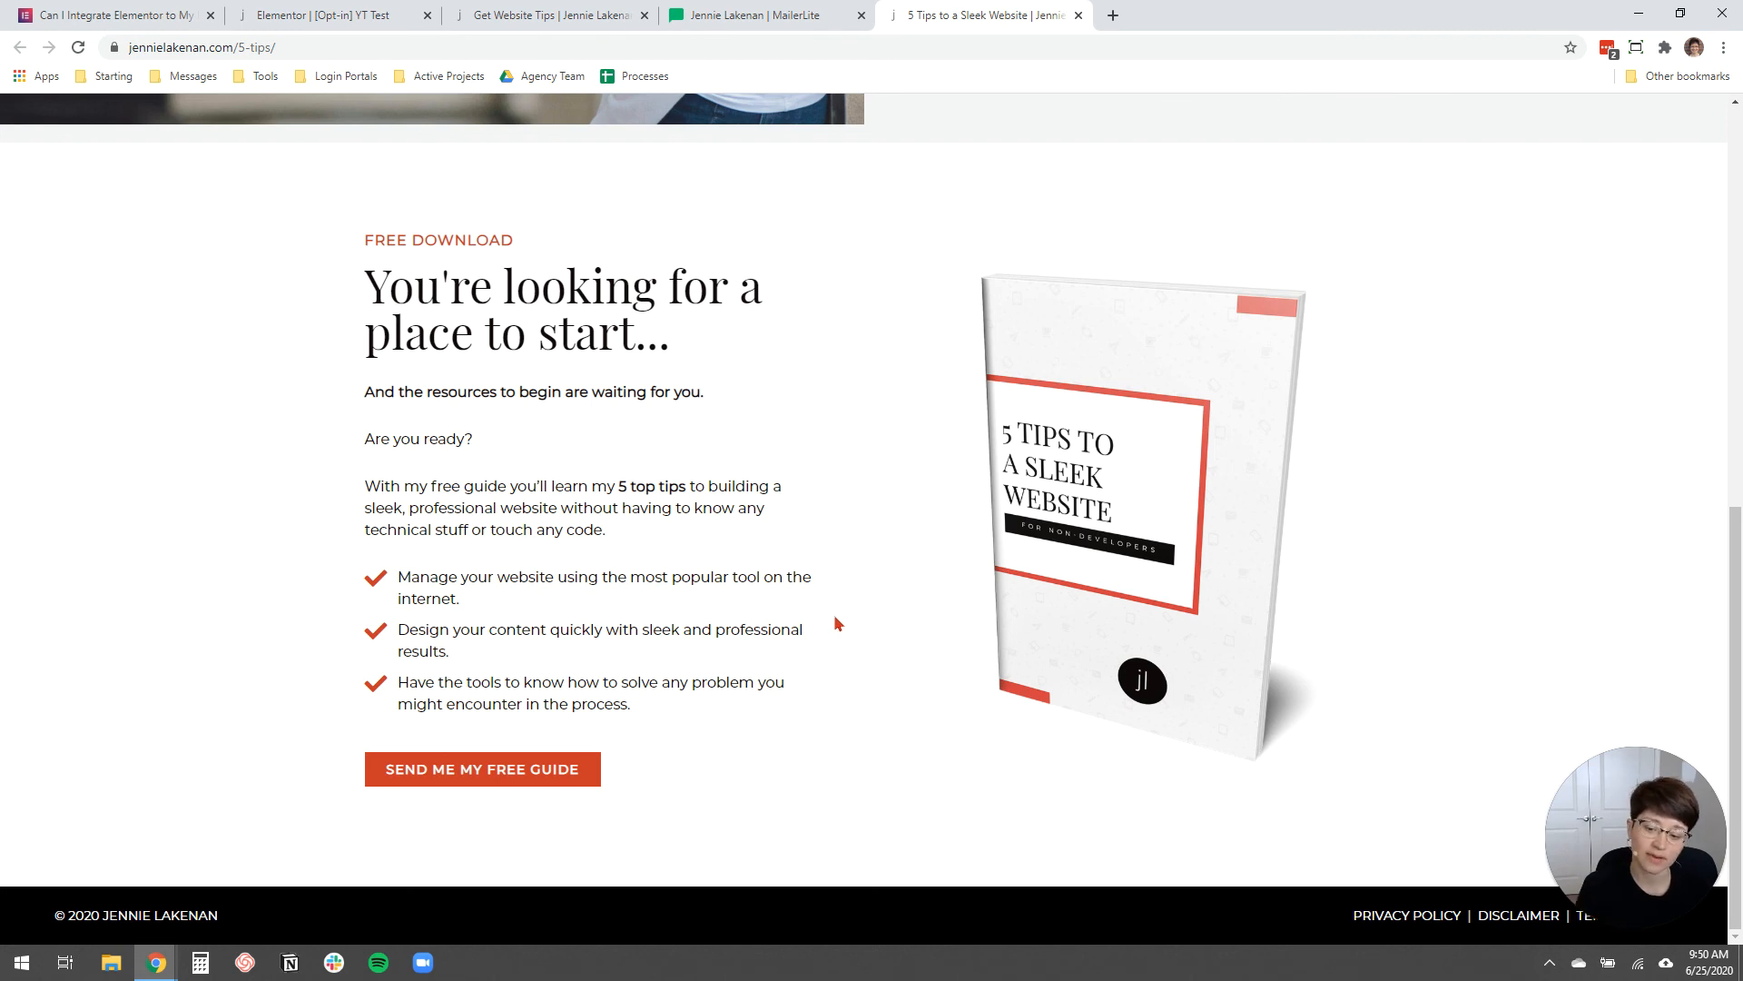
pyautogui.moveTo(852, 623)
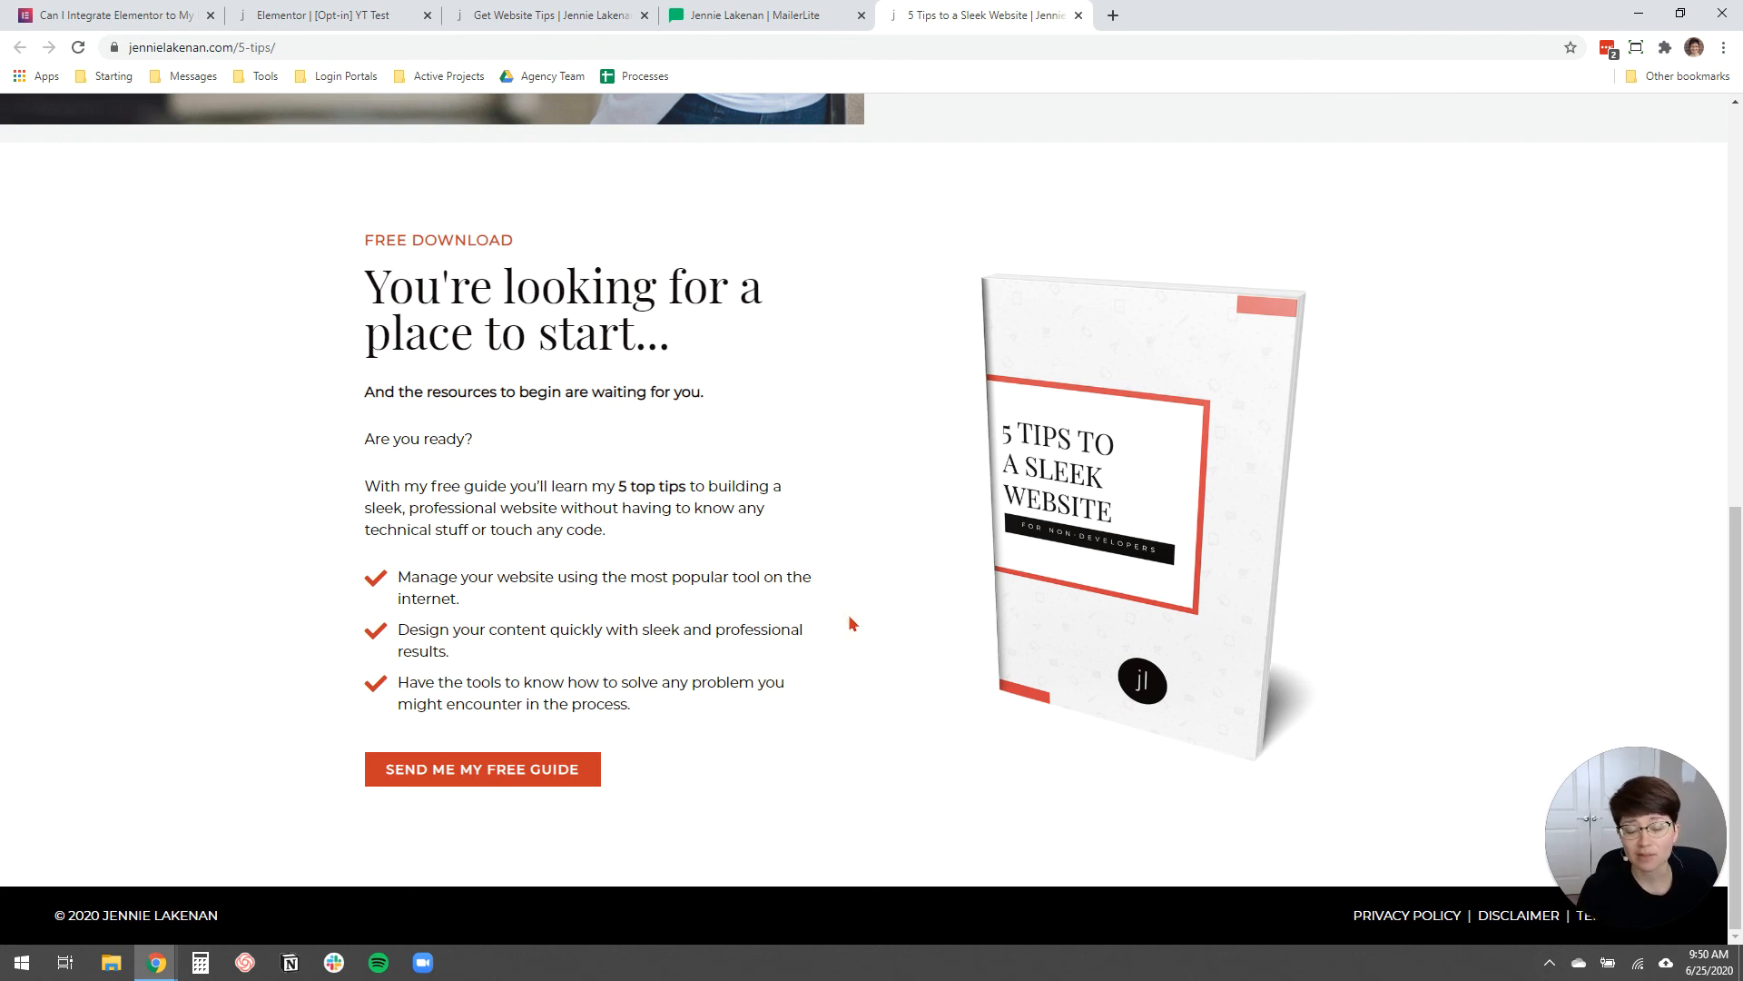
pyautogui.moveTo(209, 644)
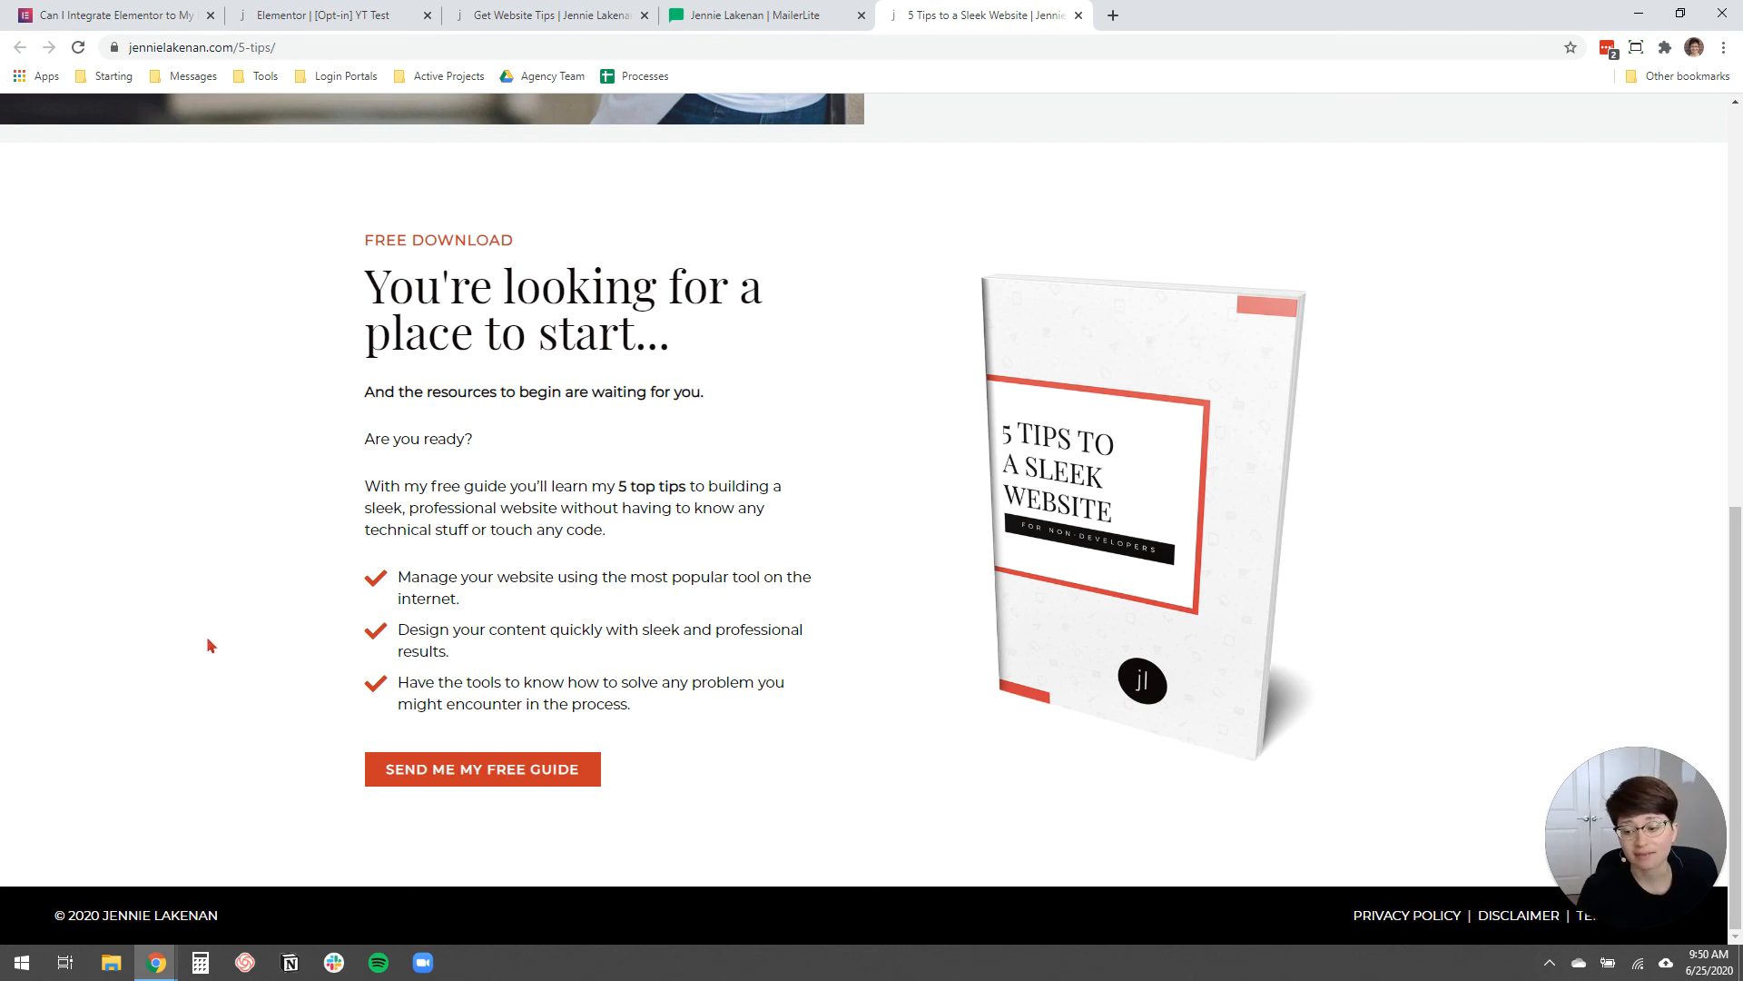